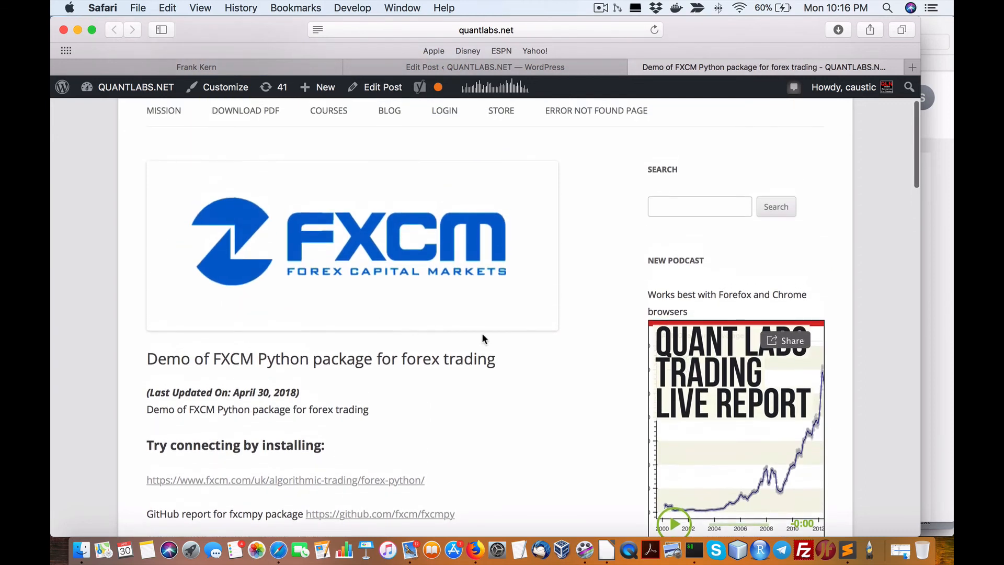
mouse_move(555, 266)
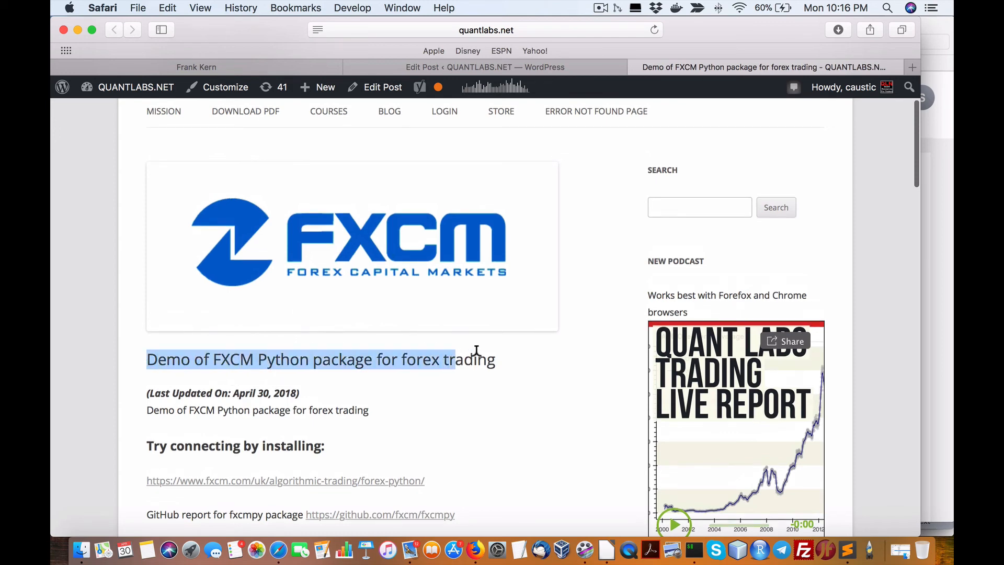
Scroll through the fxcmpy blog post and clear the text selection.
scroll(down, 3)
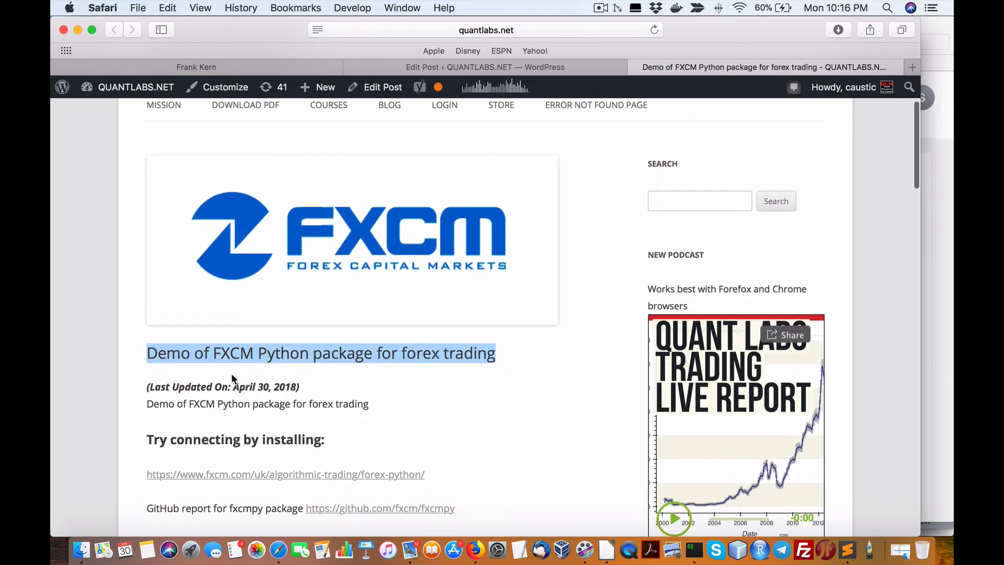
scroll(down, 3)
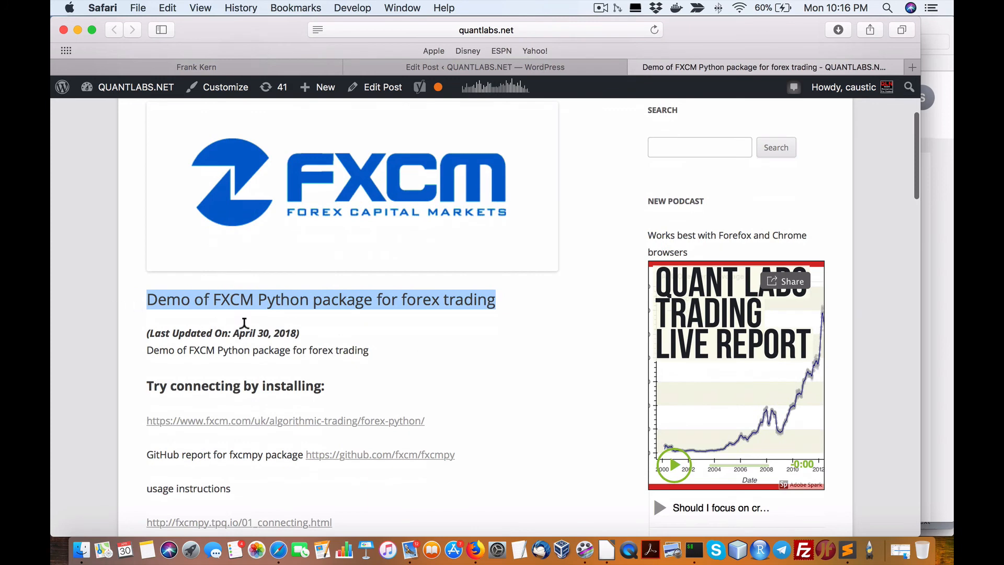
mouse_move(245, 280)
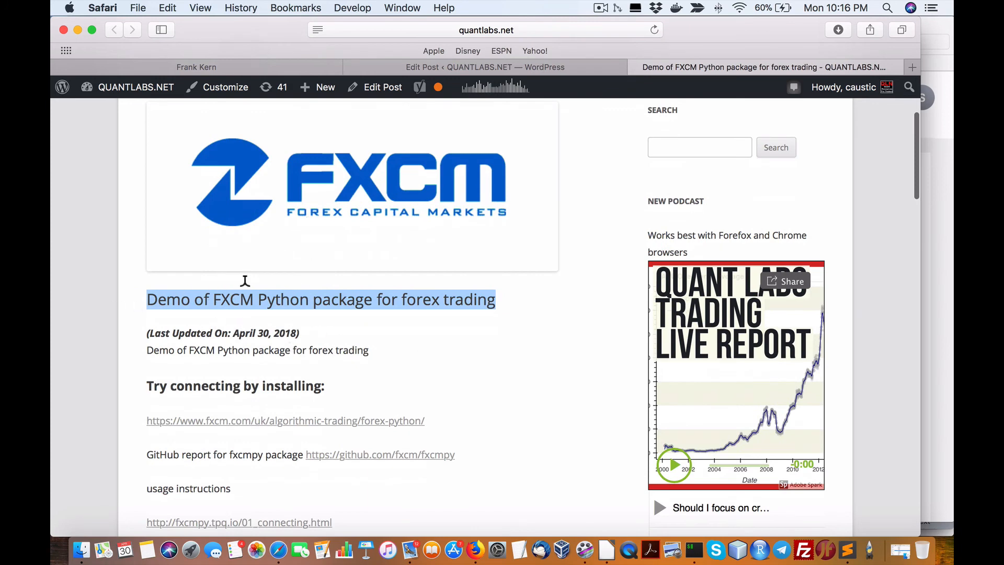
mouse_move(430, 320)
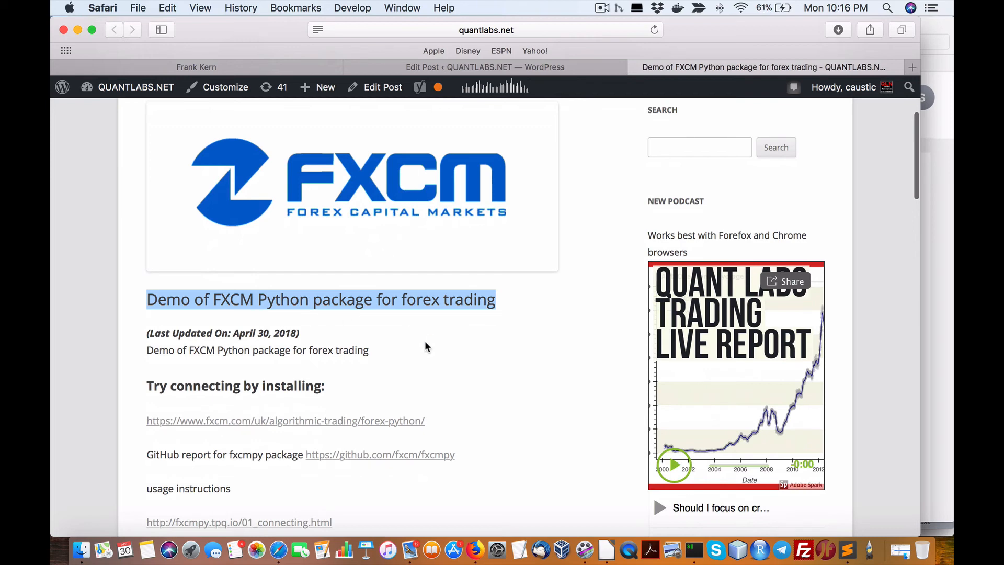
scroll(down, 3)
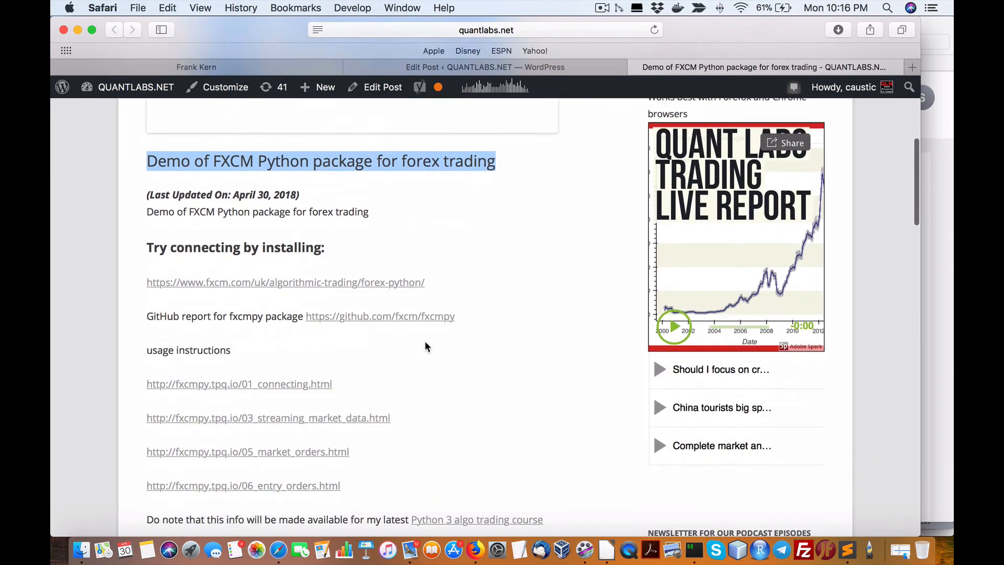
scroll(down, 3)
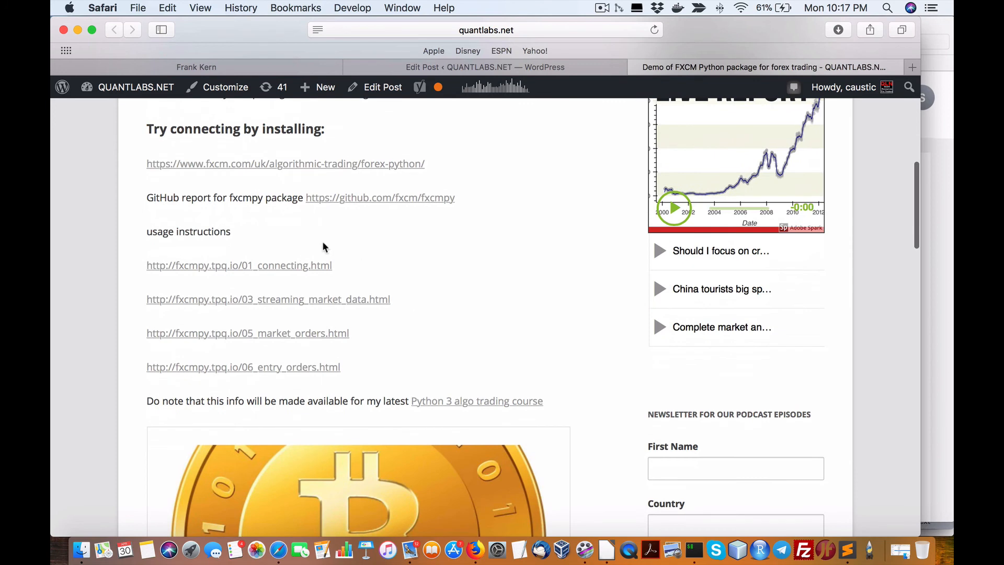
mouse_move(141, 195)
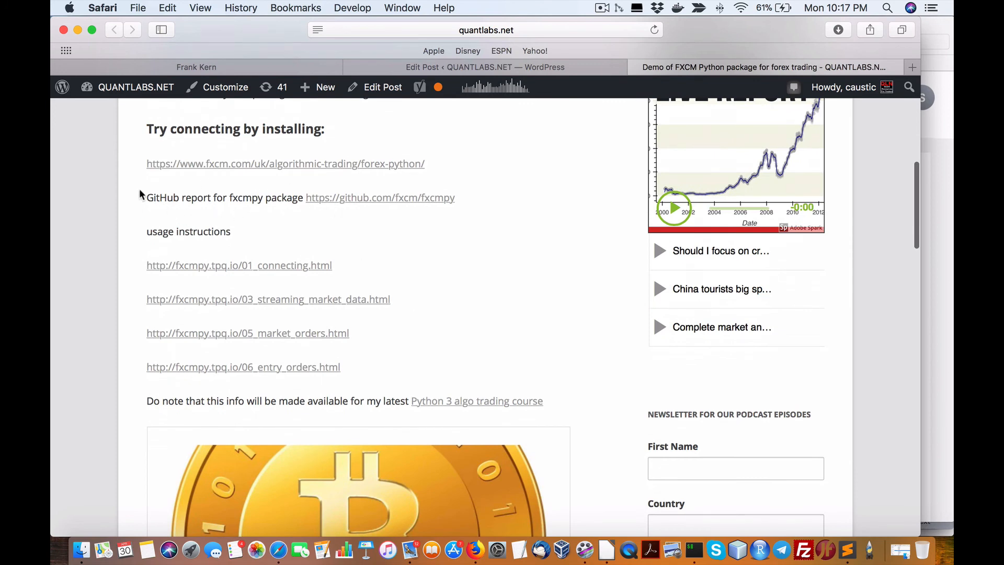
scroll(up, 3)
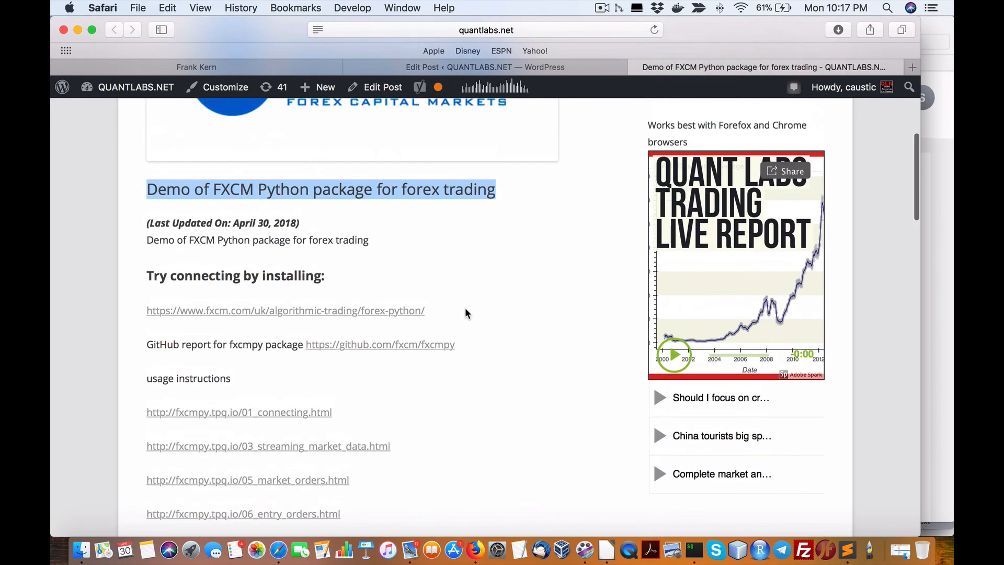
mouse_move(424, 311)
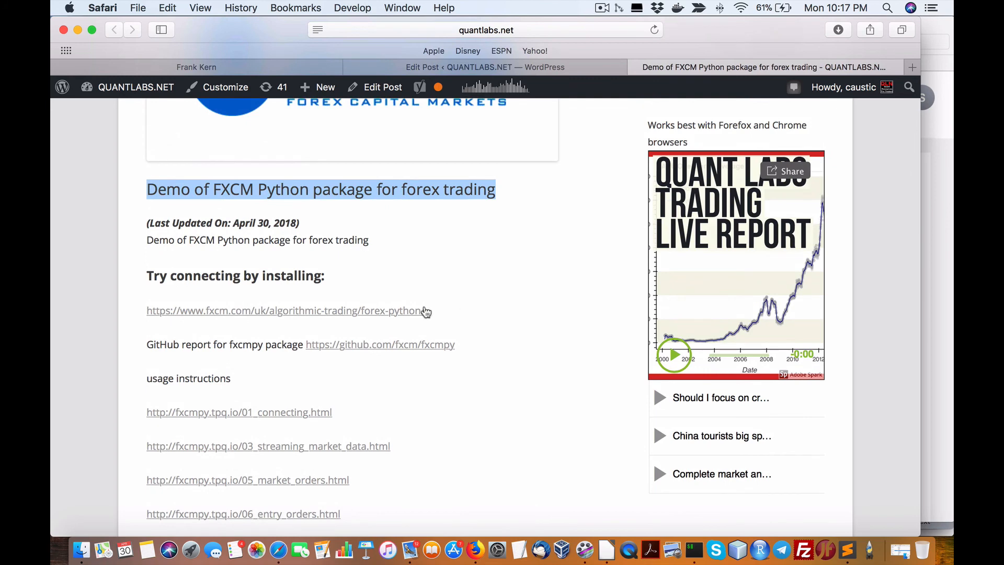
mouse_move(439, 318)
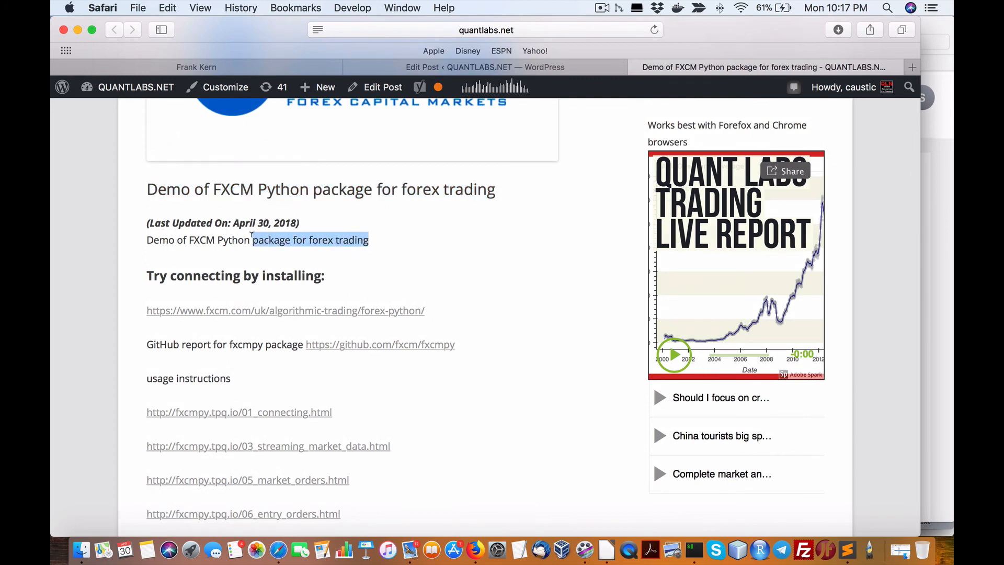
mouse_move(253, 267)
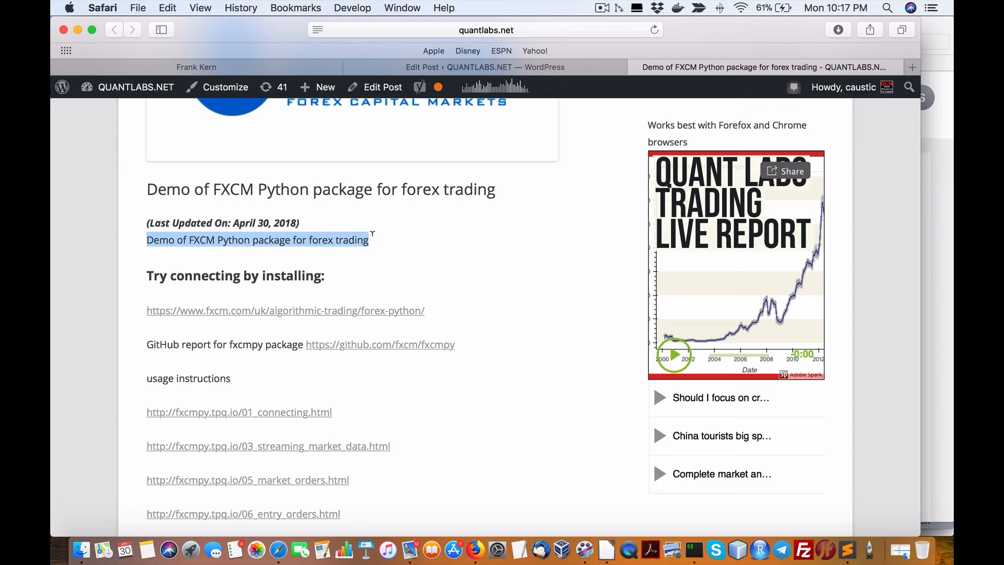
click(236, 257)
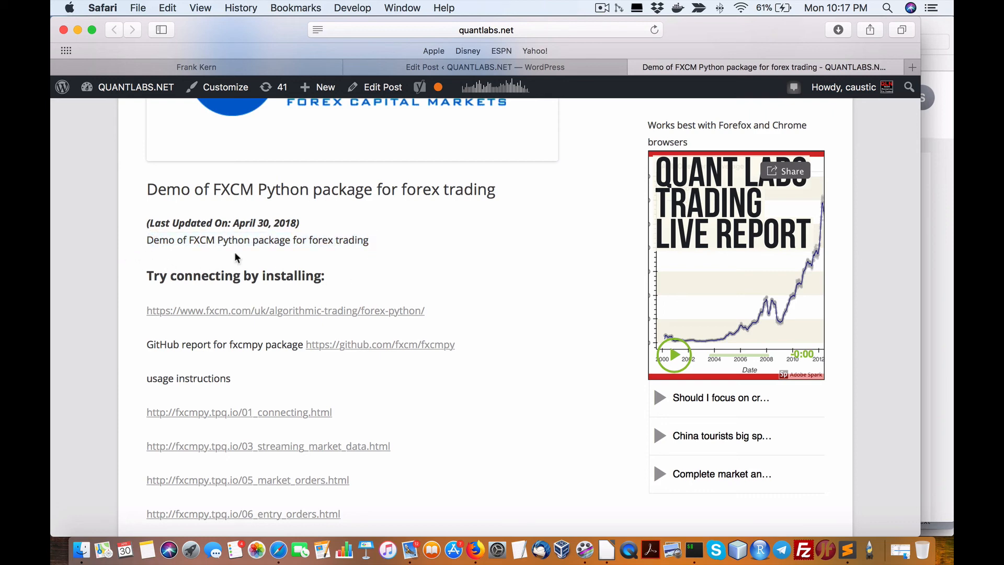
mouse_move(370, 243)
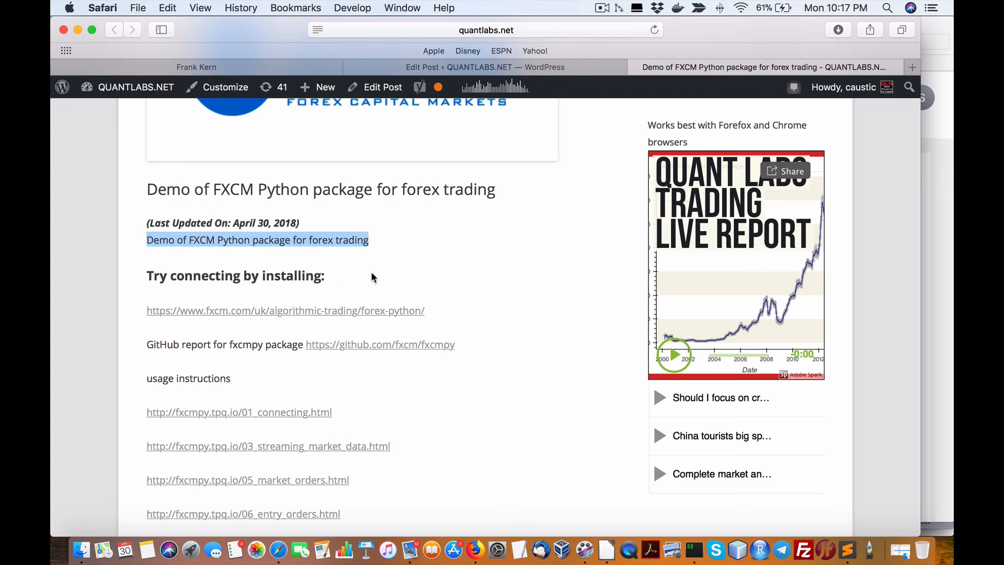
scroll(down, 3)
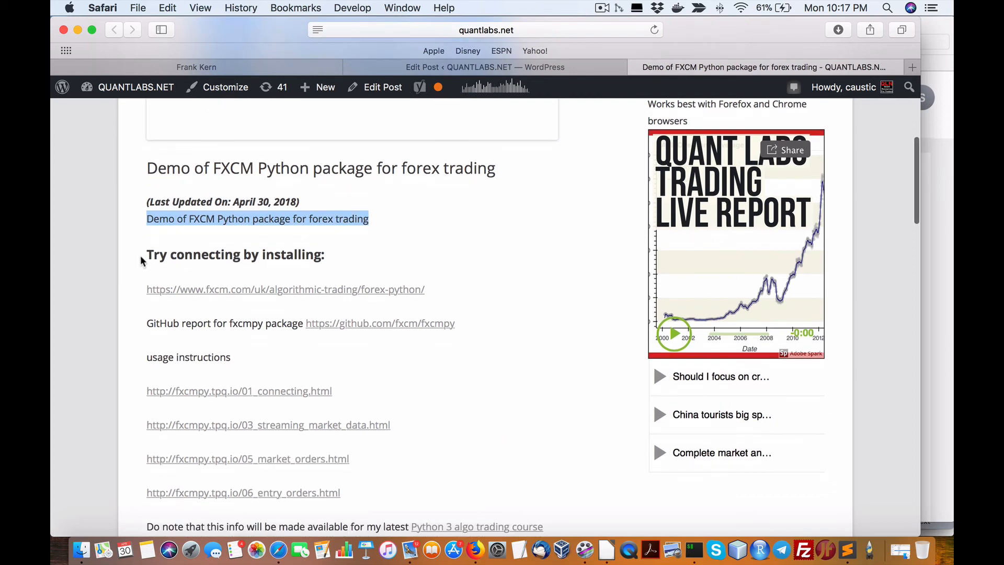
mouse_move(380, 293)
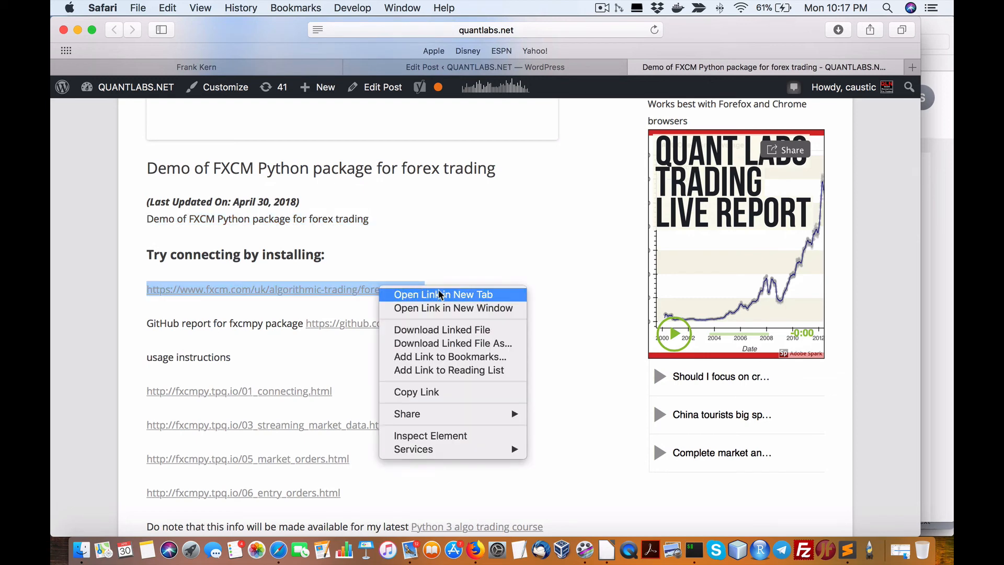
Open the FXCM fxcmpy Python Package page in a new tab and scroll its install instructions.
click(443, 294)
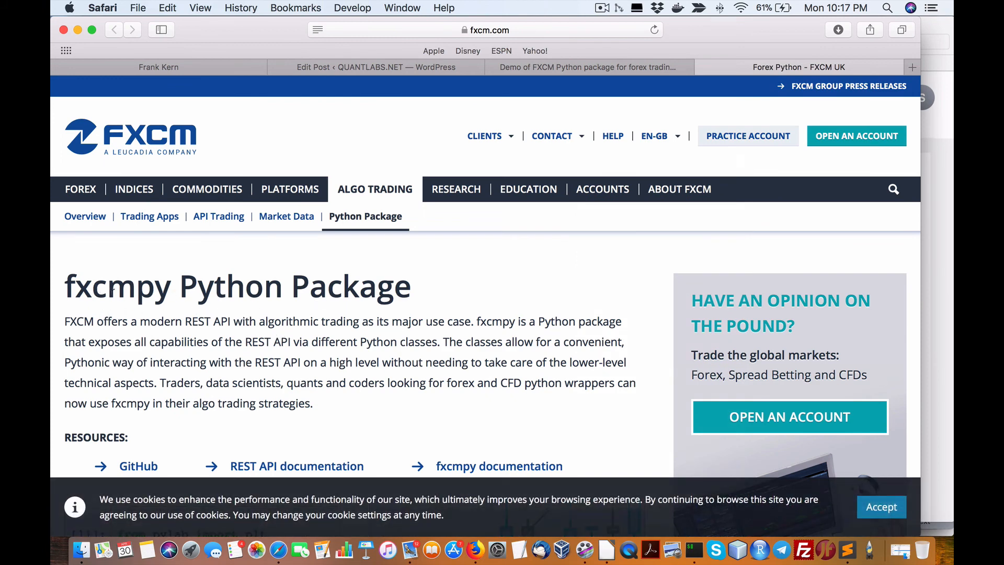
scroll(down, 3)
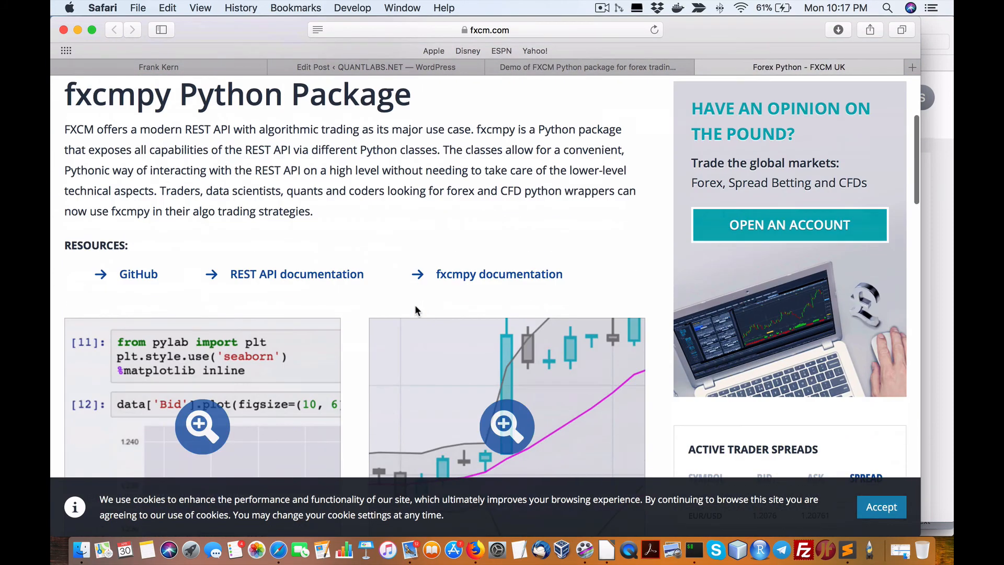
scroll(down, 3)
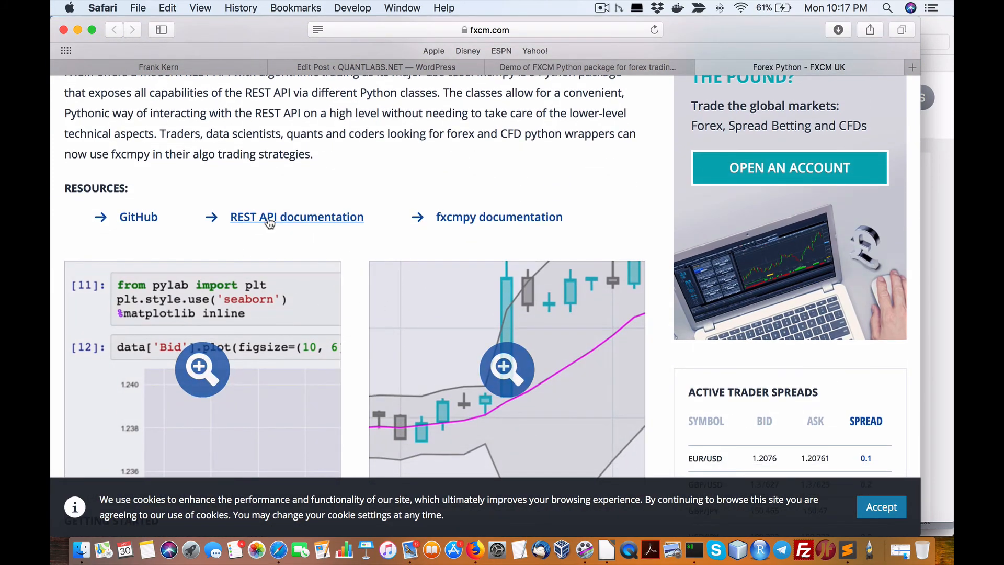
mouse_move(165, 242)
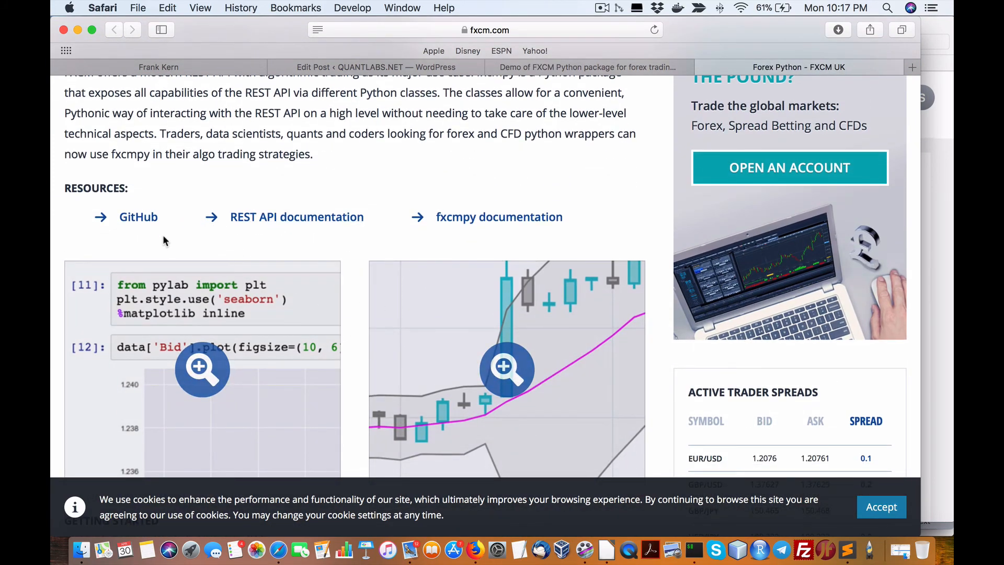
scroll(down, 3)
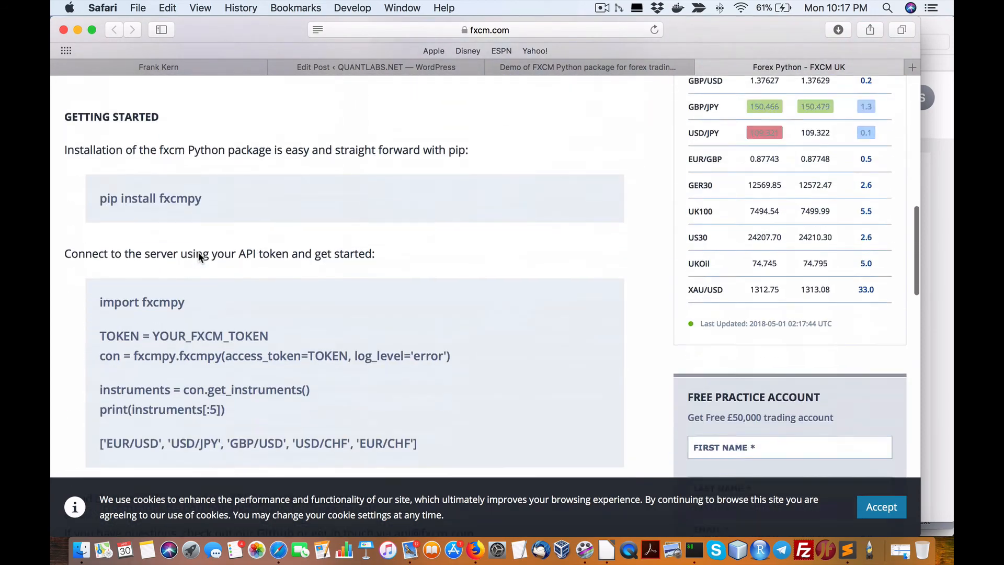
scroll(up, 3)
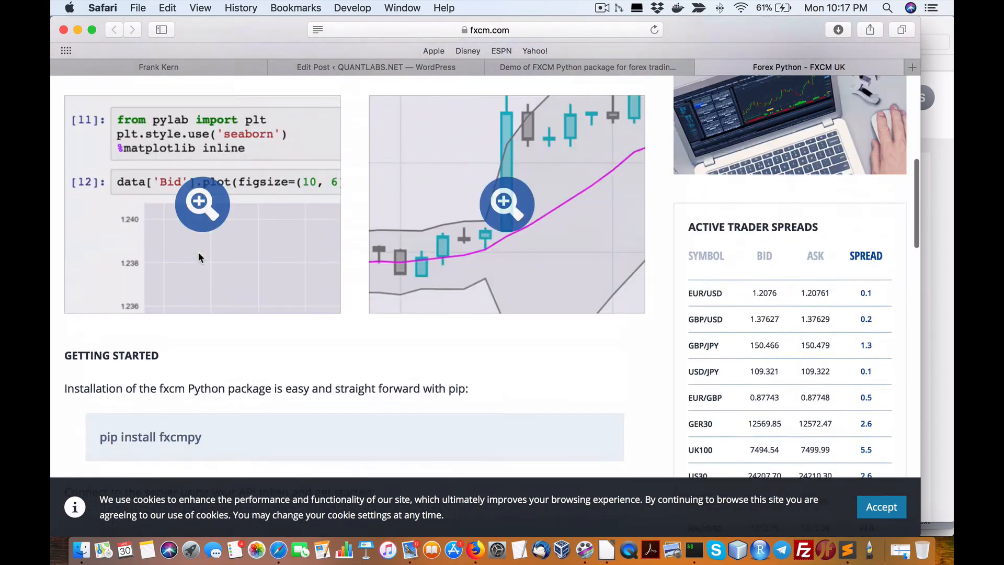
scroll(up, 3)
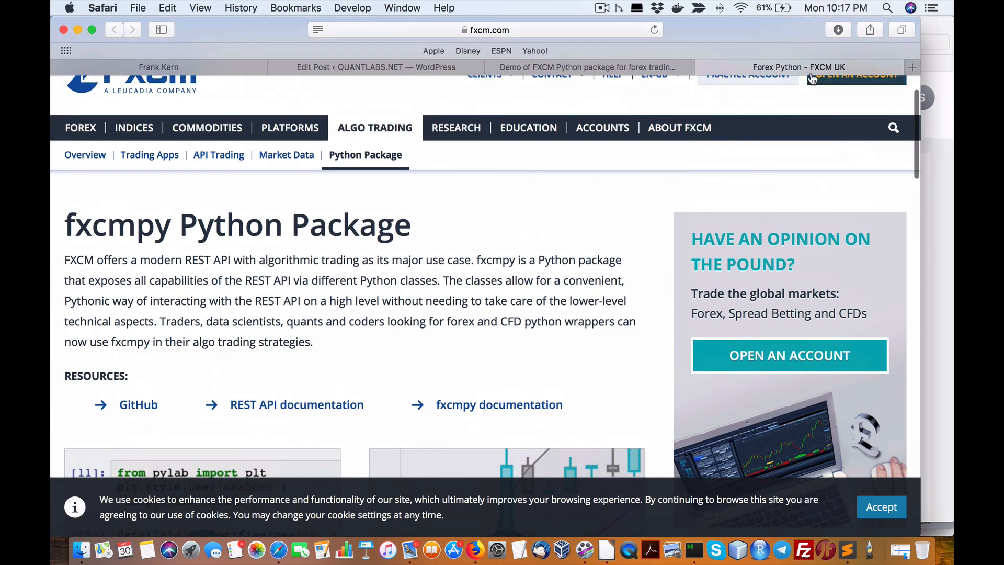
mouse_move(671, 66)
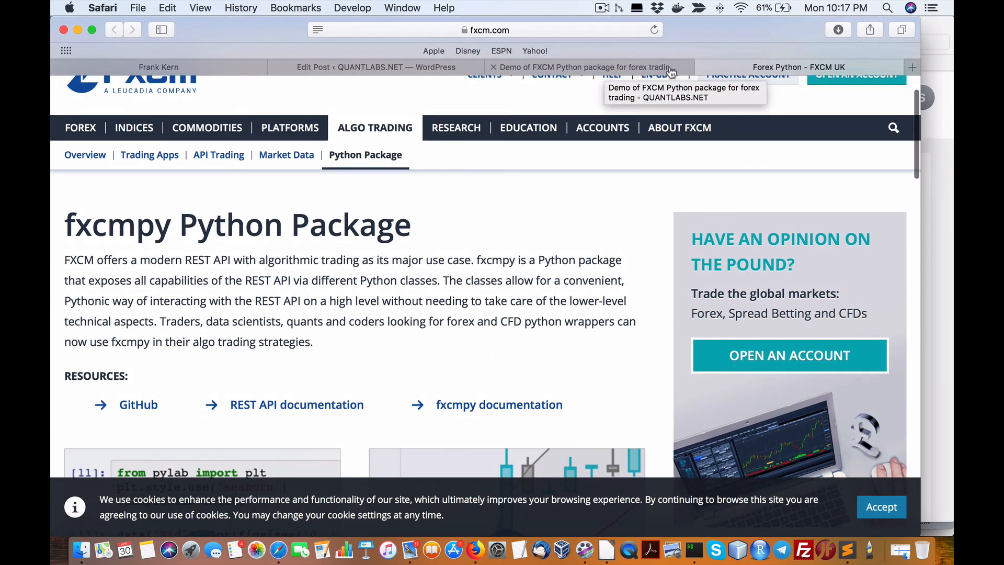
mouse_move(524, 71)
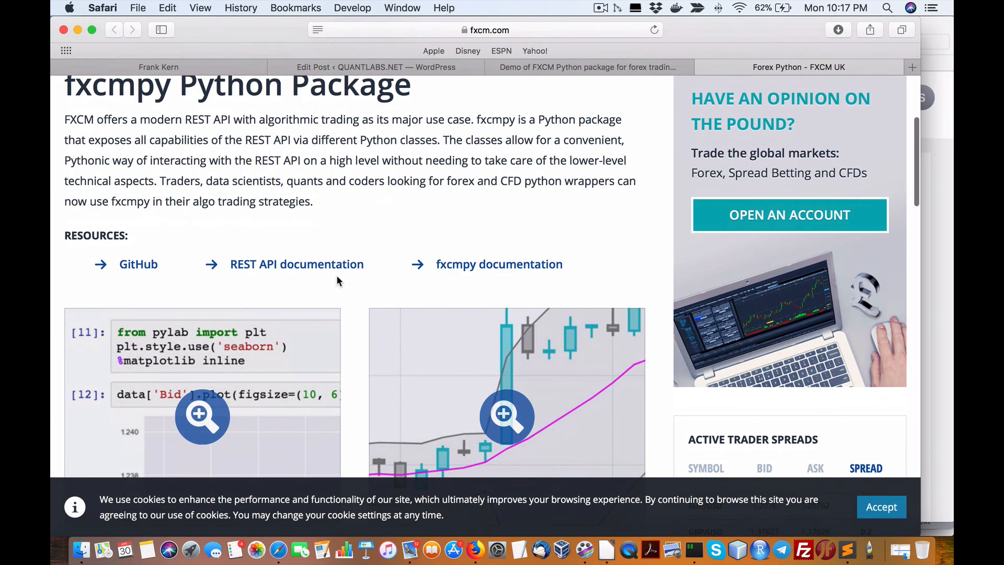
scroll(down, 3)
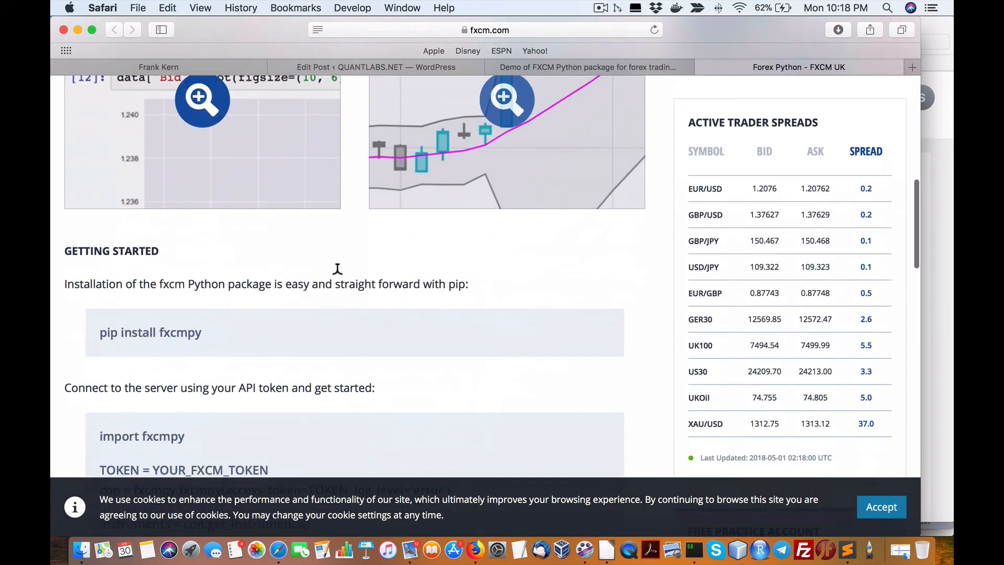
Quit the earlier Python session and bring up another terminal from the iTerm2 Dock menu.
click(693, 549)
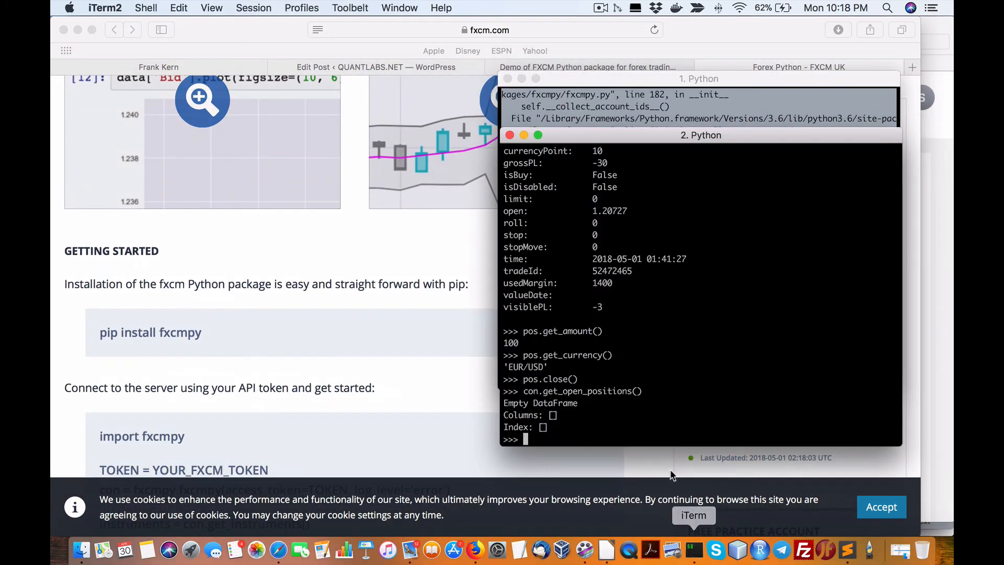
text(quit())
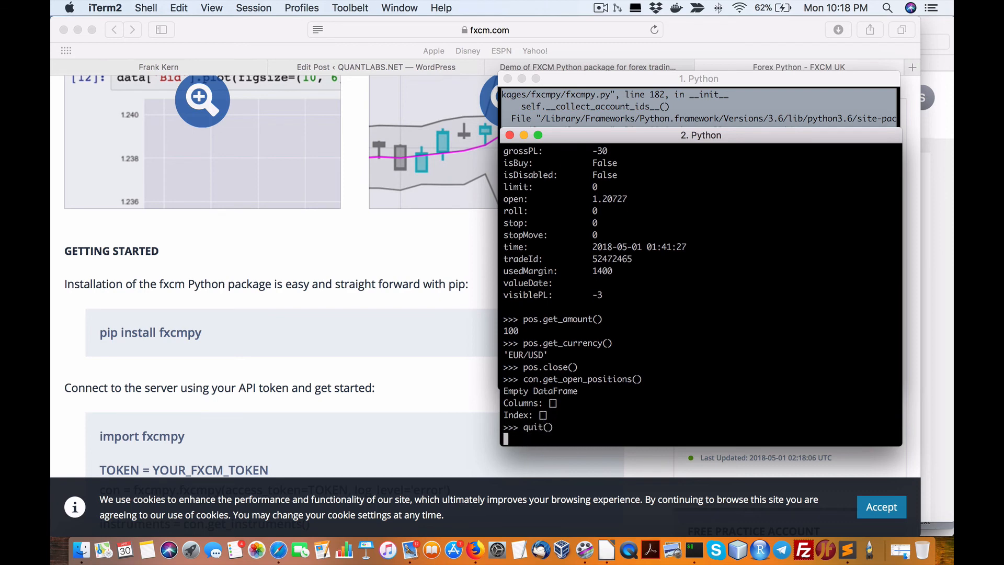
mouse_move(727, 395)
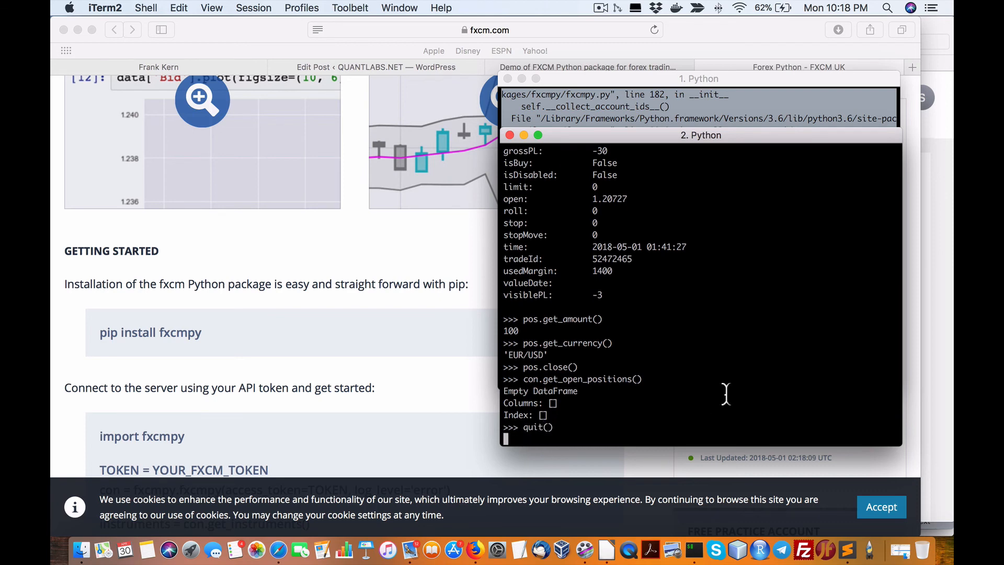
right_click(693, 550)
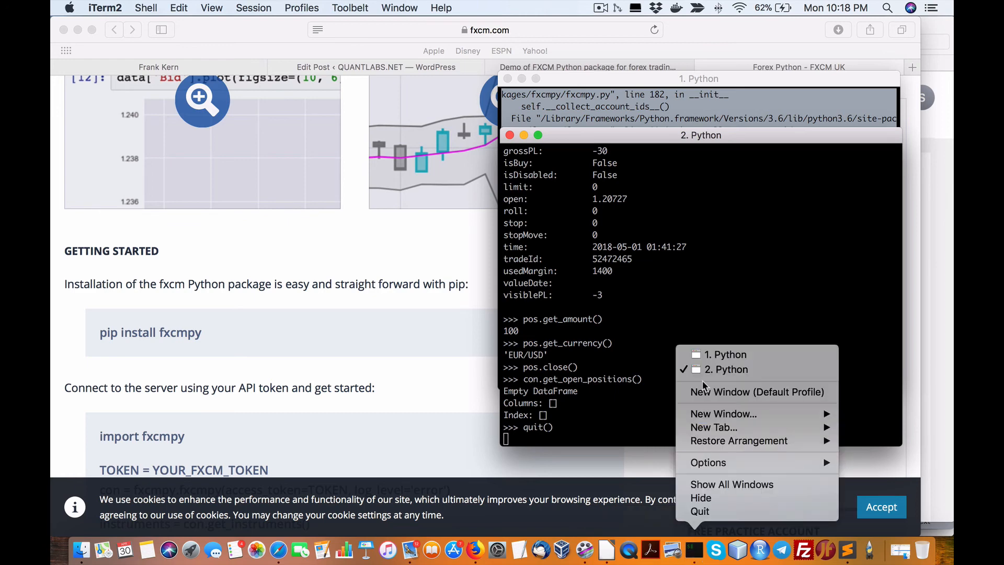
click(727, 354)
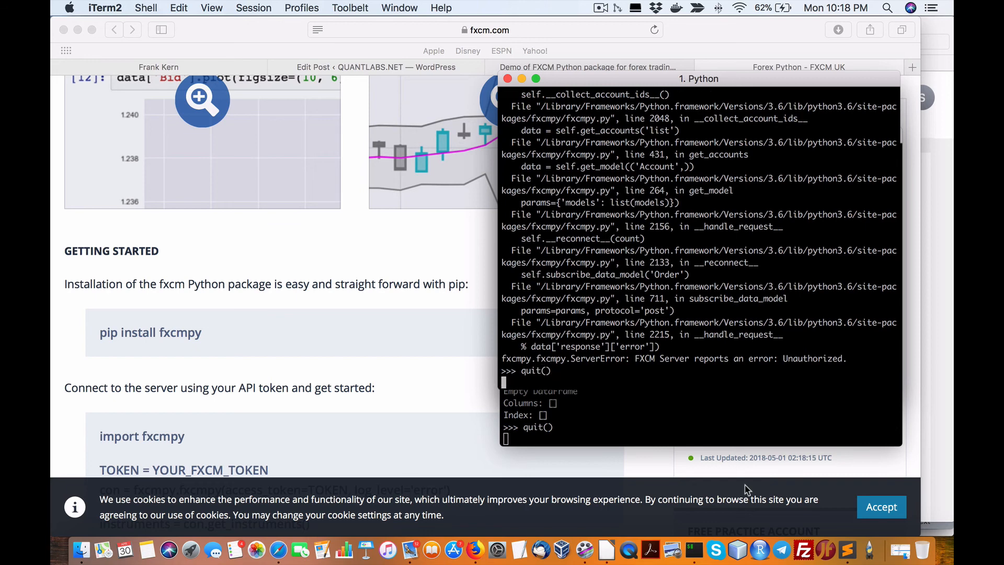
right_click(693, 549)
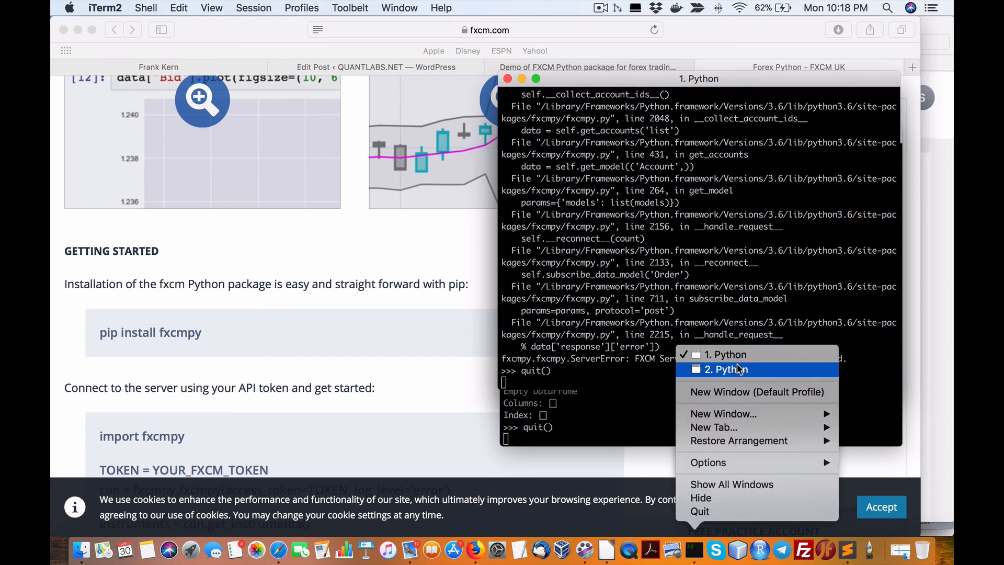
click(754, 392)
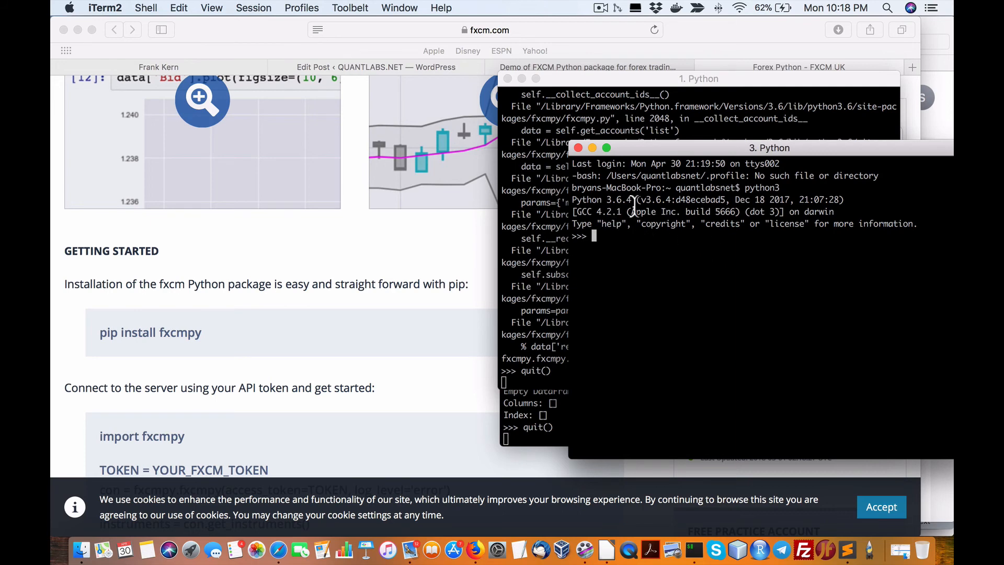
Quit Python 3 and enter 'pip3 install fxcmpy' at the bash prompt.
double_click(617, 200)
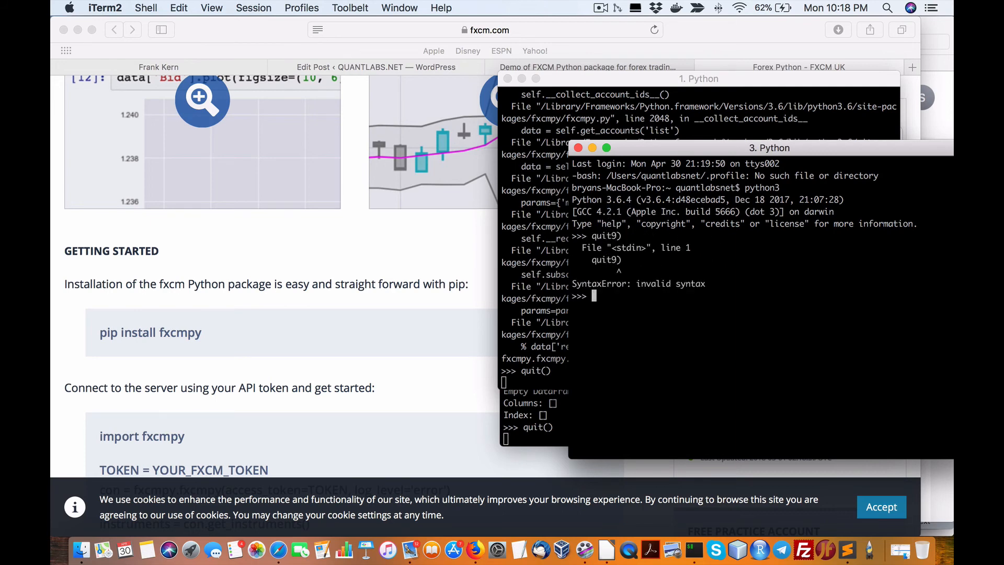
key(Return)
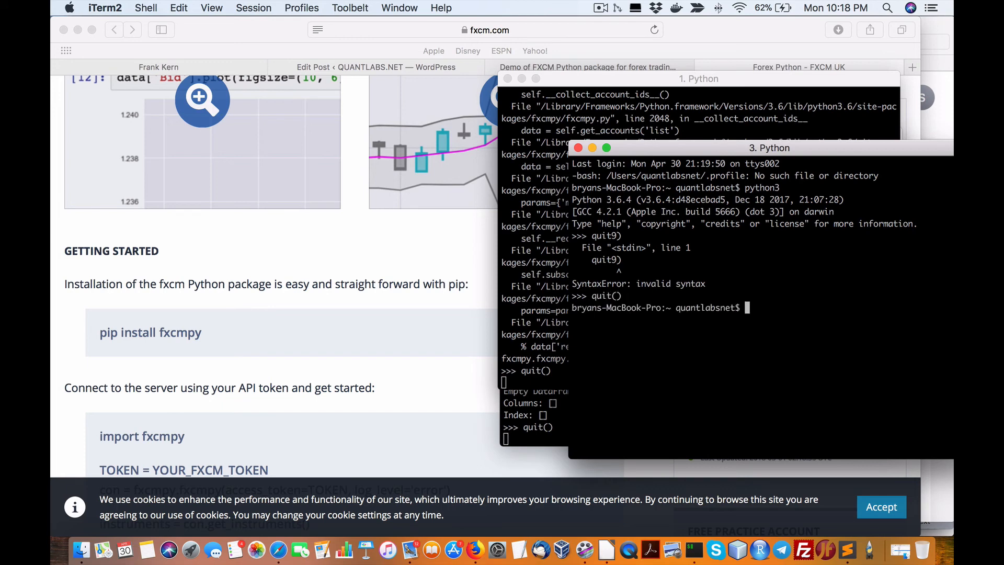
text(p)
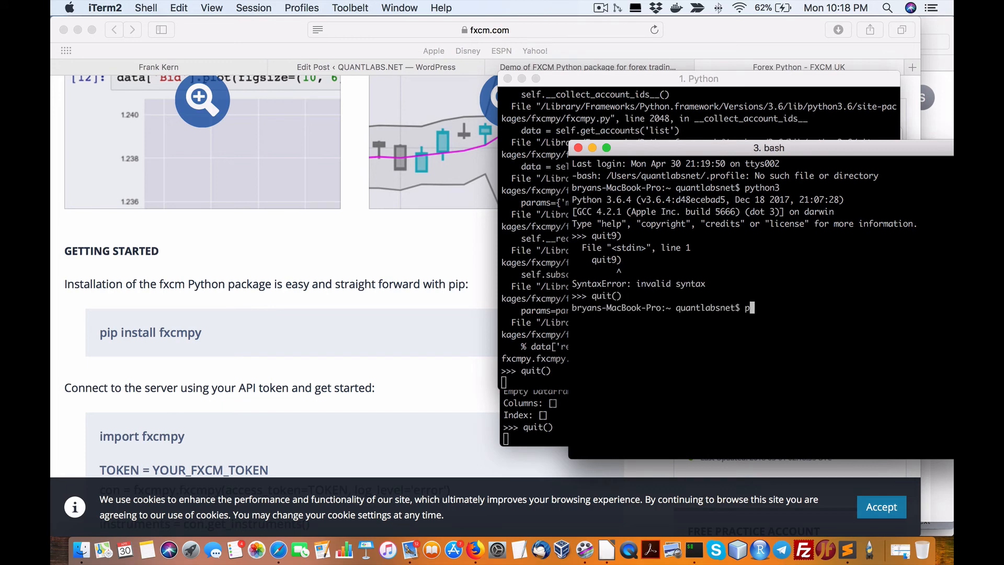
text(ip3)
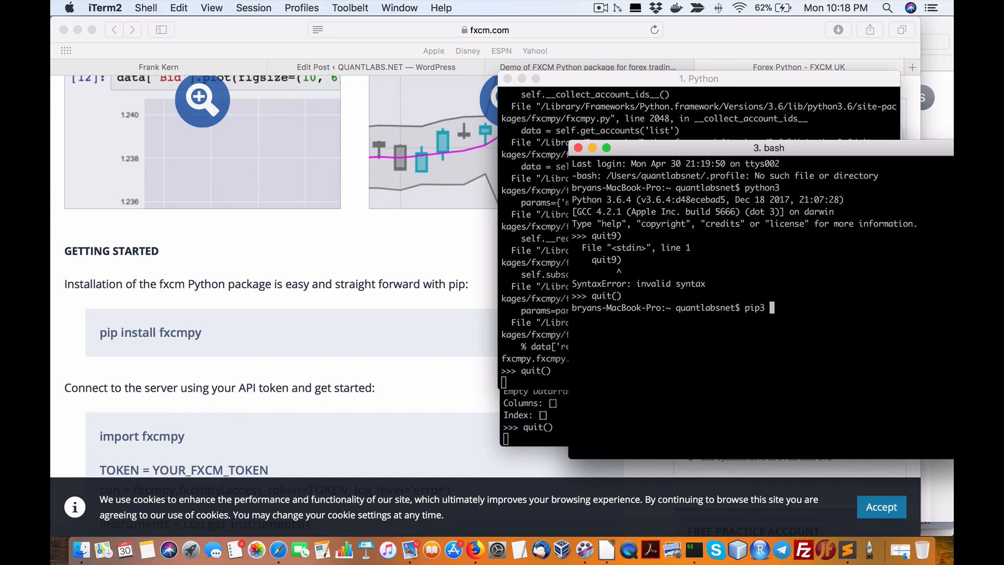
key(backspace)
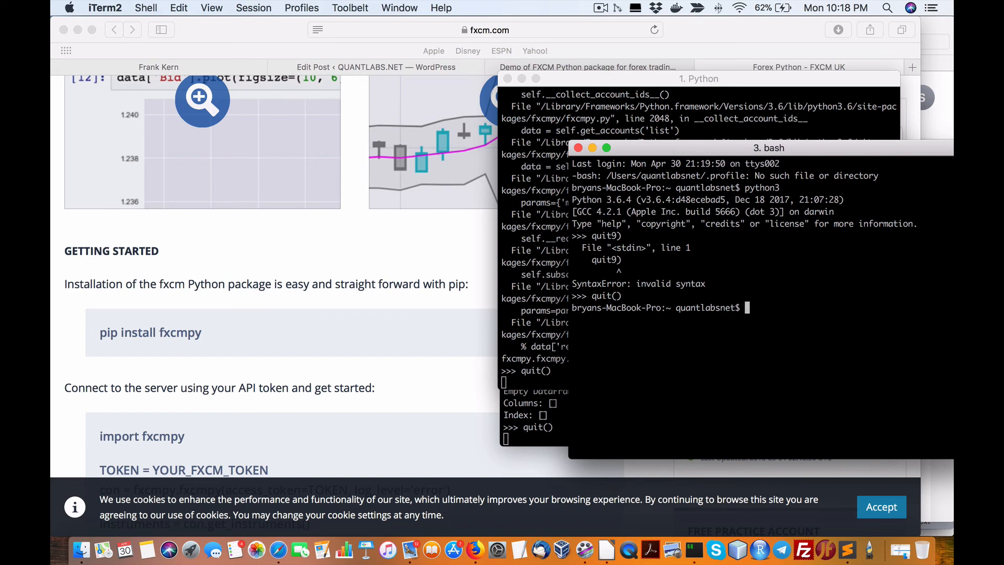
text(pip)
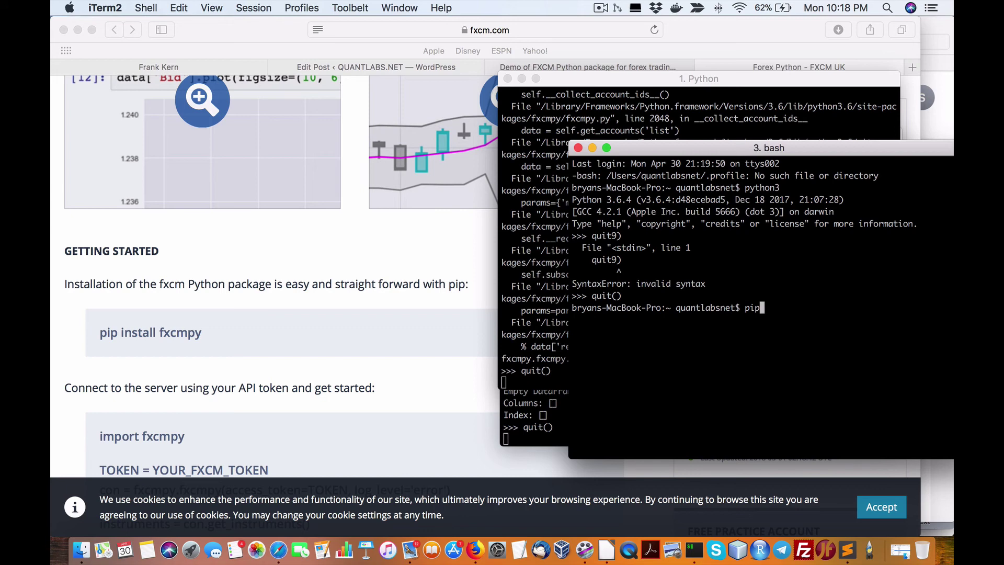
text(3 install)
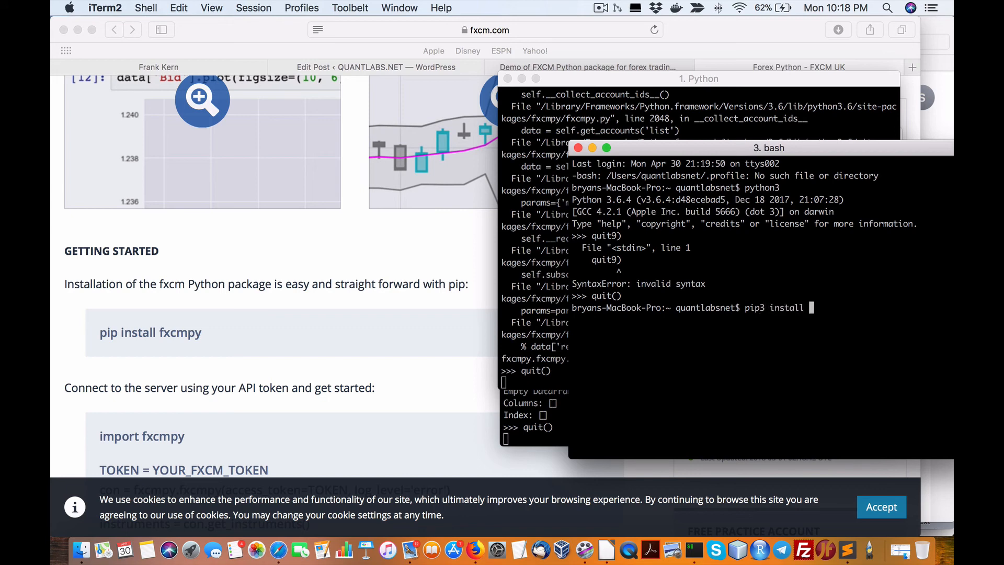
text(fxcmpy)
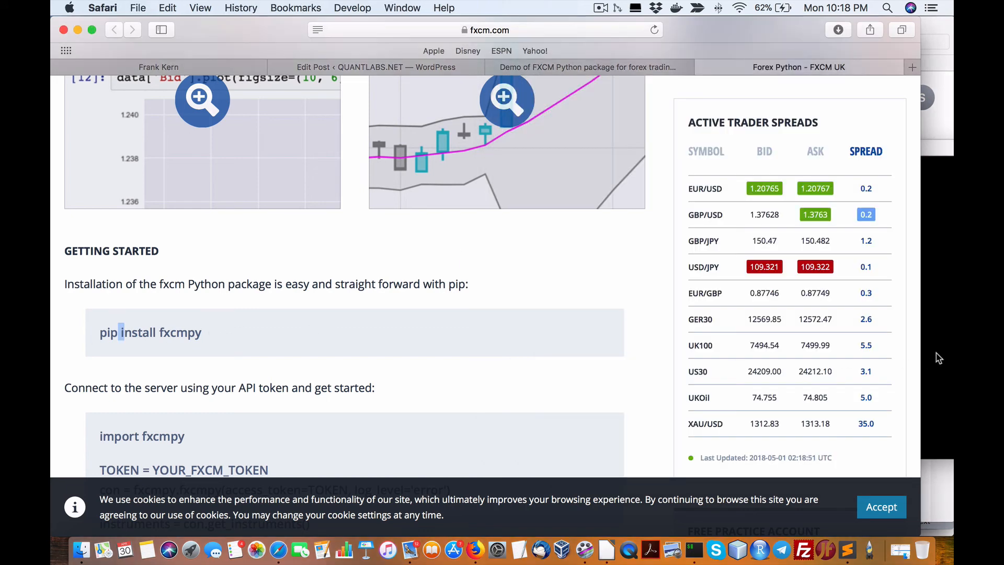
Bring iTerm2 forward and review pip3's 'Requirement already satisfied' output for fxcmpy.
click(693, 549)
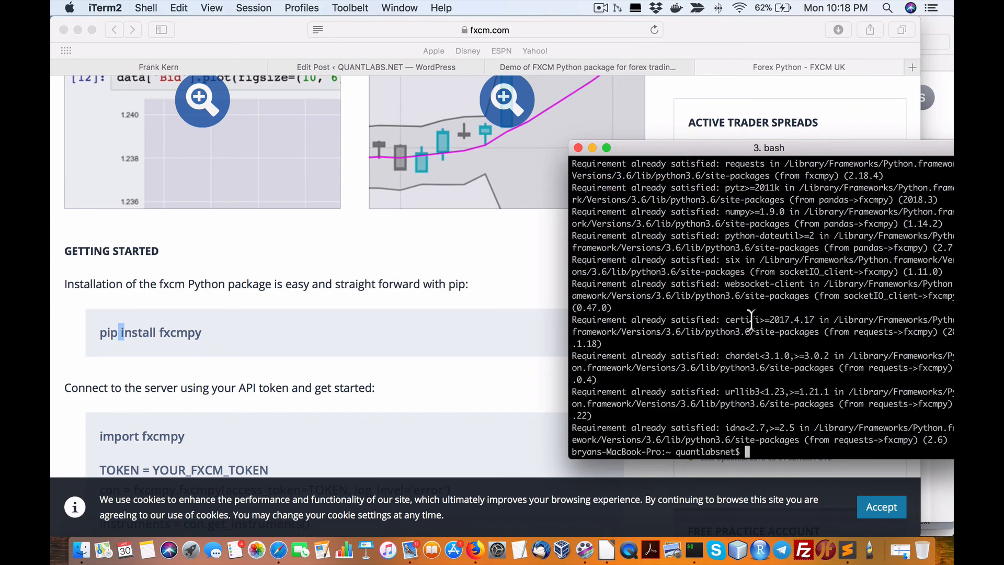
mouse_move(631, 320)
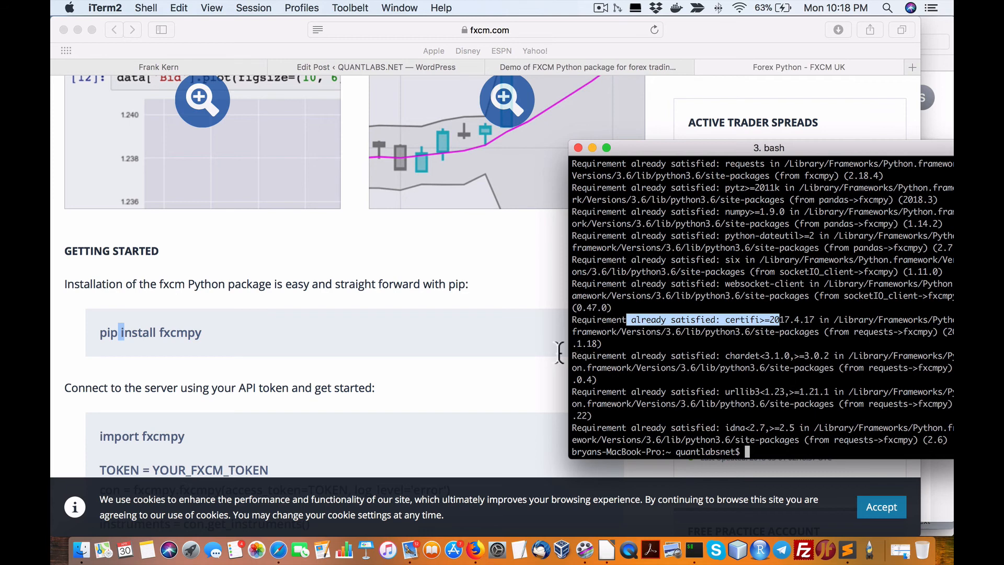
scroll(down, 3)
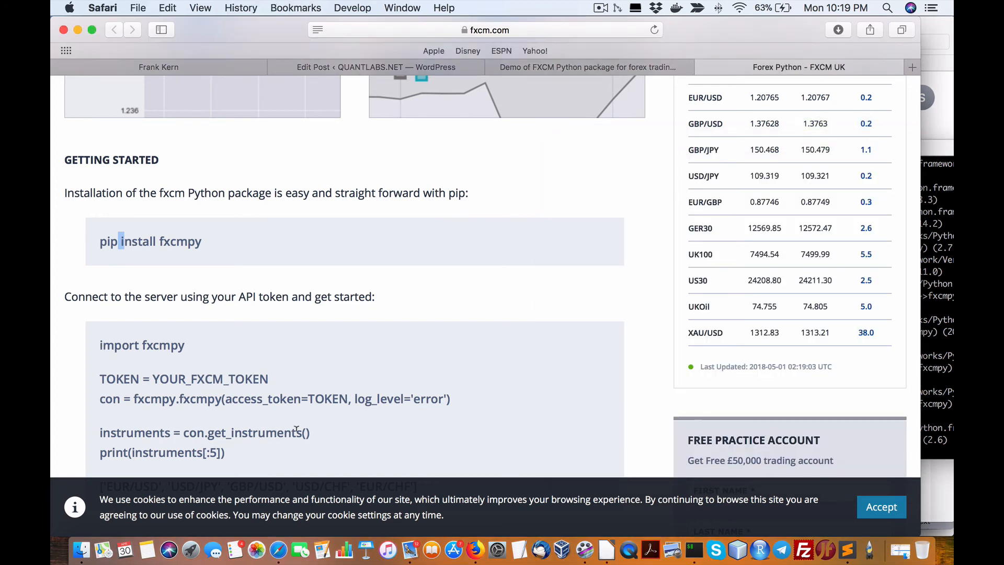
Go to the FXCM site and open the free practice account registration form.
scroll(down, 3)
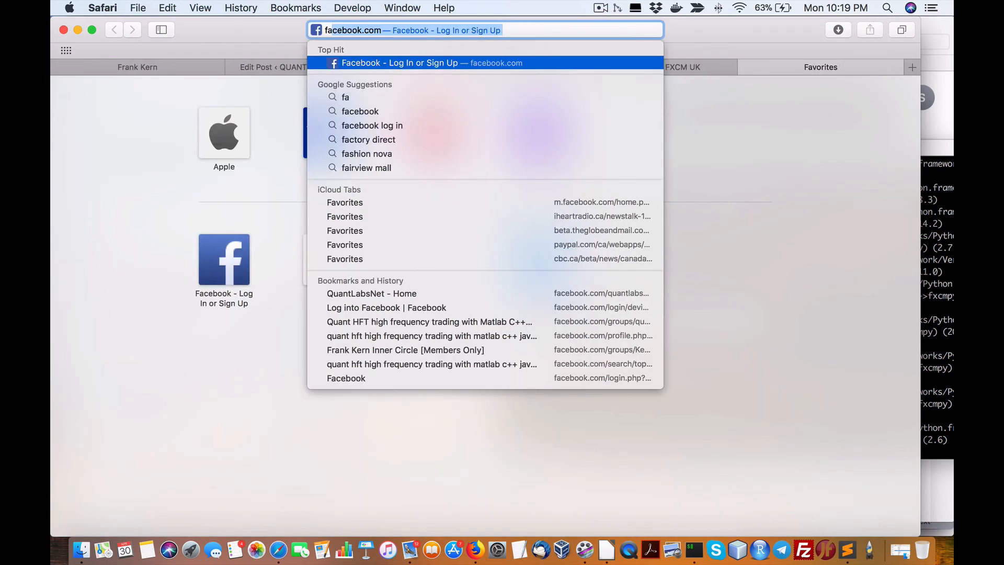
text(faxcm.com)
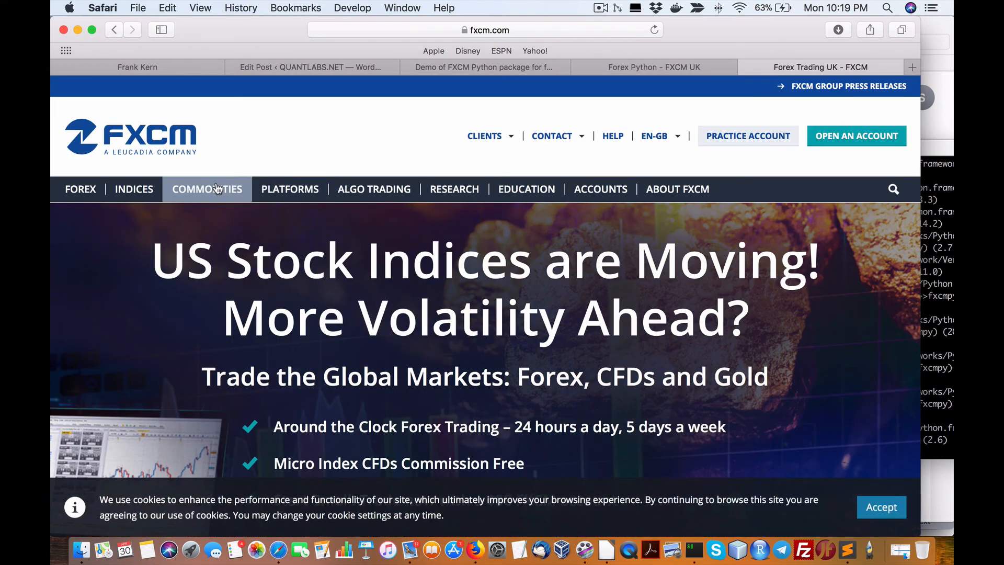
mouse_move(747, 136)
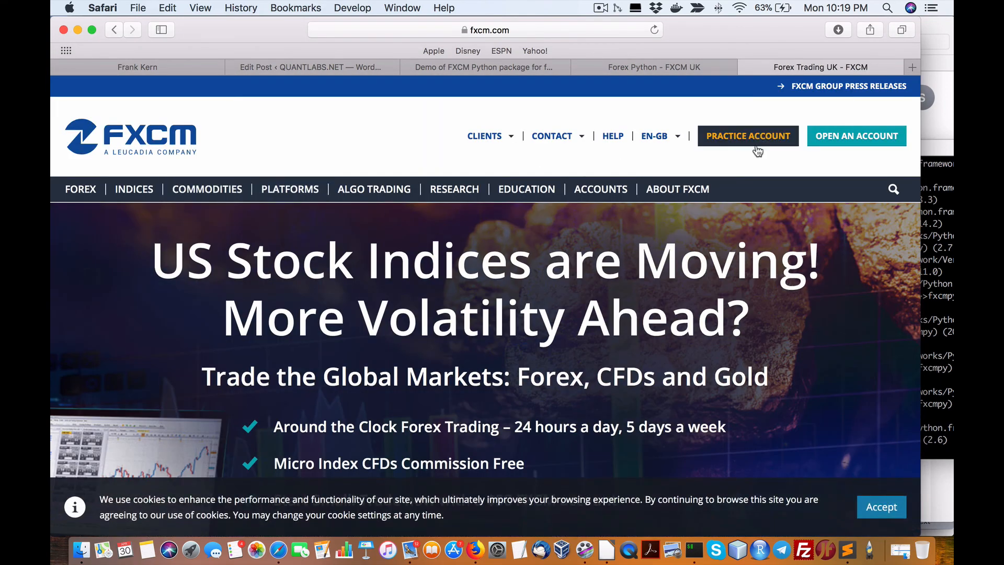
click(747, 136)
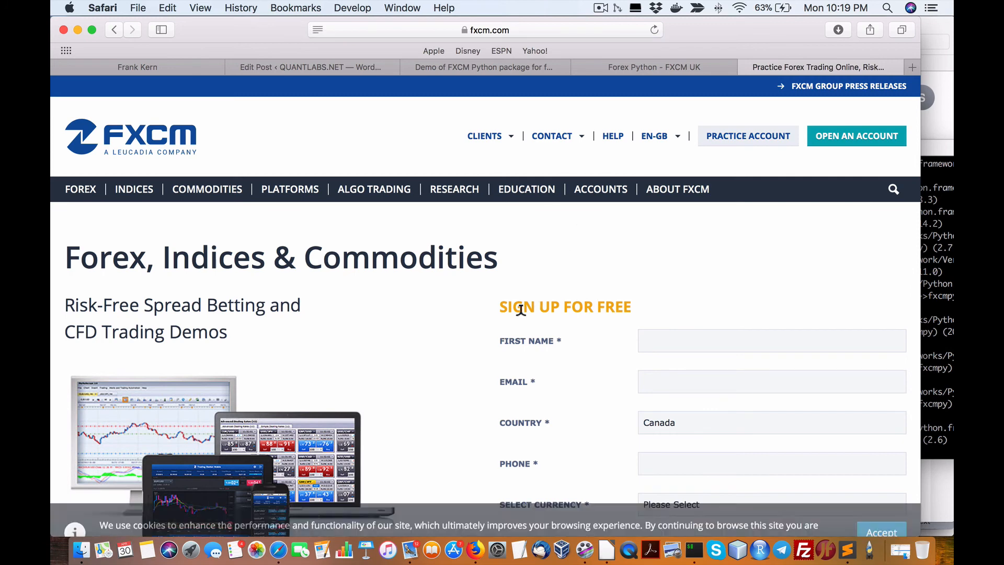
scroll(down, 3)
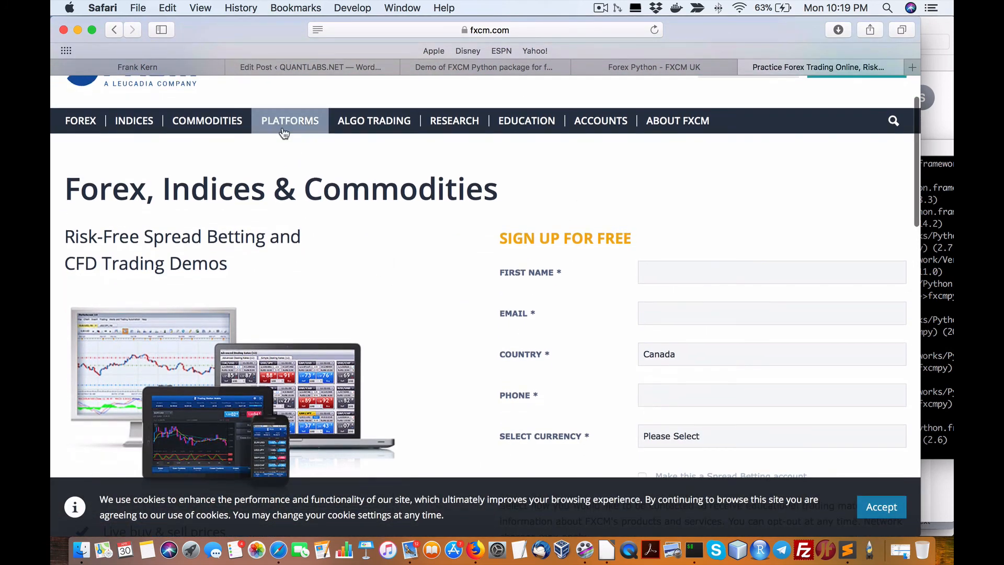
scroll(down, 3)
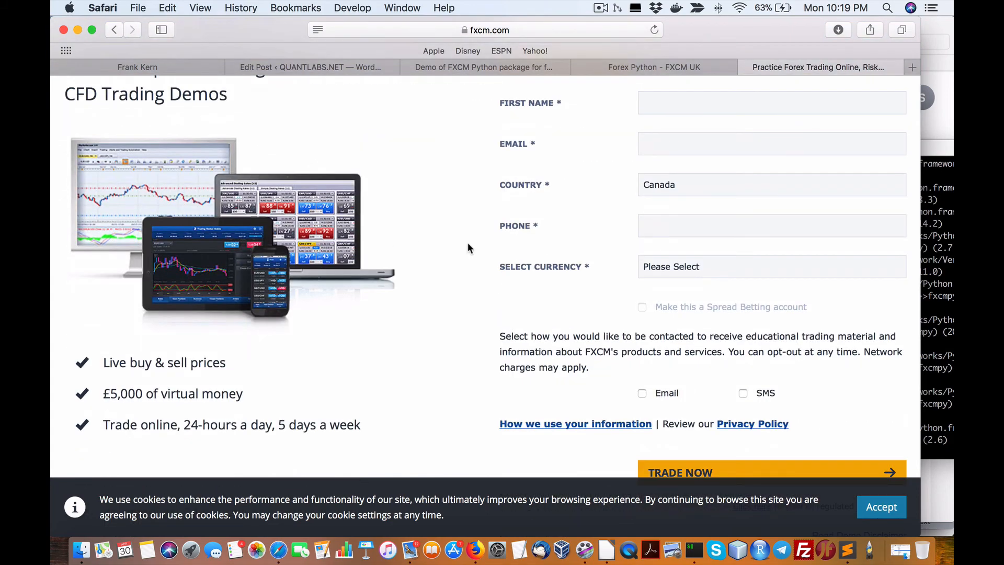
scroll(up, 3)
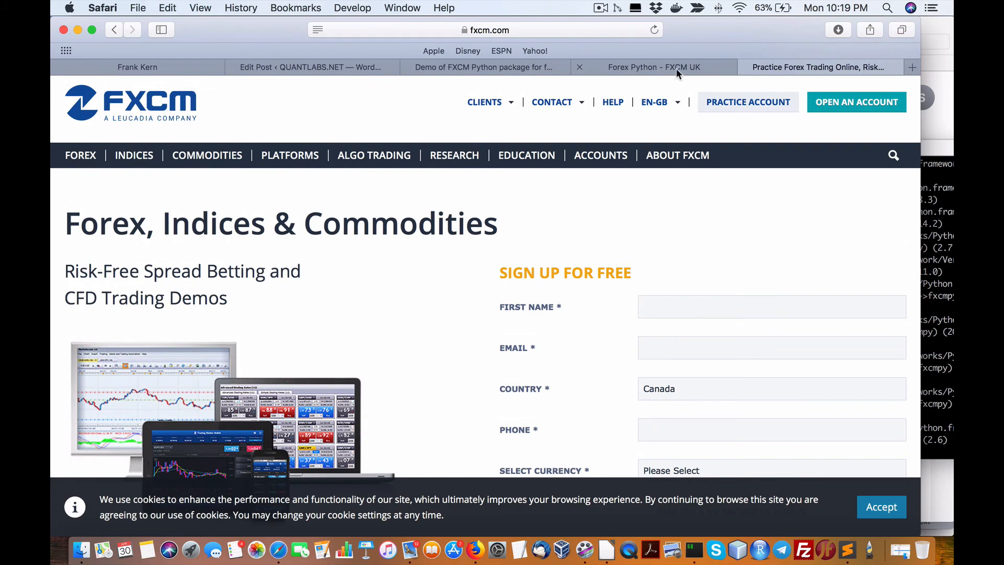
Open FXCM's fxcmpy GitHub page from the package Resources, then return to the practice sign-up tab.
click(654, 66)
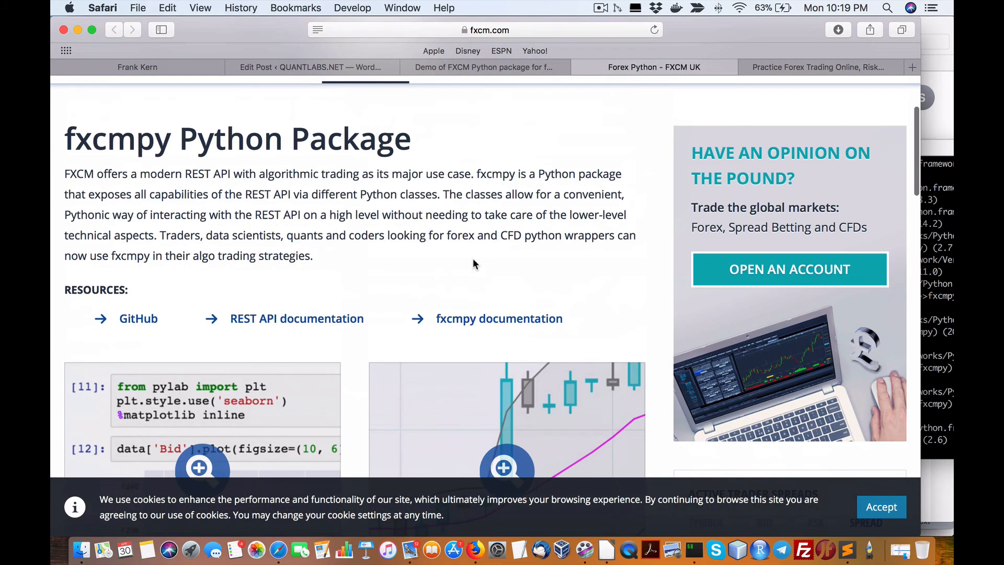
scroll(down, 3)
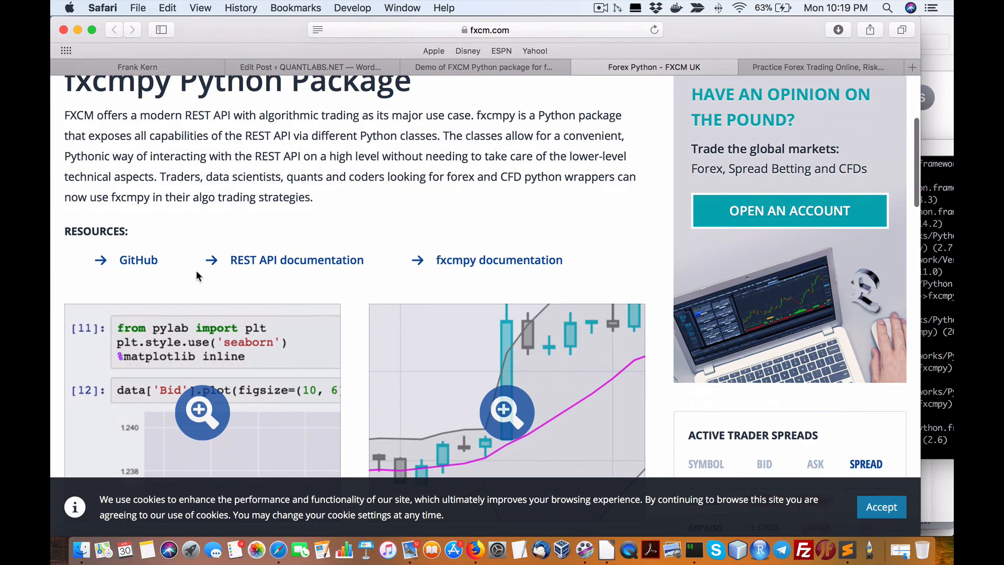
scroll(down, 3)
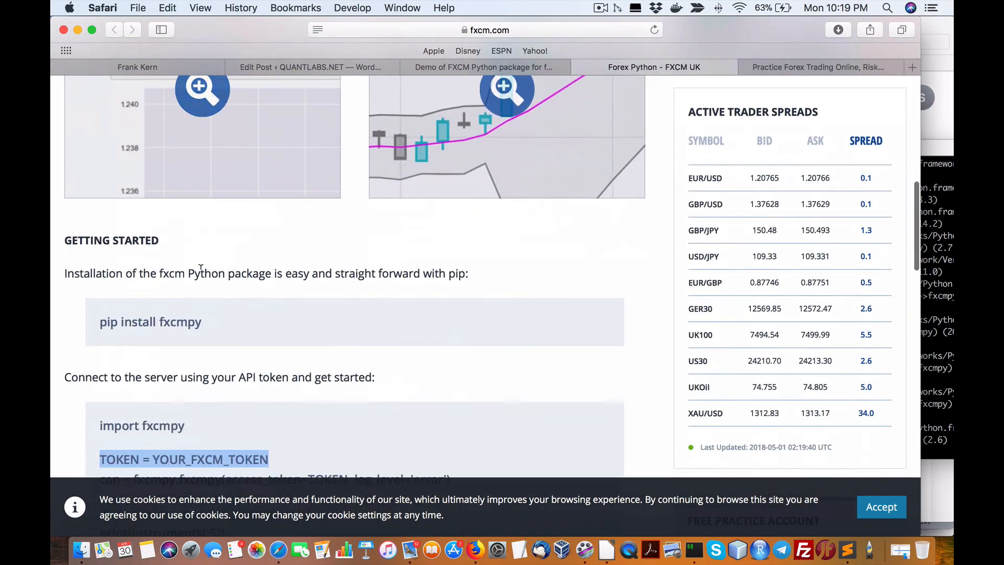
scroll(up, 3)
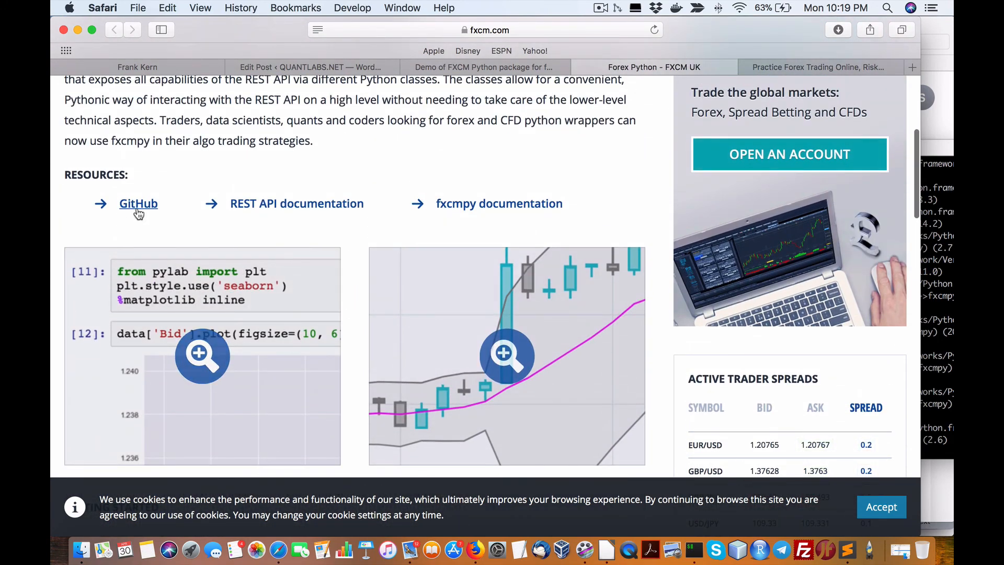
click(405, 66)
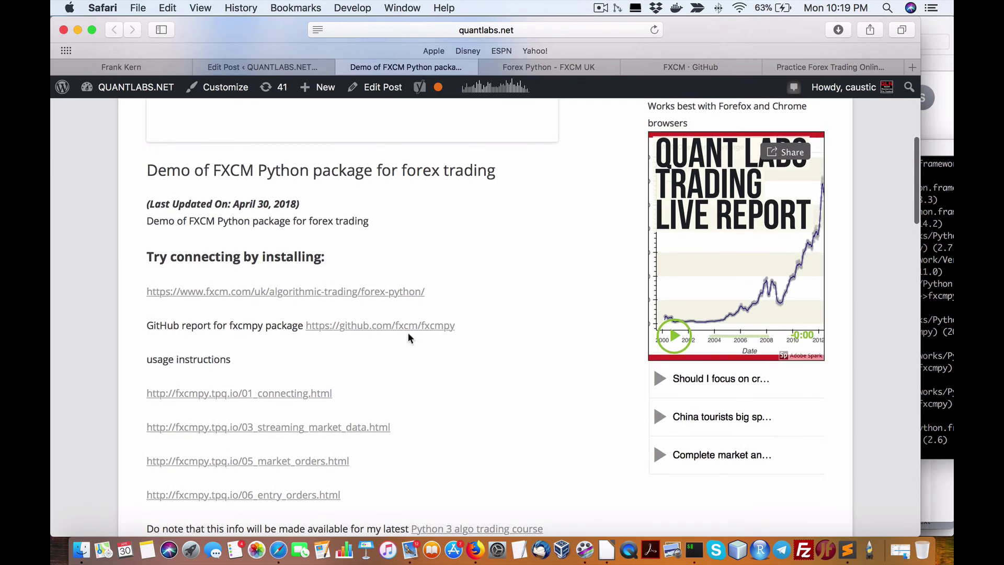
scroll(down, 3)
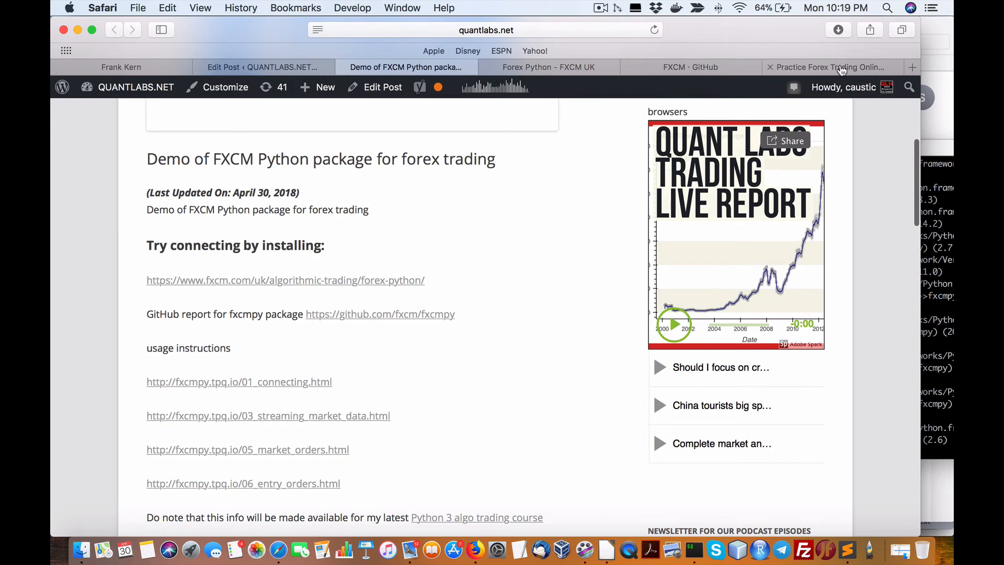
click(547, 66)
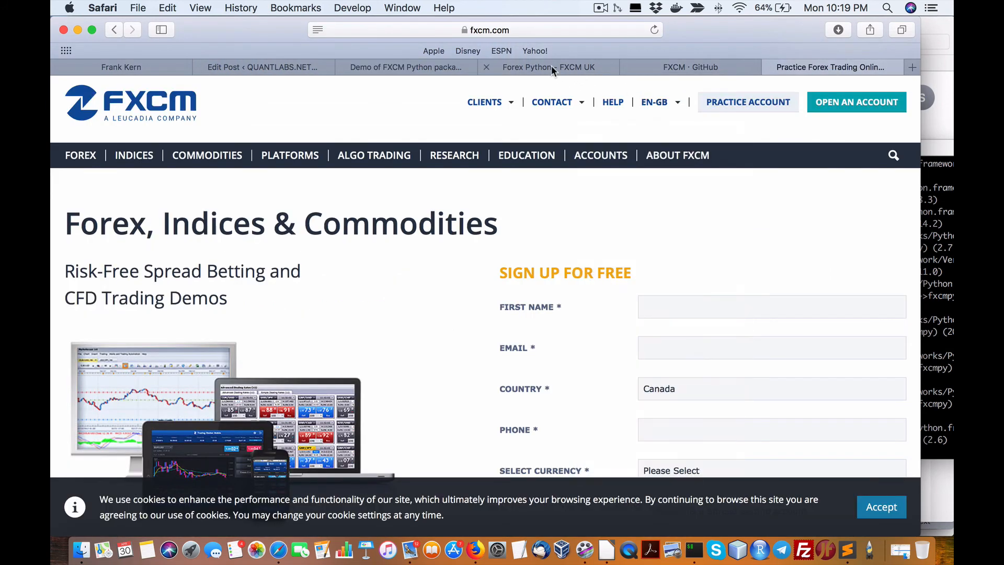
Scroll the fxcmpy GitHub README through its demo account, pip install and API token sections.
click(690, 66)
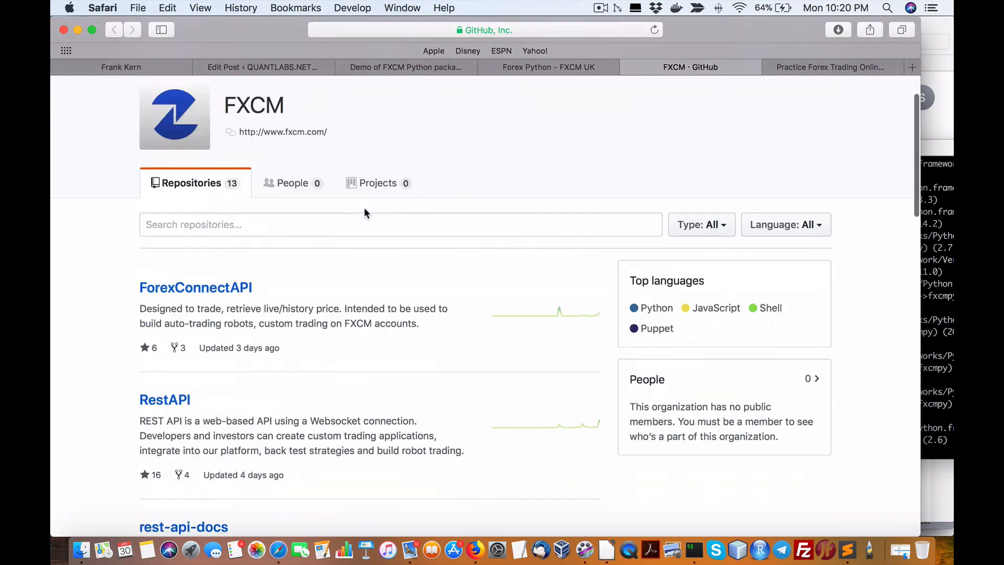
scroll(down, 3)
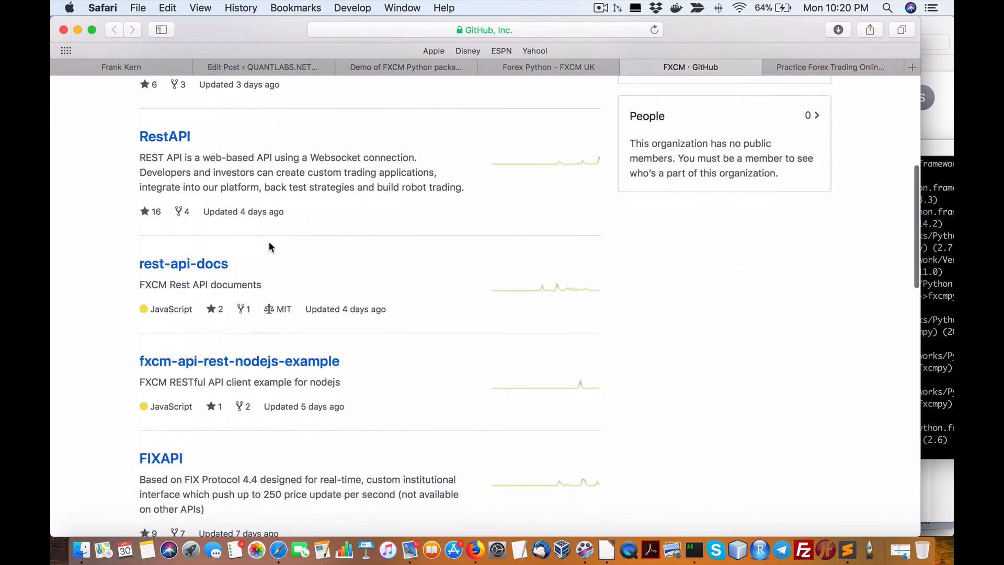
scroll(down, 3)
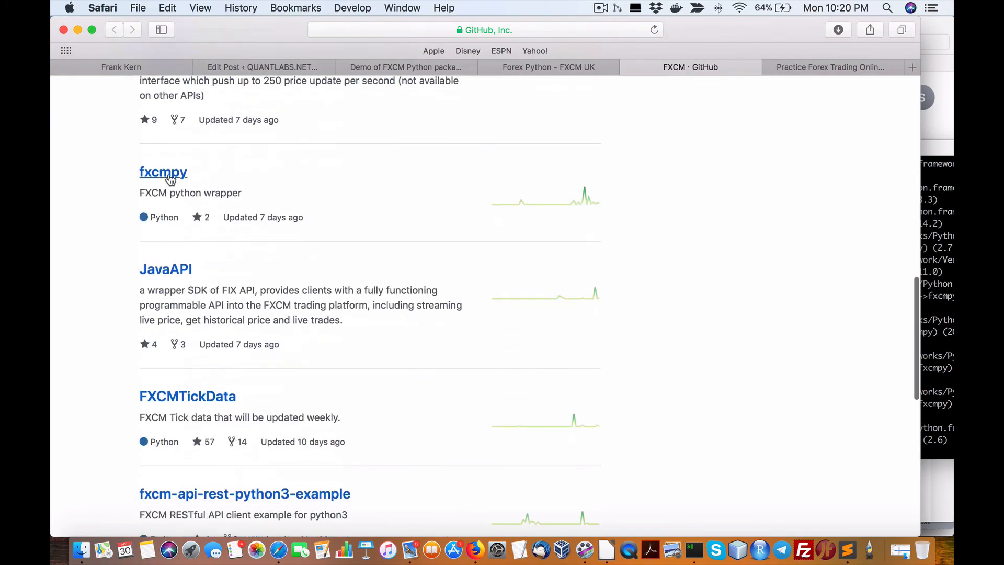
click(163, 172)
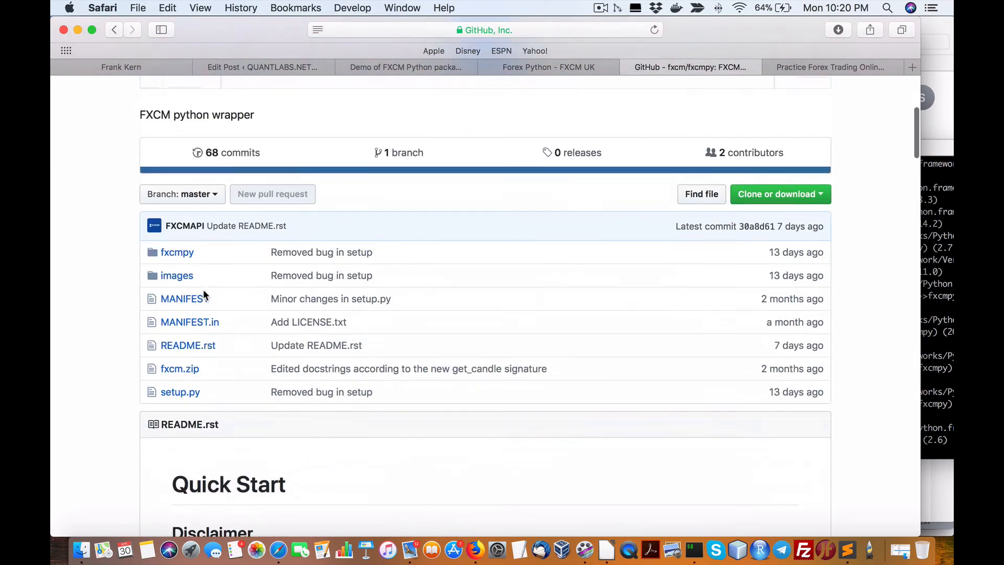
scroll(down, 3)
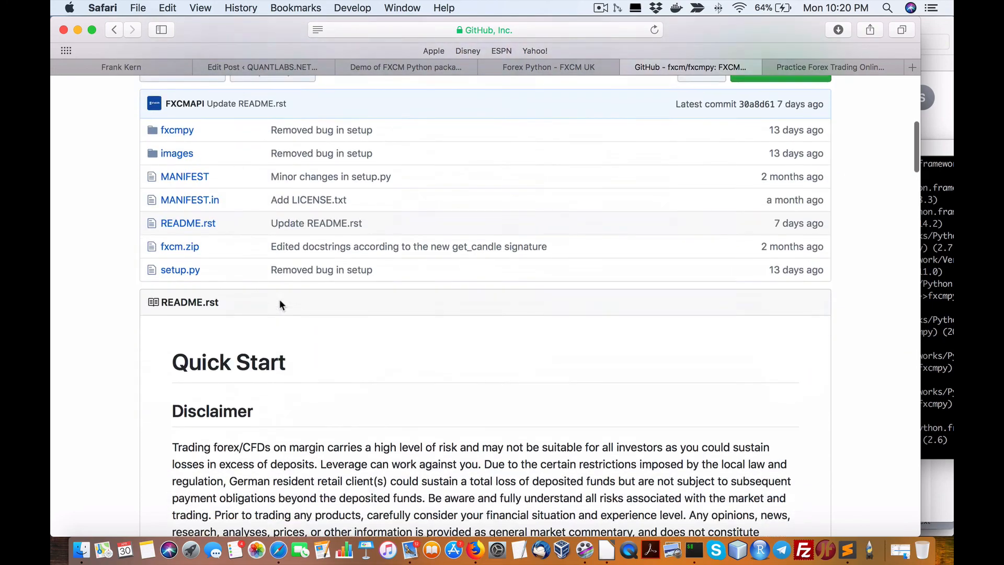
scroll(down, 3)
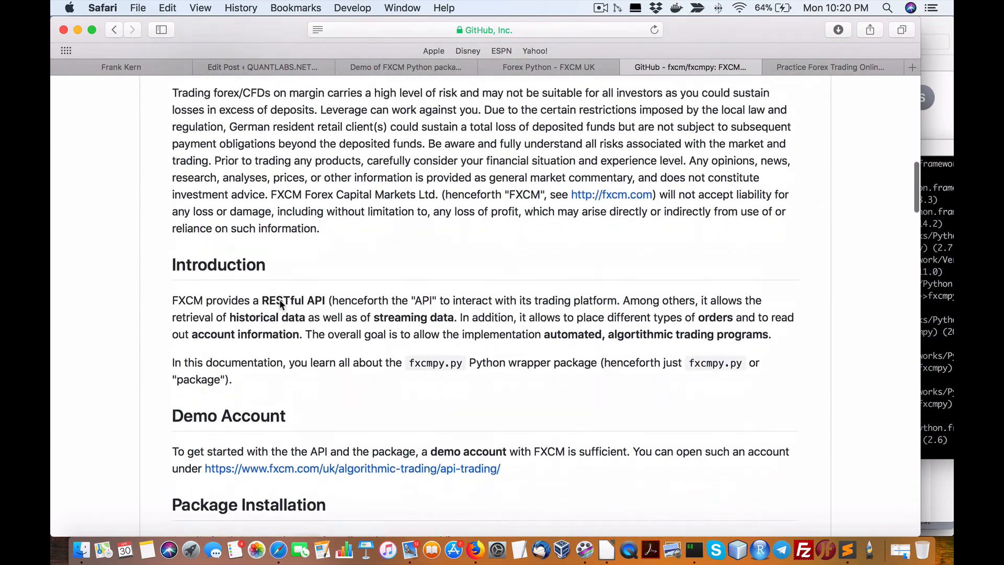
scroll(down, 3)
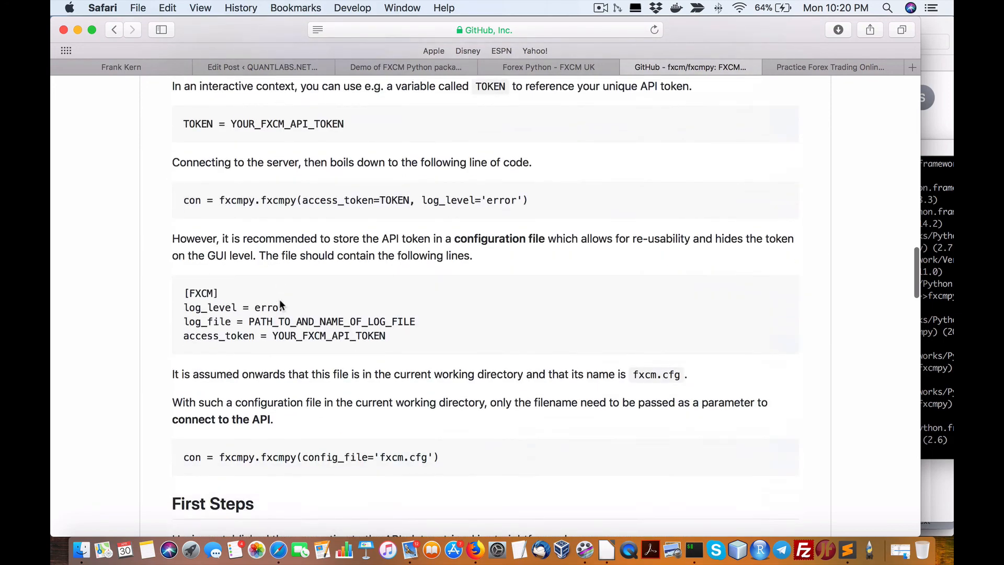
scroll(up, 3)
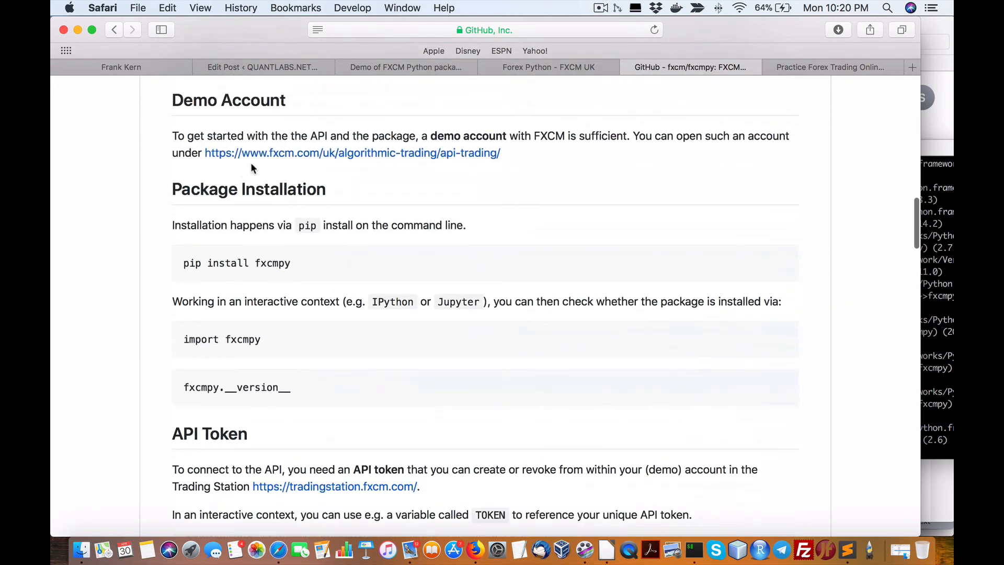
mouse_move(523, 162)
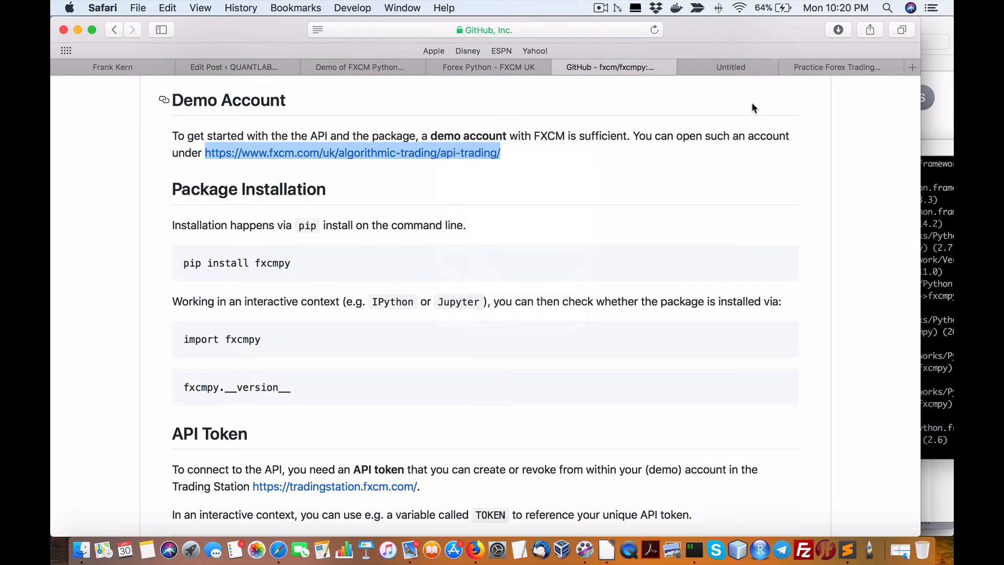
click(352, 152)
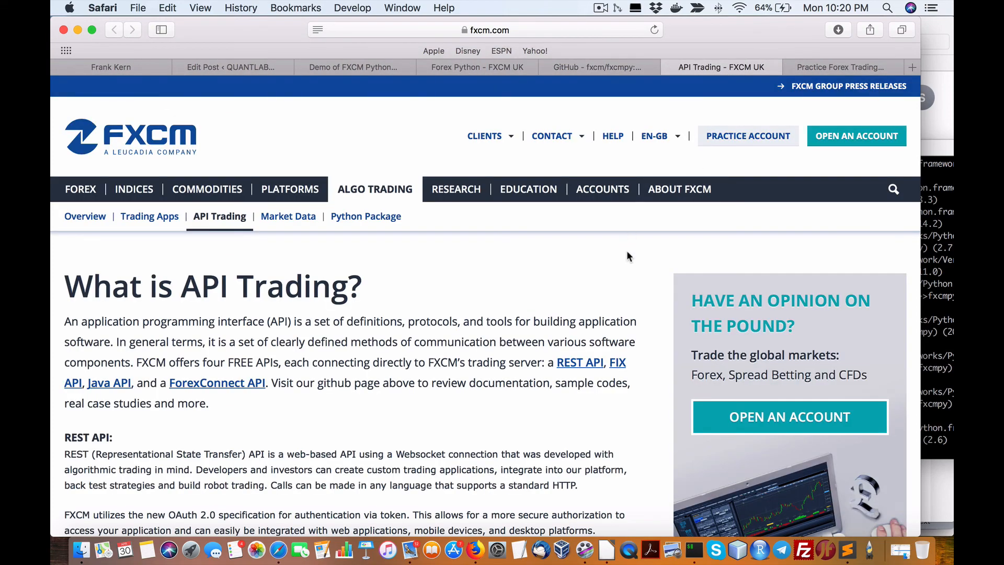
scroll(down, 3)
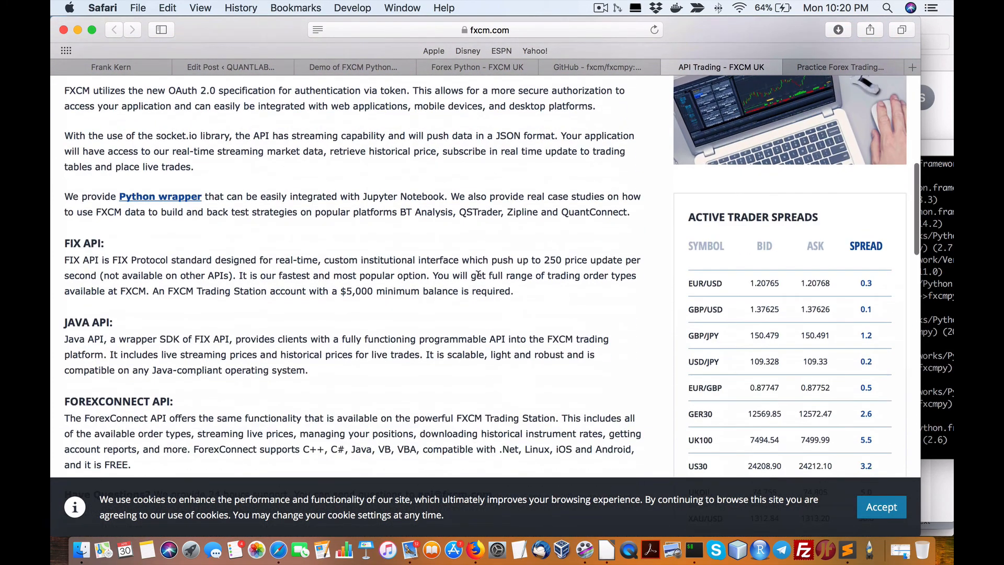
scroll(down, 3)
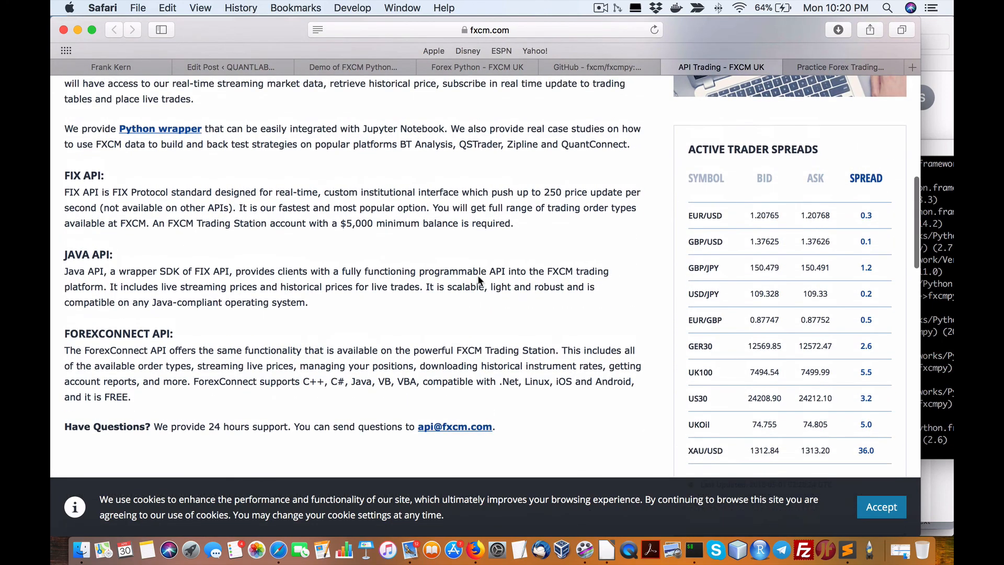
scroll(up, 3)
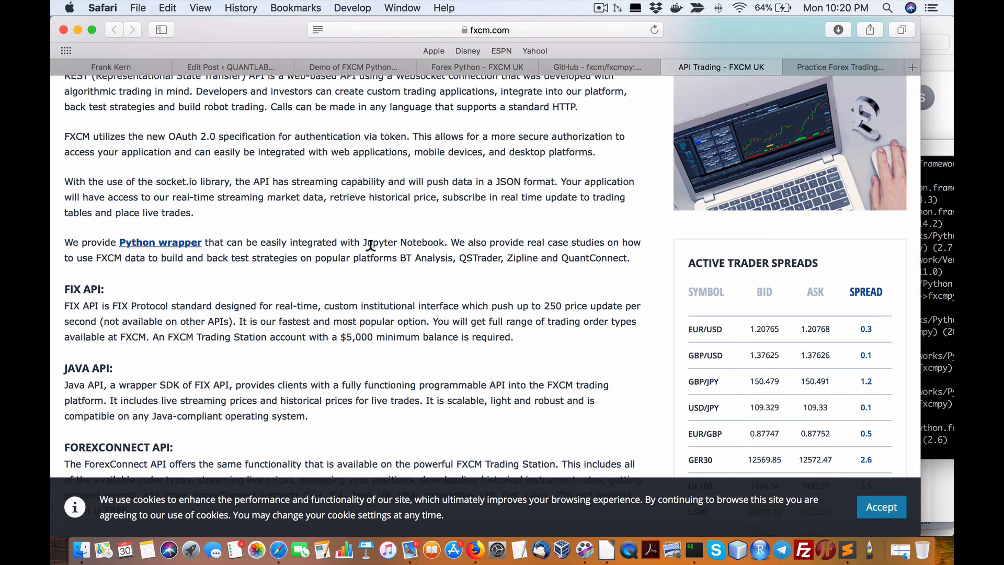
scroll(up, 3)
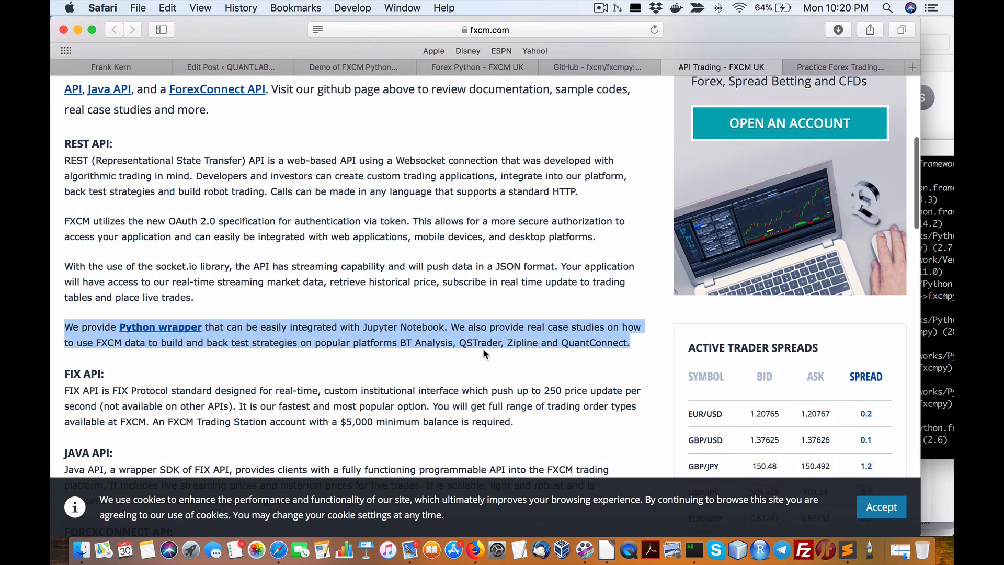
mouse_move(597, 354)
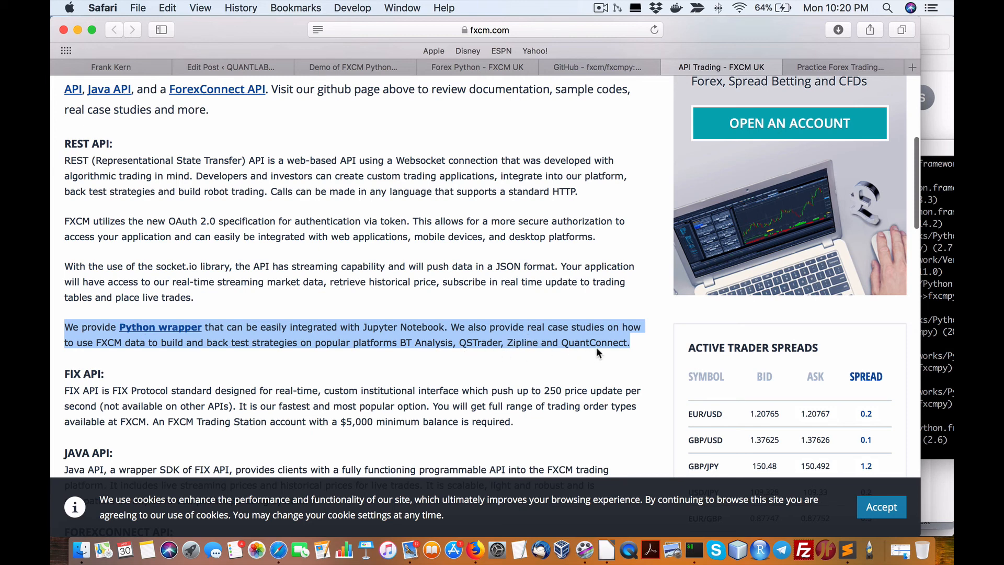
mouse_move(314, 312)
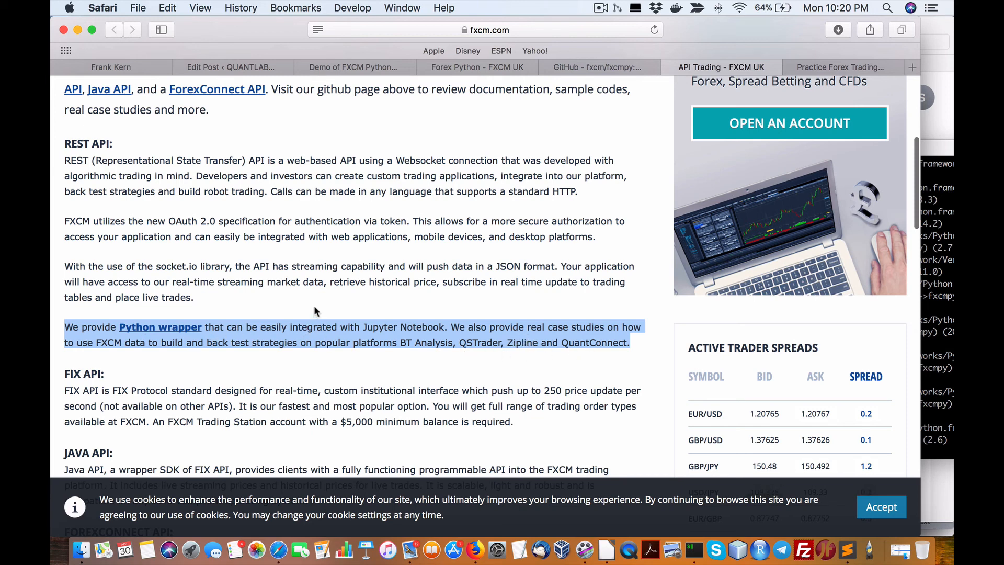
click(280, 214)
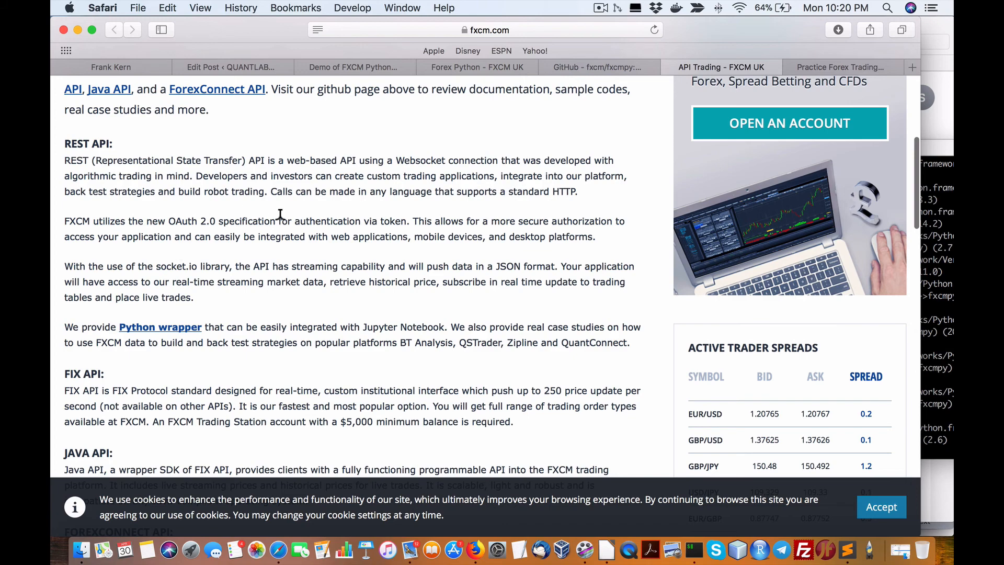
scroll(up, 3)
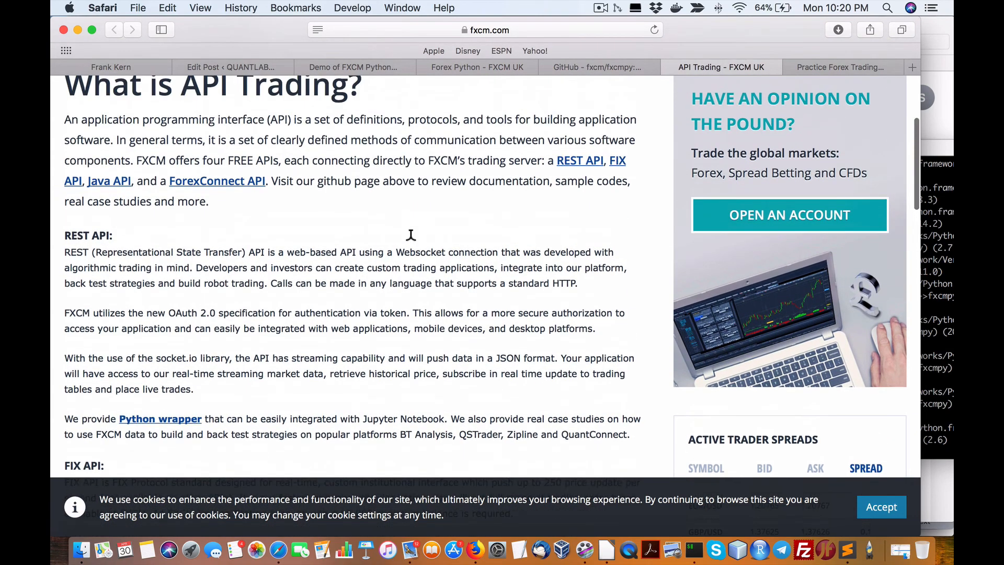
scroll(up, 3)
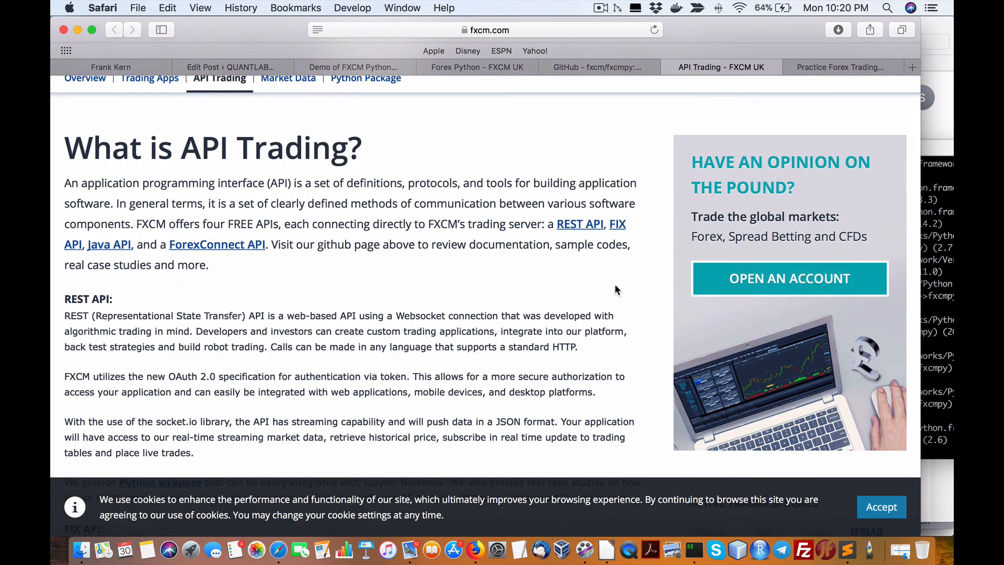
scroll(down, 3)
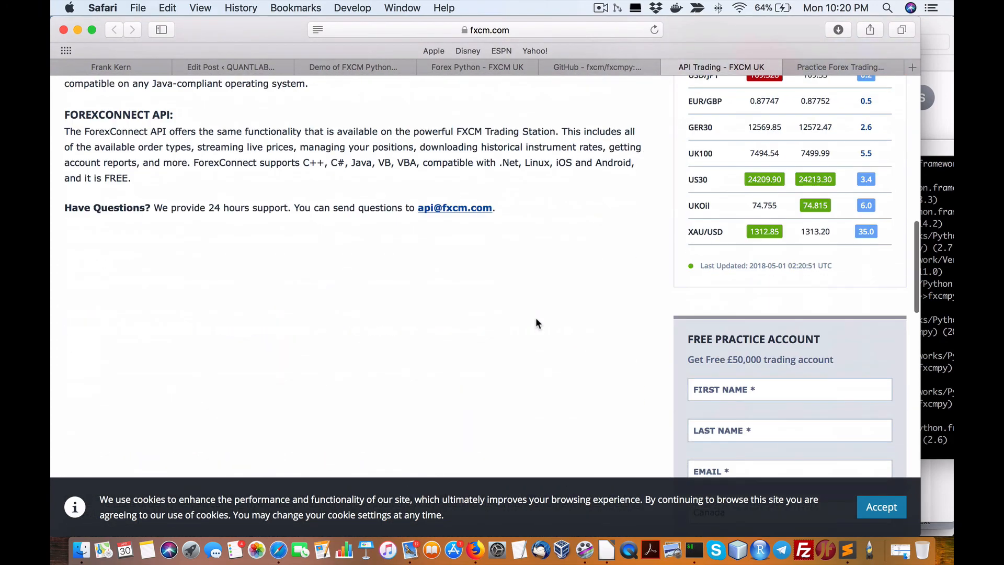
scroll(up, 3)
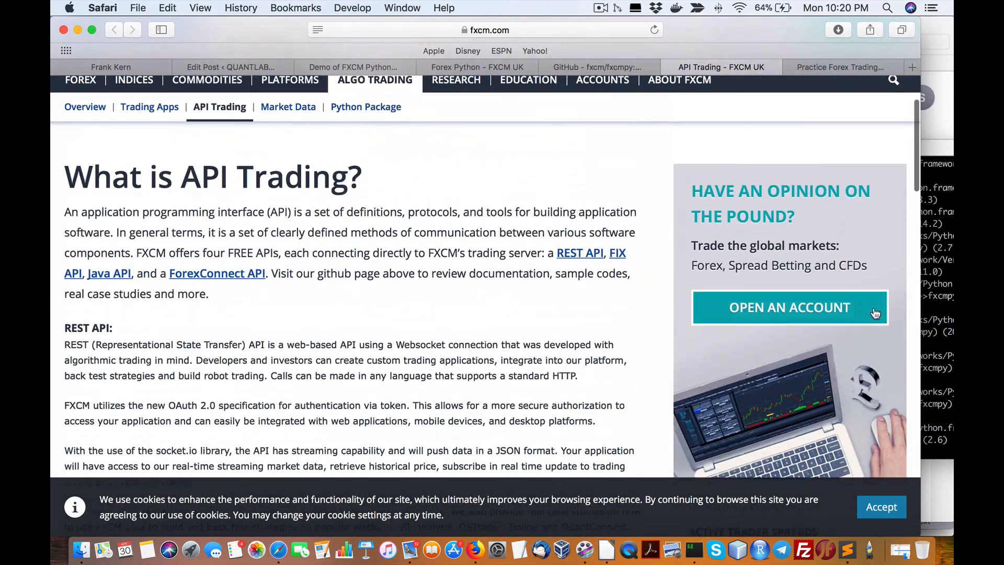
scroll(up, 3)
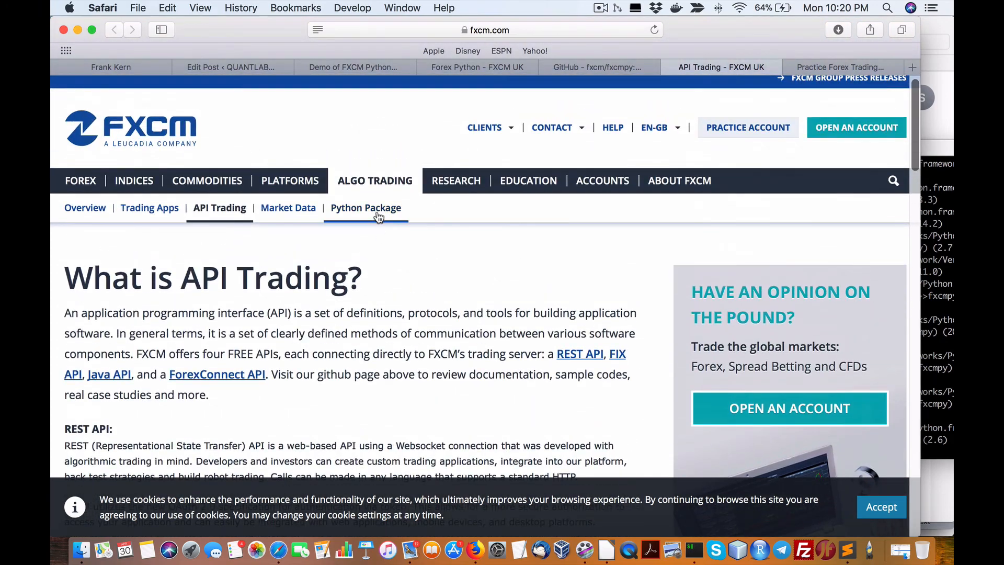
scroll(down, 3)
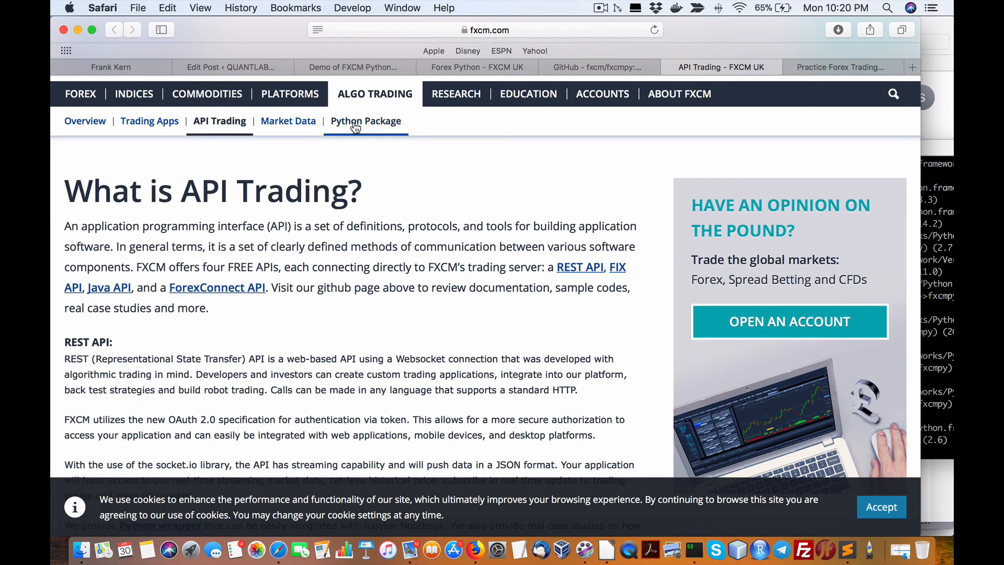
Scroll through FXCM's practice account sign-up form.
click(366, 120)
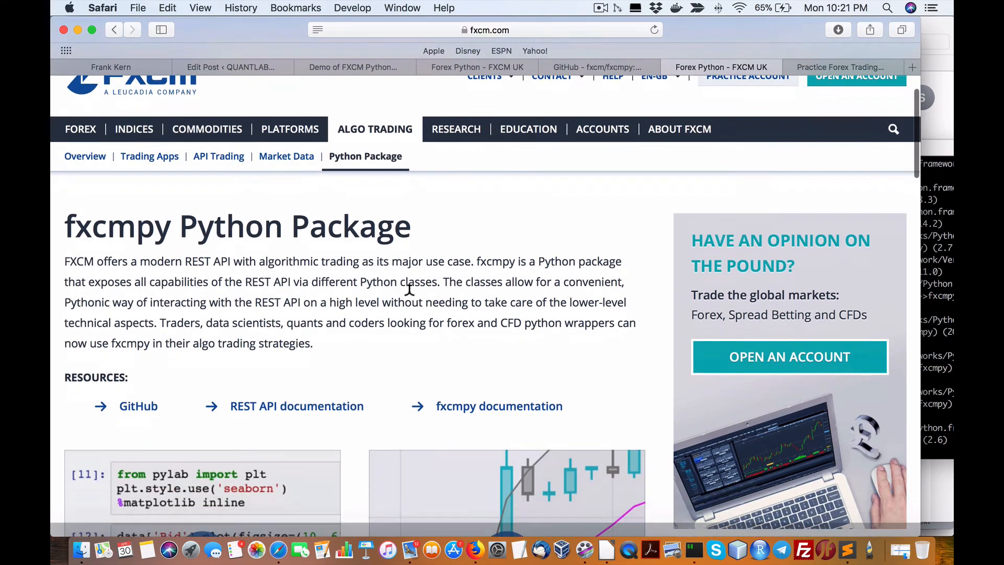
scroll(down, 3)
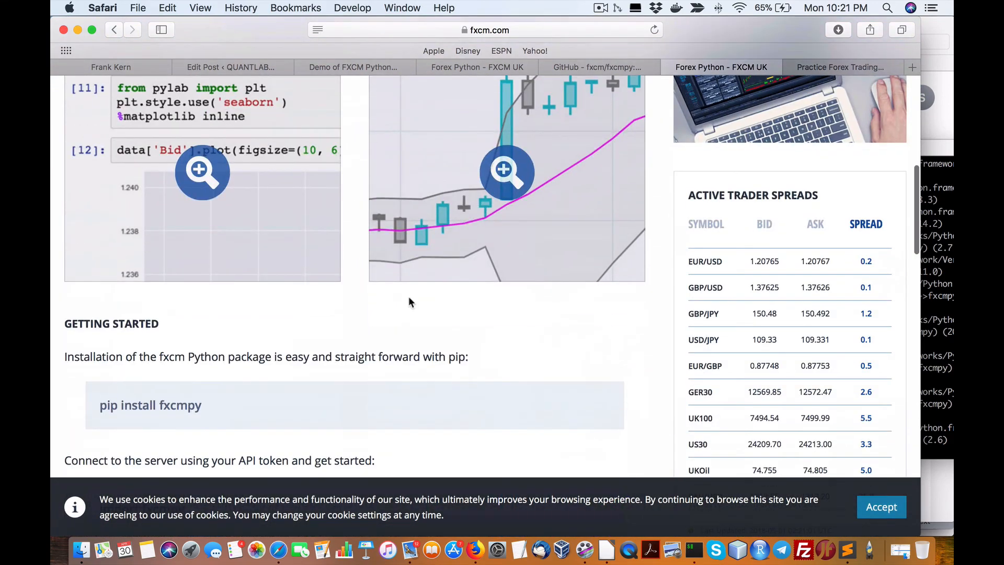
scroll(up, 3)
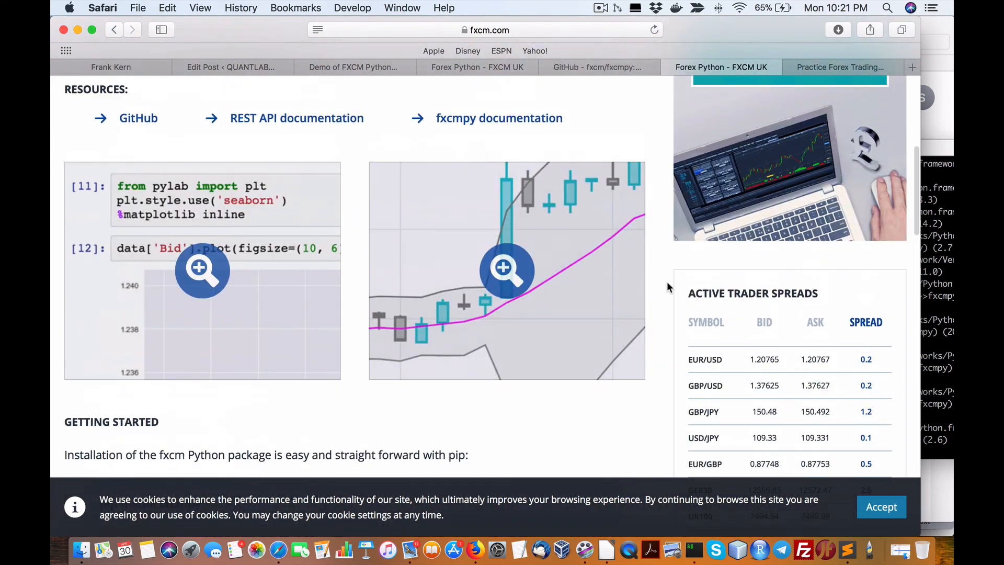
scroll(up, 3)
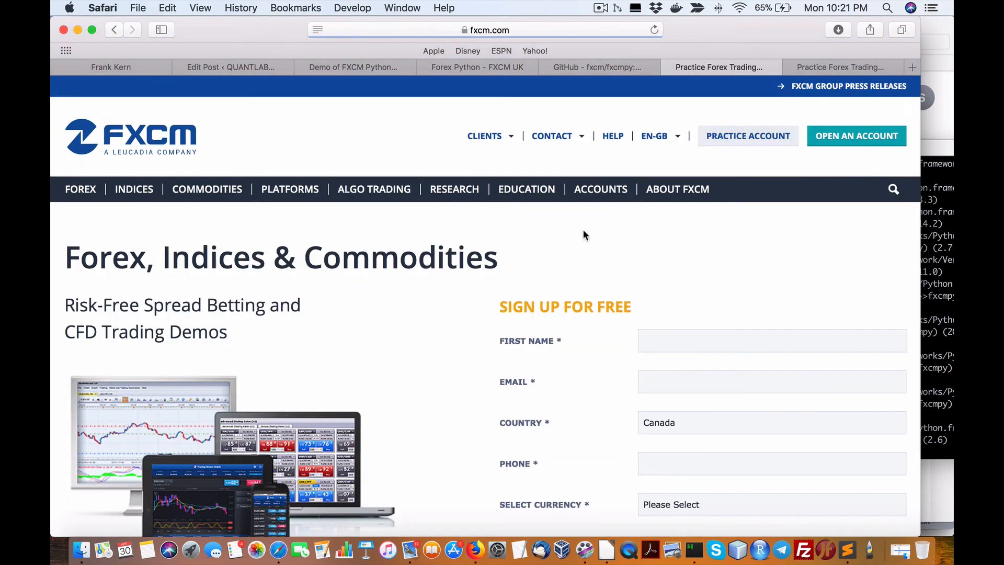
scroll(down, 3)
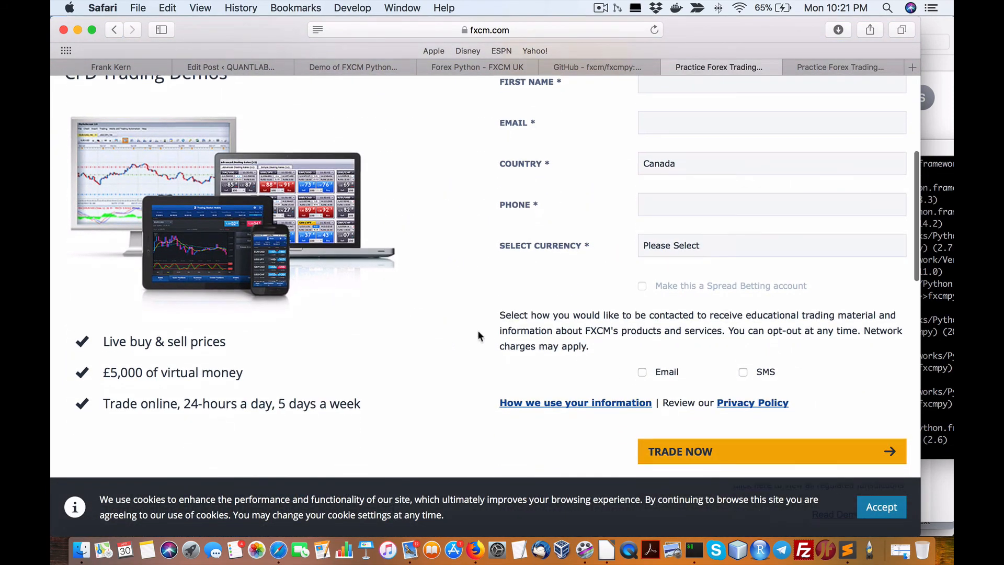
scroll(down, 3)
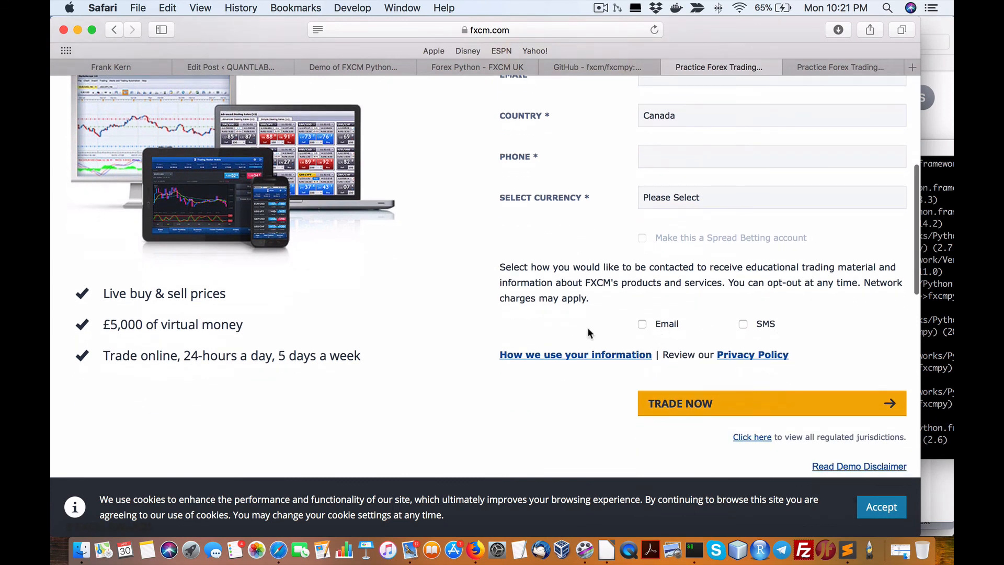
scroll(down, 3)
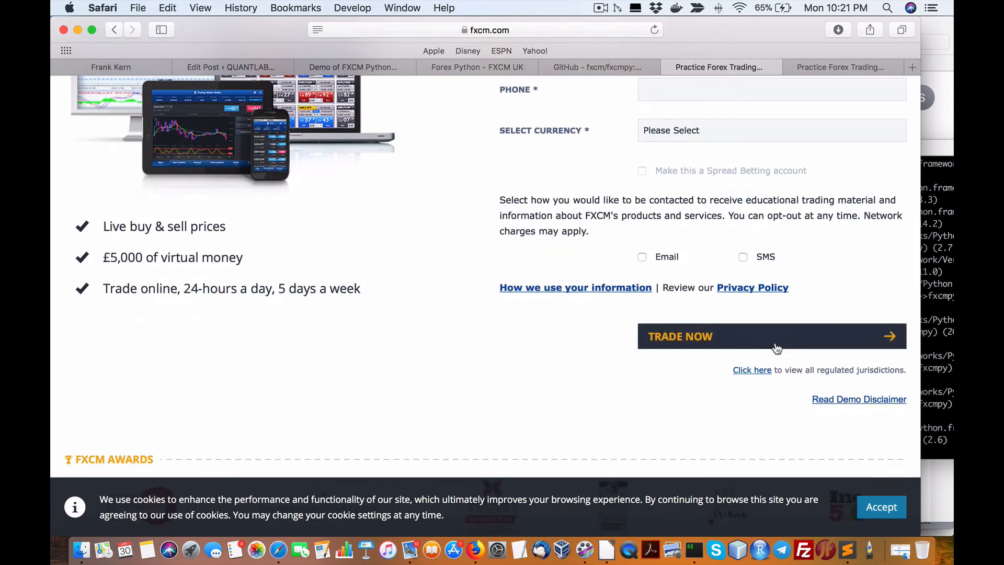
scroll(up, 3)
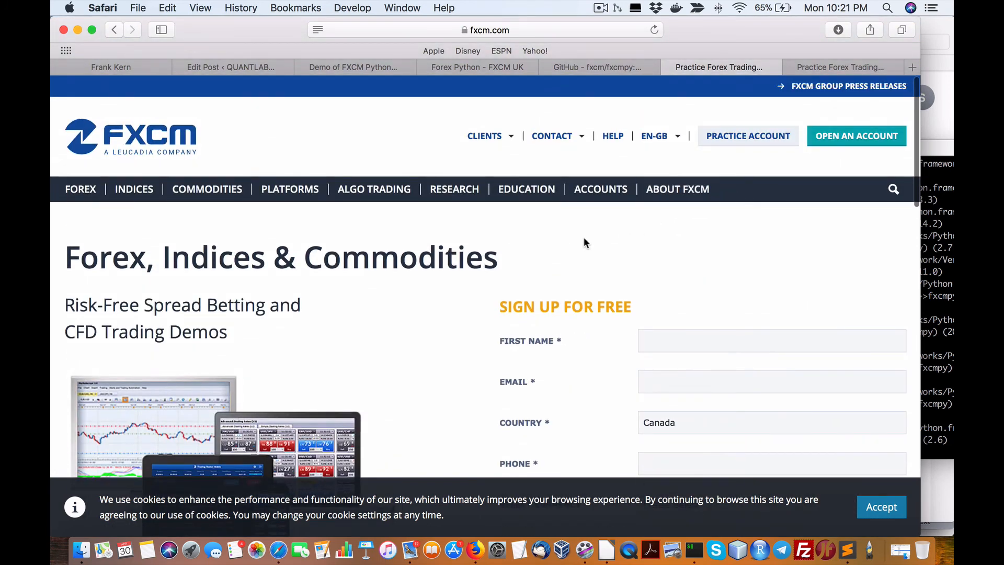
mouse_move(613, 249)
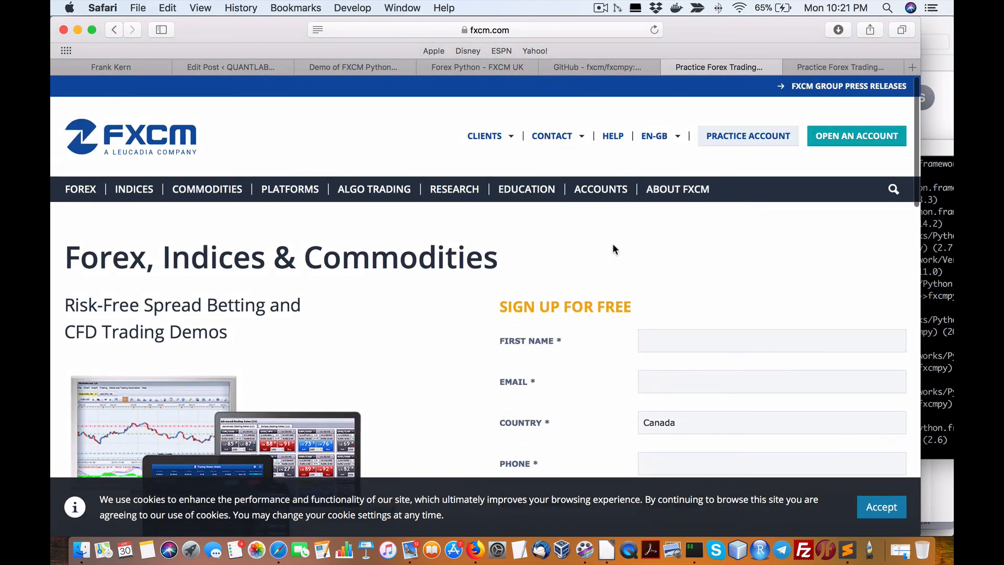
Switch through the quantlabs demo post, Forex Python FXCM UK, and fxcmpy GitHub tabs.
click(552, 136)
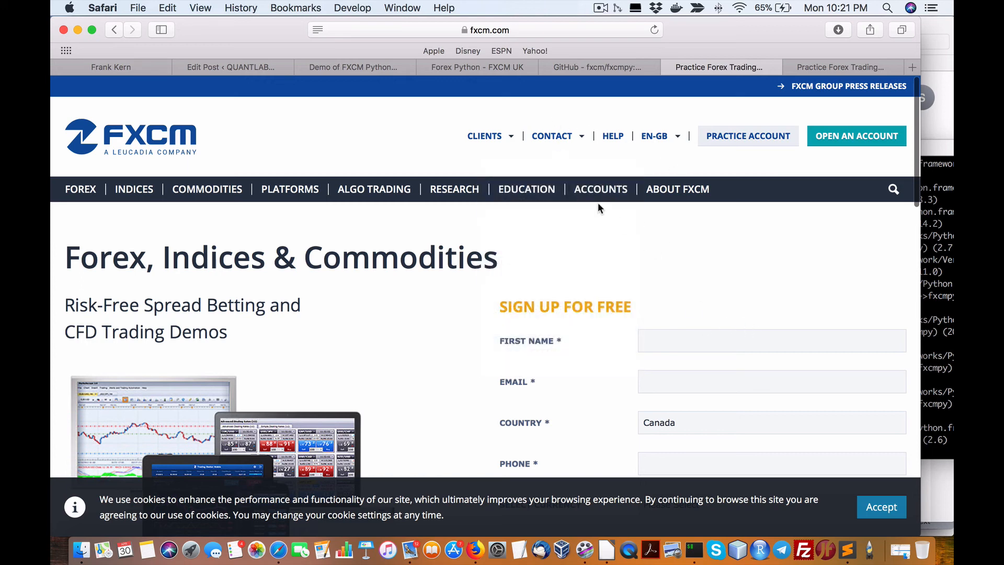
mouse_move(524, 70)
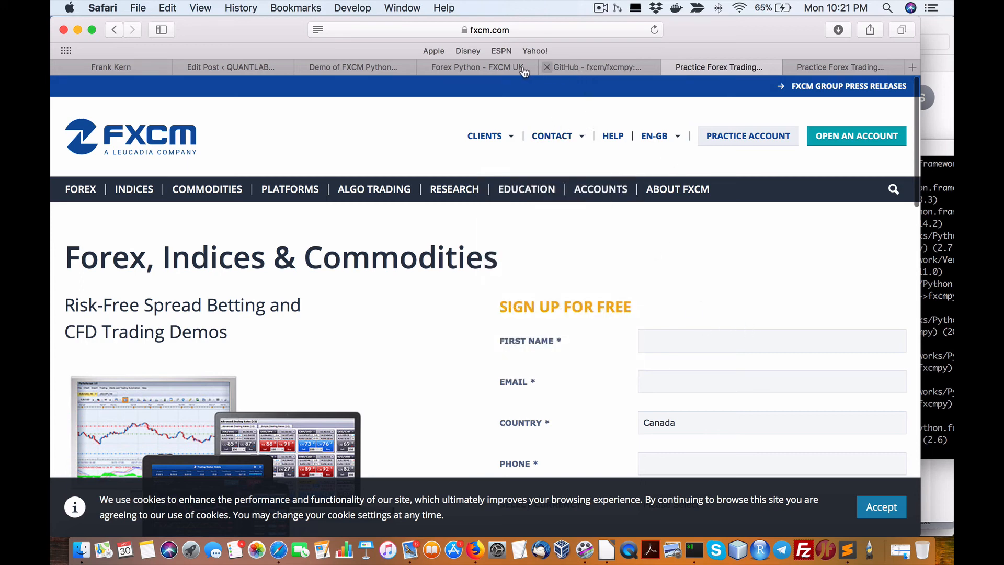
click(354, 66)
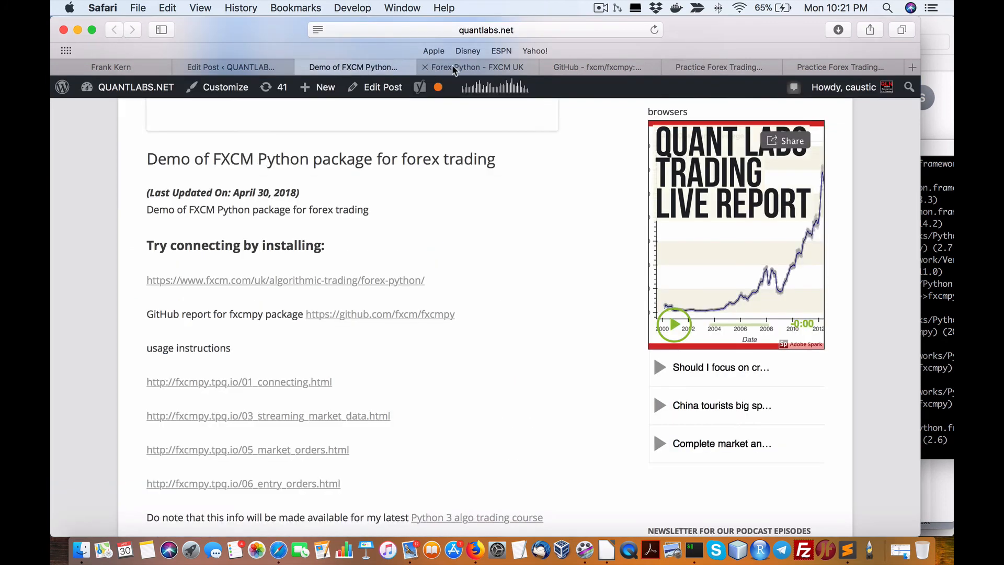
click(477, 67)
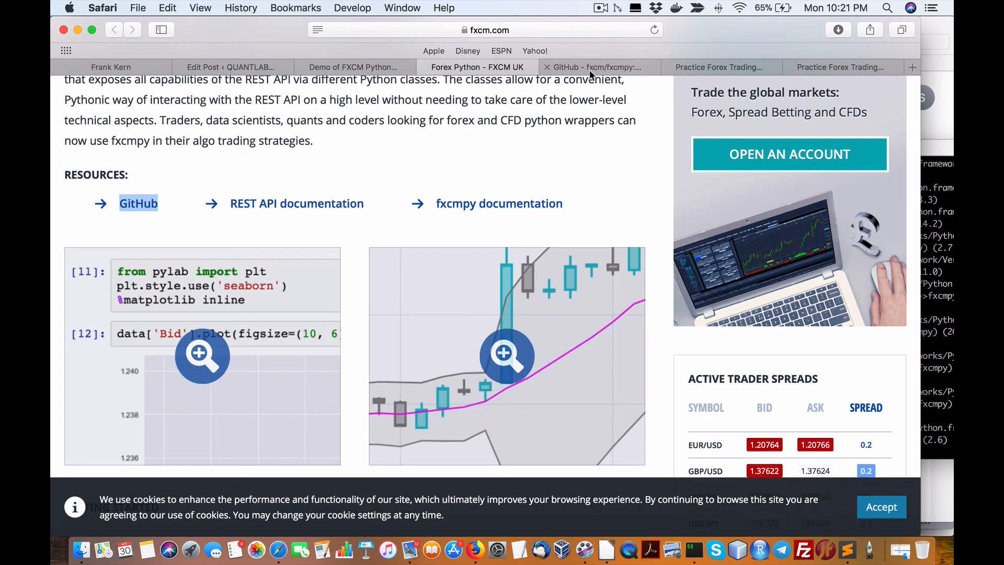
click(599, 66)
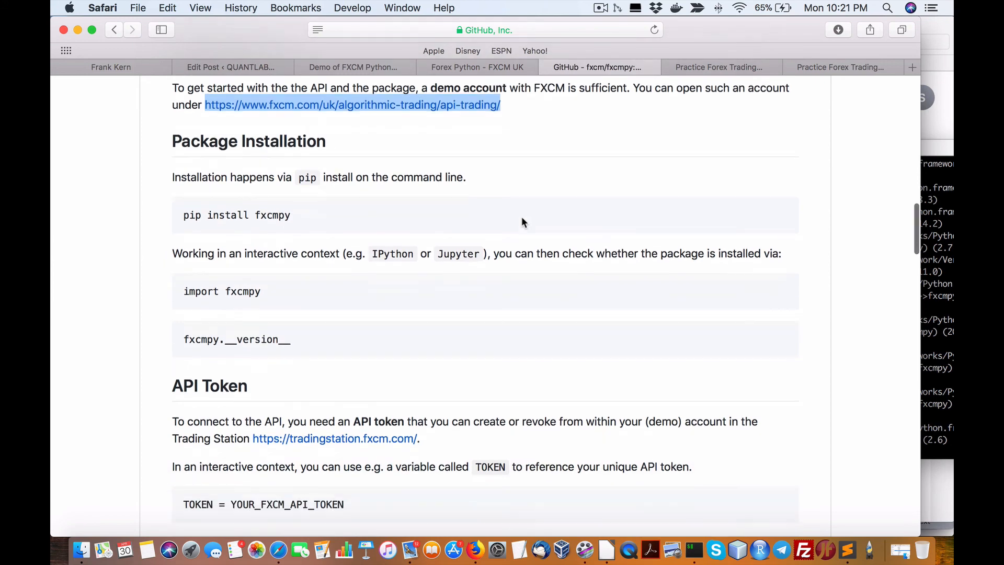
Highlight the TOKEN example line in the README and read on through First Steps.
scroll(down, 3)
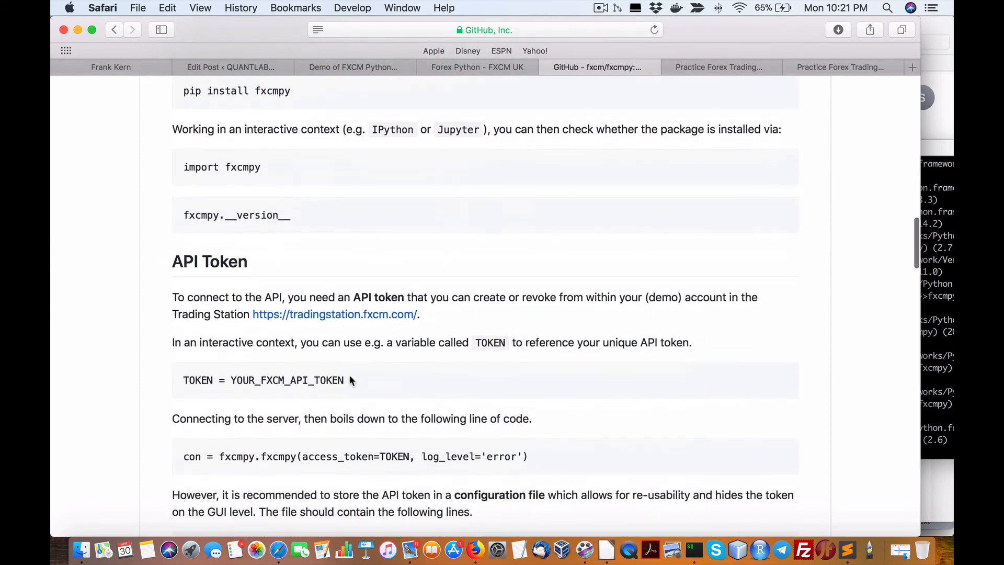
triple_click(262, 379)
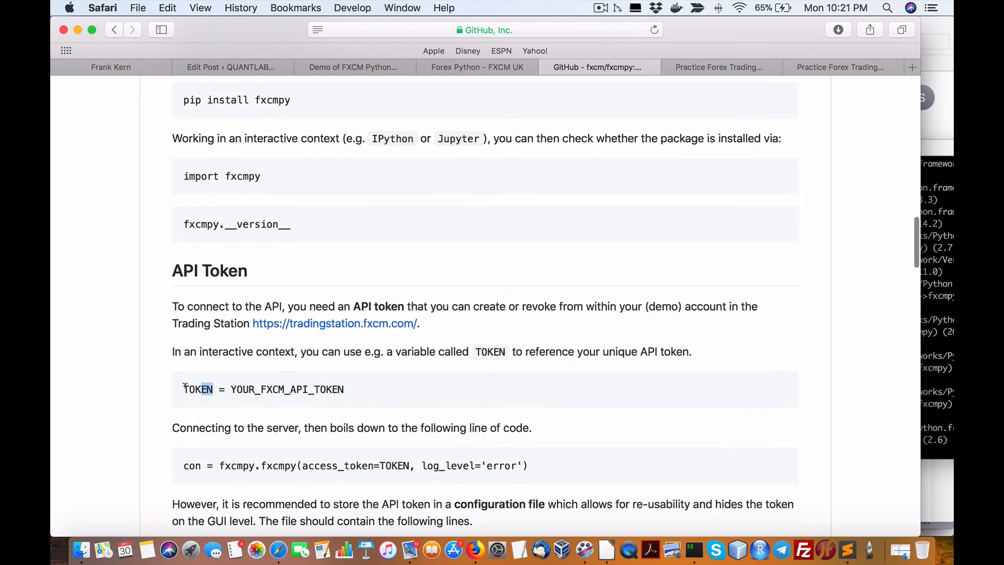
double_click(197, 388)
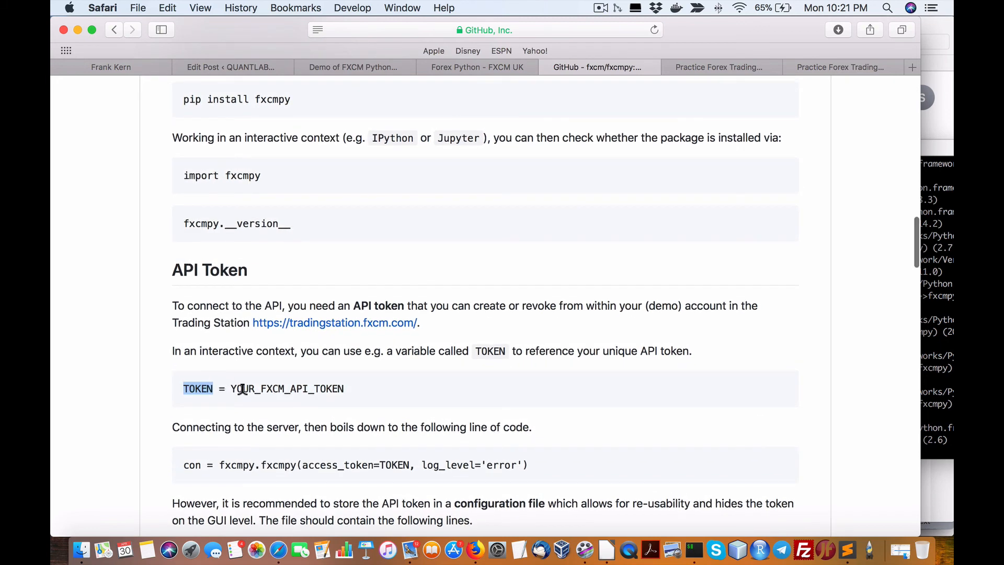
scroll(down, 3)
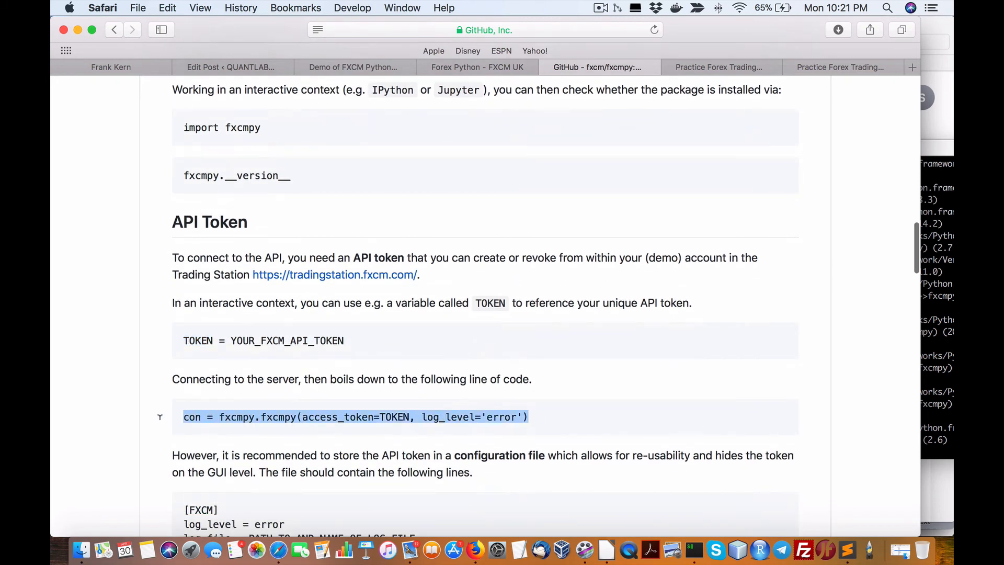
scroll(down, 3)
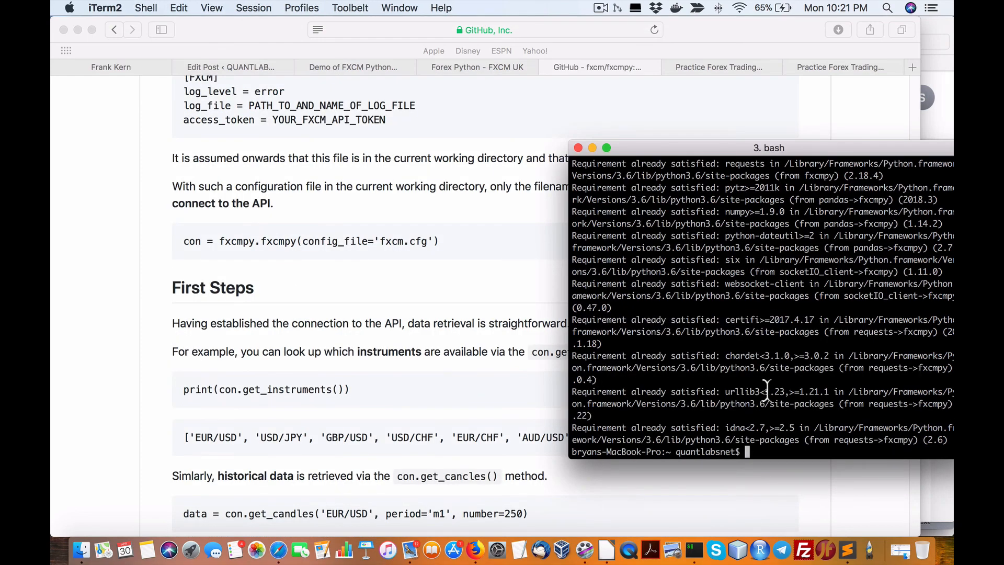
Launch python3 in the iTerm2 bash window while scrolling the README behind it.
text(python3)
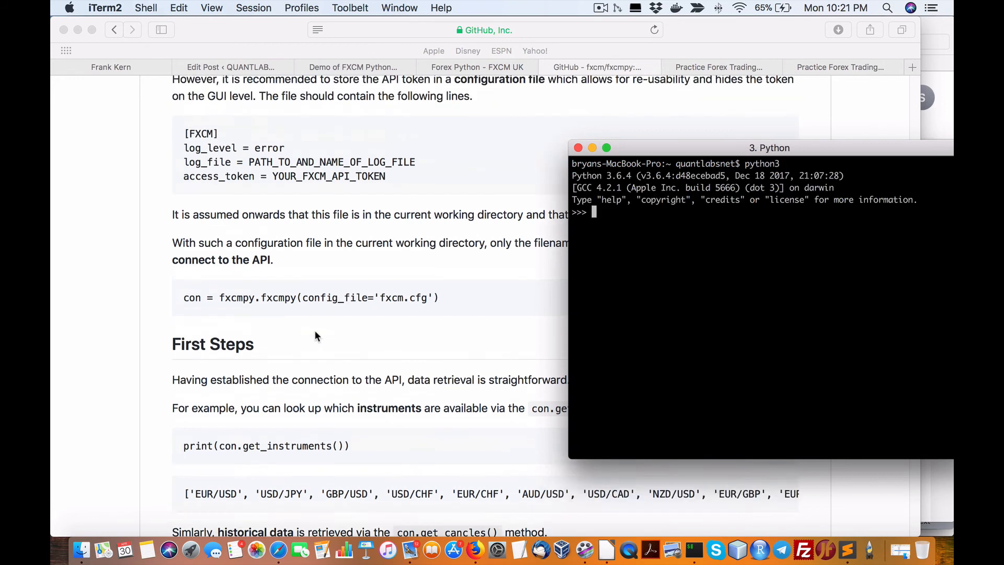
scroll(up, 3)
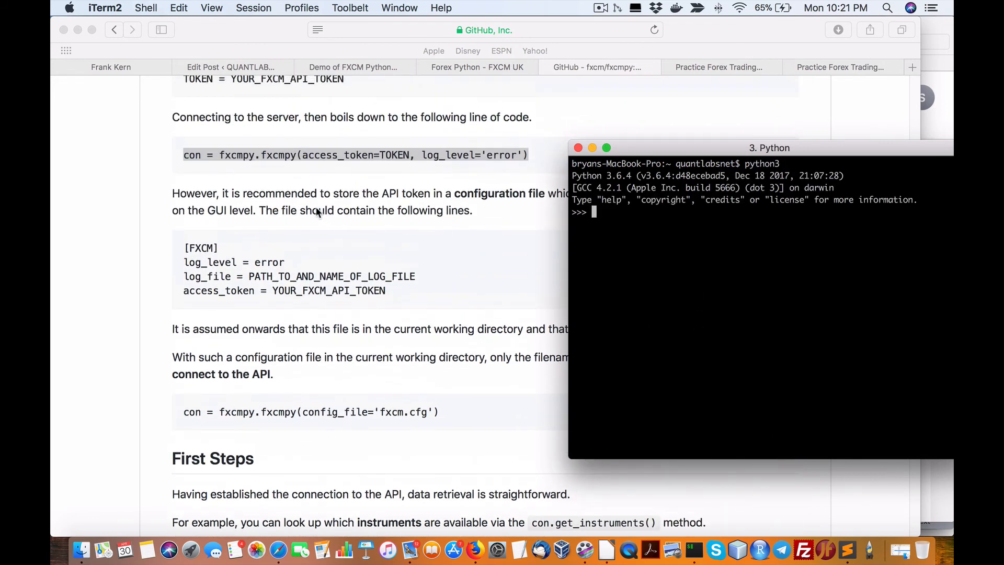
mouse_move(323, 162)
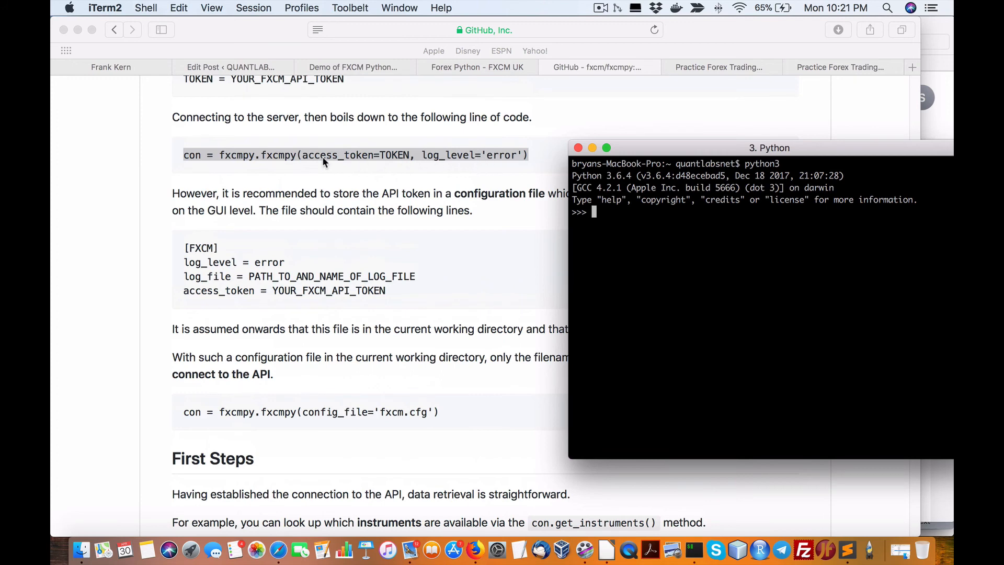
mouse_move(234, 157)
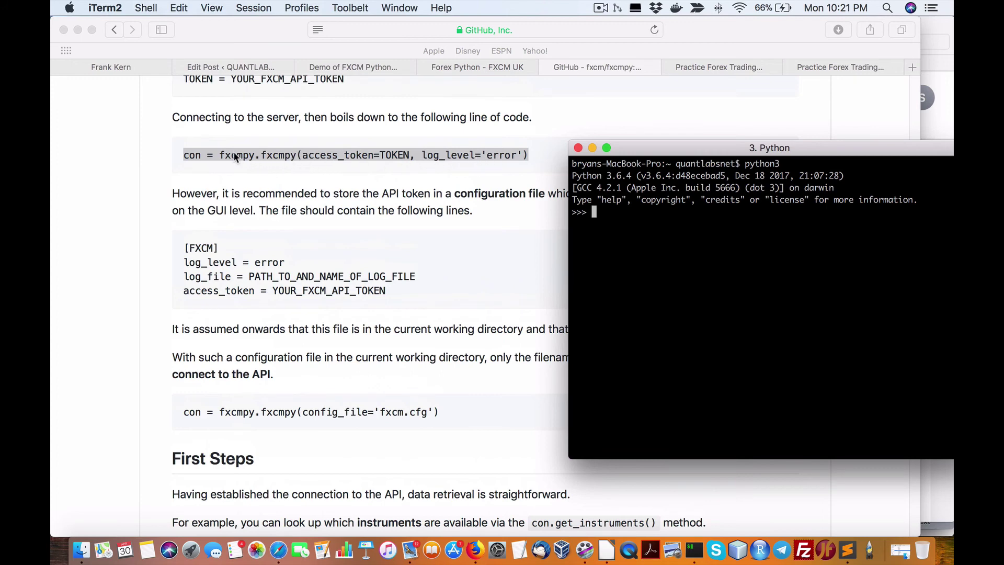
scroll(up, 3)
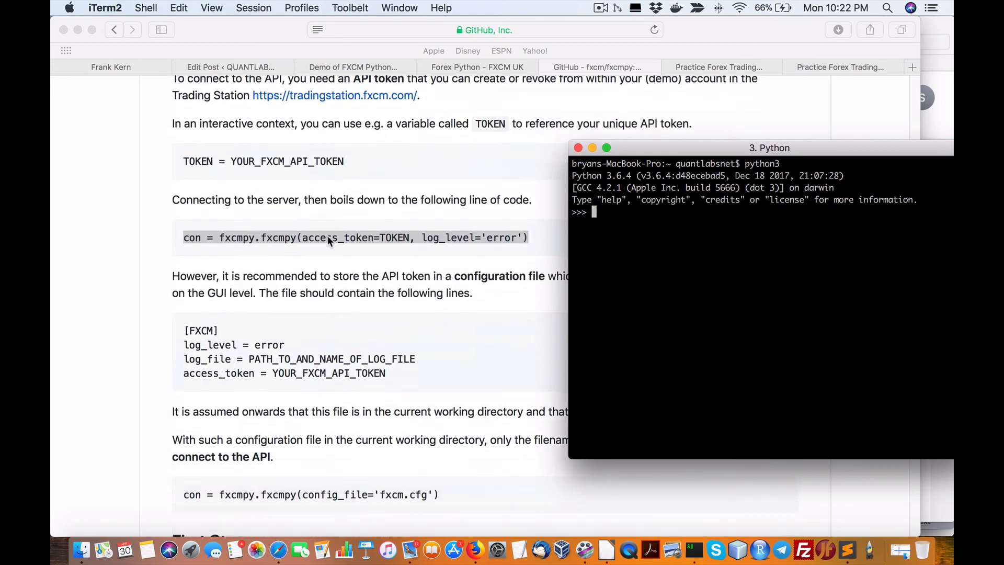
scroll(down, 3)
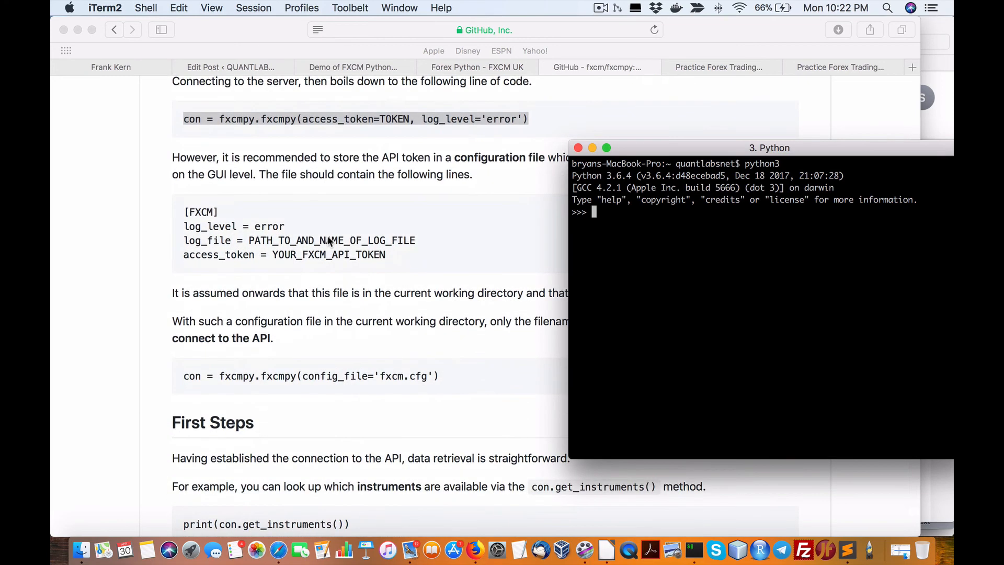
scroll(up, 3)
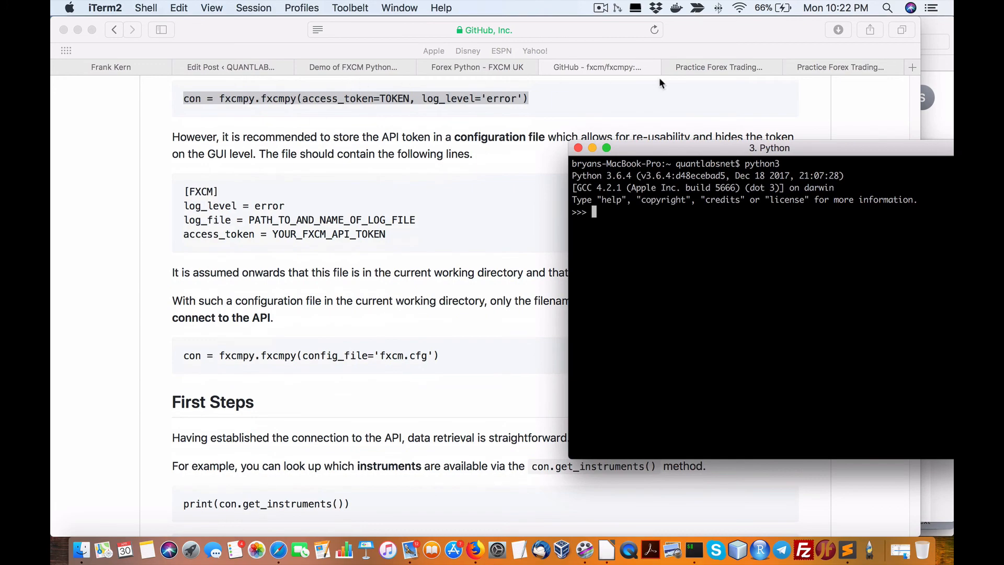
Switch to the FXCM Forex Python tab and select the 'import fxcmpy' Getting Started line.
click(477, 67)
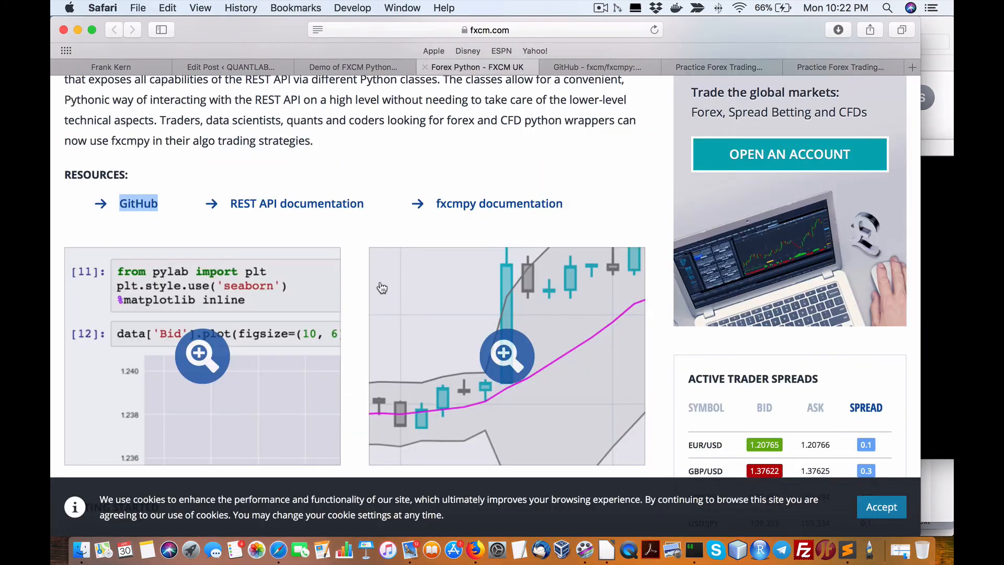
scroll(up, 3)
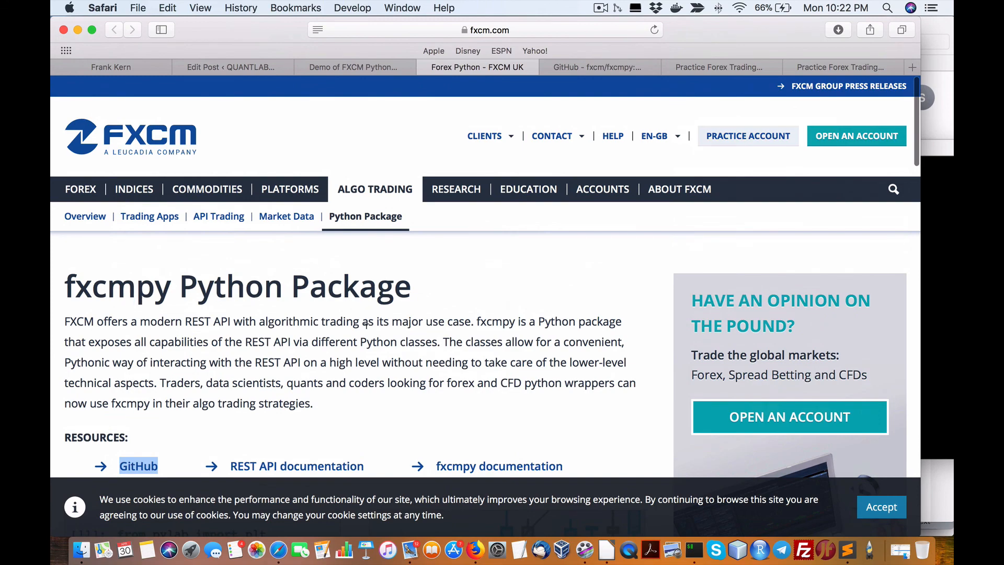
scroll(down, 3)
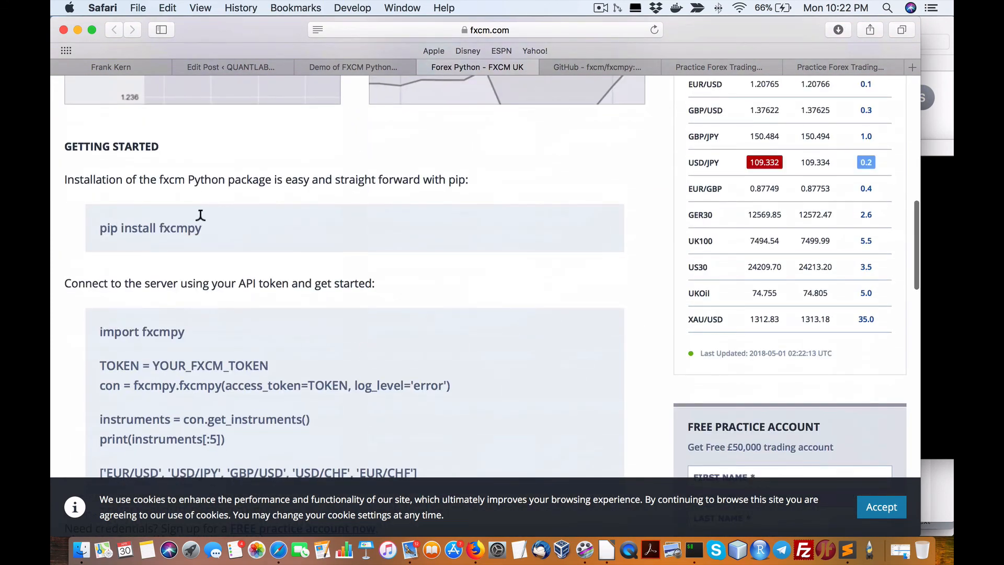
scroll(down, 3)
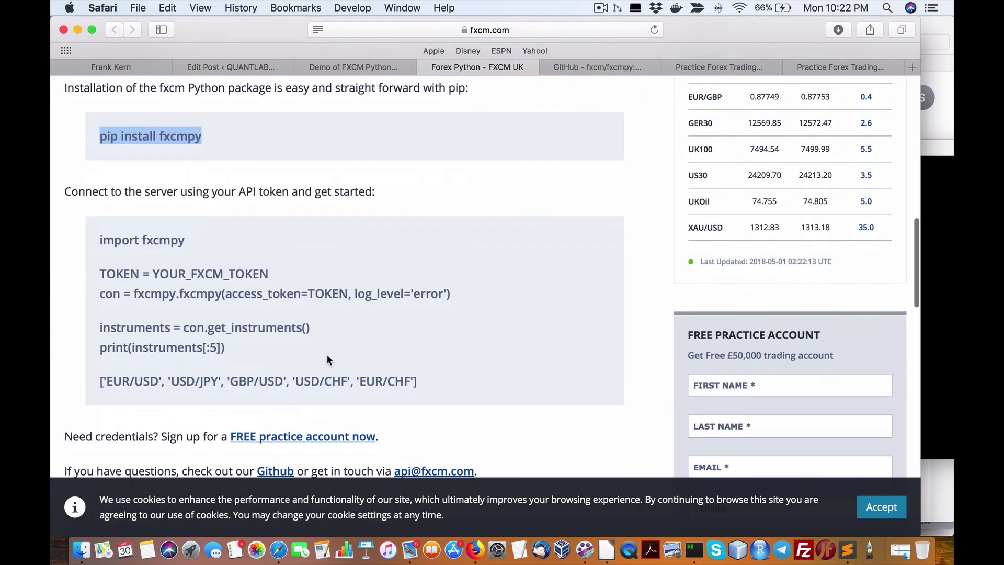
scroll(down, 3)
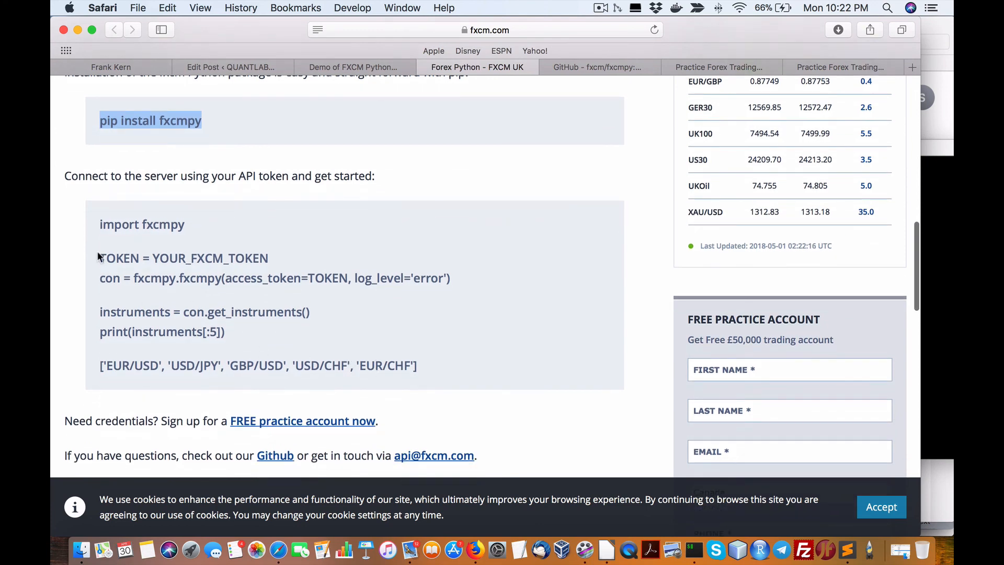
mouse_move(429, 371)
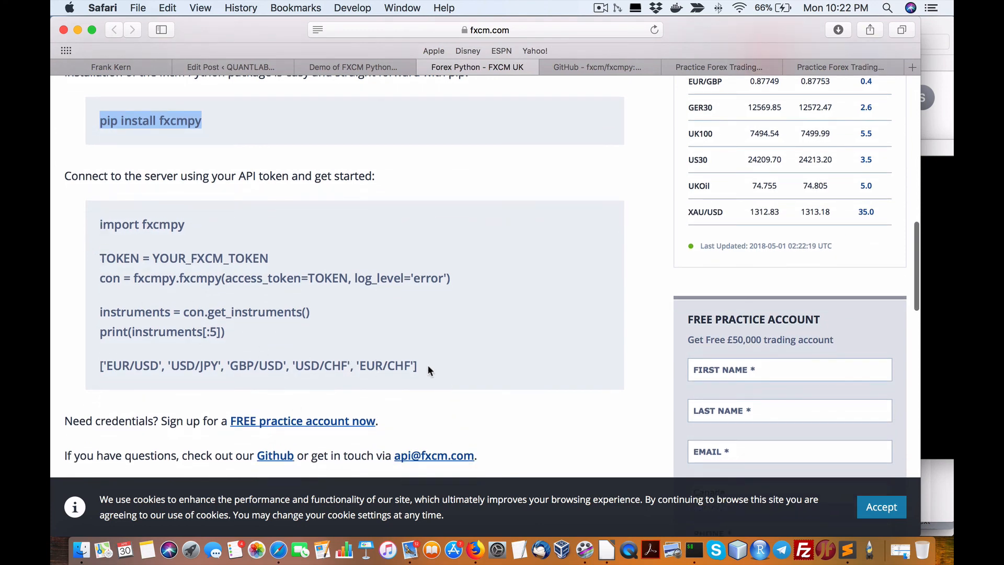
mouse_move(278, 269)
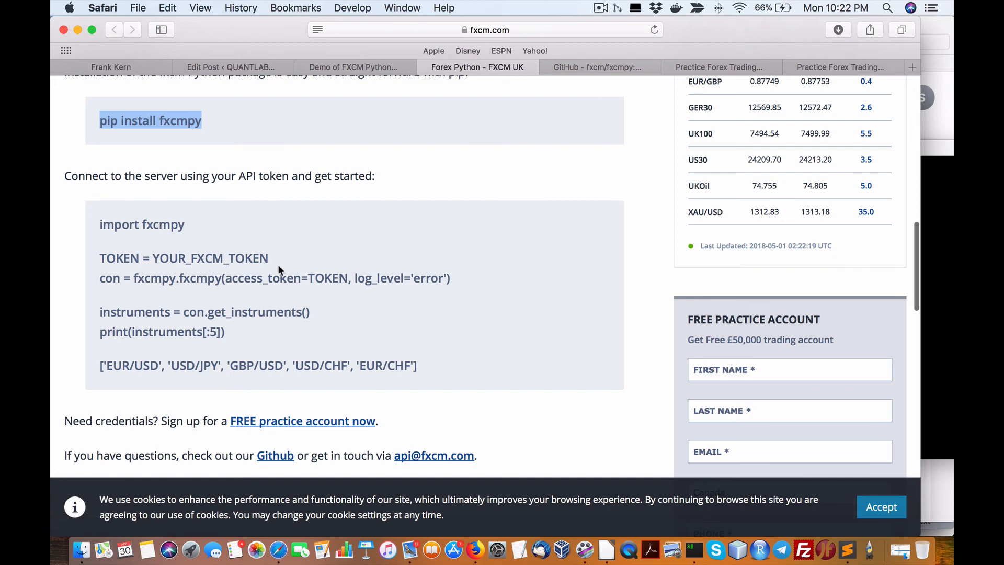
double_click(142, 225)
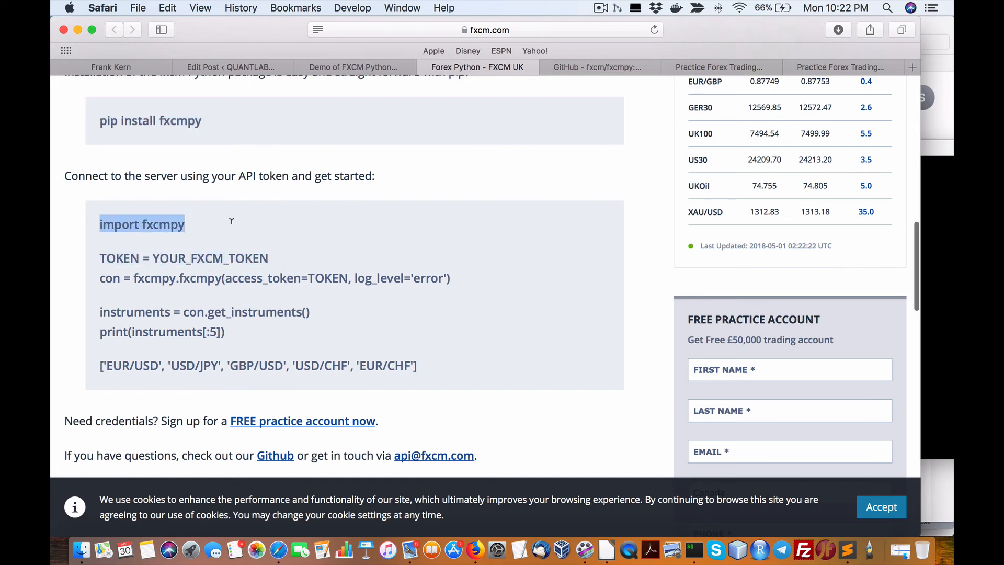
click(691, 549)
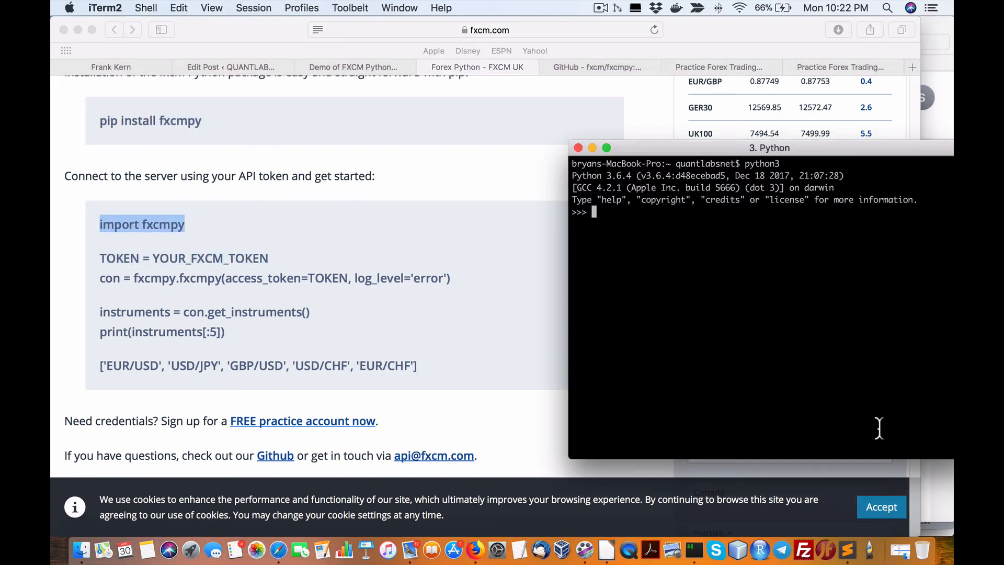
mouse_move(333, 239)
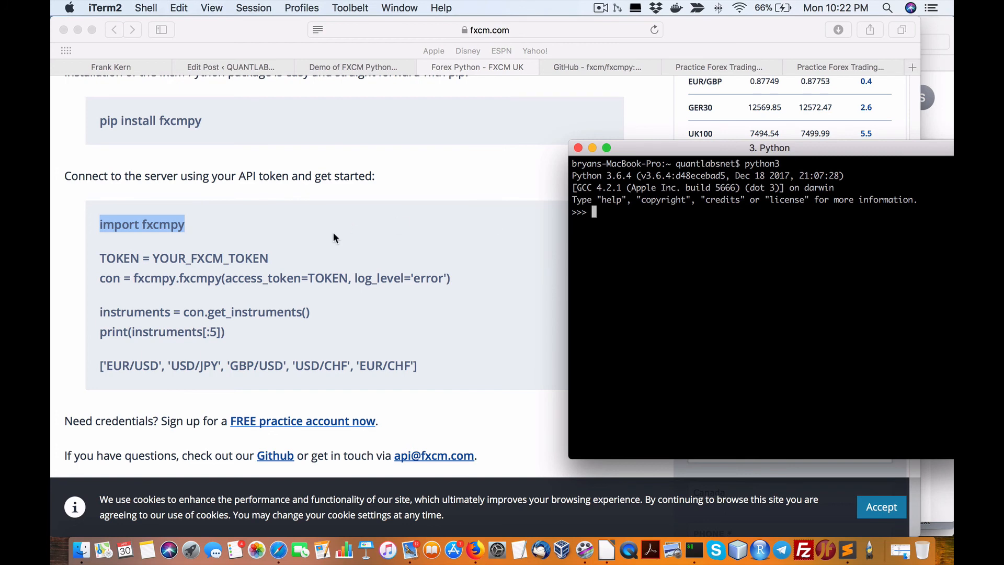
mouse_move(680, 200)
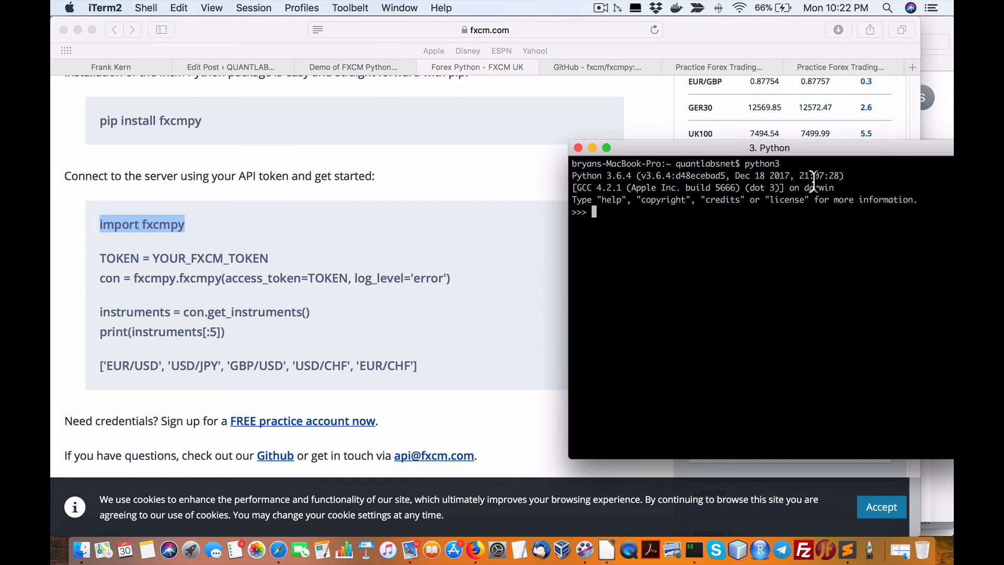
text(import fxcmpy)
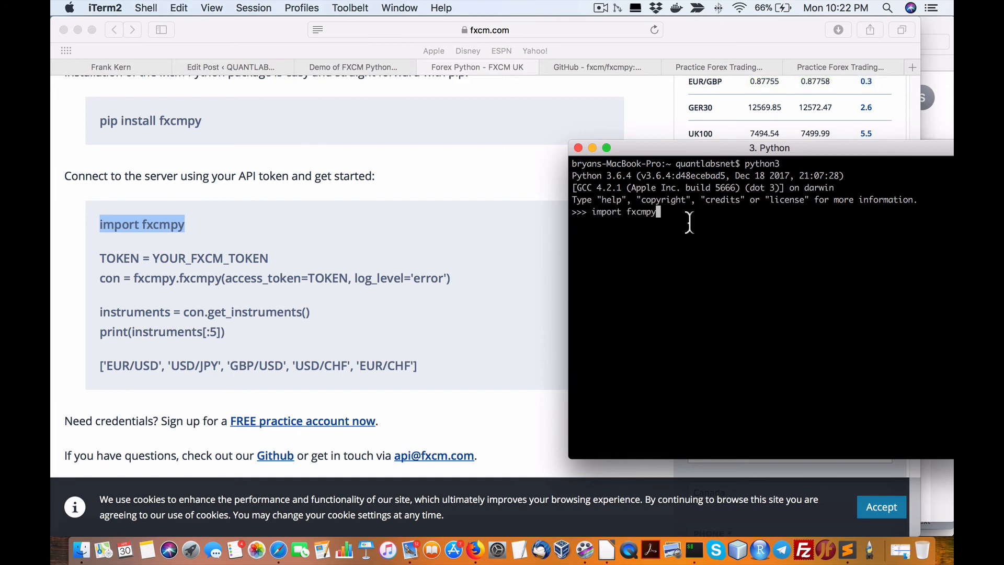
key(Return)
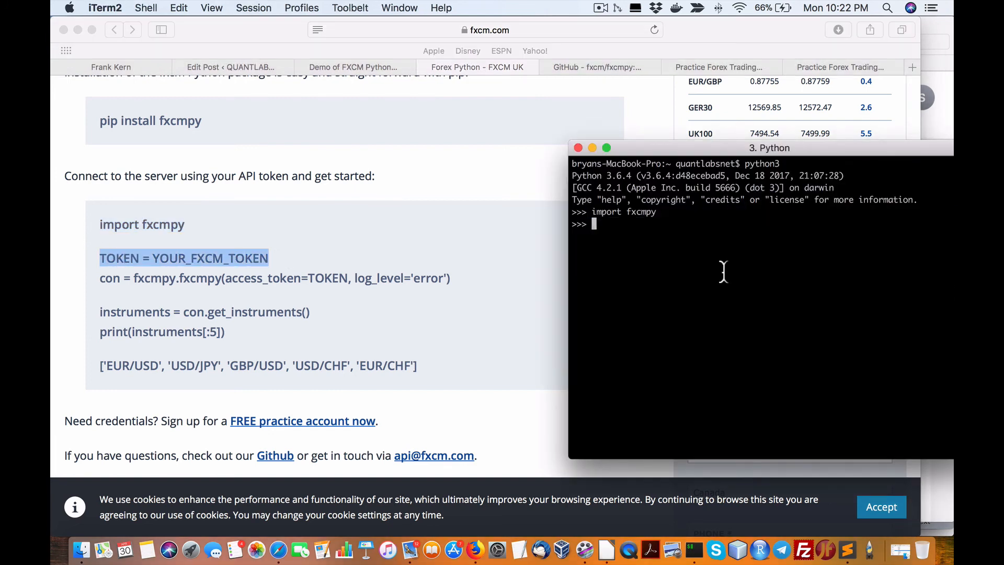
text(TOKEN =)
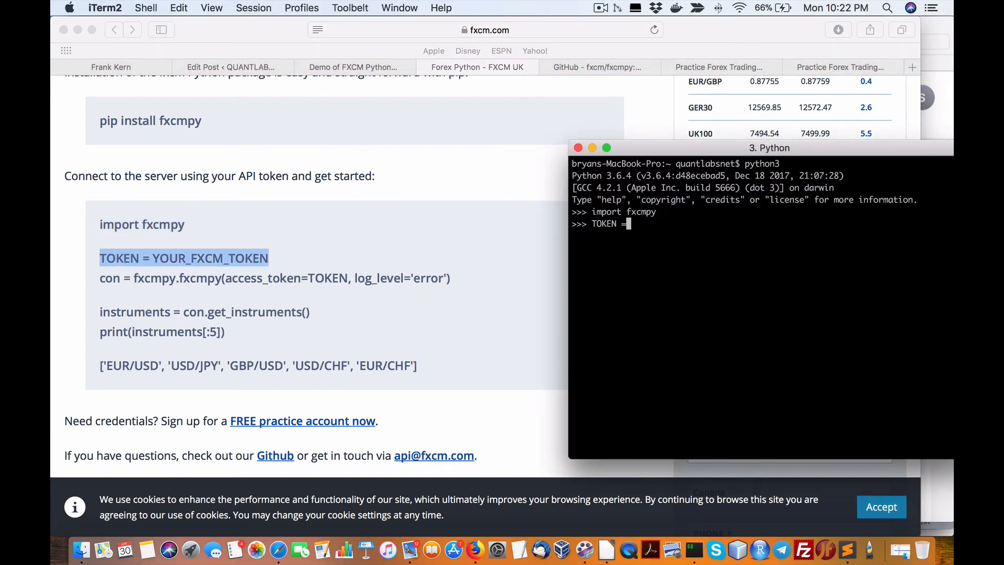
text('fdl;fkd;lfd')
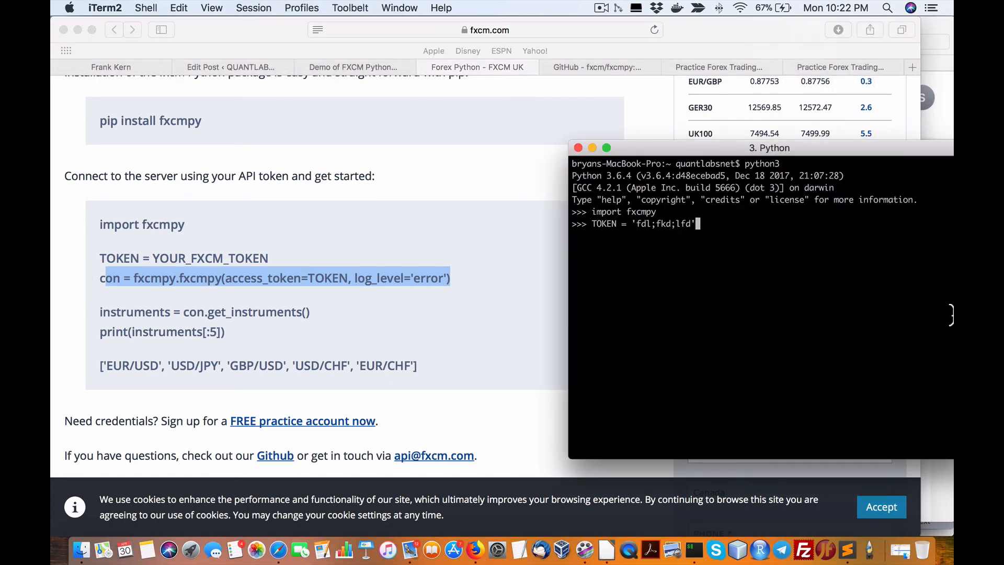
key(backspace)
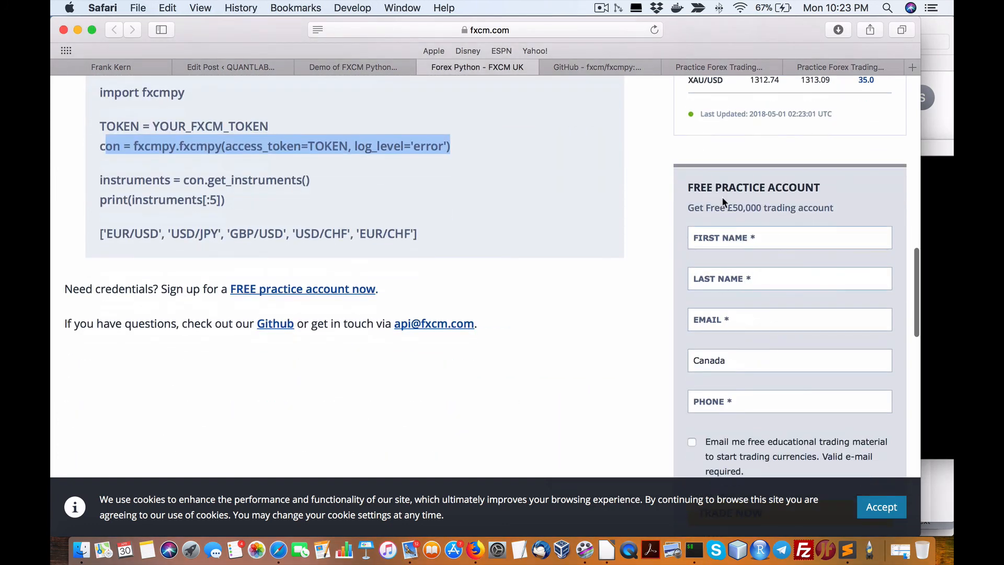
Exit Python with quit(), change into the fxcm folder, and select fxcm.cfg and fxcm.log.
click(599, 67)
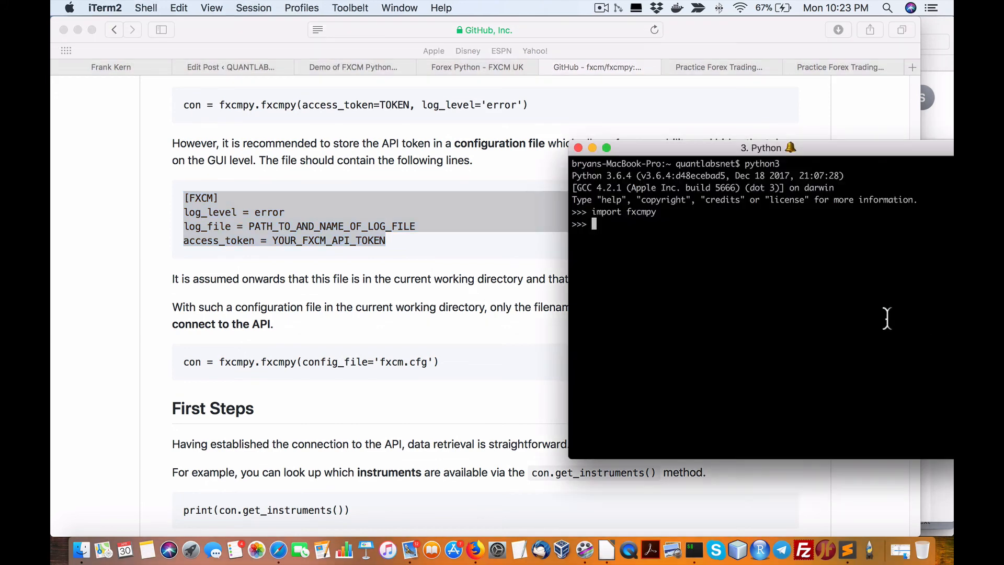
text(quit())
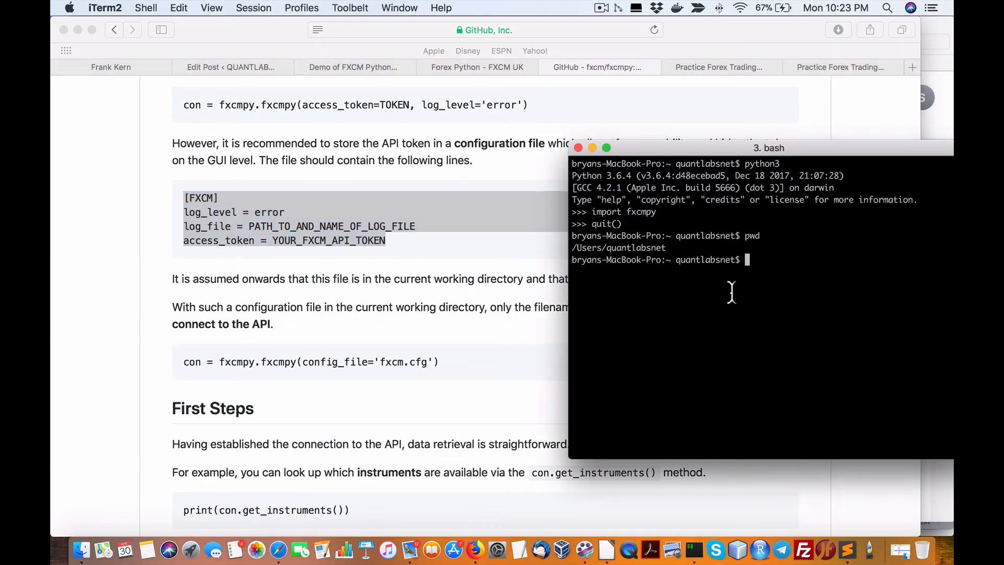
text(cd pyth)
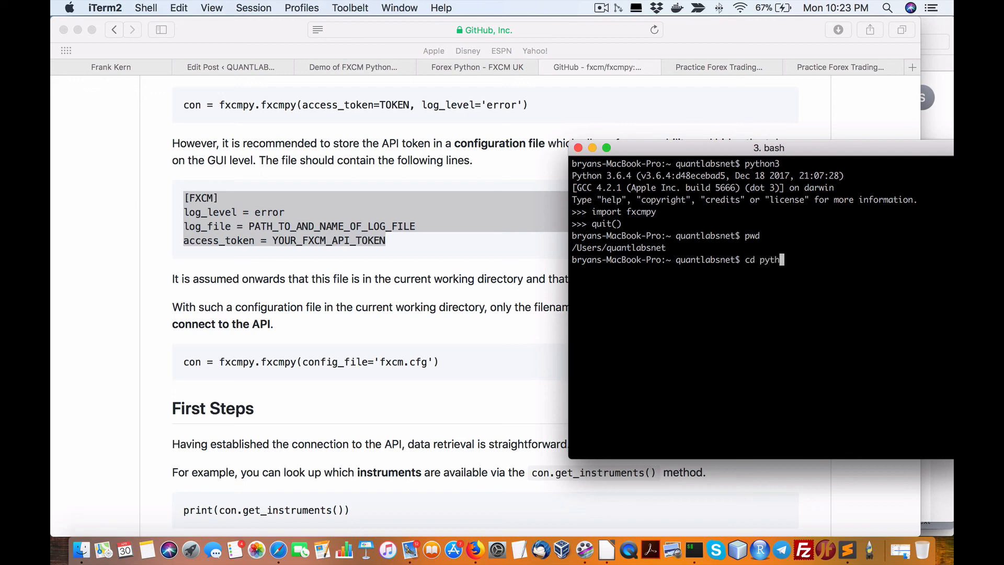
text(DOC/)
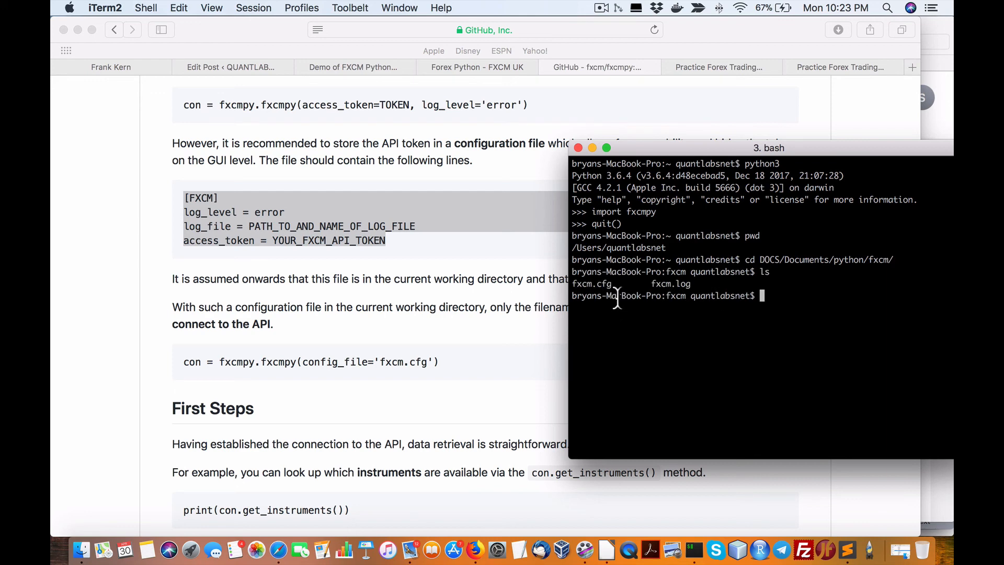
double_click(590, 283)
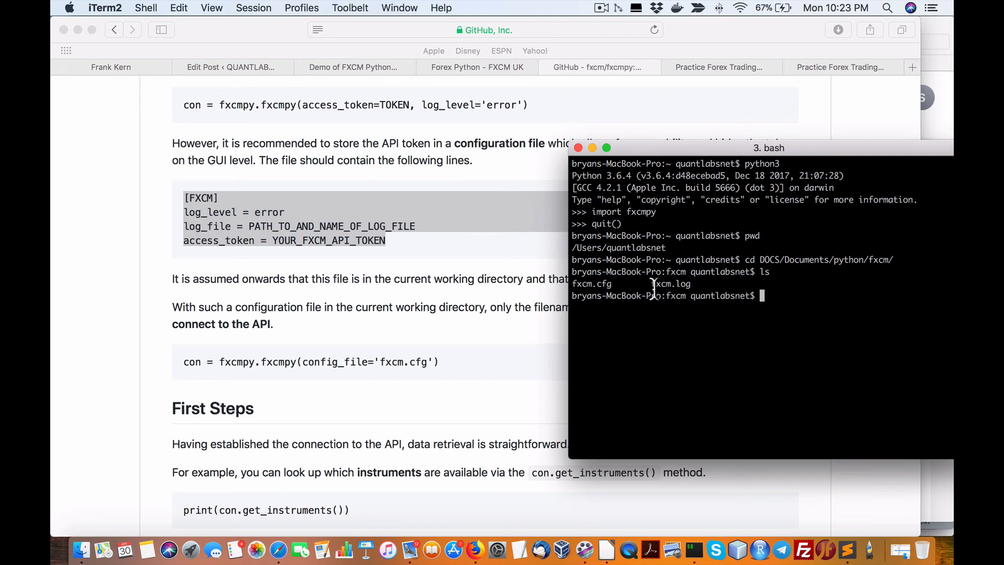
double_click(670, 283)
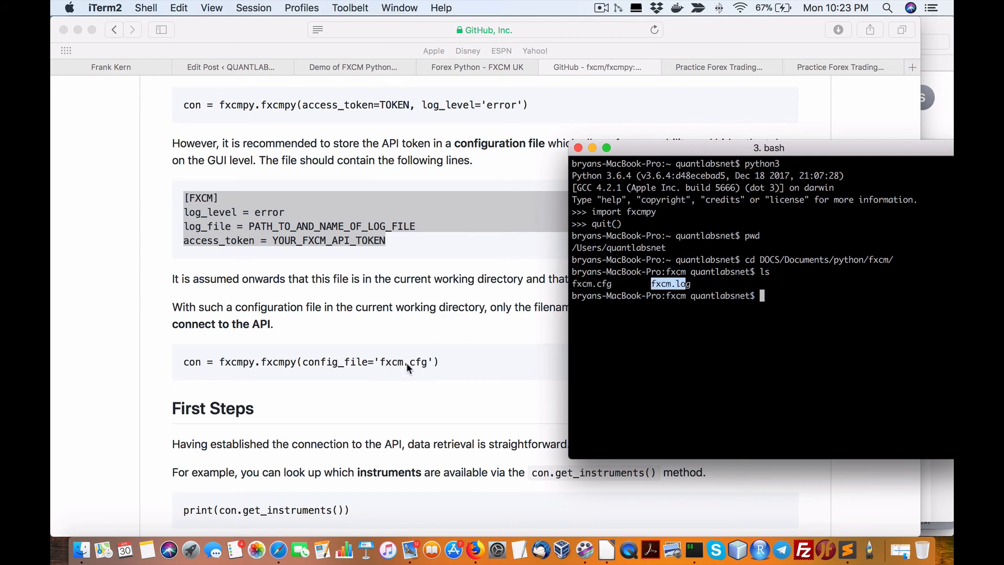
mouse_move(269, 323)
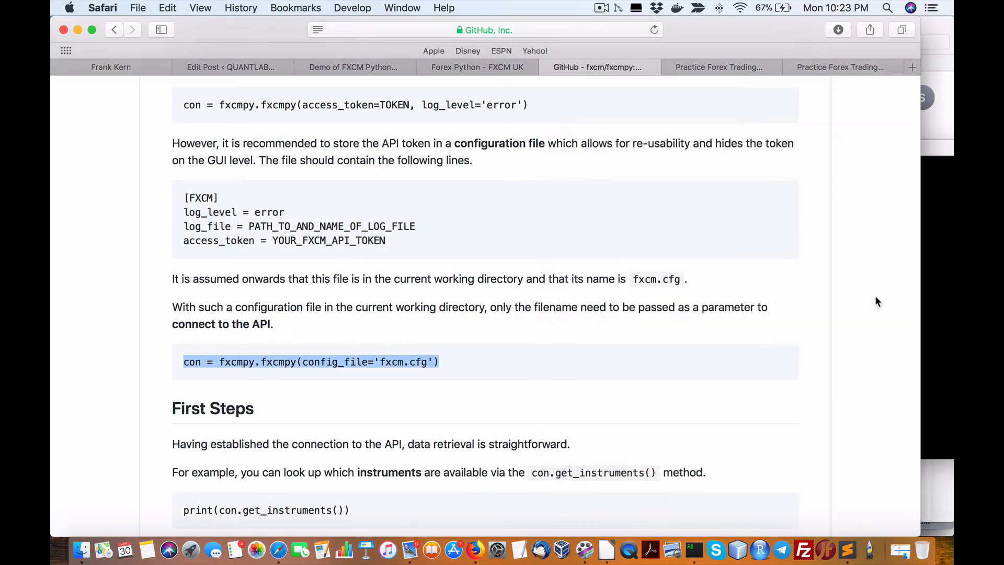
mouse_move(254, 208)
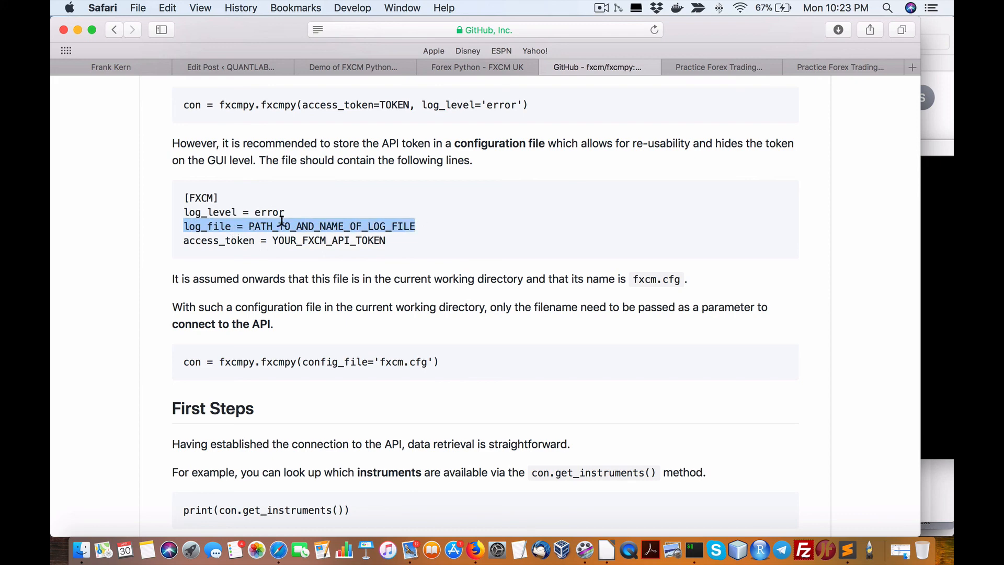
mouse_move(237, 240)
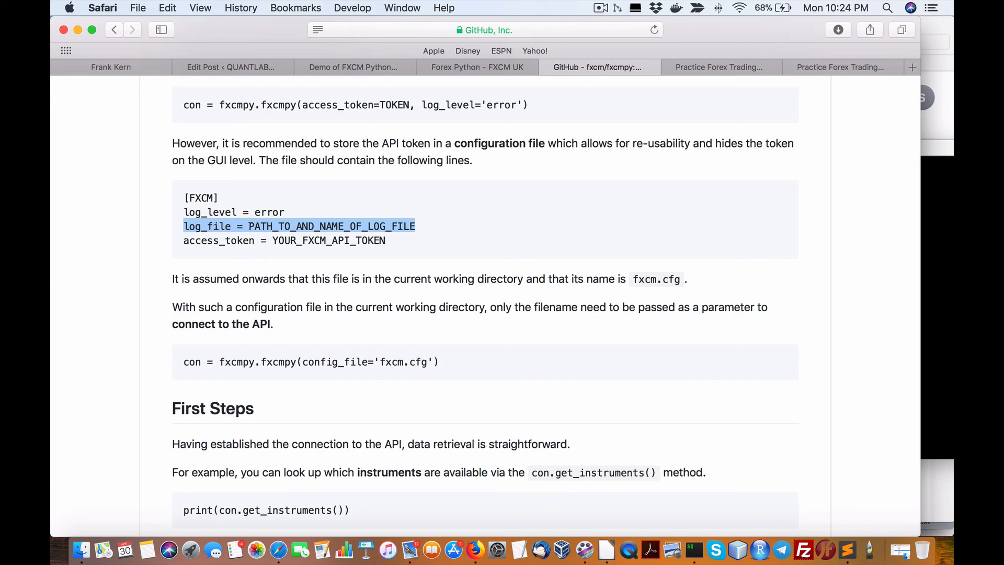
mouse_move(251, 220)
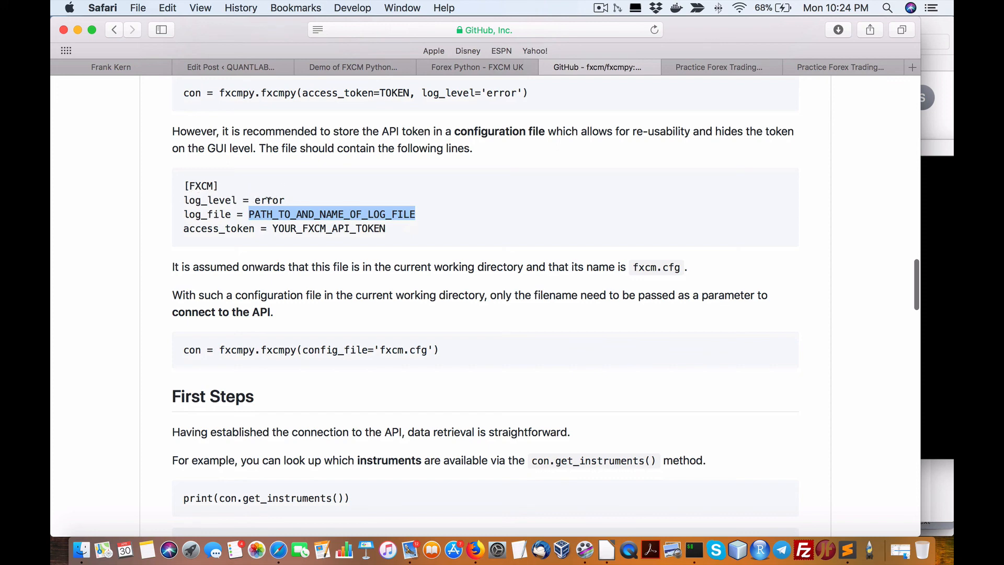
mouse_move(240, 206)
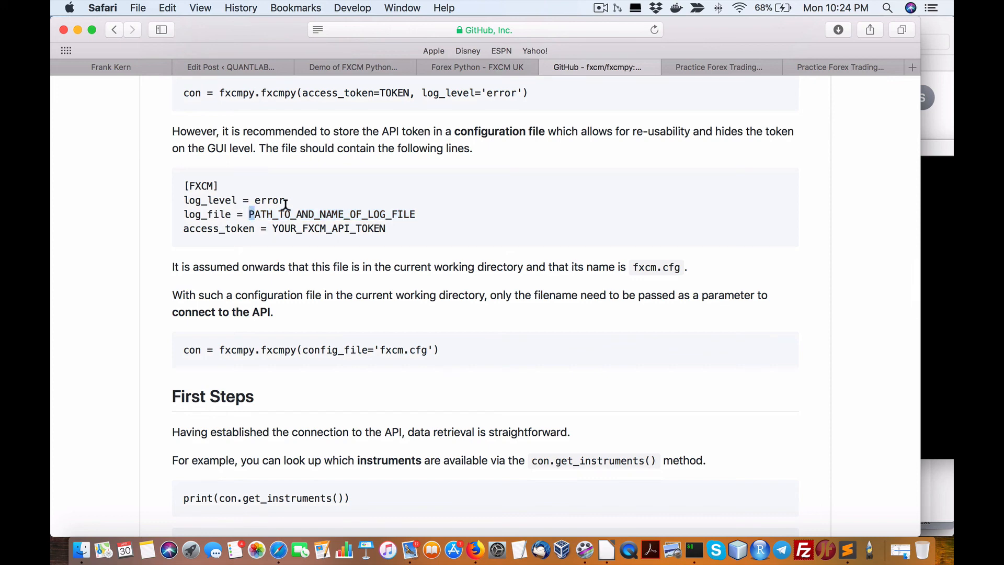
double_click(301, 214)
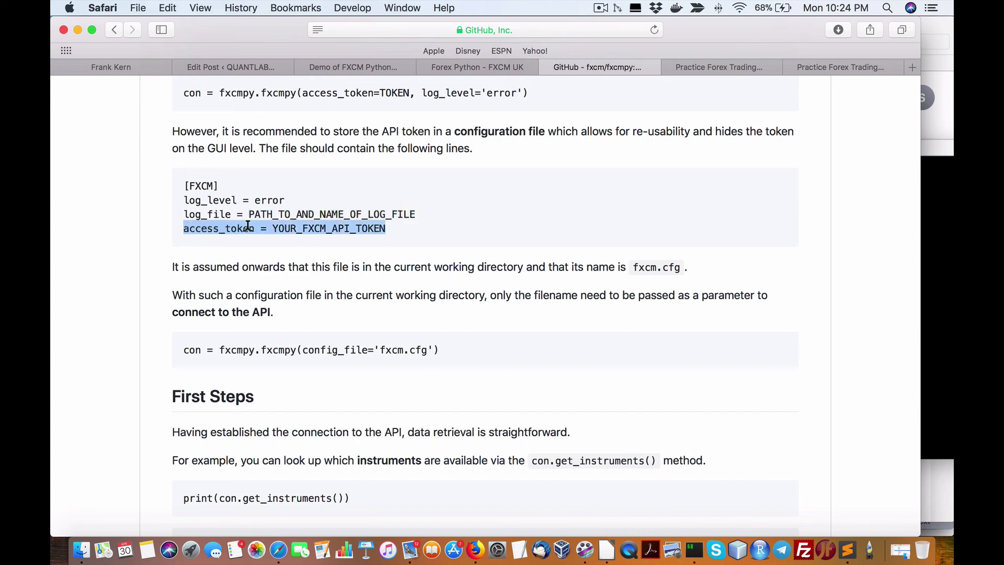
double_click(328, 228)
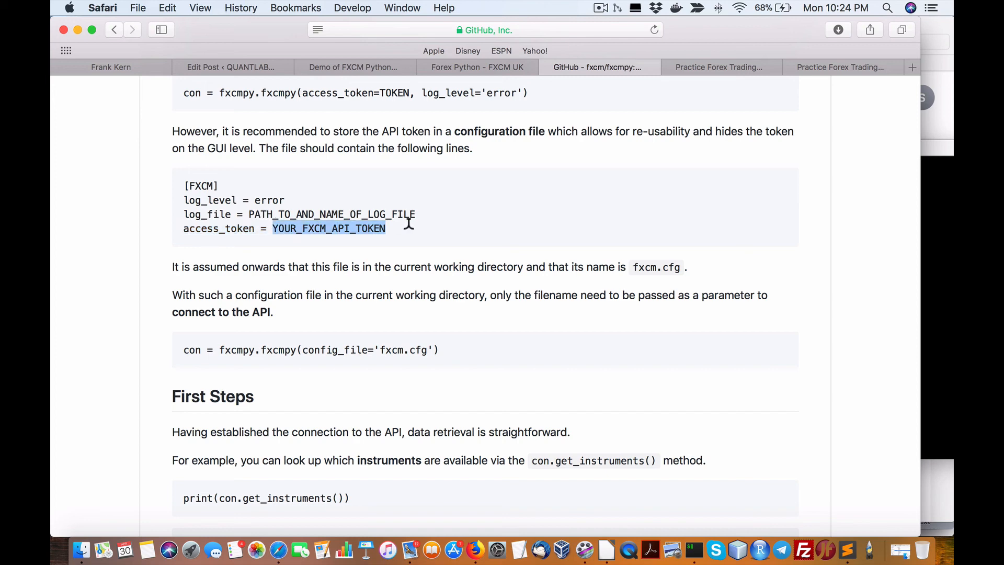
scroll(up, 3)
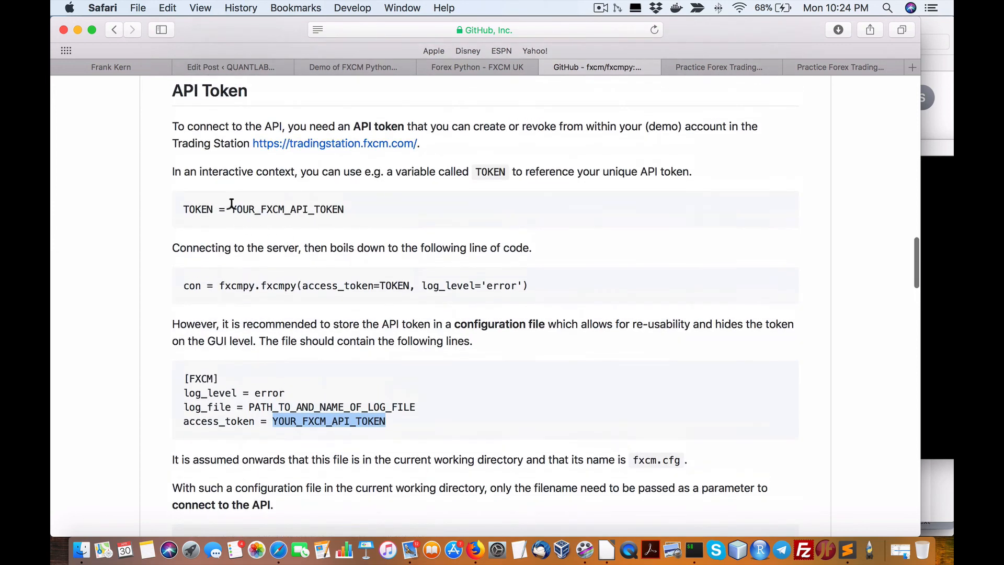
double_click(287, 209)
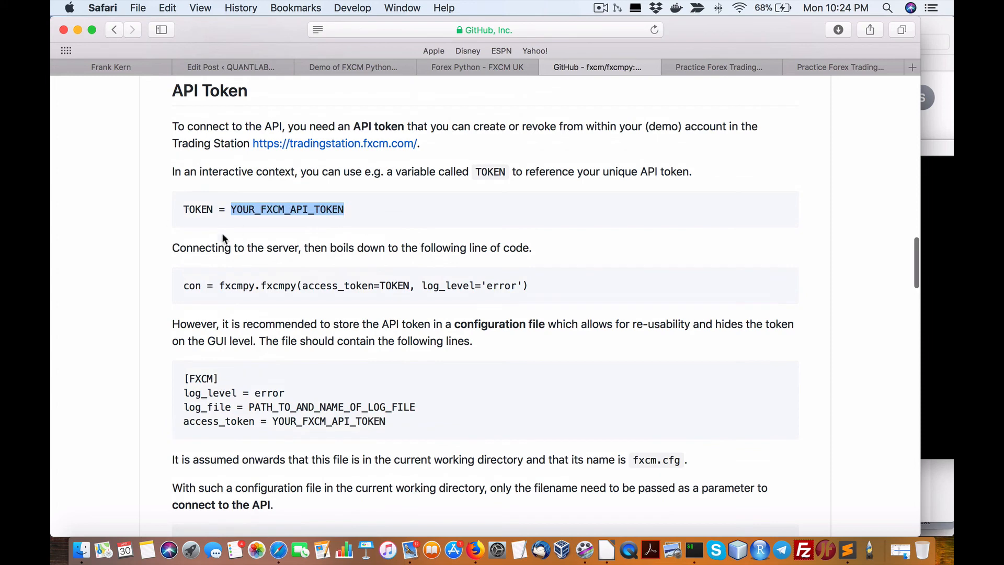
scroll(down, 3)
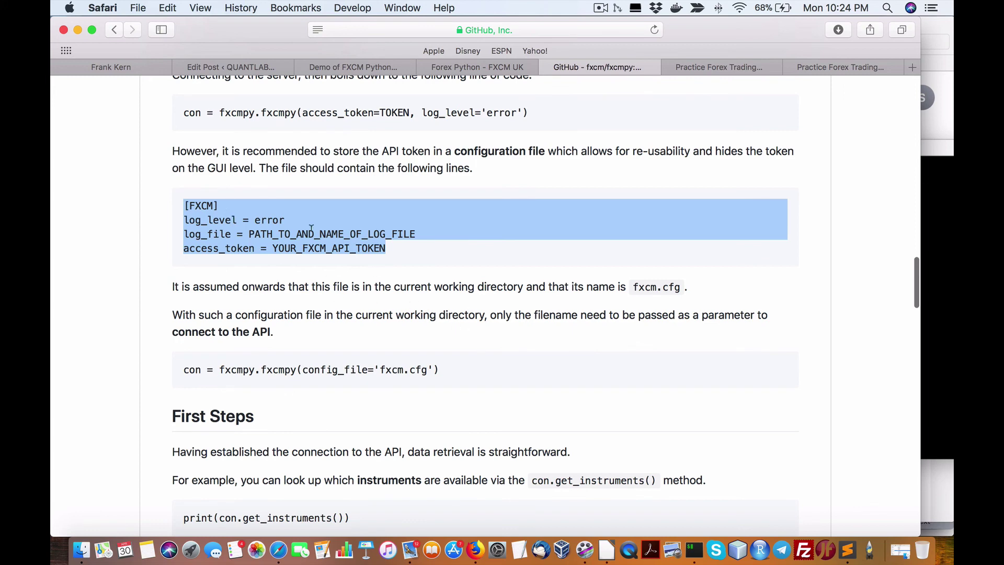
Start python3, import fxcmpy after fixing a typo, and connect using config_file='fxcm.cfg'.
click(693, 550)
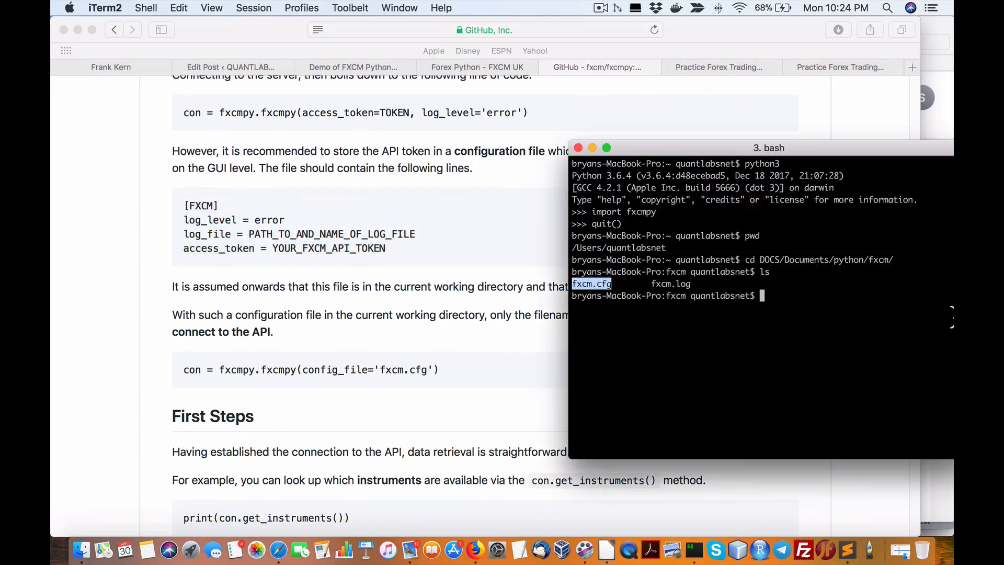
text(pytho)
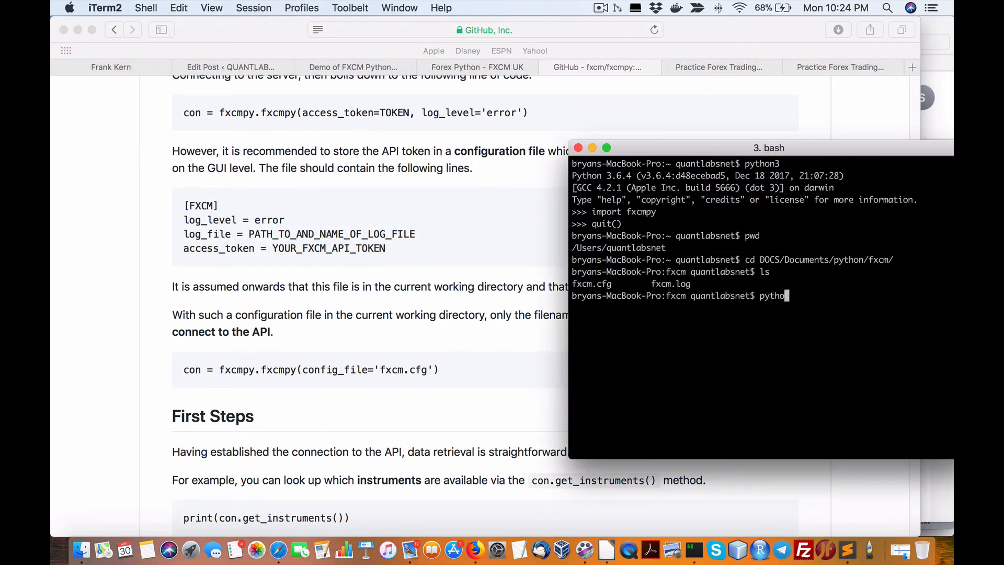
text(python3)
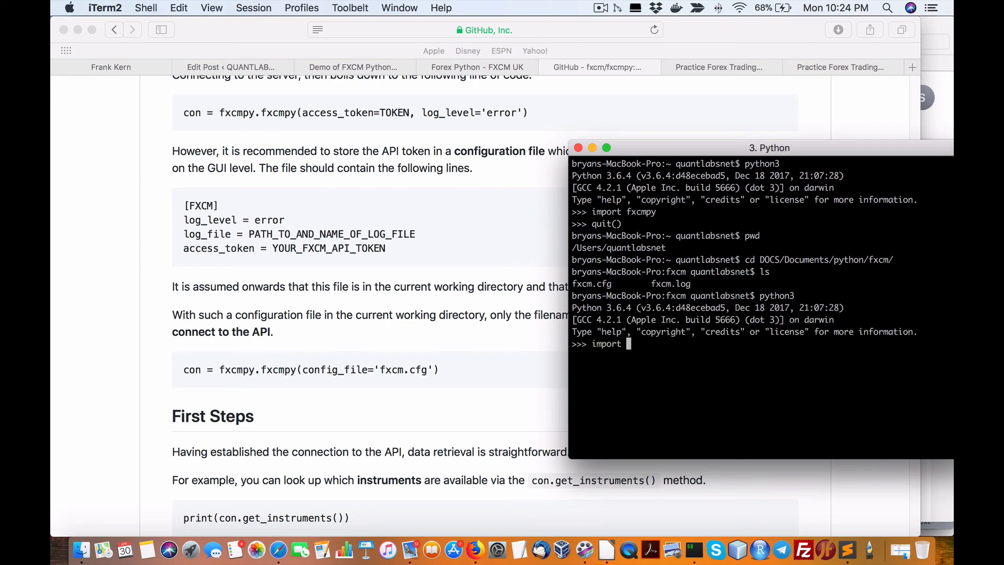
text(fxcmp)
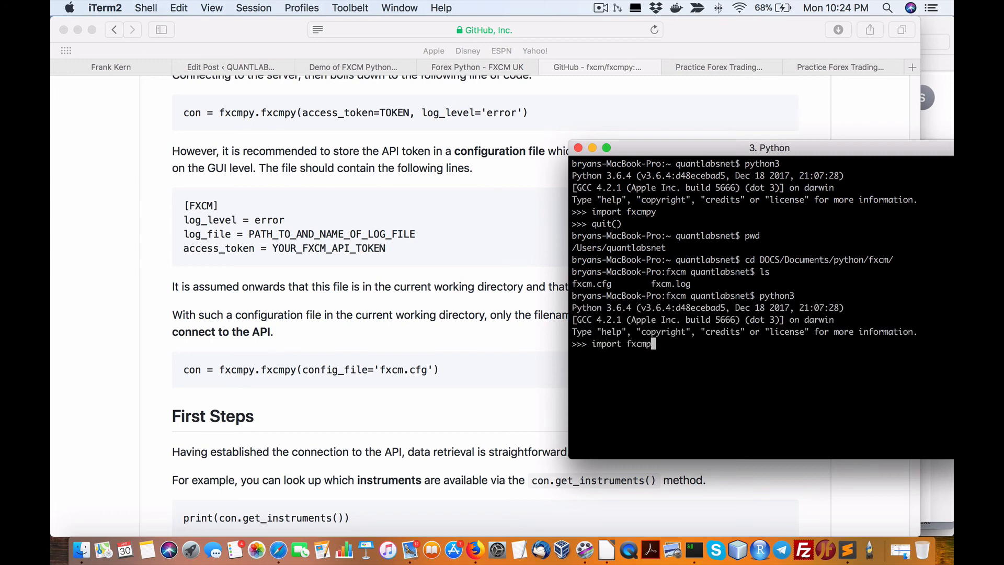
key(Return)
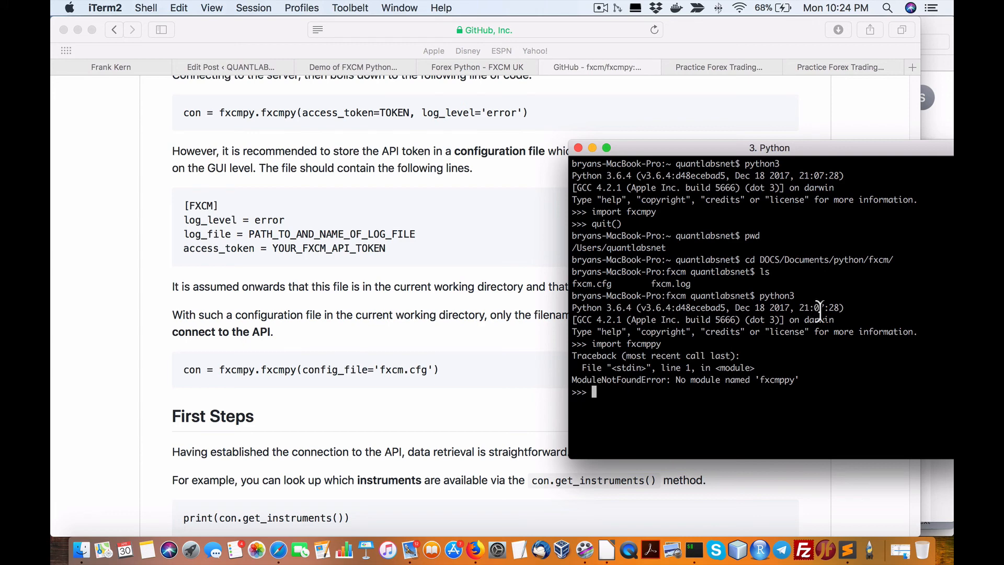
text(import fxcmp)
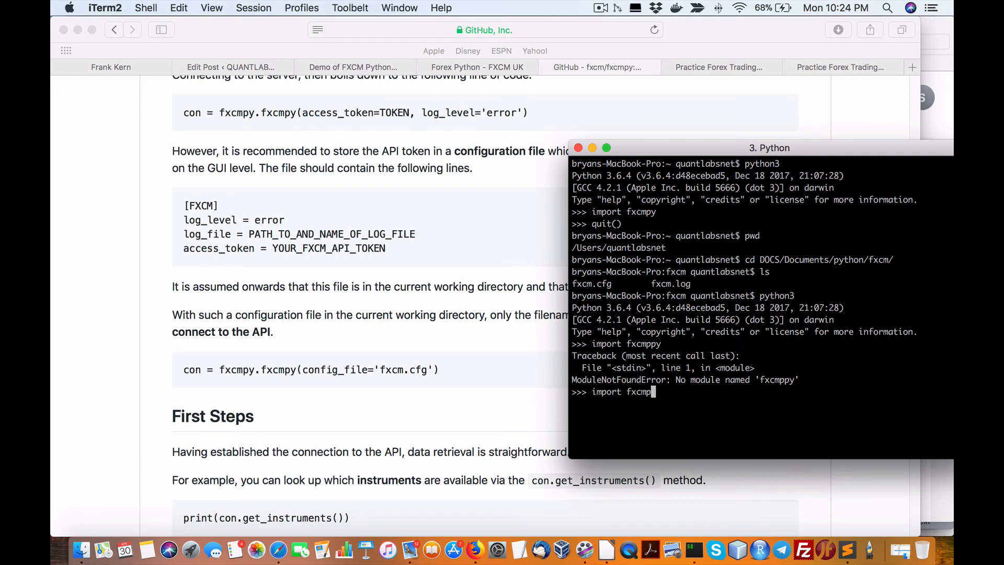
key(Return)
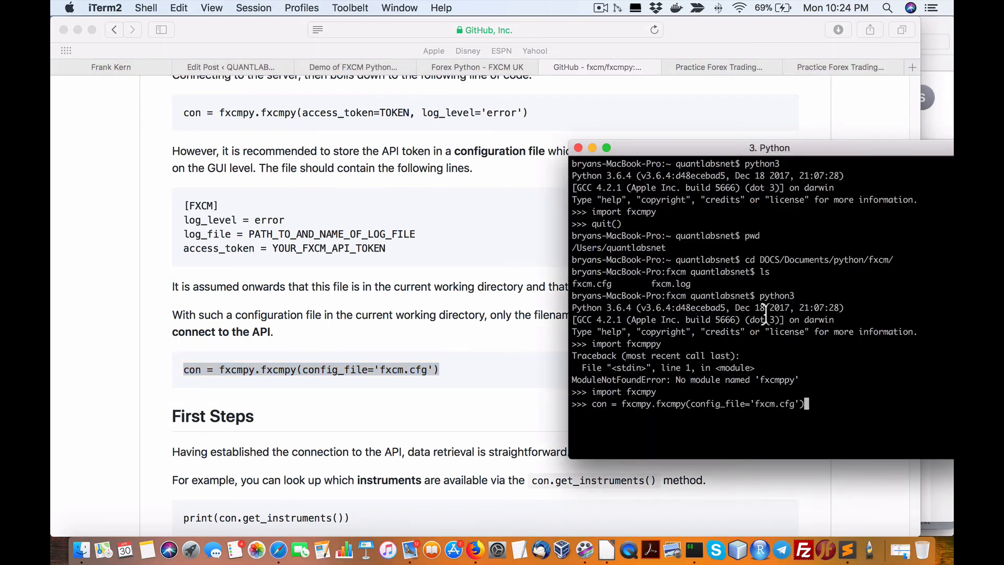
mouse_move(765, 313)
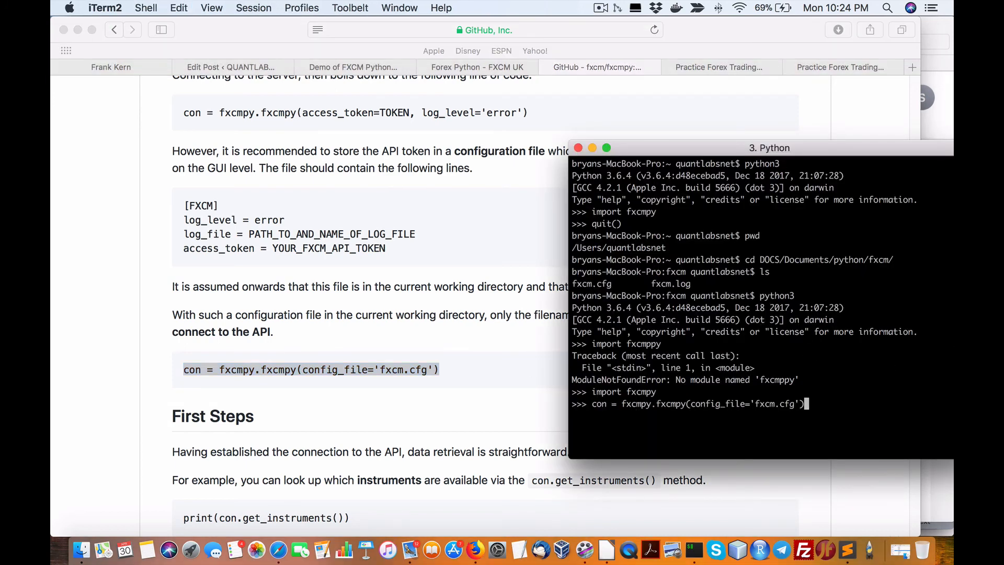
key(return)
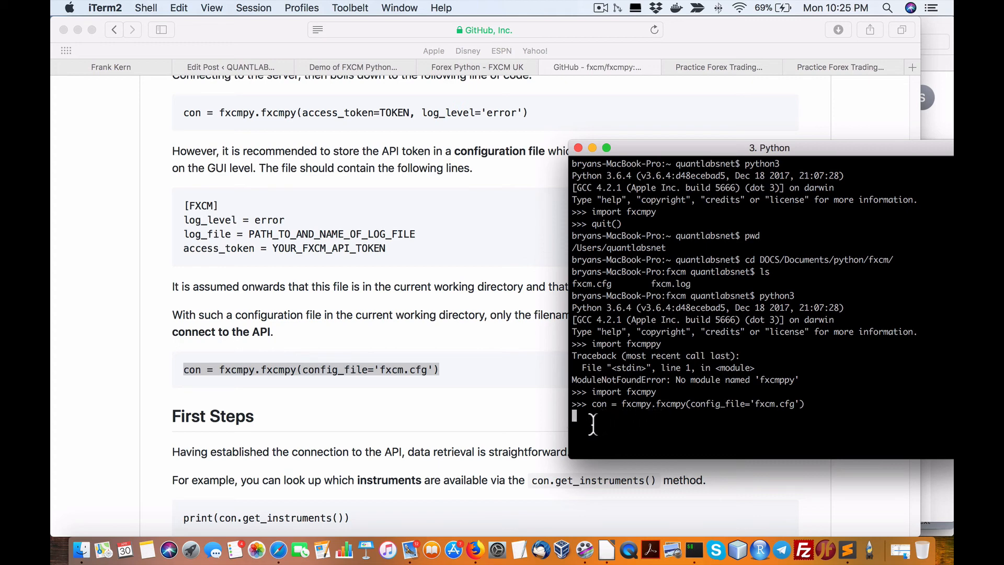
key(return)
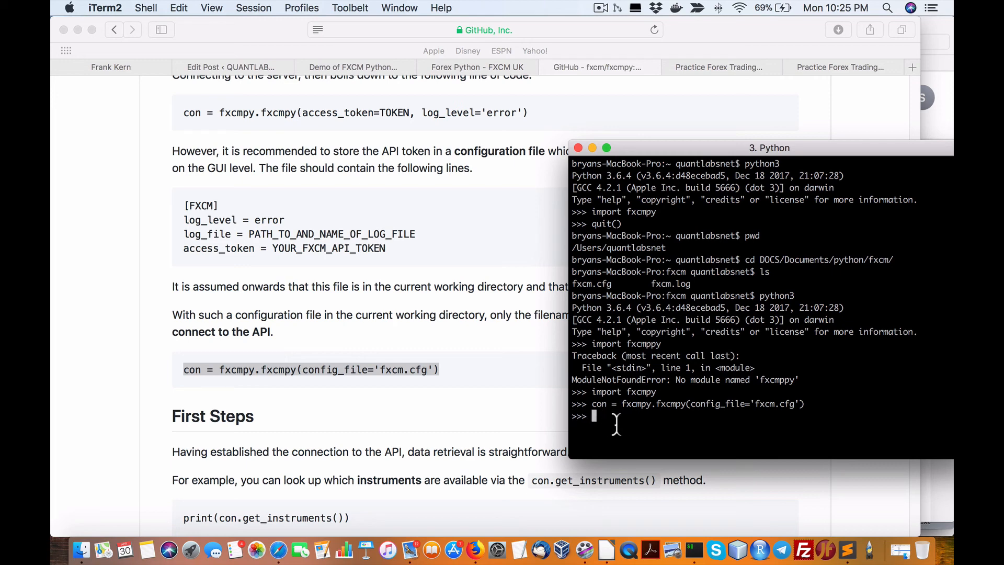
mouse_move(350, 413)
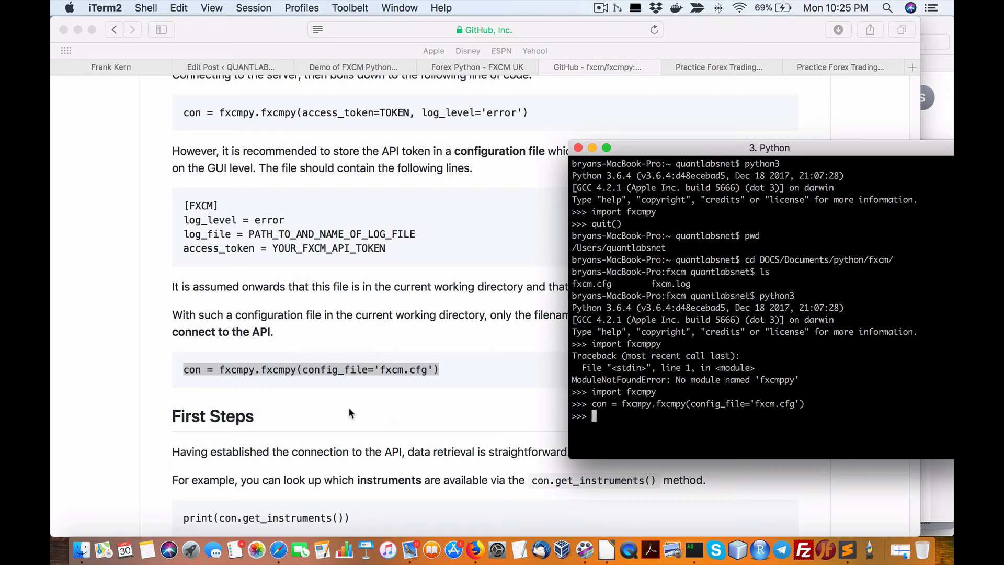
Scroll the printed instruments list and select the NAS100 entry.
scroll(down, 3)
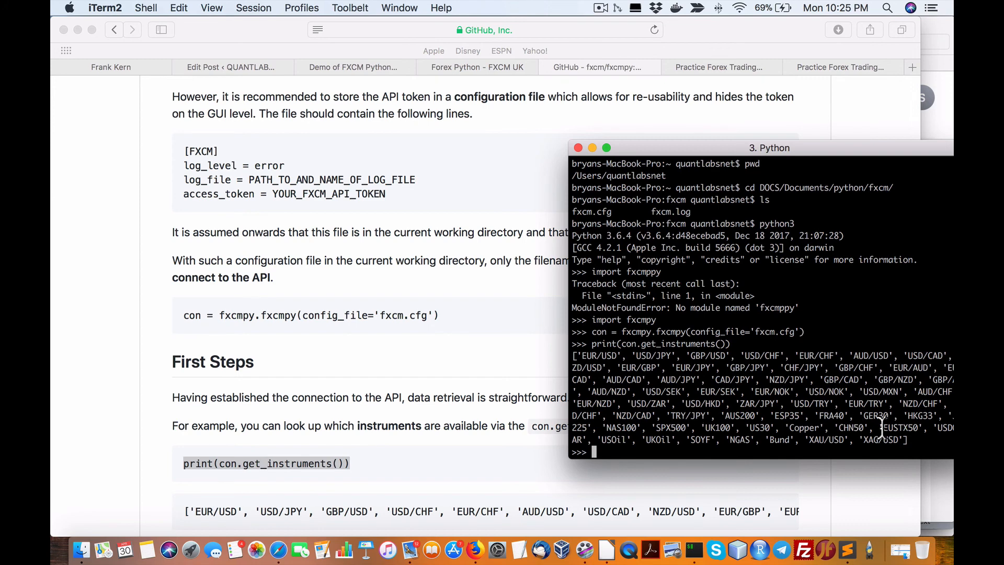
mouse_move(810, 151)
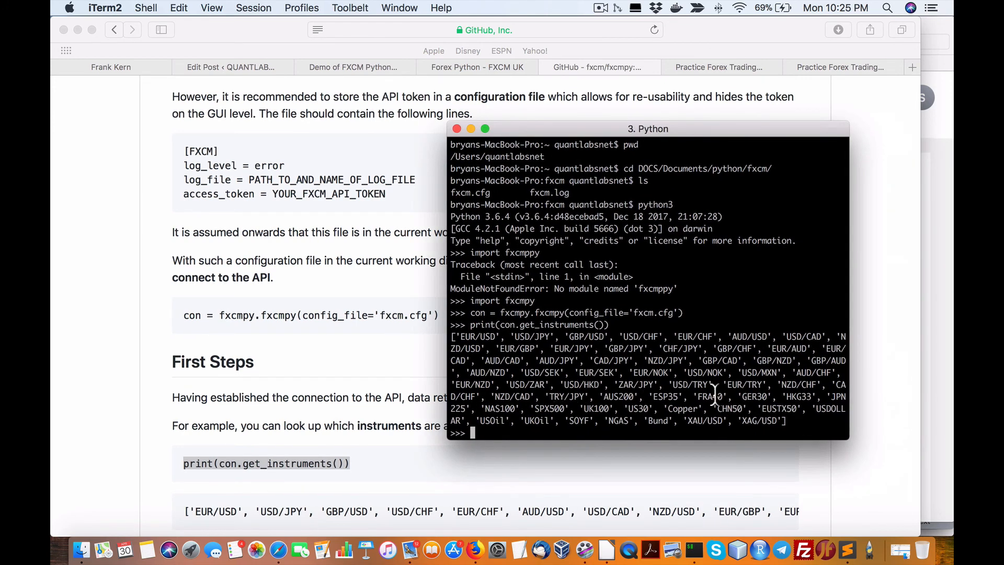
mouse_move(711, 381)
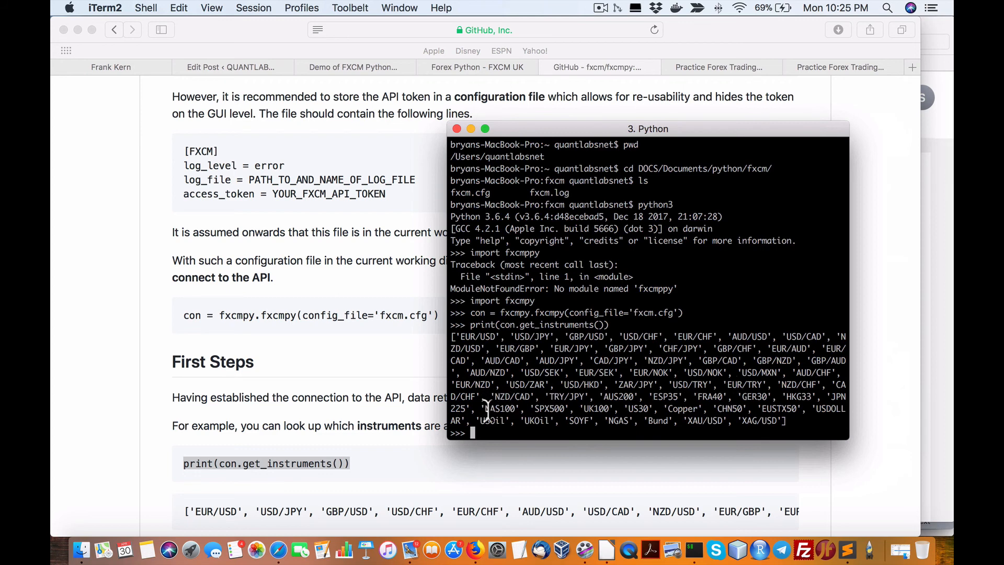
double_click(502, 409)
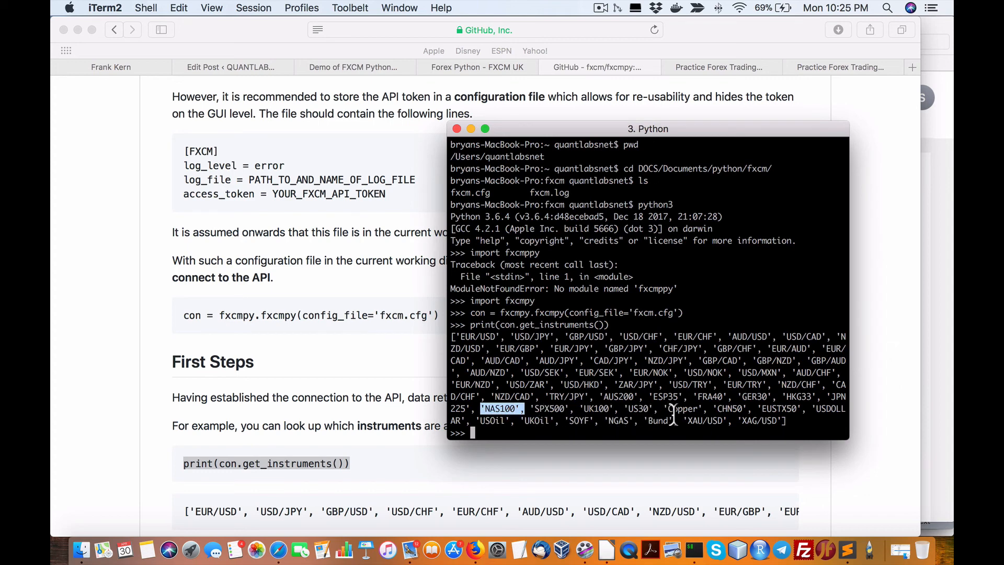
mouse_move(666, 417)
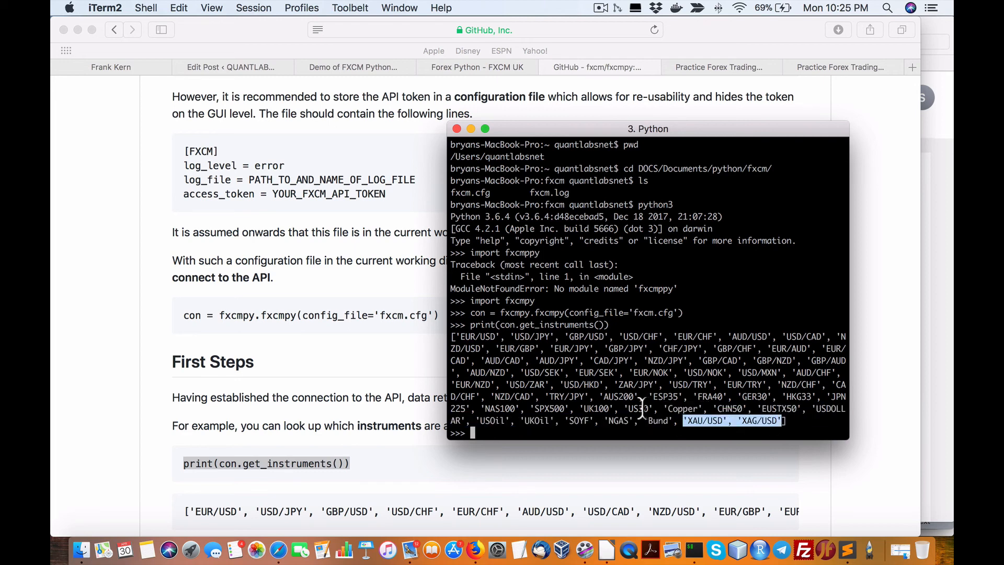
mouse_move(333, 365)
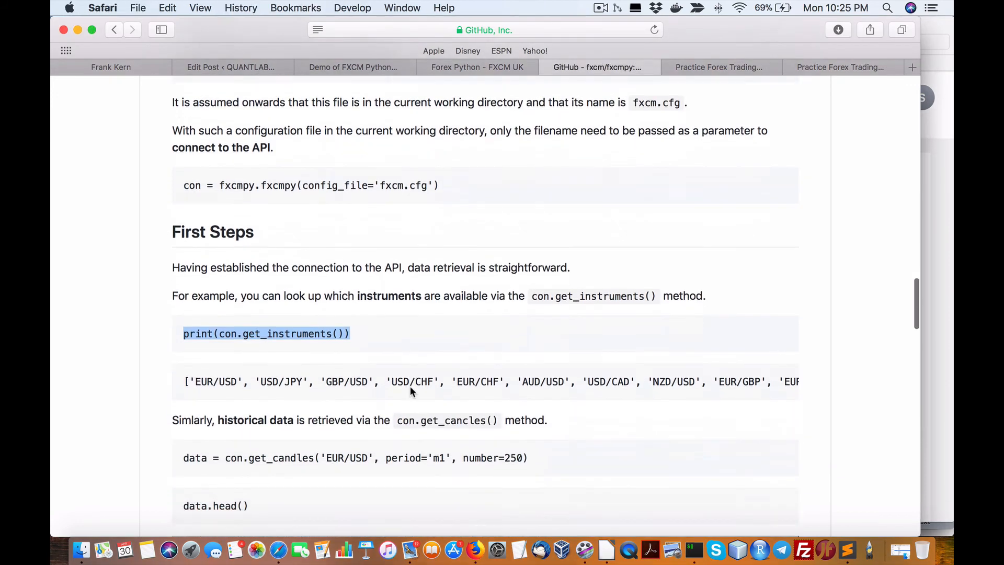
Run type(data) and attempt a head preview mistyped as 'date', which raises NameError.
scroll(down, 3)
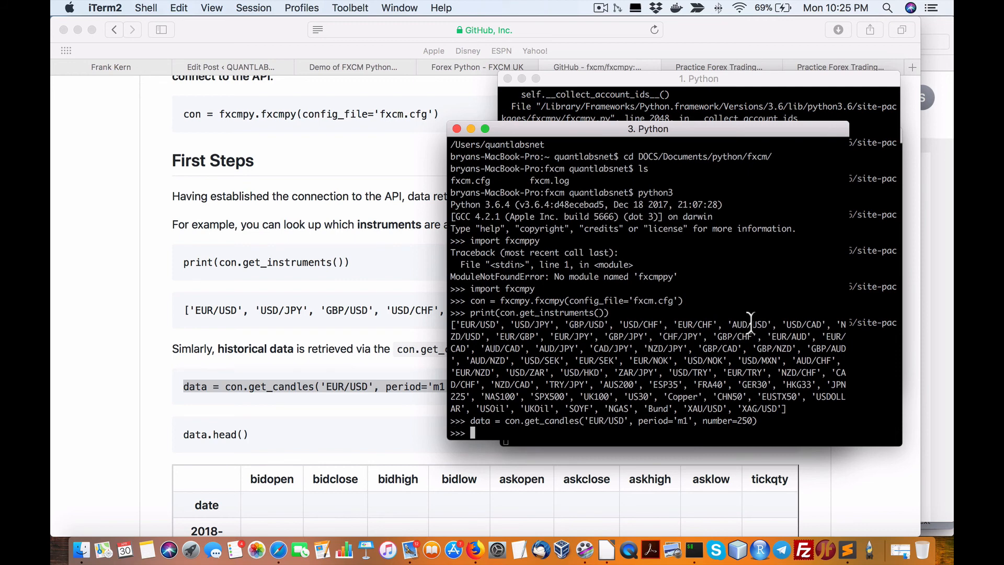
mouse_move(543, 432)
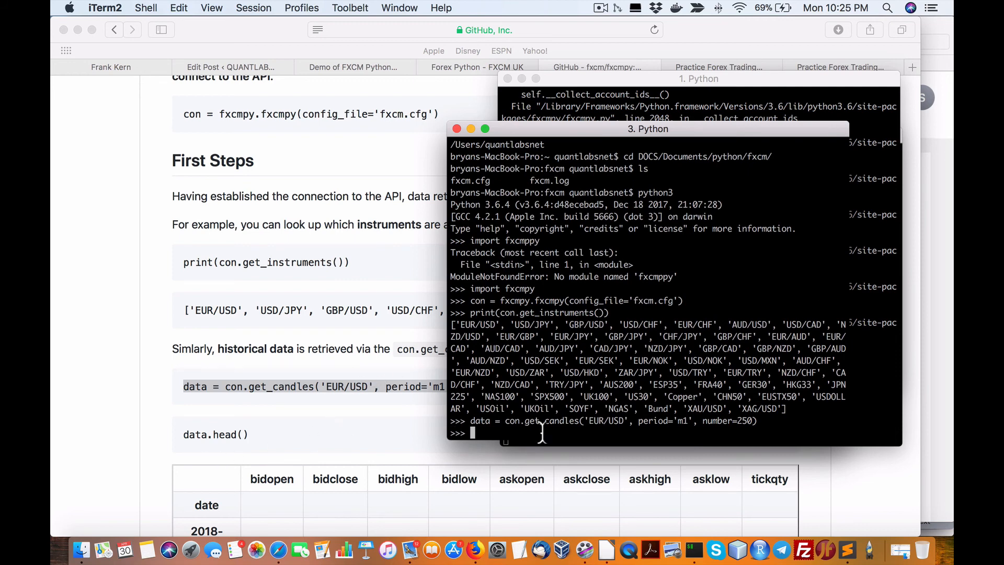
text(type()
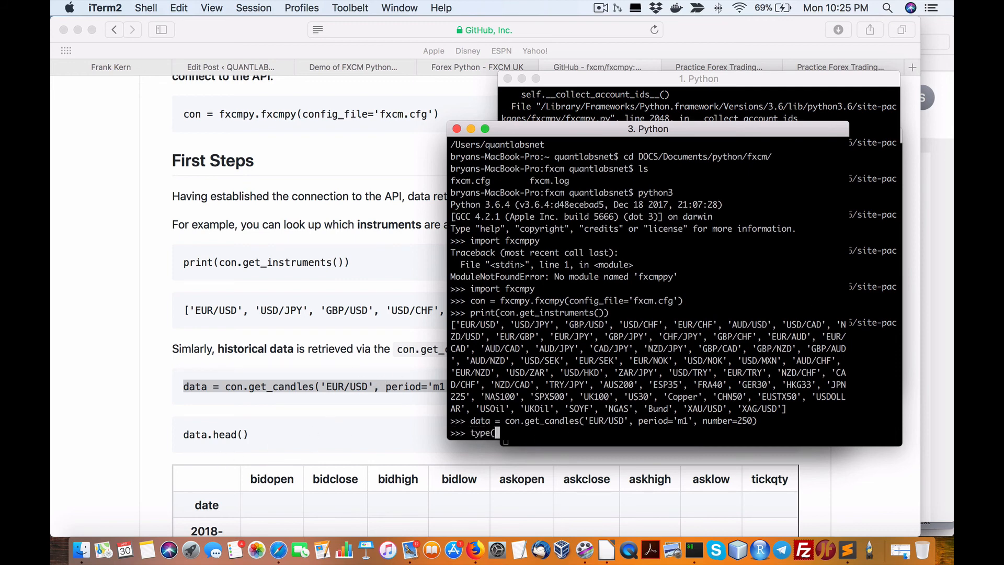
text(date)
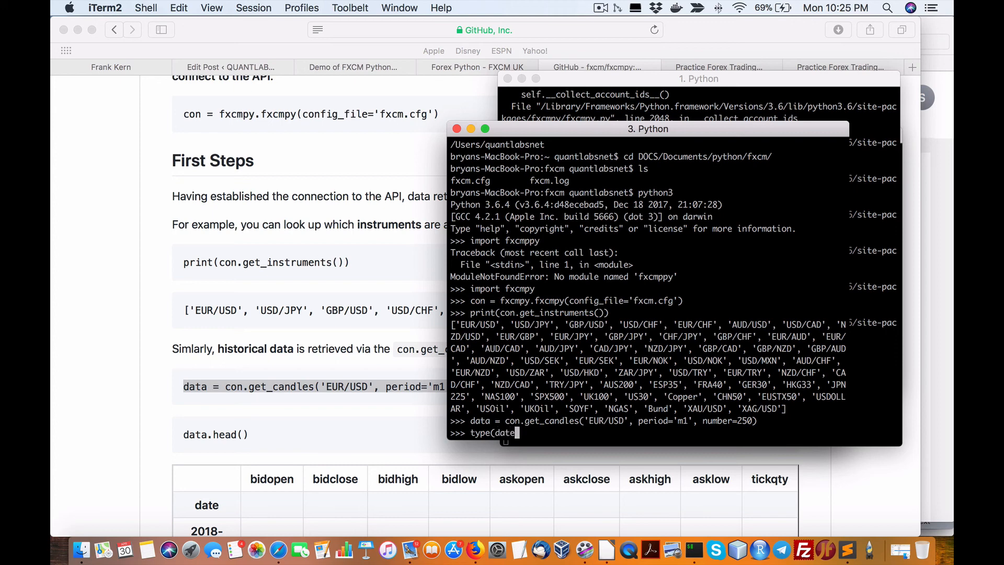
key(Return)
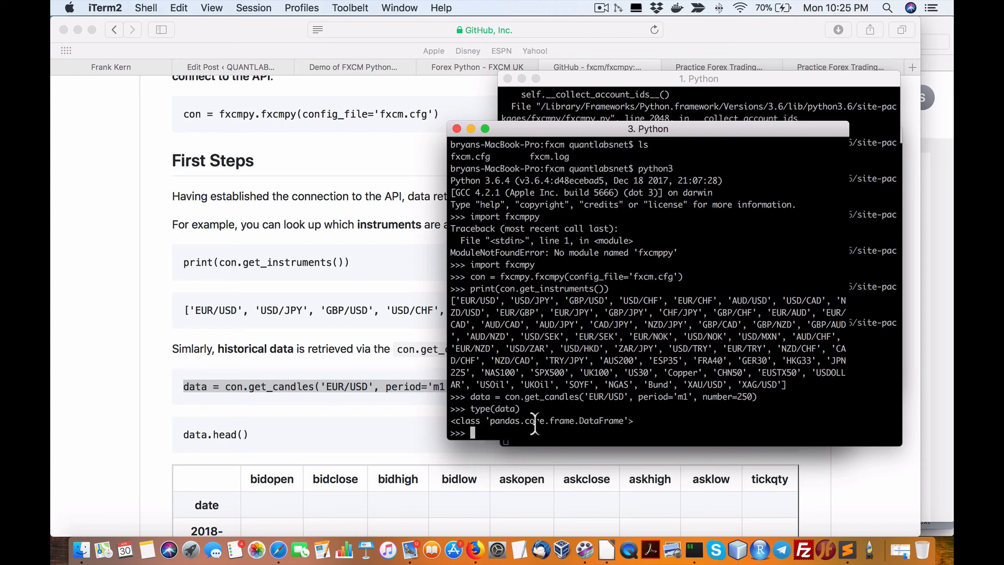
double_click(602, 420)
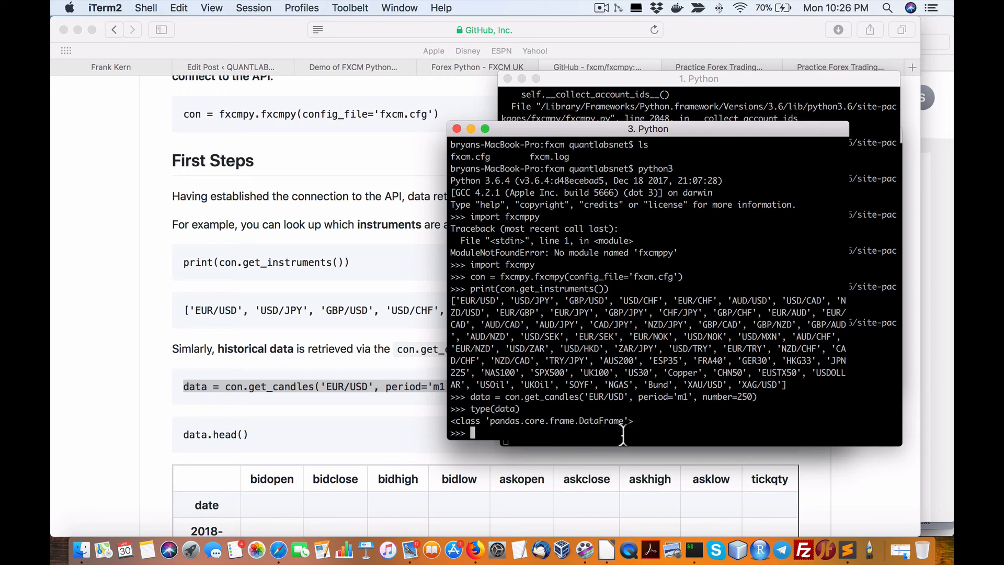
text(date)
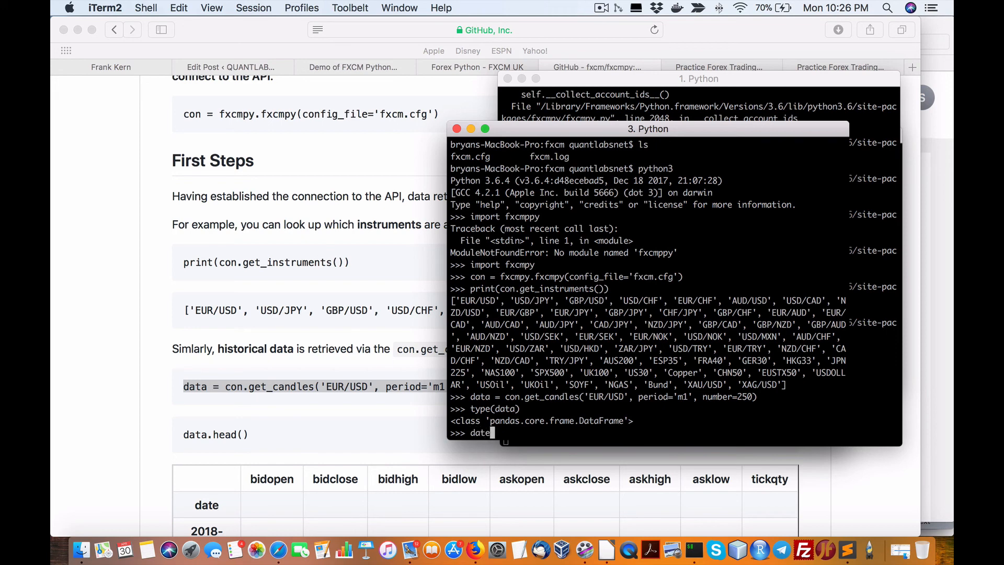
key(Return)
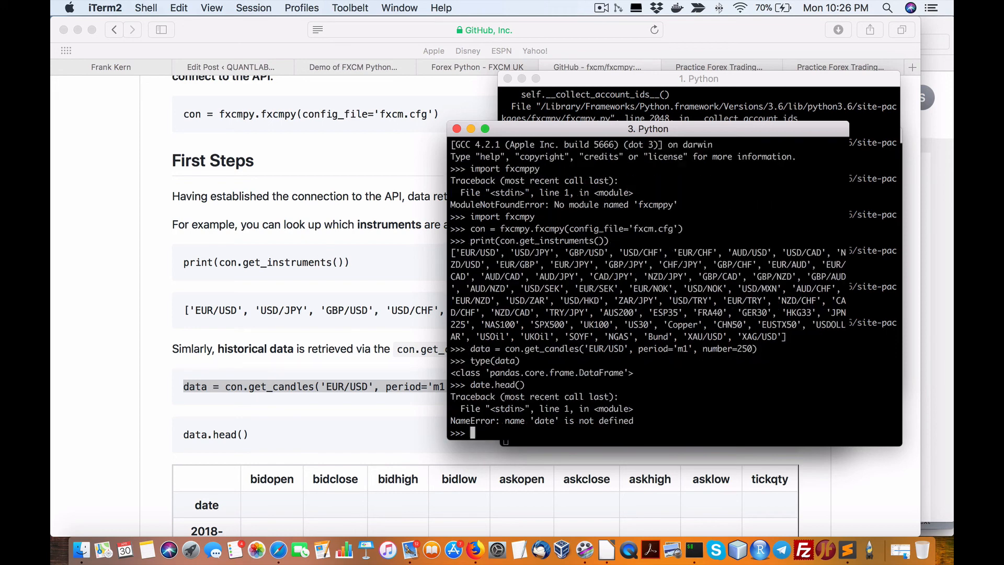
Run data.head() to print the first five EUR/USD candles.
text(date.head())
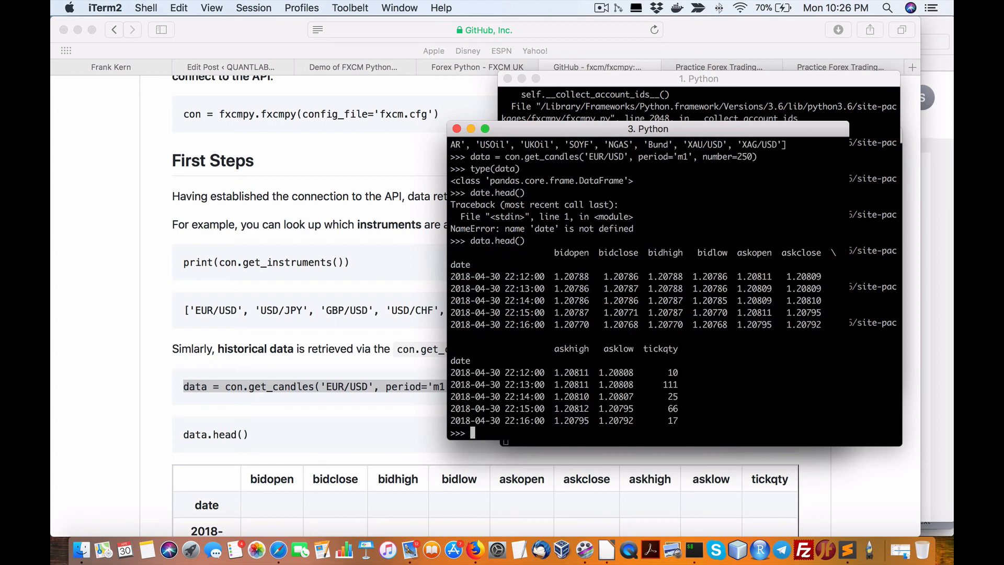
mouse_move(480, 288)
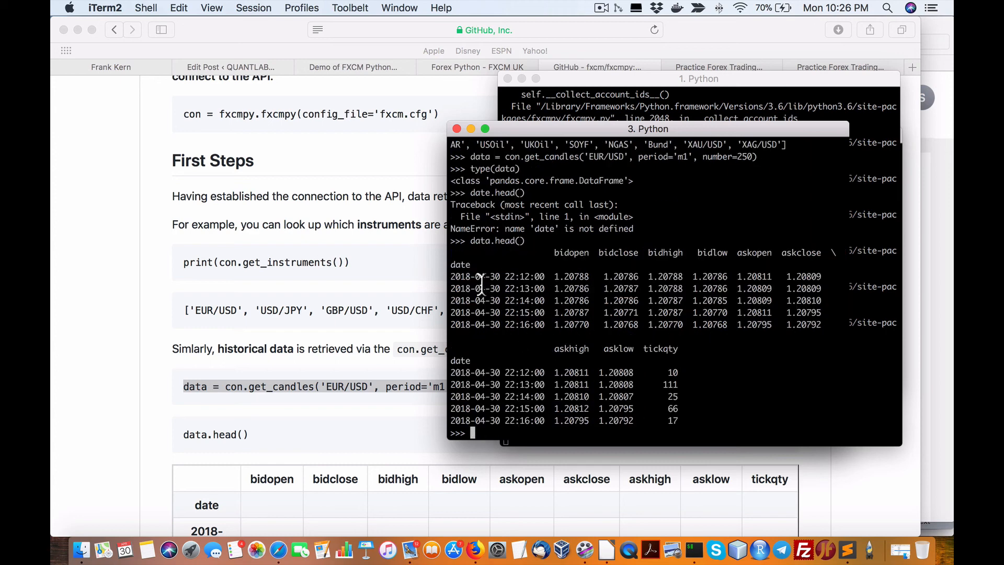
mouse_move(560, 259)
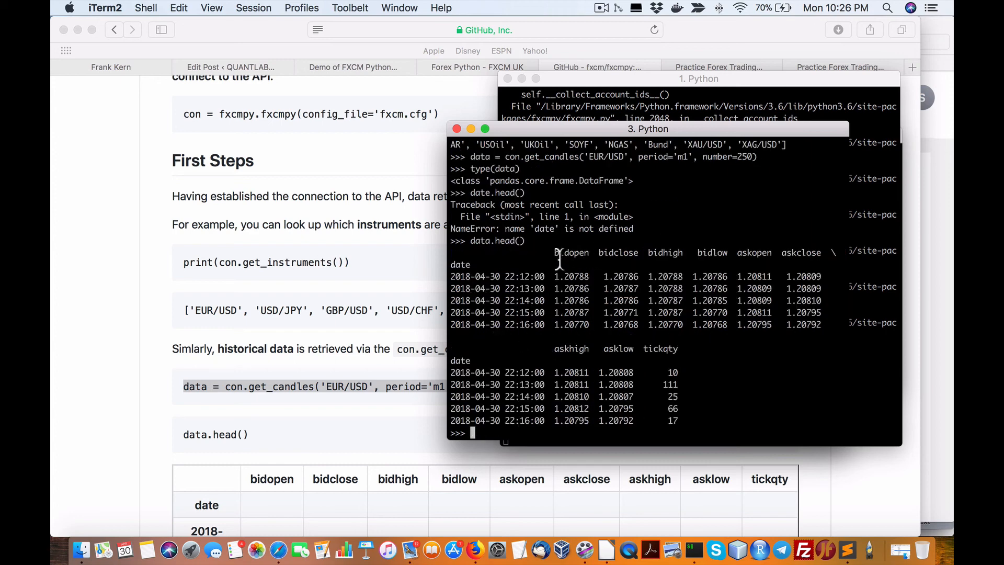
mouse_move(669, 263)
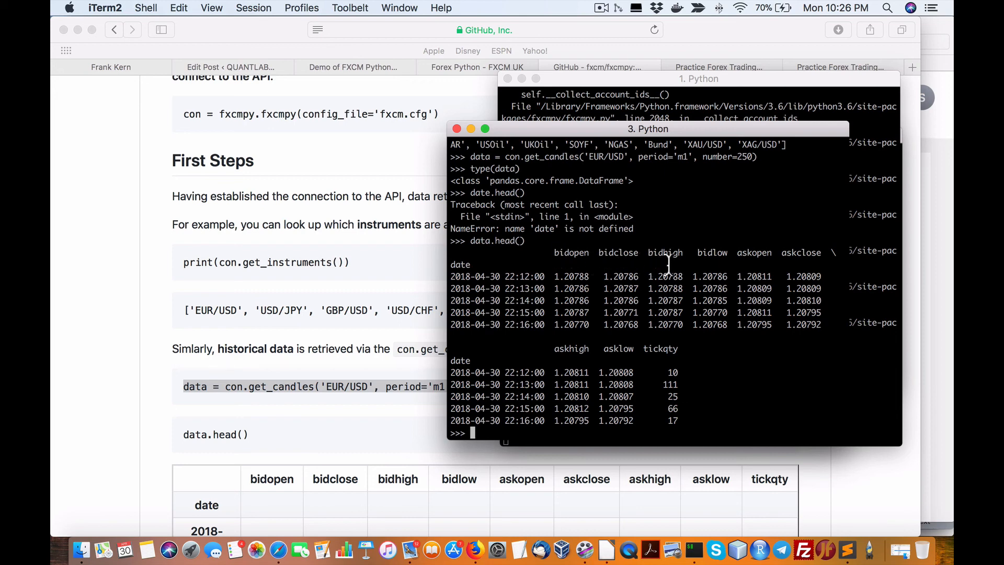
mouse_move(816, 267)
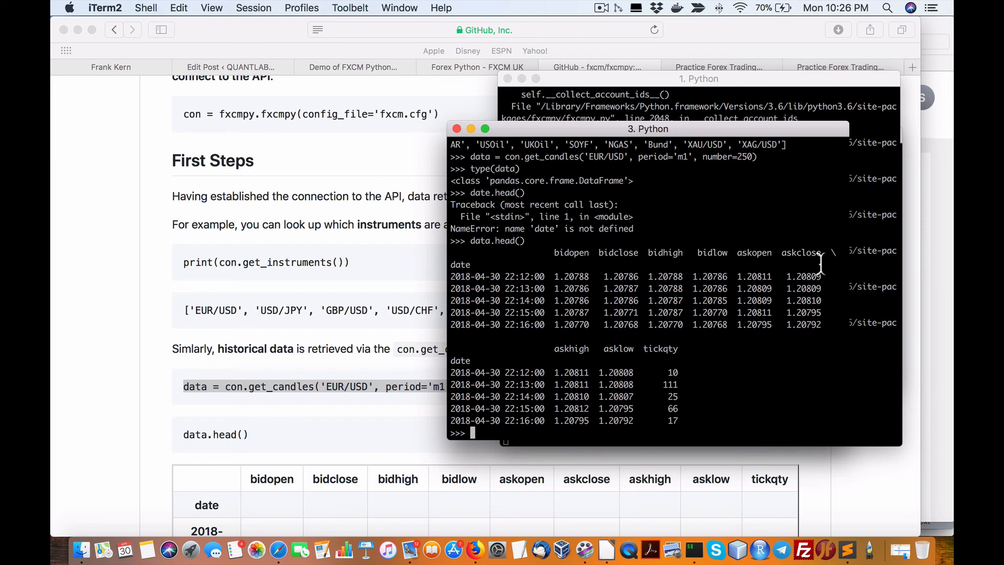
mouse_move(626, 359)
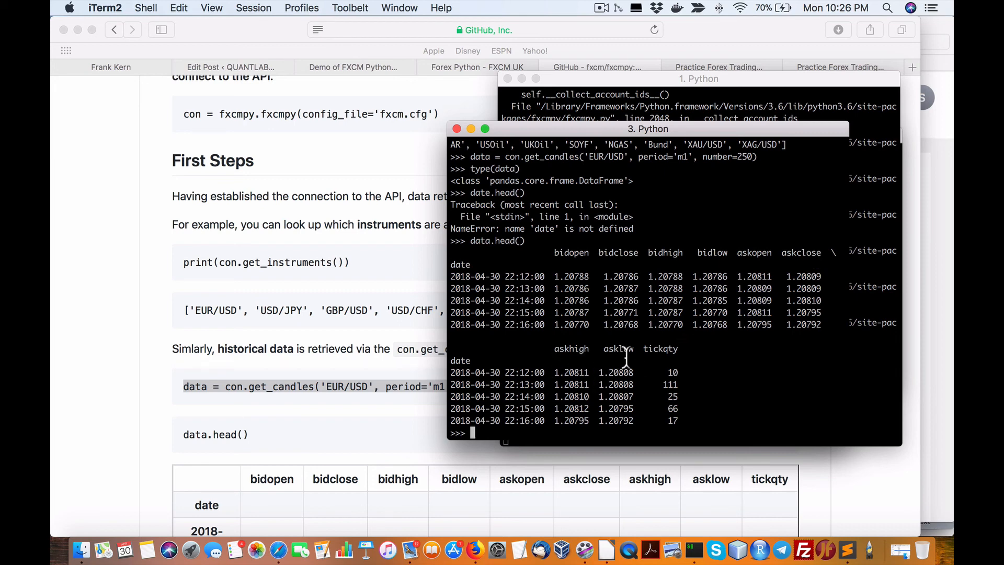
mouse_move(644, 356)
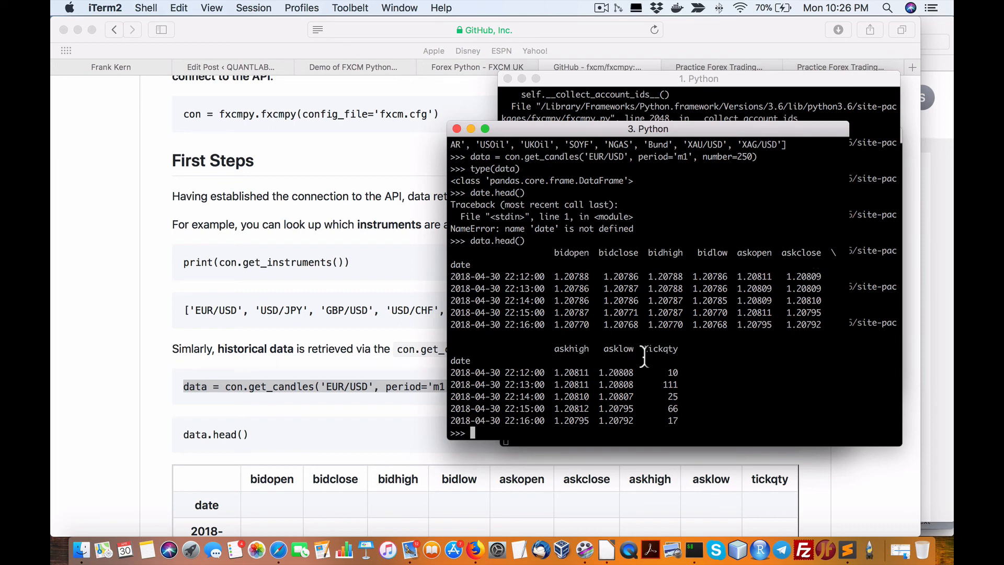
double_click(530, 372)
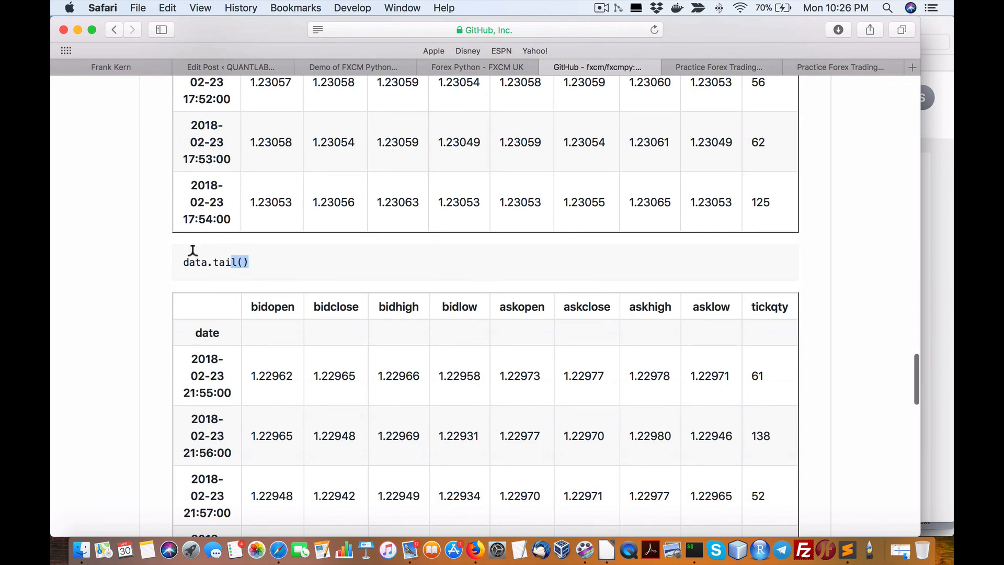
Scroll the fxcmpy README down to the matplotlib askclose price plotting example.
scroll(down, 3)
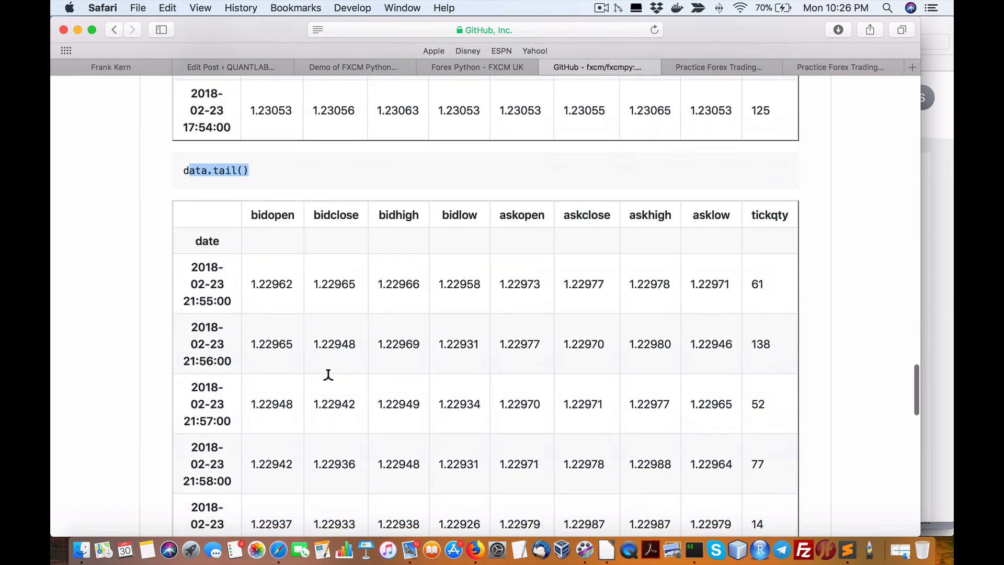
scroll(down, 3)
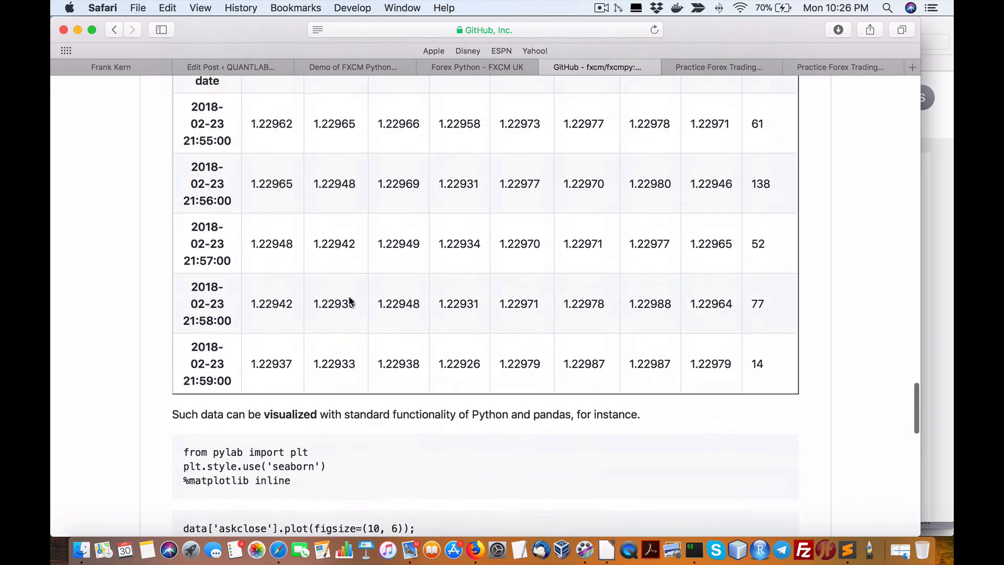
scroll(down, 3)
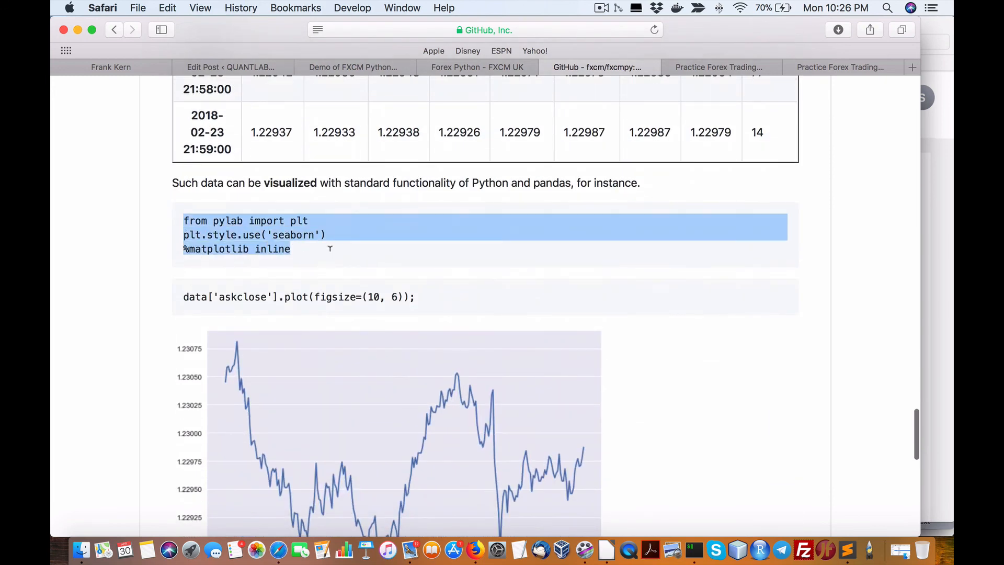
scroll(down, 3)
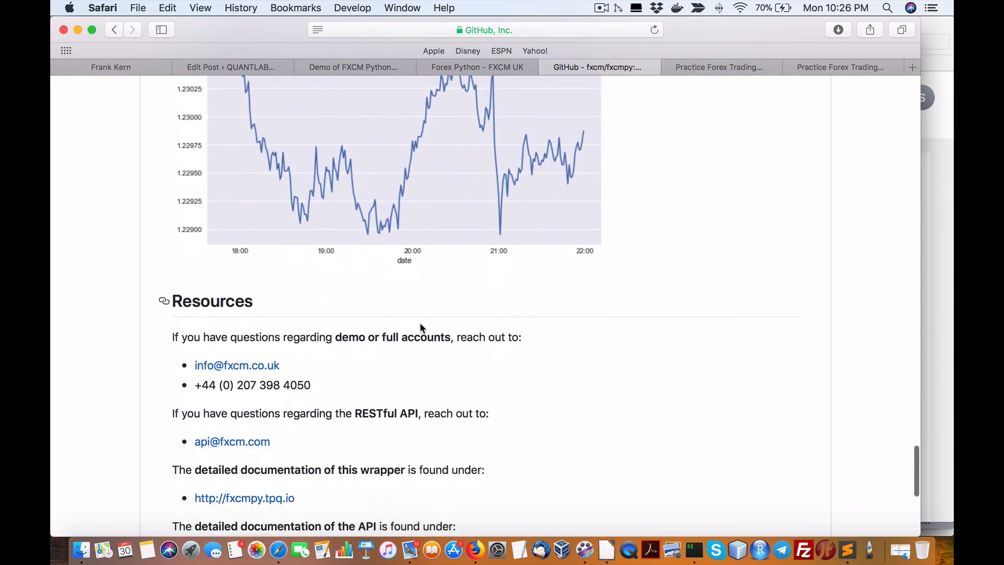
scroll(up, 3)
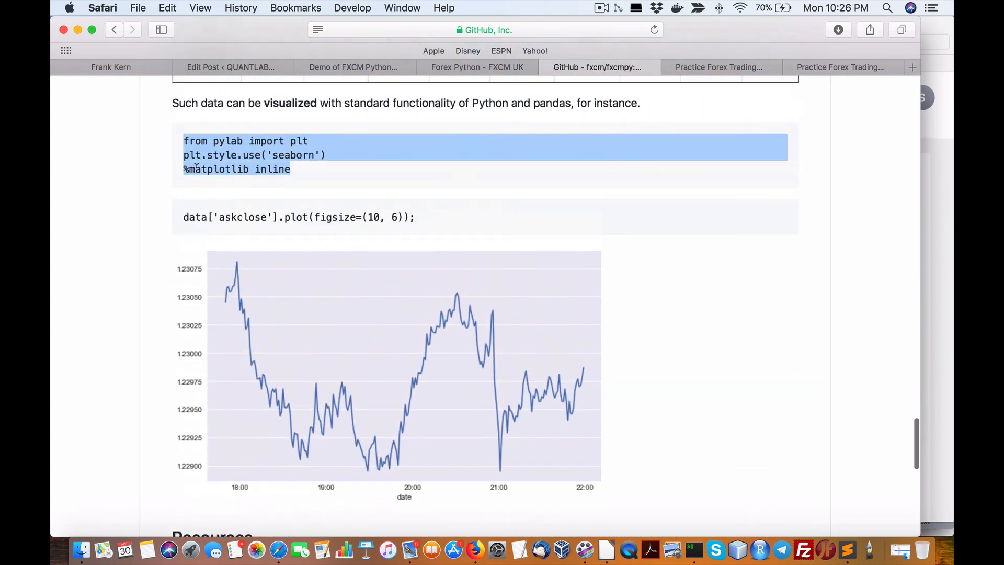
click(260, 154)
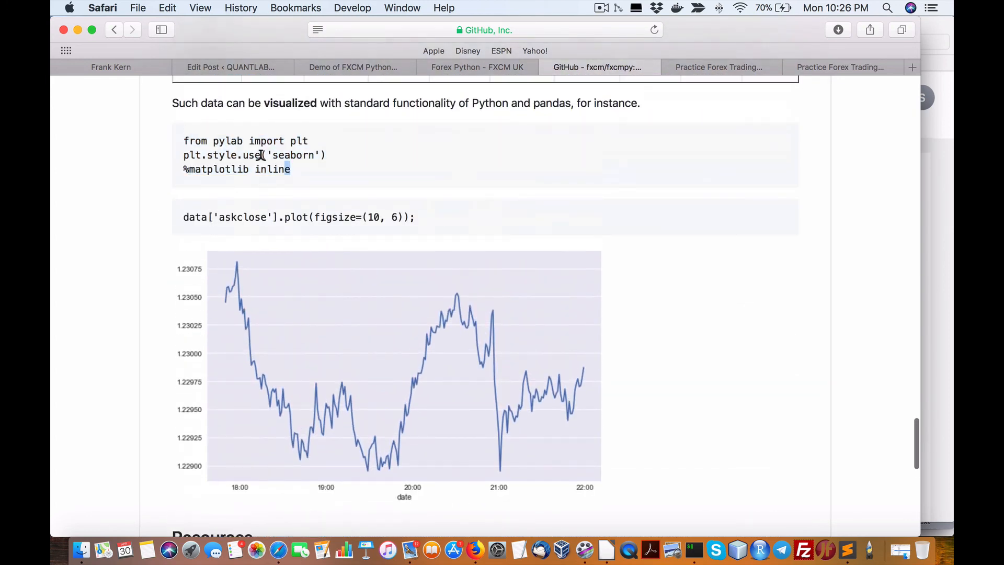
scroll(down, 3)
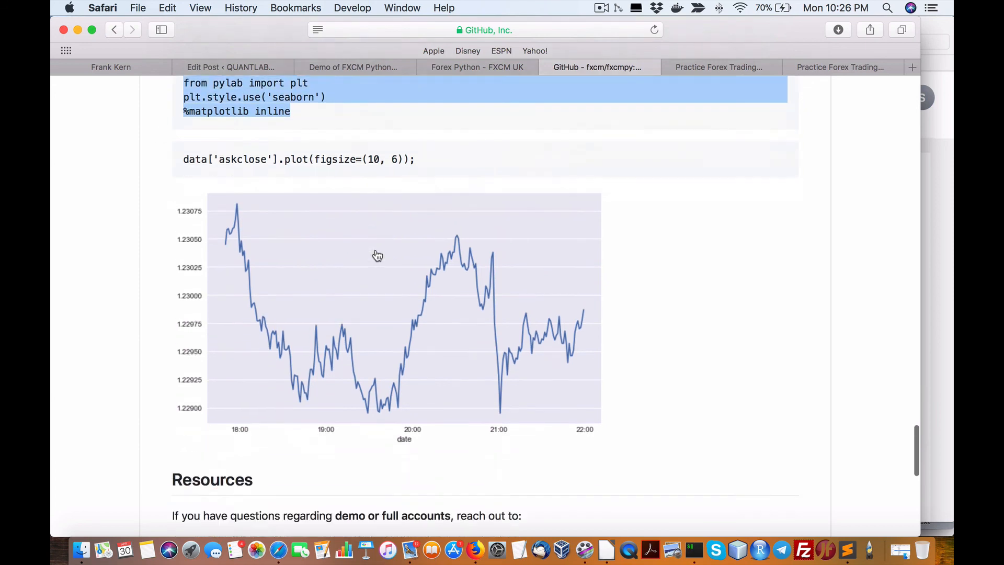
scroll(down, 3)
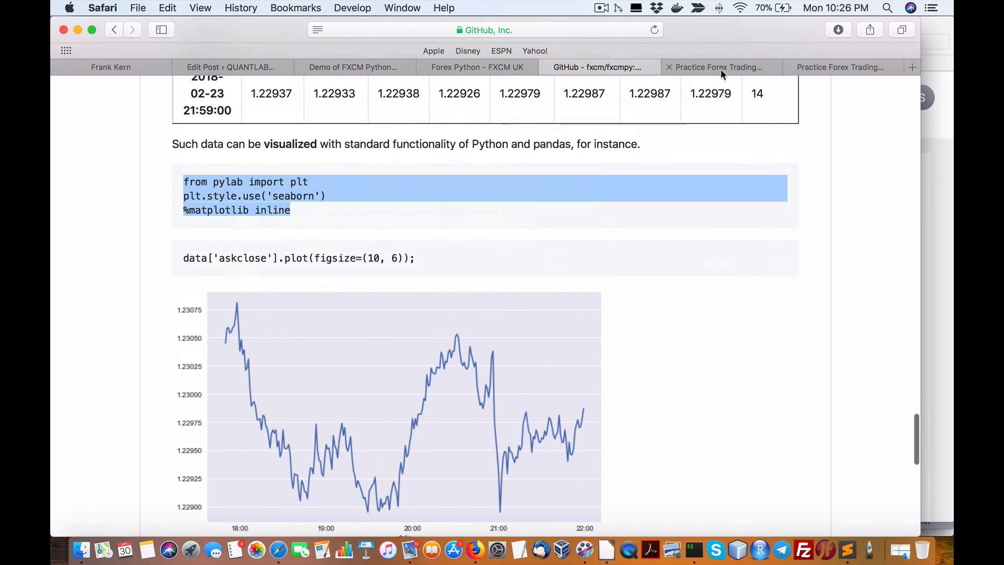
Switch through the FXCM tabs to the Python demo blog post and scroll to its guide links.
click(719, 67)
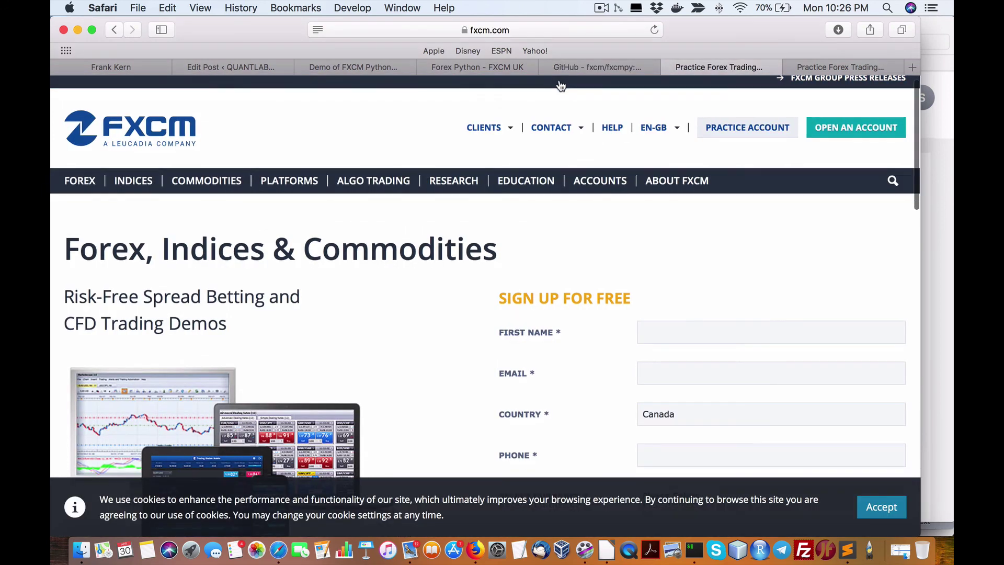
click(476, 67)
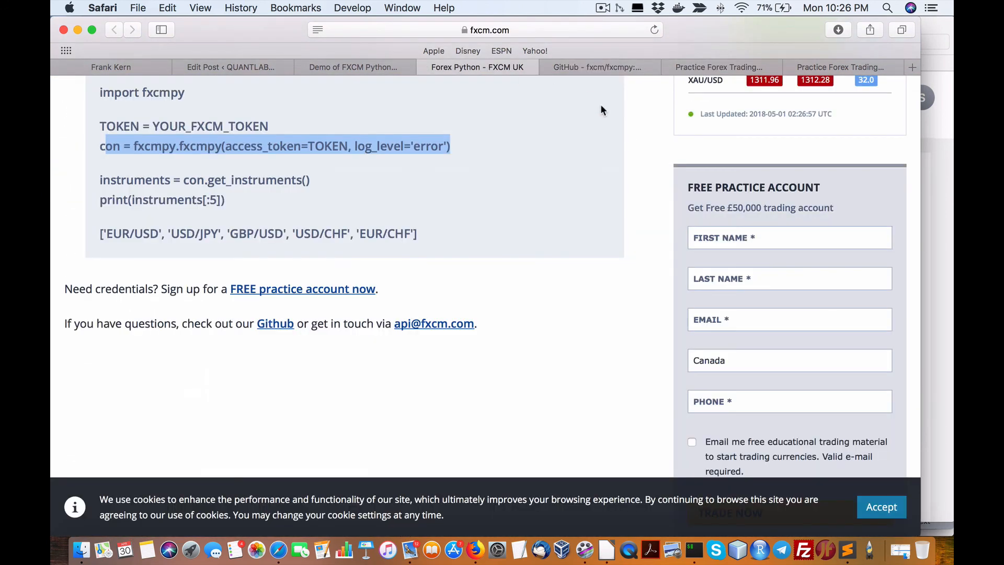
scroll(up, 3)
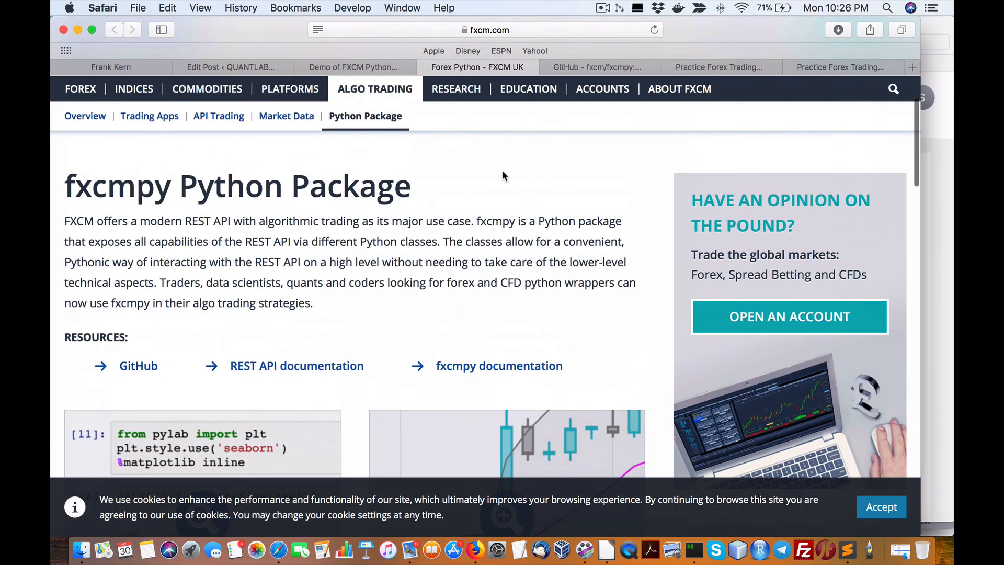
click(352, 67)
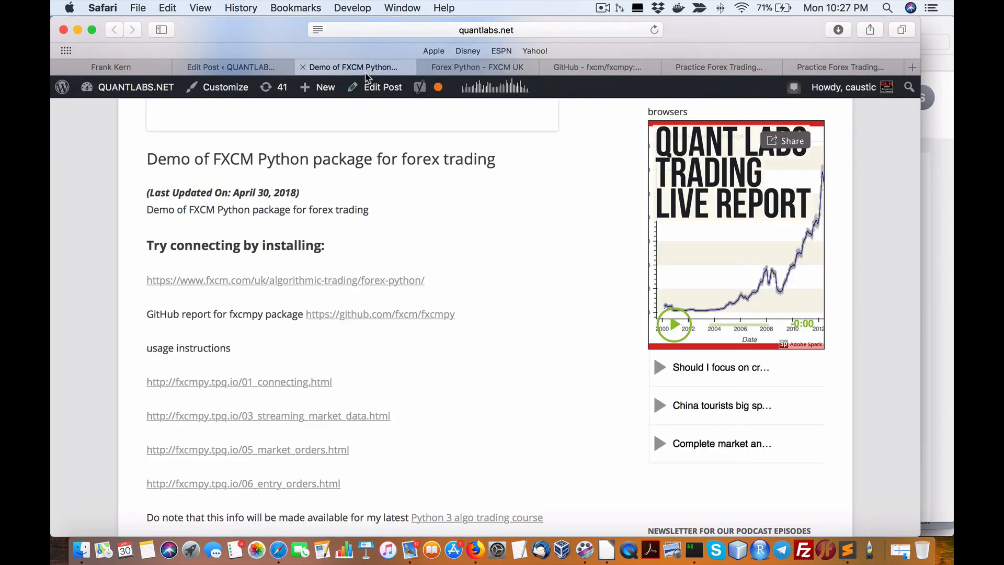
scroll(up, 3)
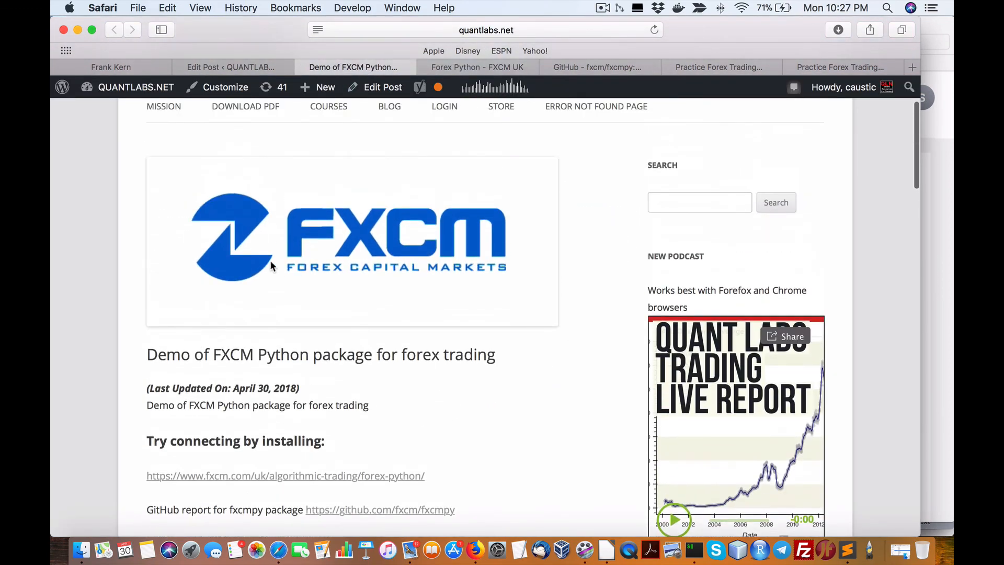
scroll(down, 3)
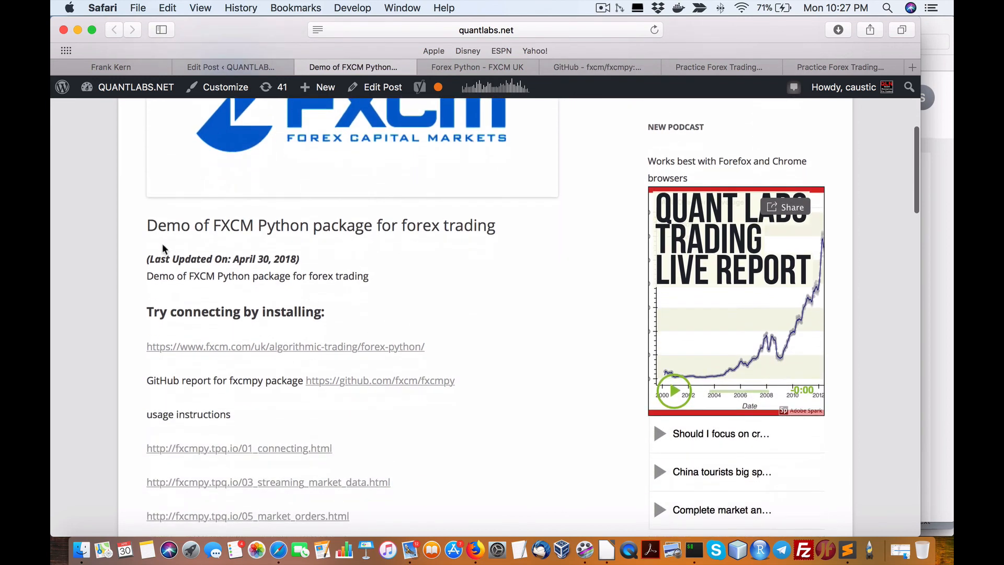
mouse_move(271, 242)
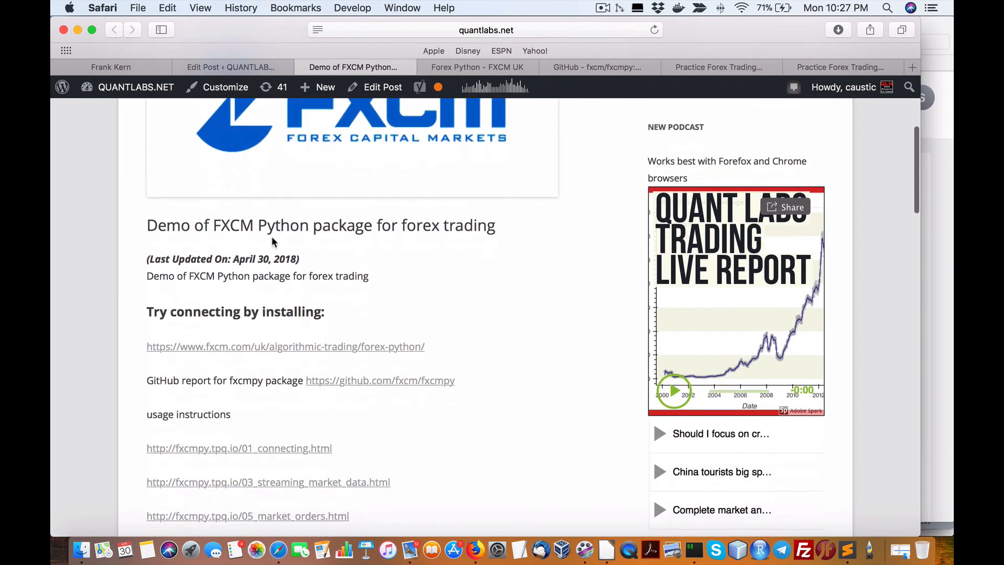
scroll(down, 3)
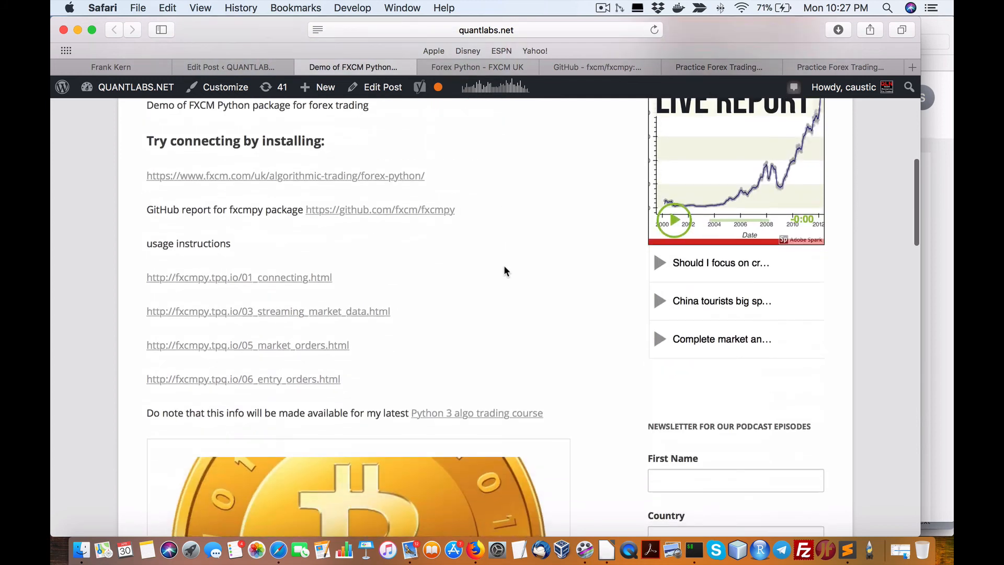
scroll(down, 3)
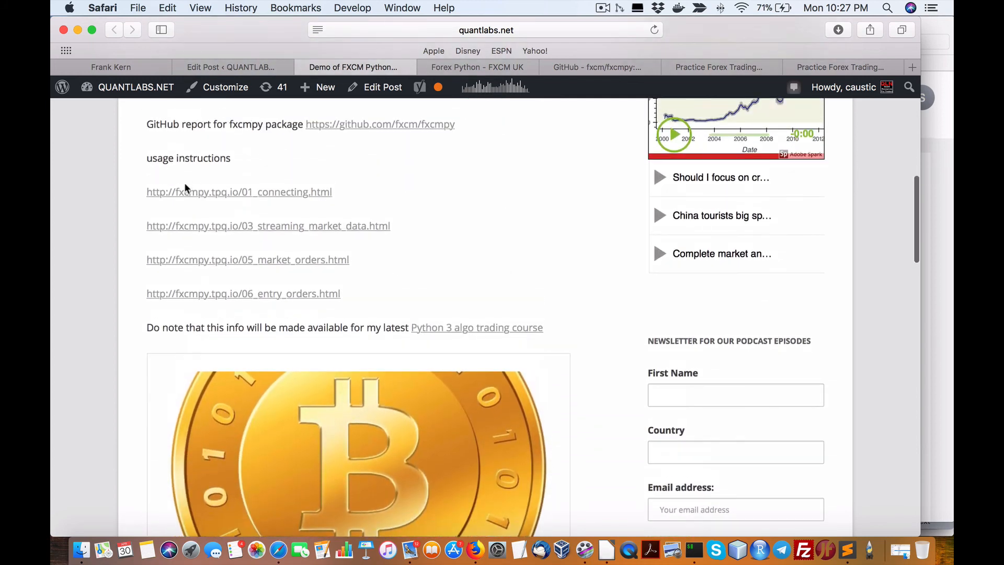
mouse_move(297, 197)
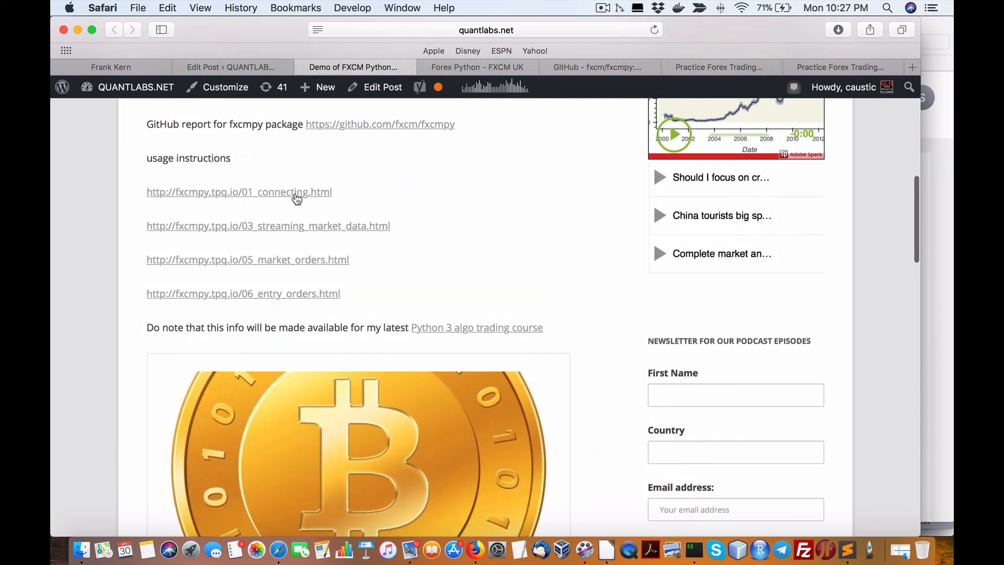
mouse_move(344, 232)
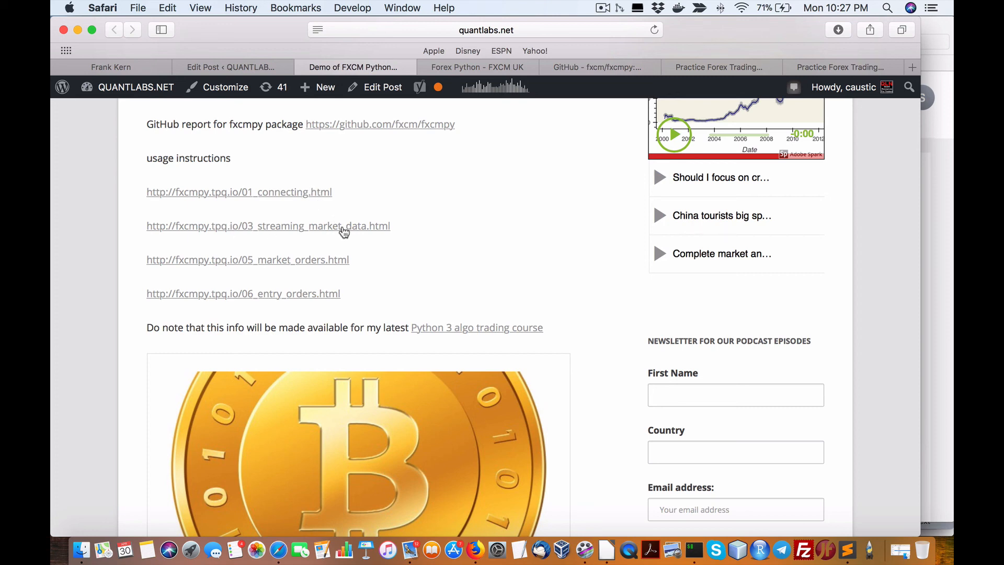
mouse_move(366, 235)
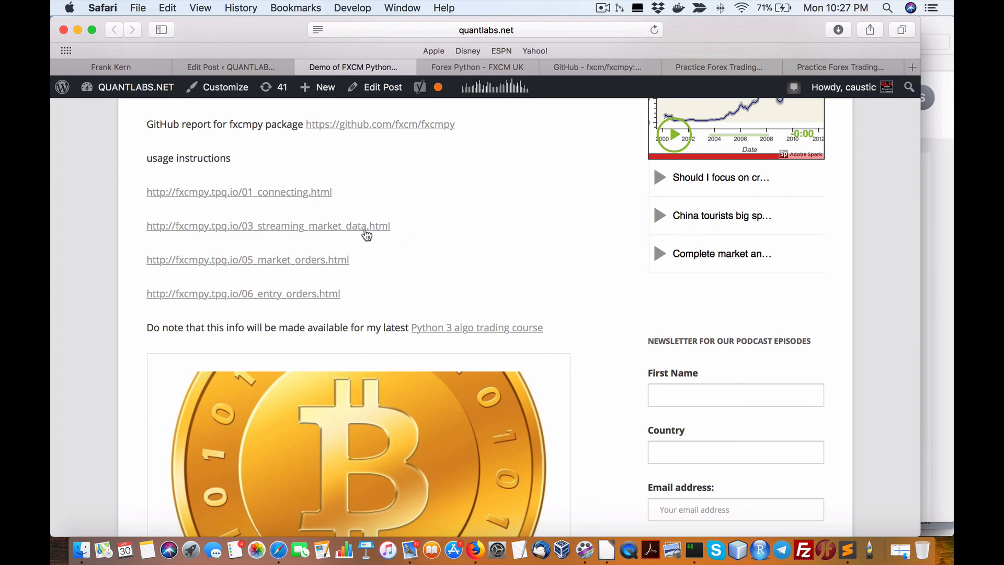
mouse_move(262, 264)
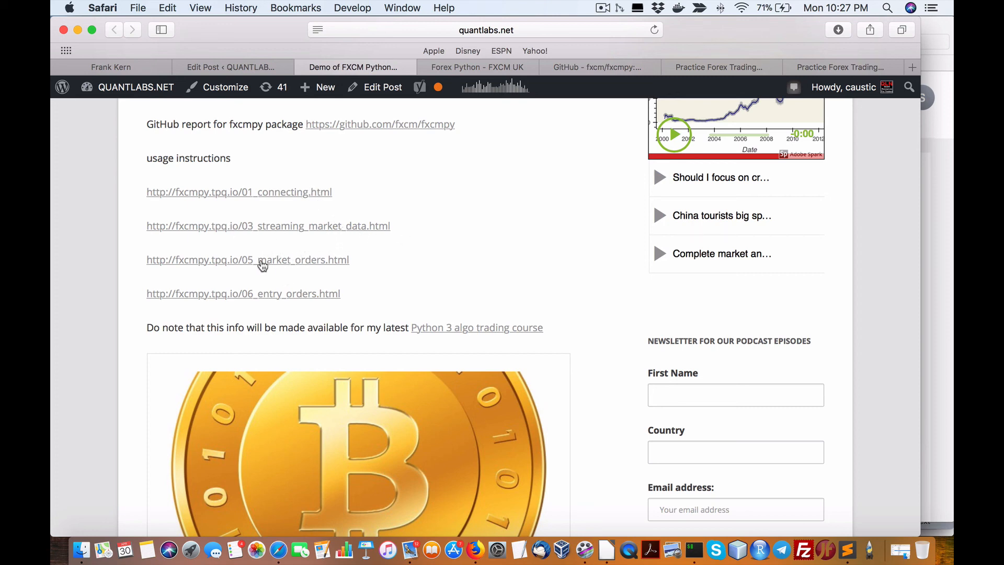
Open the 01_connecting guide in a new tab, close the duplicate practice tab, and show Server Connection.
right_click(239, 191)
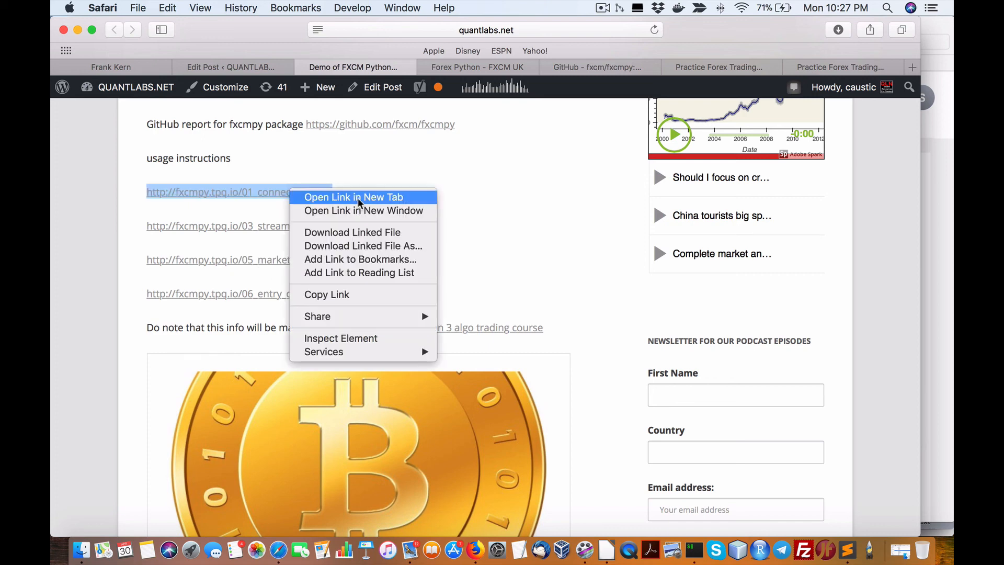
click(353, 197)
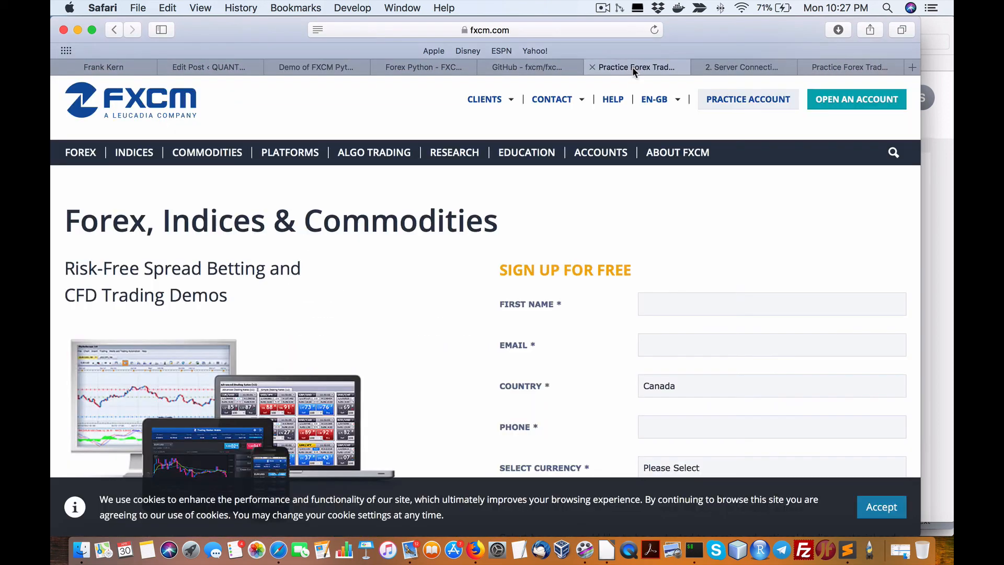
scroll(down, 3)
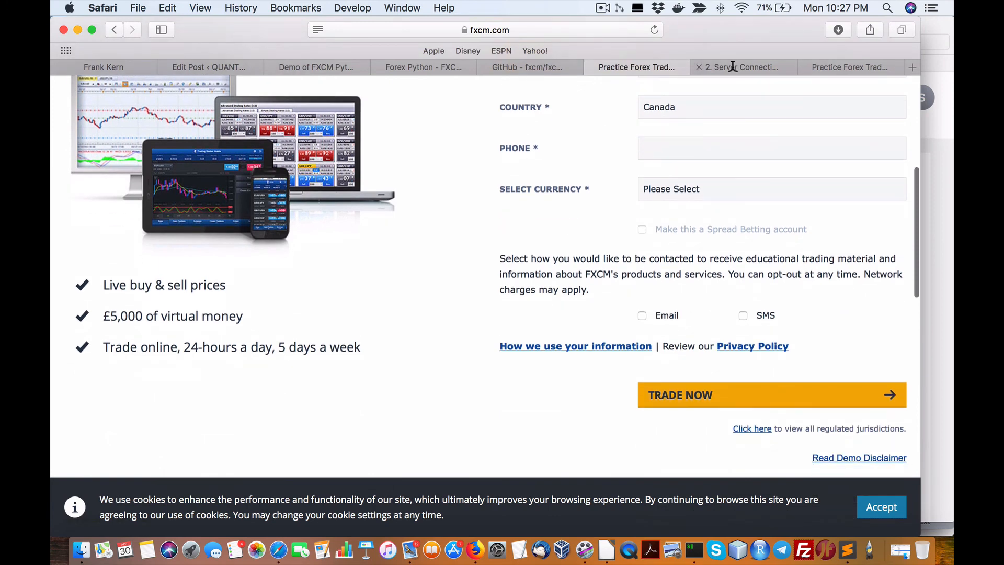
click(528, 66)
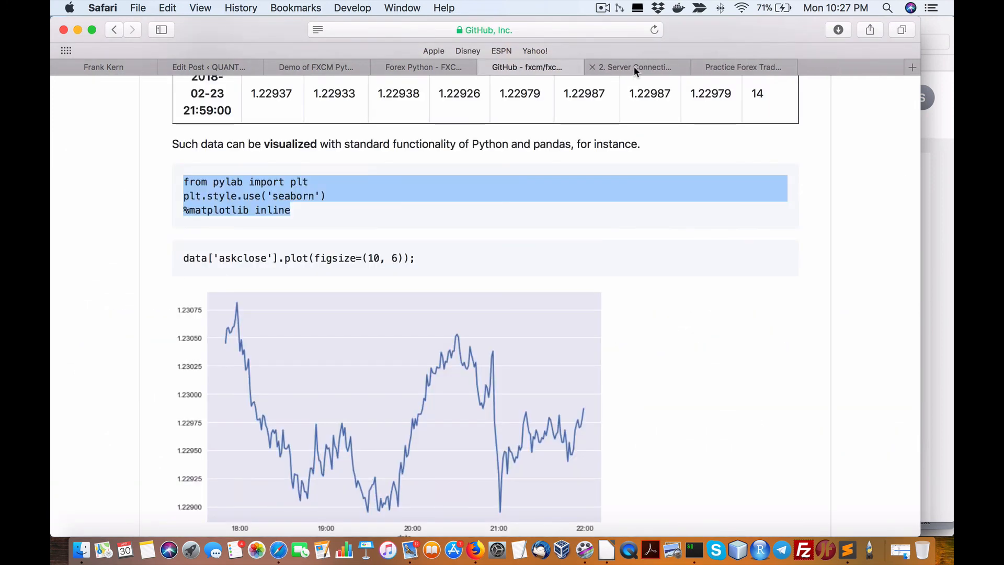
click(633, 66)
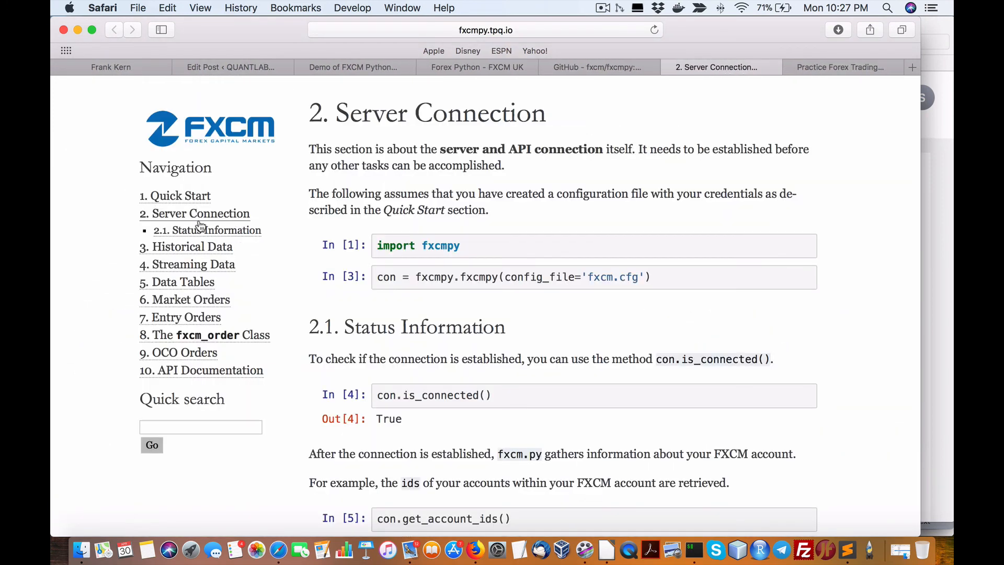
Close the remaining practice-trading tab and select the con.is_connected() example.
click(841, 66)
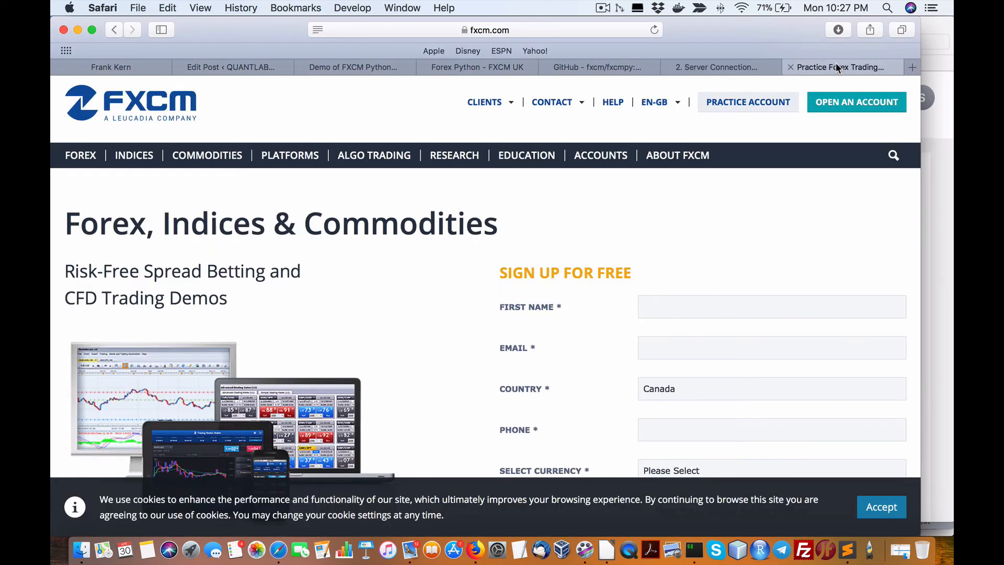
click(715, 67)
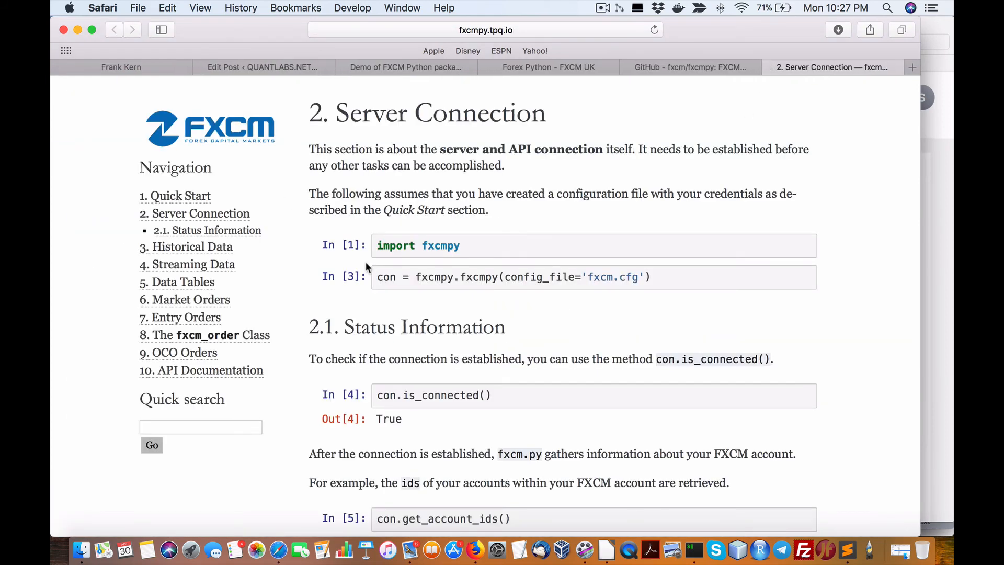
mouse_move(406, 239)
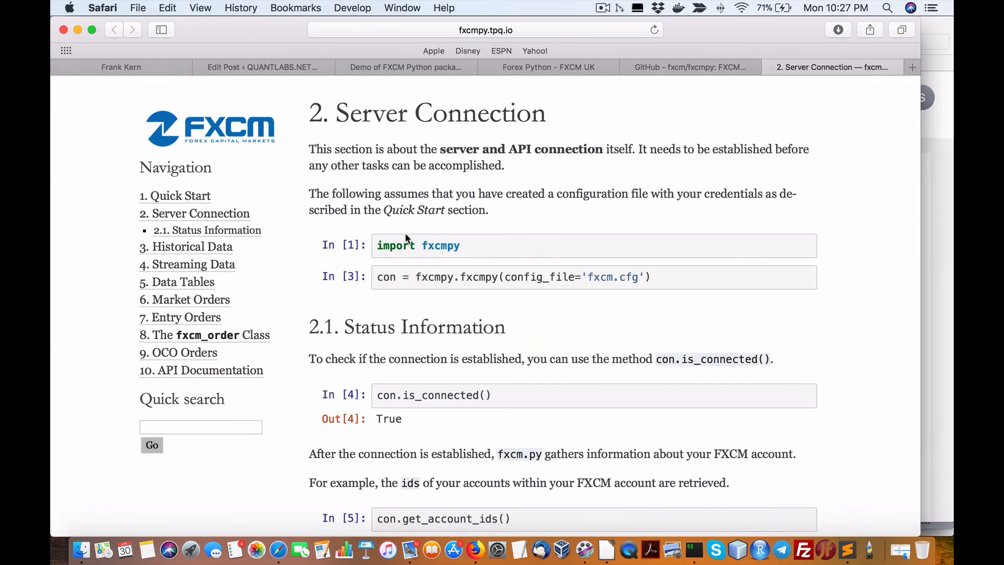
scroll(down, 3)
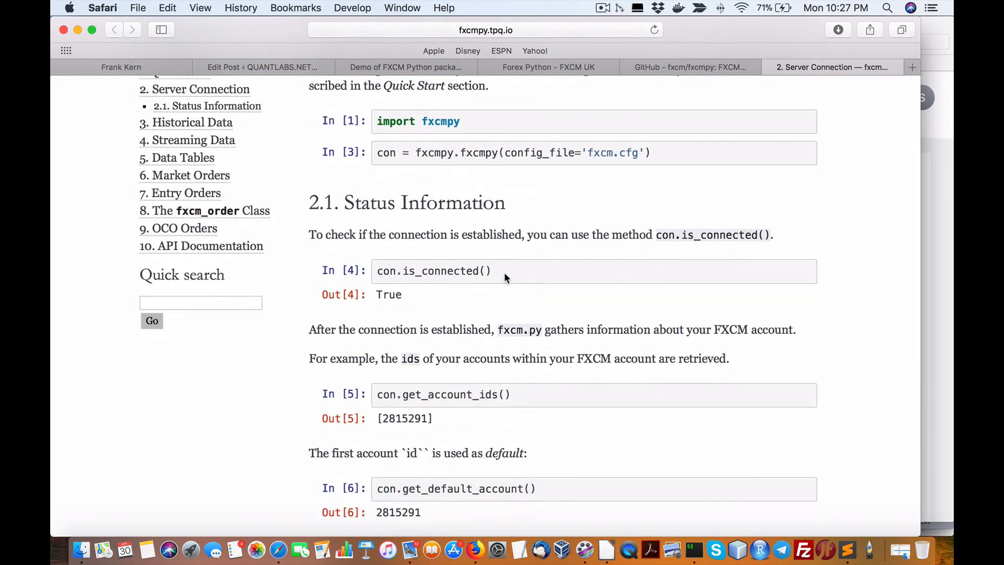
double_click(434, 270)
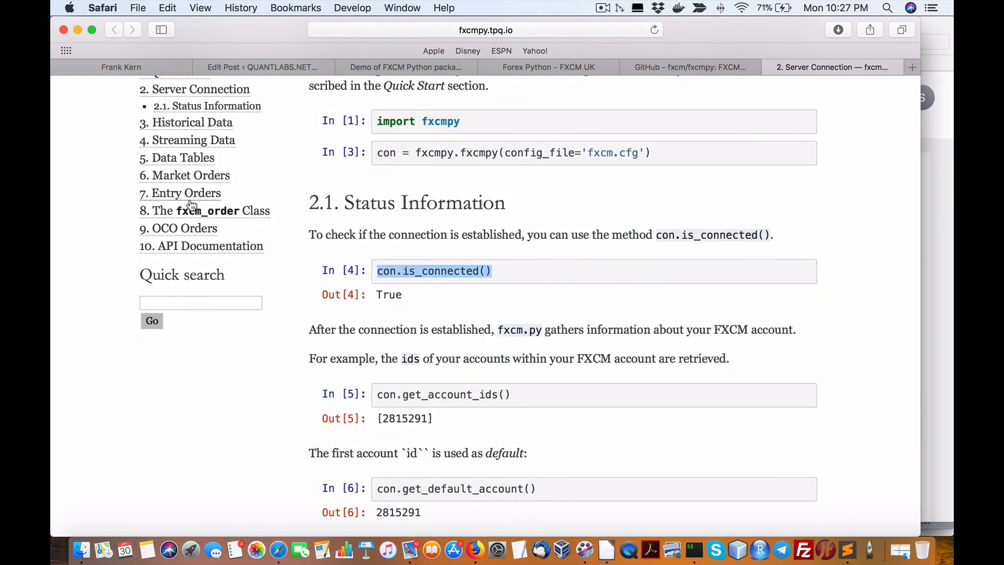
scroll(up, 3)
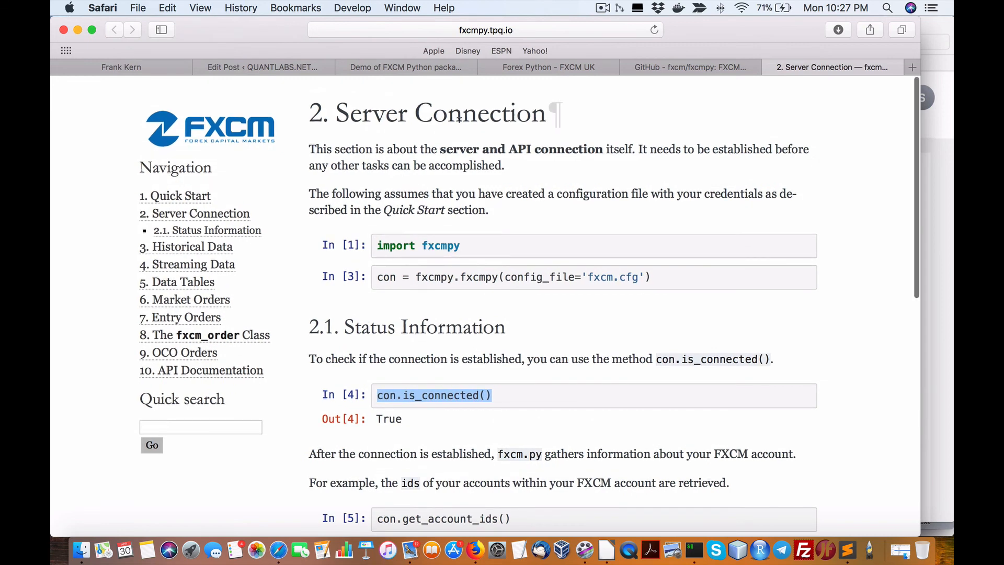
mouse_move(685, 420)
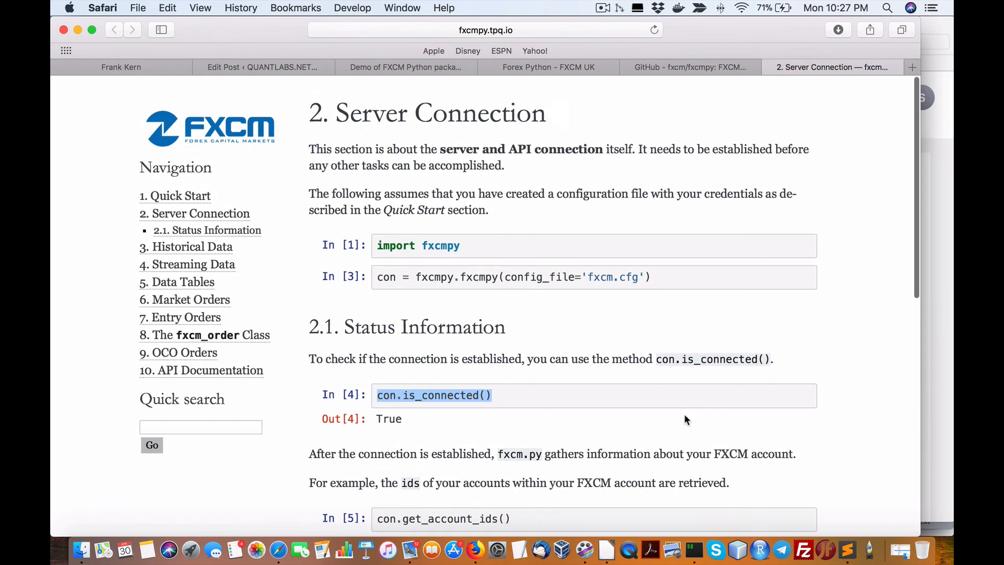
Run the con.is_connected() check in the Python terminal and scroll through the examples.
click(692, 550)
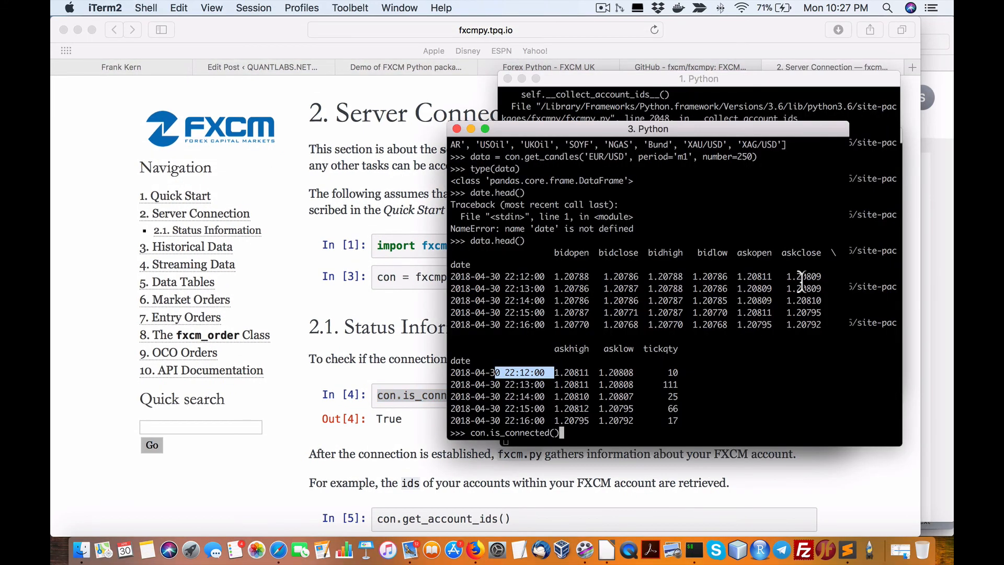
key(Return)
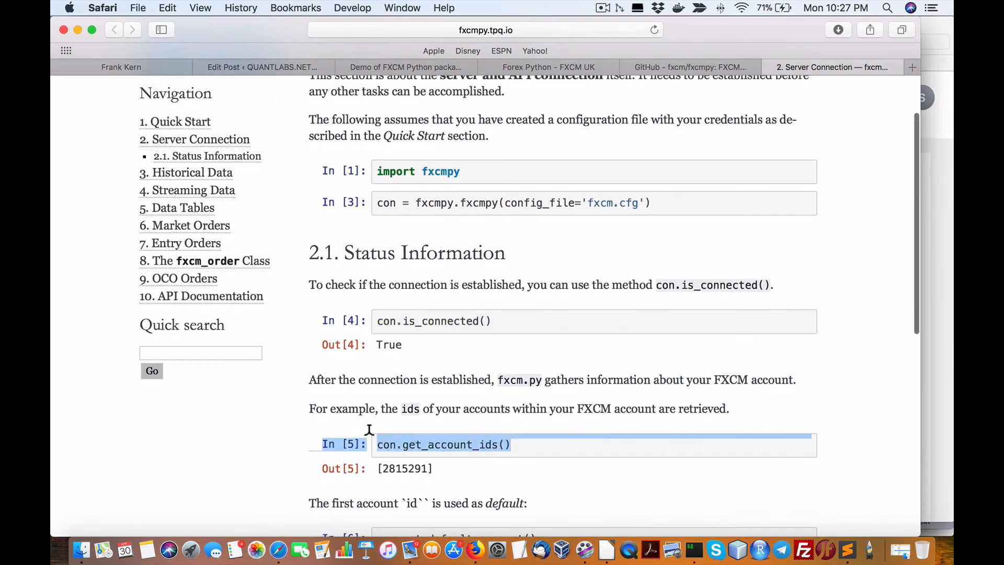
mouse_move(693, 550)
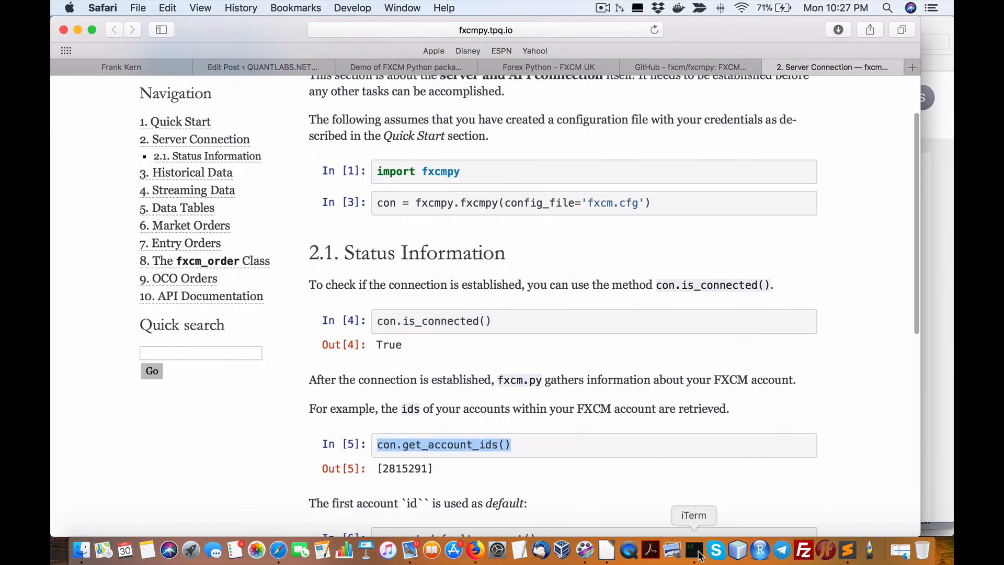
click(693, 549)
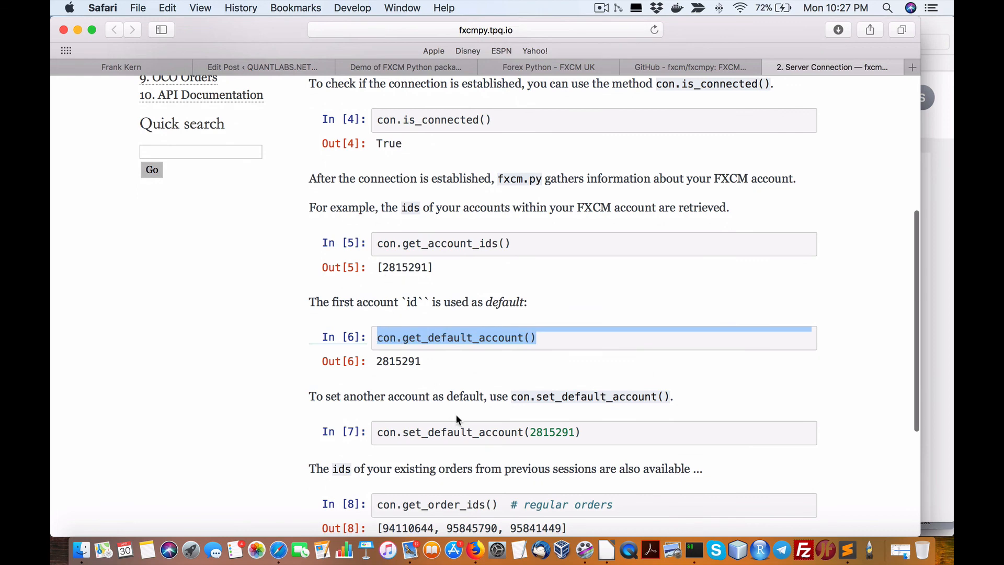
scroll(down, 3)
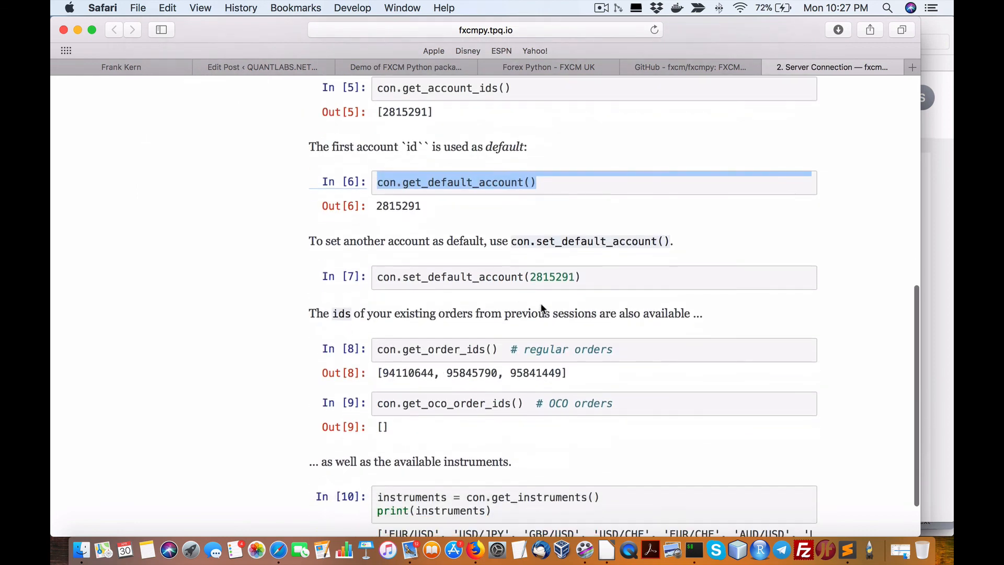
scroll(down, 3)
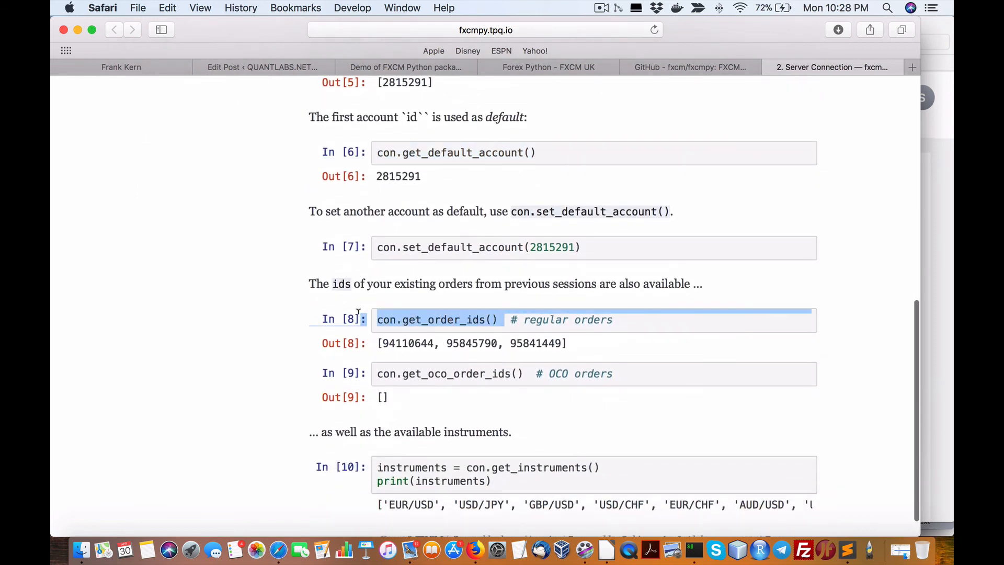
click(693, 550)
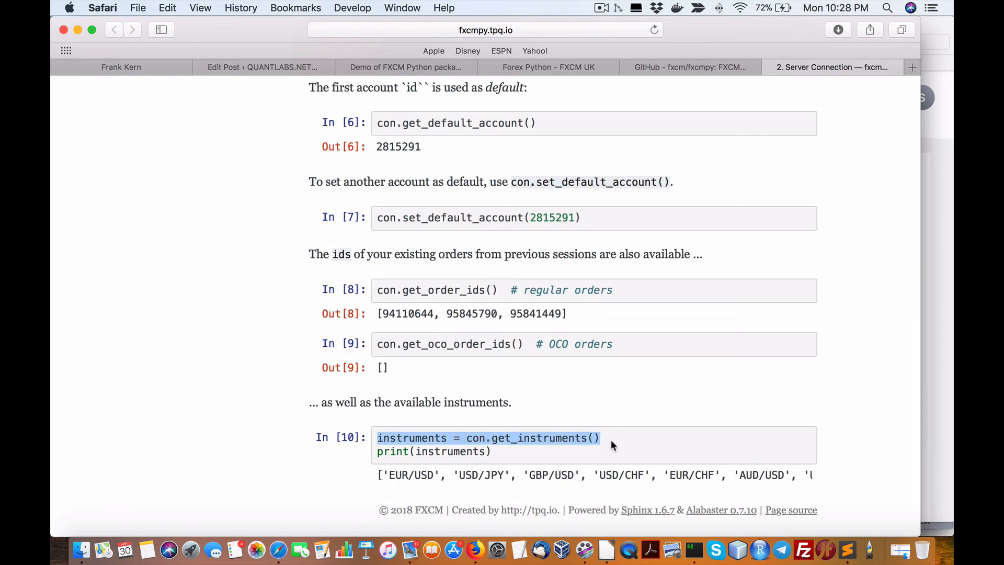
scroll(up, 3)
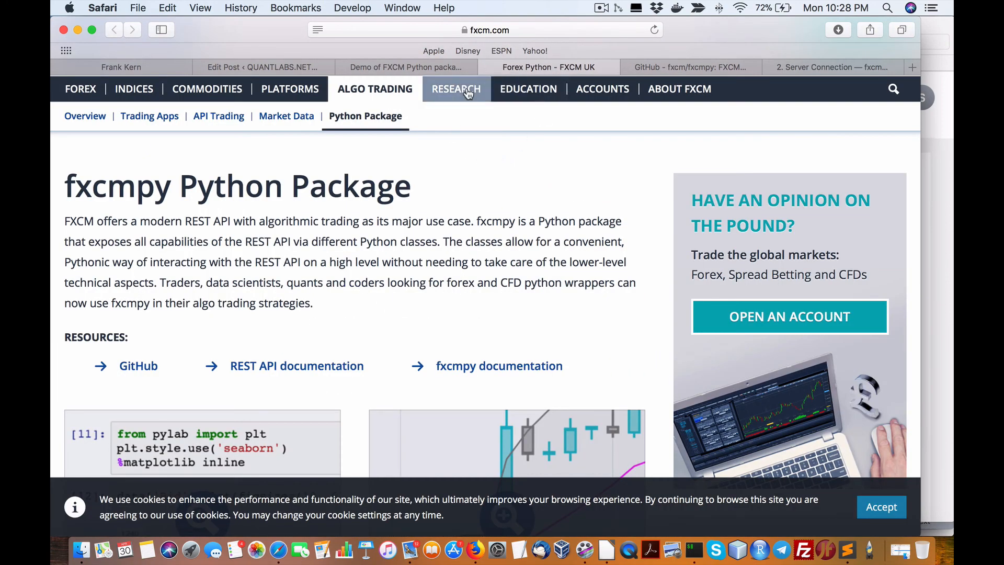
Return to the fxcmpy Server Connection docs and open section 4, Streaming Data.
click(405, 66)
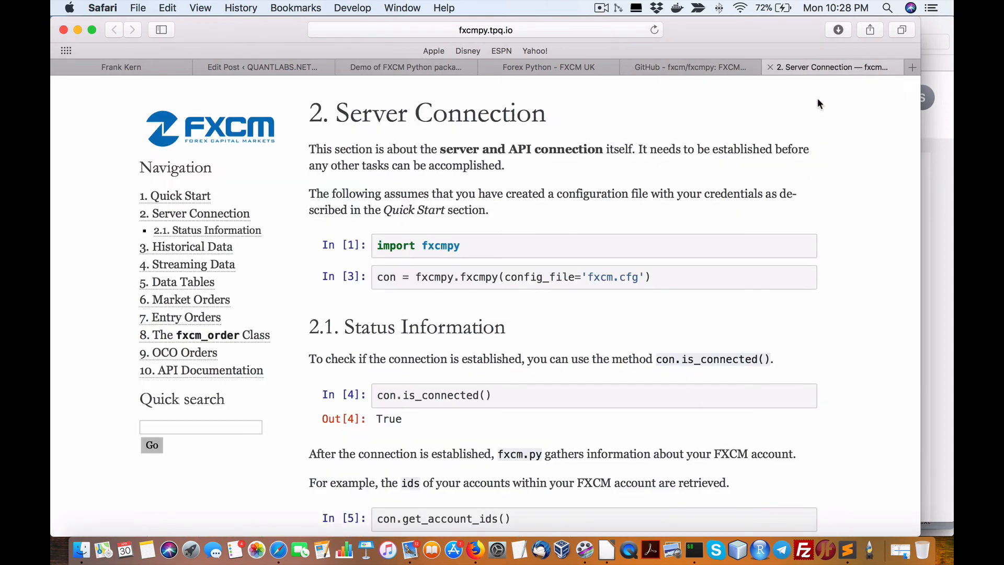
click(191, 249)
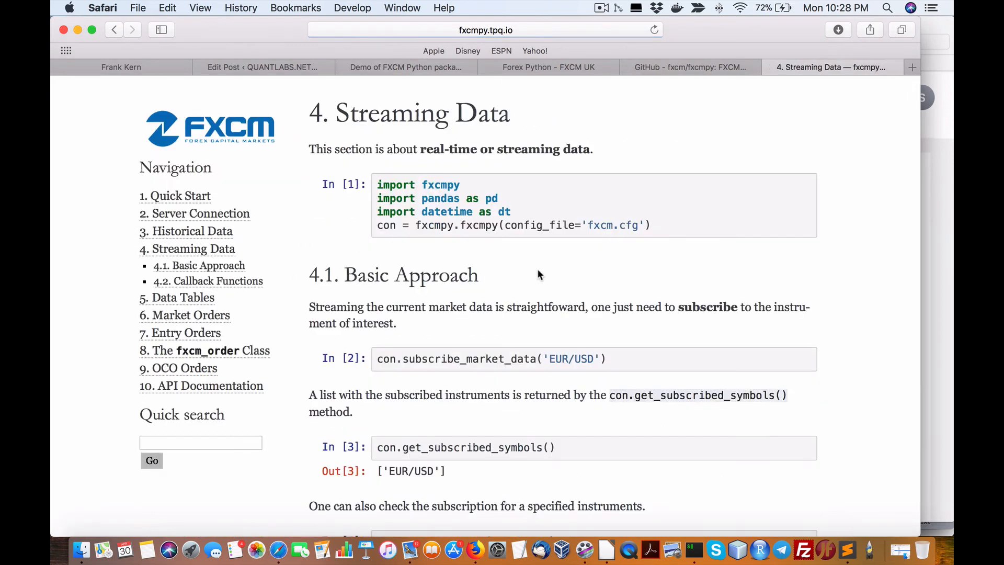
Open the Historical Data page and scroll to the monthly con.get_candles('EUR/USD', period='M1') example.
click(190, 230)
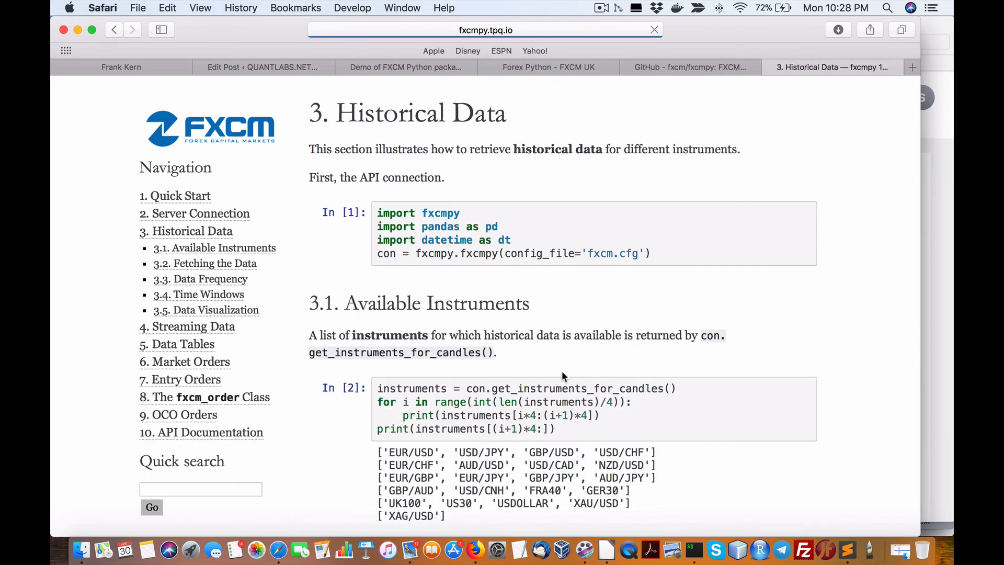
scroll(down, 3)
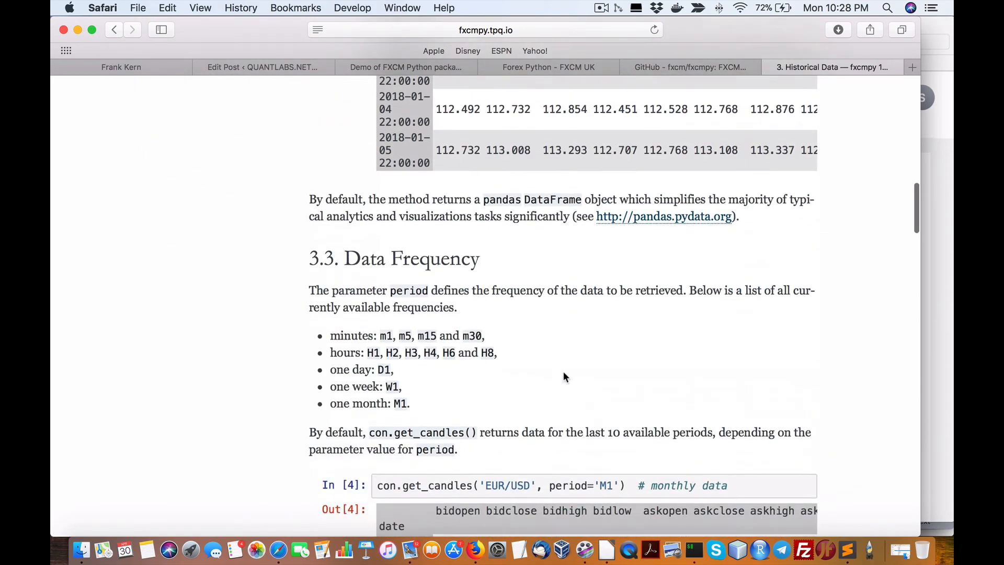
scroll(up, 3)
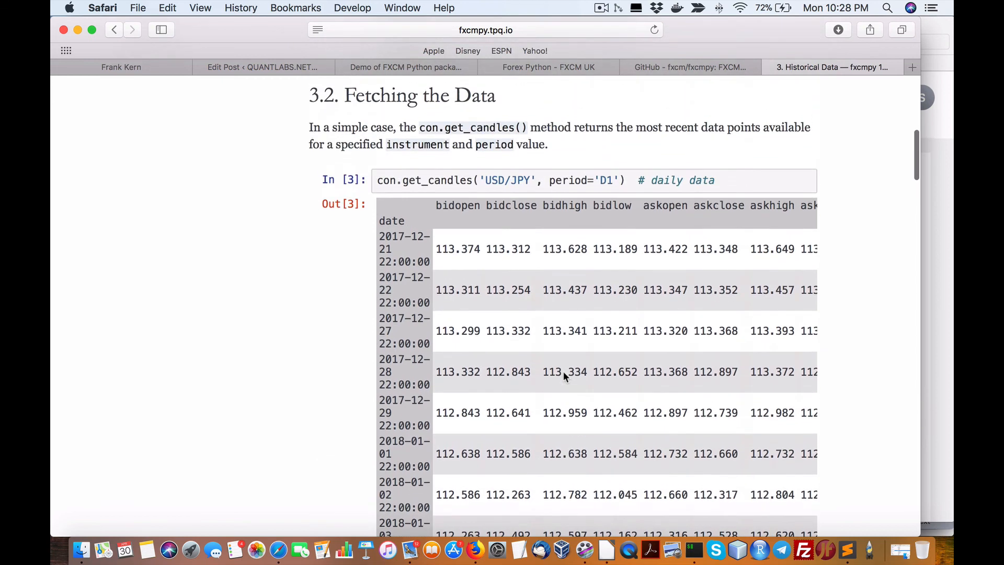
scroll(down, 3)
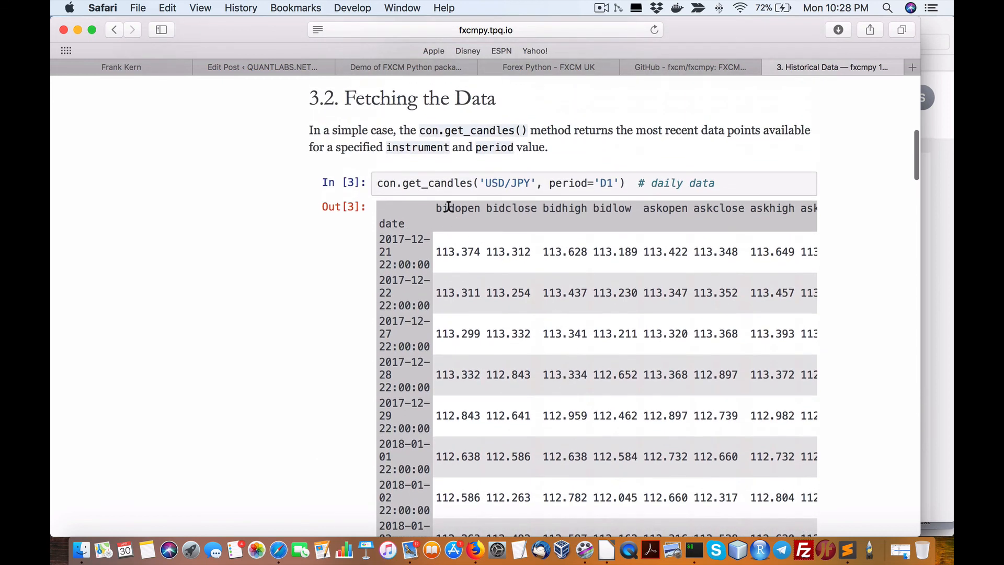
mouse_move(482, 216)
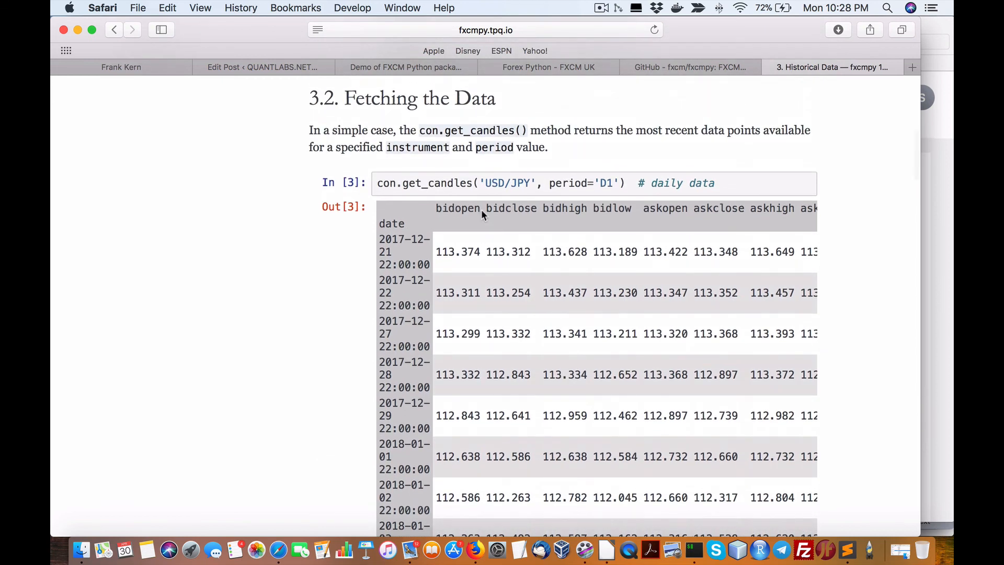
mouse_move(481, 214)
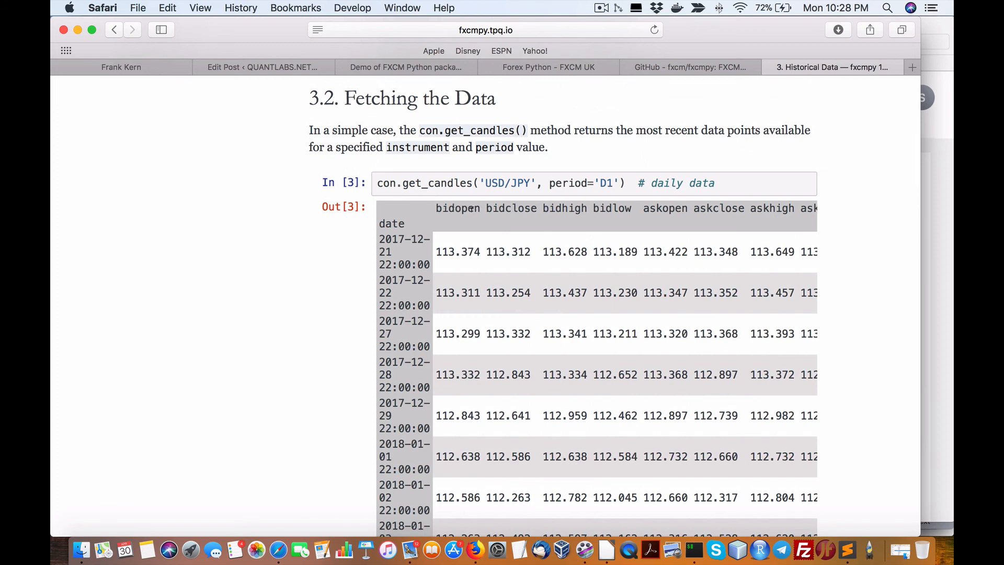
mouse_move(636, 221)
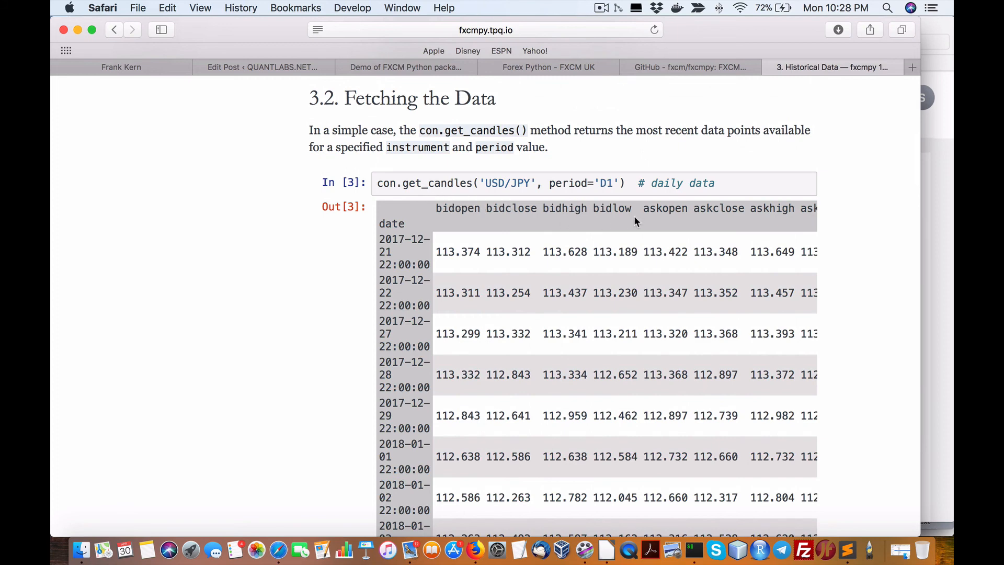
mouse_move(745, 210)
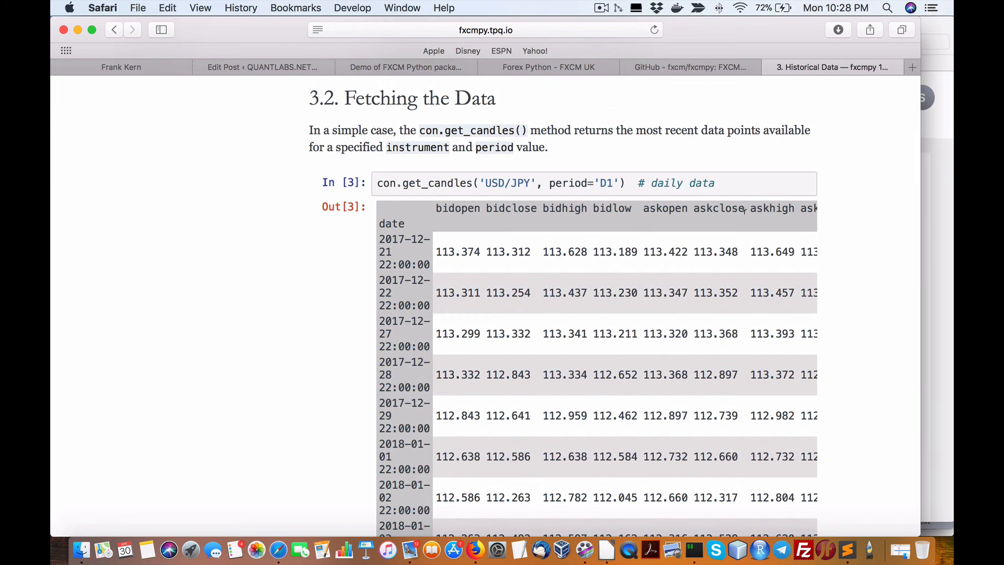
scroll(right, 3)
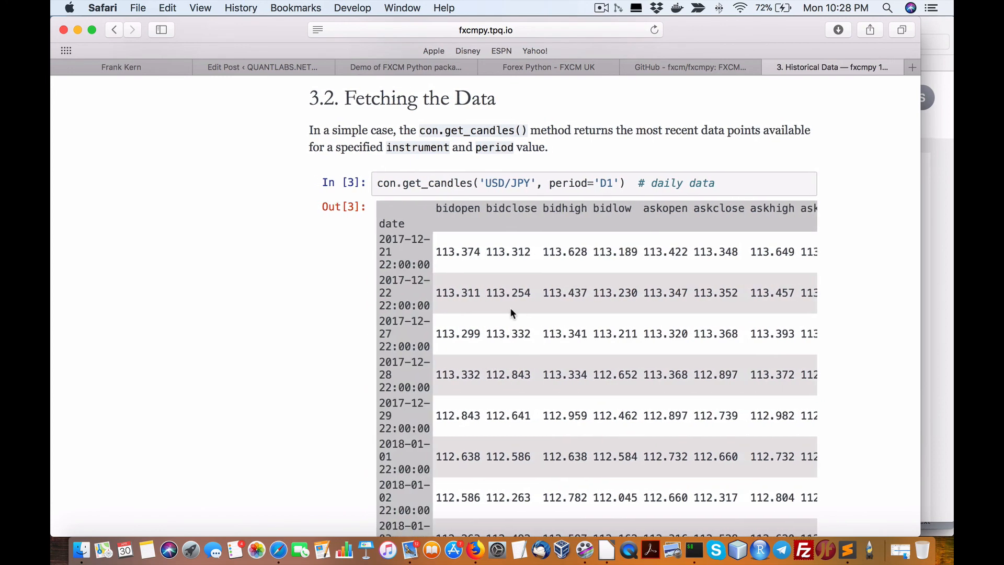
scroll(down, 3)
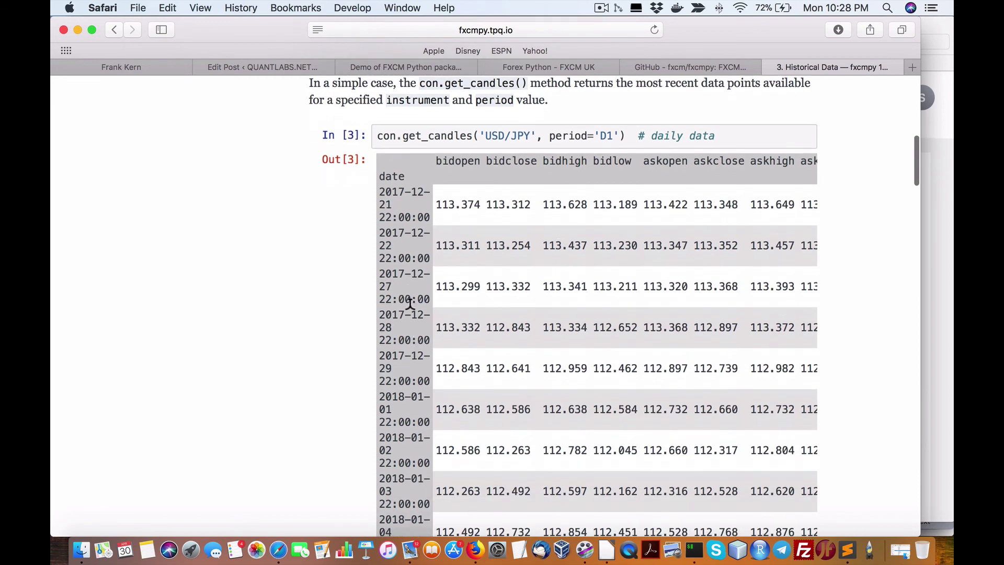
mouse_move(433, 356)
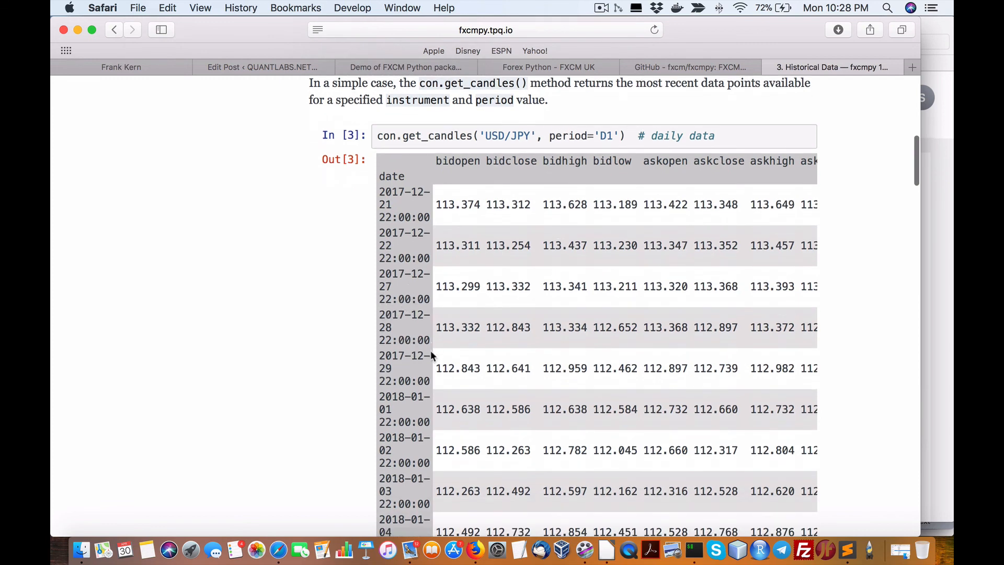
scroll(down, 3)
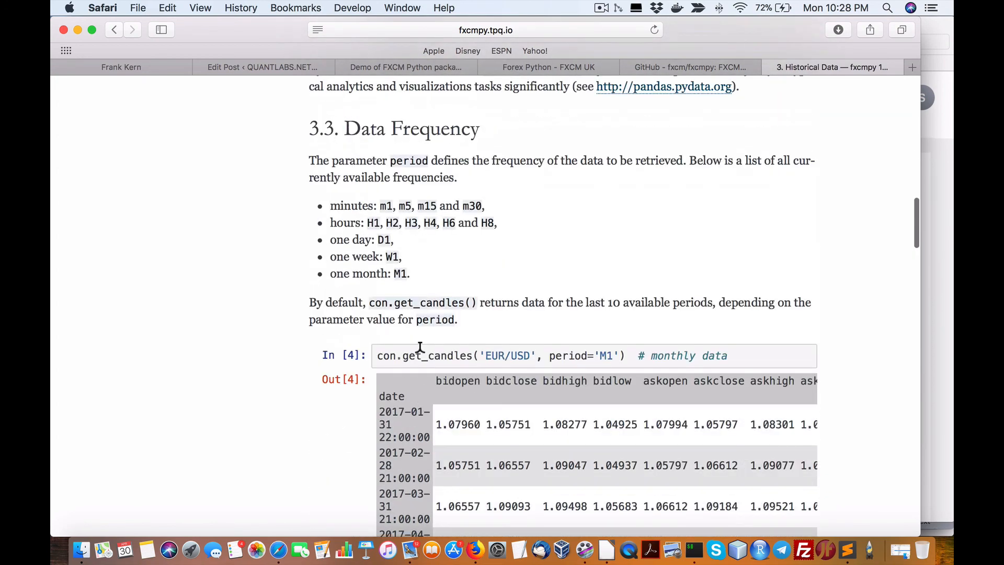
mouse_move(330, 202)
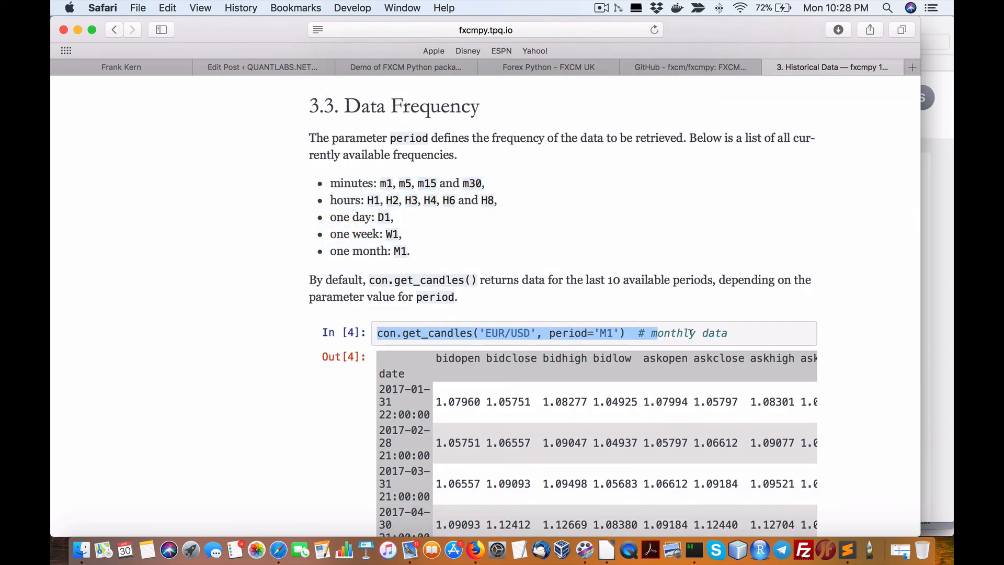
scroll(down, 3)
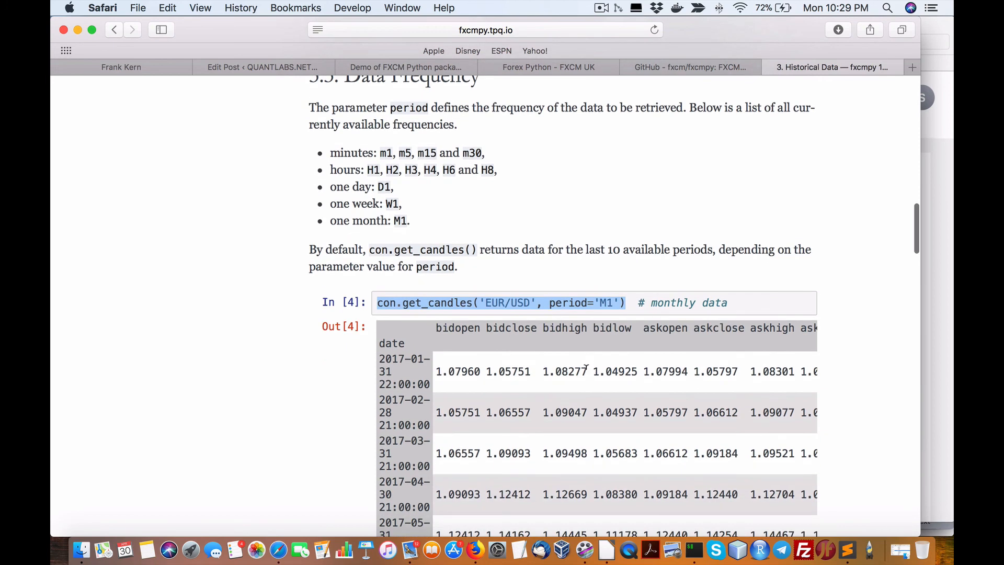
scroll(up, 3)
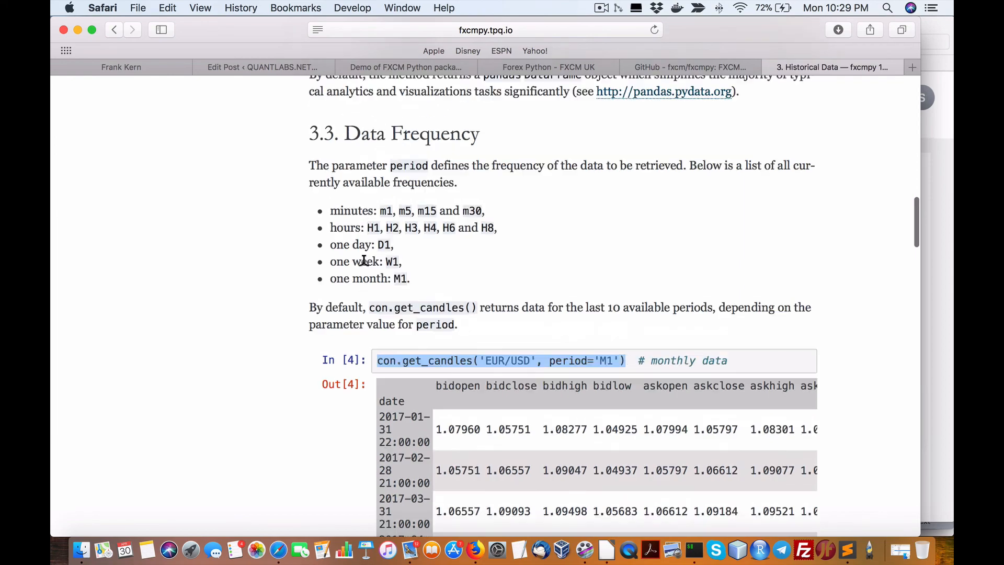
scroll(up, 3)
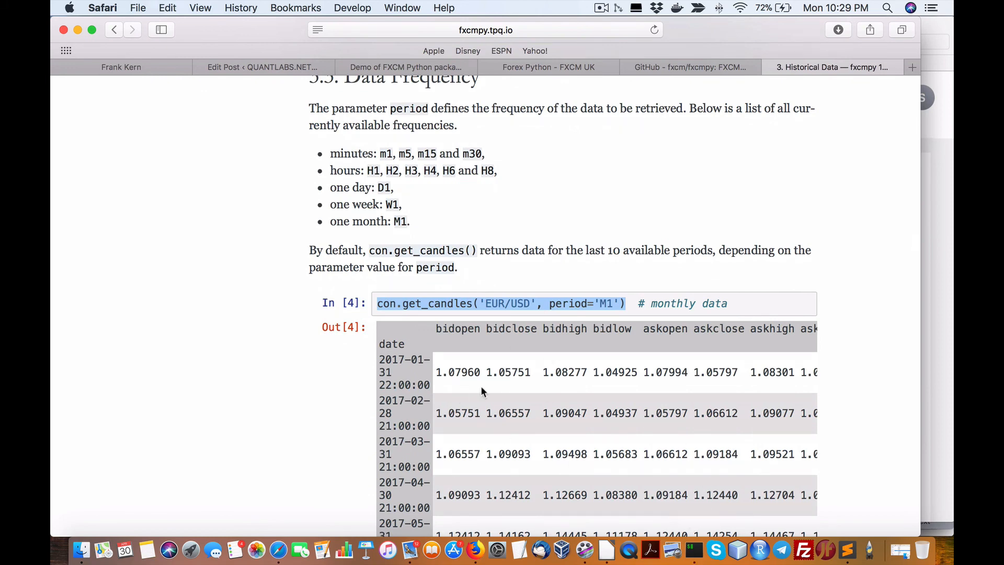
scroll(down, 3)
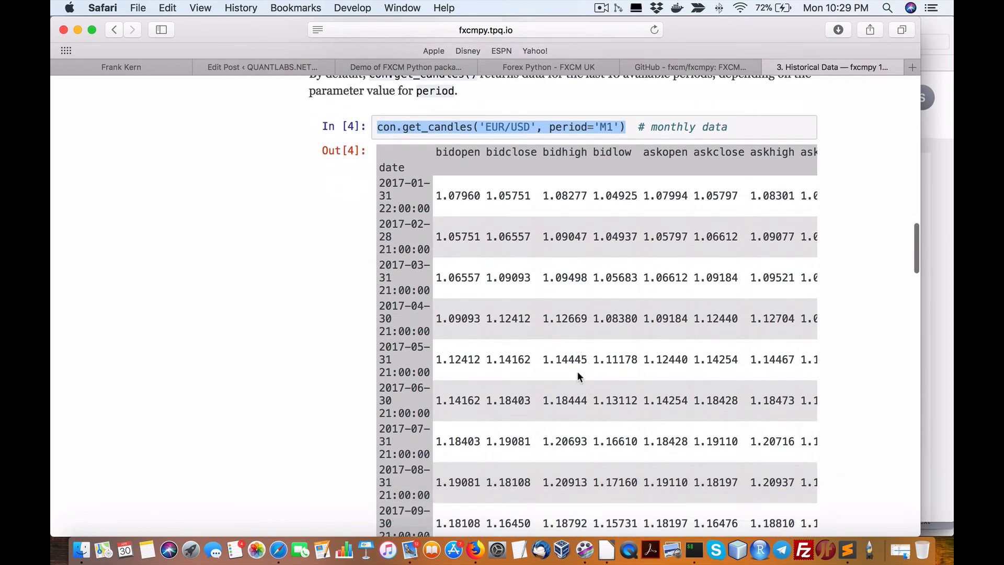
scroll(down, 3)
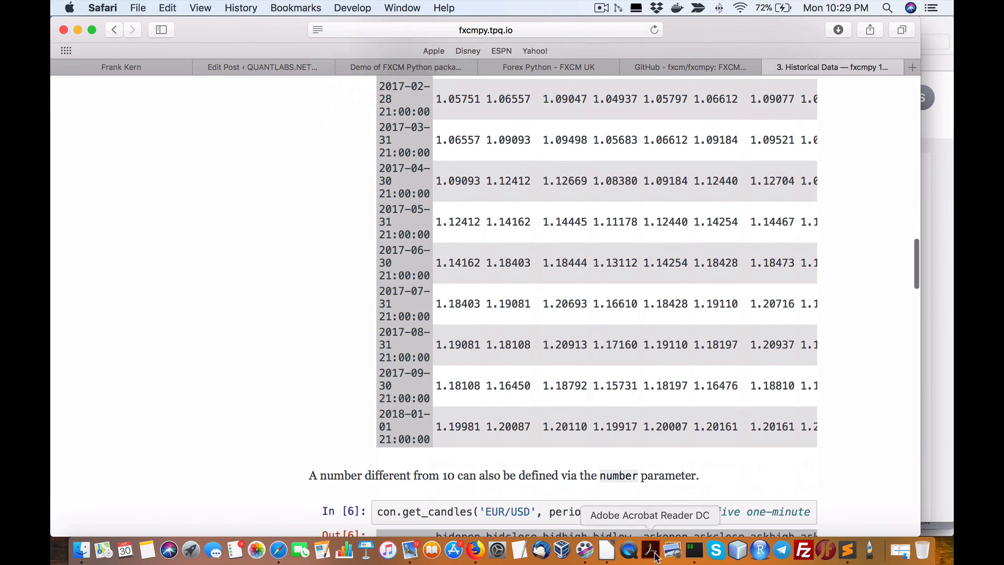
Run the pasted monthly EUR/USD get_candles M1 command in iTerm2's Python session.
click(693, 549)
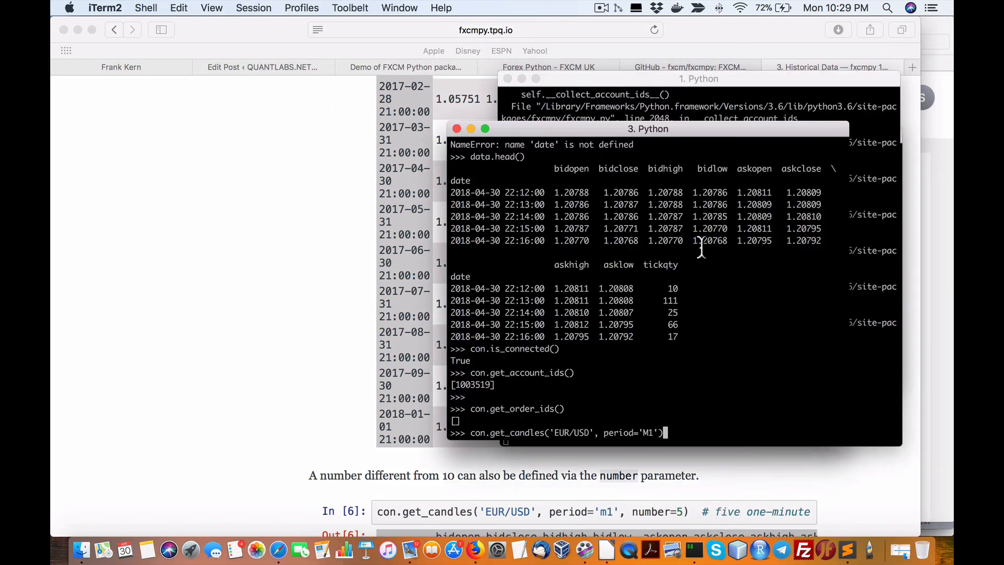
key(Return)
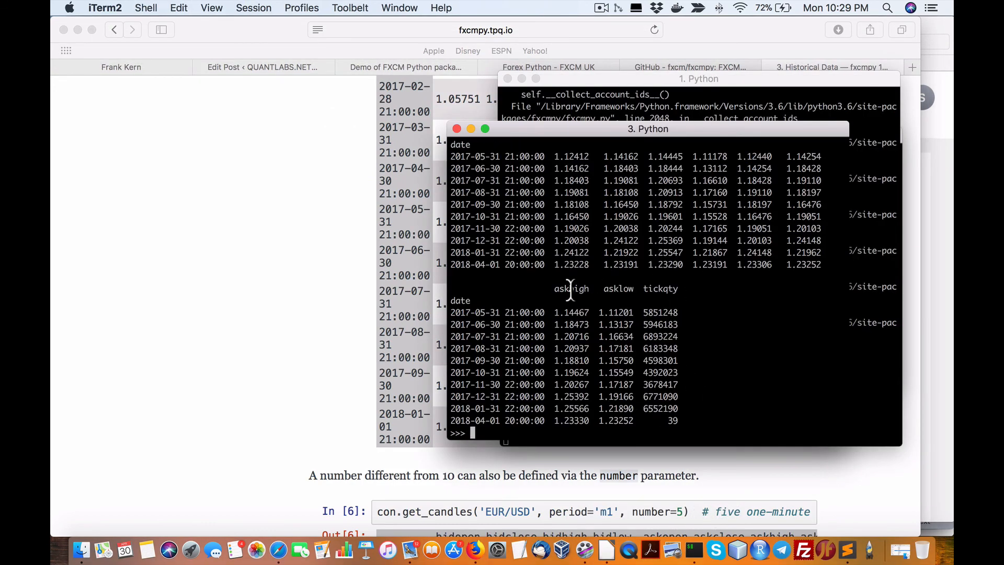
mouse_move(513, 360)
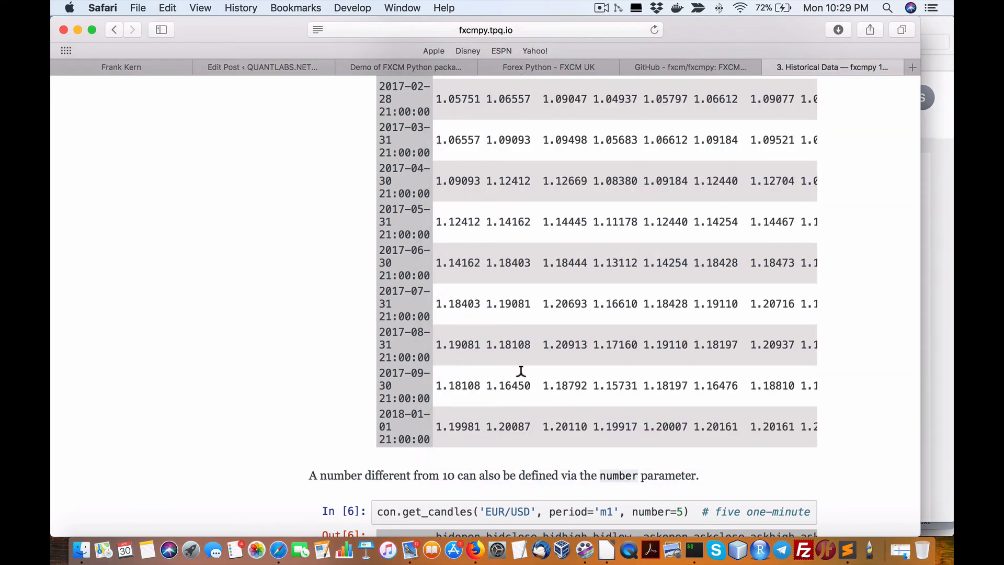
Find the number parameter example and run the five one-minute EUR/USD bars request in Python.
scroll(down, 3)
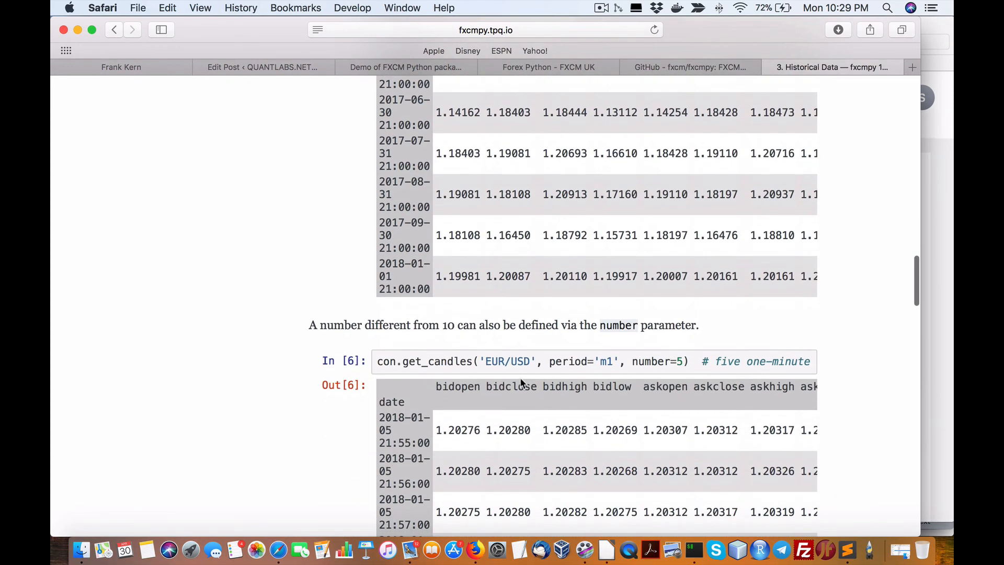
scroll(up, 3)
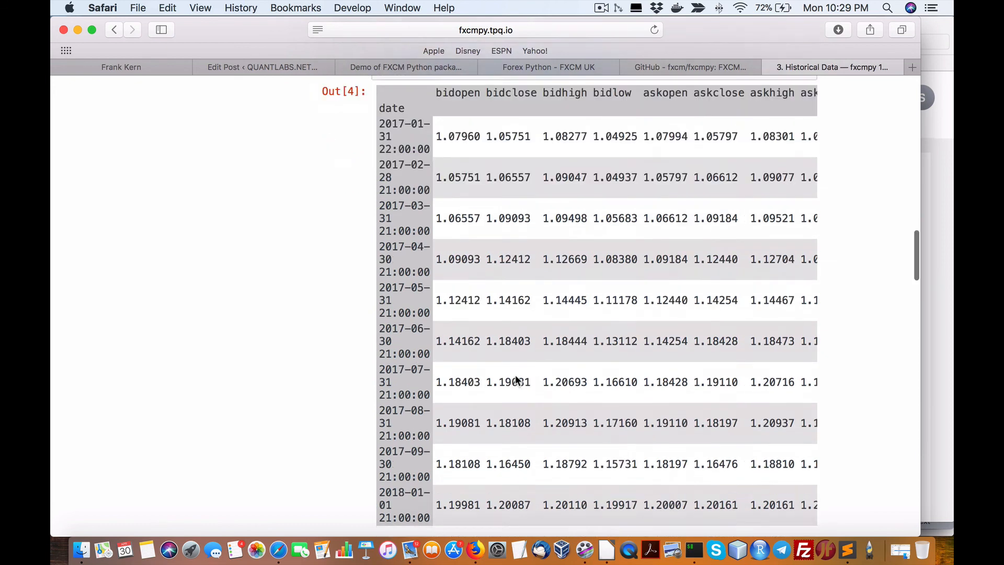
scroll(down, 3)
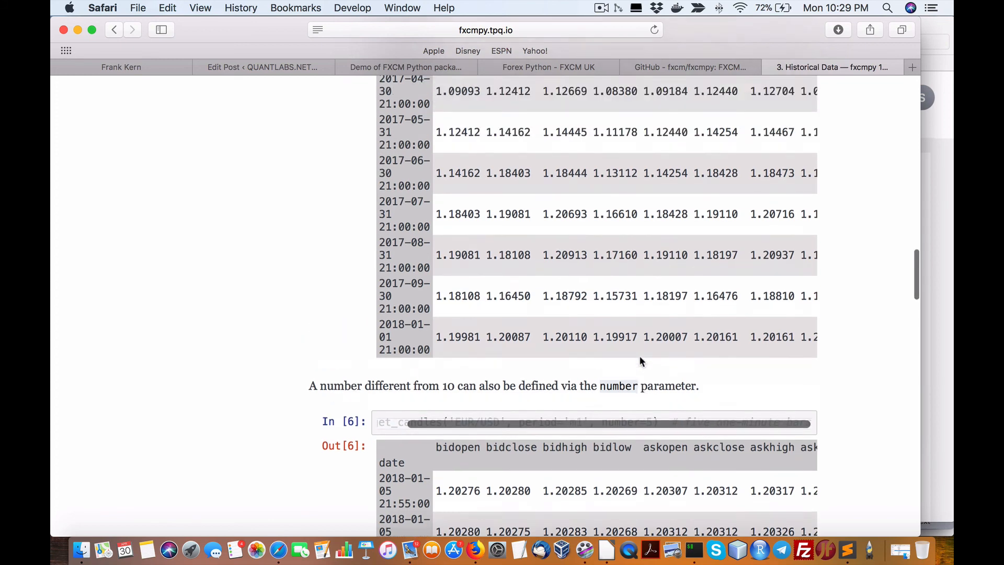
scroll(down, 3)
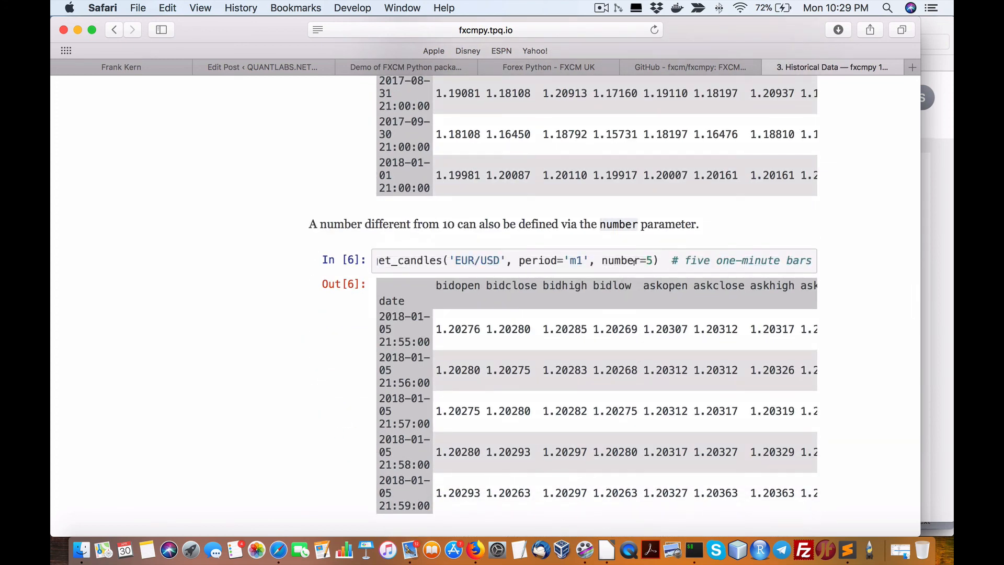
mouse_move(769, 260)
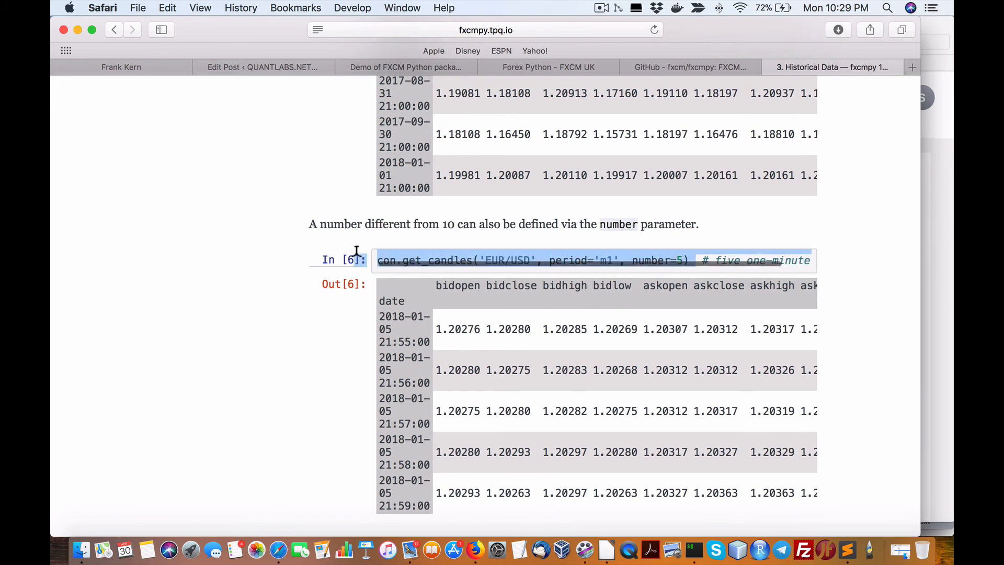
click(693, 550)
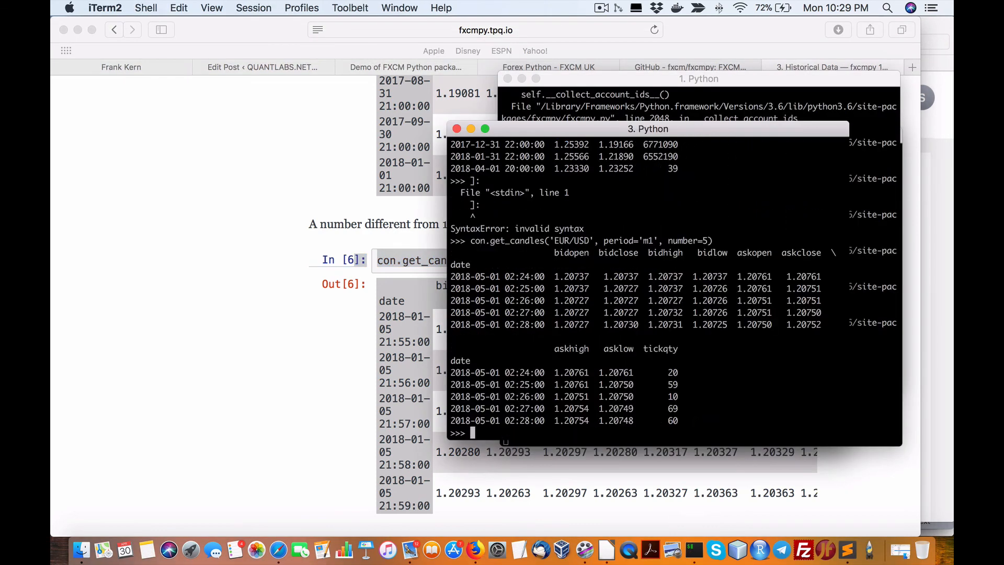
mouse_move(531, 288)
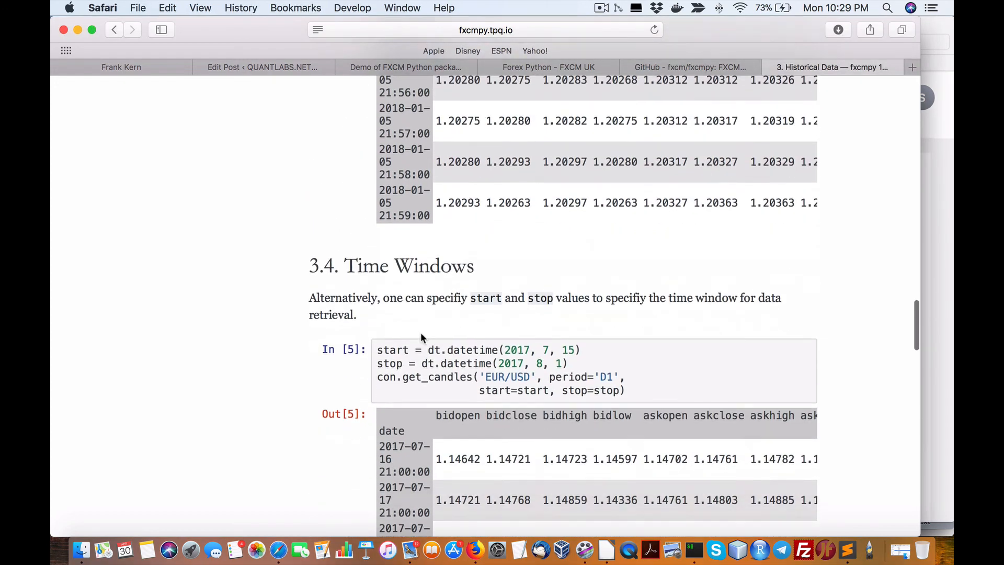
Run the section 3.4 EUR/USD daily candles request for 15 July to 1 August 2017.
scroll(down, 3)
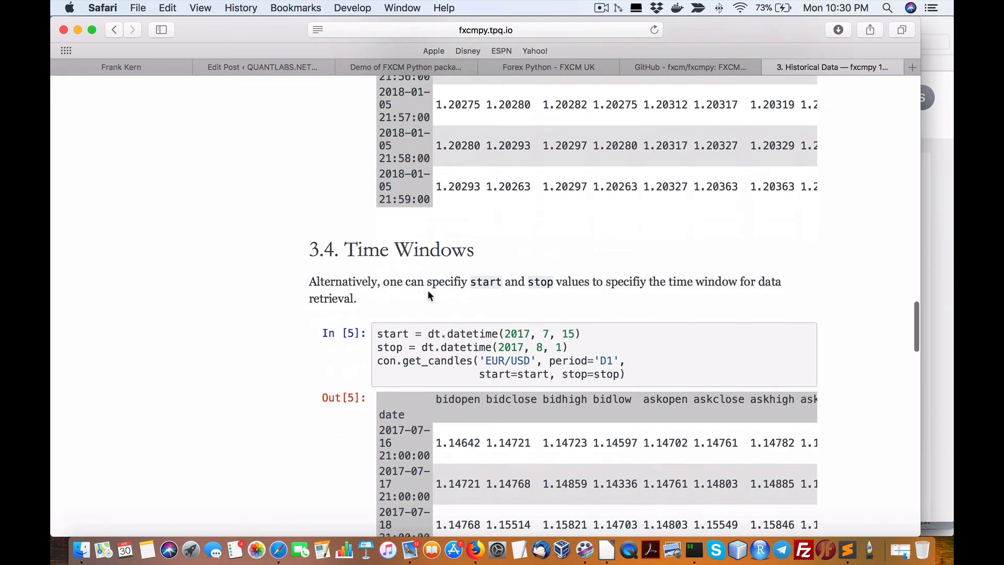
scroll(down, 3)
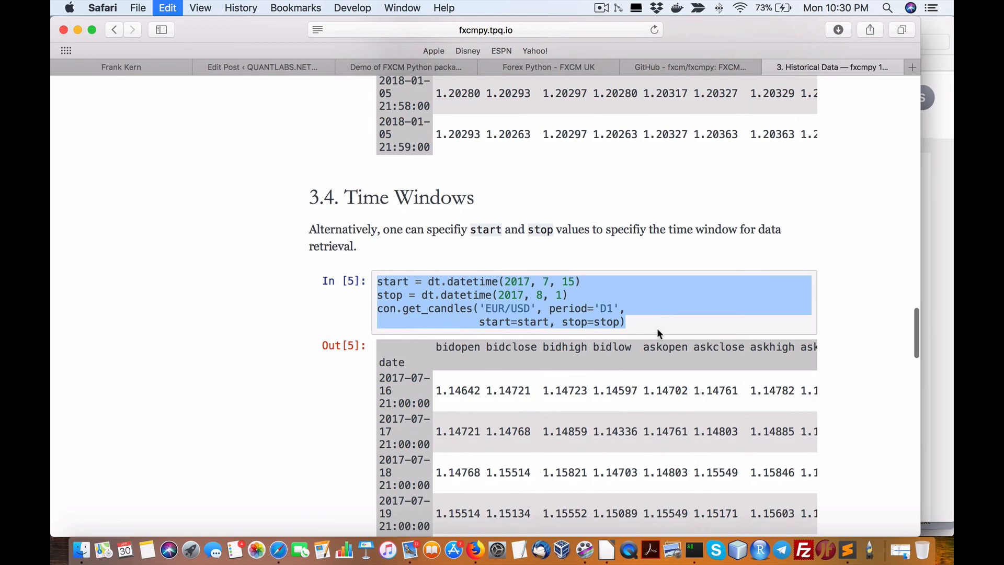
mouse_move(554, 282)
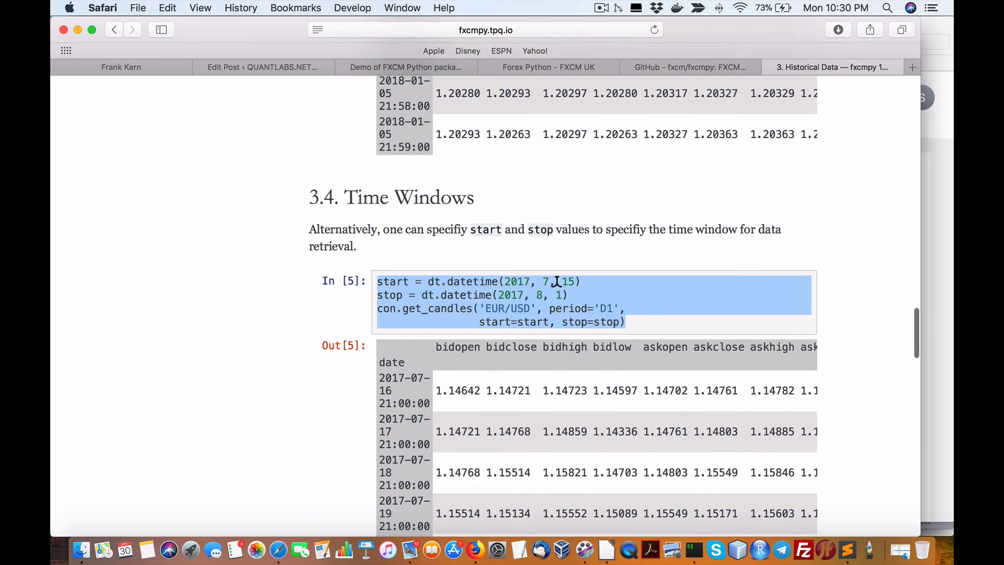
mouse_move(541, 295)
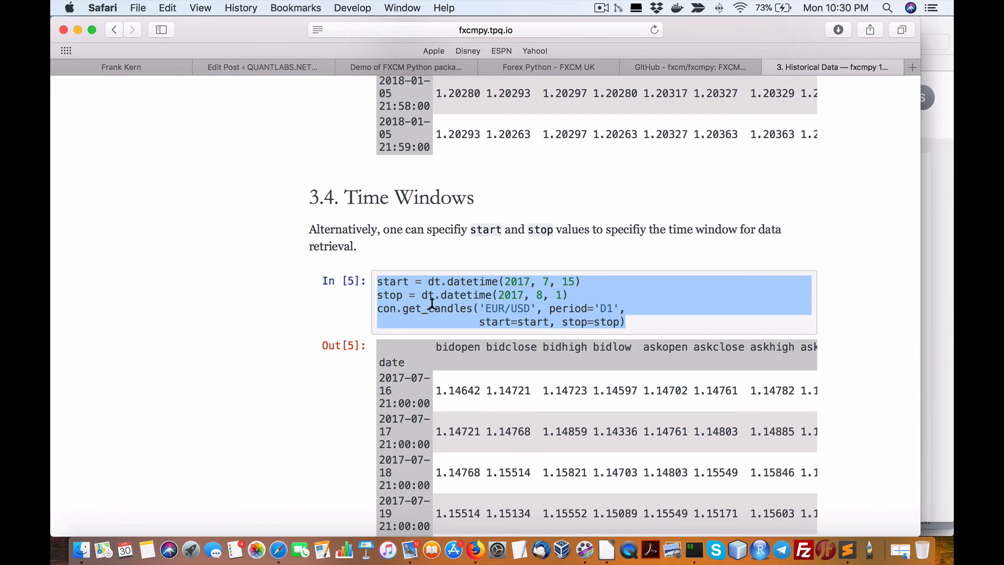
mouse_move(594, 305)
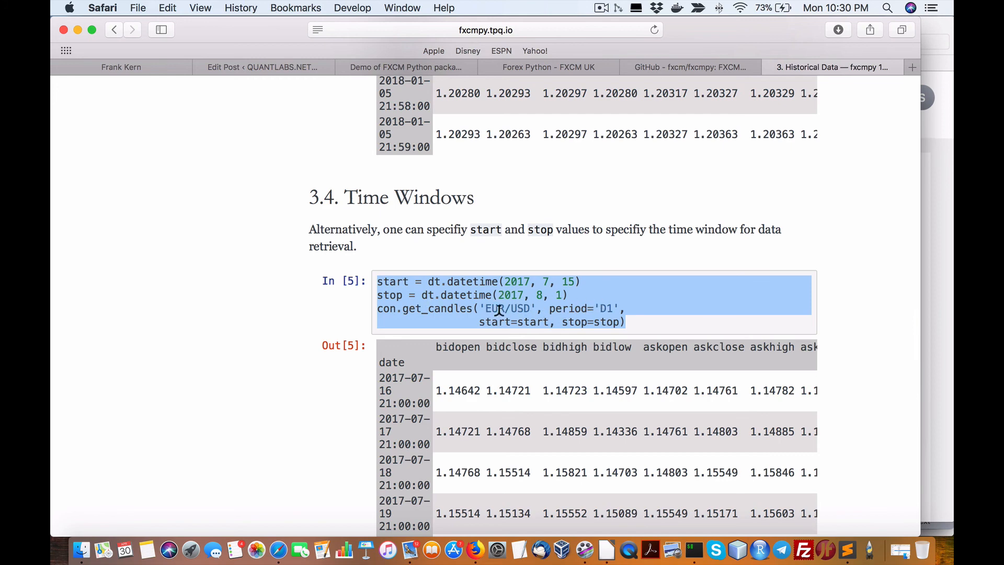
mouse_move(540, 308)
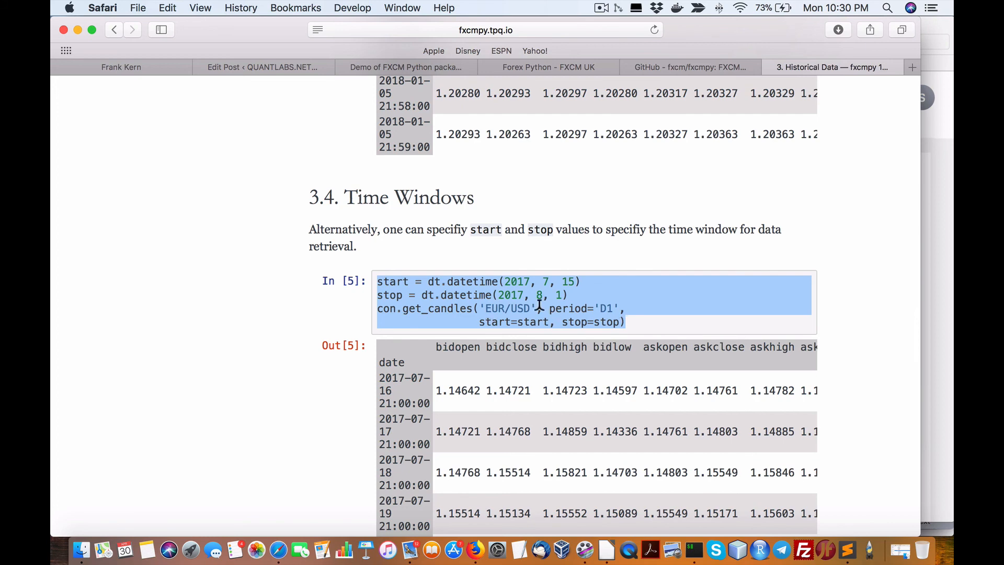
click(693, 550)
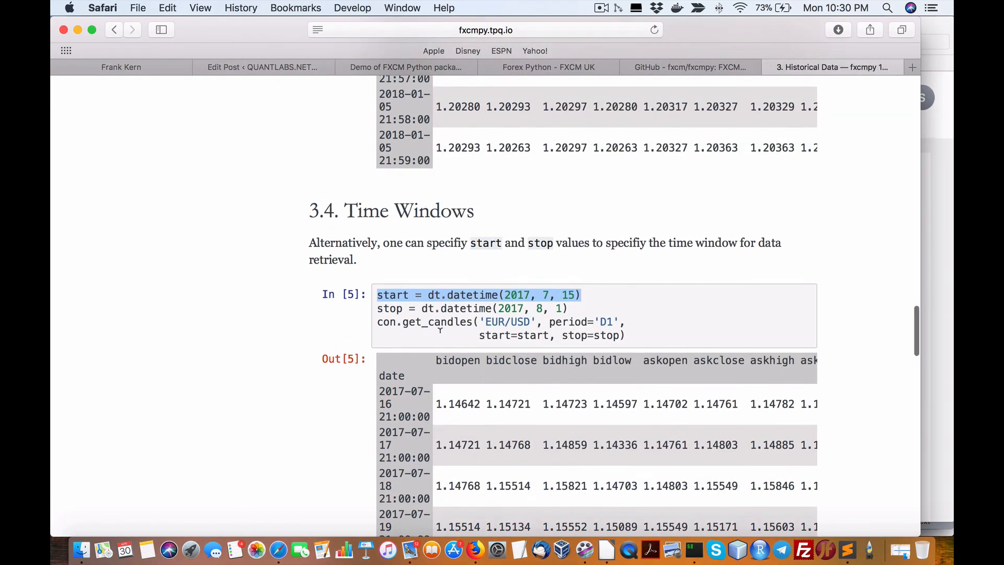
Scroll the Historical Data docs onward to the Data Visualization section.
scroll(down, 3)
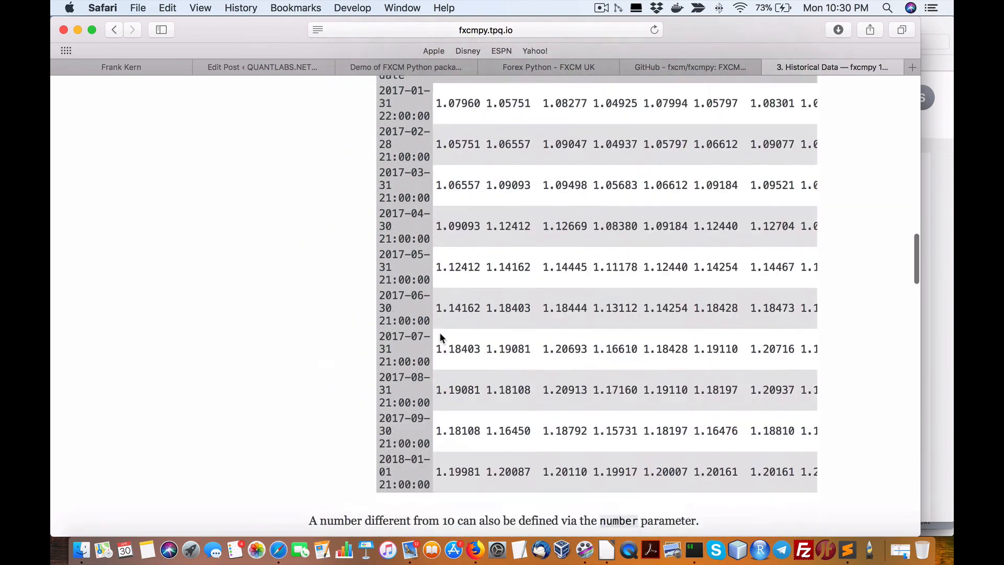
scroll(up, 3)
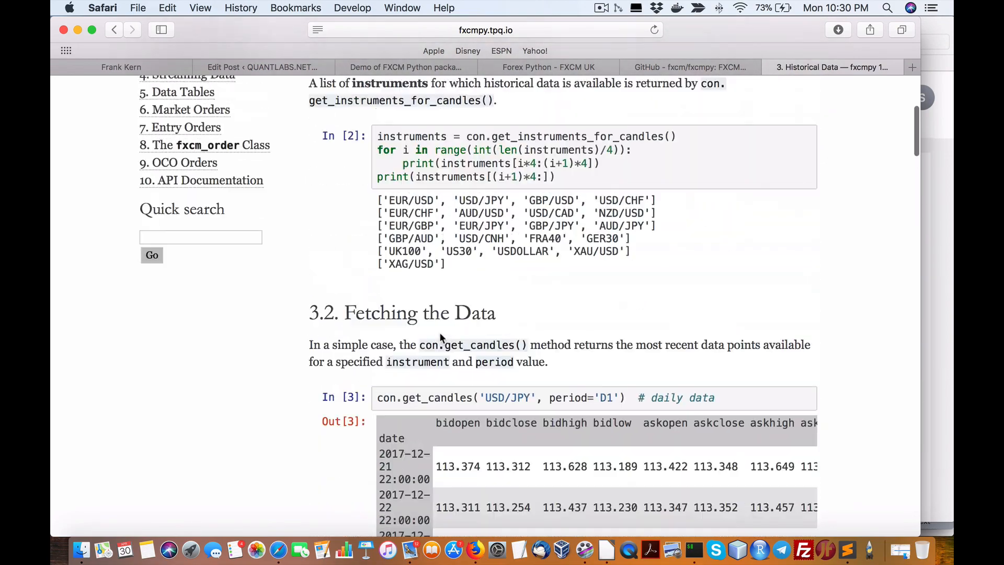
scroll(up, 3)
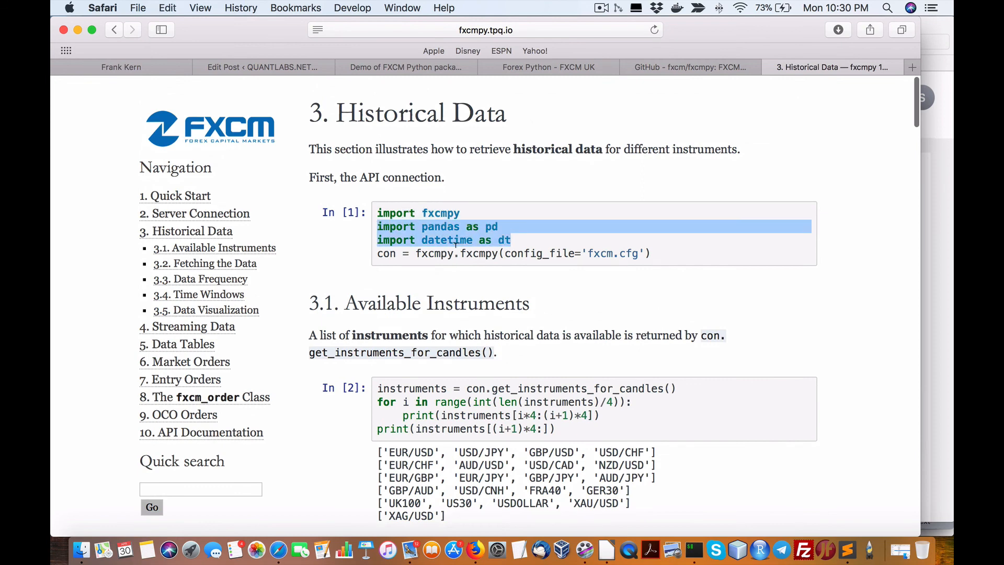
mouse_move(650, 549)
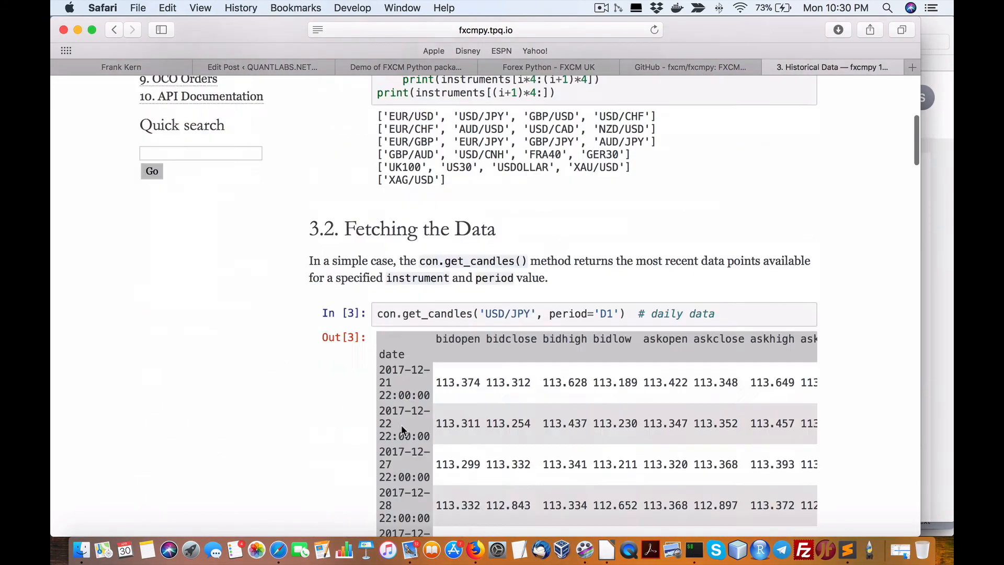
scroll(down, 3)
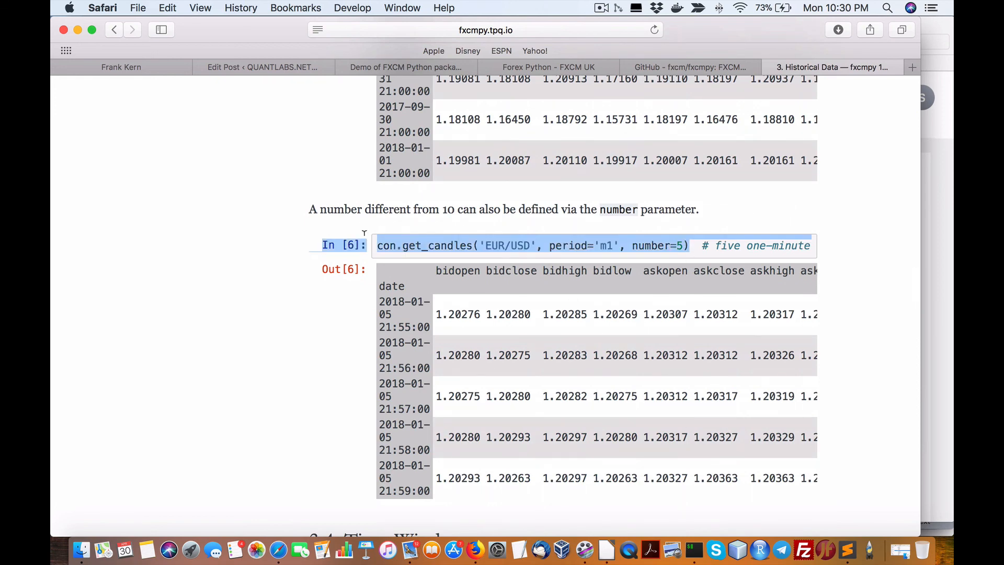
scroll(down, 3)
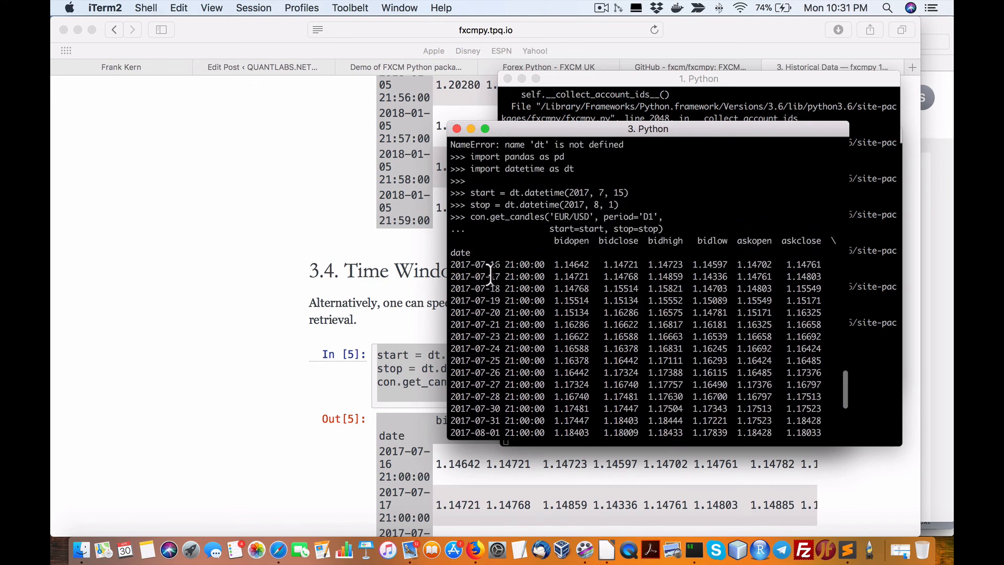
scroll(down, 3)
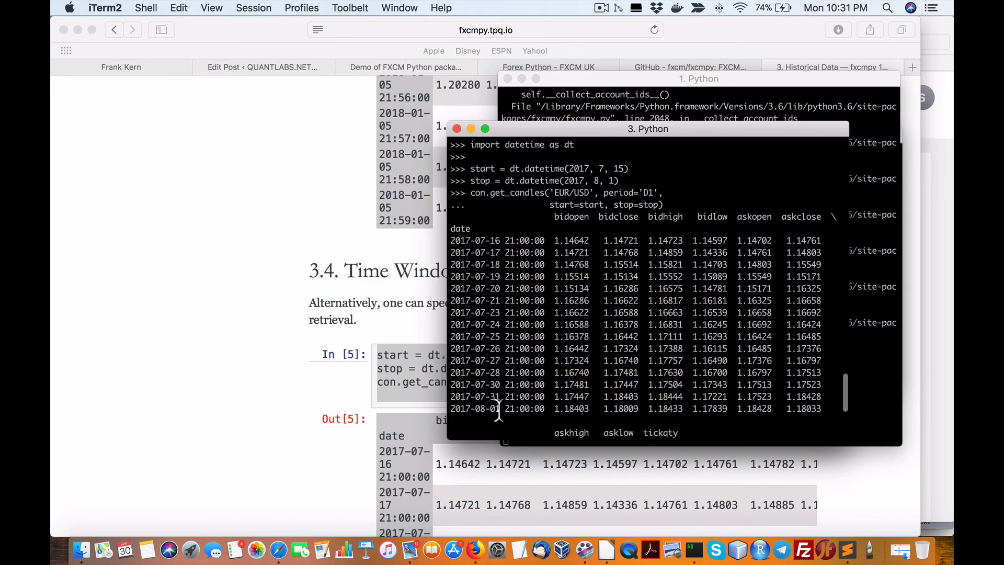
mouse_move(724, 282)
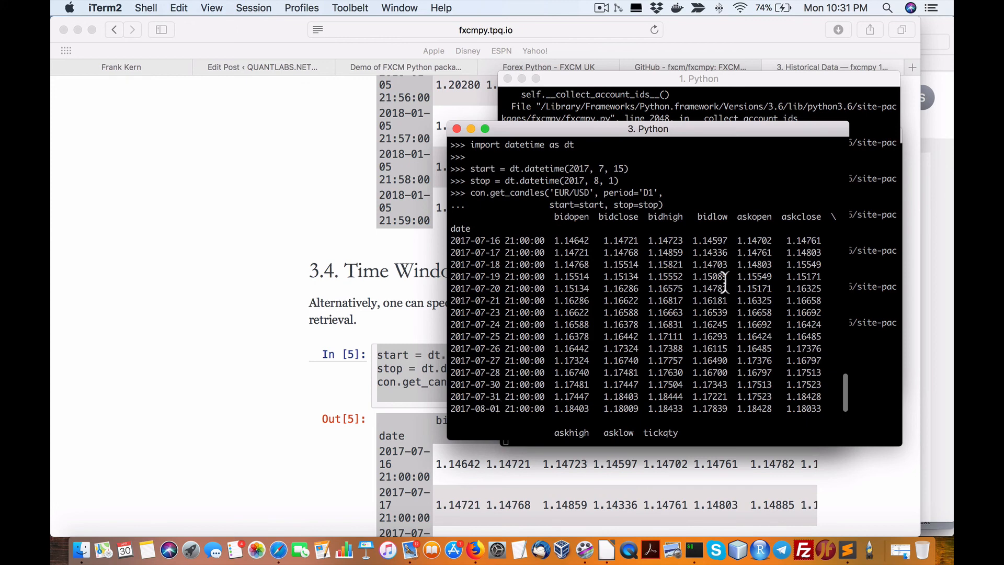
scroll(down, 3)
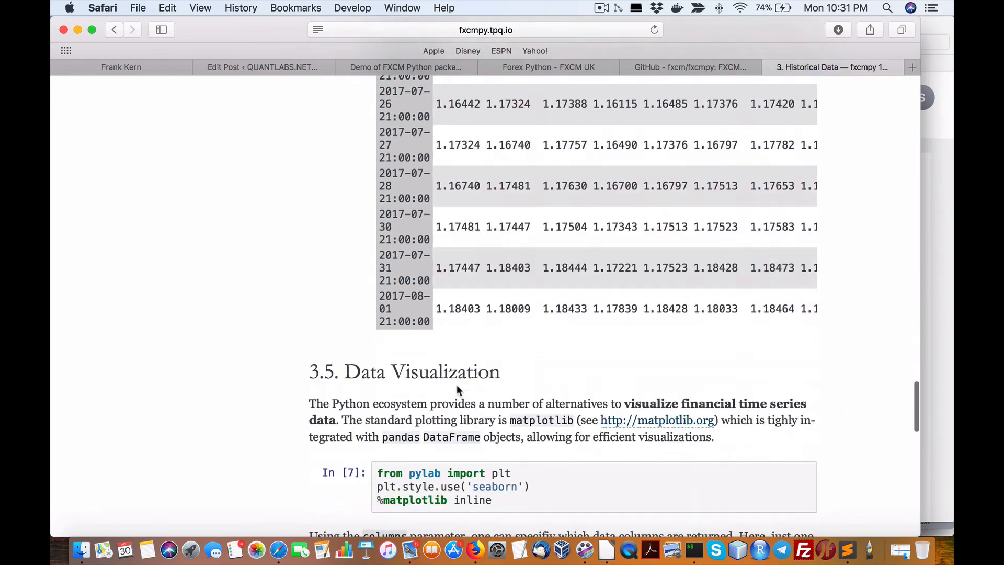
scroll(down, 3)
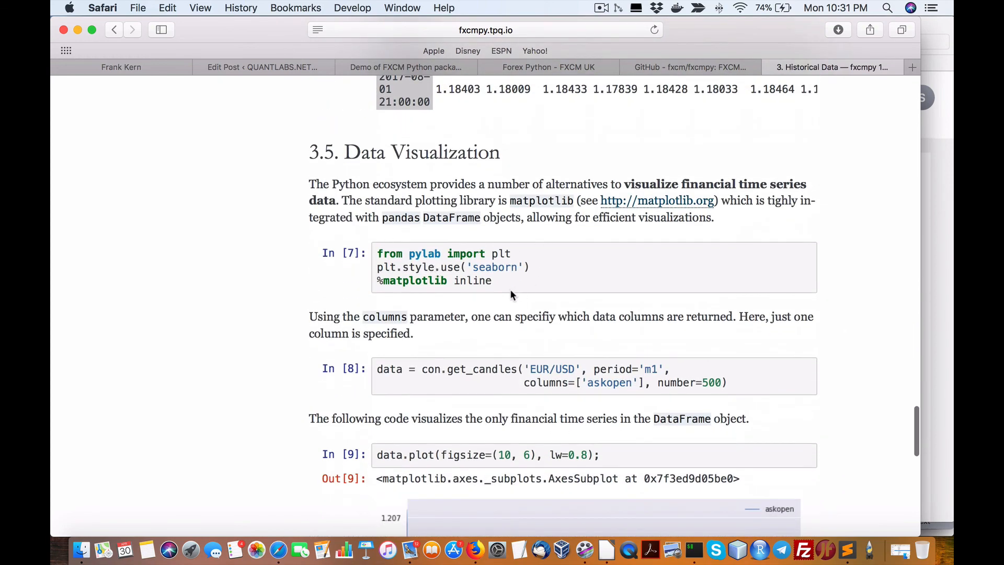
scroll(down, 3)
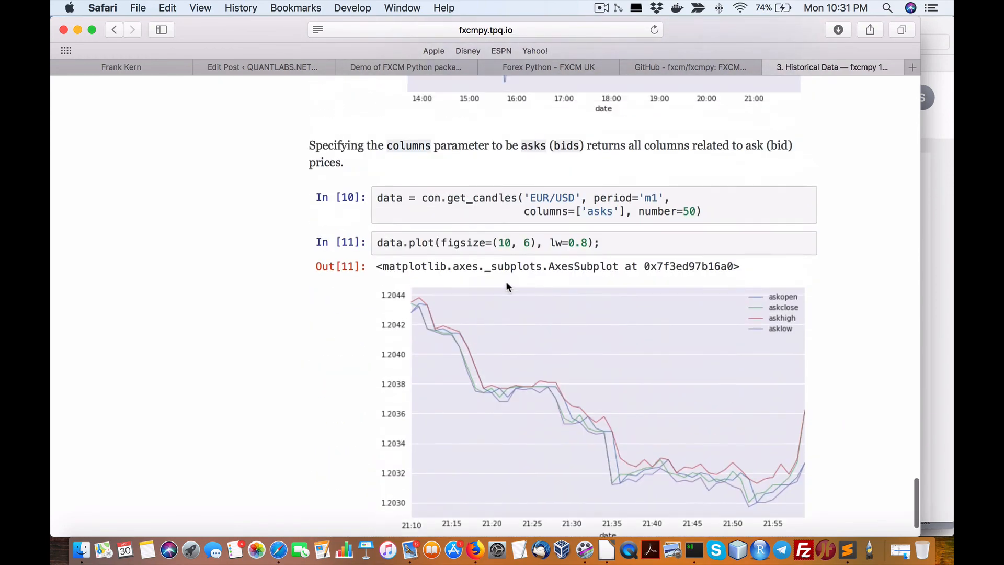
scroll(down, 3)
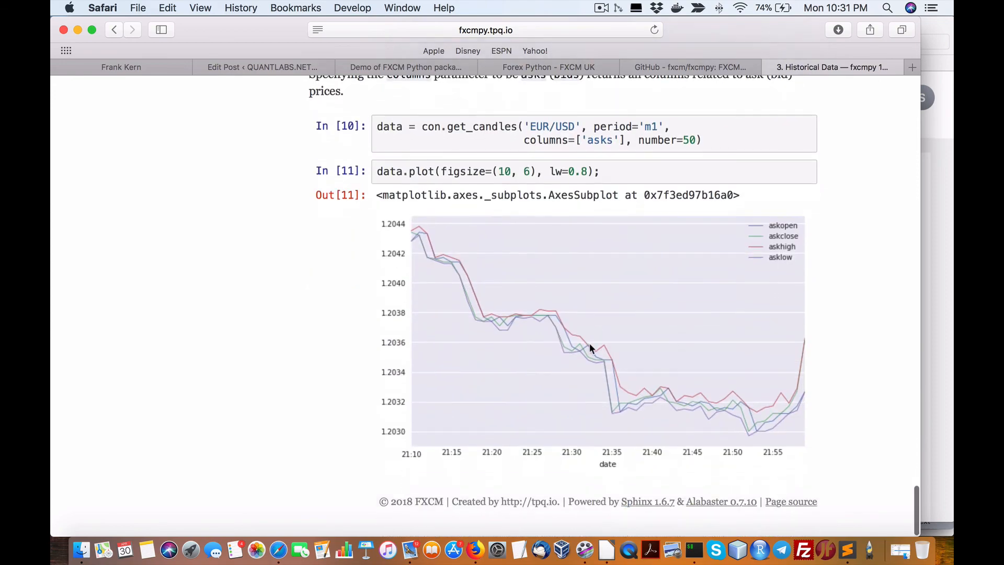
scroll(up, 3)
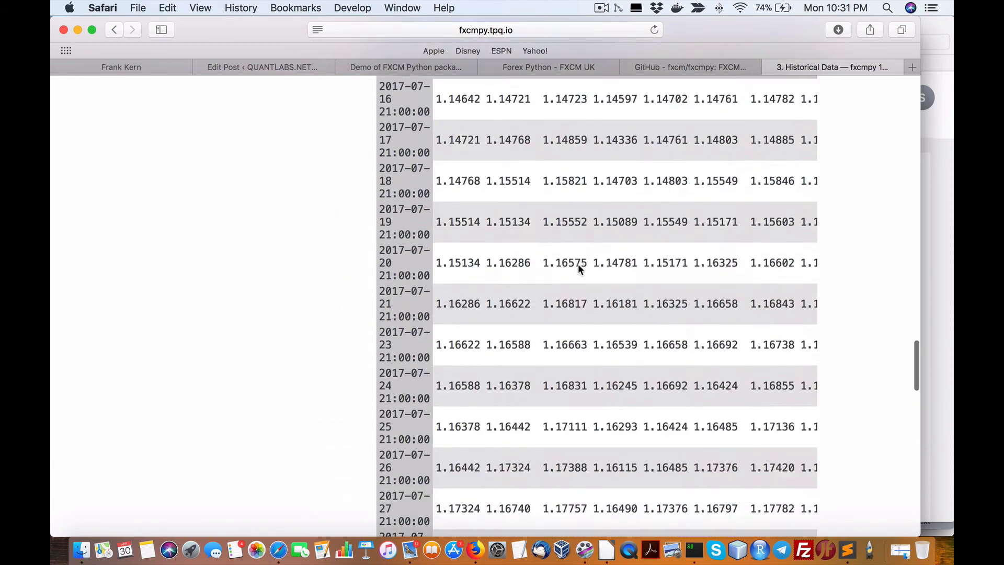
scroll(up, 3)
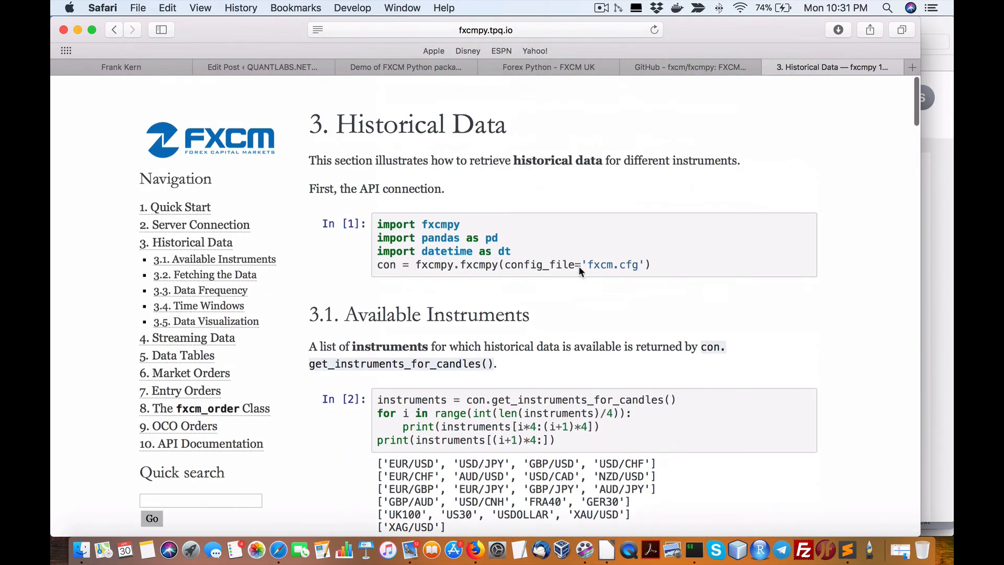
click(685, 66)
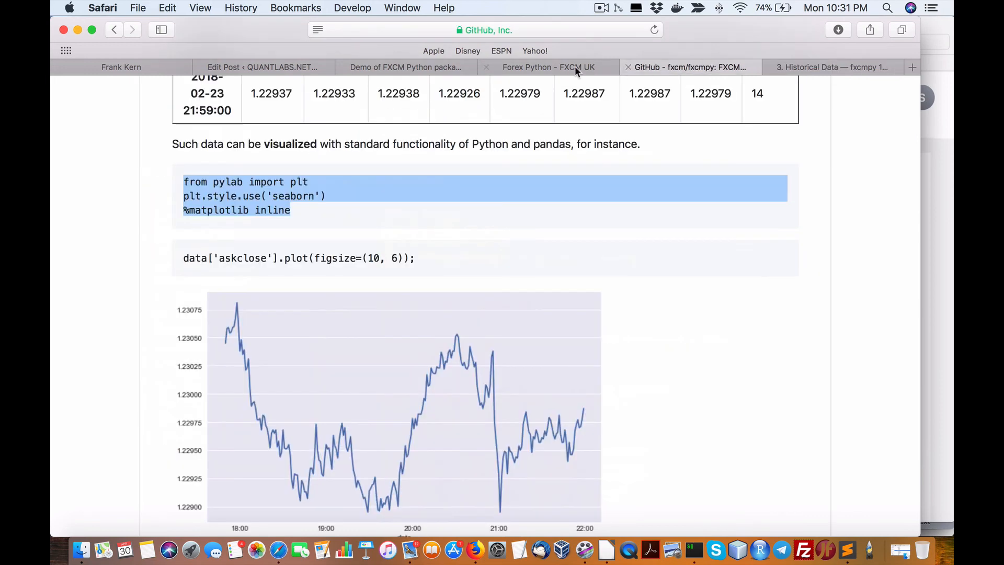
click(406, 67)
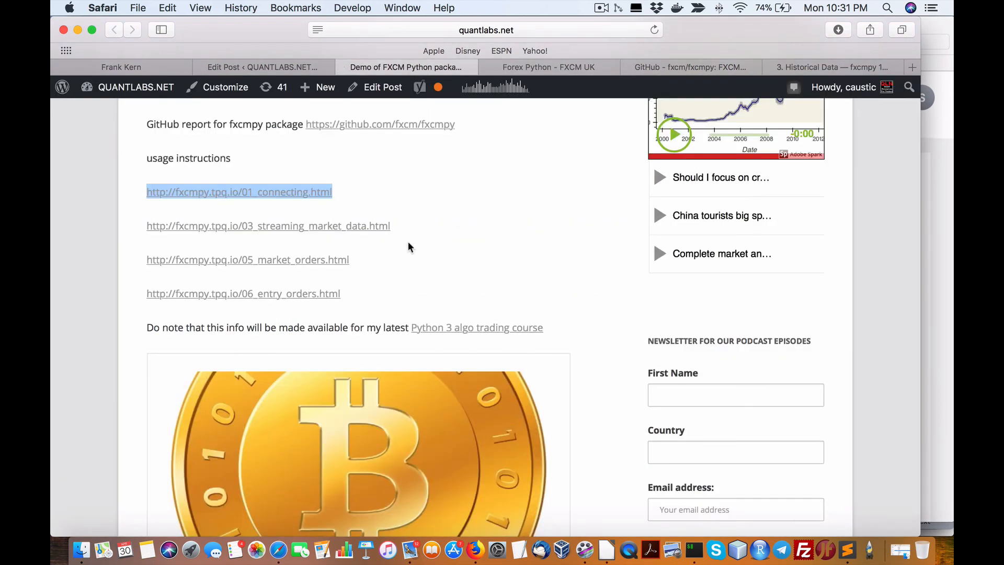
mouse_move(391, 230)
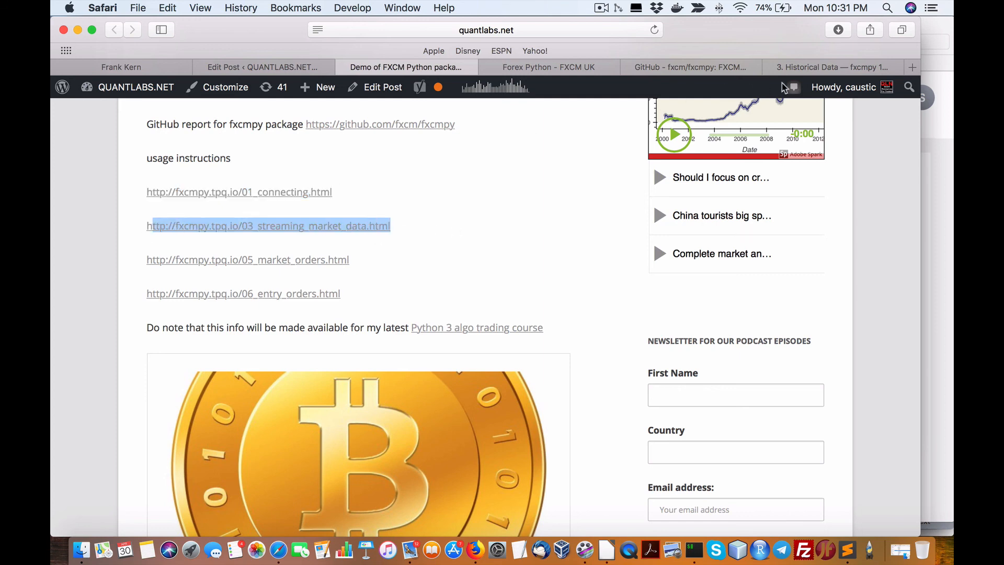
click(830, 66)
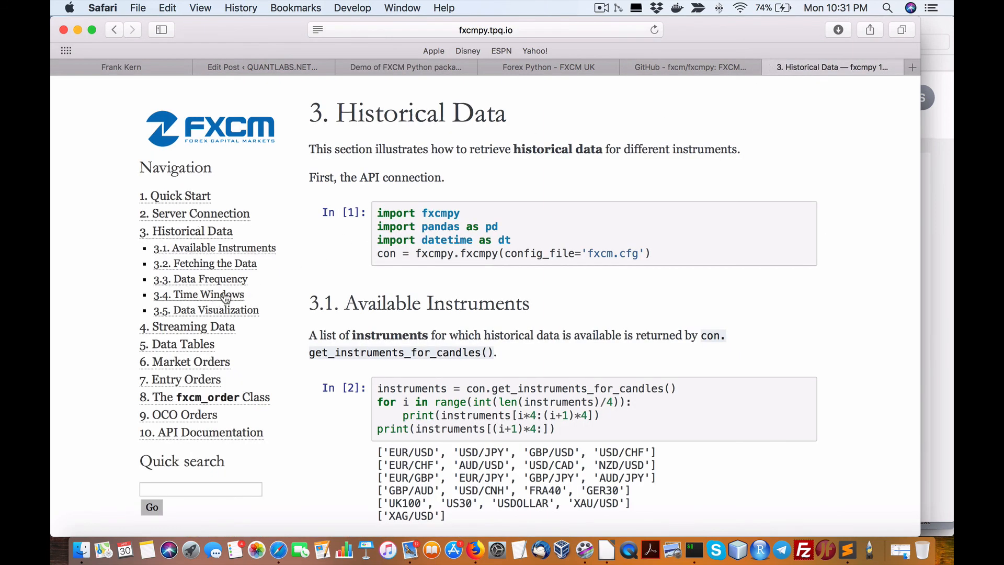
Open Streaming Data, run subscribe_market_data for EUR/USD, then run the subscribed-symbols check.
click(193, 326)
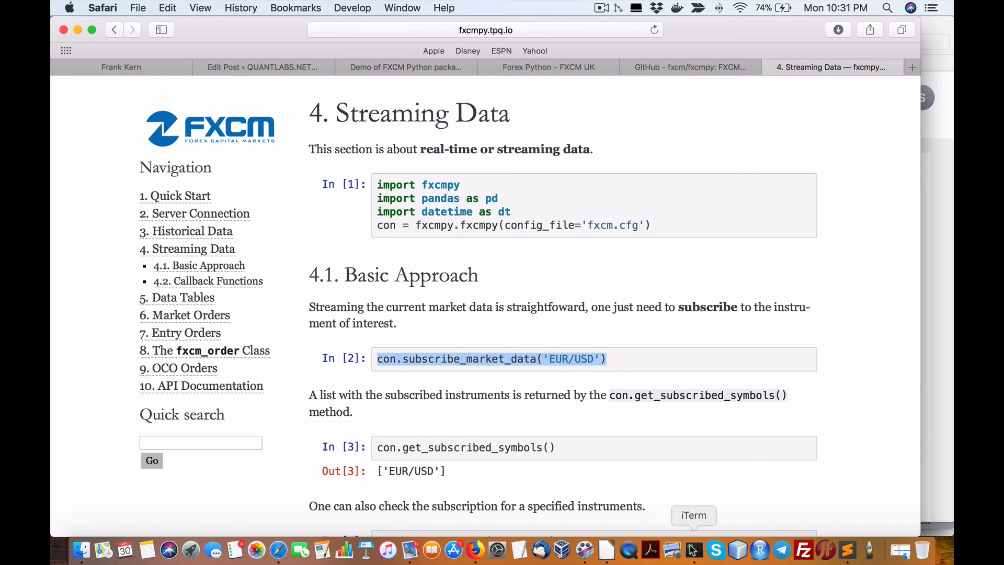
click(690, 549)
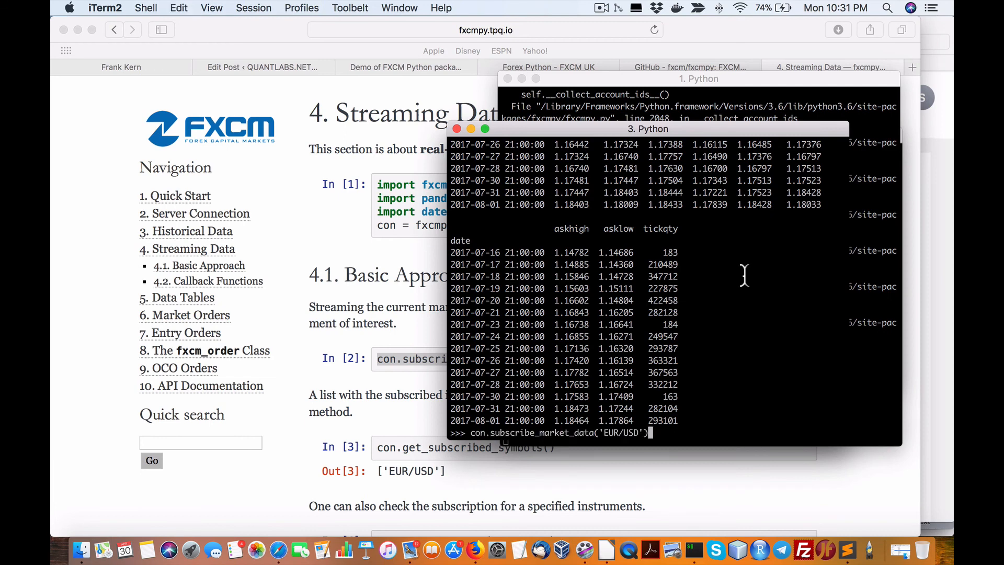
key(return)
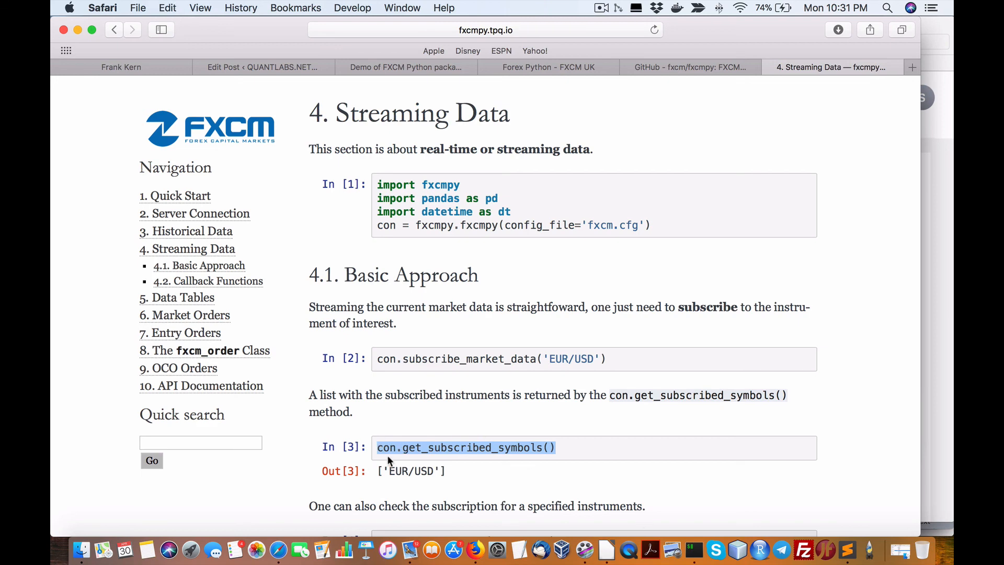
click(693, 548)
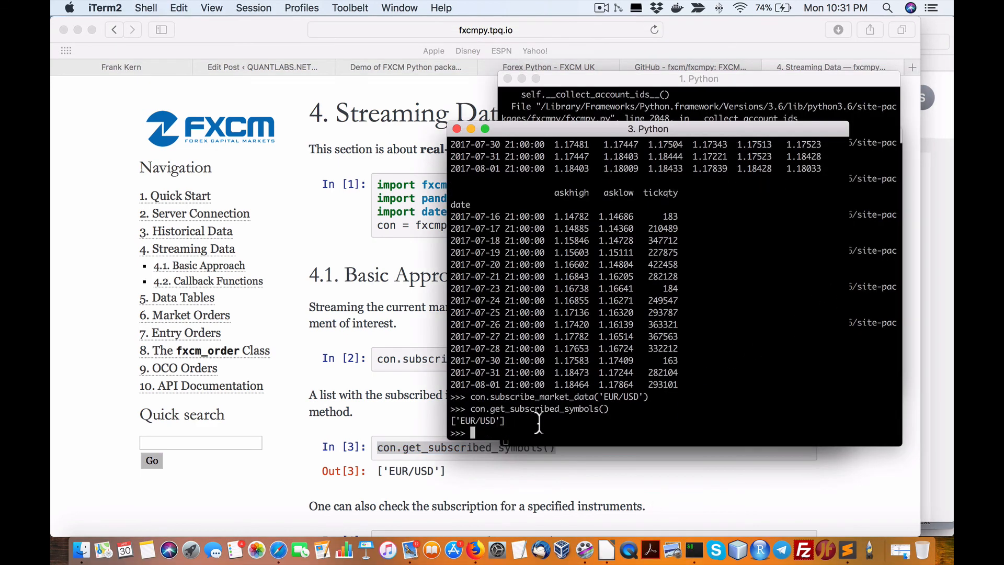
mouse_move(344, 449)
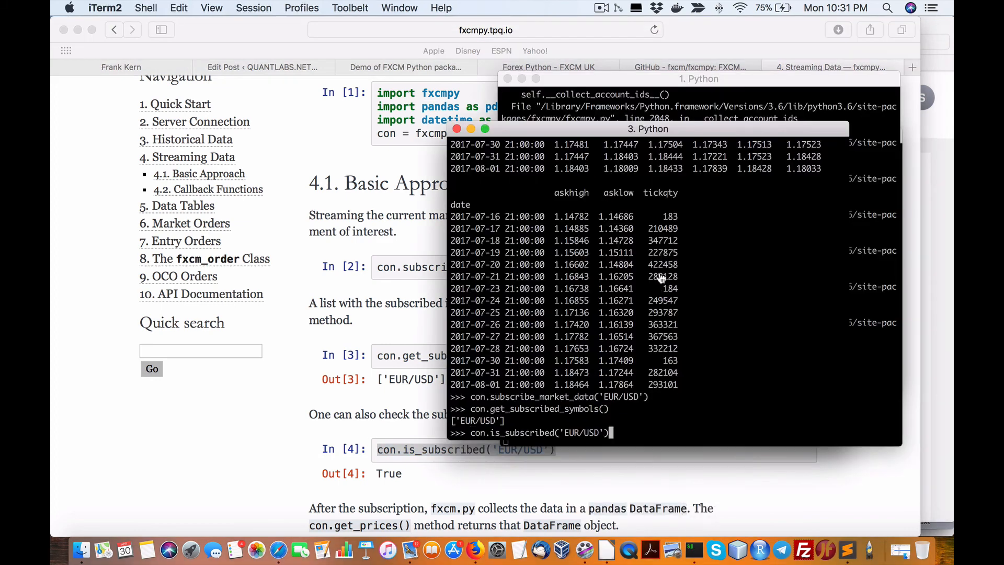
key(Return)
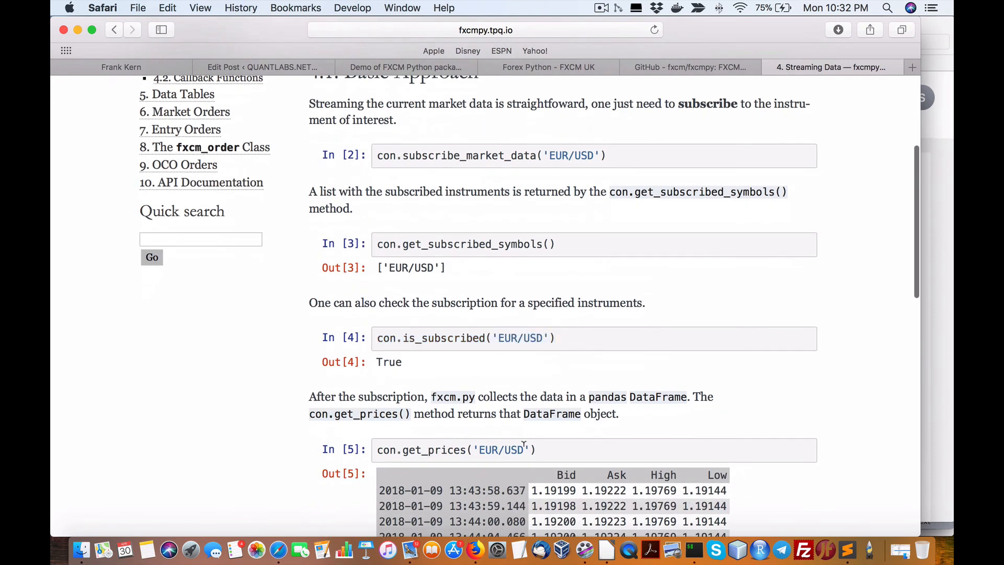
Fetch streamed EUR/USD prices with get_prices, then run con.get_last_price('EUR/USD').
triple_click(454, 450)
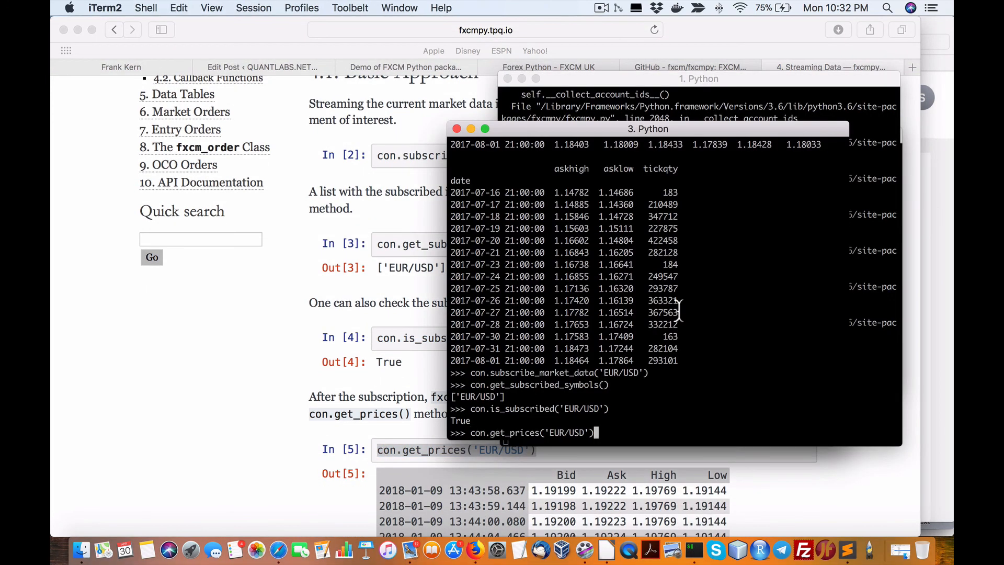
key(Return)
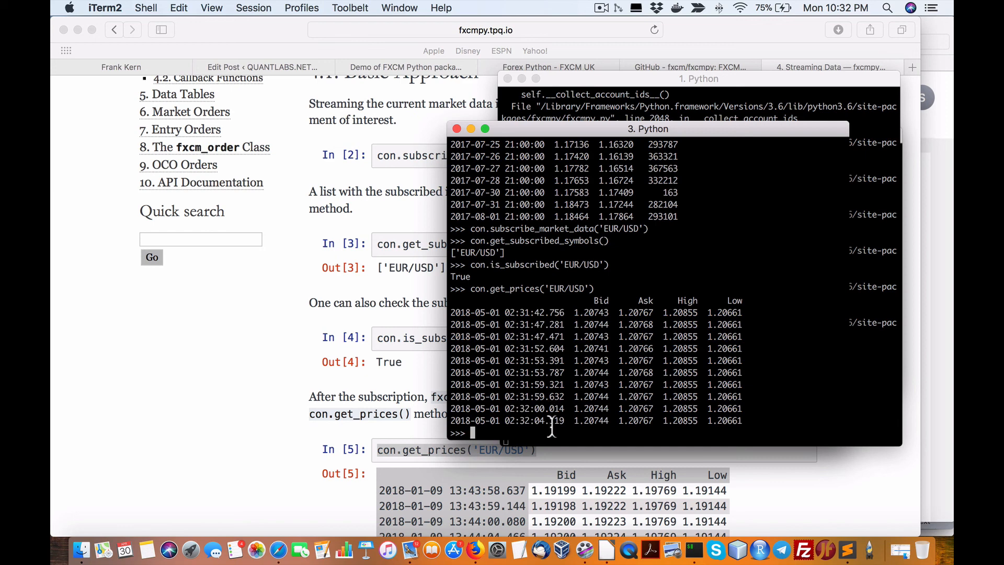
mouse_move(388, 392)
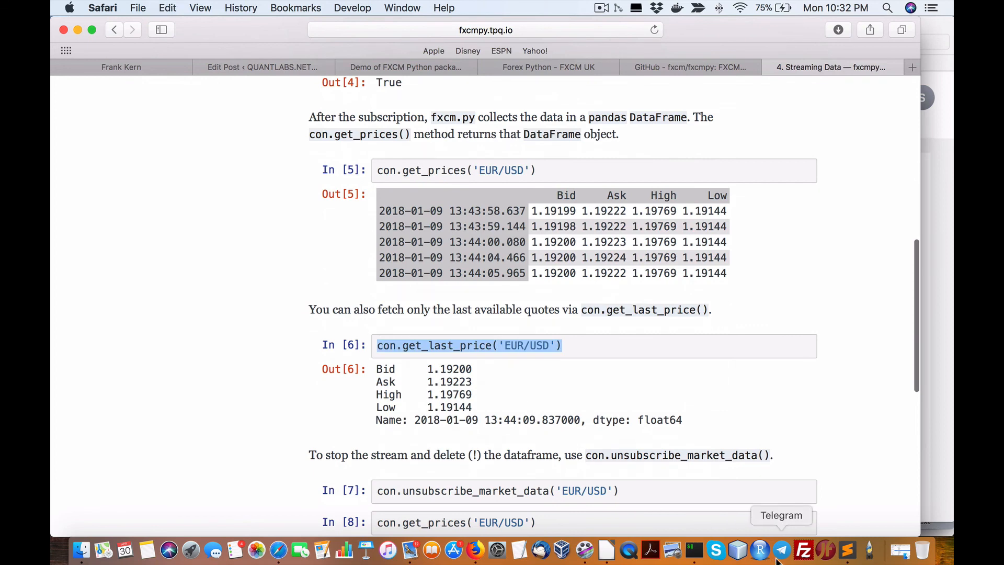
click(693, 550)
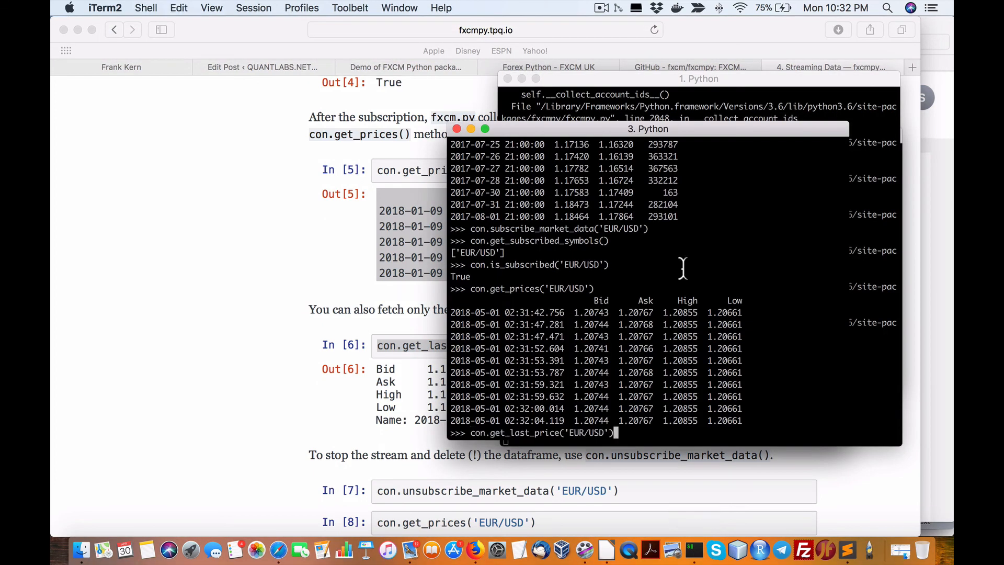
key(Return)
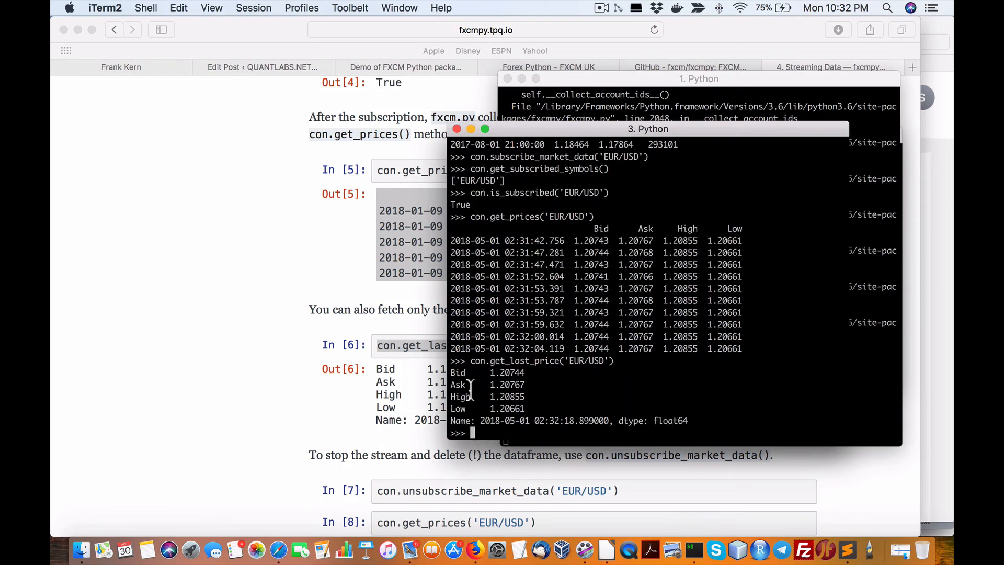
mouse_move(302, 344)
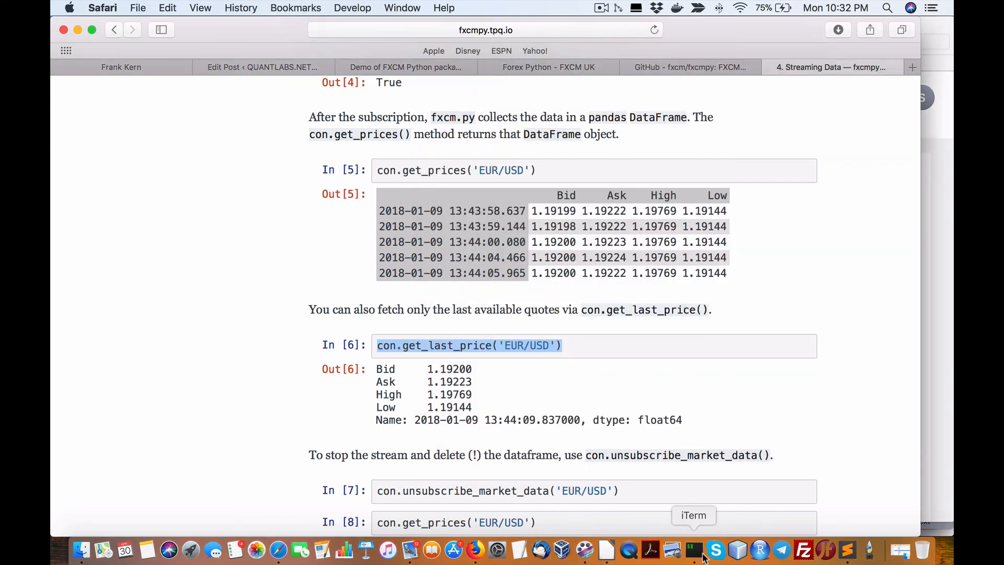
Paste the EUR/USD unsubscribe and get_prices lines into the Python terminal.
click(693, 549)
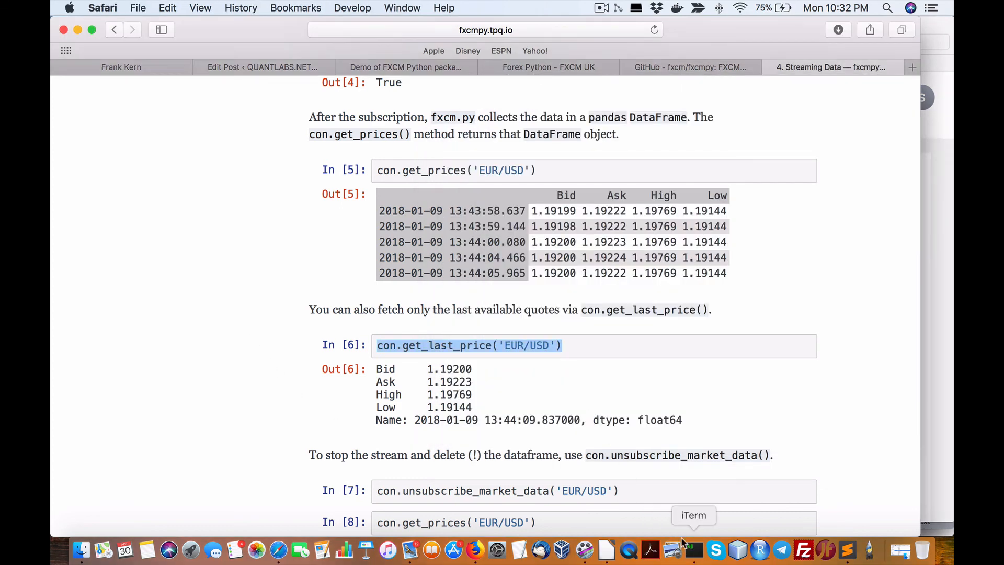
click(674, 549)
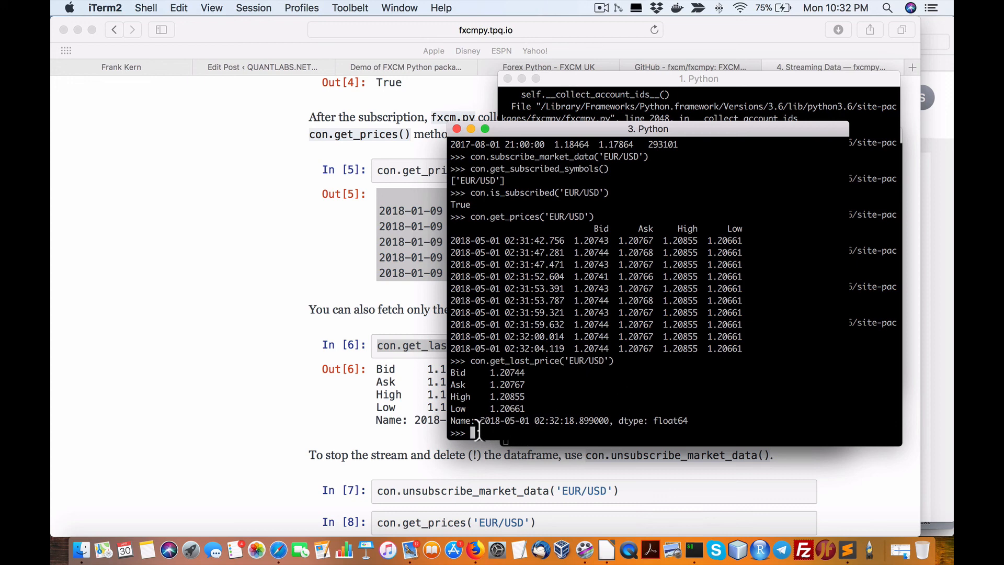
mouse_move(722, 422)
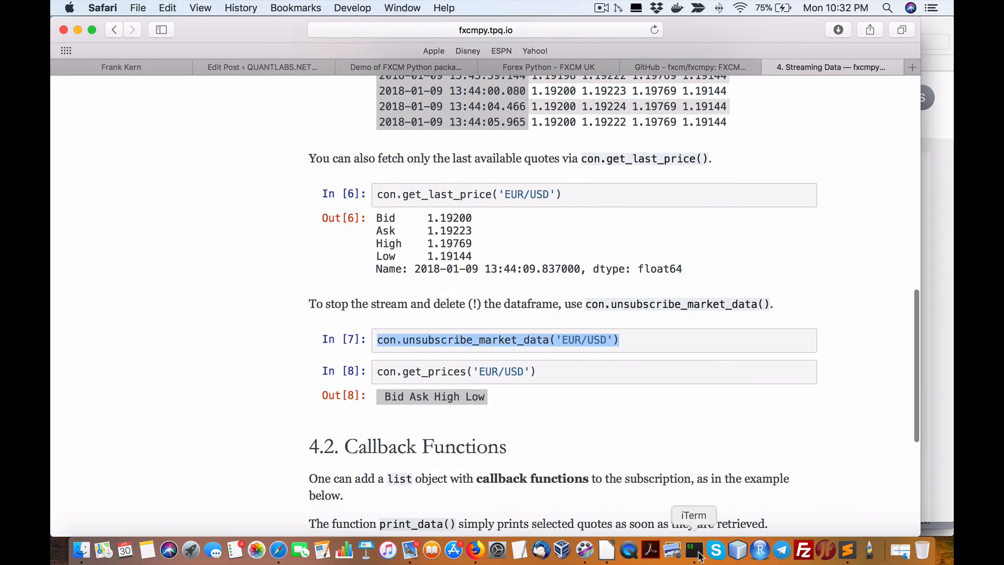
click(693, 550)
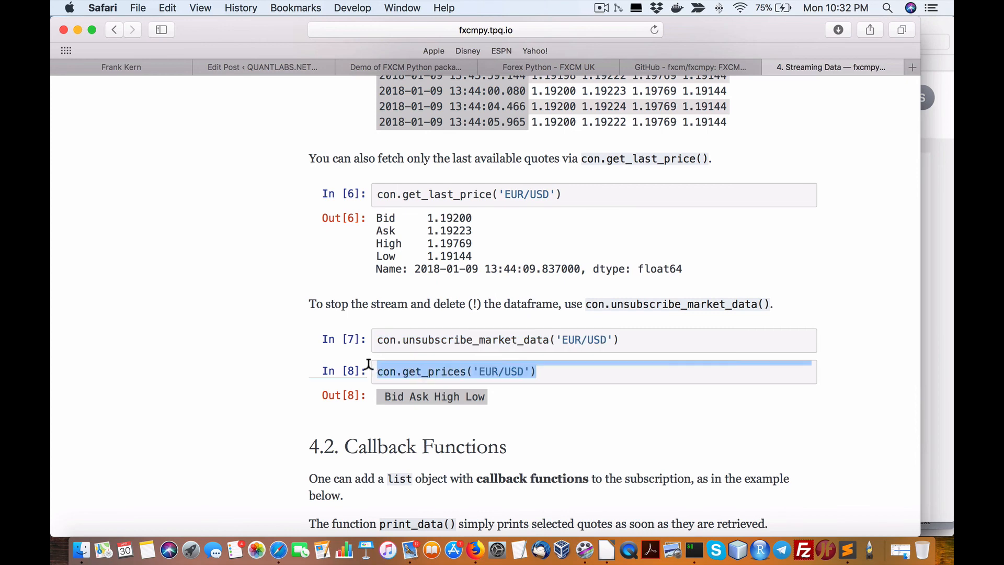
mouse_move(650, 549)
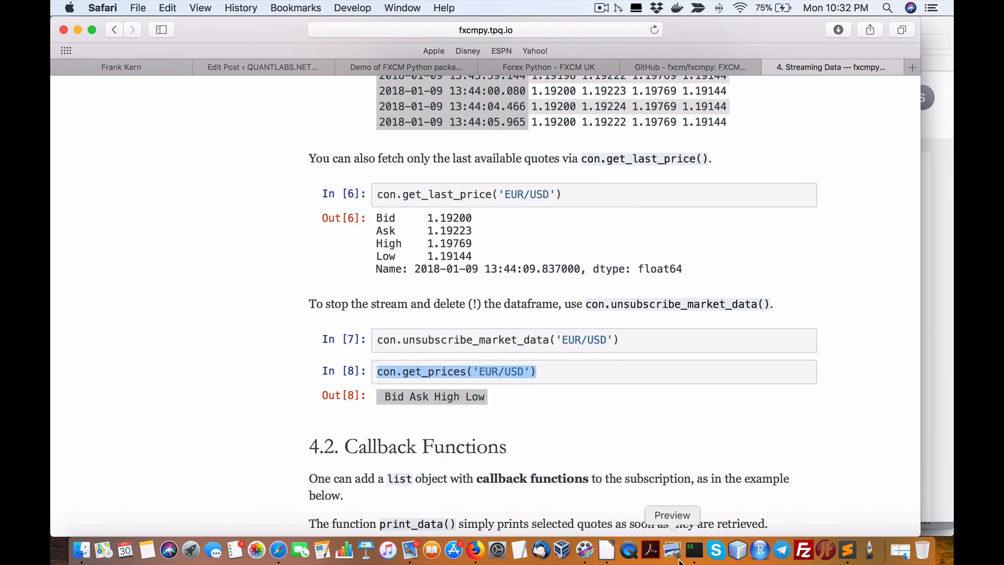
click(693, 550)
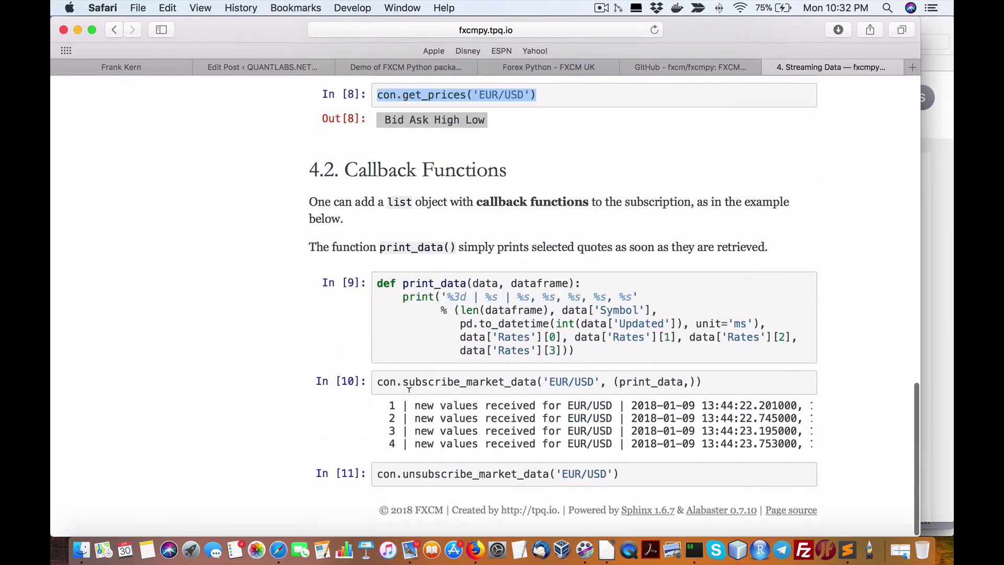
mouse_move(588, 371)
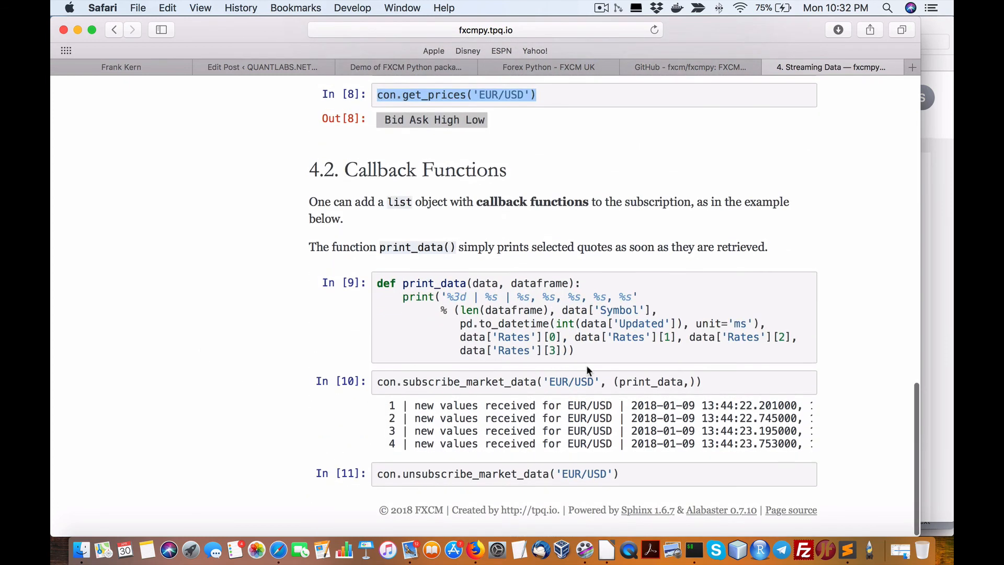
mouse_move(397, 439)
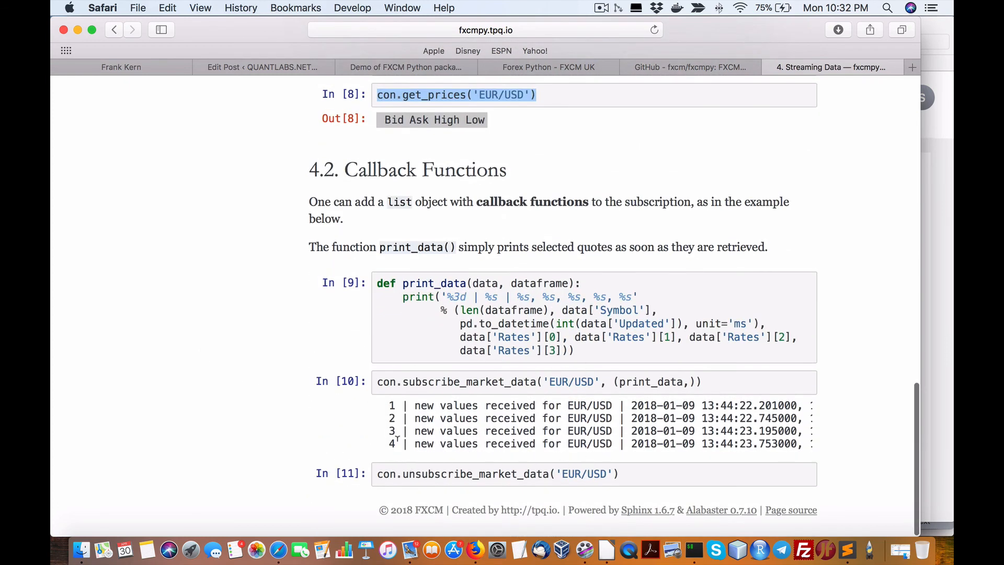
Scroll the Streaming Data page back up to its top.
scroll(up, 3)
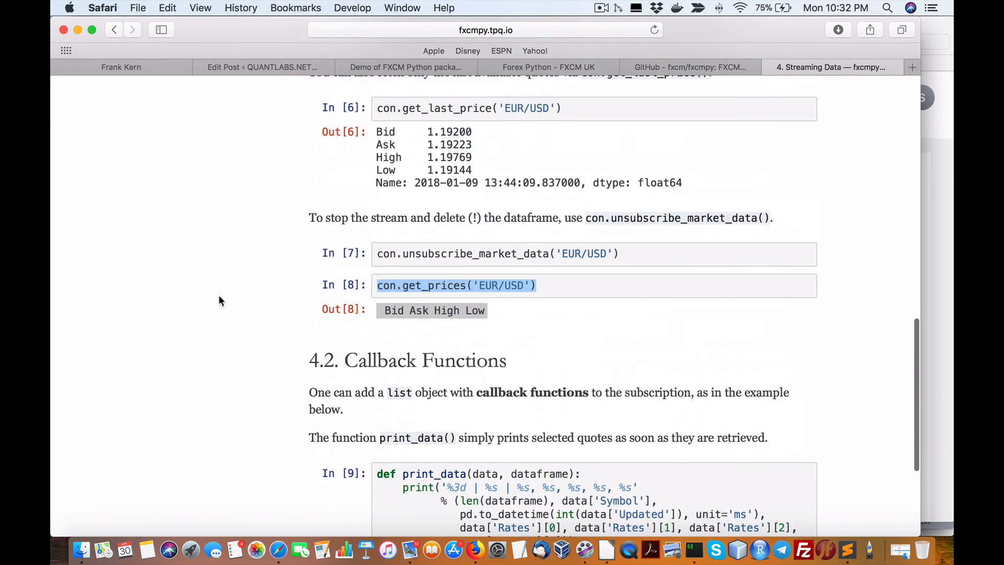
scroll(down, 3)
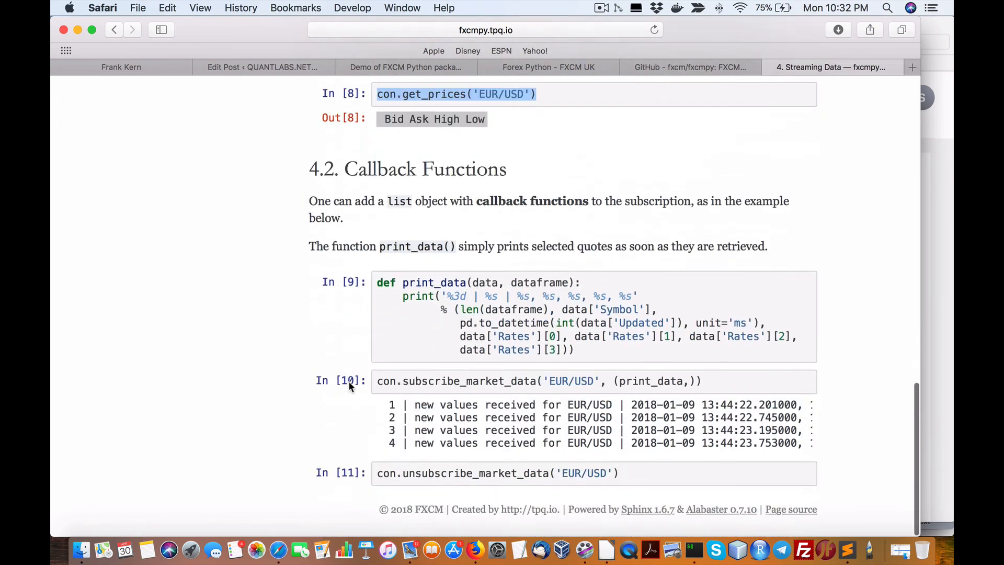
scroll(up, 3)
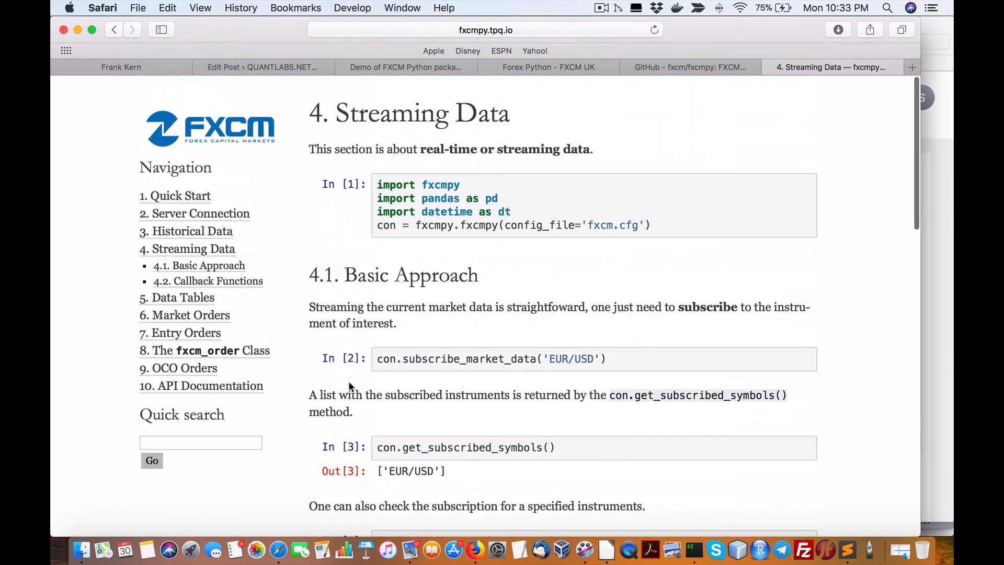
mouse_move(206, 292)
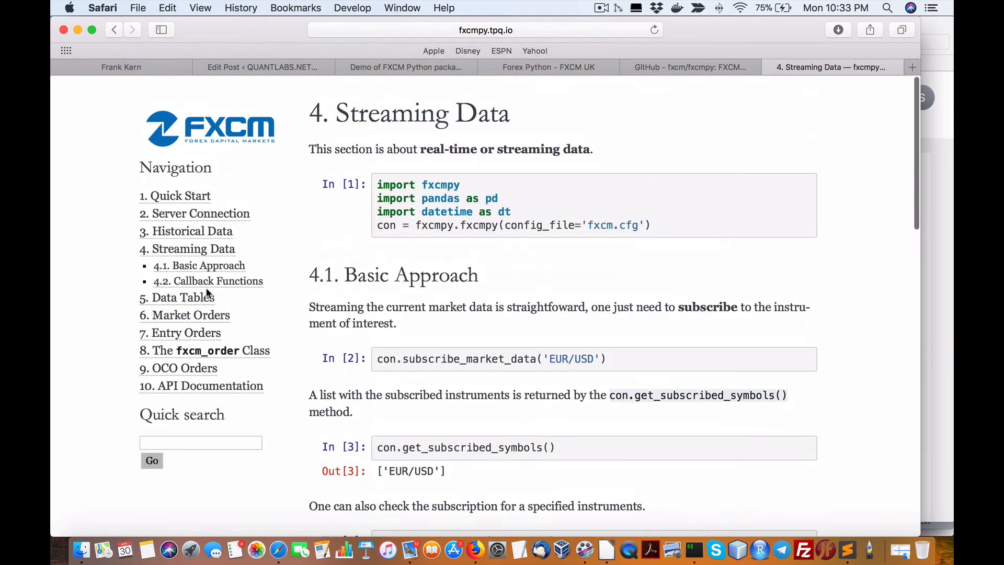
mouse_move(192, 305)
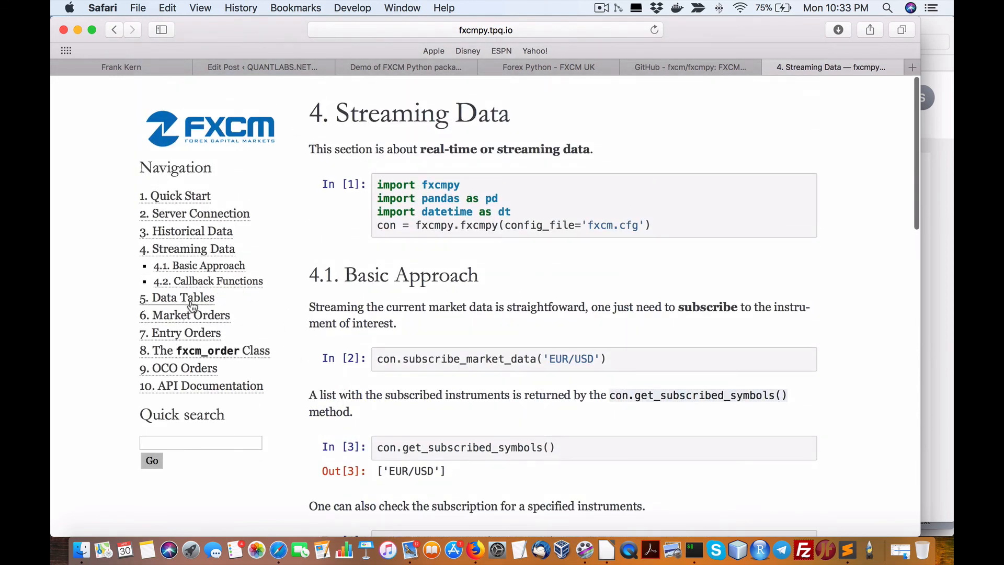
mouse_move(188, 327)
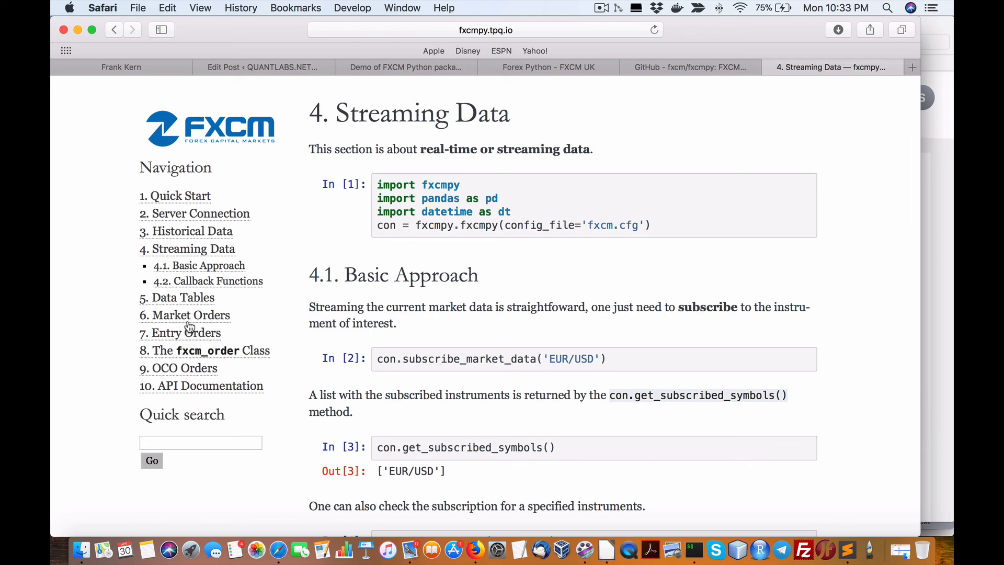
mouse_move(203, 339)
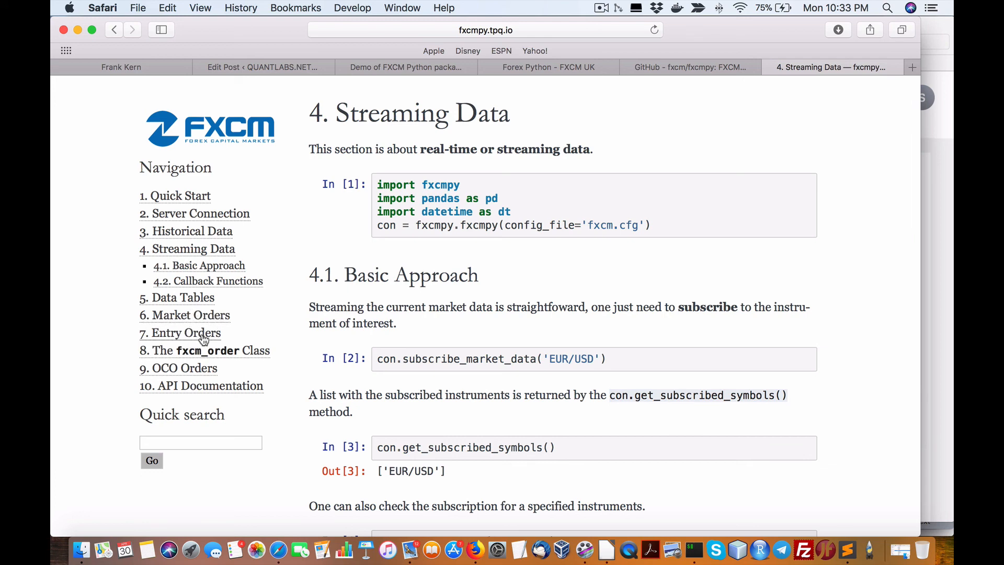
Open 6. Market Orders and run its open-positions check in Python.
click(190, 315)
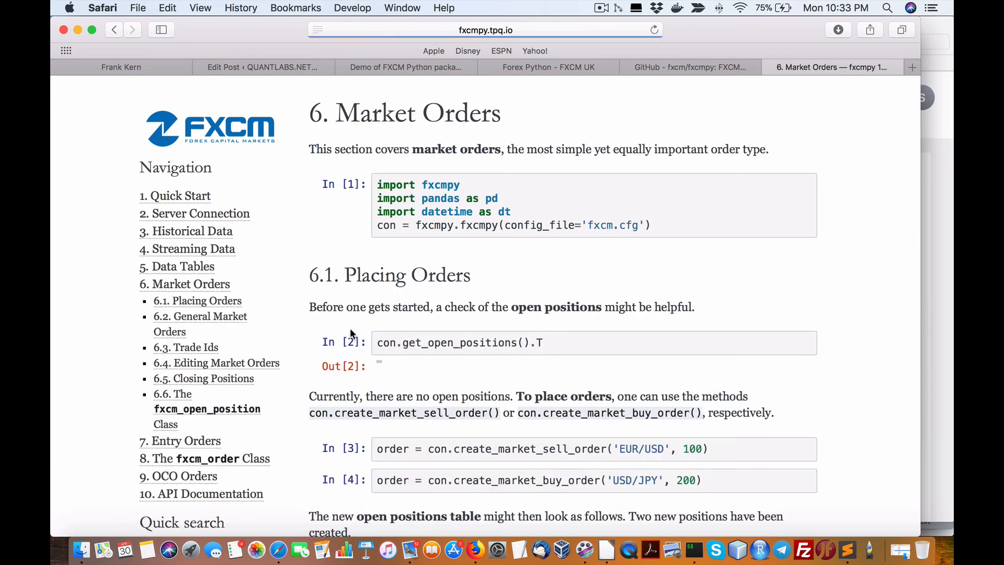
mouse_move(541, 337)
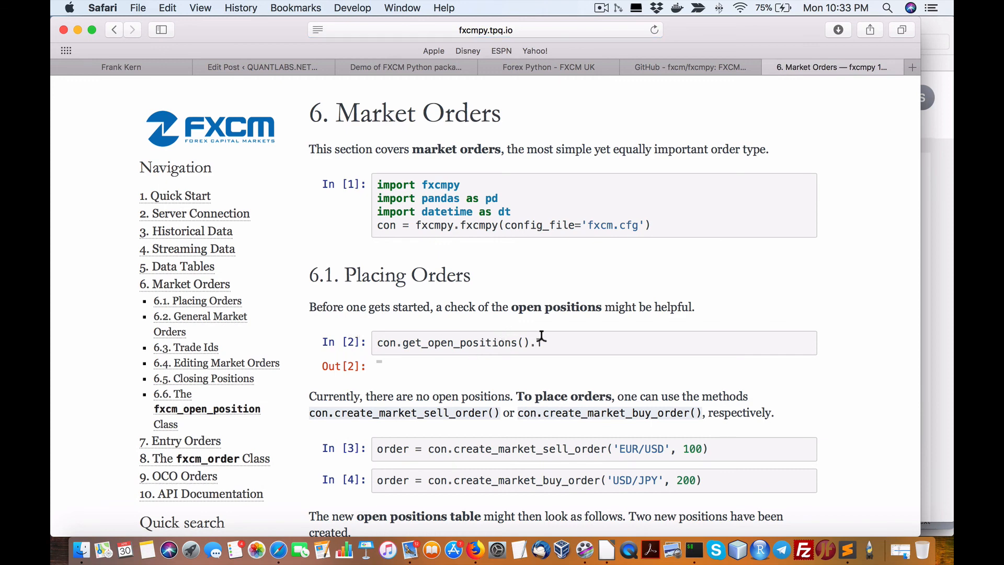
triple_click(458, 342)
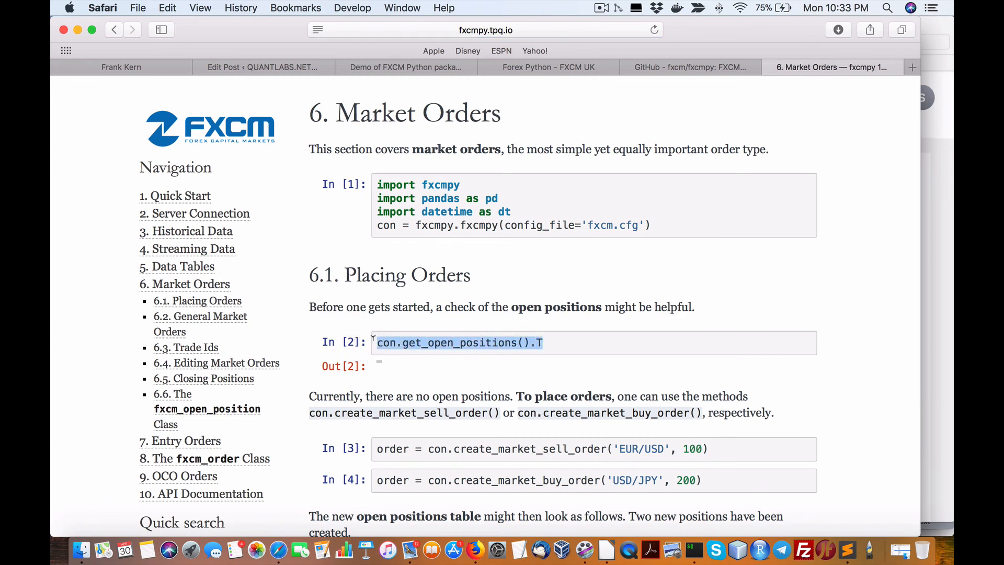
mouse_move(694, 549)
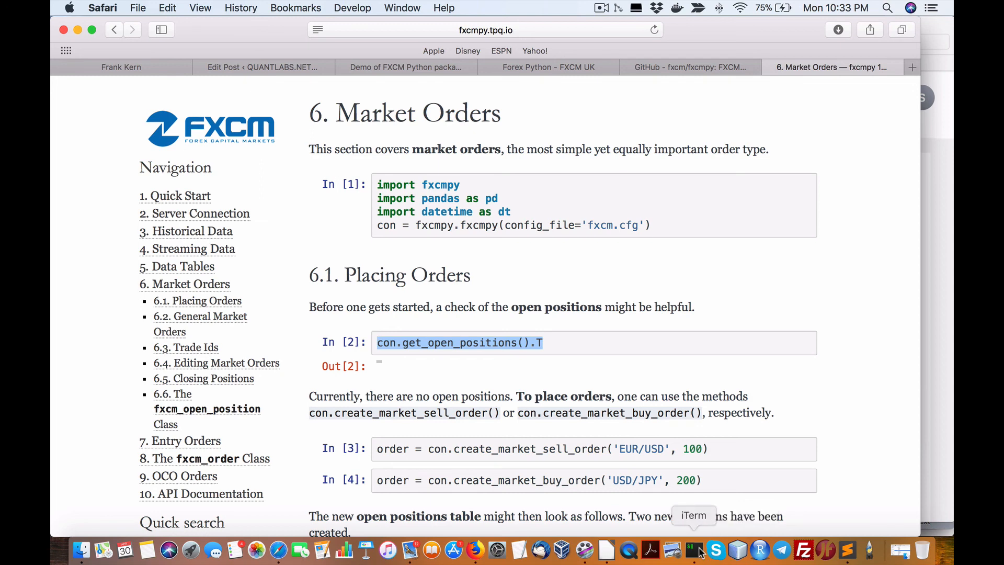
click(694, 549)
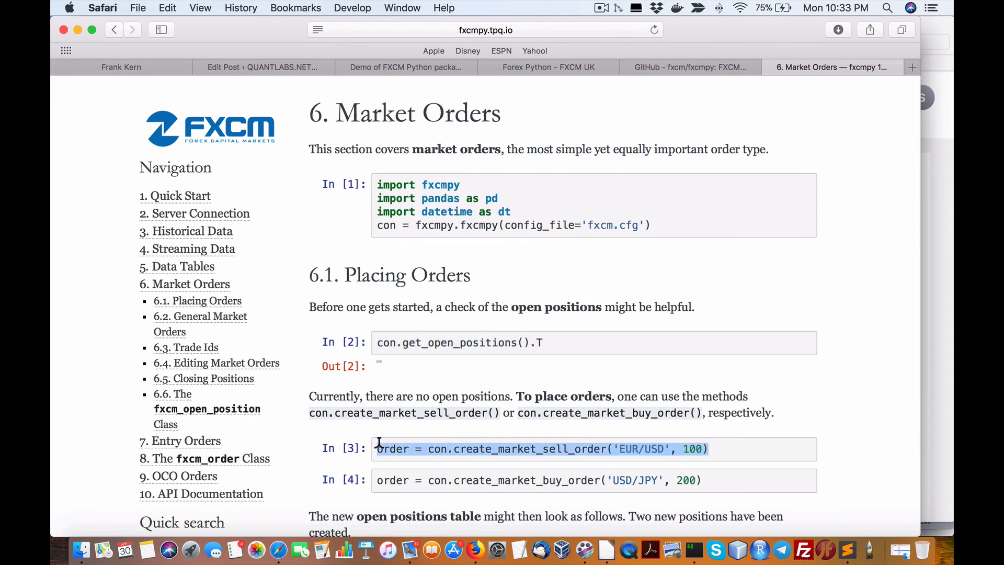
mouse_move(685, 446)
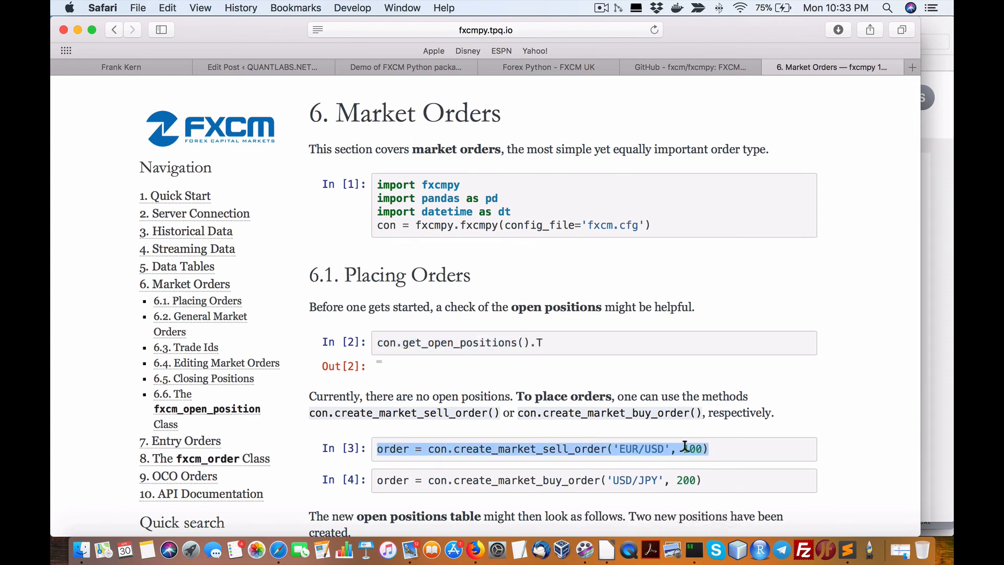
mouse_move(705, 463)
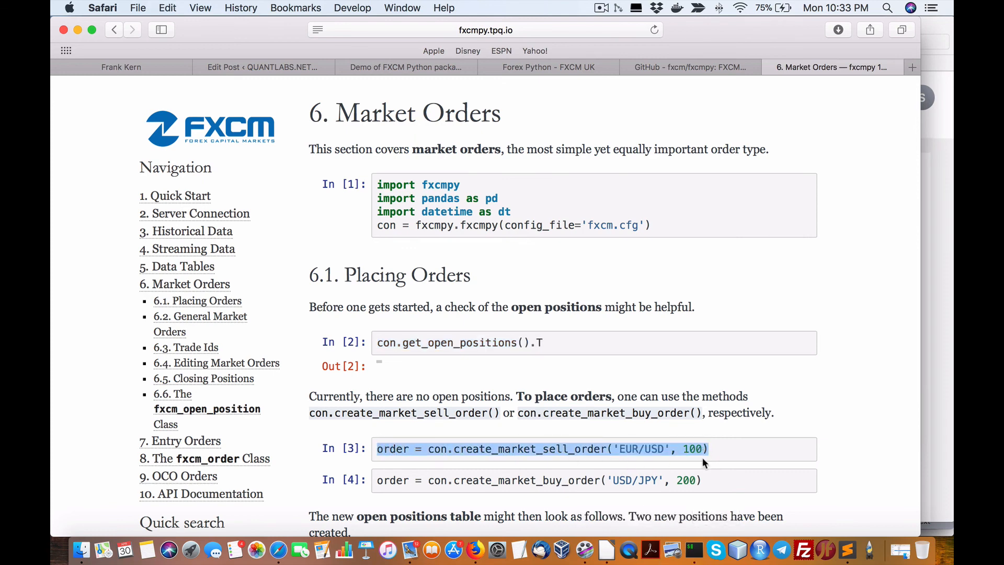
mouse_move(693, 550)
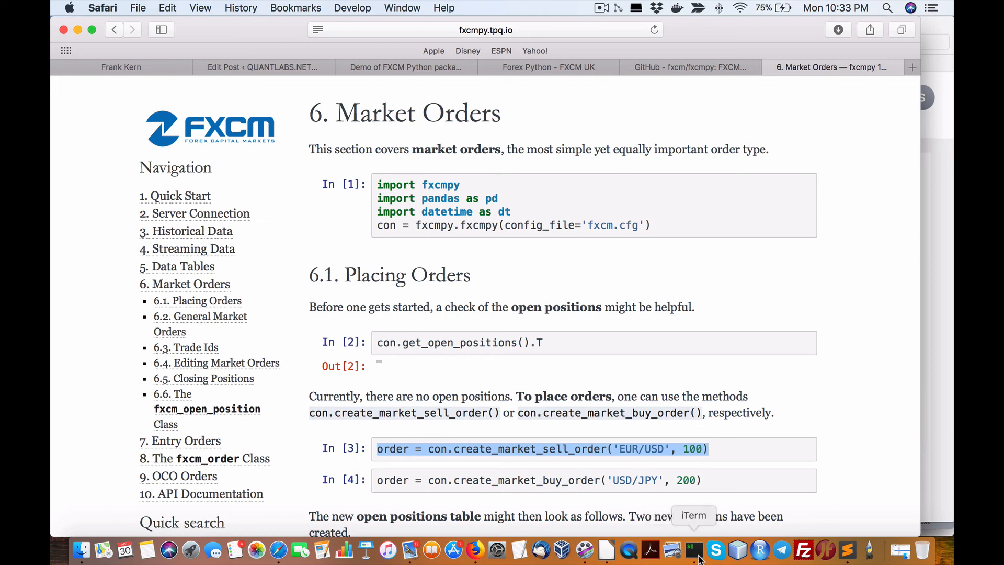
Enter the EUR/USD sell and USD/JPY buy market order examples in Python.
click(692, 550)
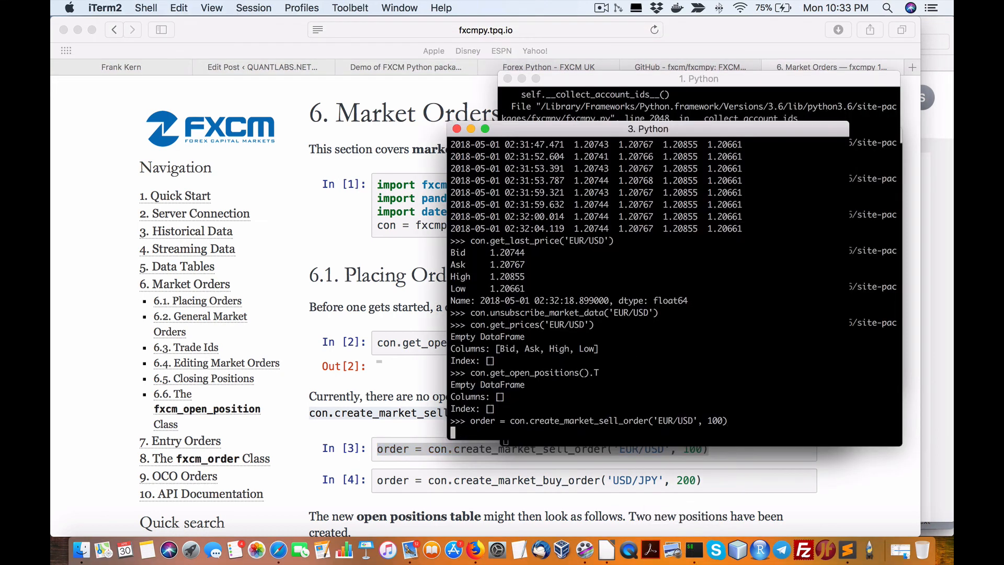
key(Return)
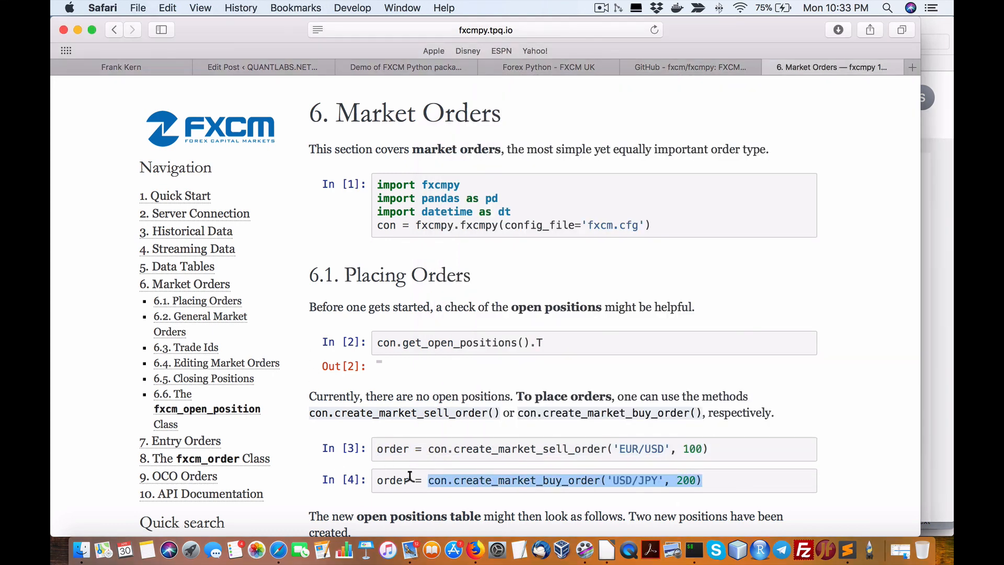
mouse_move(715, 550)
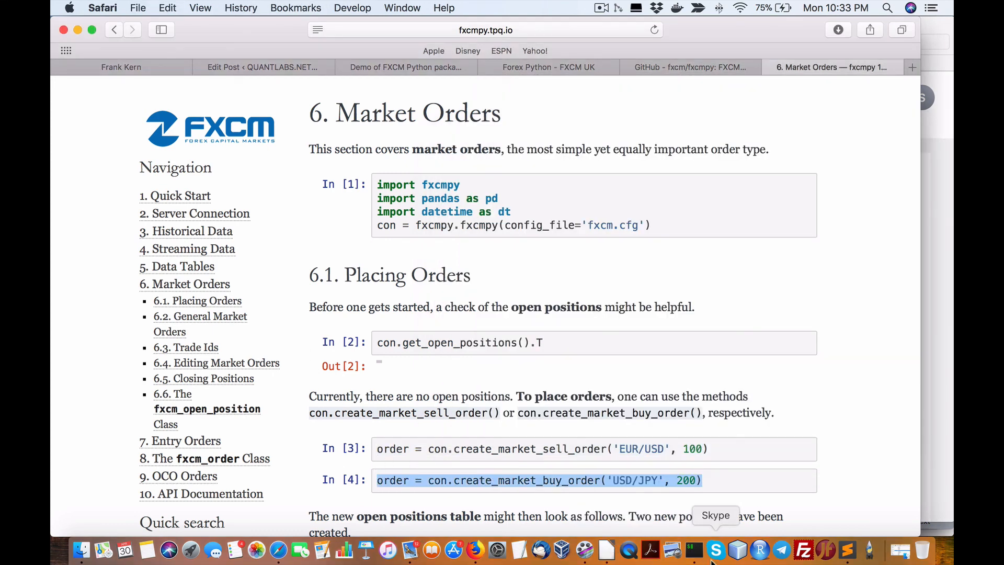
click(693, 550)
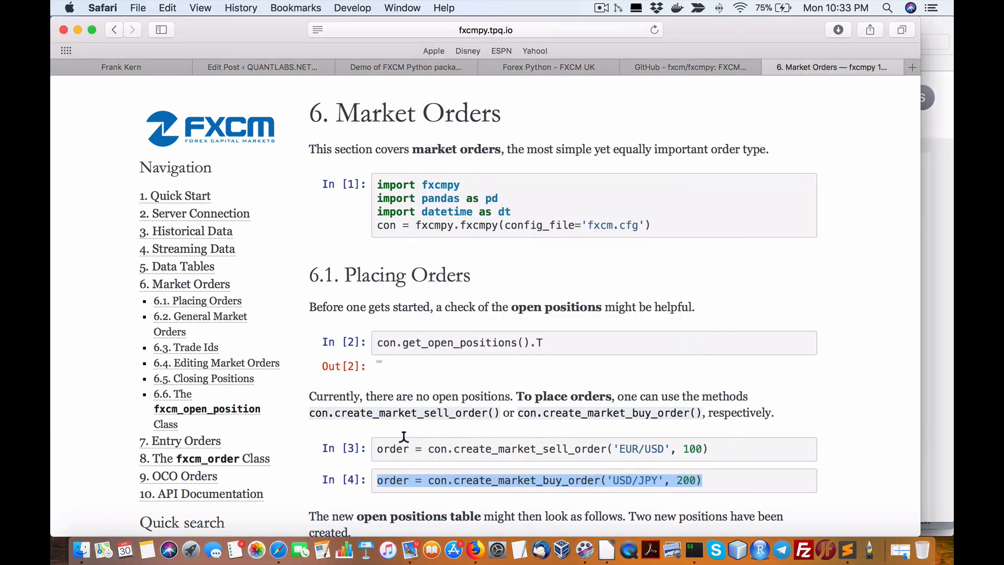
Scroll through the transposed table of the EUR/USD and USD/JPY open positions.
scroll(down, 3)
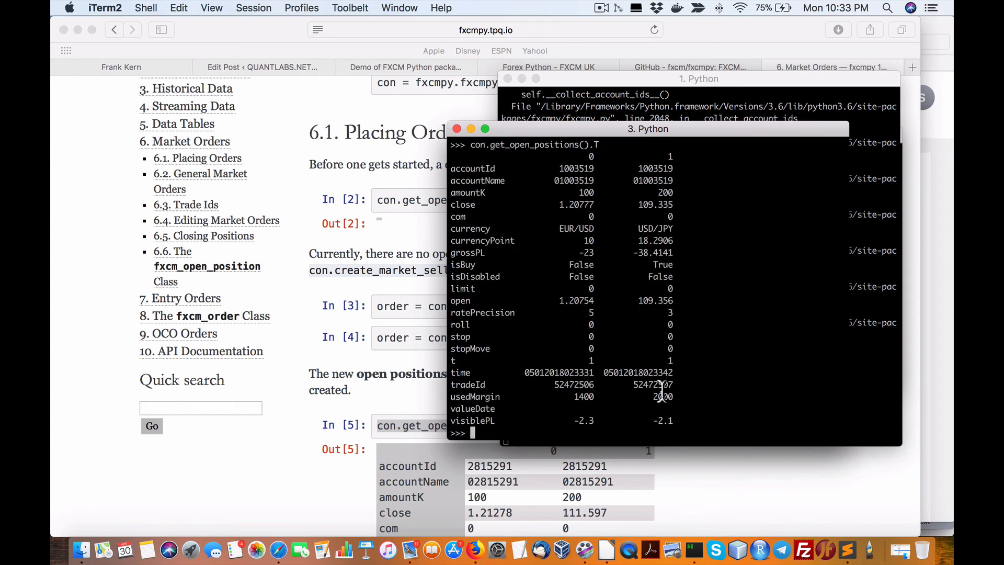
mouse_move(534, 424)
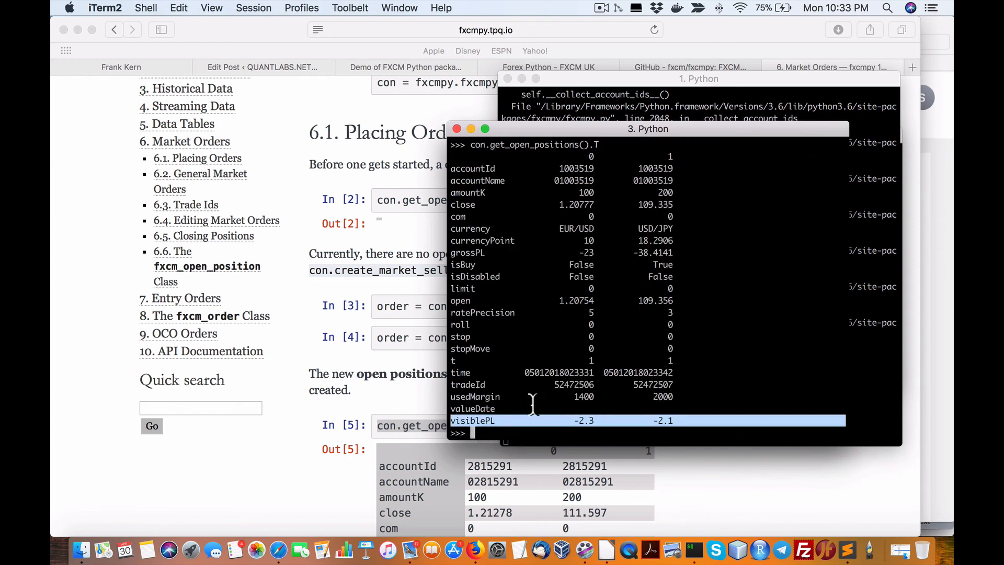
mouse_move(530, 305)
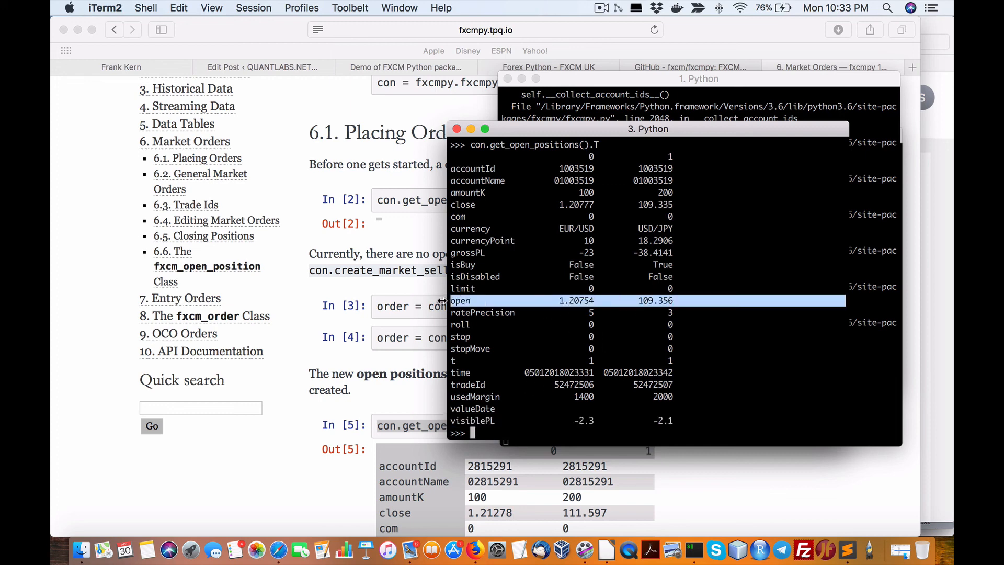
mouse_move(549, 276)
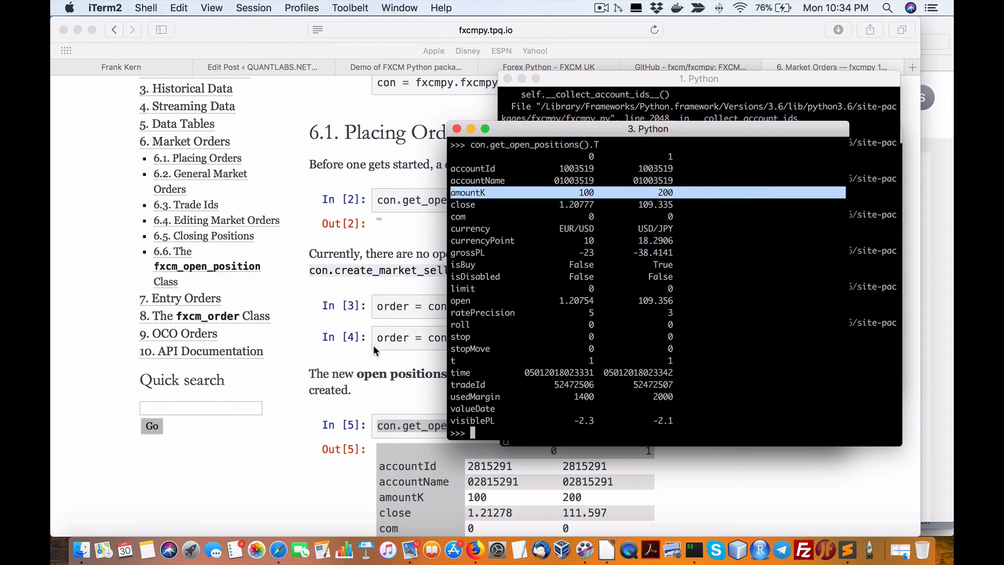
mouse_move(611, 420)
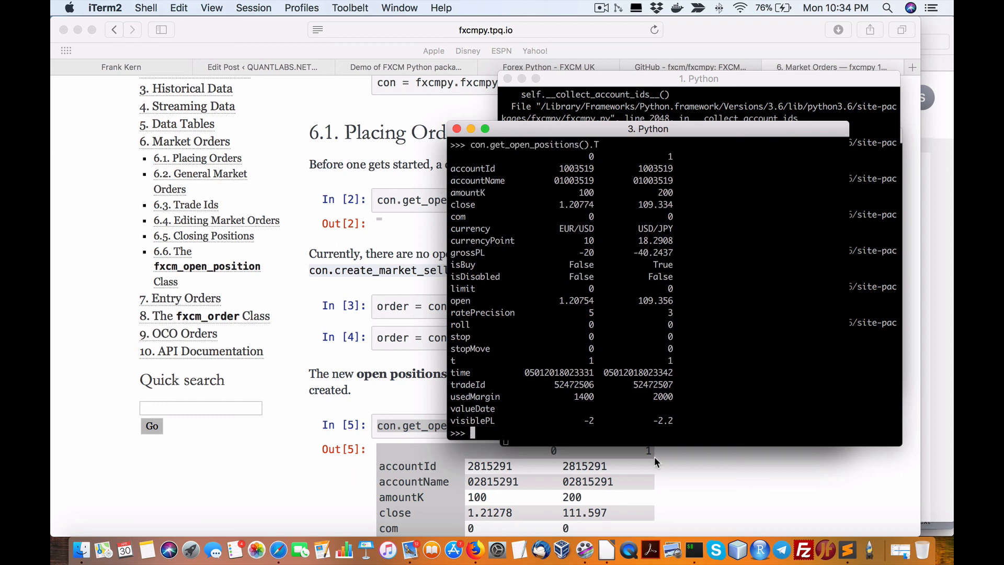
mouse_move(365, 548)
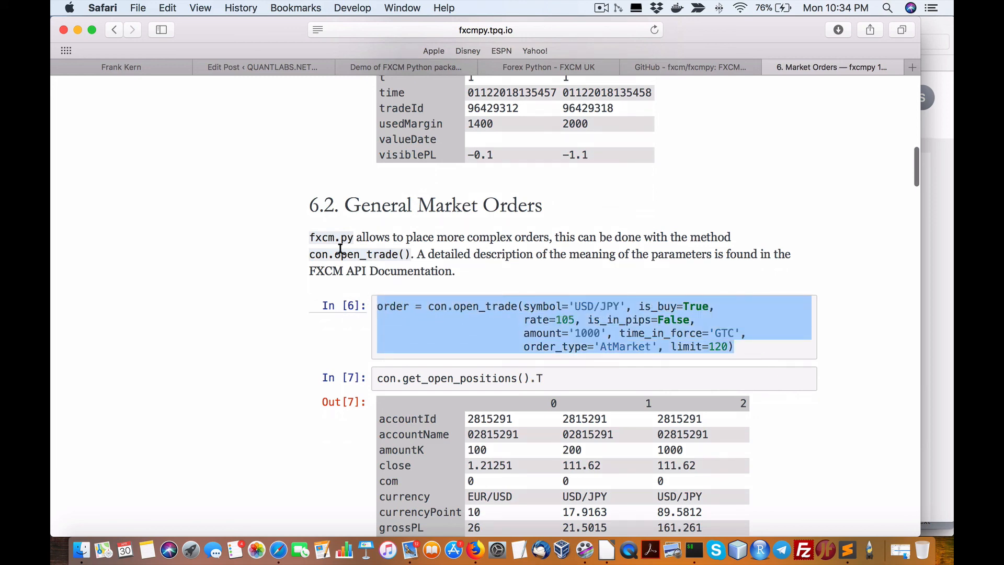
mouse_move(510, 293)
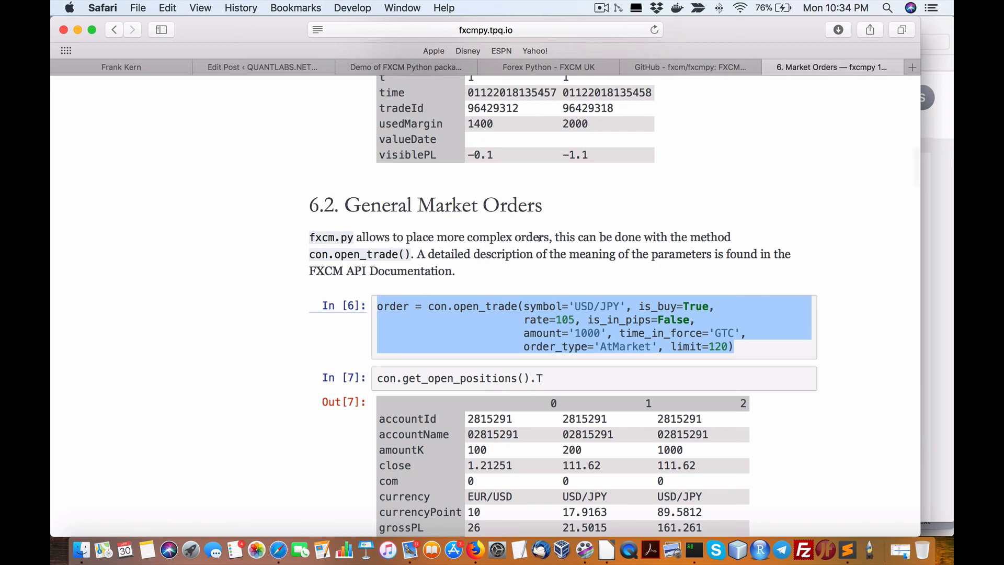
mouse_move(579, 320)
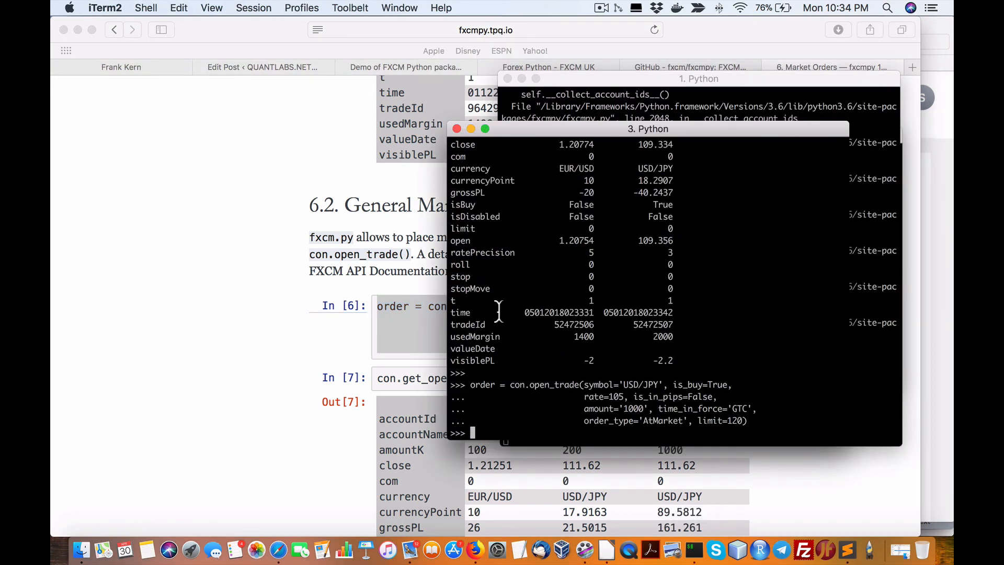
mouse_move(473, 389)
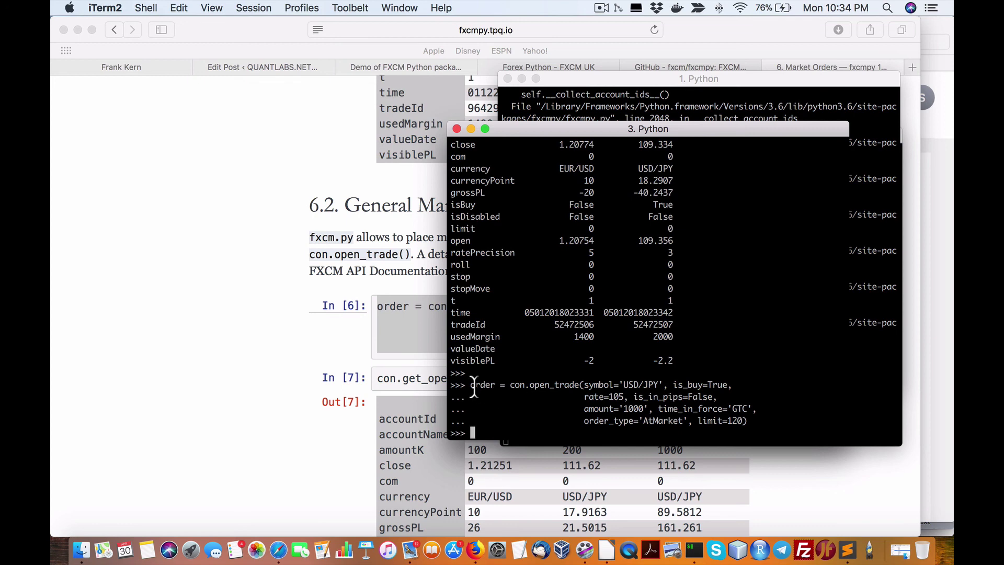
mouse_move(631, 387)
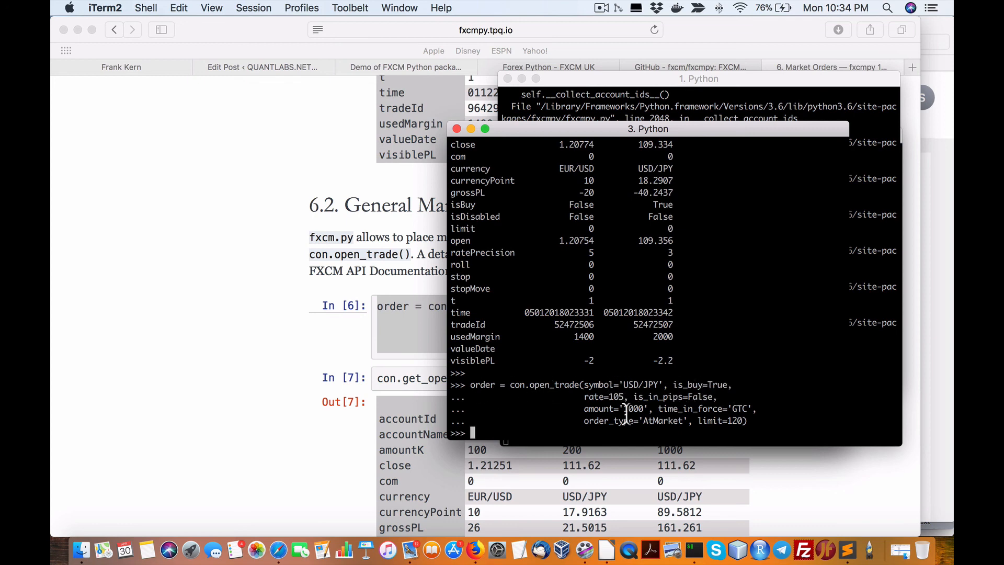
Run open_trade for a USD/JPY buy: amount 1000, rate 105, GTC, AtMarket, limit 120.
double_click(602, 396)
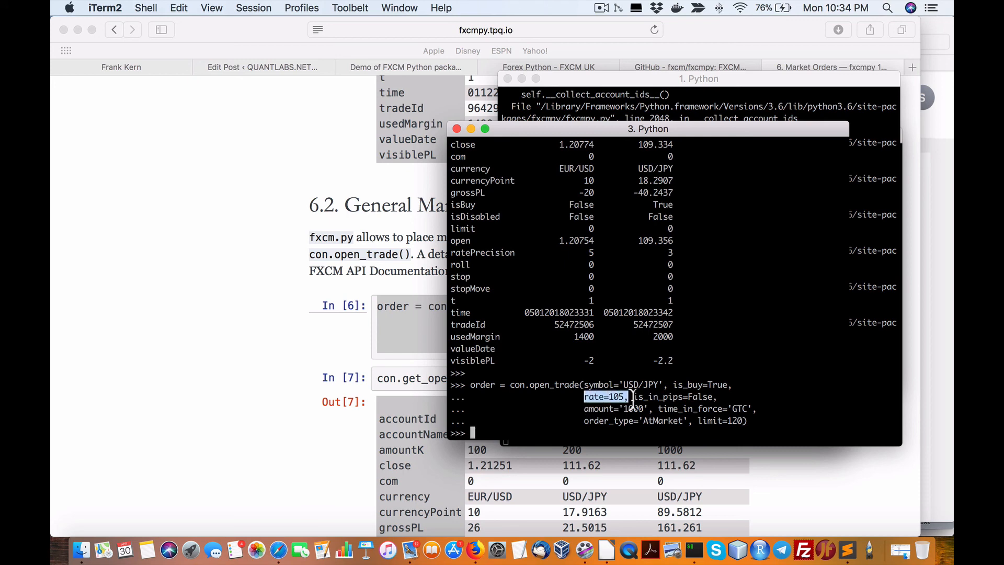
mouse_move(634, 400)
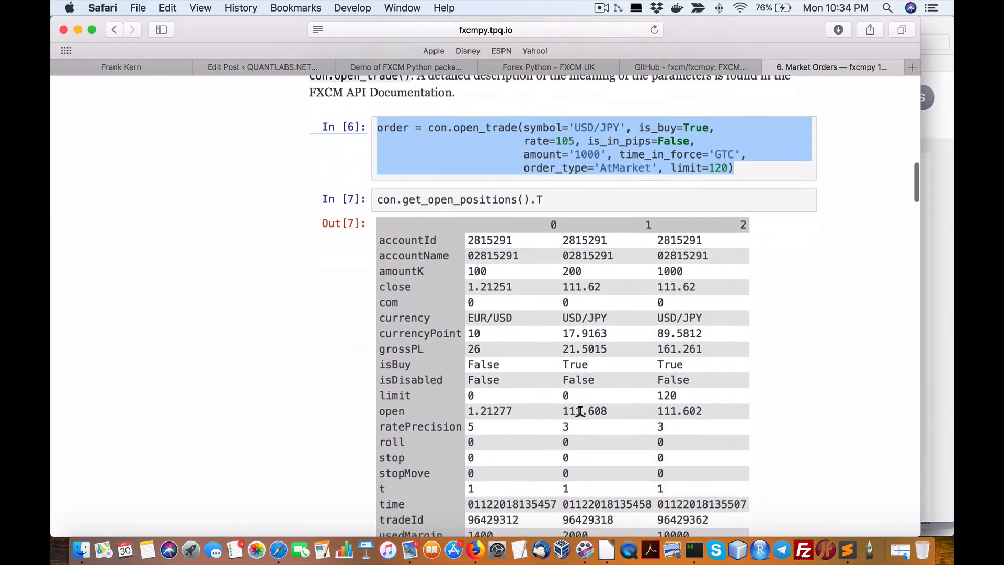
Run con.get_open_positions().T to show three positions, including the limit-120 USD/JPY buy.
scroll(down, 3)
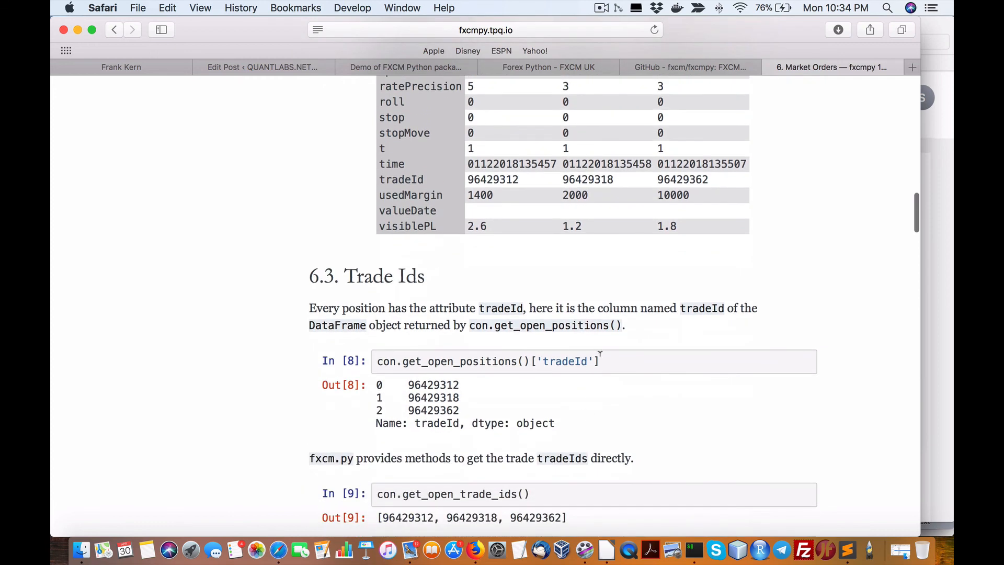
scroll(up, 3)
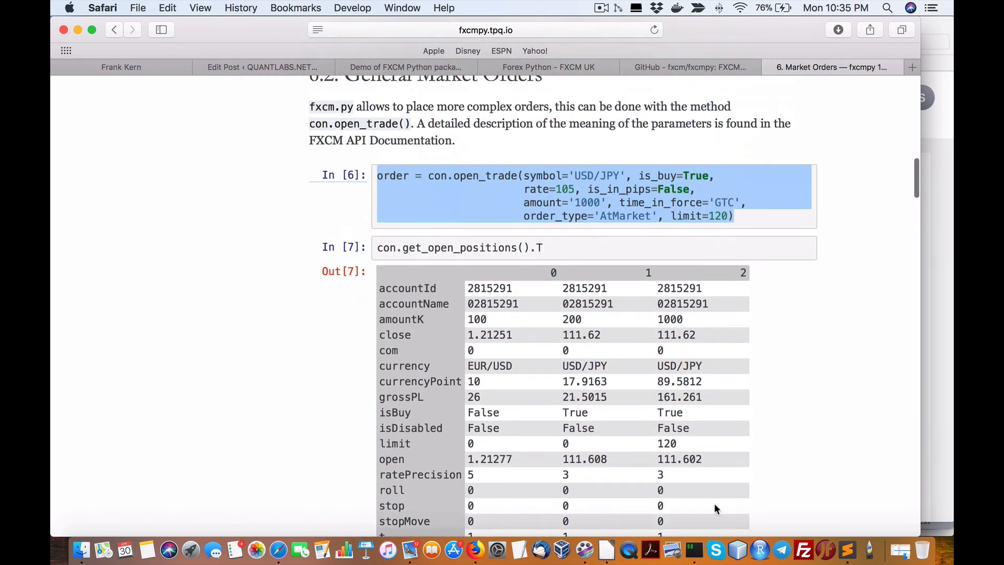
click(693, 548)
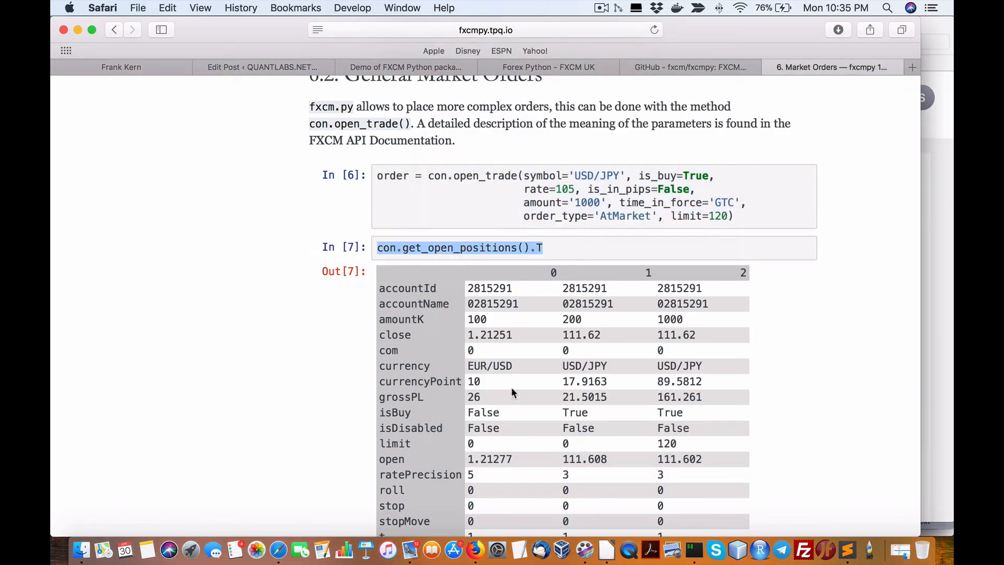
mouse_move(715, 550)
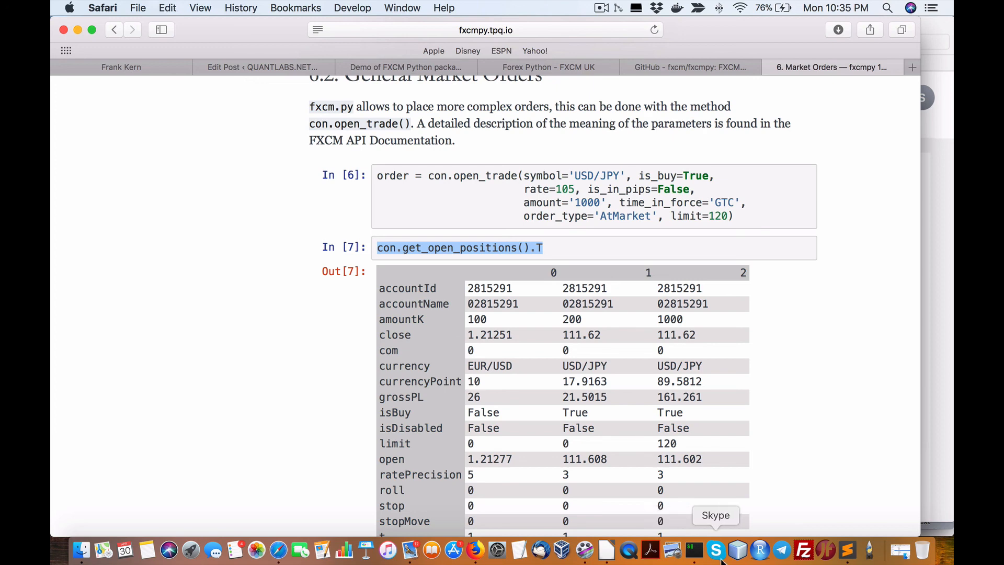
click(693, 549)
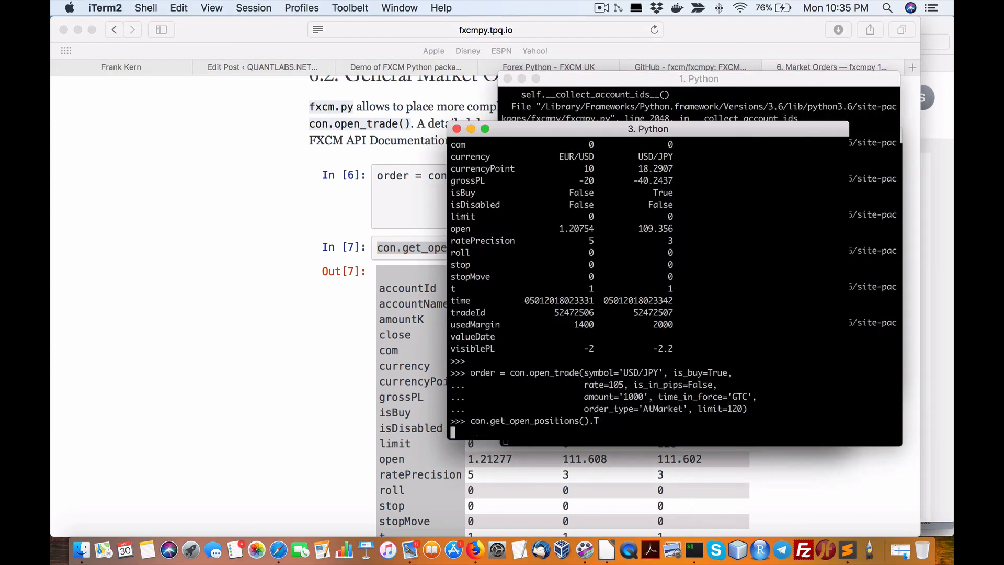
key(Return)
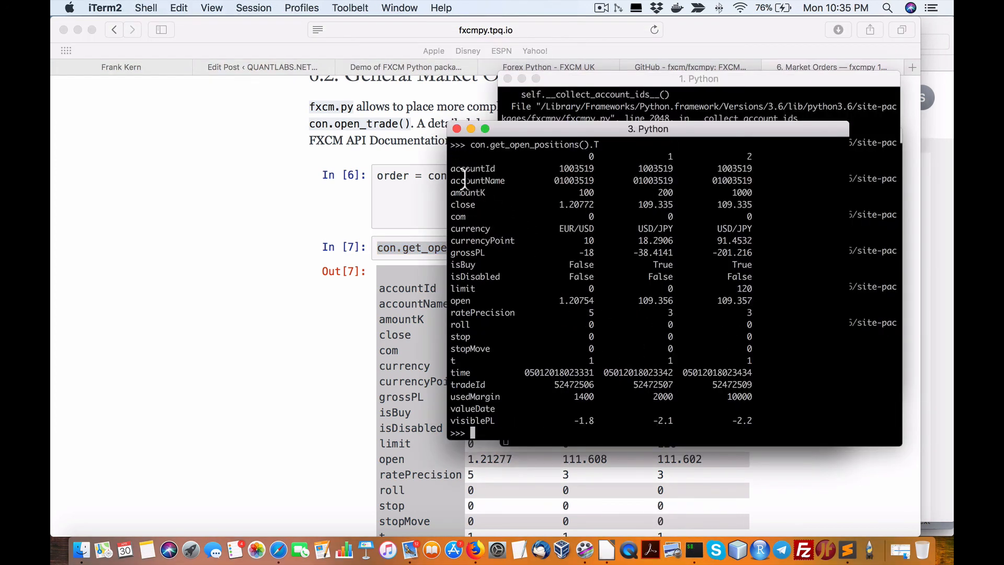
mouse_move(417, 370)
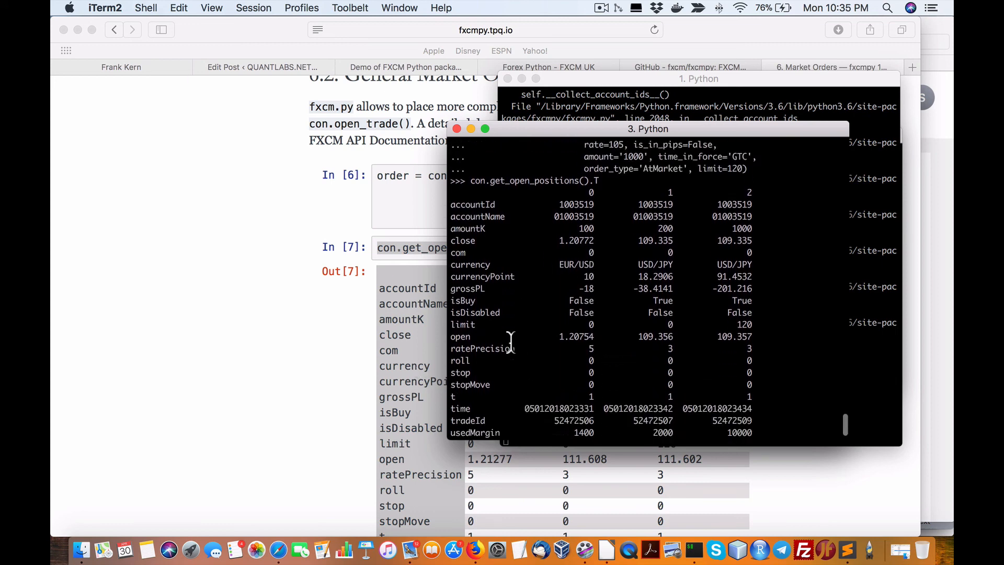
scroll(down, 3)
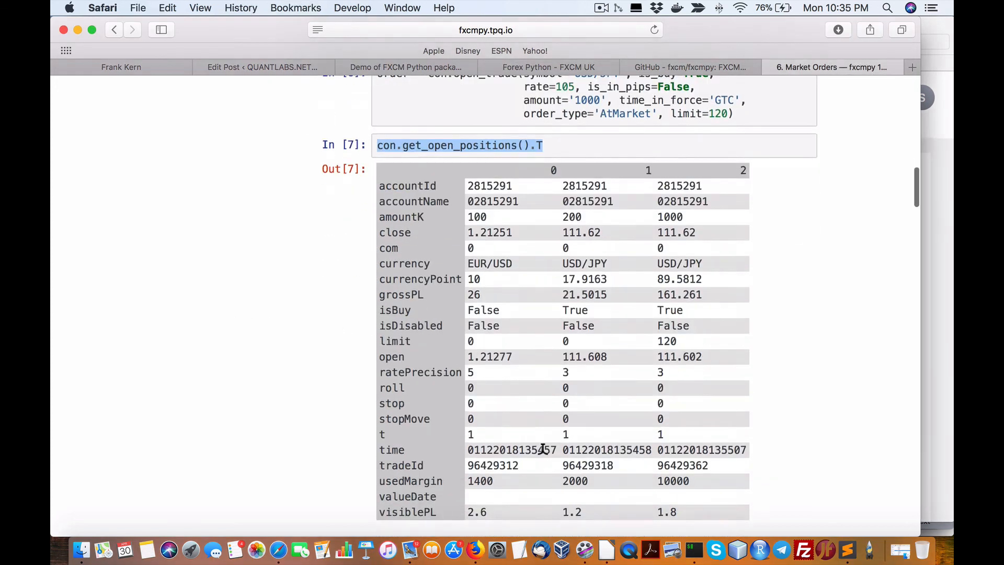
Print the tradeId values of the three open positions.
scroll(down, 3)
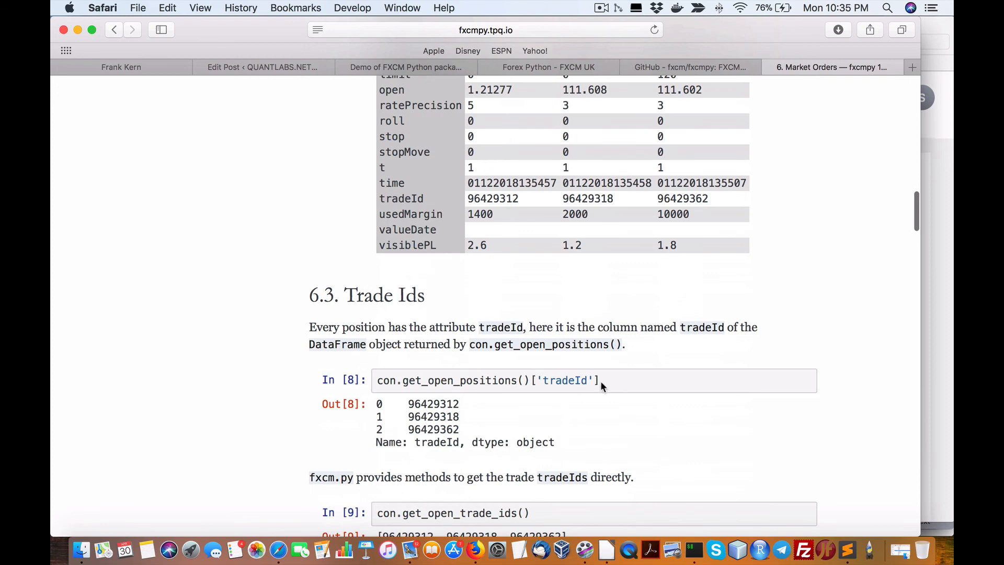
mouse_move(410, 380)
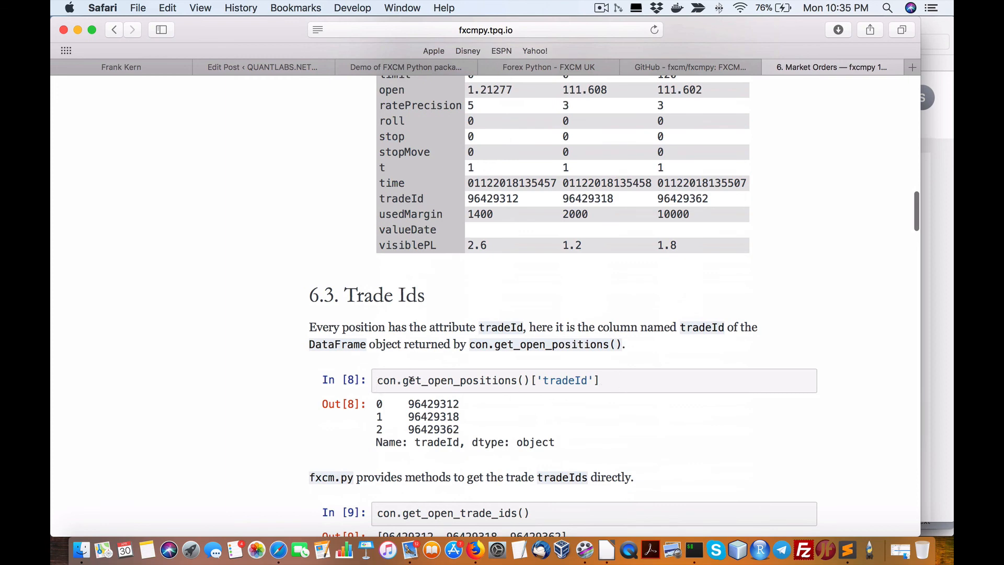
mouse_move(602, 380)
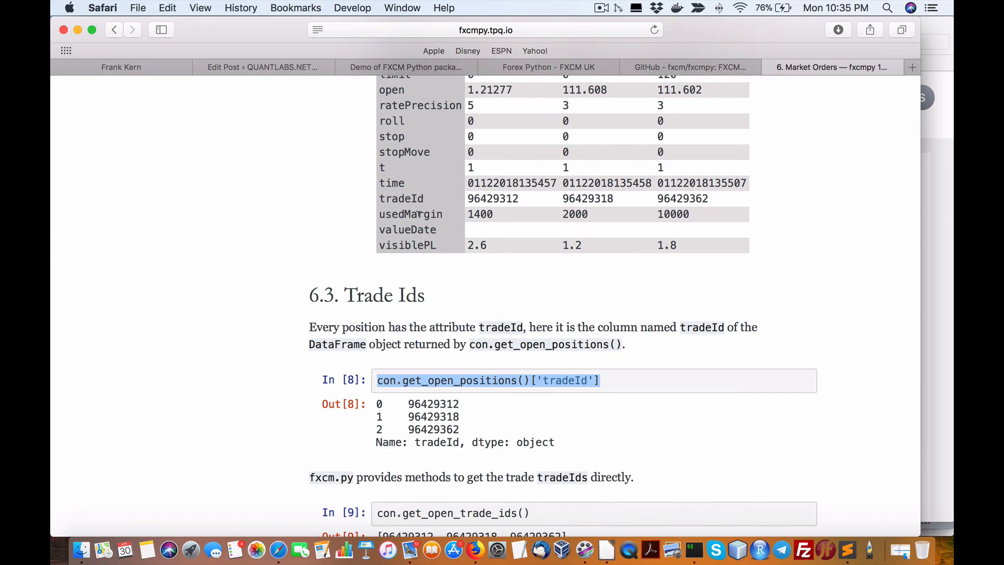
mouse_move(650, 550)
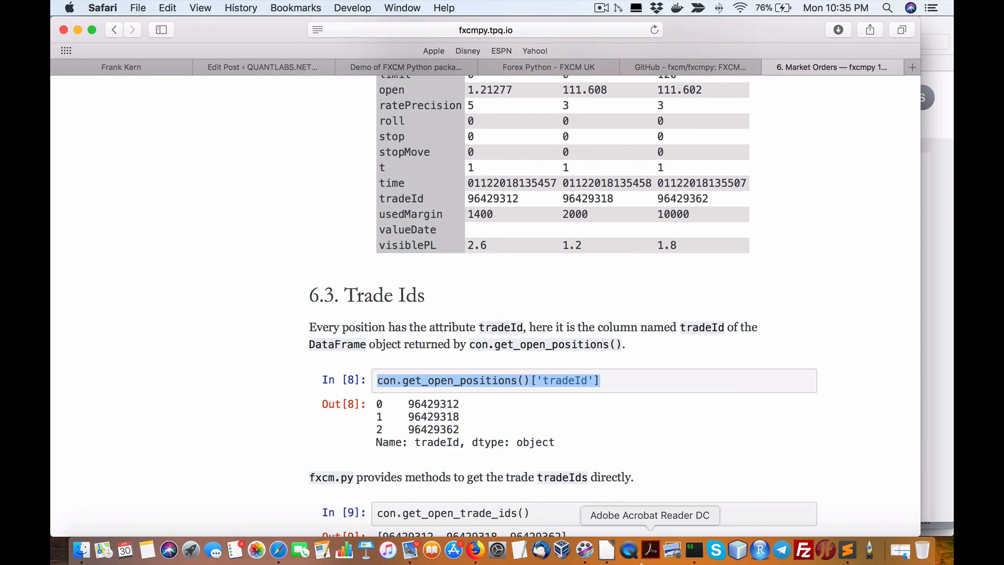
click(693, 550)
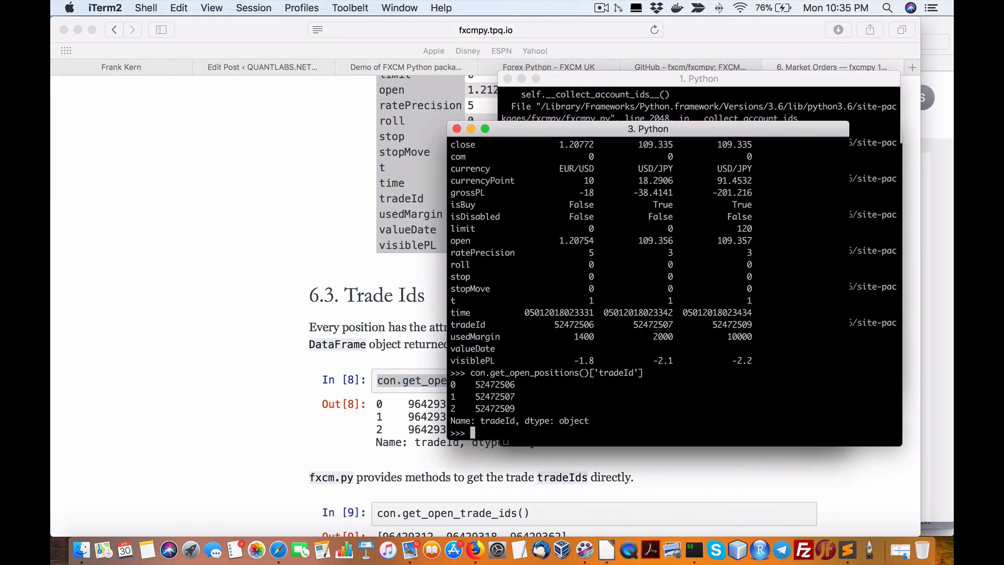
mouse_move(556, 331)
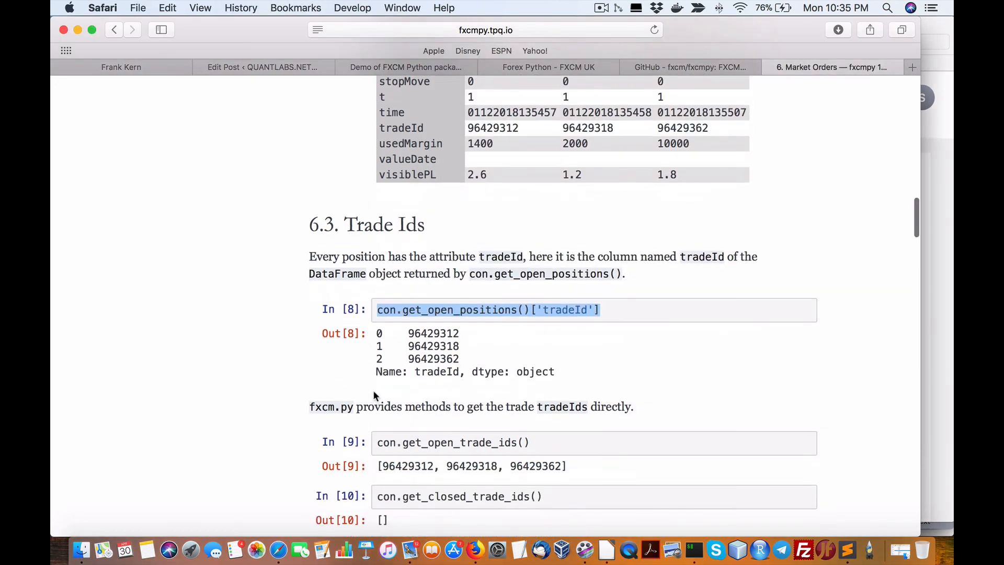
scroll(down, 3)
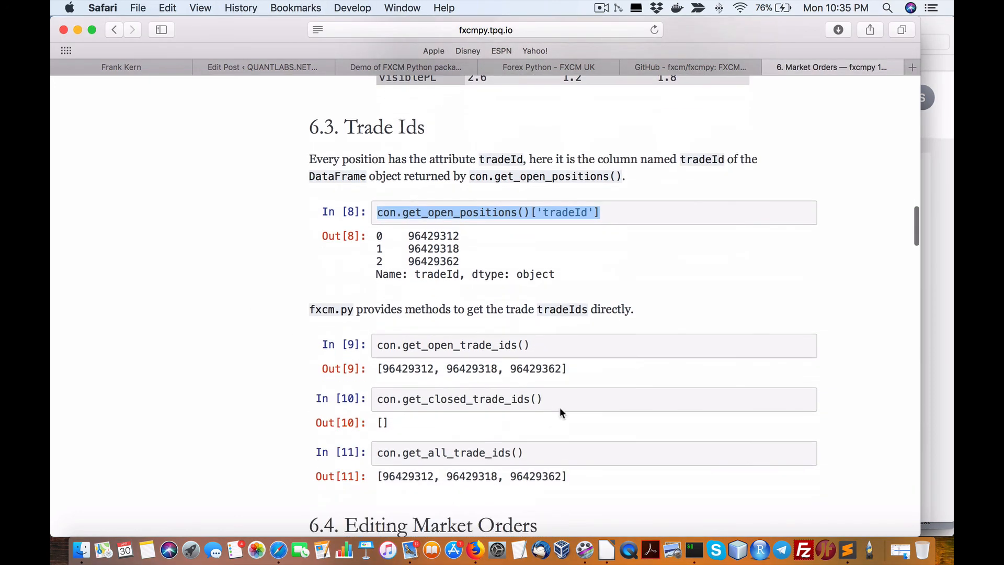
Copy con.get_closed_trade_ids() from the docs and run it.
double_click(458, 399)
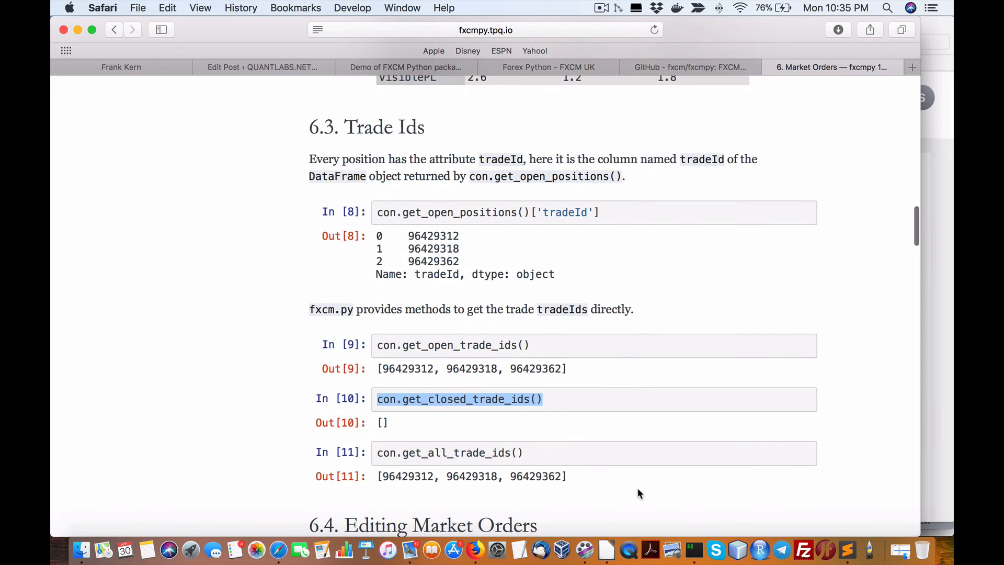
scroll(down, 3)
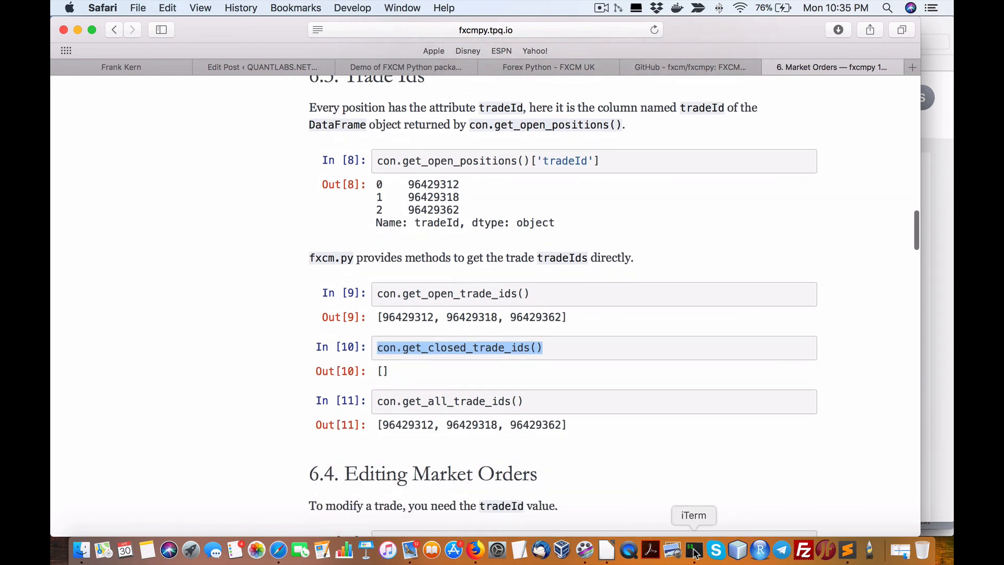
mouse_move(656, 478)
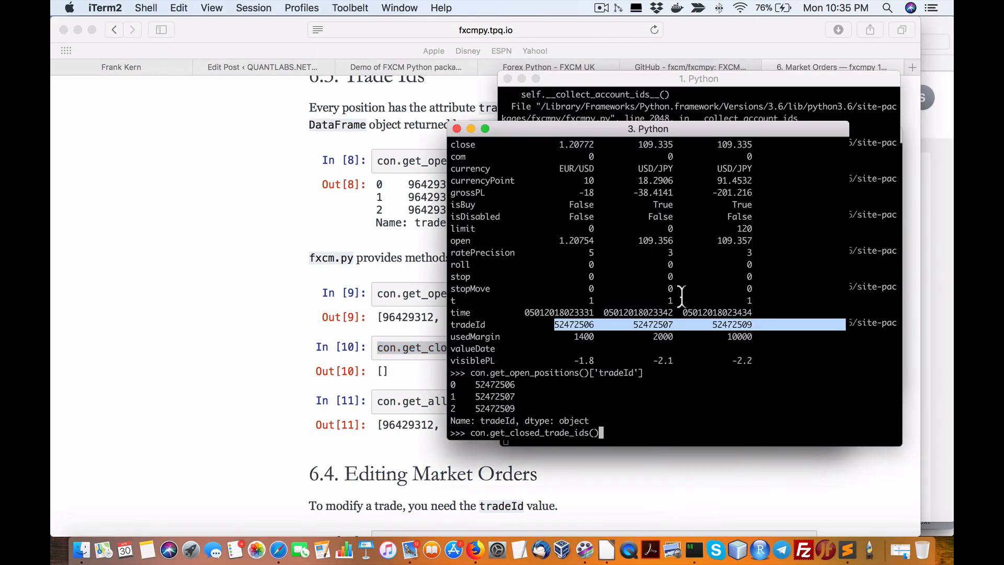
key(Return)
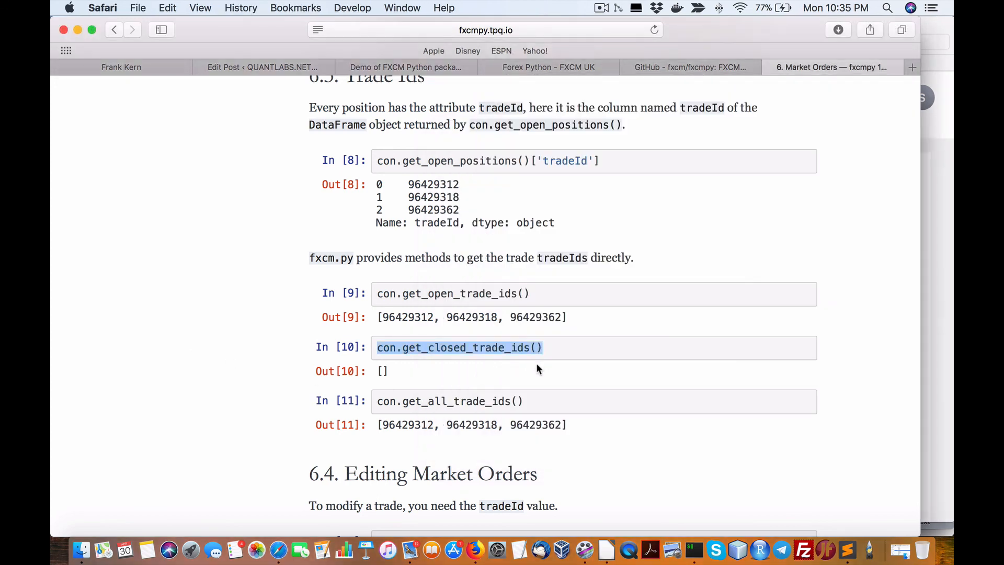
scroll(down, 3)
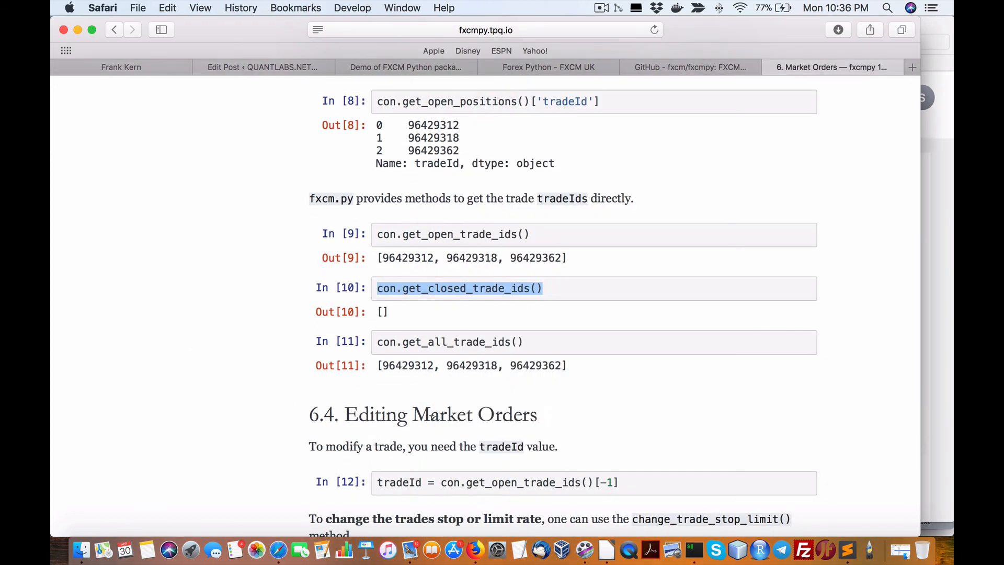
Change the last USD/JPY trade's limit to 115 and refresh the open positions table.
double_click(498, 482)
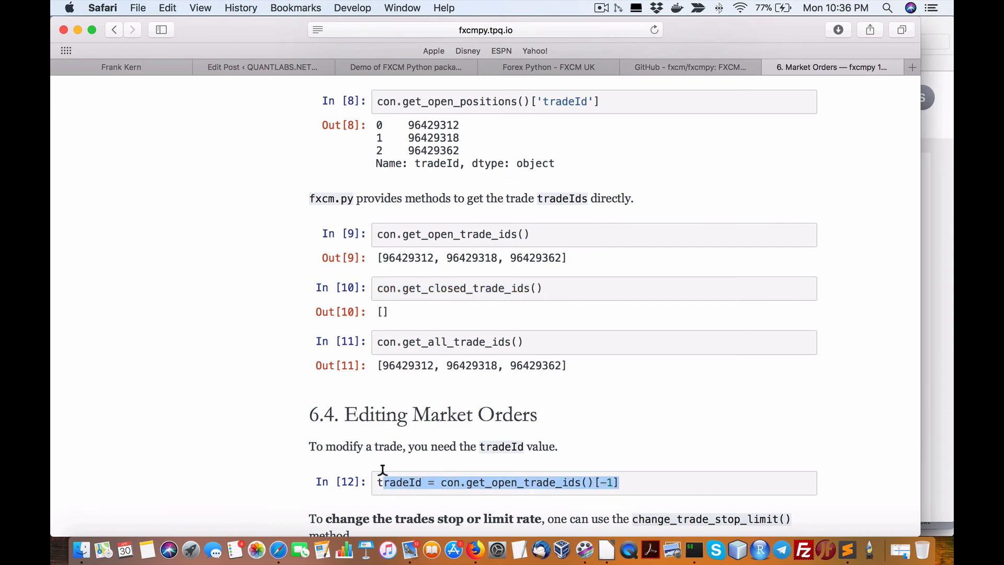
scroll(down, 3)
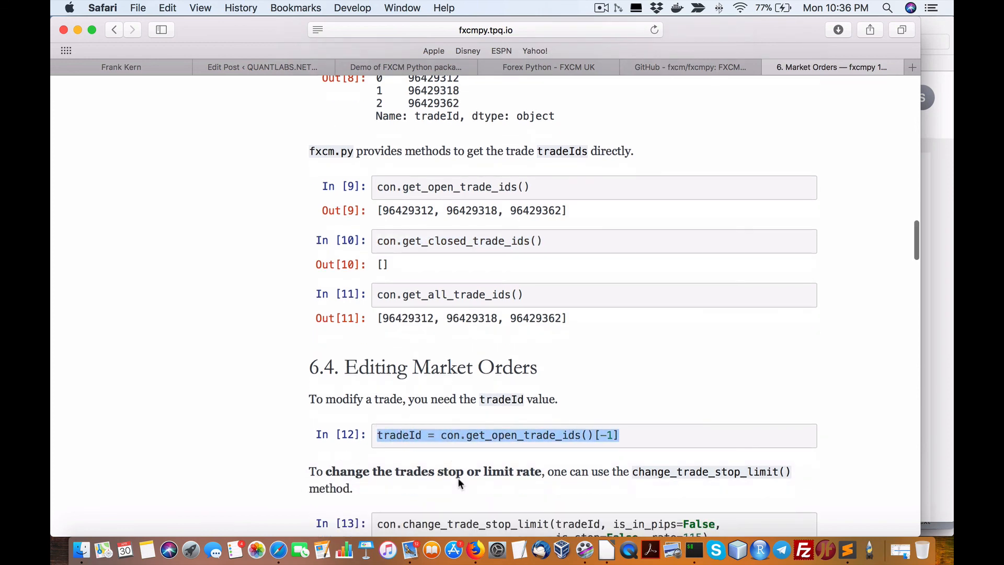
mouse_move(323, 413)
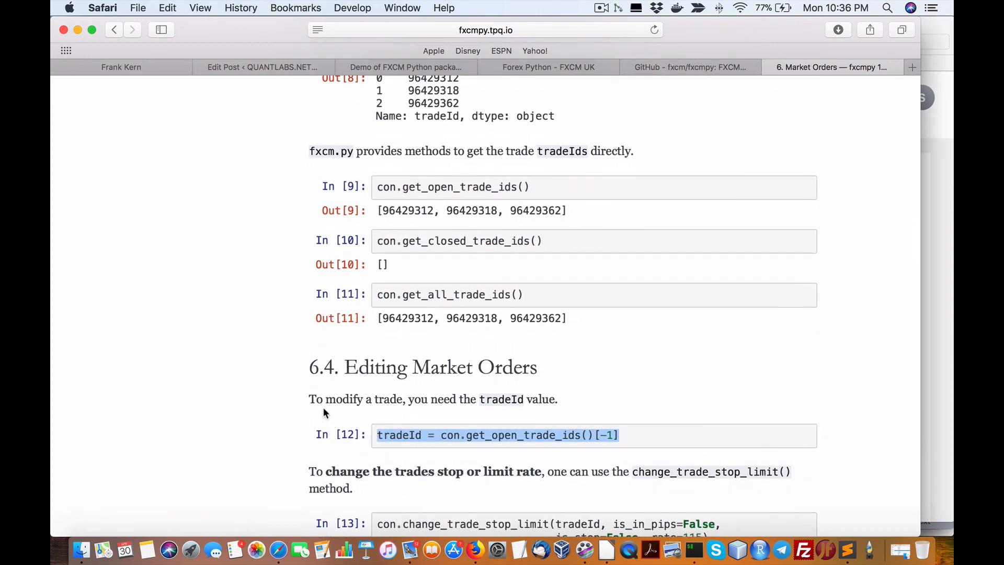
mouse_move(384, 367)
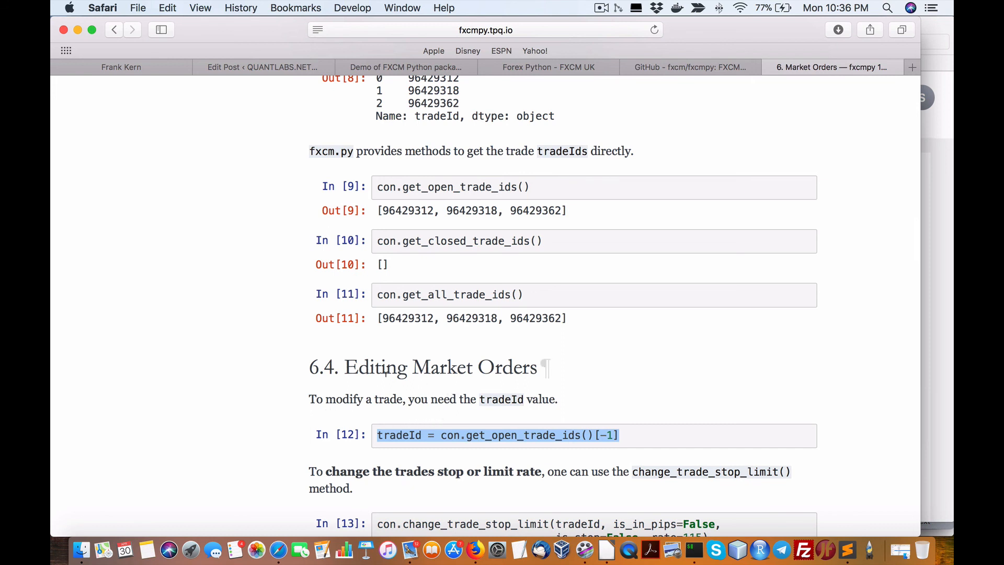
mouse_move(503, 428)
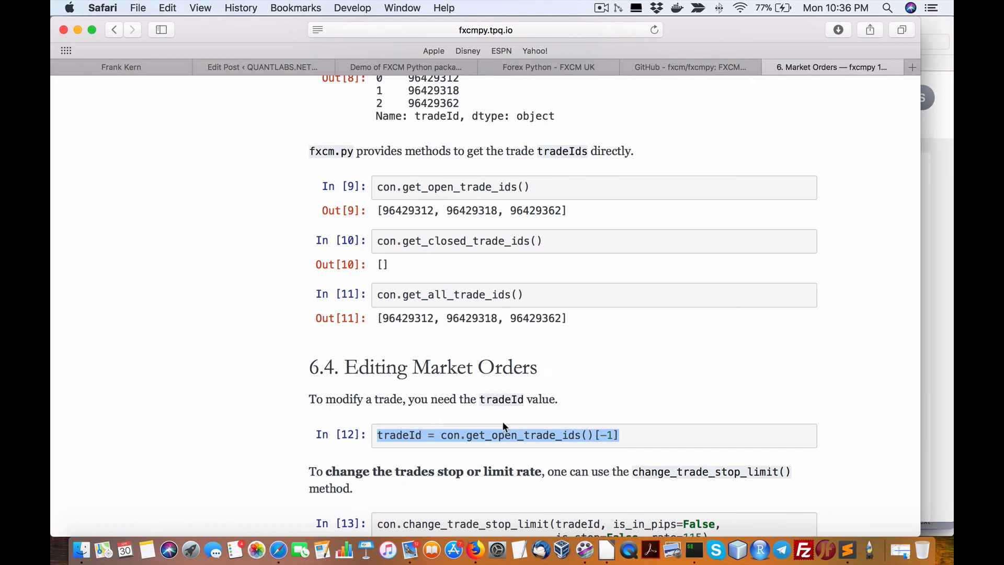
scroll(down, 3)
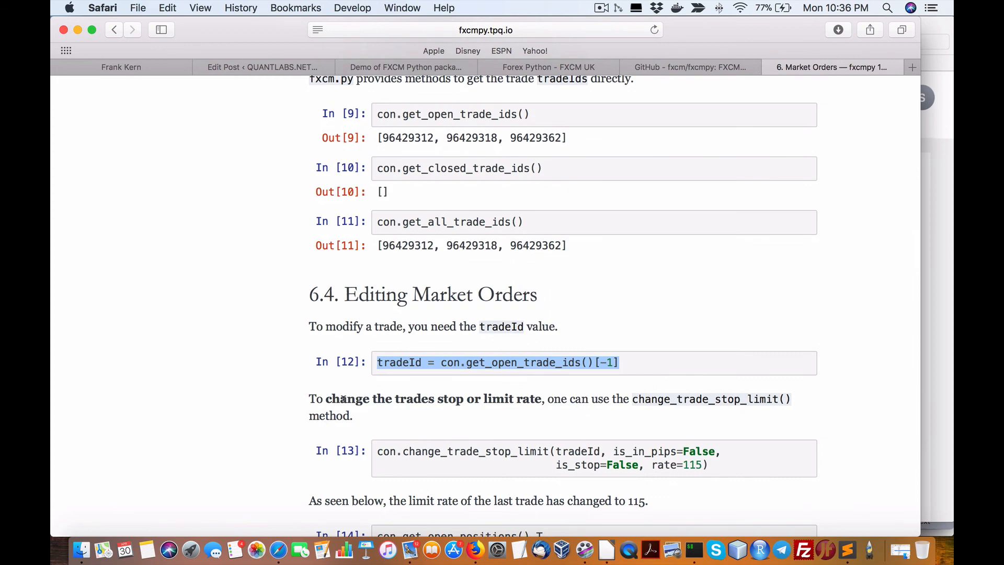
mouse_move(633, 365)
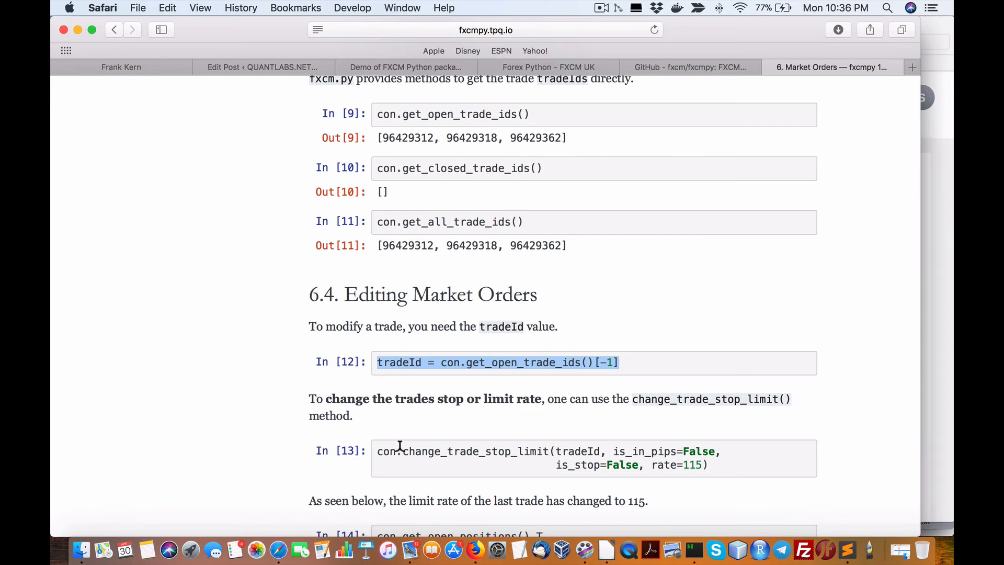
mouse_move(466, 431)
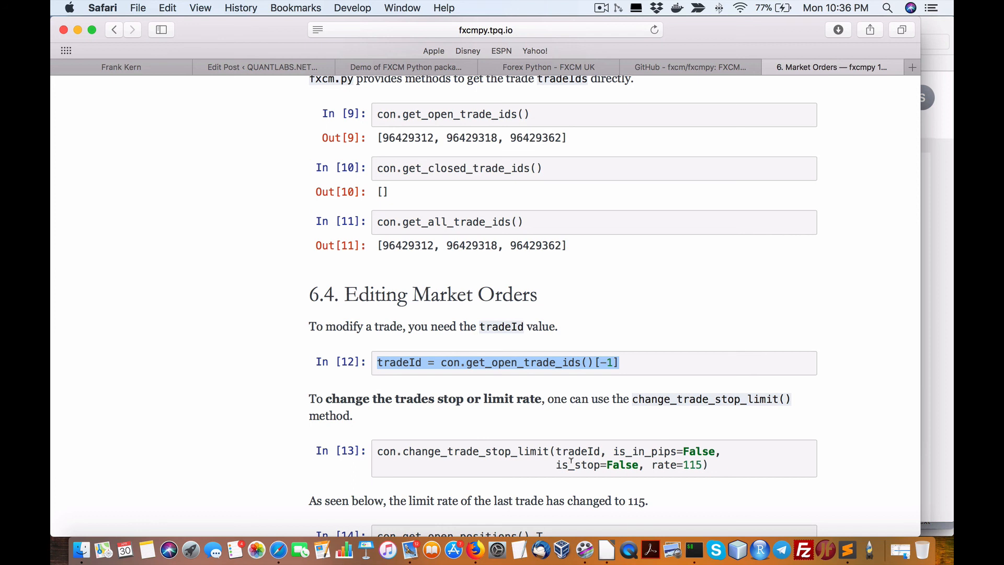
mouse_move(553, 458)
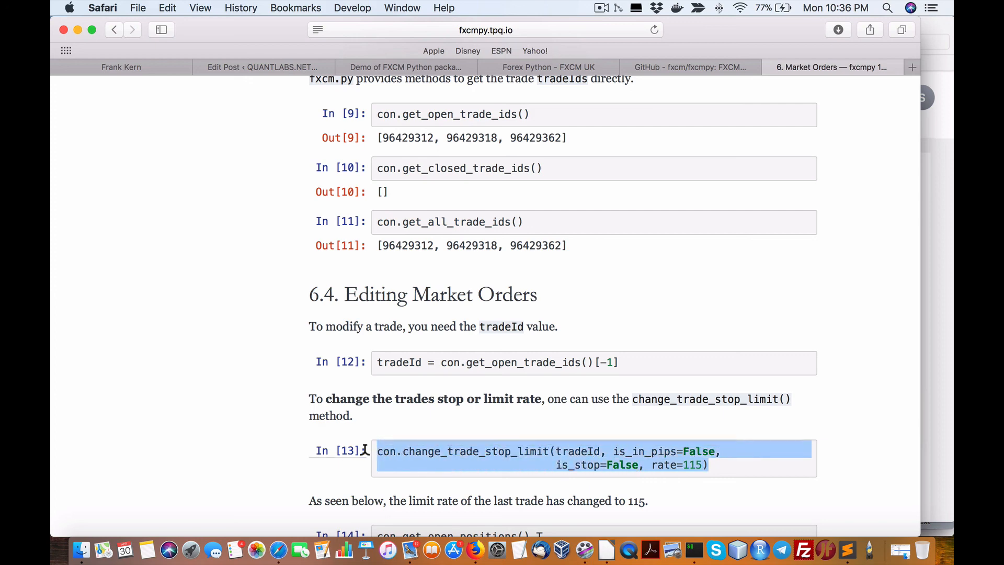
mouse_move(693, 550)
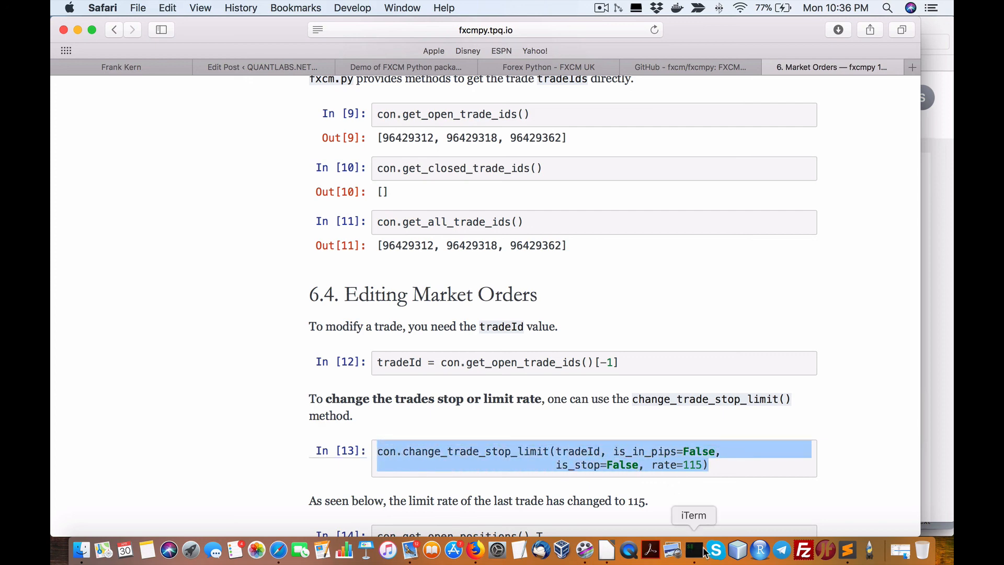
click(693, 549)
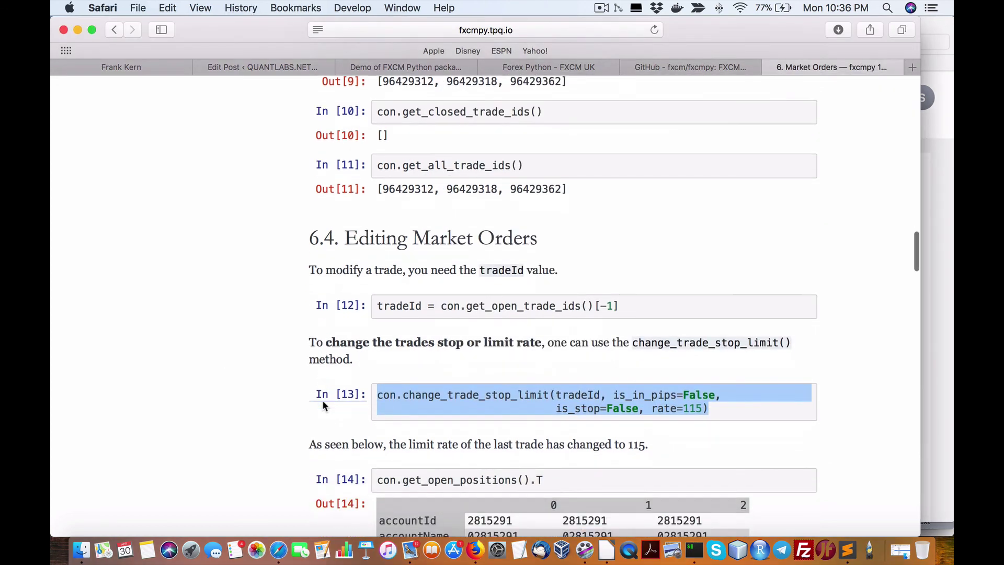
scroll(down, 3)
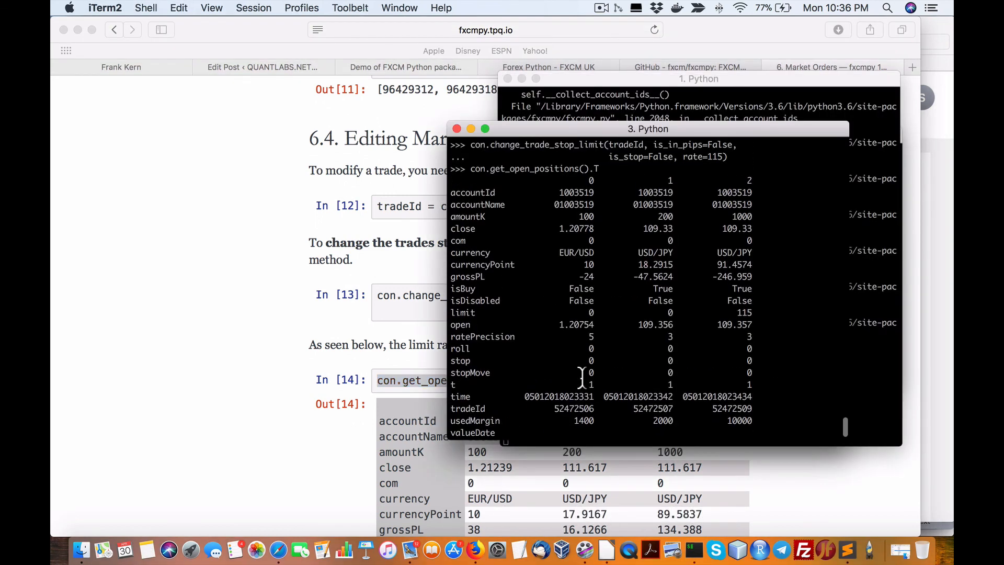
scroll(down, 3)
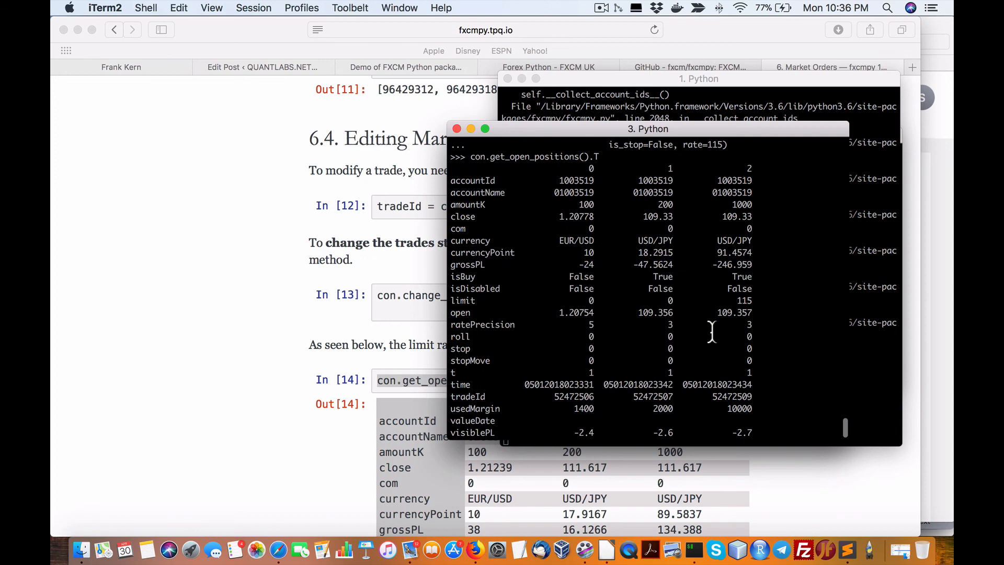
mouse_move(594, 228)
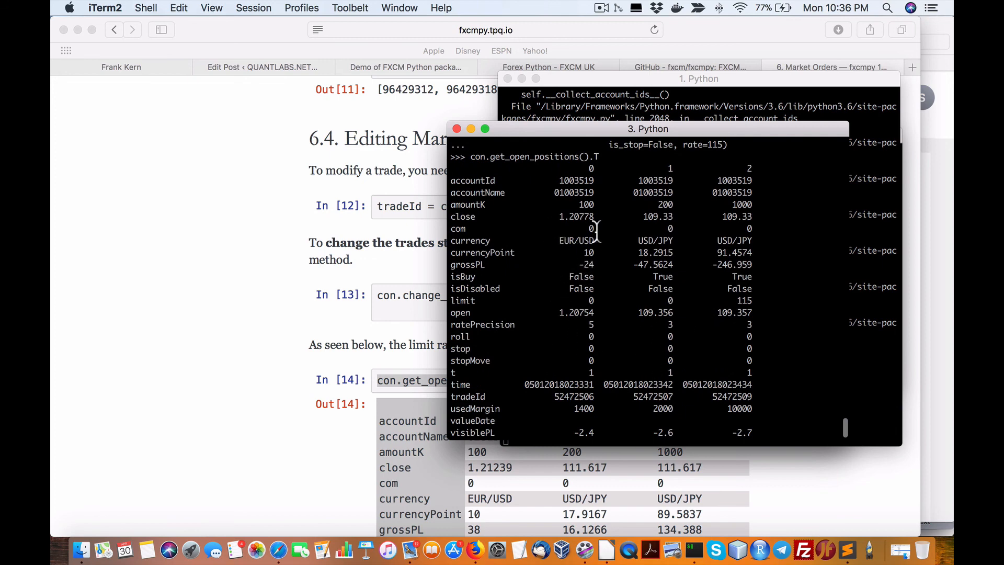
mouse_move(252, 282)
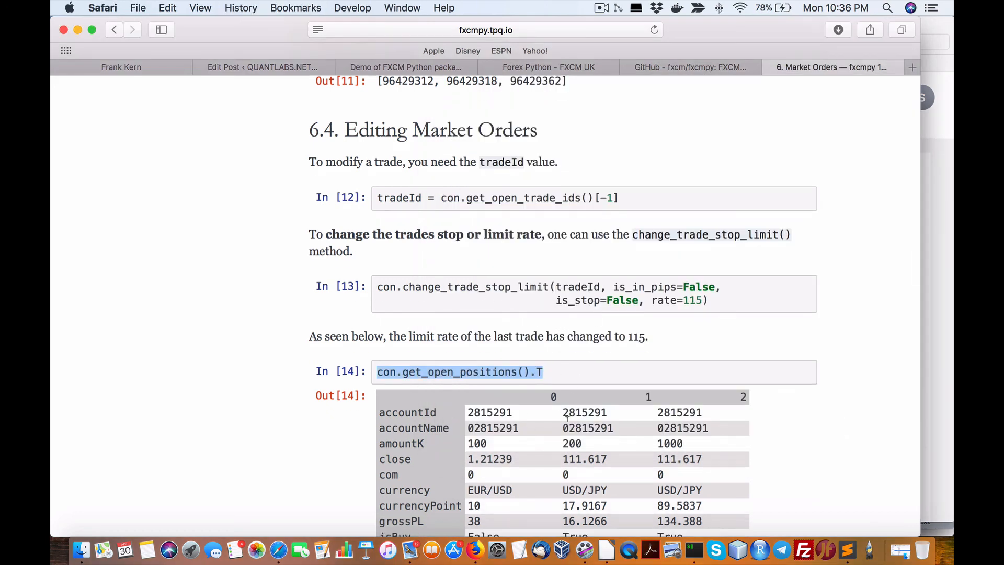
scroll(down, 3)
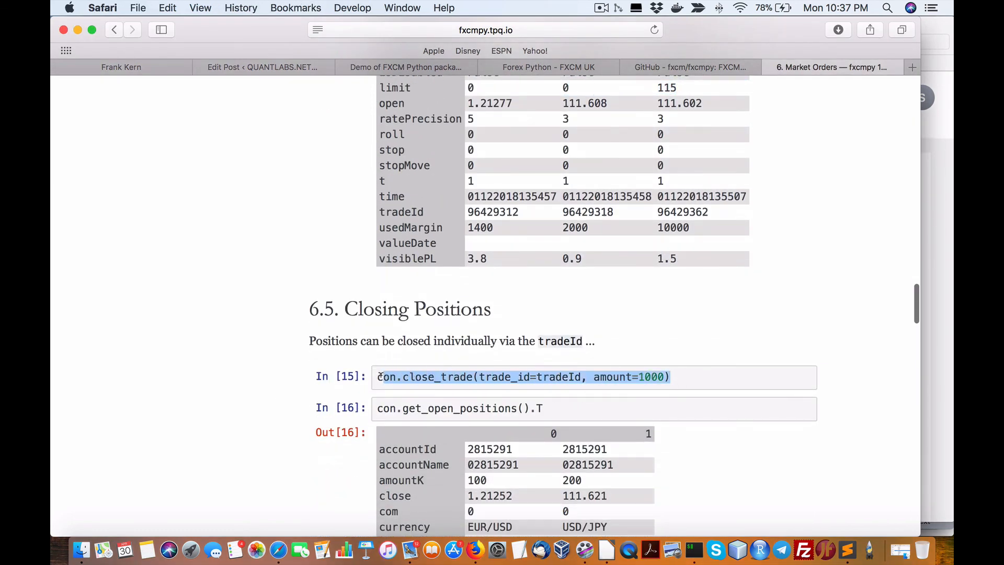
mouse_move(693, 549)
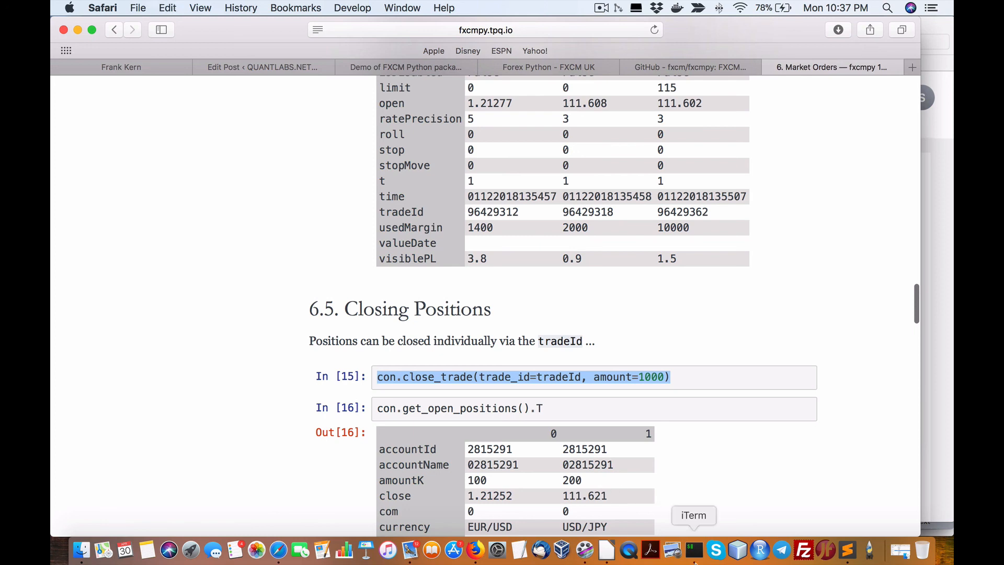
mouse_move(464, 424)
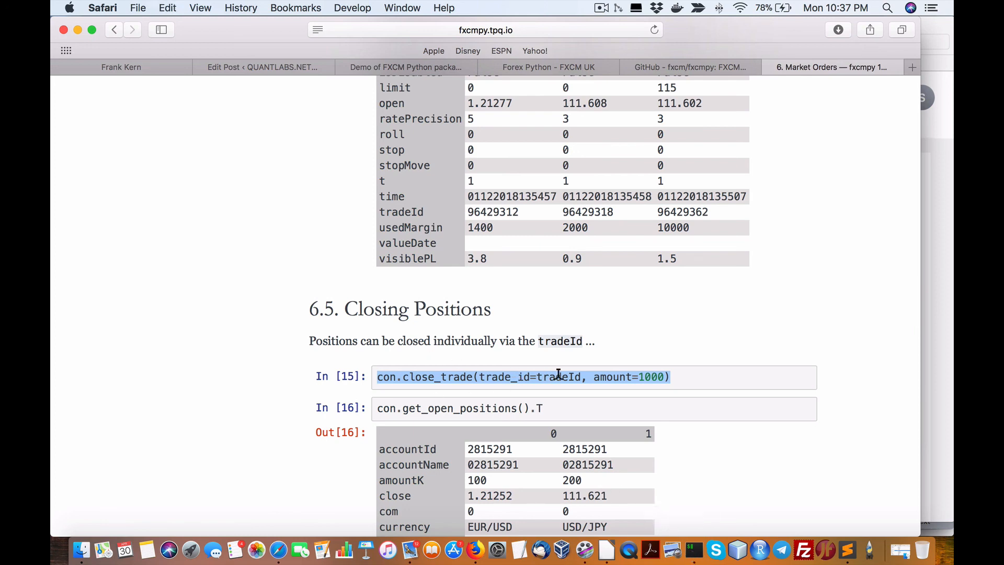
mouse_move(637, 371)
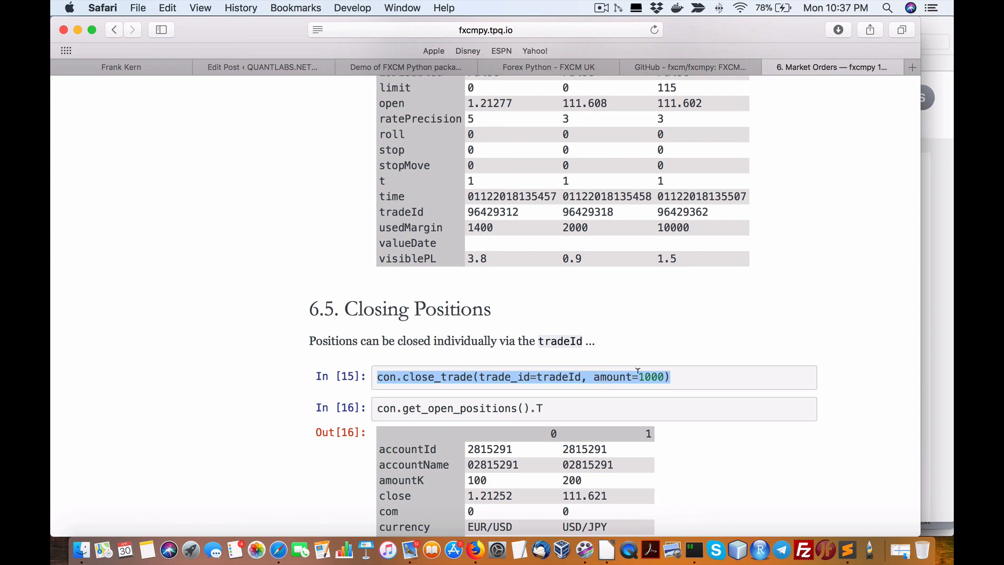
mouse_move(633, 391)
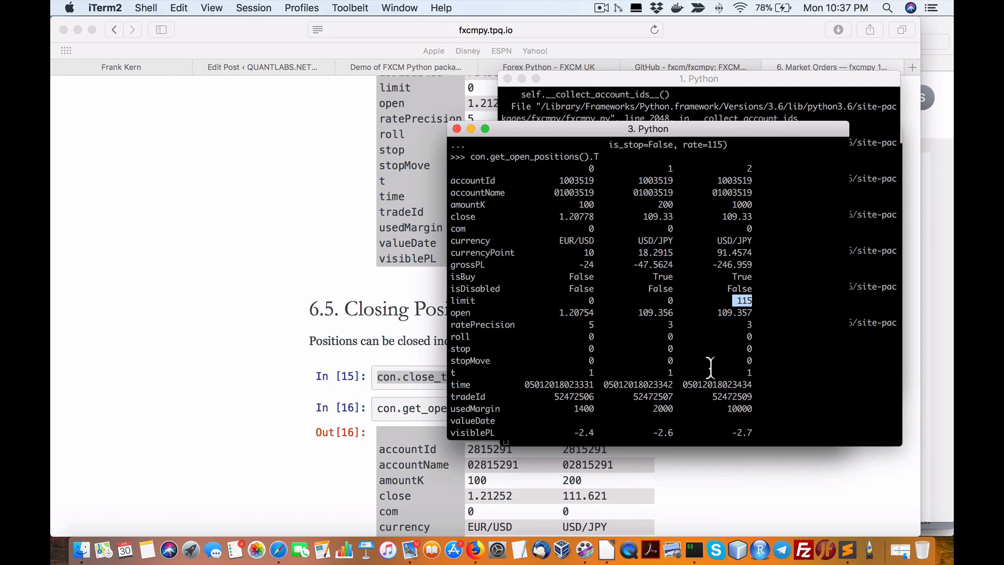
mouse_move(685, 298)
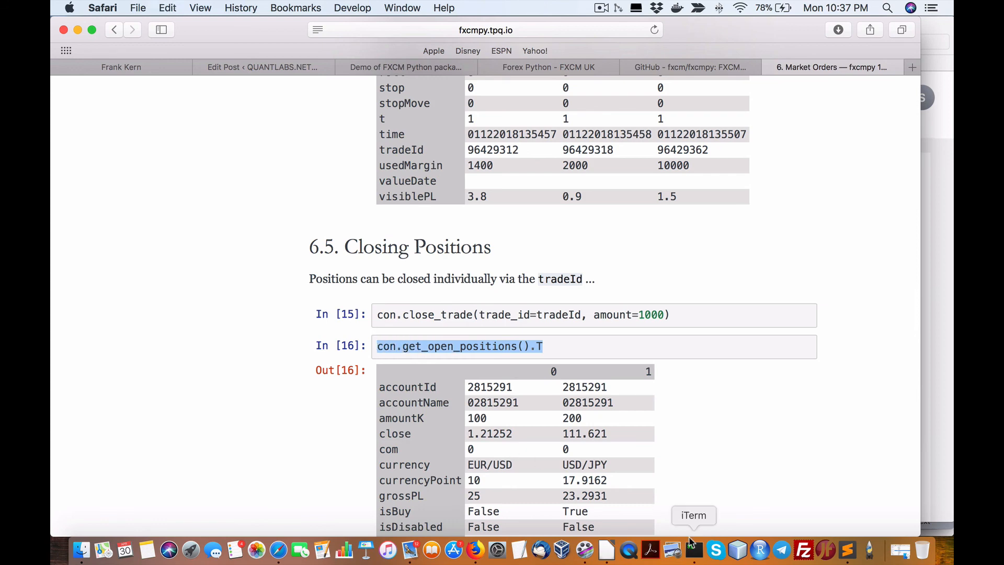
click(691, 549)
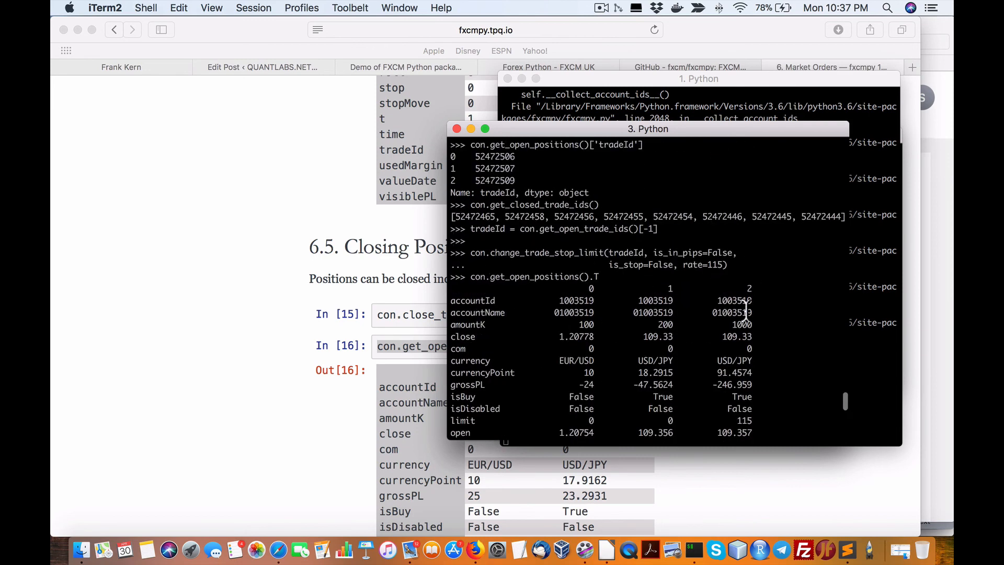
scroll(down, 3)
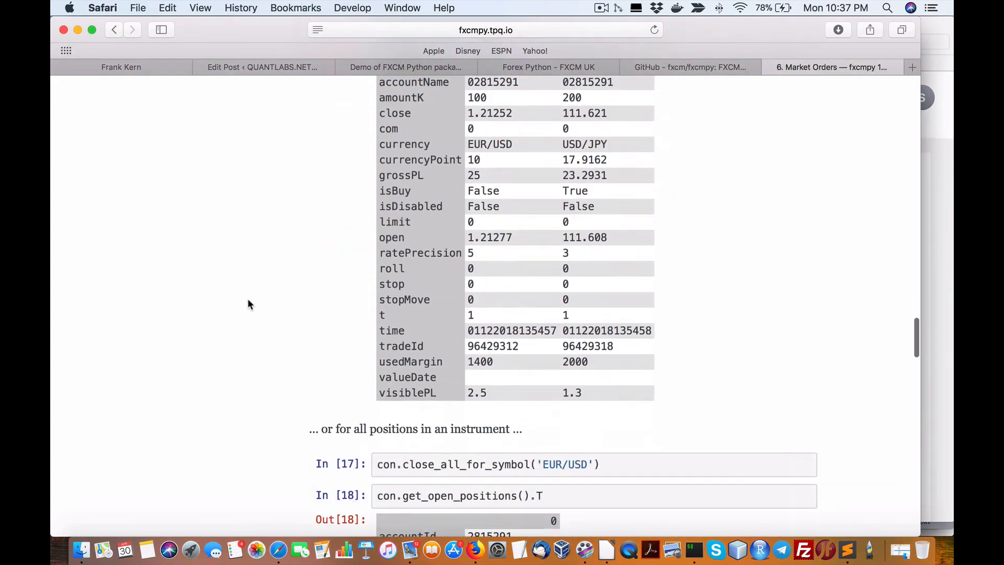
Run con.close_all() and confirm con.get_open_positions() shows no remaining positions.
scroll(down, 3)
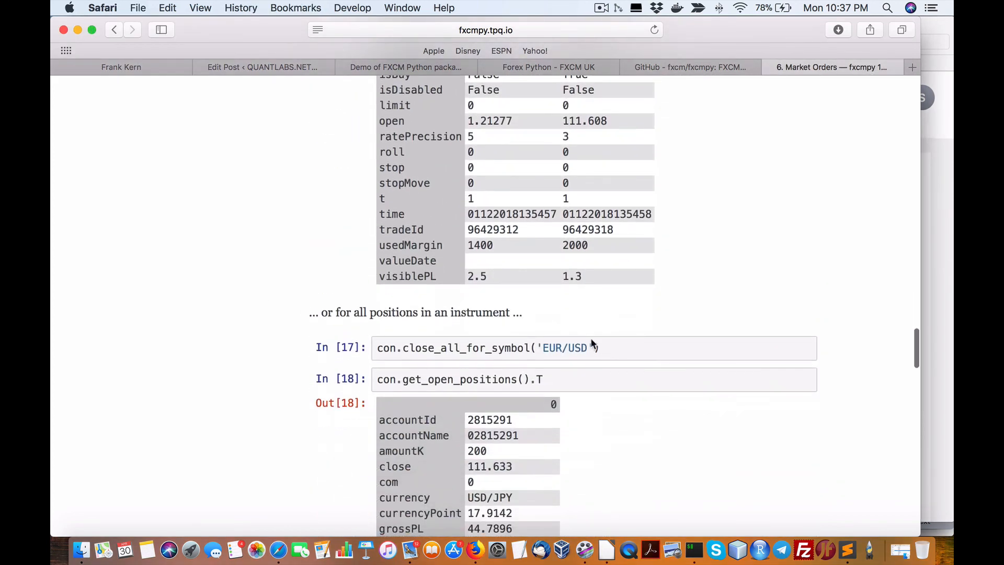
triple_click(486, 348)
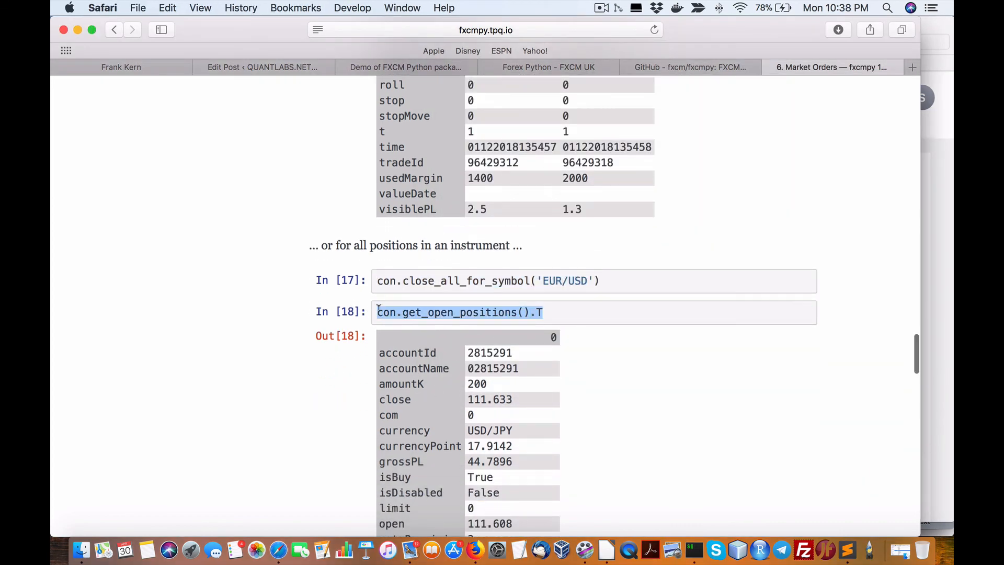
click(693, 549)
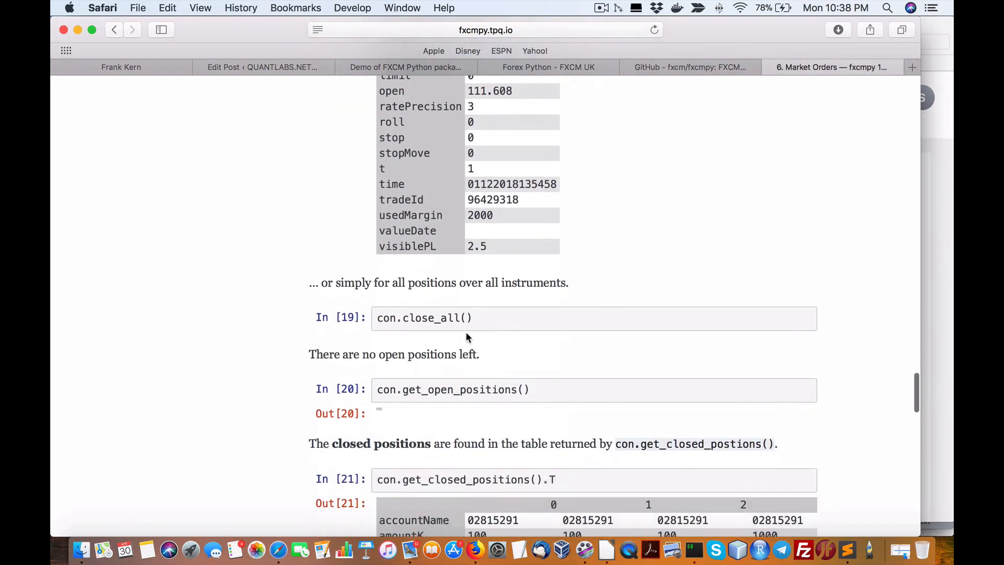
double_click(425, 317)
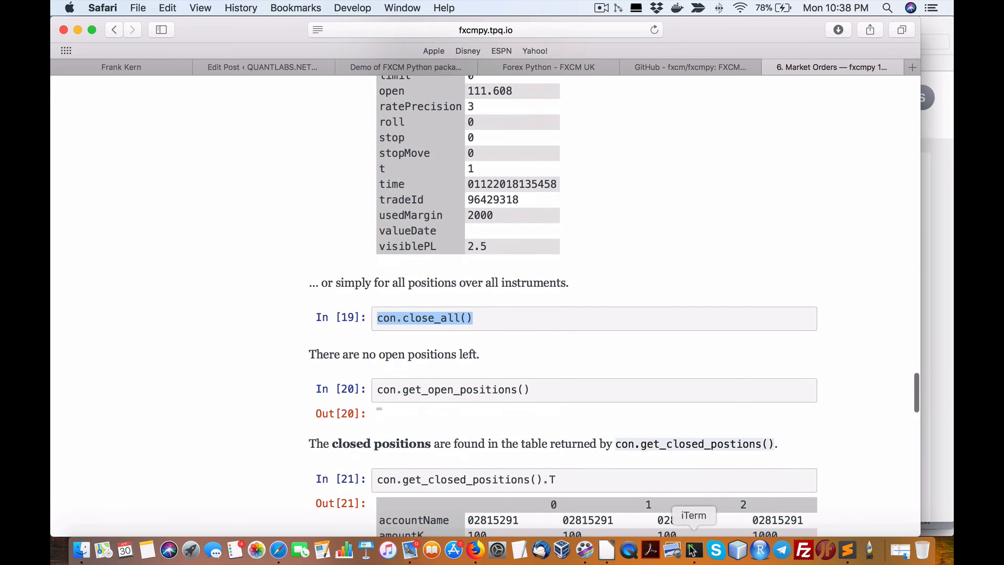
mouse_move(691, 306)
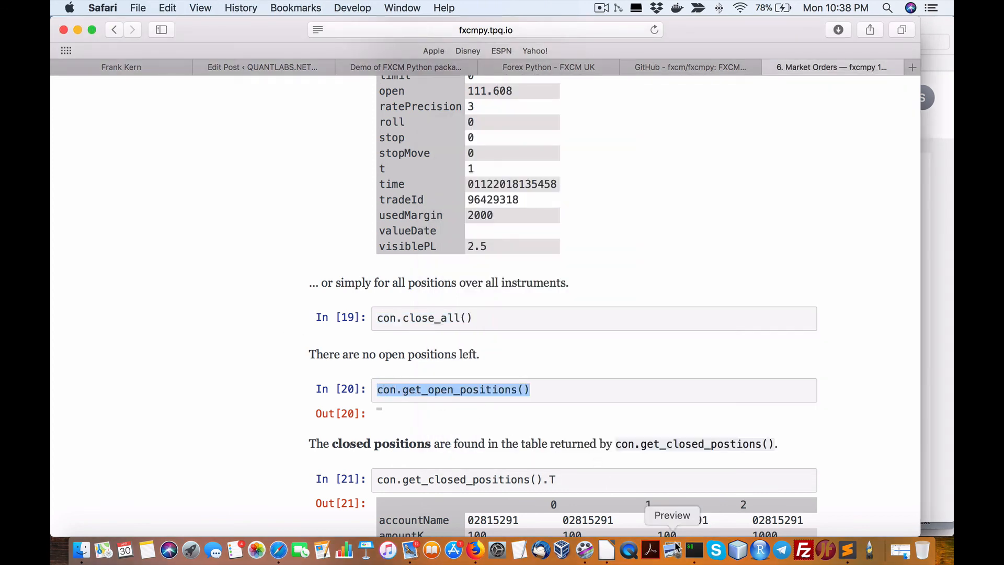
click(693, 549)
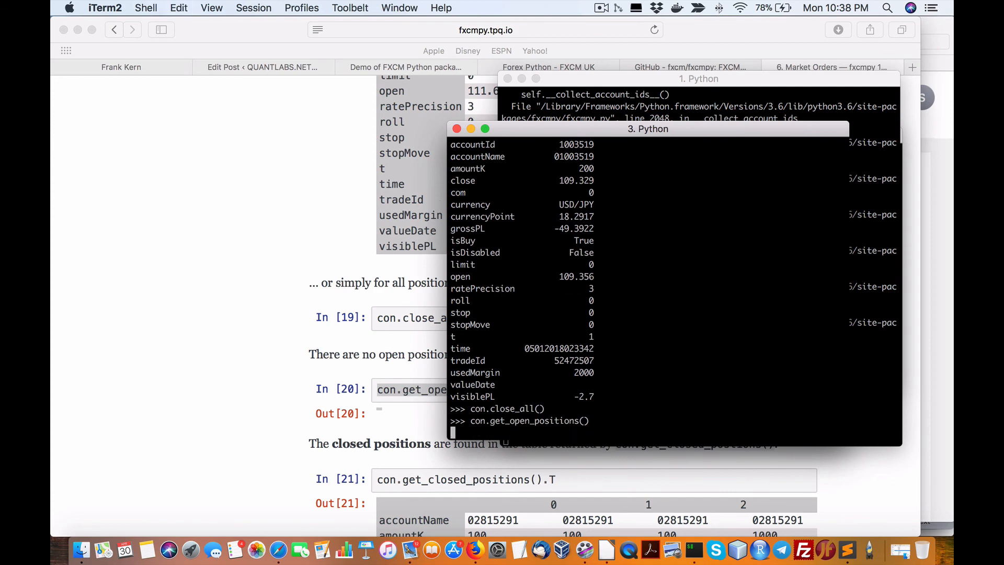
key(Return)
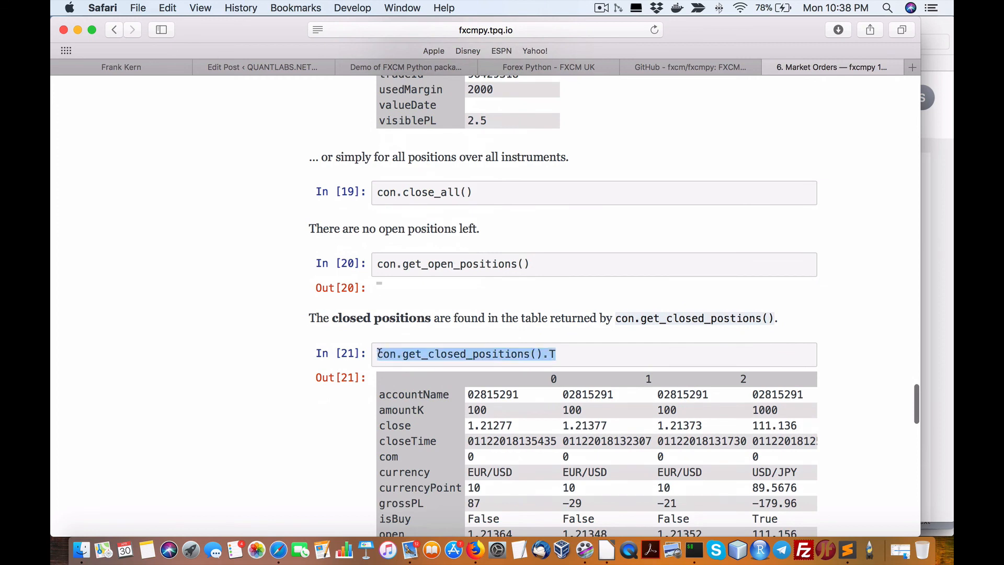
Scroll the fxcmpy docs down to section 6.6, fxcm_open_position Class.
scroll(down, 3)
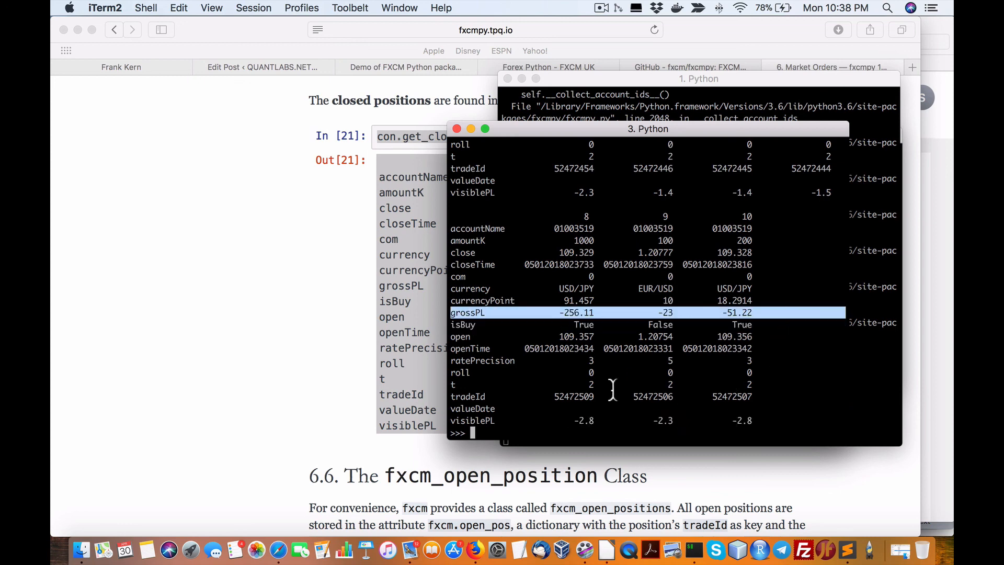
mouse_move(589, 349)
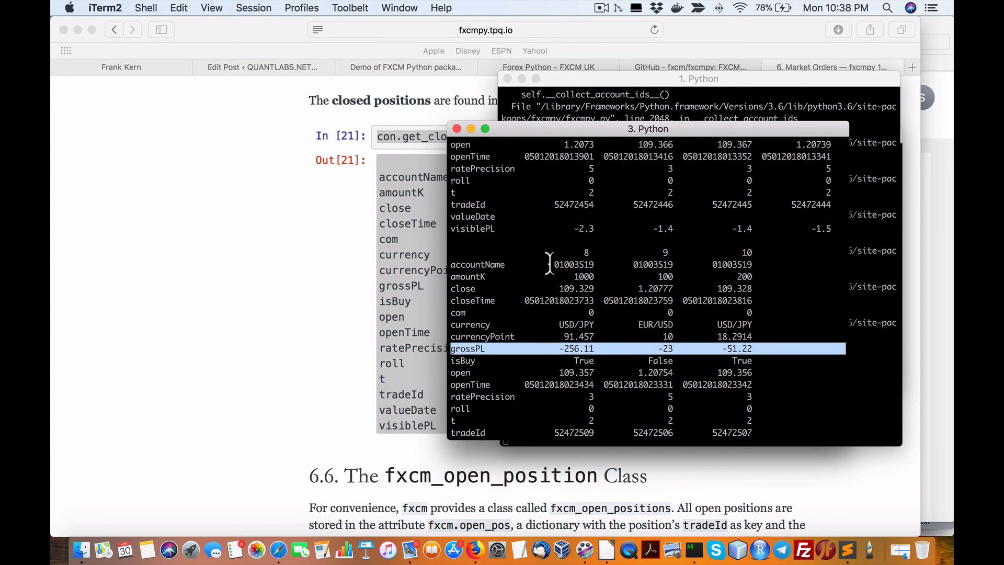
scroll(down, 3)
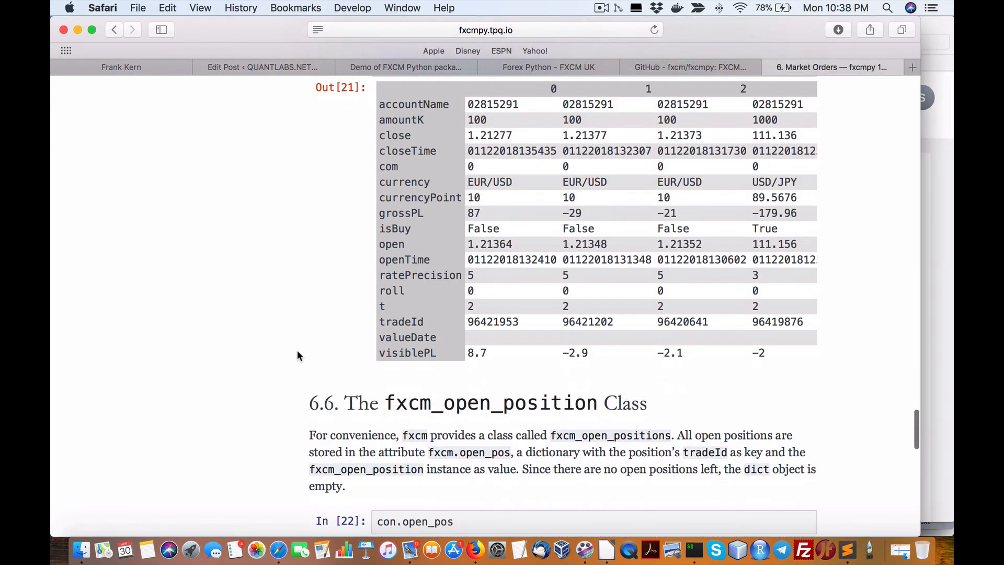
Open a 100K EUR/USD sell with create_market_sell_order and check the open positions.
scroll(down, 3)
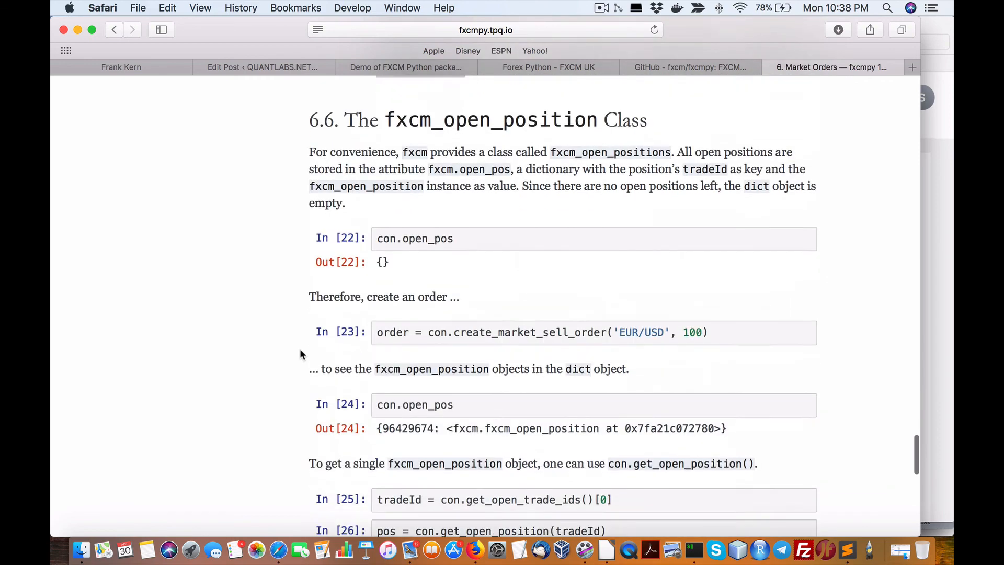
scroll(down, 3)
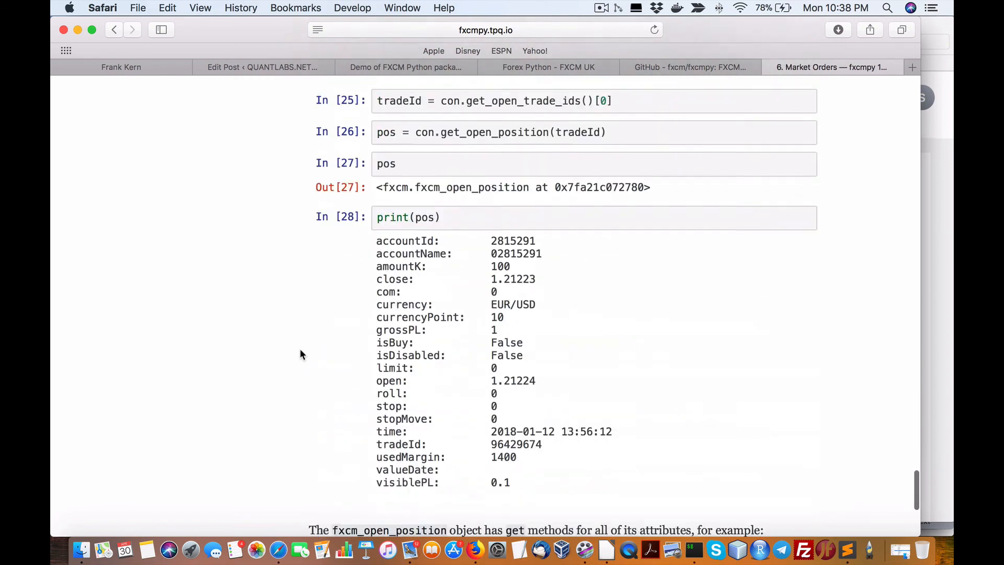
scroll(down, 3)
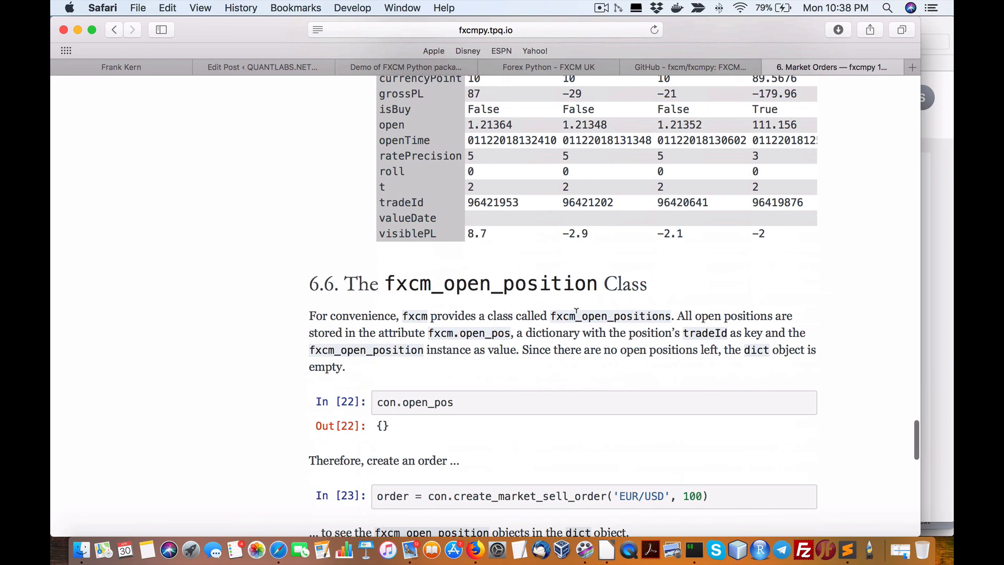
scroll(down, 3)
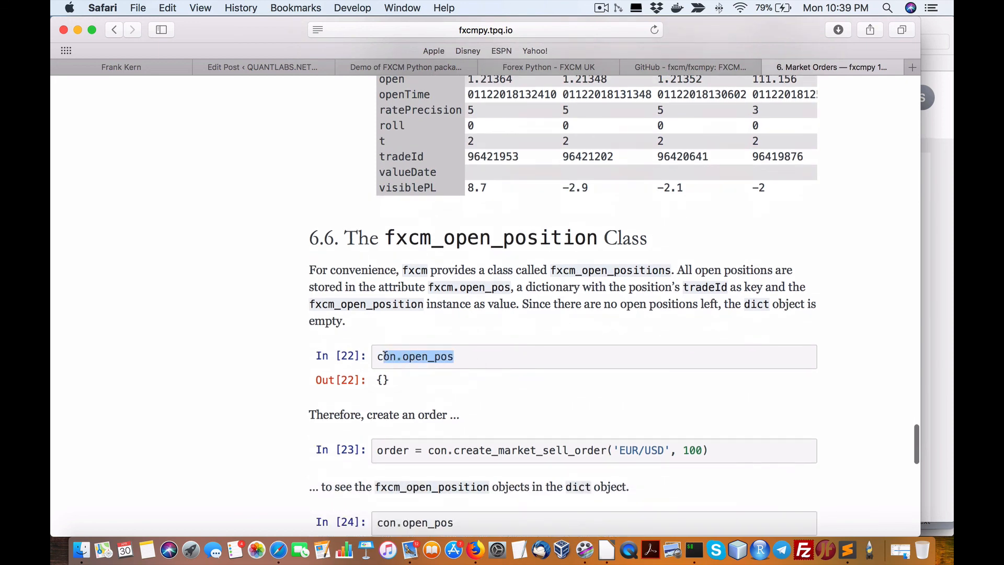
double_click(415, 356)
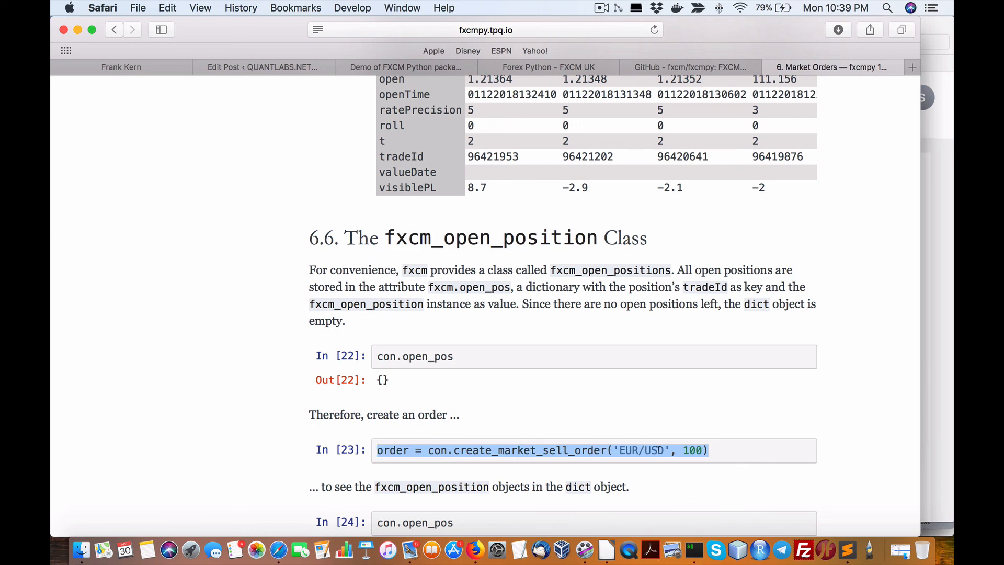
mouse_move(706, 467)
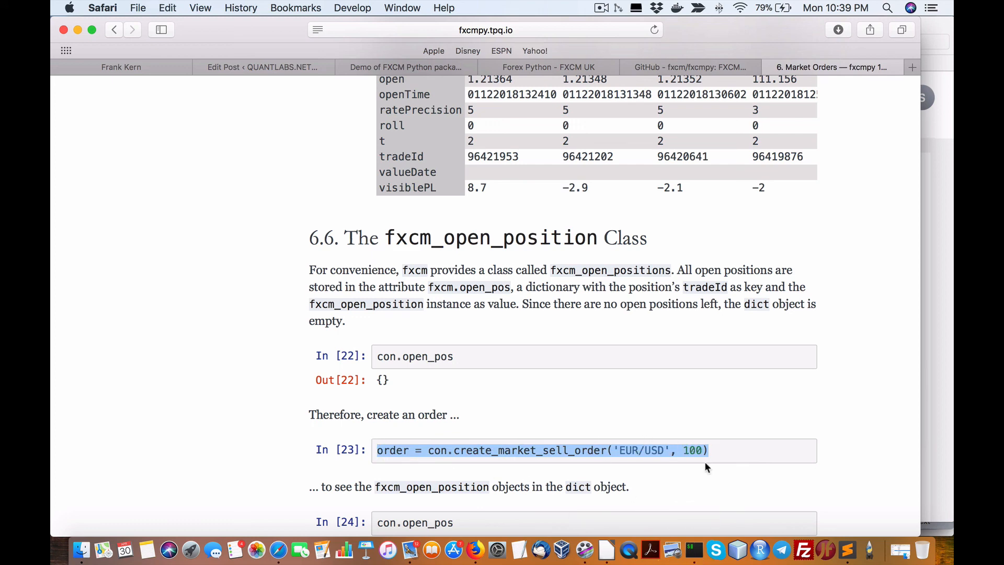
click(693, 549)
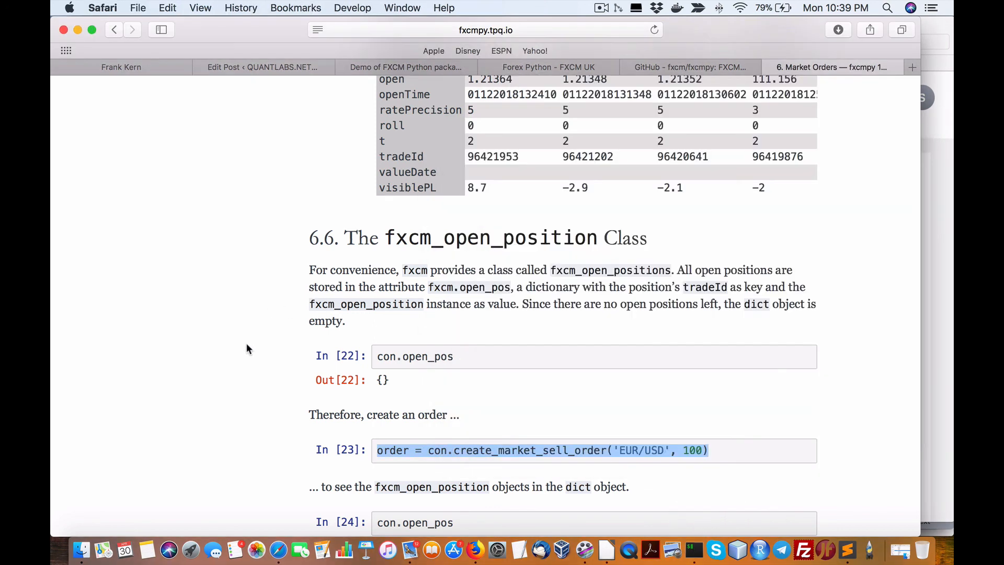
scroll(down, 3)
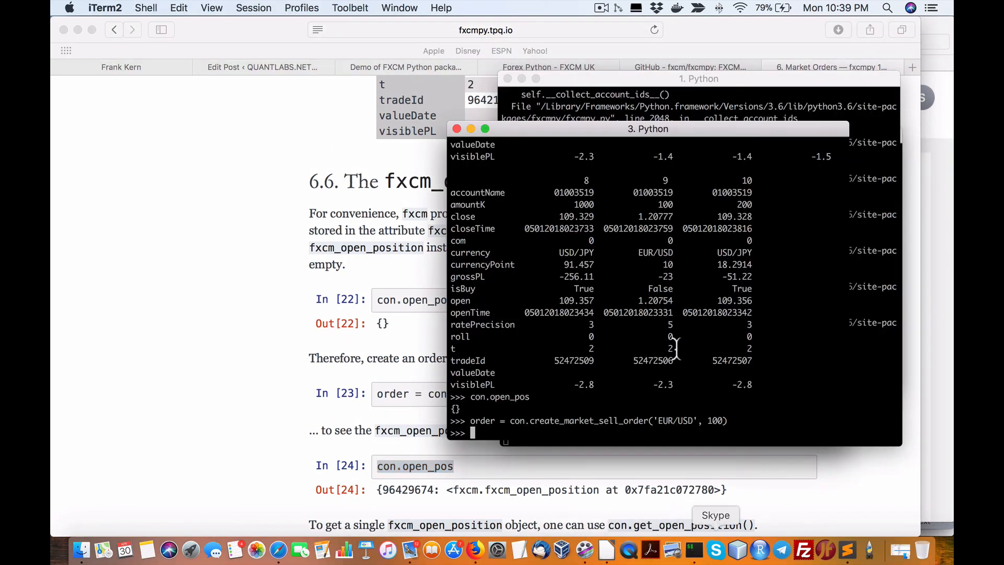
key(Return)
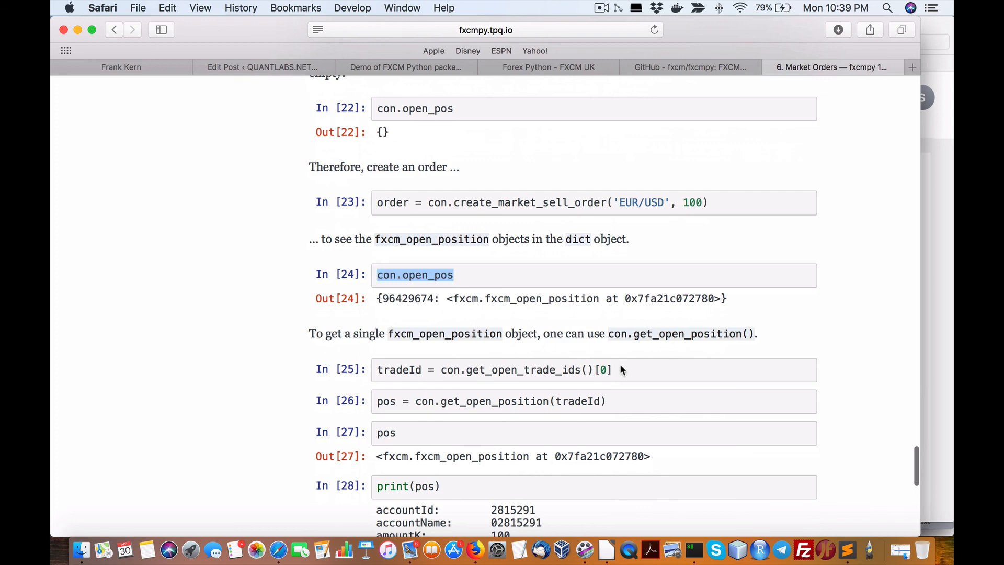
Store the first open trade id from con.get_open_trade_ids()[0].
triple_click(493, 369)
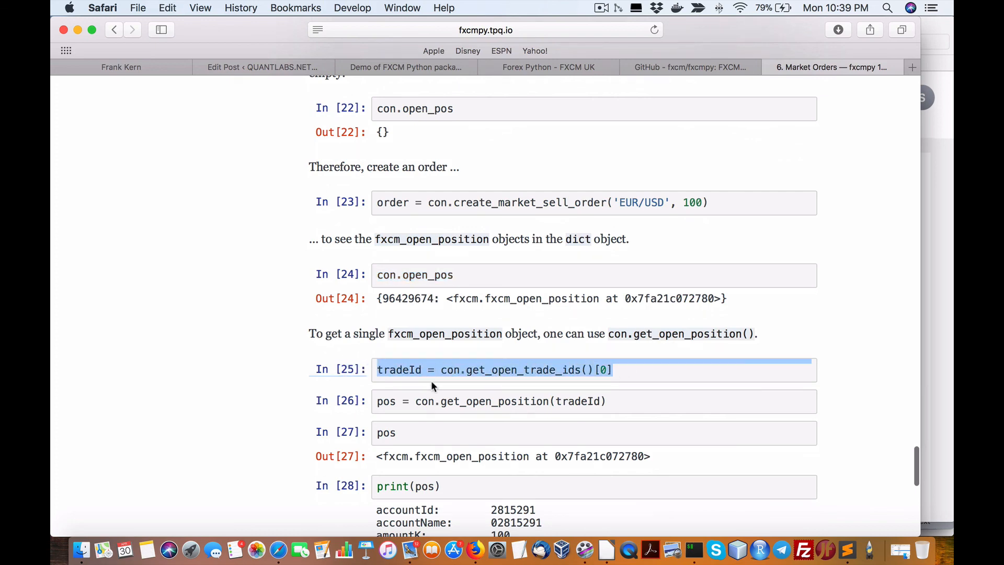
click(693, 548)
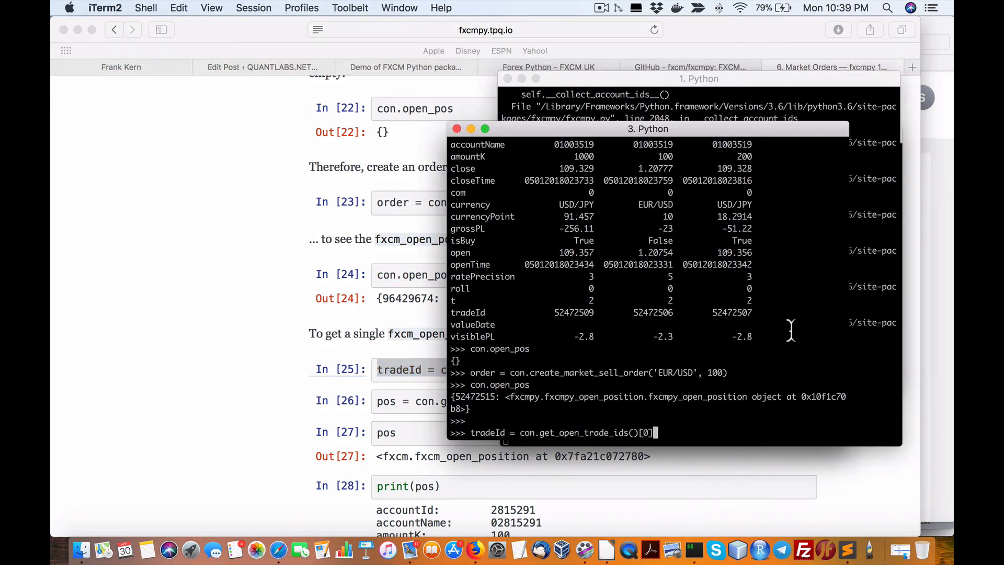
key(Return)
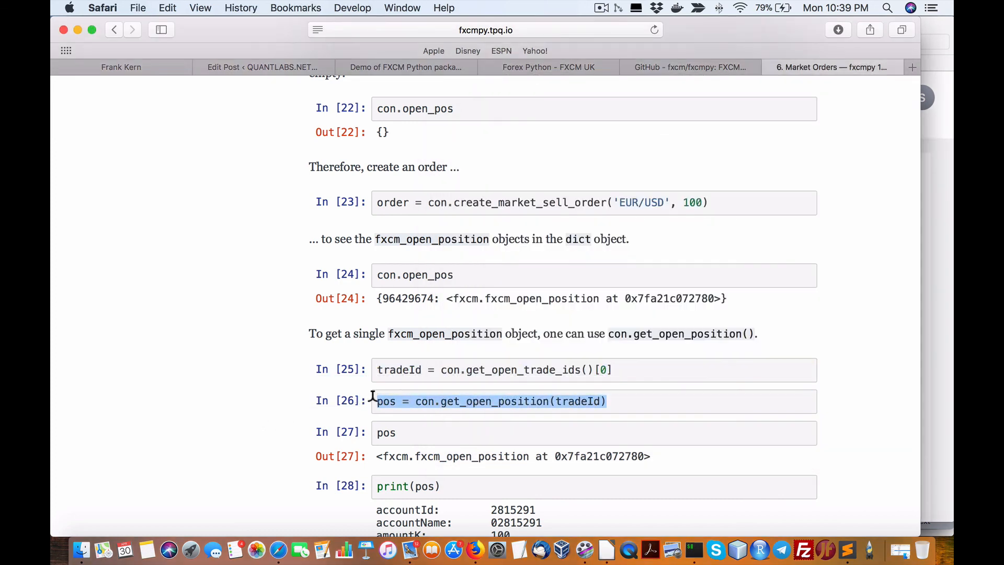
mouse_move(648, 499)
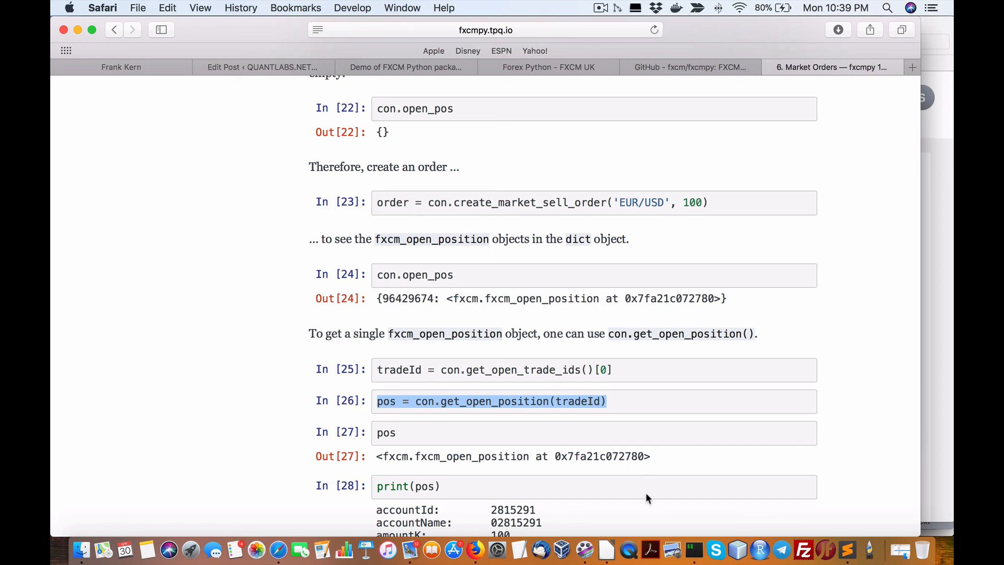
click(693, 550)
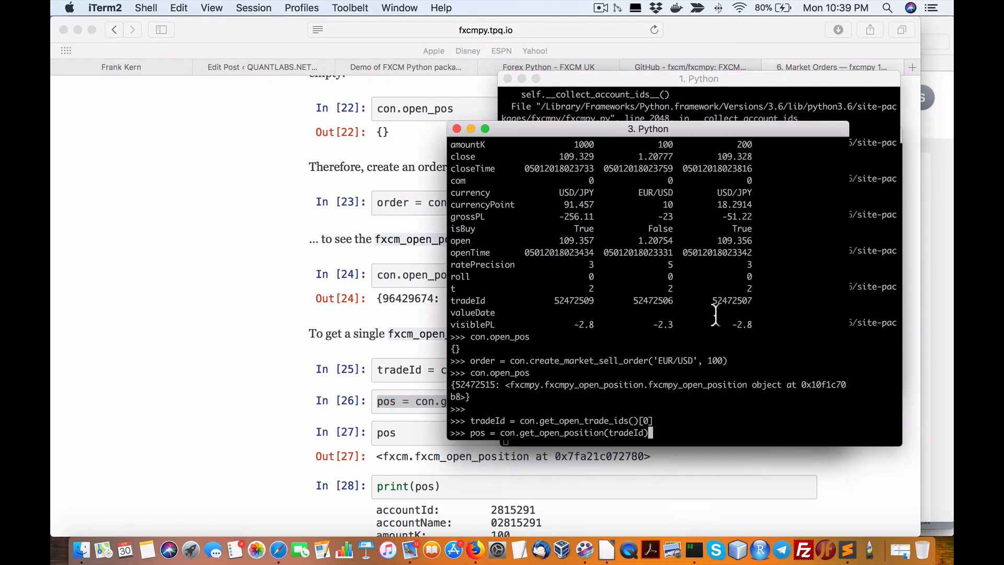
key(Return)
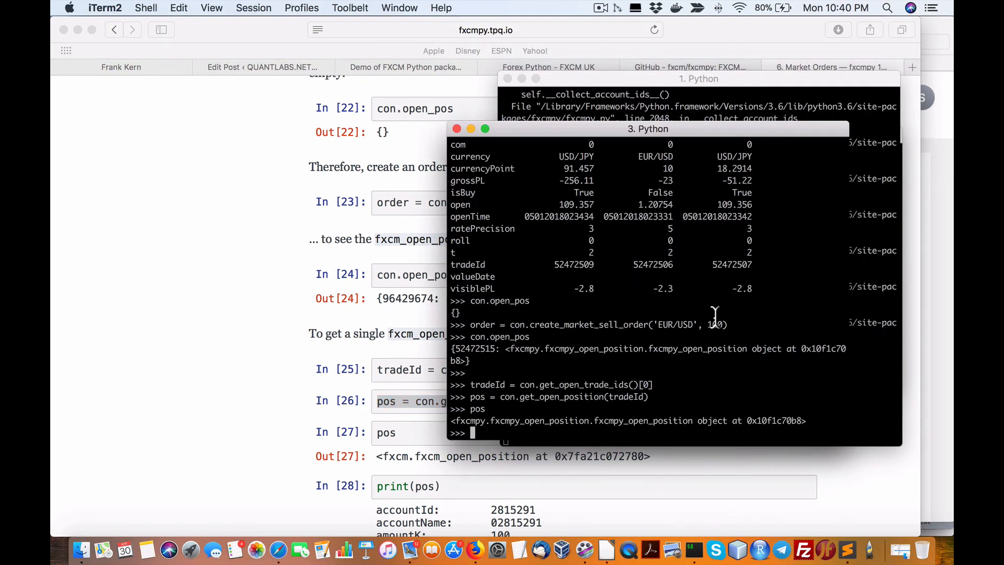
mouse_move(550, 433)
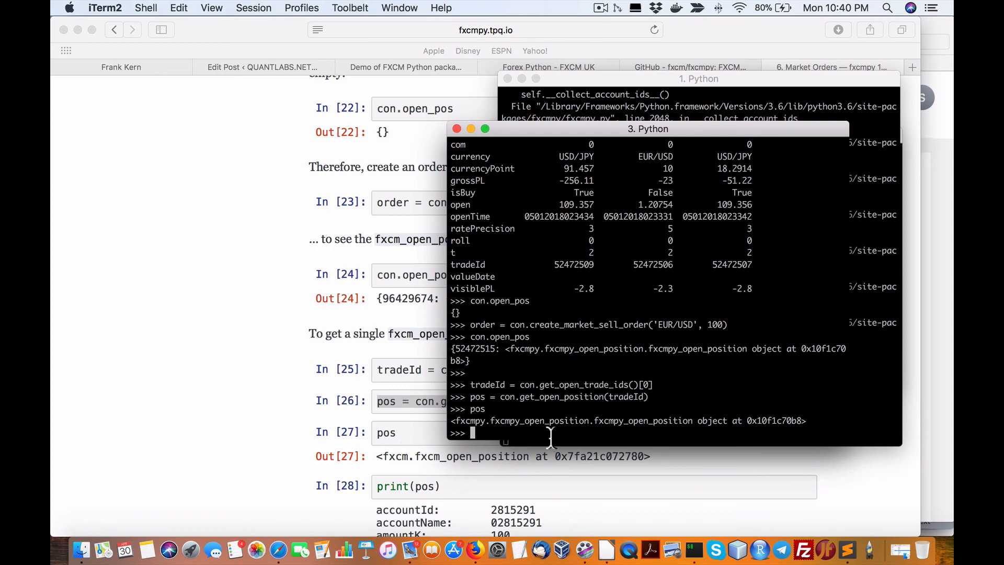
text(print()
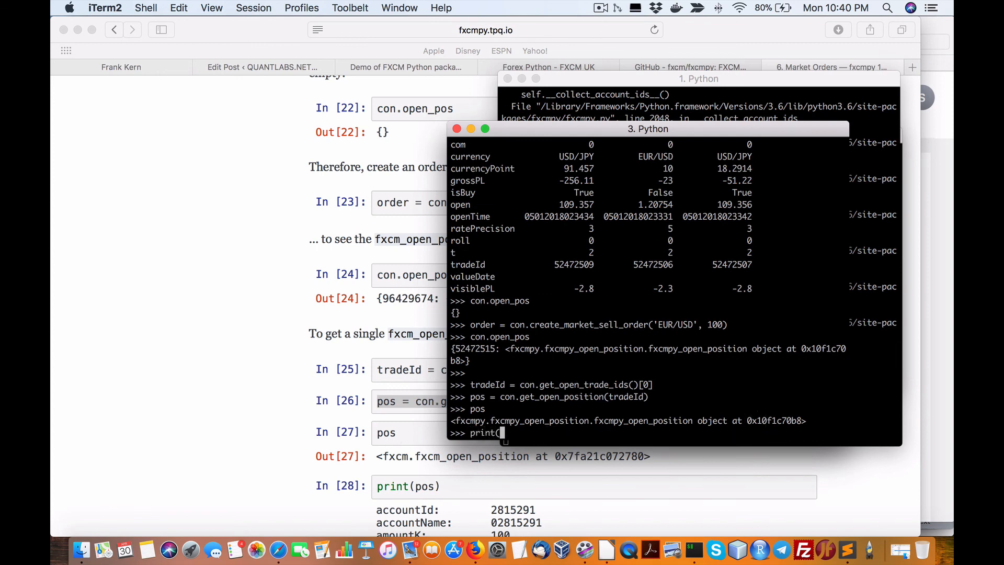
key(Return)
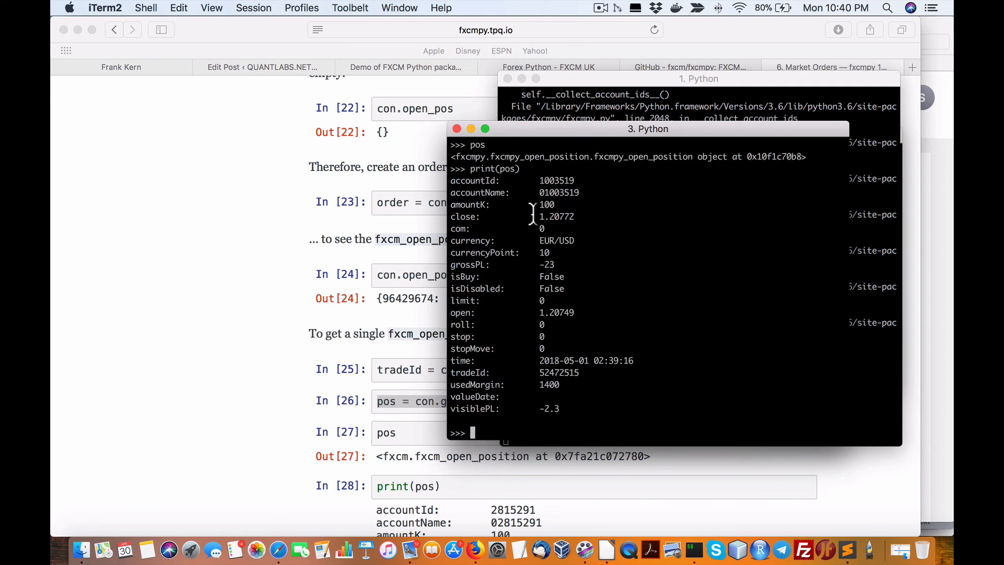
mouse_move(446, 318)
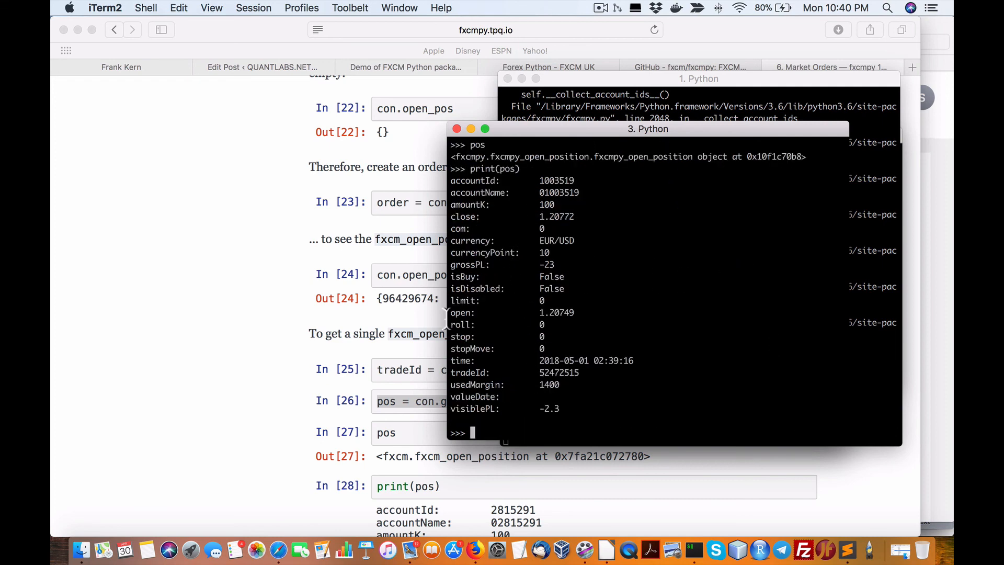
scroll(down, 3)
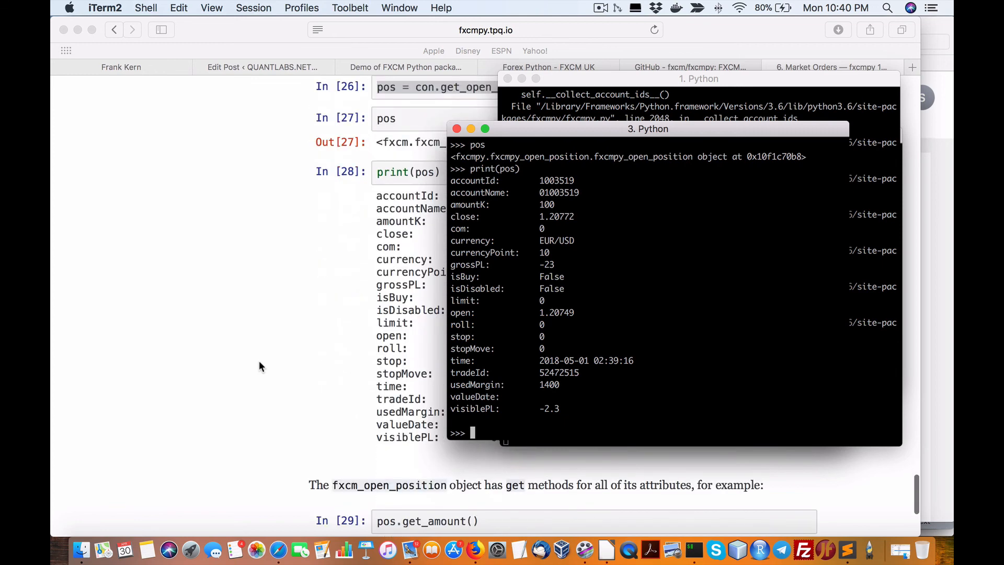
scroll(down, 3)
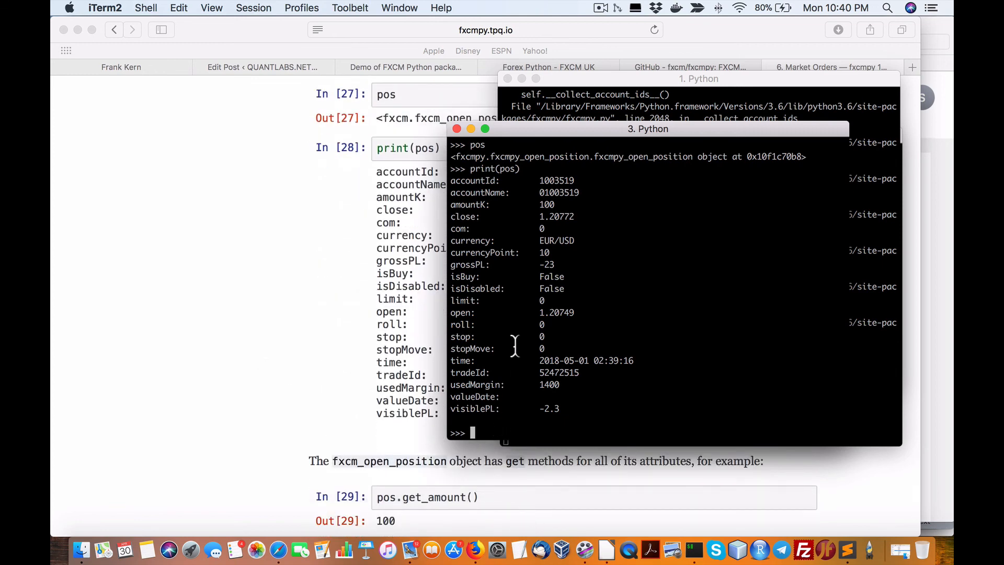
mouse_move(479, 217)
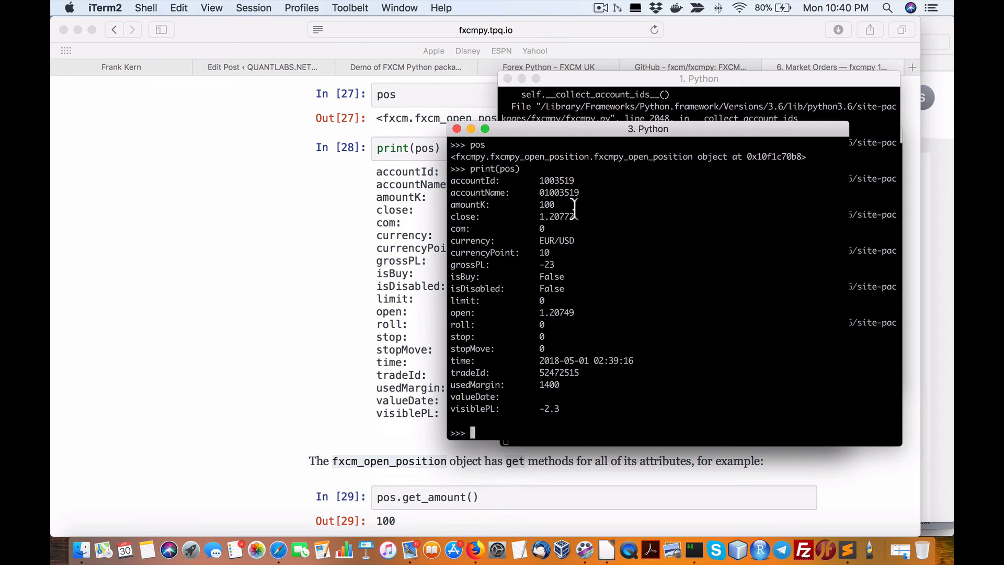
mouse_move(490, 498)
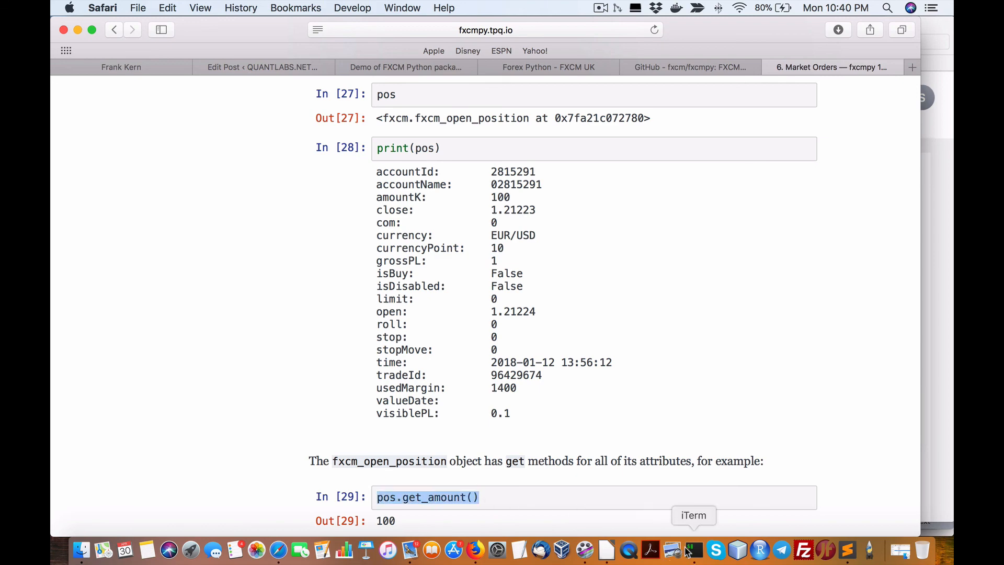
mouse_move(695, 550)
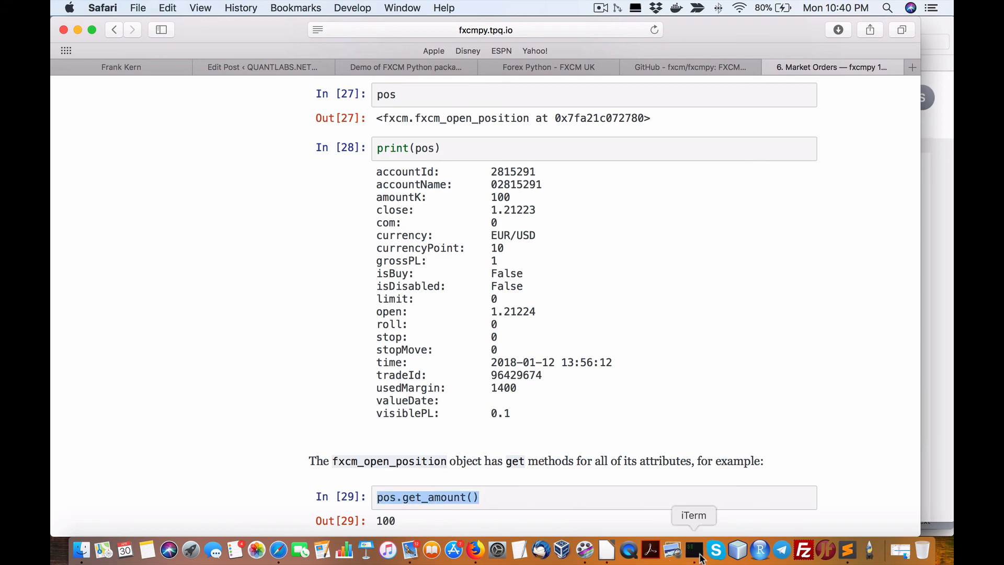
Scroll down the Market Orders docs through the open-position examples.
click(693, 549)
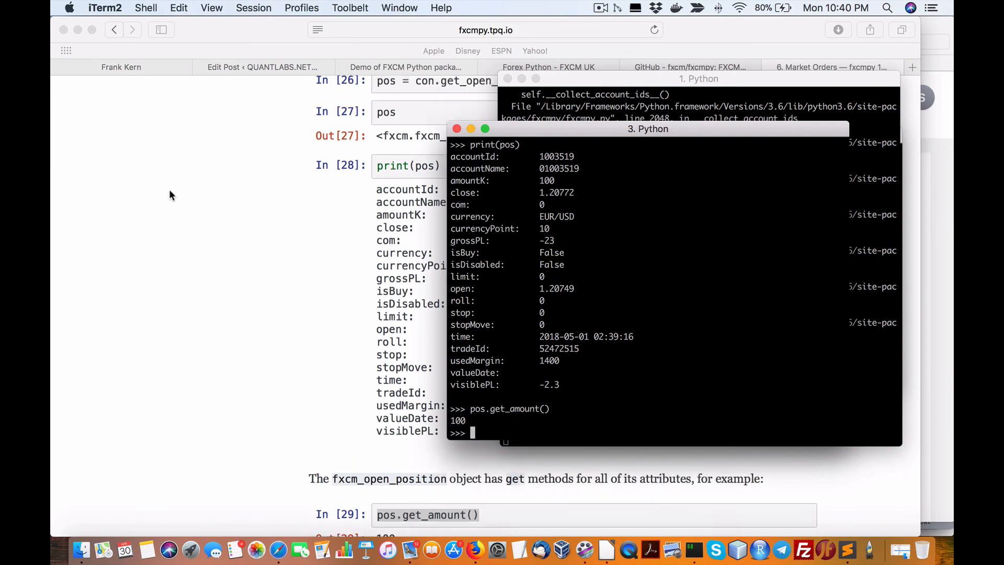
scroll(down, 3)
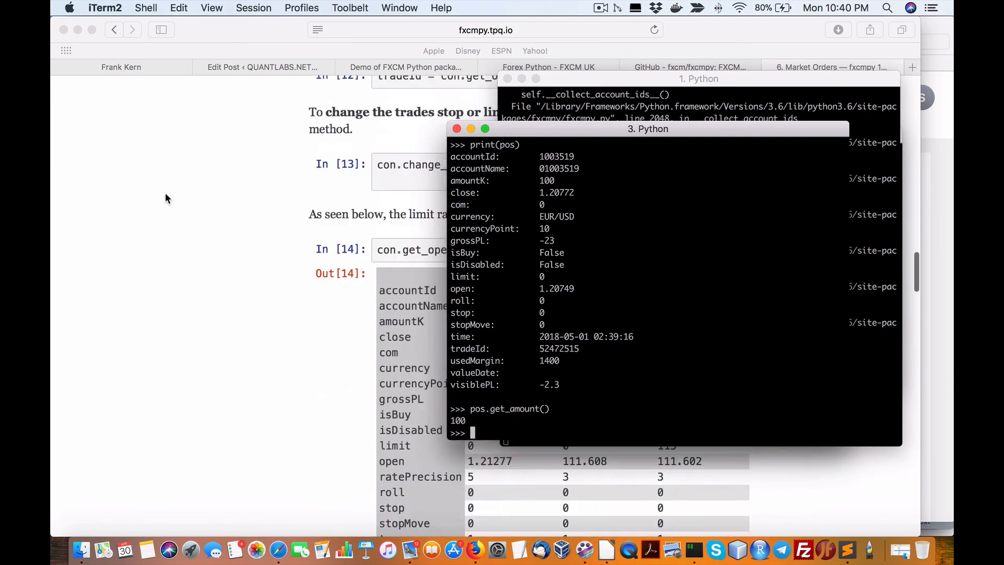
scroll(up, 3)
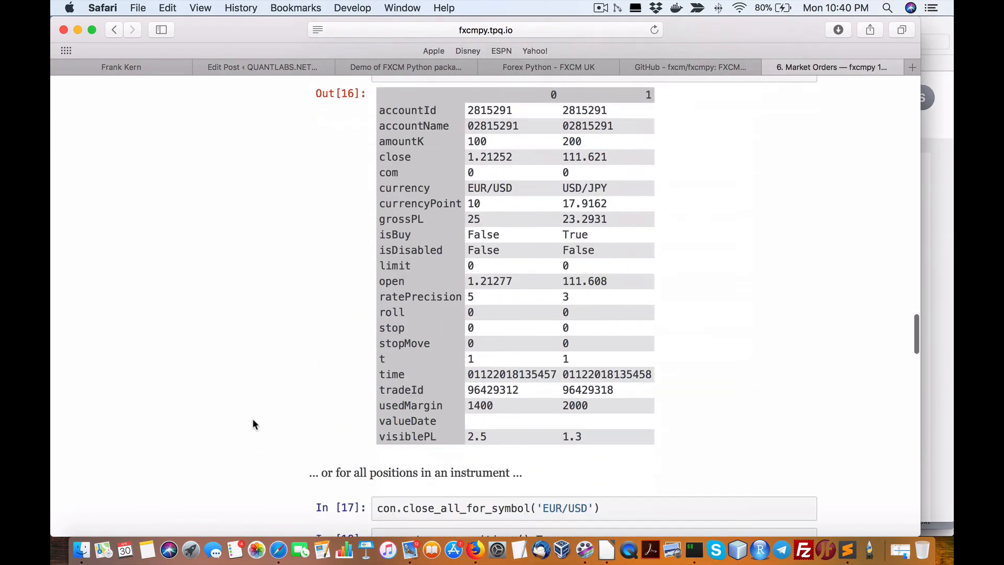
scroll(down, 3)
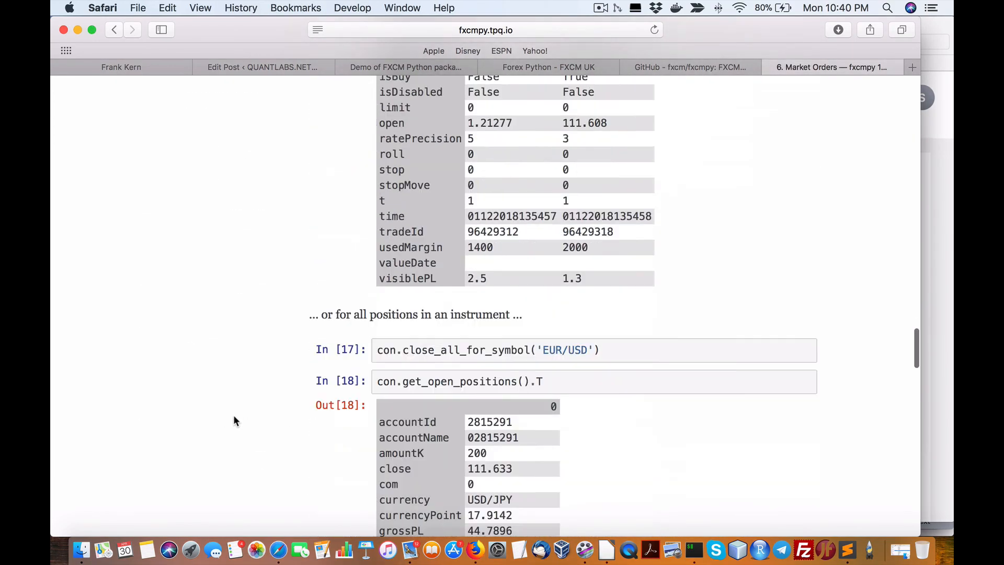
scroll(down, 3)
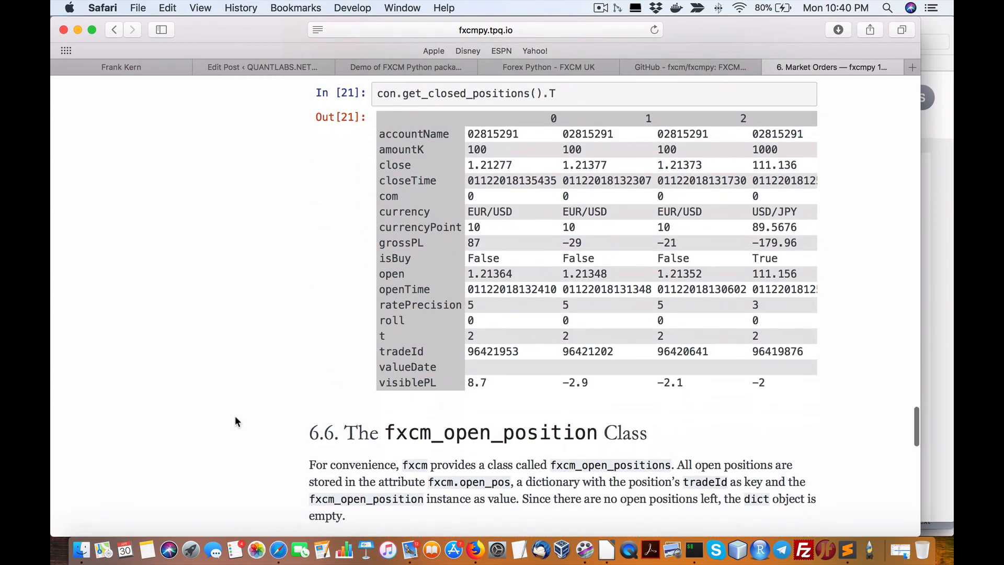
scroll(down, 3)
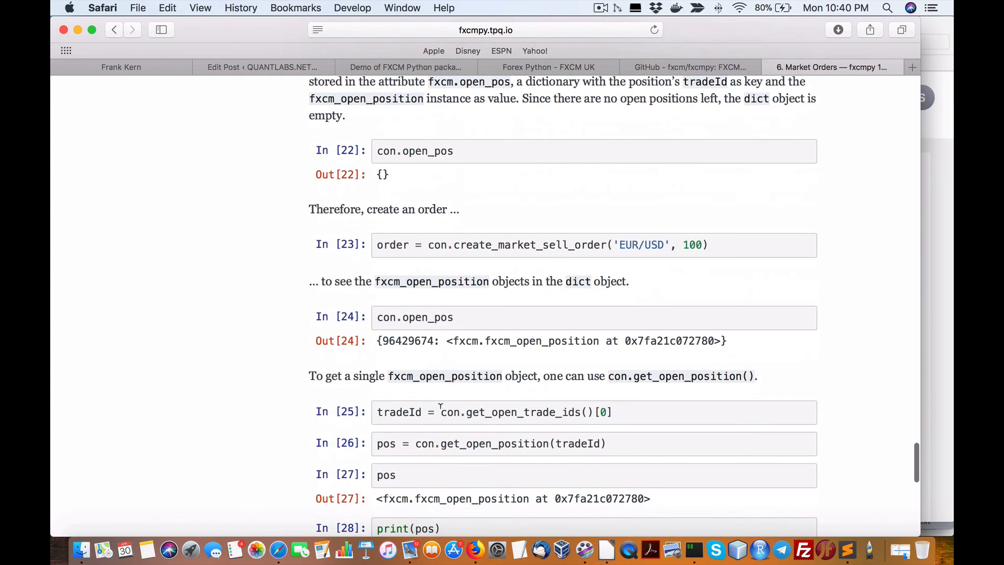
scroll(down, 3)
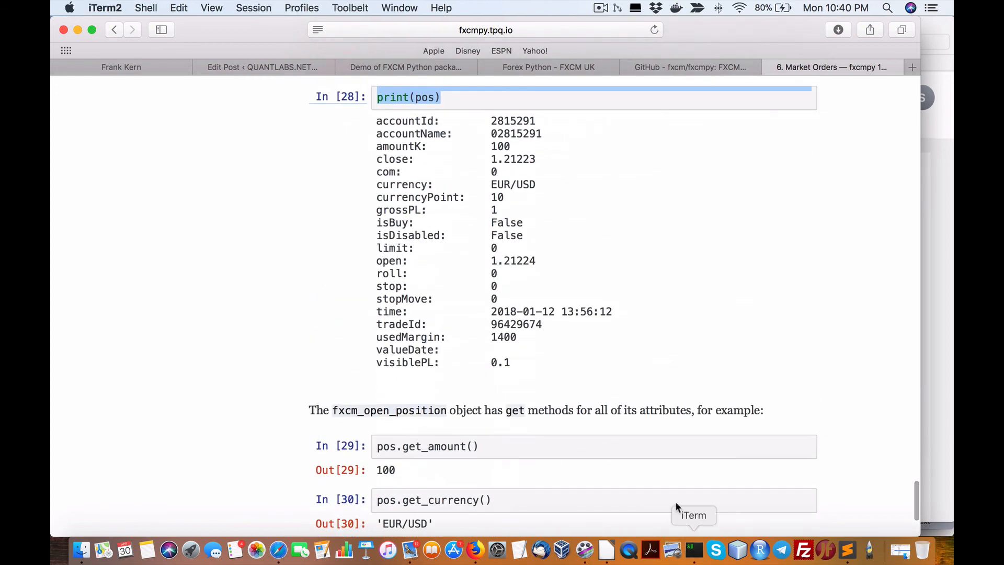
Read to the page end past pos.close(), then return to the limit-change example.
click(693, 550)
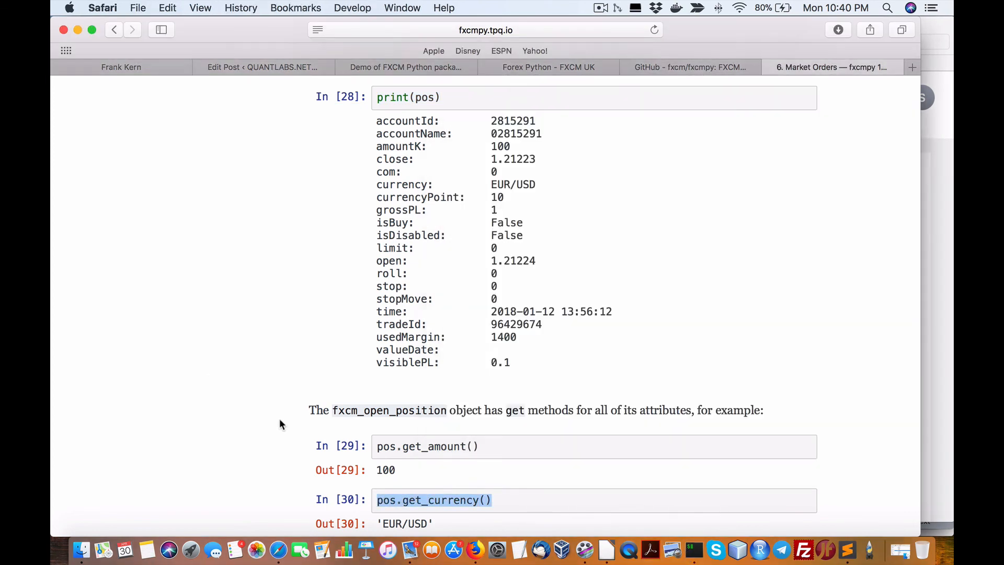
scroll(down, 3)
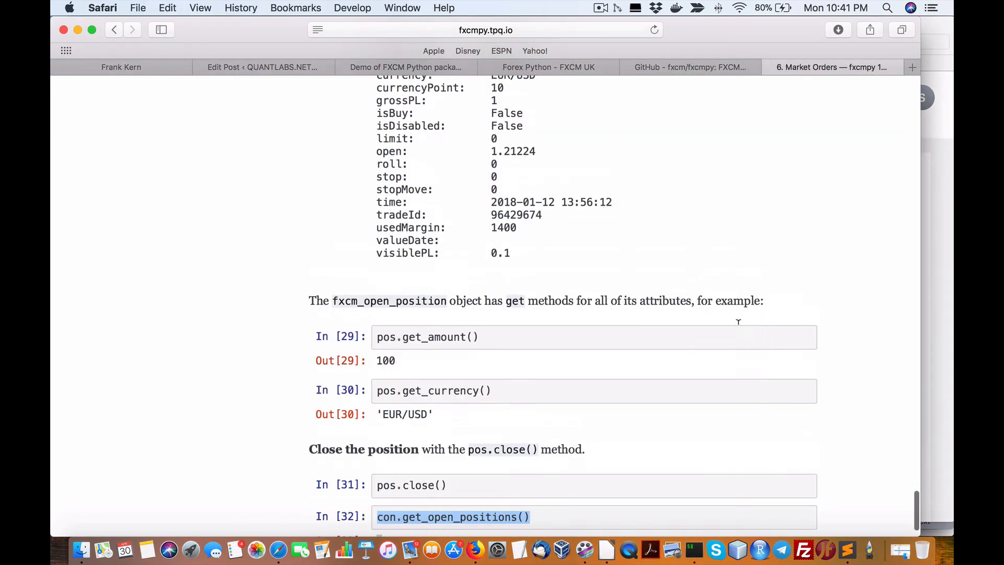
click(693, 549)
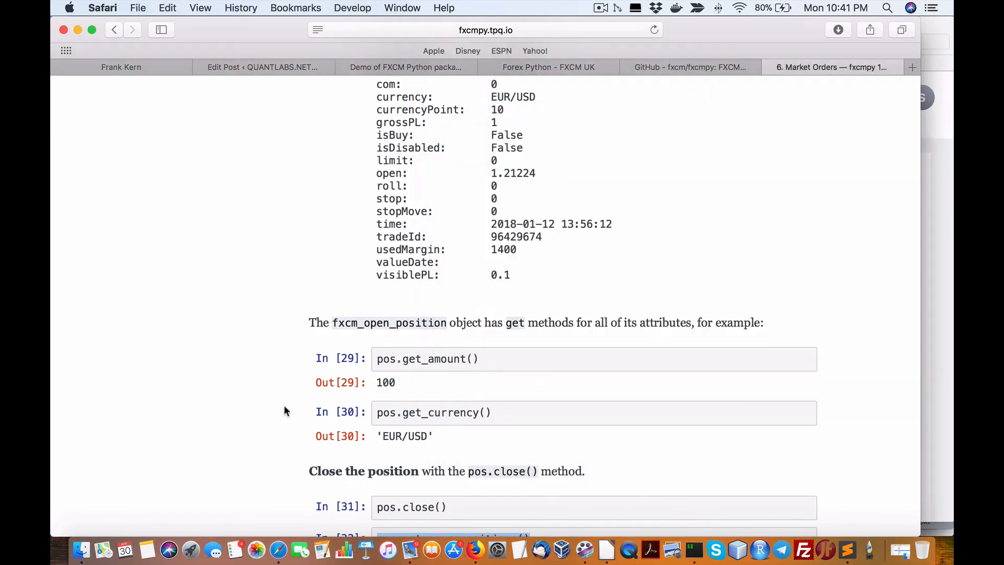
scroll(up, 3)
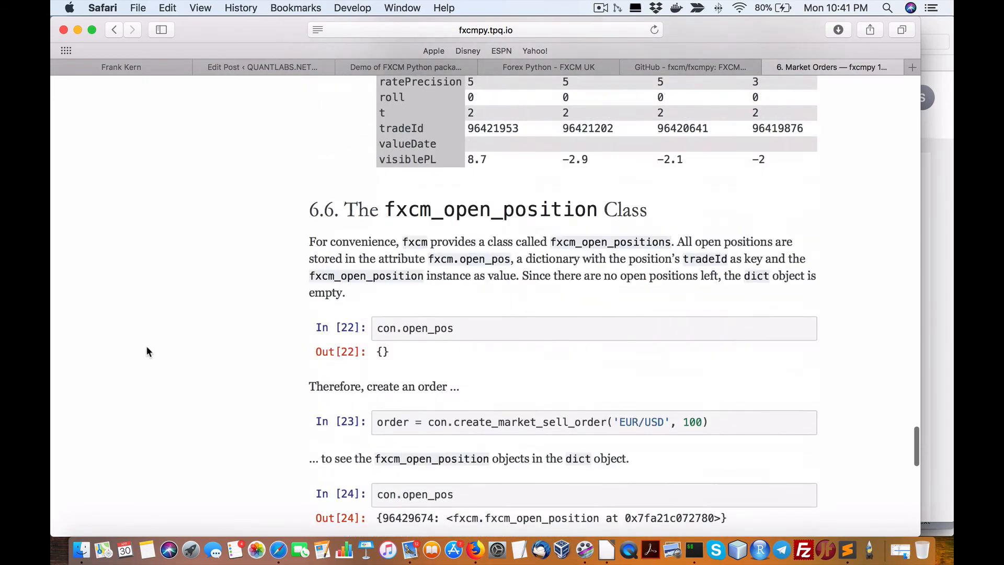
scroll(down, 3)
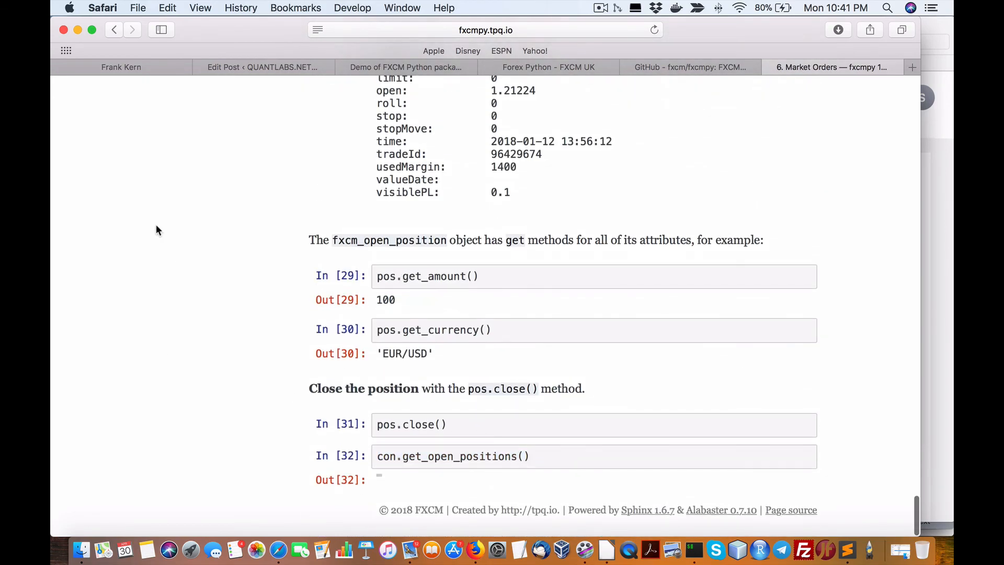
scroll(up, 3)
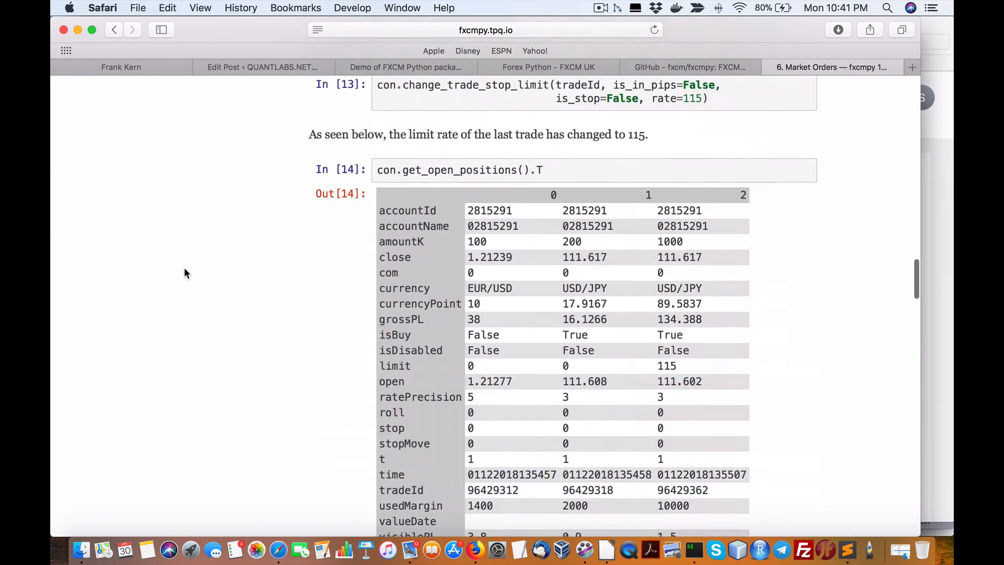
click(405, 67)
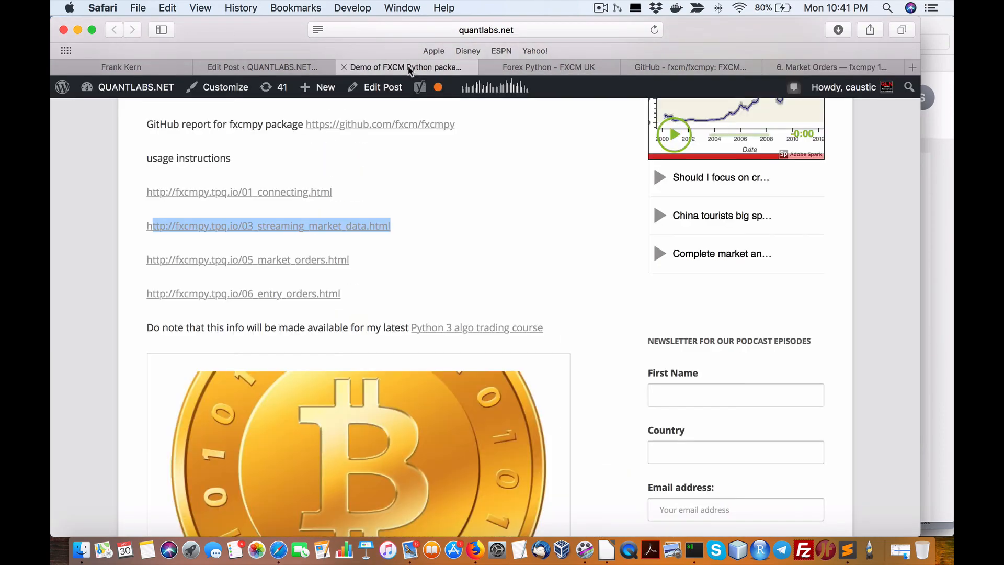
mouse_move(804, 76)
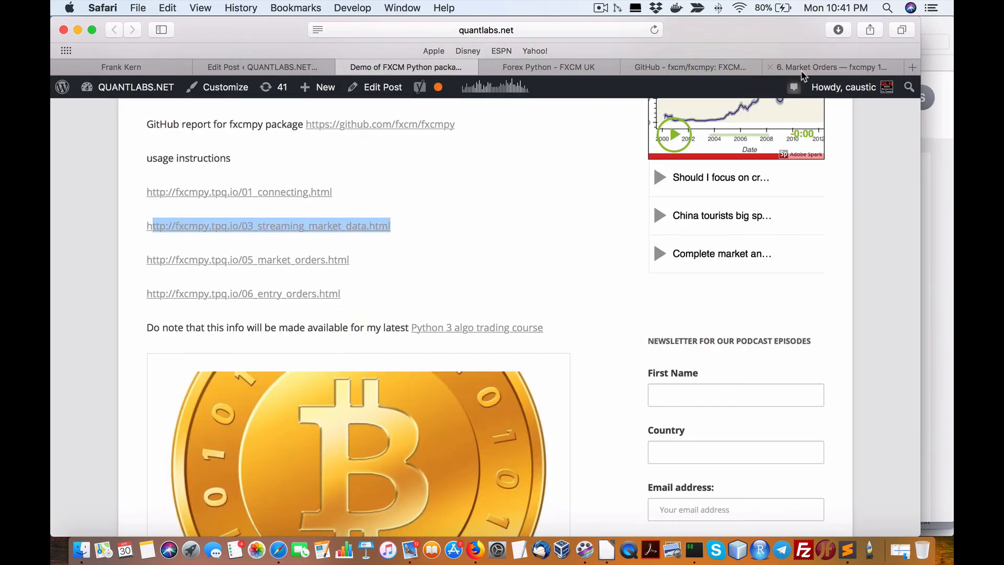
click(828, 67)
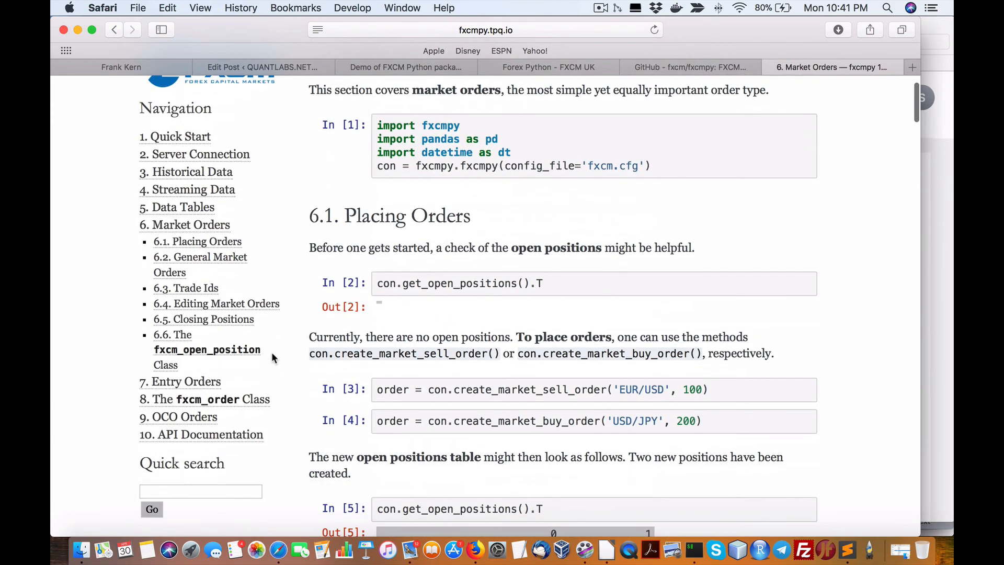
mouse_move(248, 289)
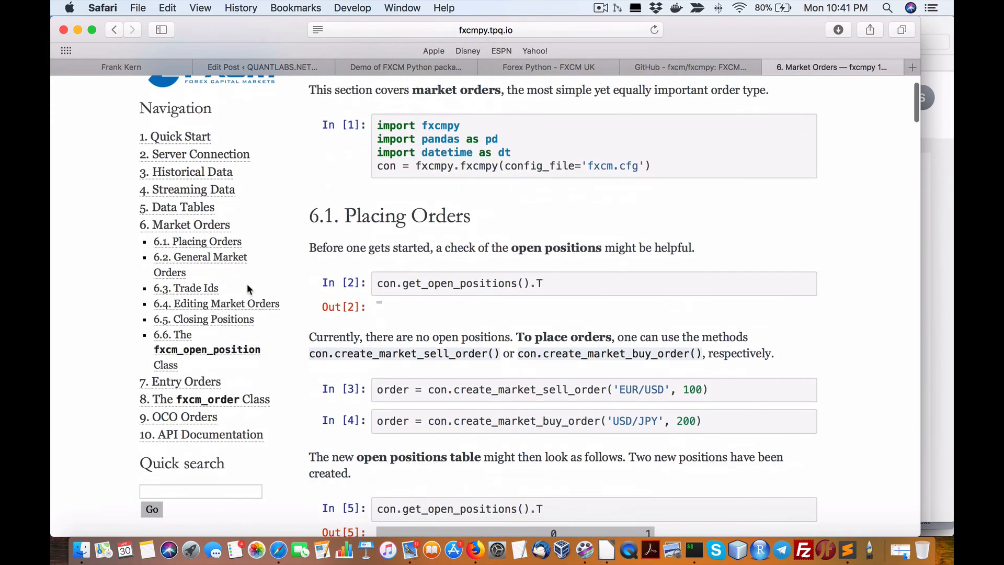
mouse_move(237, 324)
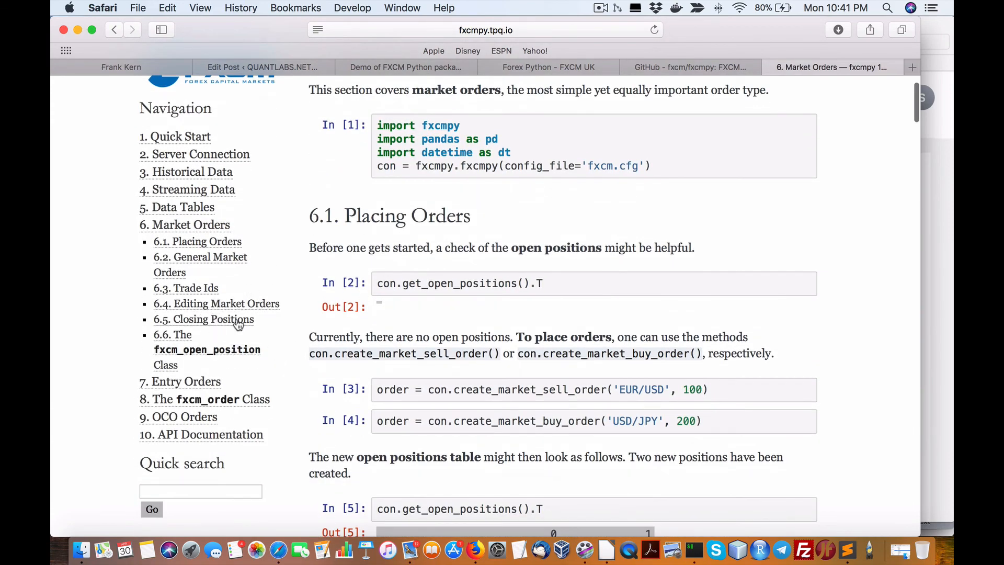
mouse_move(179, 382)
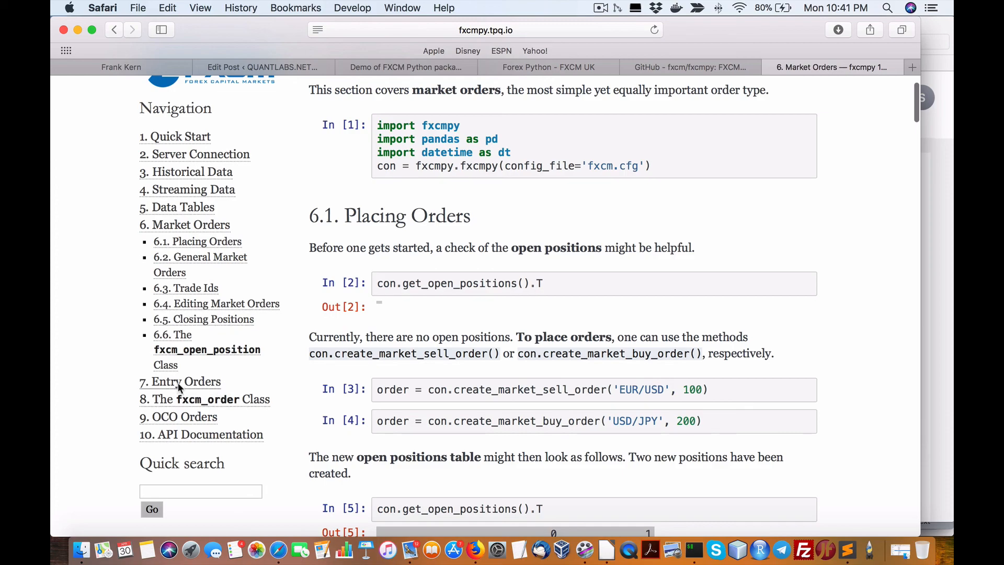
Open '7. Entry Orders' and scroll the existing-orders table to the list example and back.
click(180, 381)
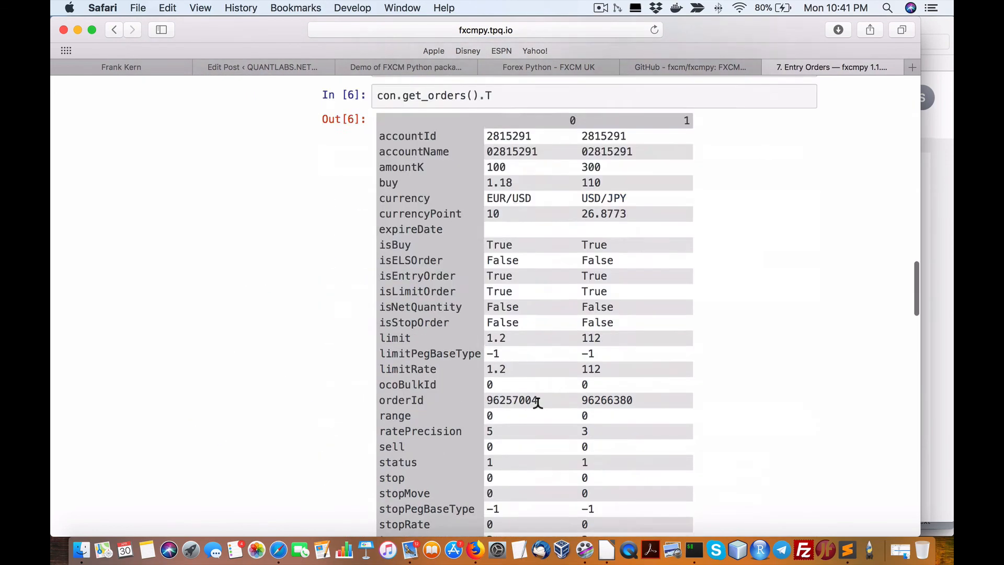
scroll(down, 3)
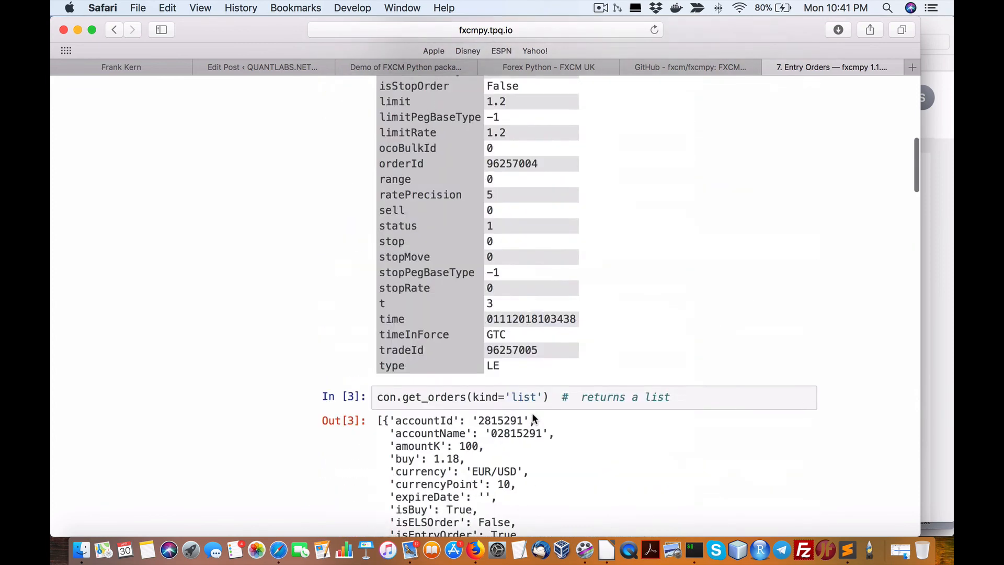
scroll(up, 3)
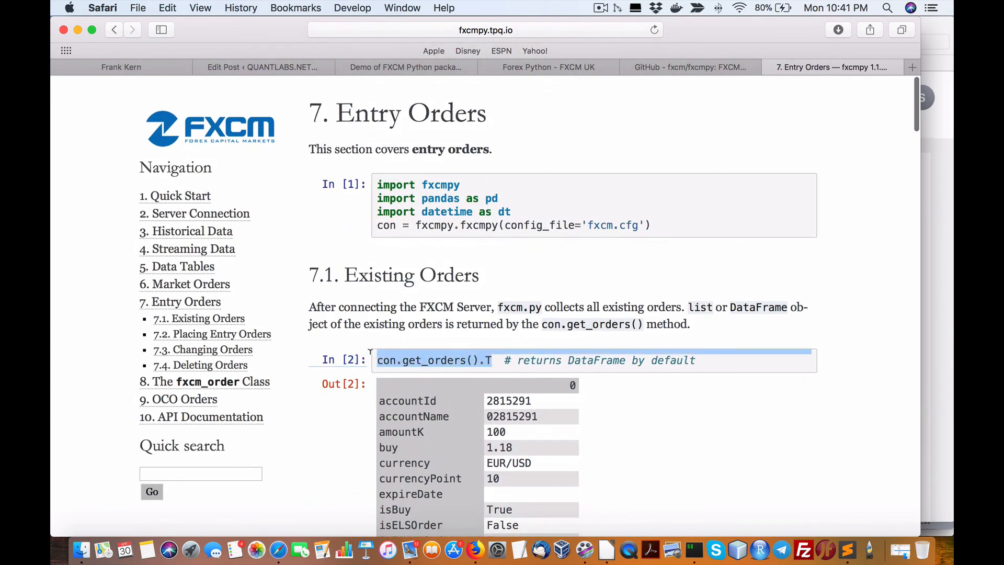
scroll(down, 3)
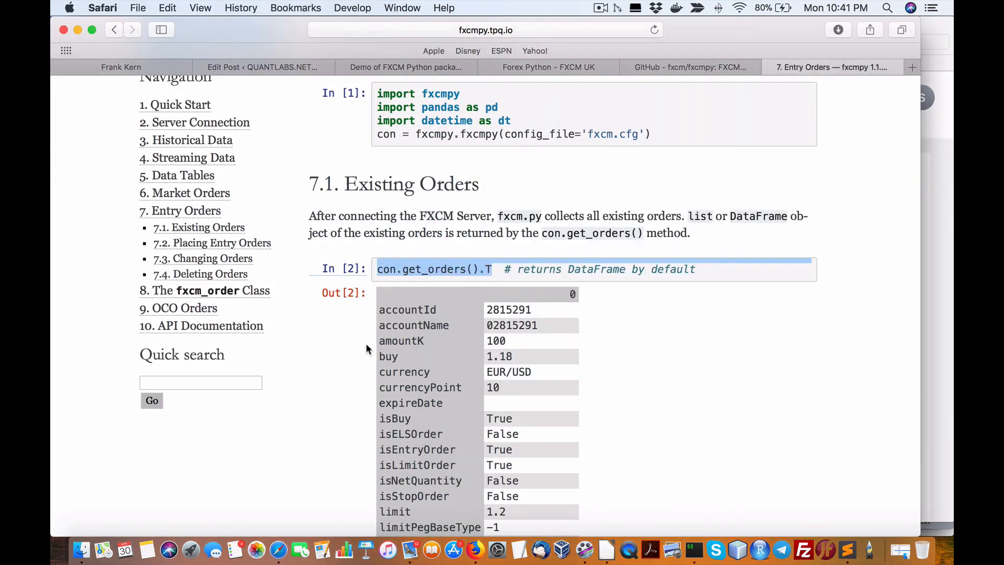
scroll(down, 3)
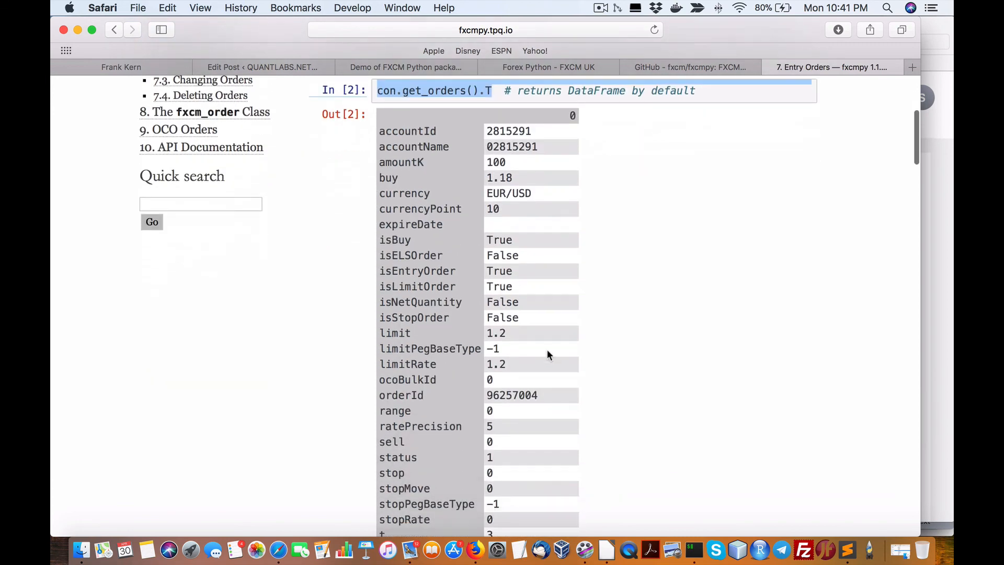
scroll(down, 3)
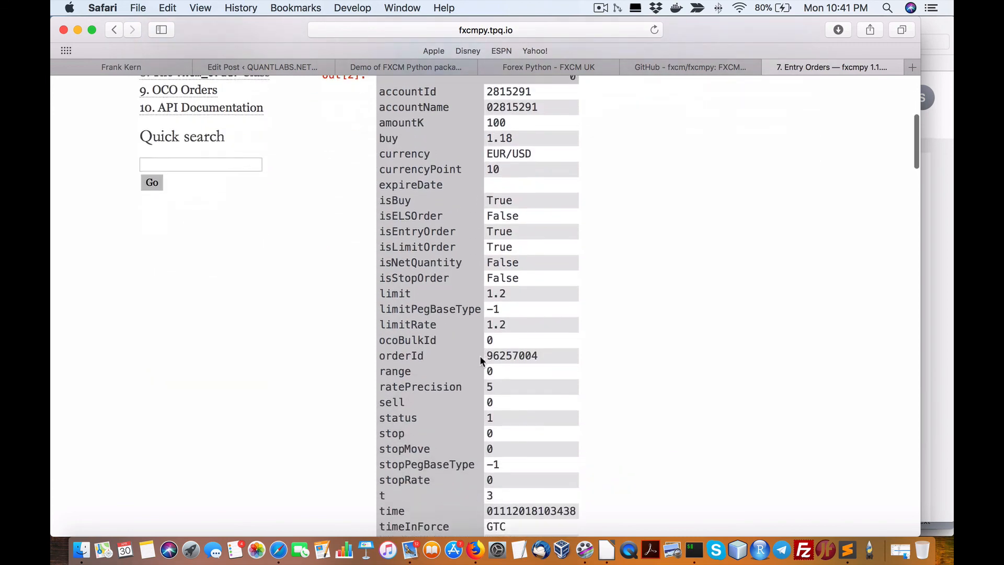
scroll(down, 3)
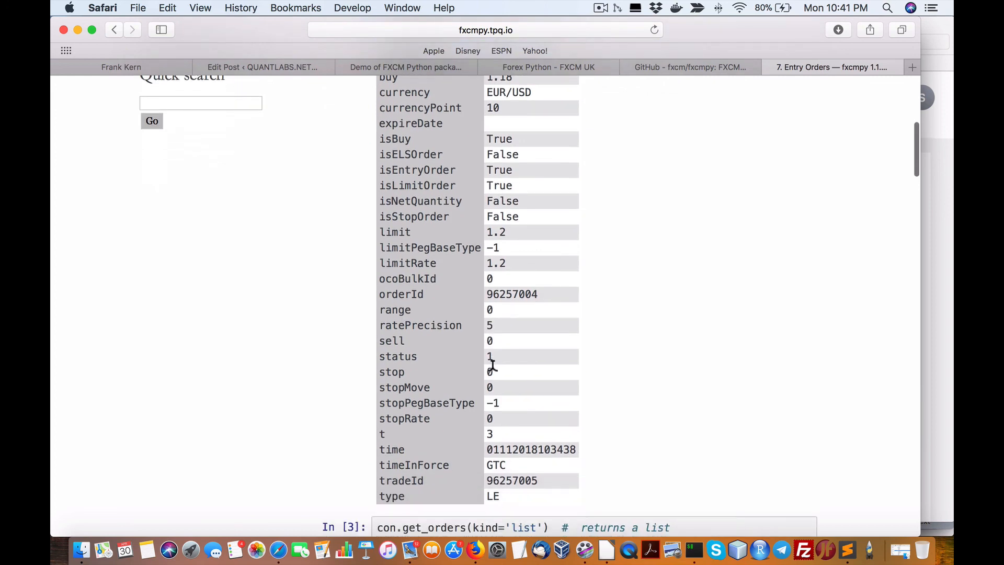
scroll(down, 3)
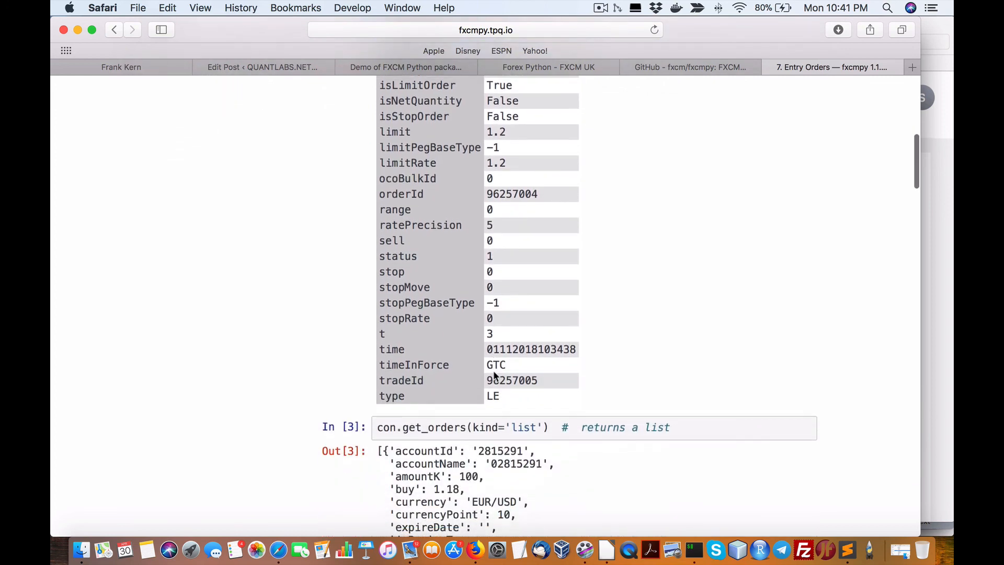
scroll(up, 3)
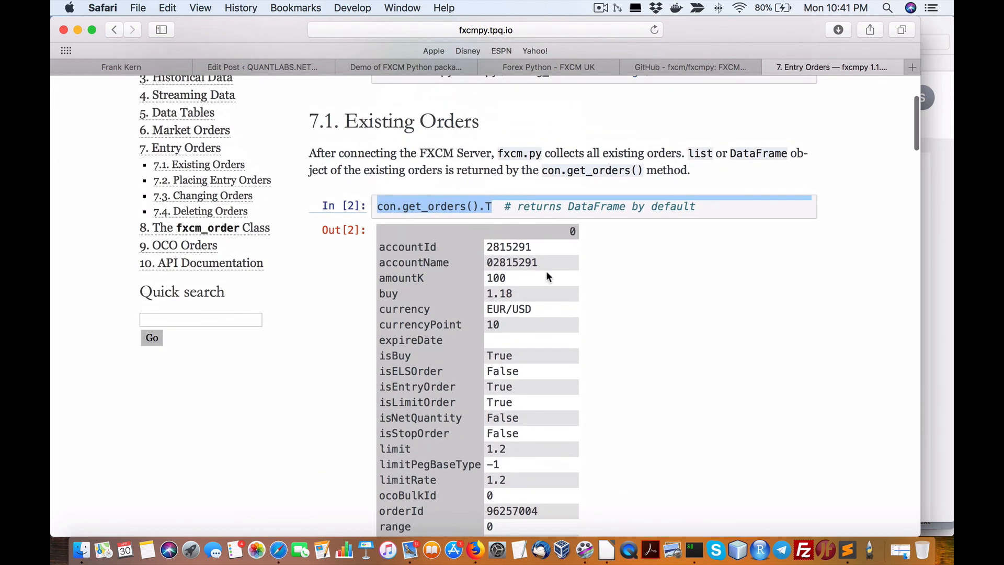
scroll(up, 3)
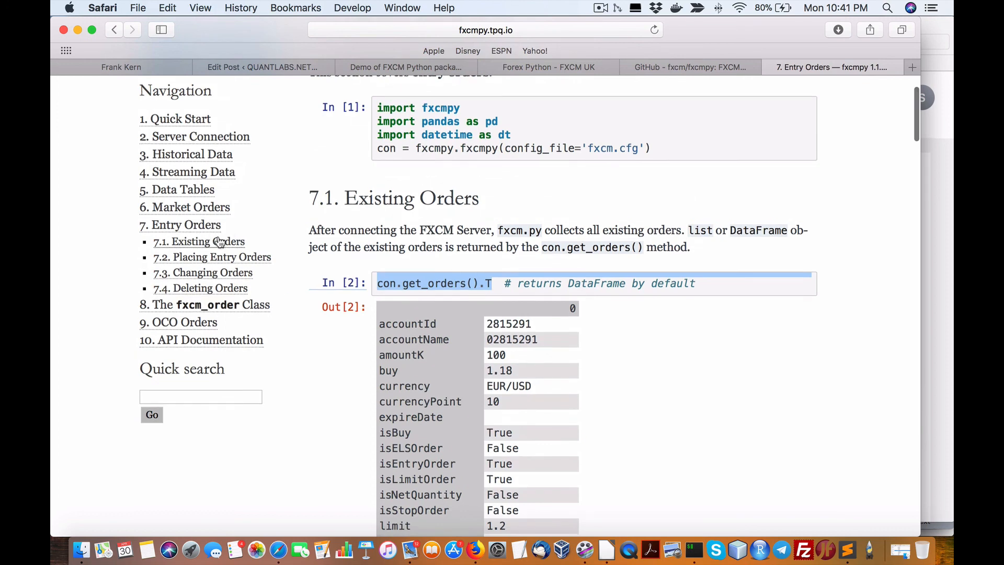
mouse_move(245, 259)
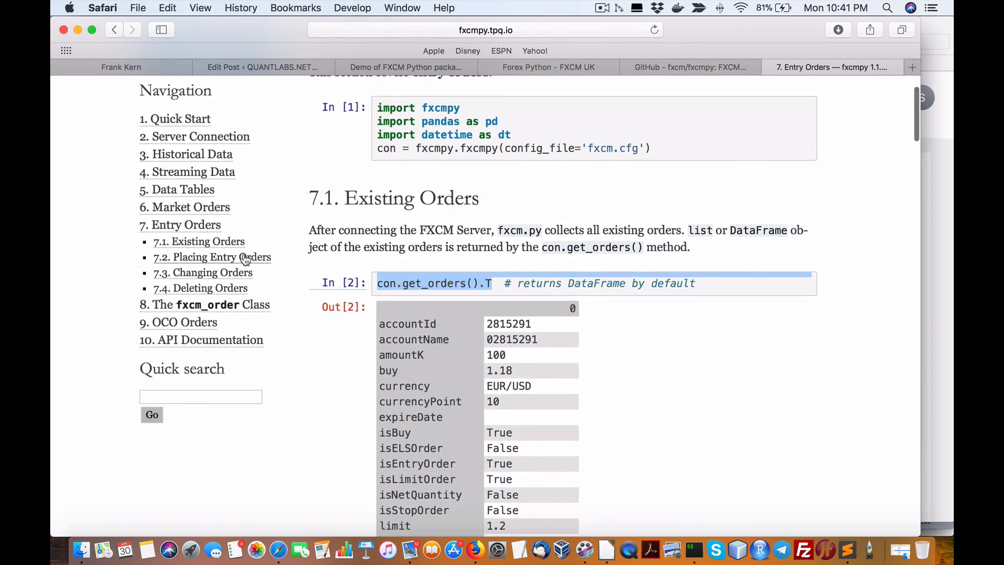
scroll(up, 3)
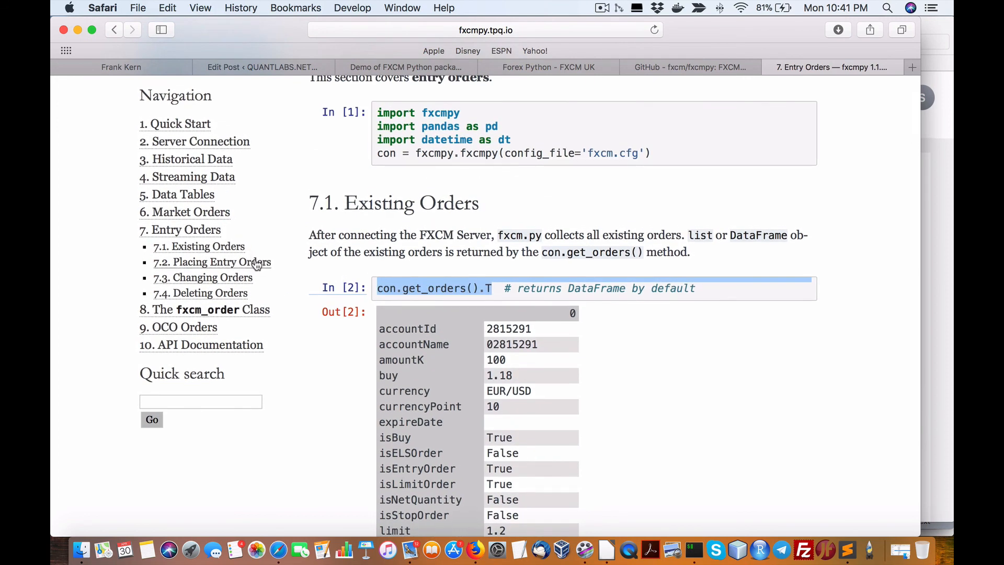
click(184, 211)
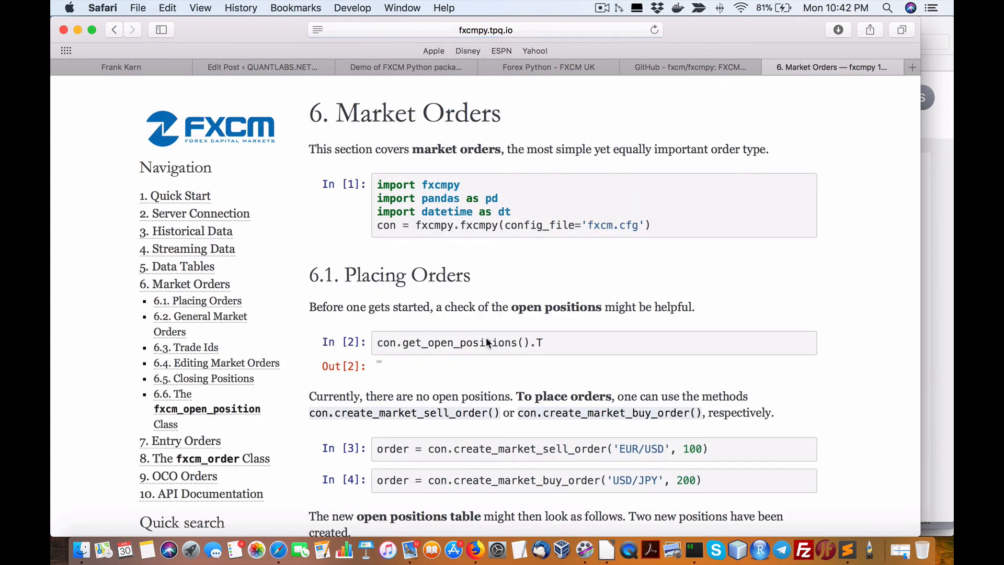
scroll(down, 3)
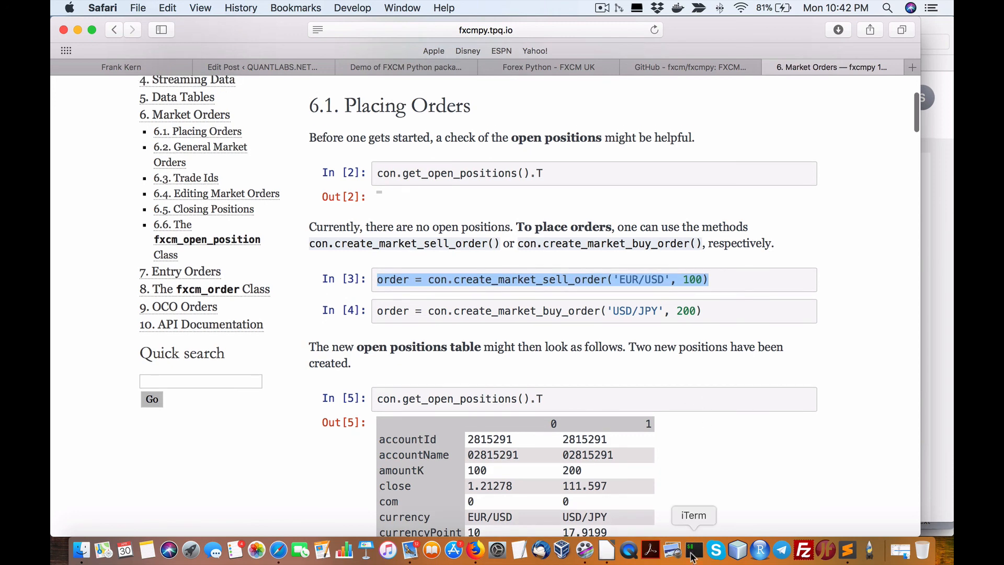
click(690, 550)
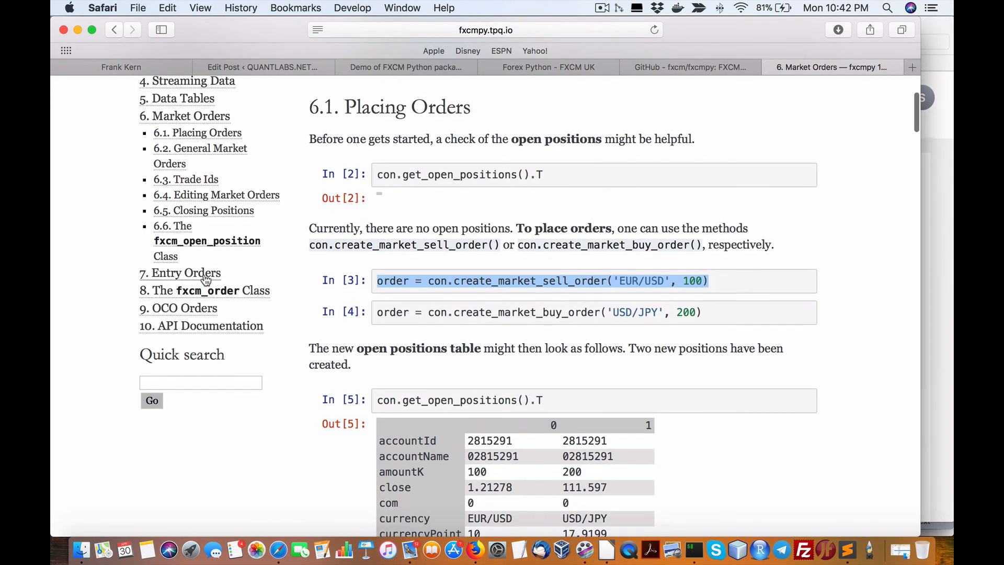
click(186, 273)
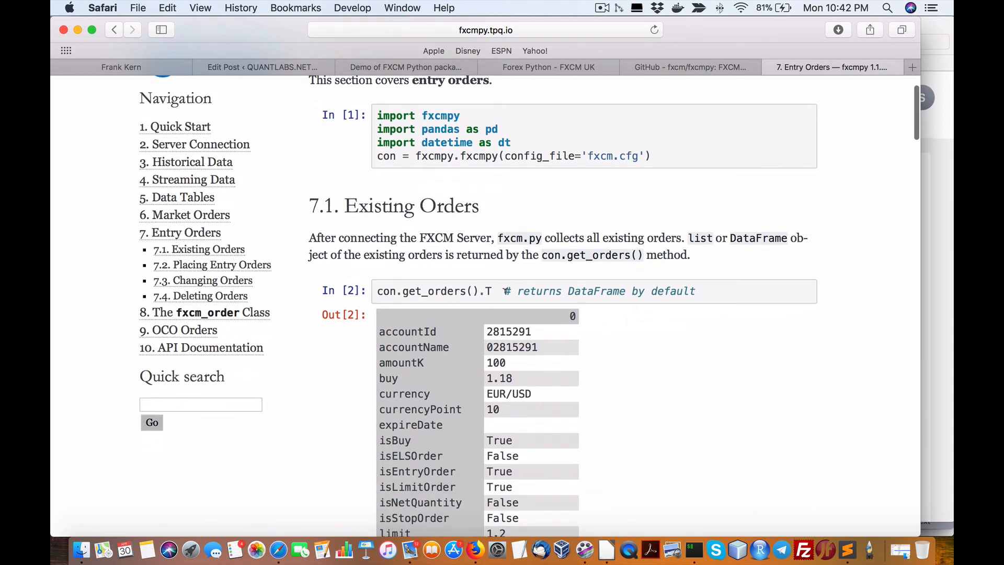
double_click(434, 292)
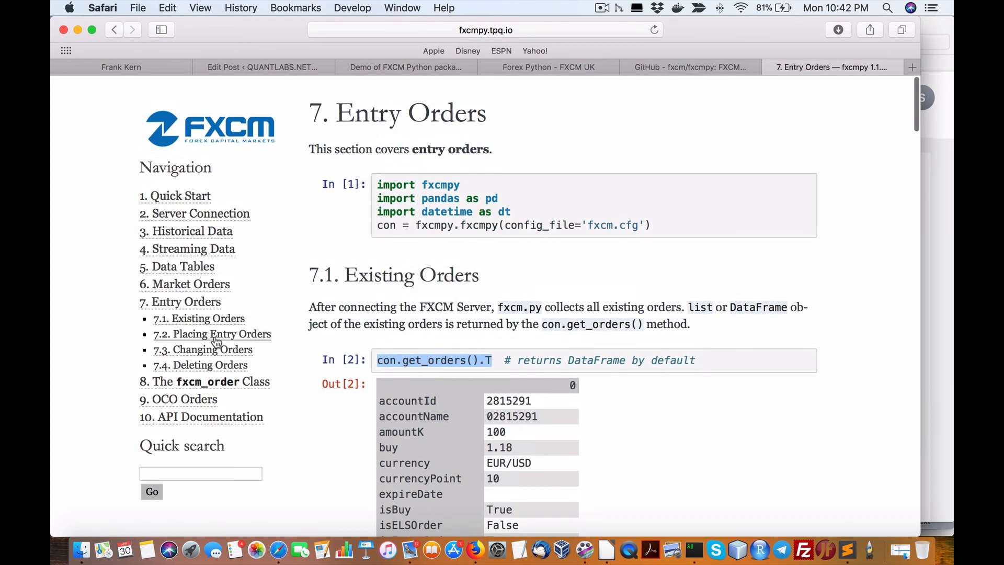
mouse_move(633, 323)
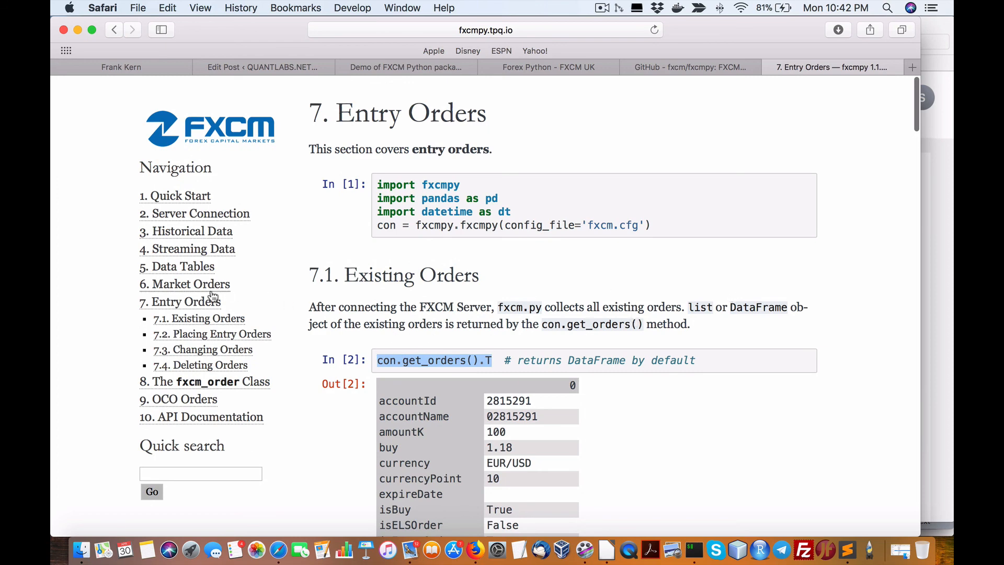
click(185, 284)
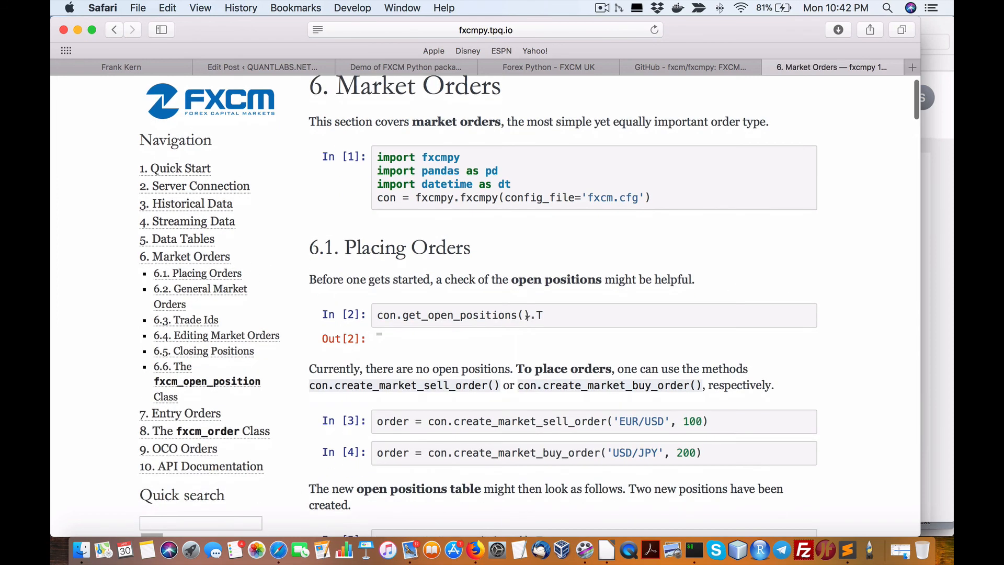
scroll(down, 3)
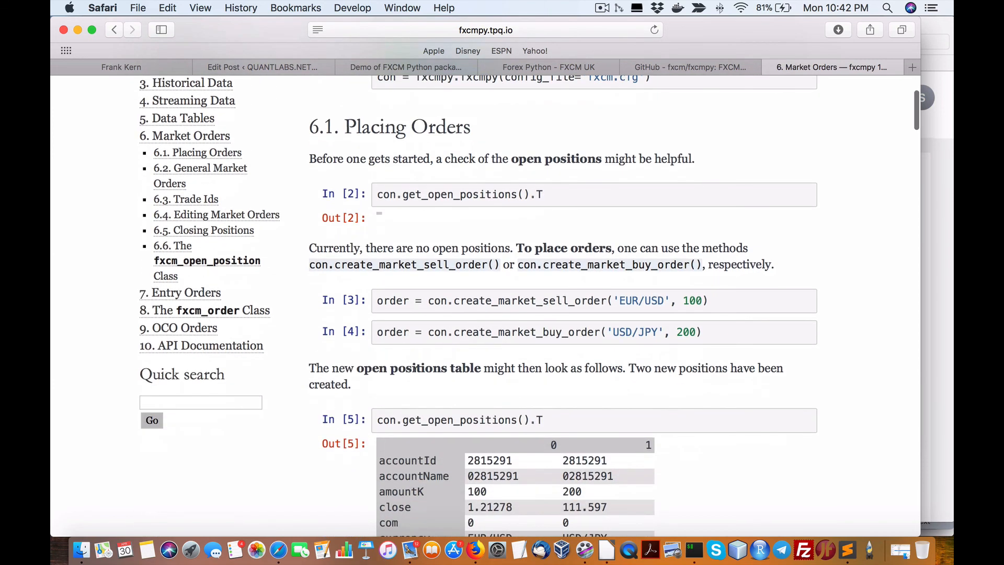
scroll(down, 3)
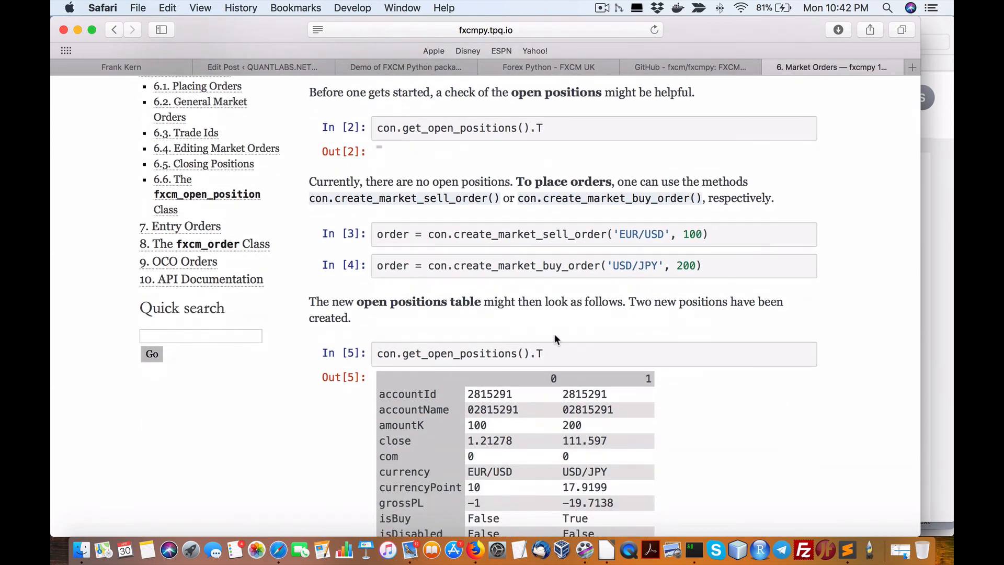
scroll(down, 3)
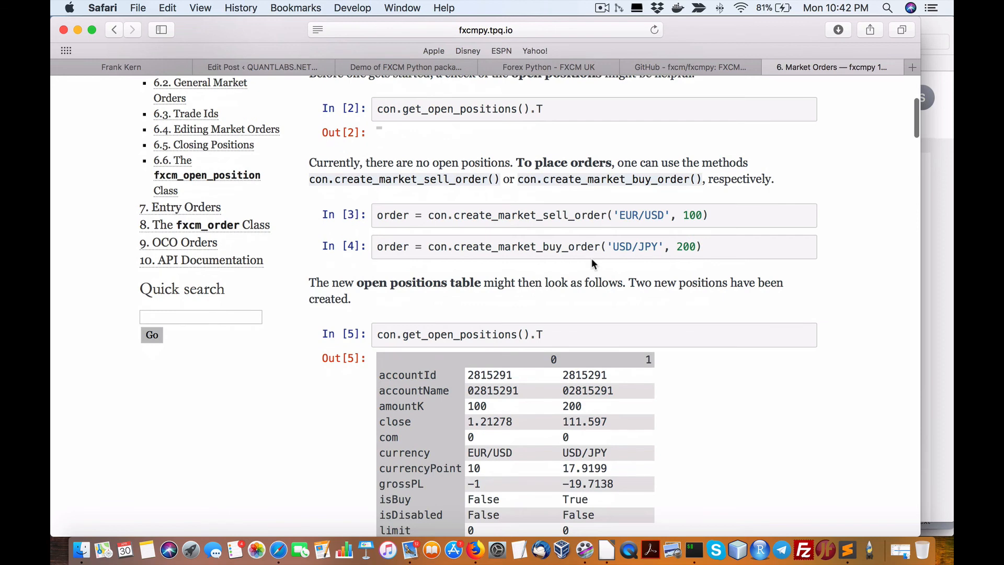
scroll(down, 3)
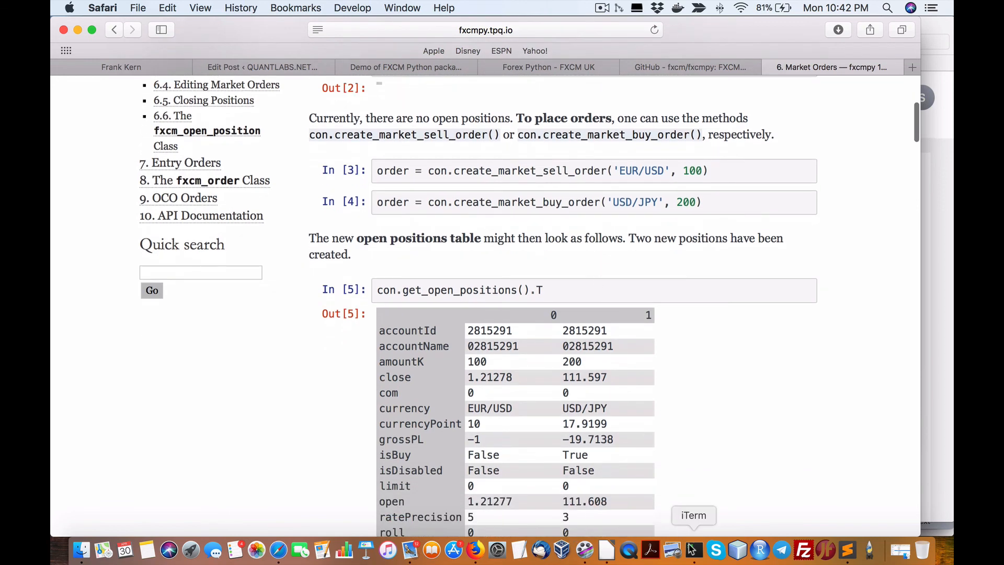
click(693, 548)
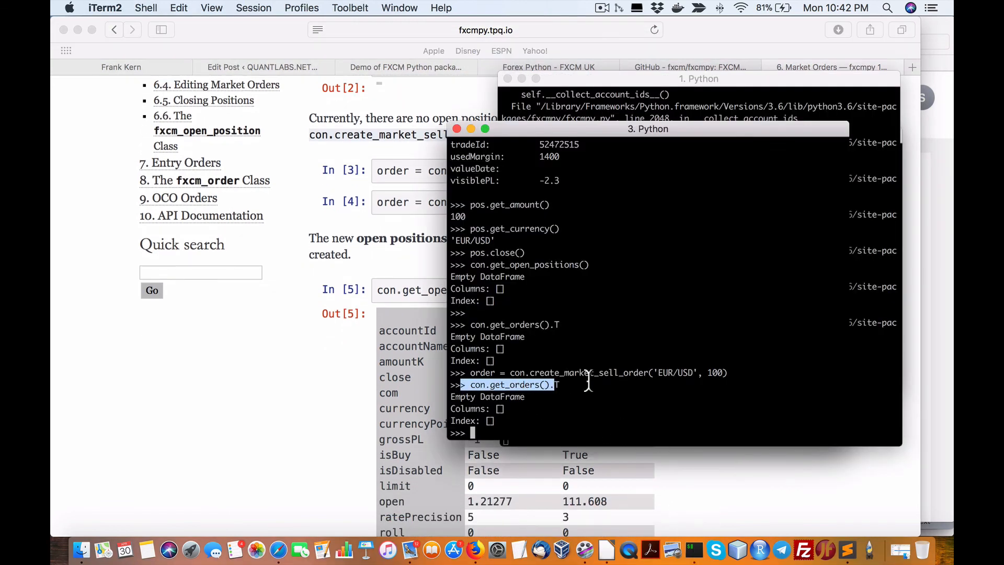
mouse_move(360, 391)
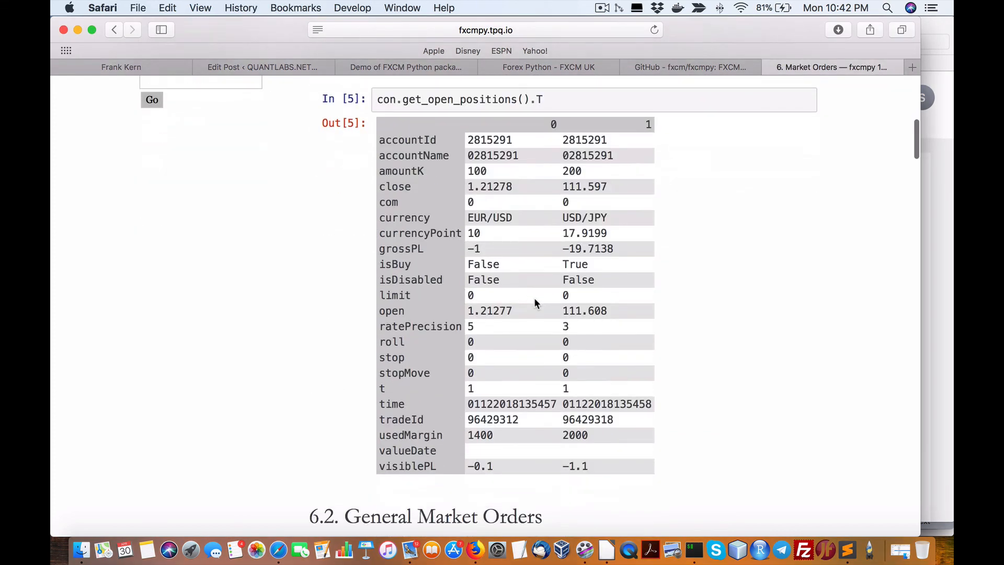
scroll(down, 3)
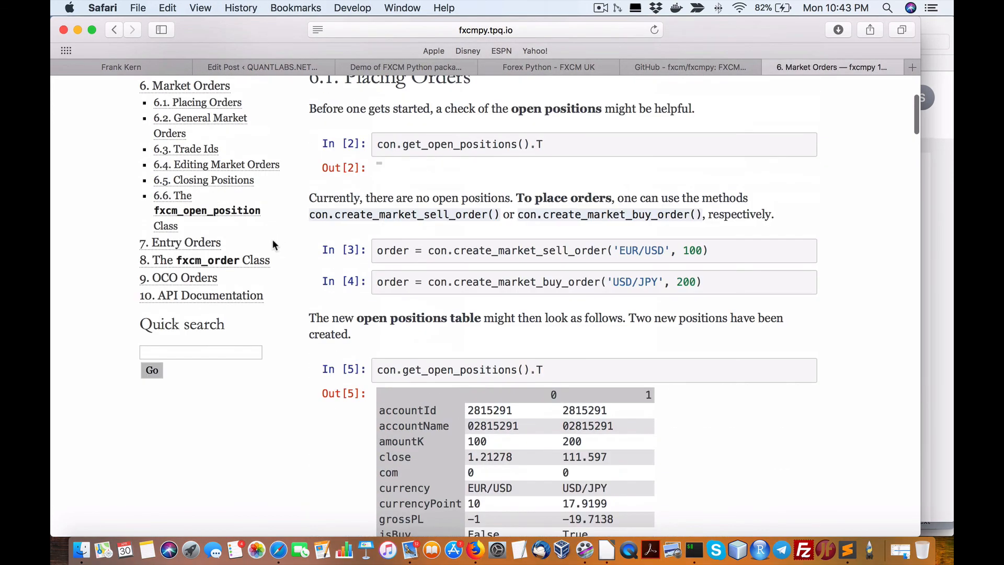
Open Entry Orders, briefly return to the Market Orders page and scroll around.
click(184, 242)
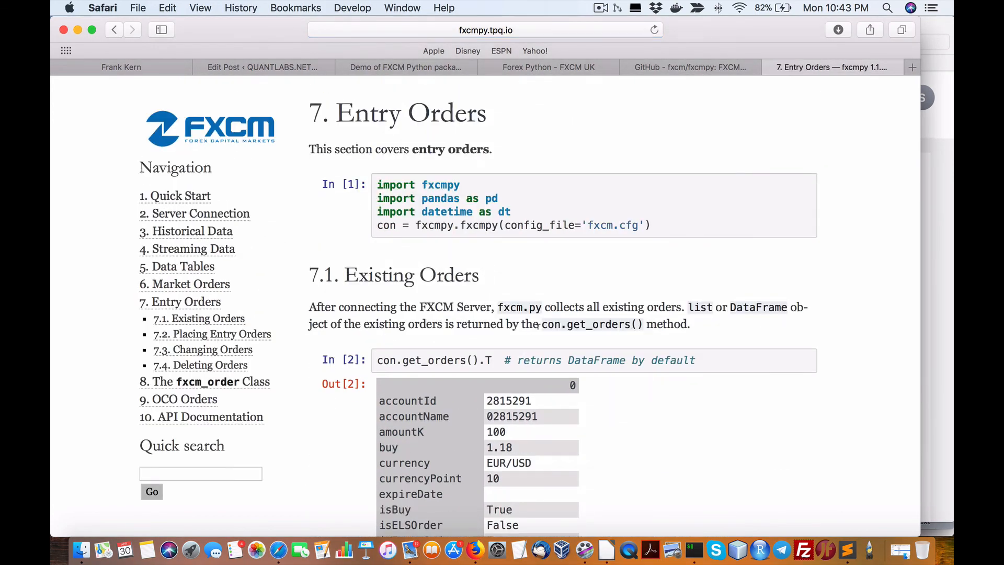
mouse_move(211, 325)
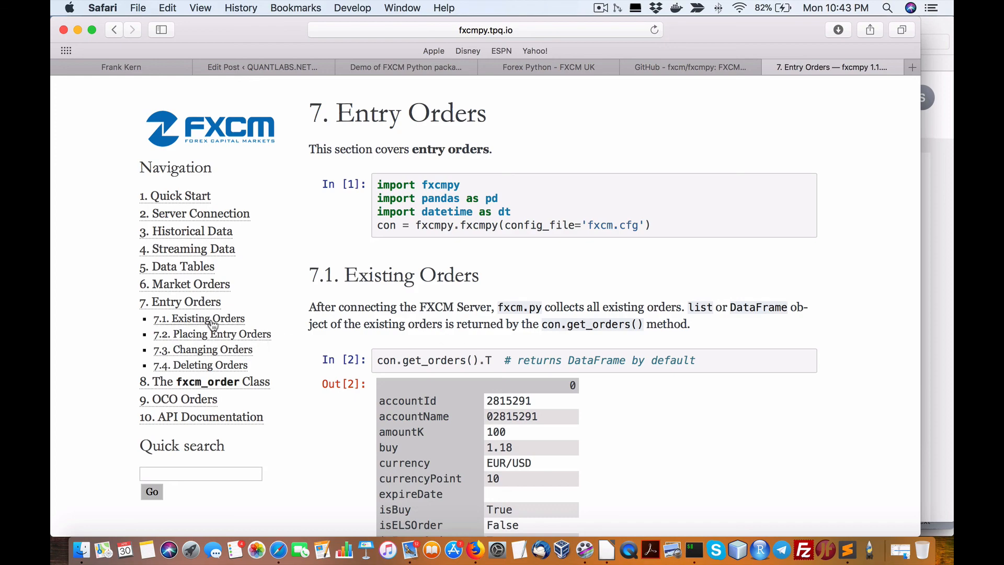
click(185, 283)
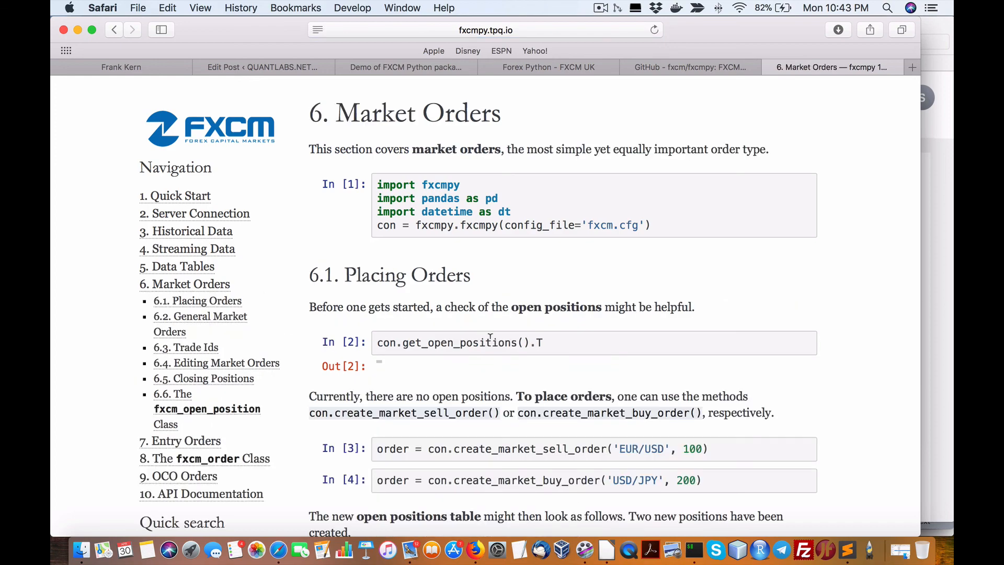
scroll(down, 3)
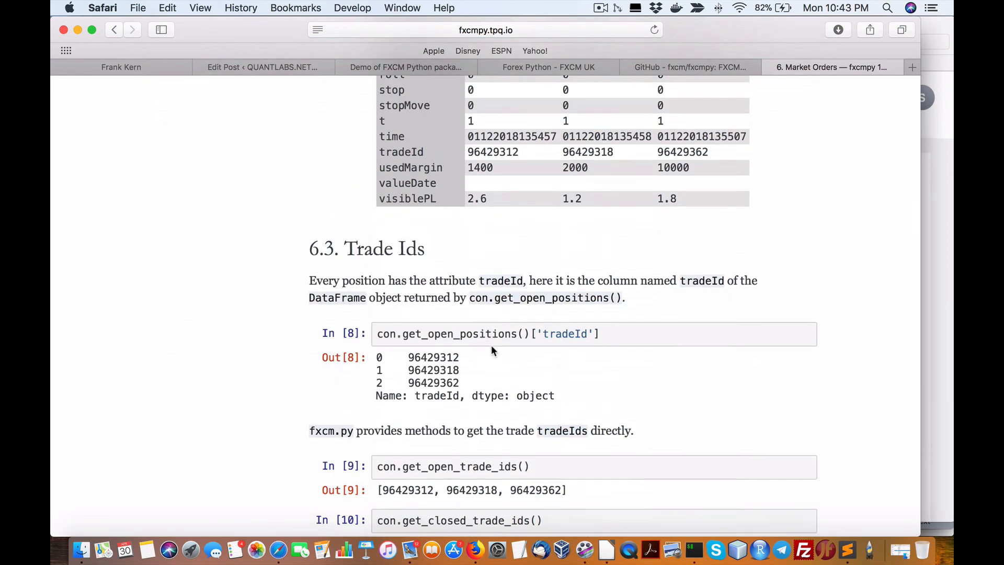
scroll(down, 3)
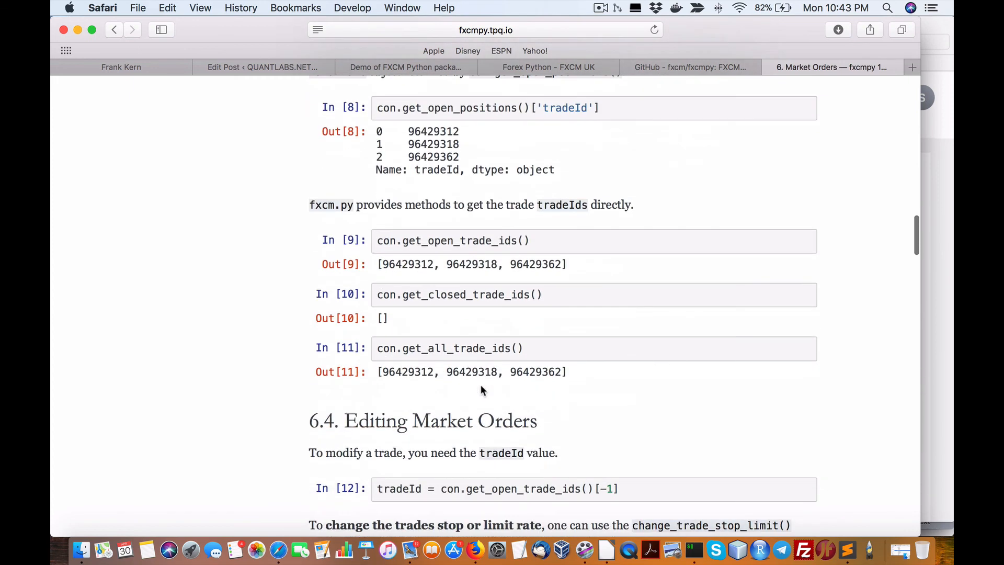
scroll(up, 3)
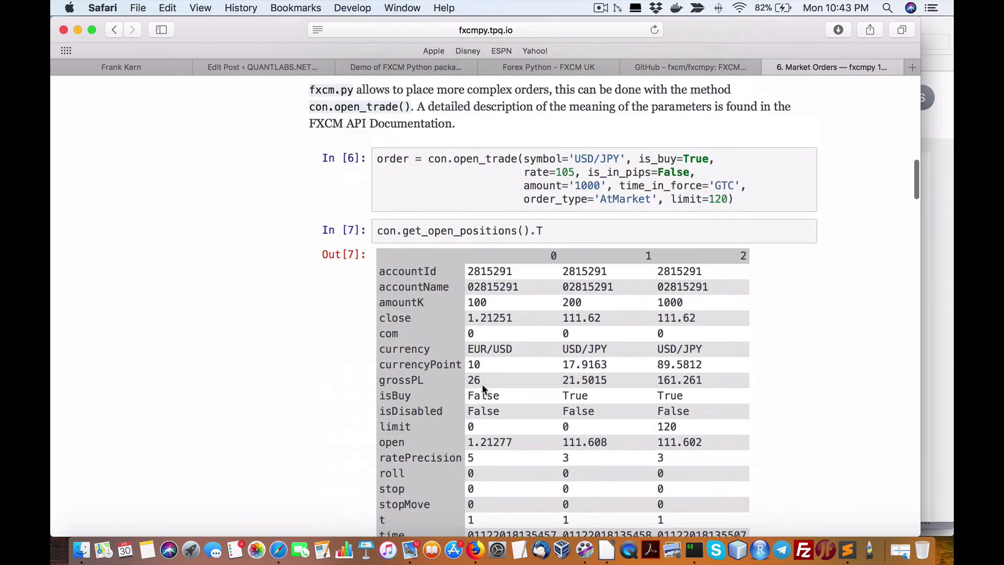
mouse_move(223, 261)
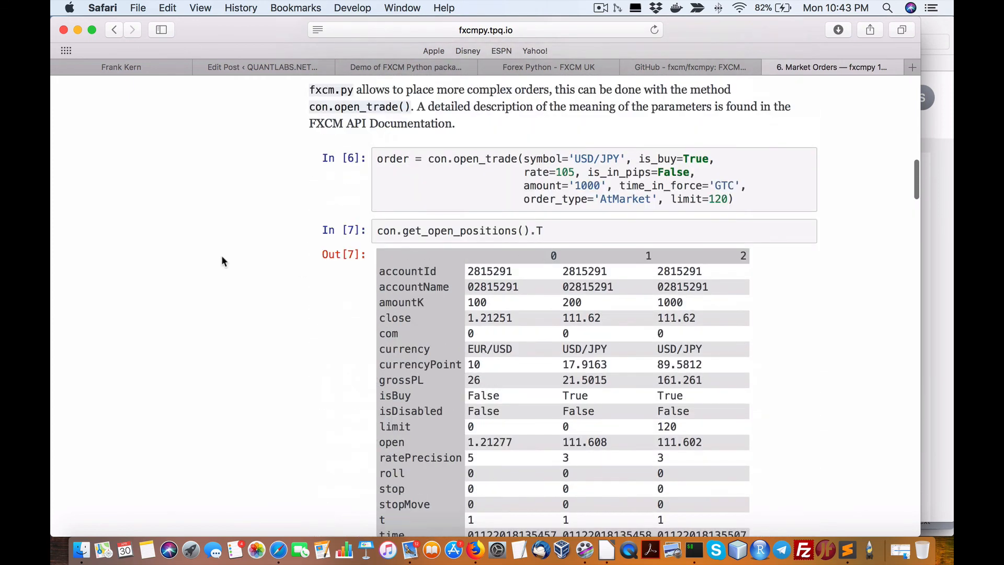
scroll(up, 3)
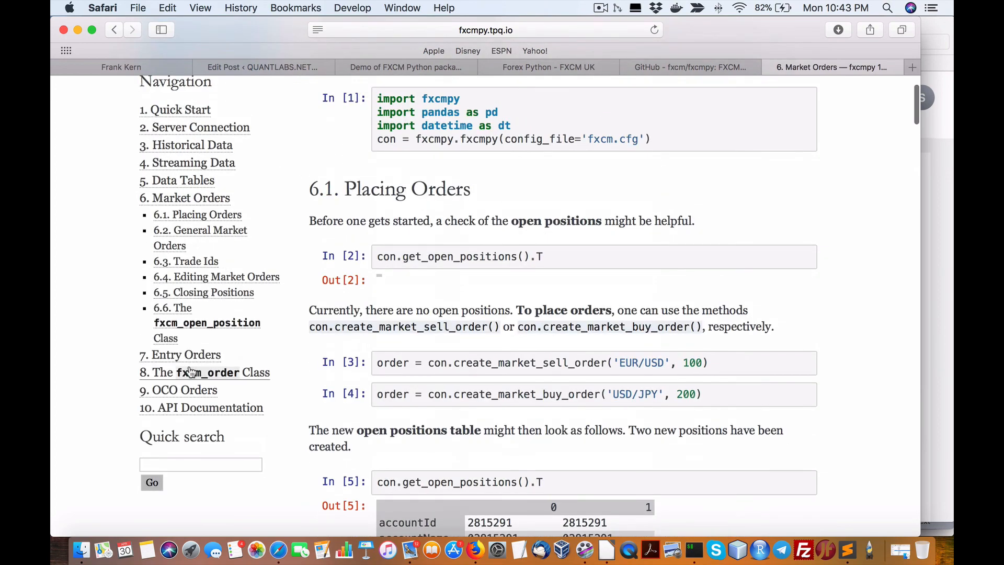
Reopen Entry Orders and scroll past get_order_ids() to the USD/JPY create_entry_order example.
click(179, 354)
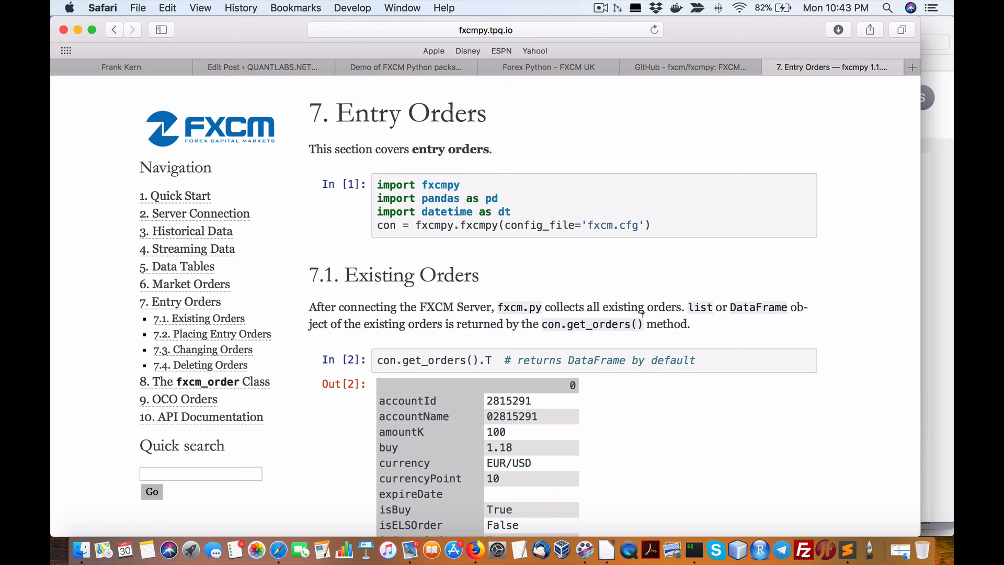
scroll(down, 3)
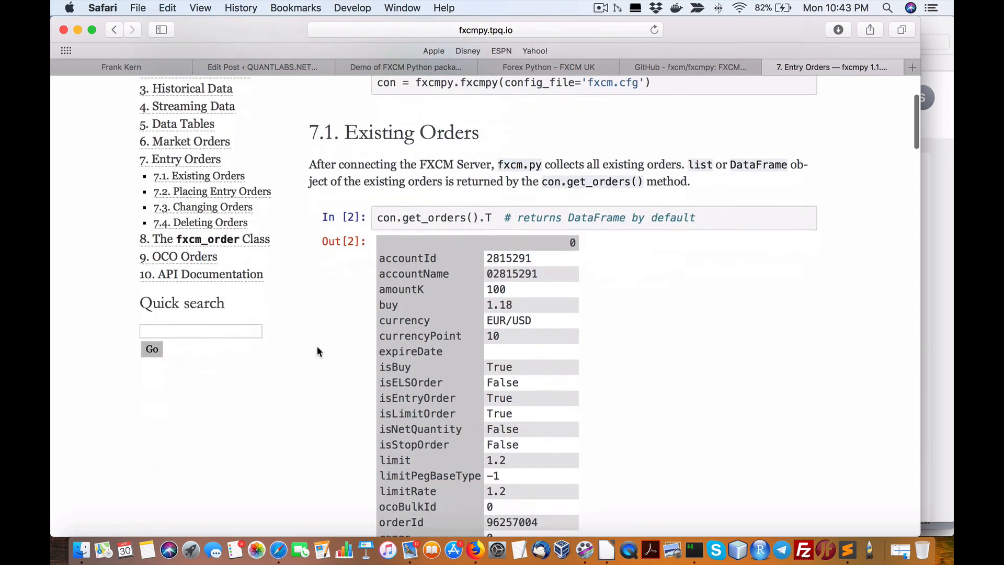
scroll(down, 3)
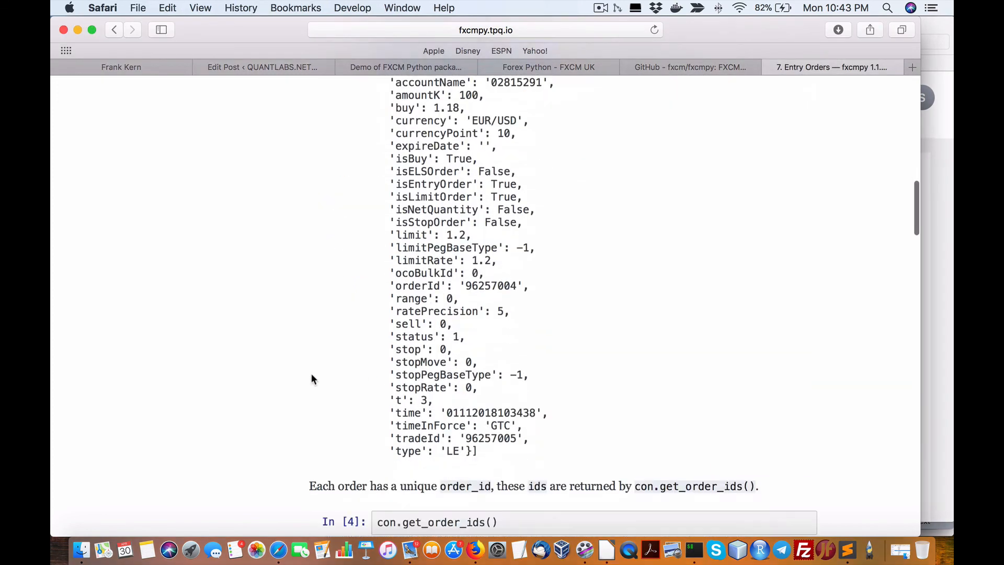
scroll(down, 3)
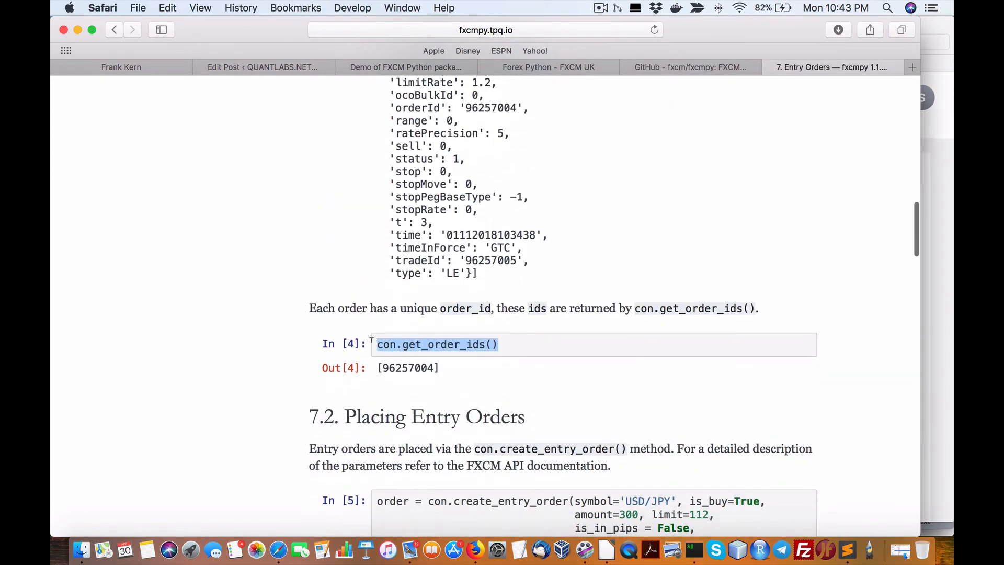
click(694, 549)
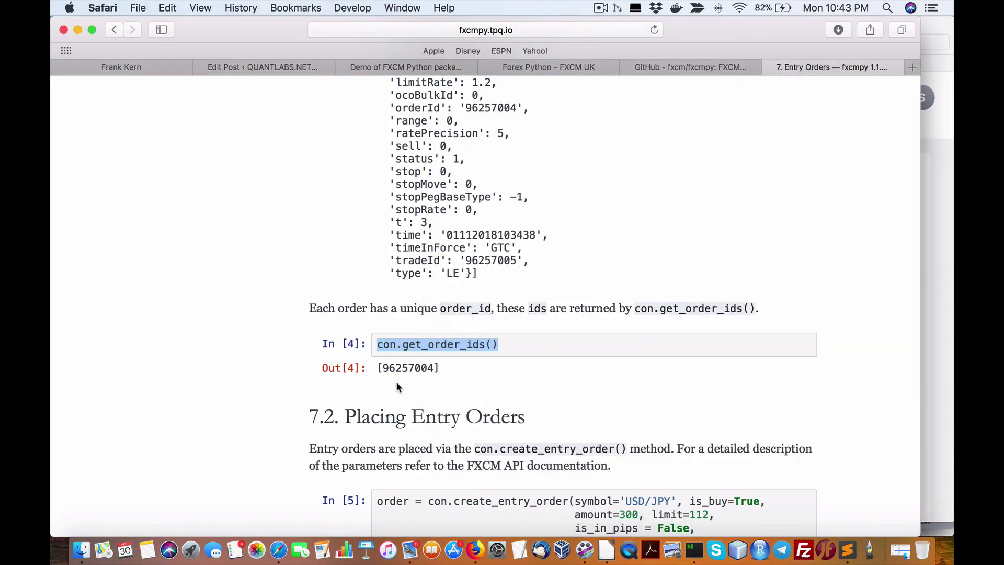
scroll(down, 3)
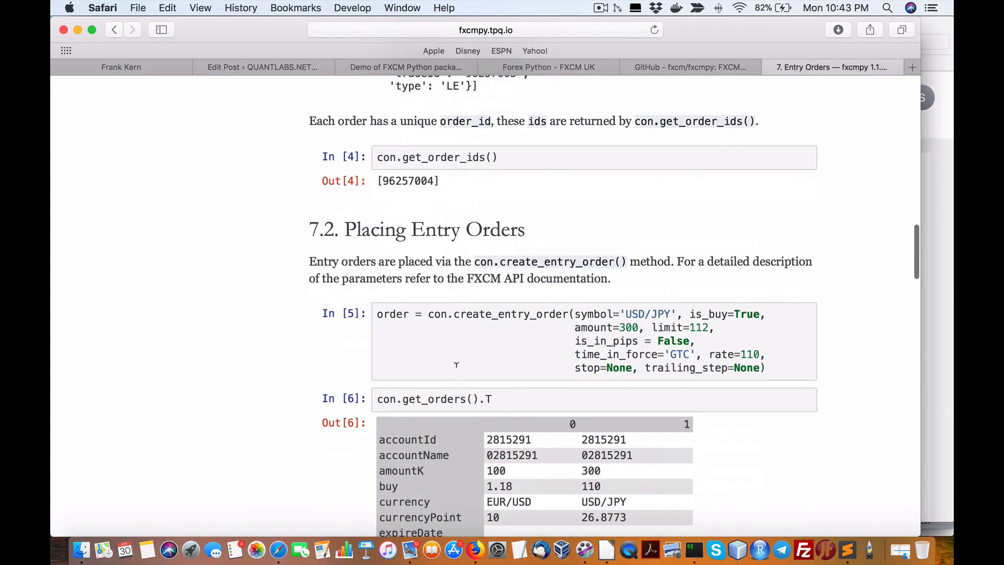
mouse_move(516, 314)
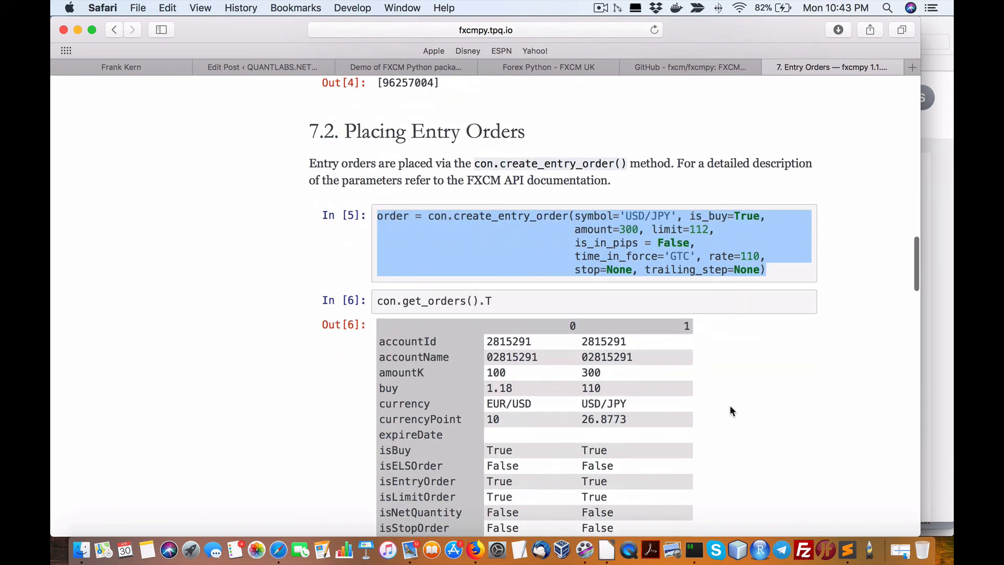
Run the USD/JPY buy entry order for 300 at rate 110, limit 112, GTC.
click(694, 550)
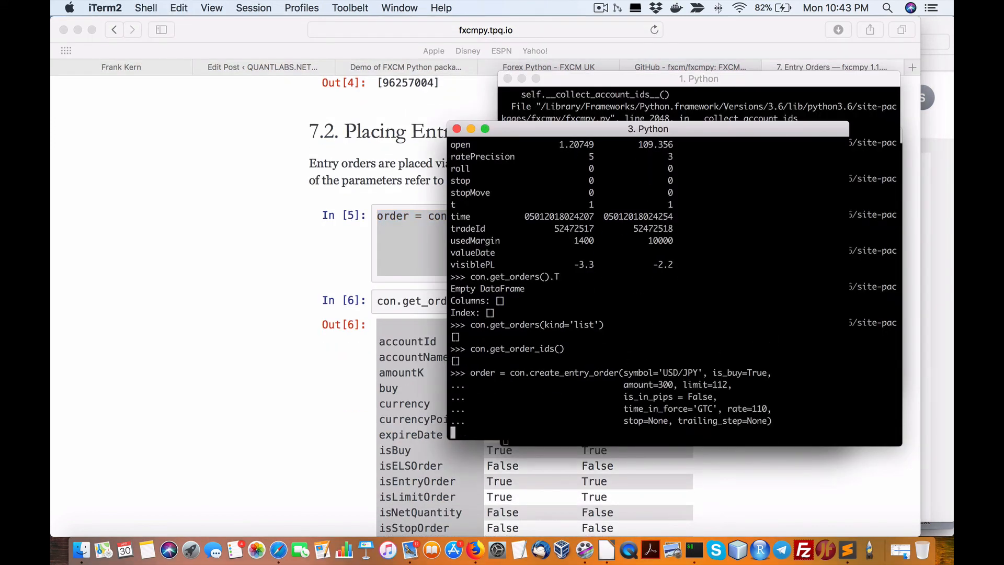
key(Return)
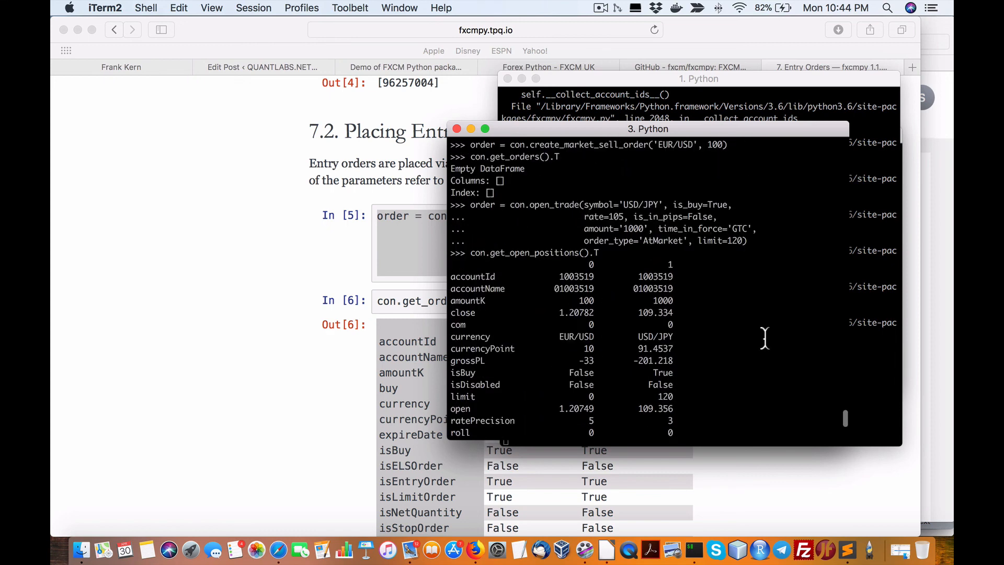
double_click(523, 252)
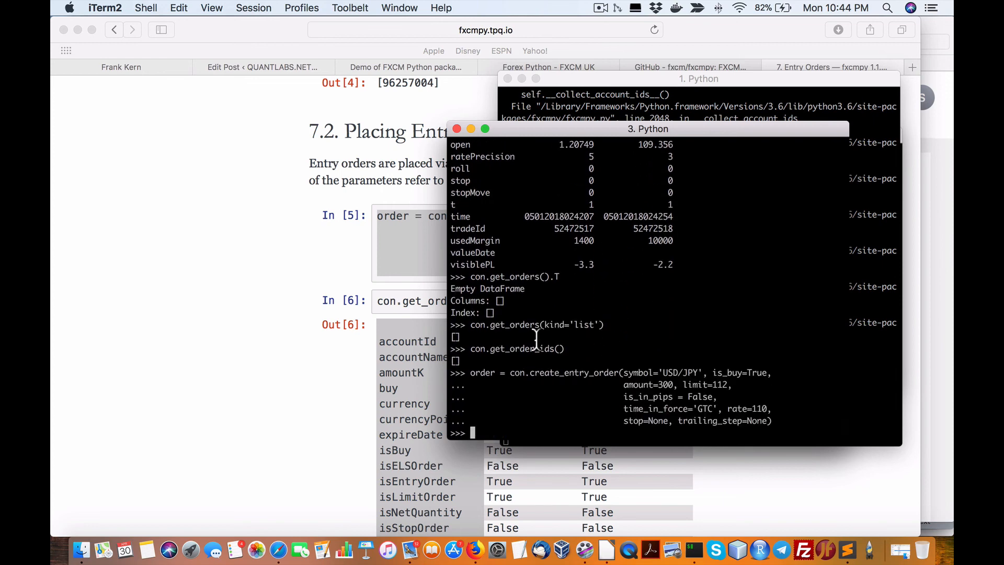
mouse_move(591, 390)
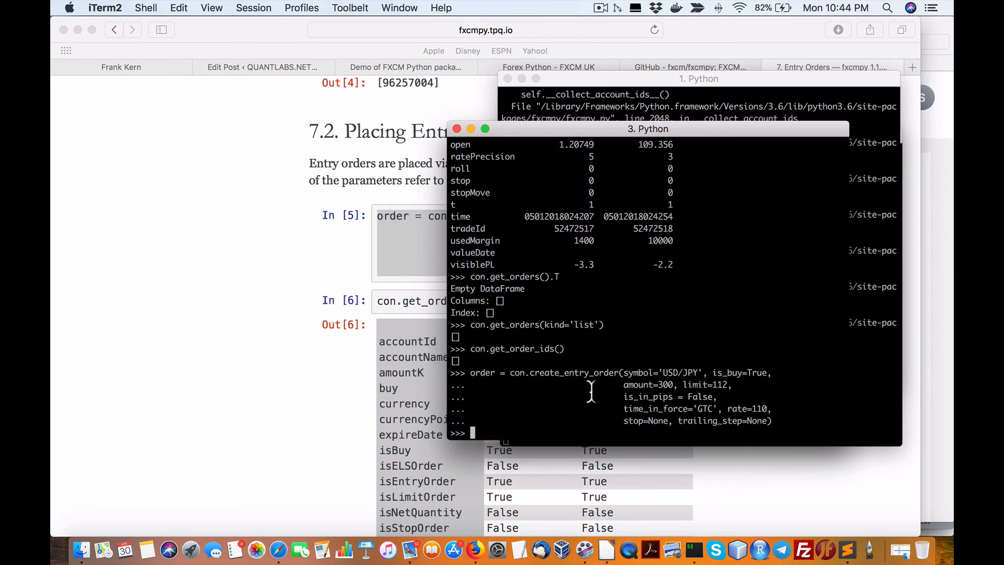
mouse_move(651, 410)
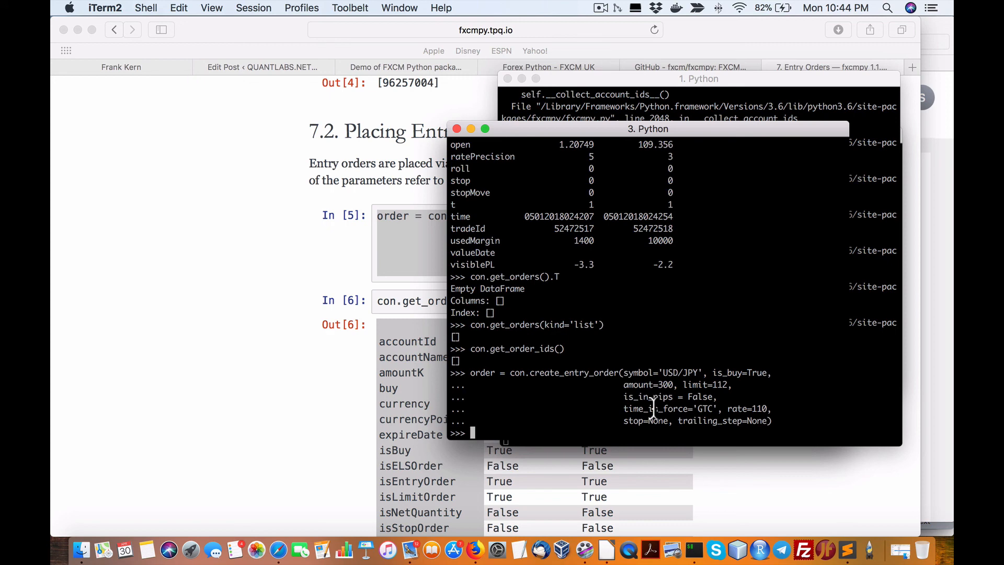
mouse_move(510, 372)
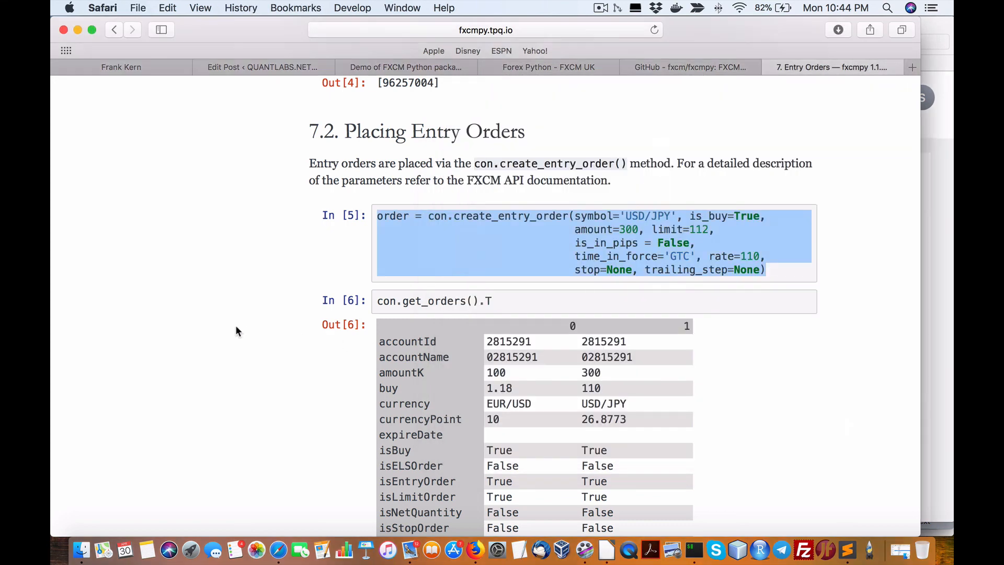
mouse_move(357, 166)
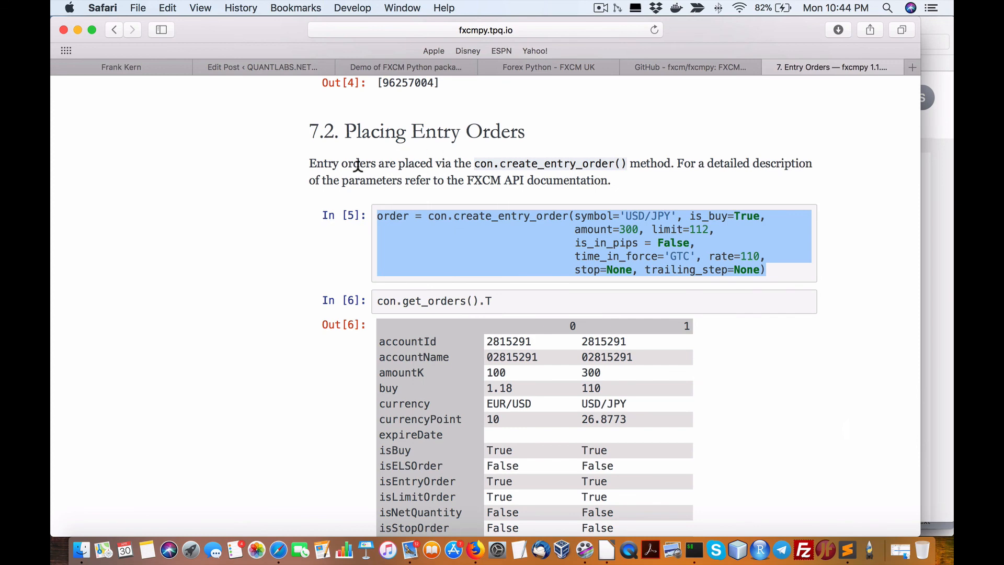
mouse_move(563, 194)
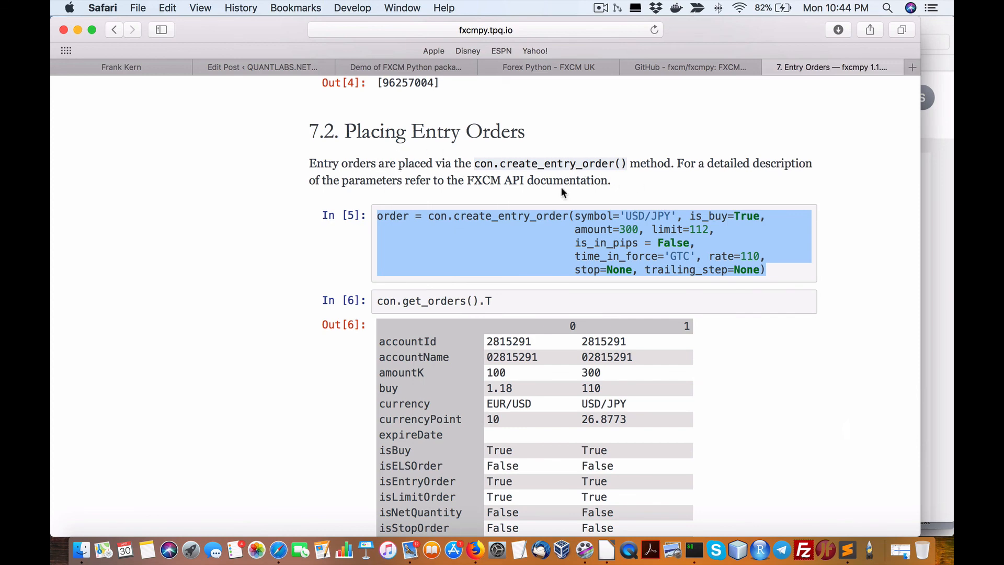
mouse_move(475, 246)
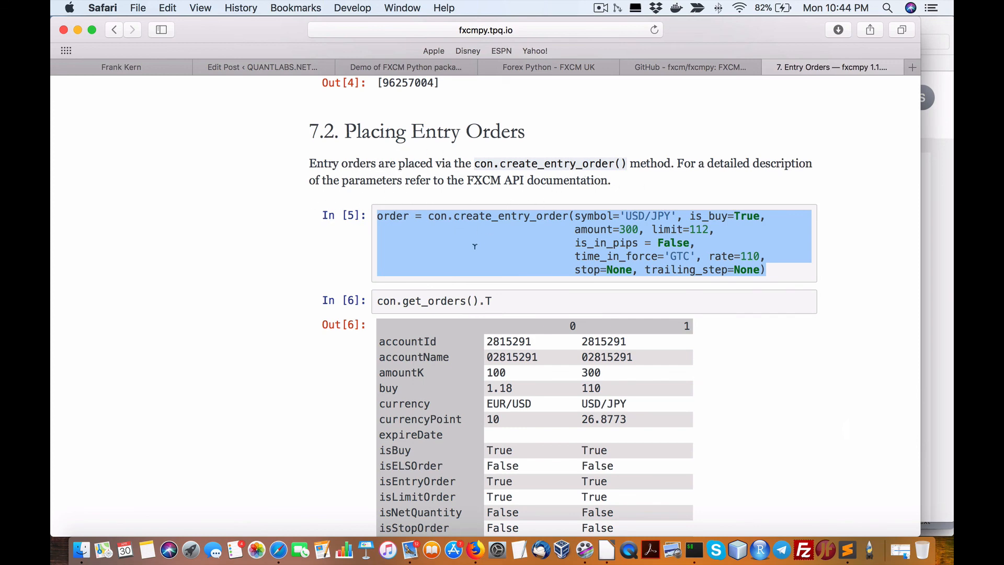
mouse_move(450, 234)
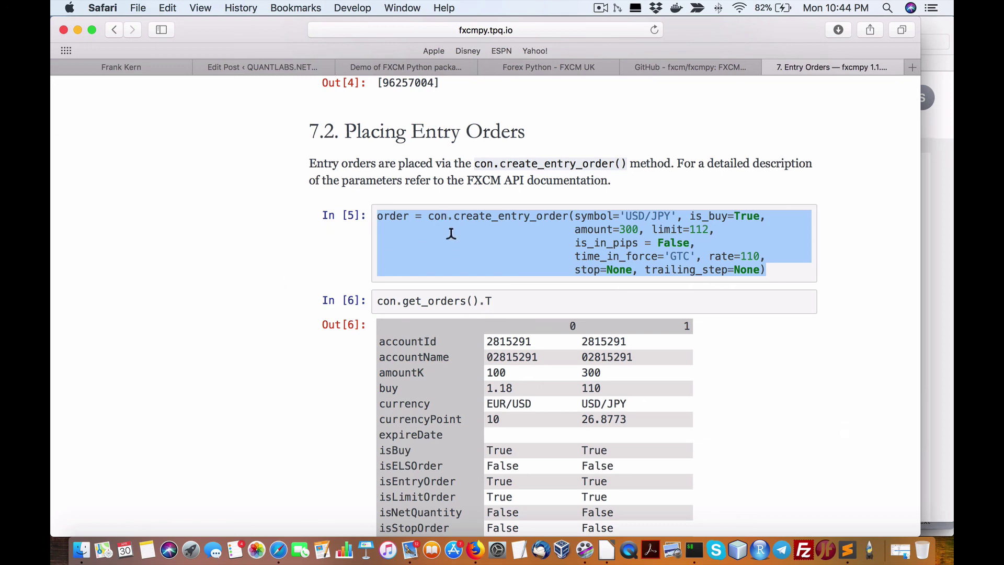
Select the con.get_orders() example line in the docs for copying.
scroll(down, 3)
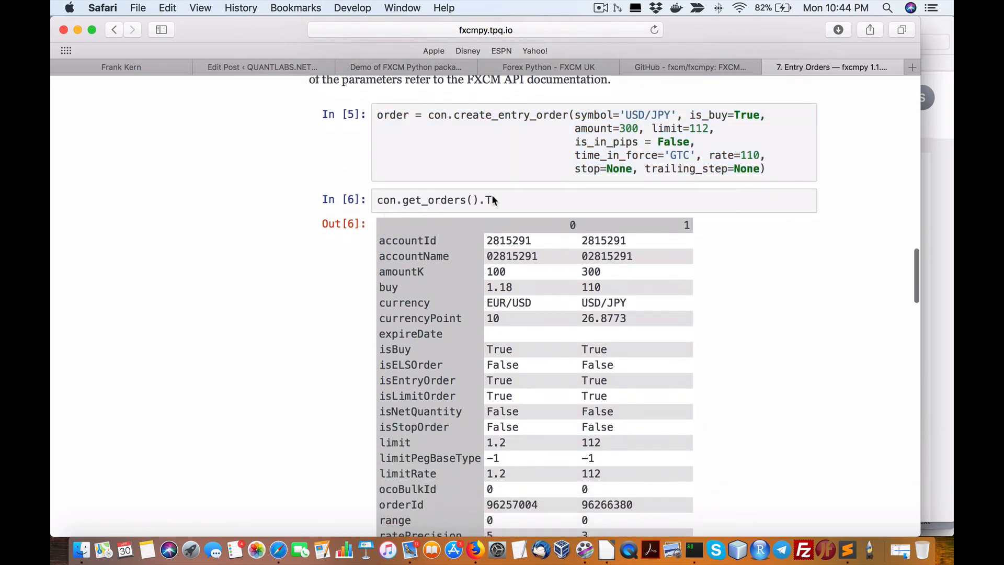
triple_click(434, 200)
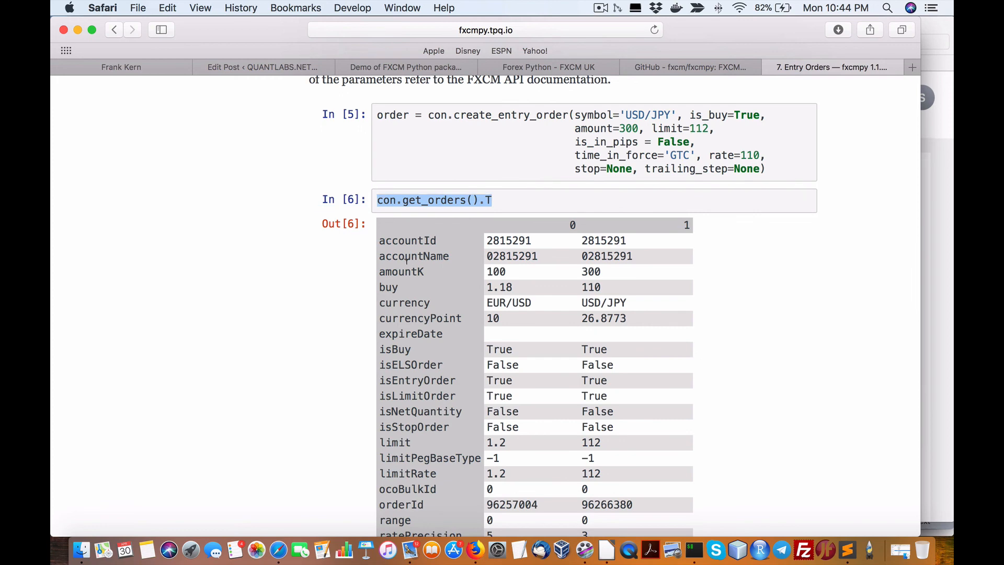
scroll(down, 3)
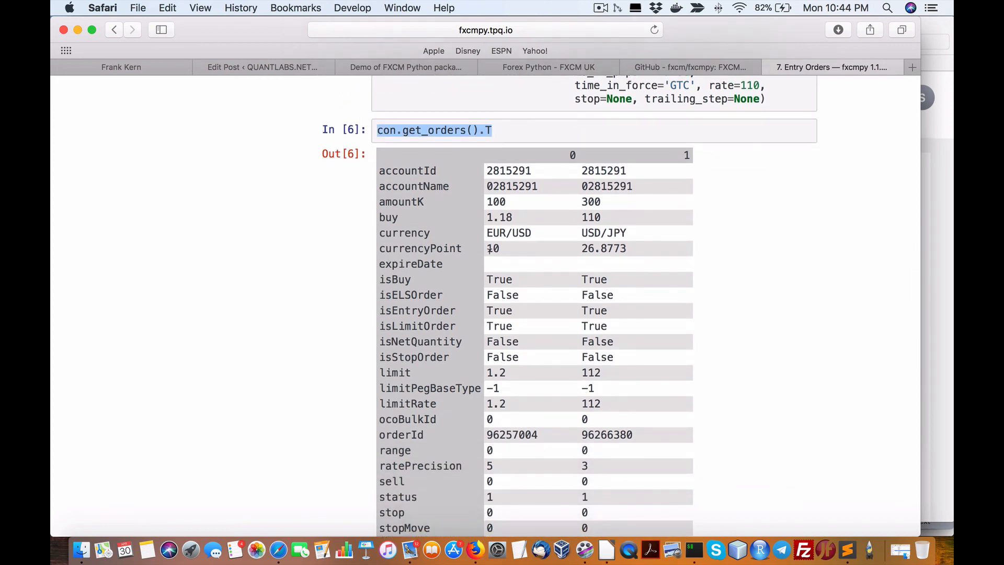
scroll(up, 3)
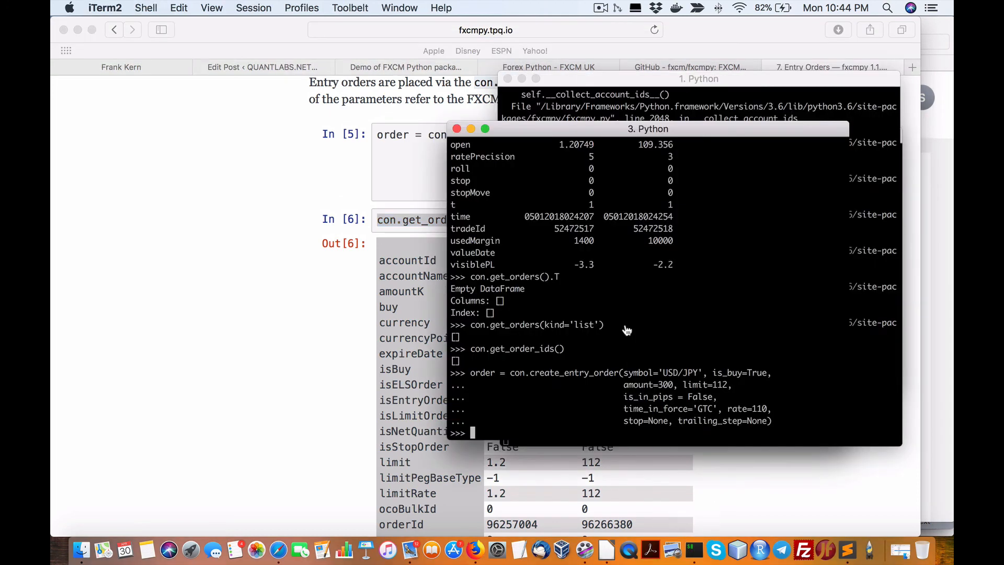
Show the new 300K USD/JPY order via con.get_orders().T and get_orders(kind='list').
scroll(down, 3)
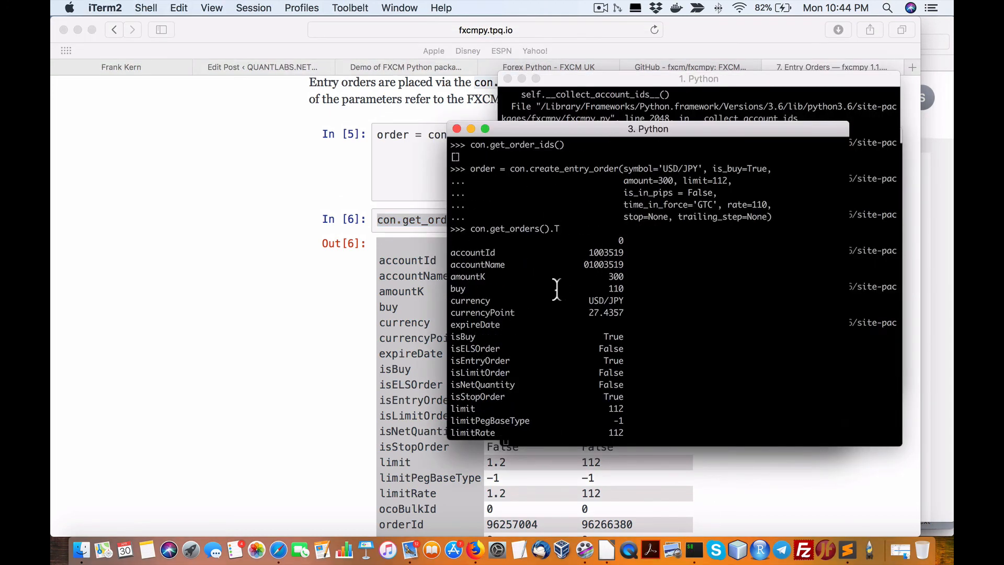
scroll(down, 3)
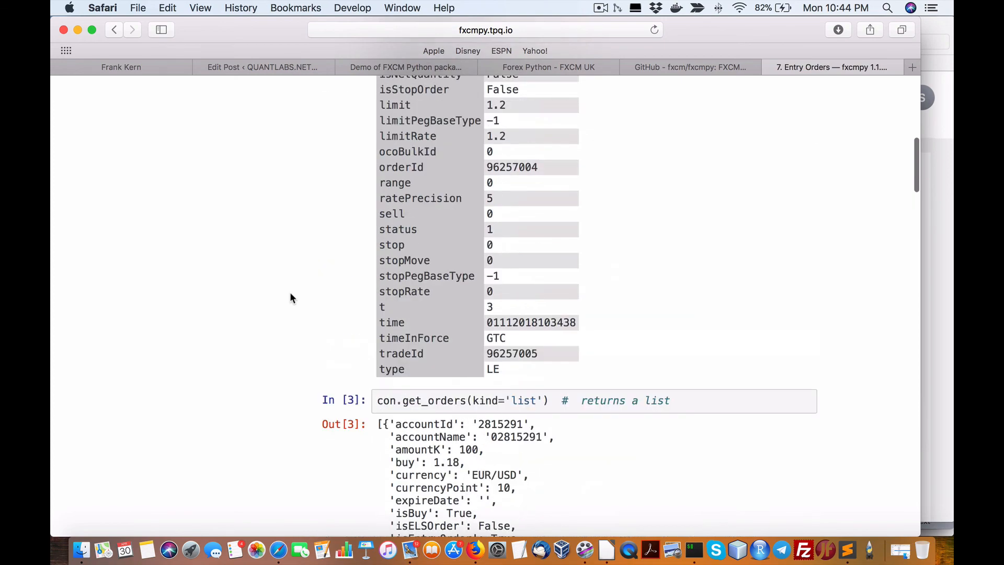
scroll(up, 3)
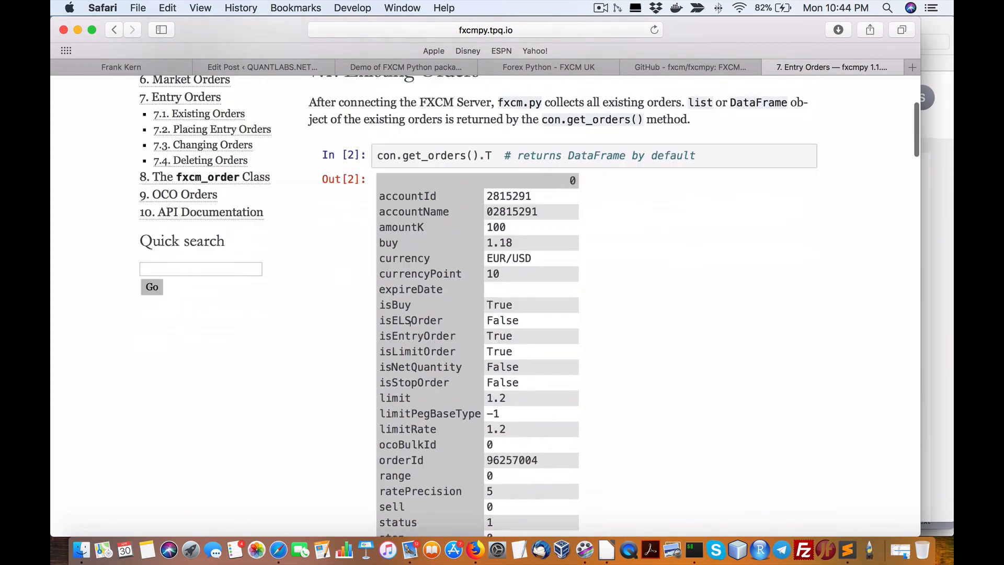
scroll(down, 3)
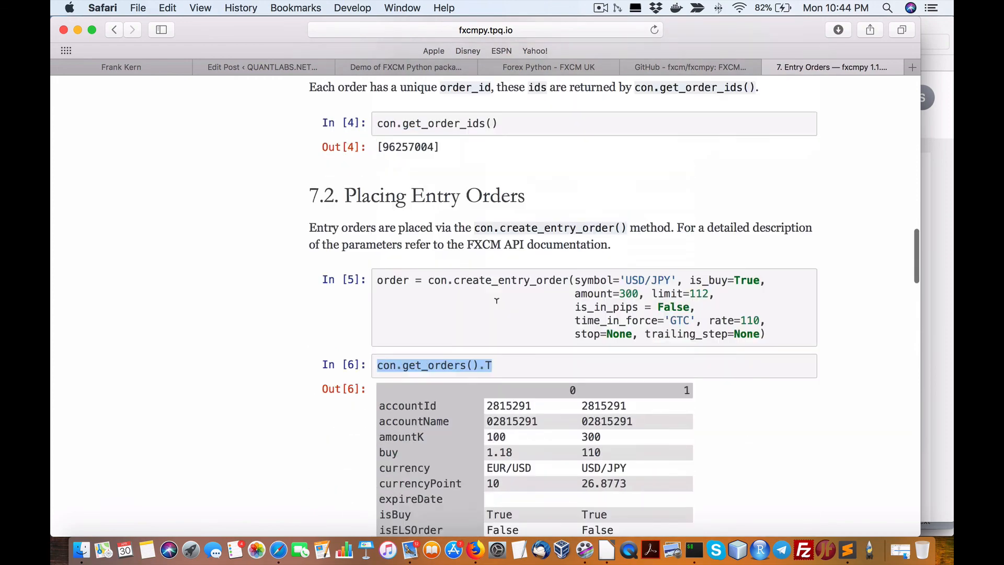
scroll(up, 3)
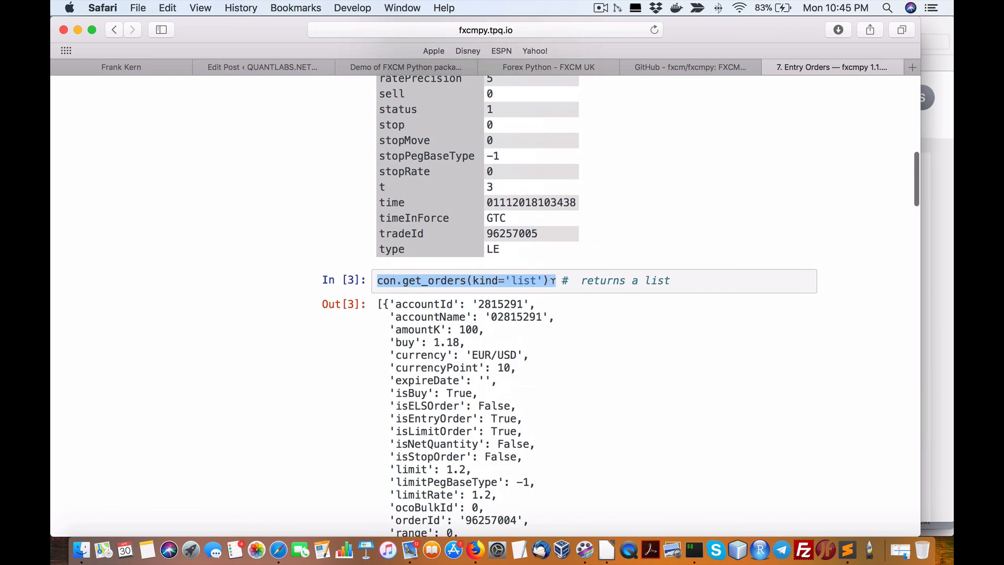
click(694, 550)
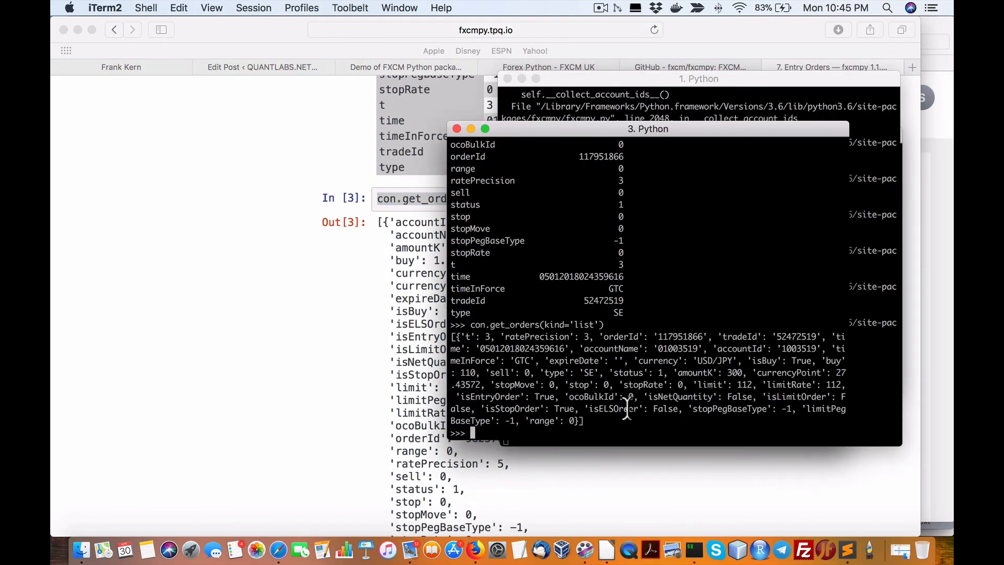
mouse_move(287, 372)
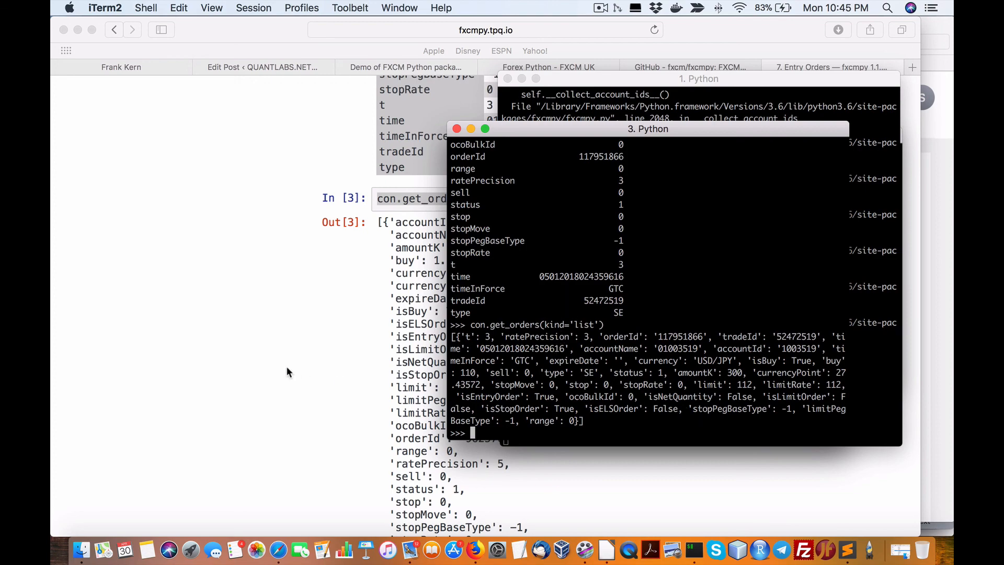
click(831, 66)
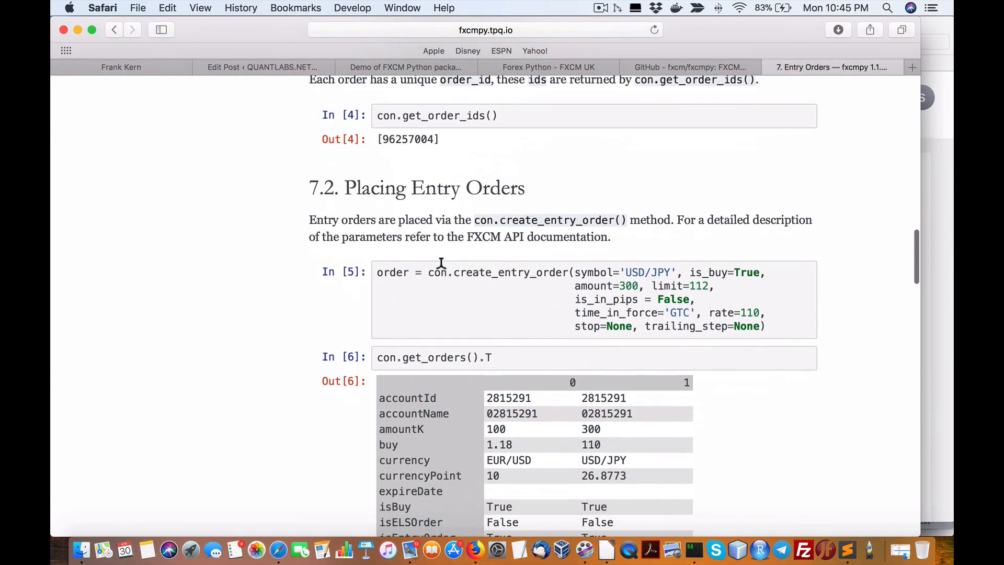
scroll(down, 3)
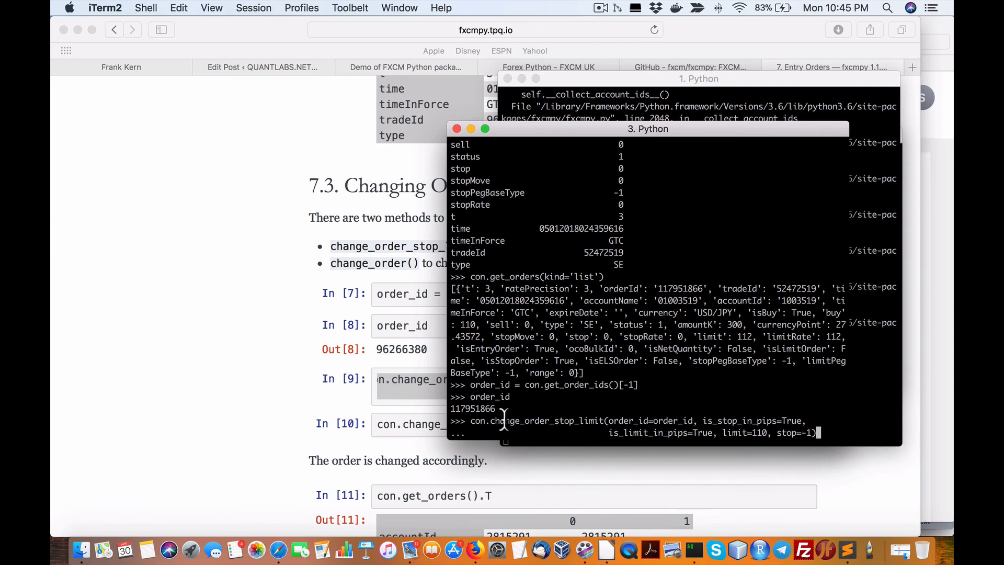
mouse_move(721, 426)
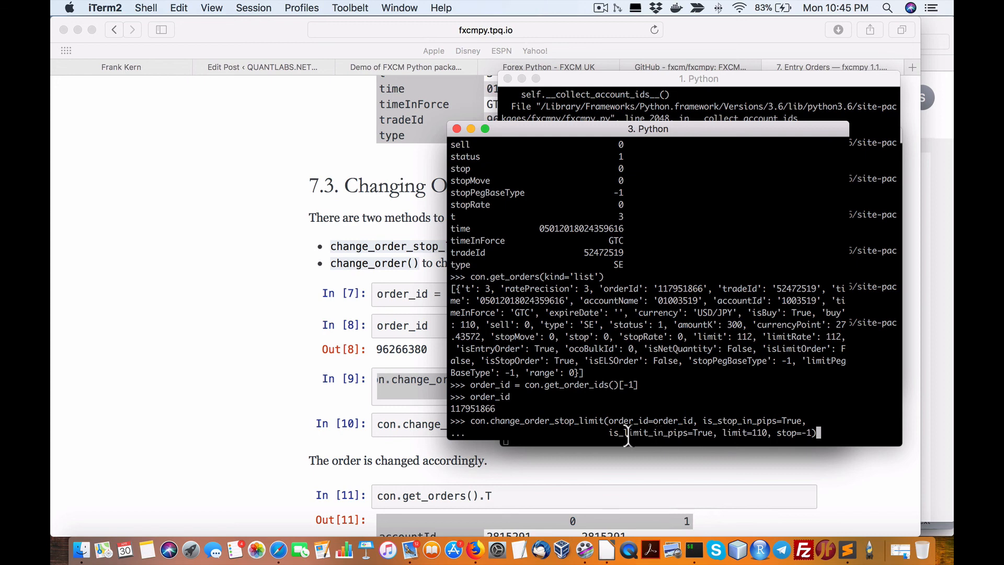
mouse_move(675, 436)
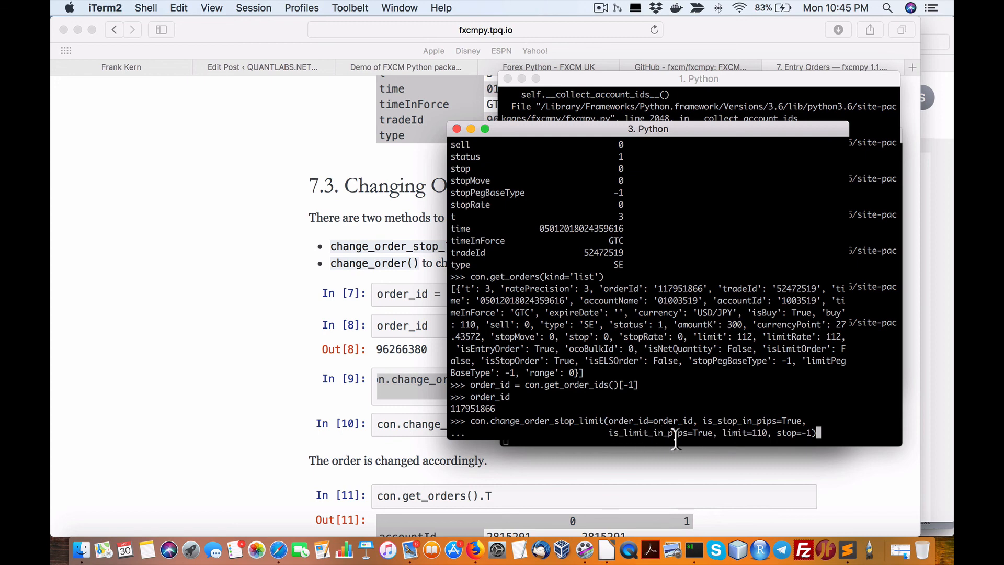
mouse_move(785, 433)
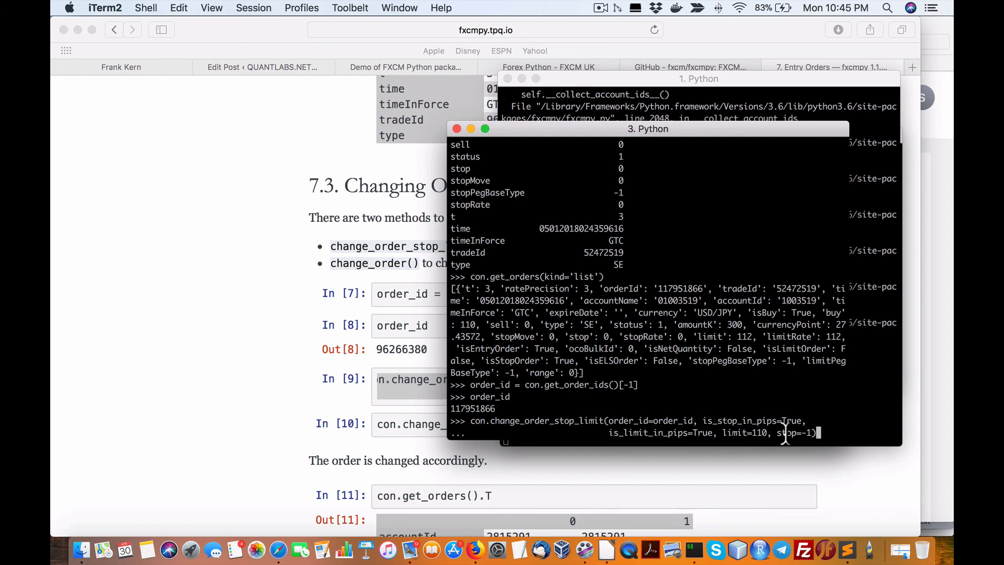
mouse_move(589, 429)
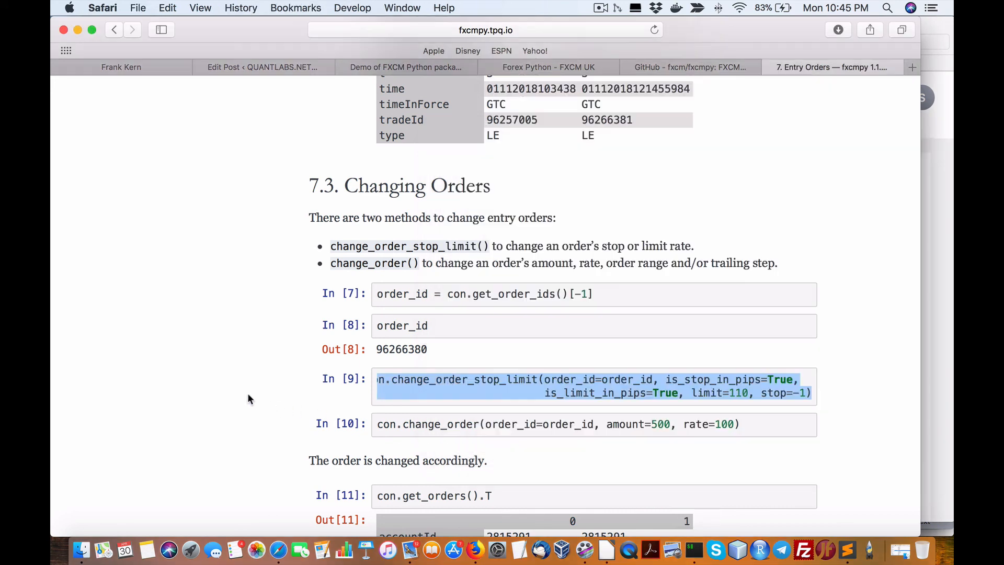
mouse_move(775, 384)
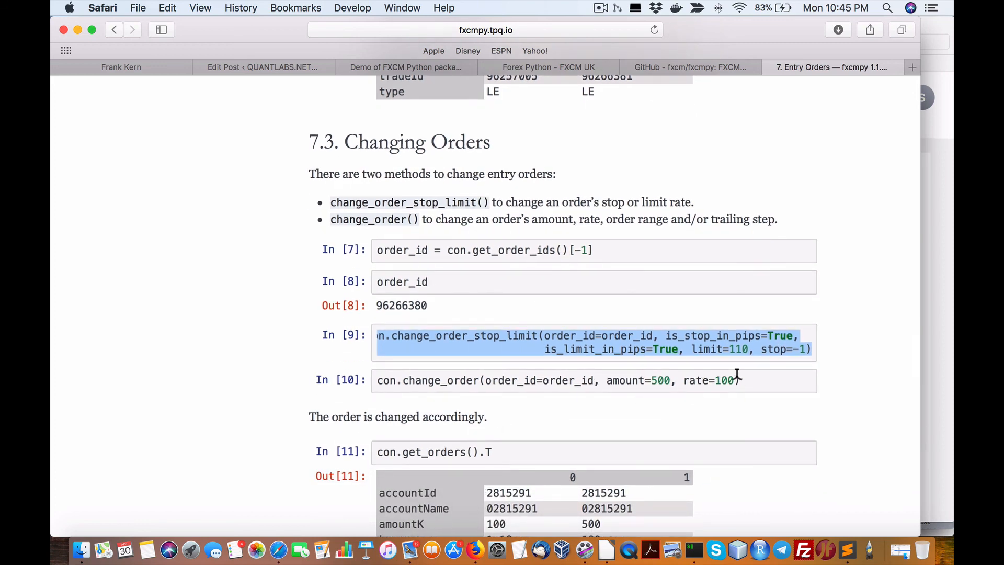
double_click(557, 380)
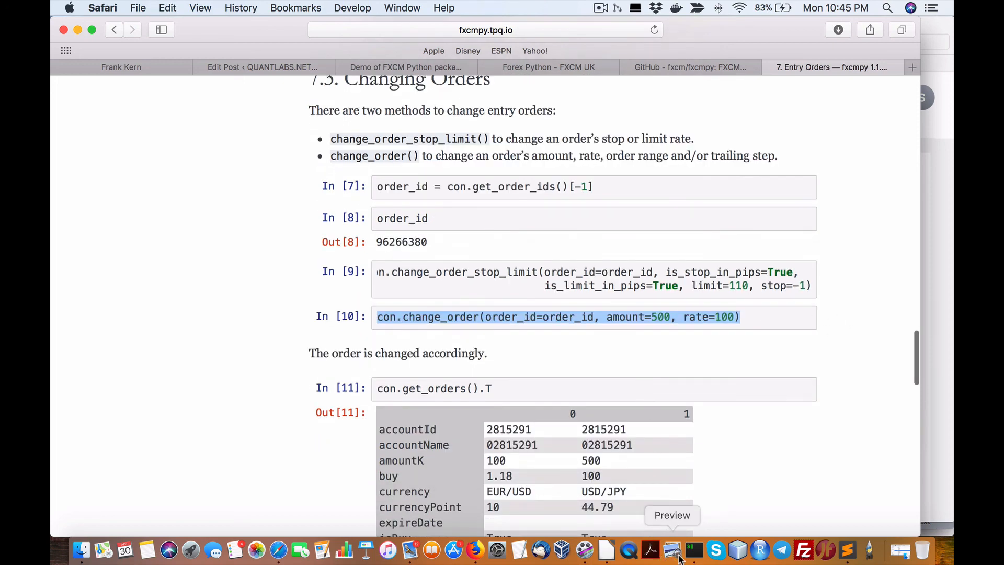
Attempt change_order with amount 500 and rate 100, hitting the price validation error twice.
click(692, 550)
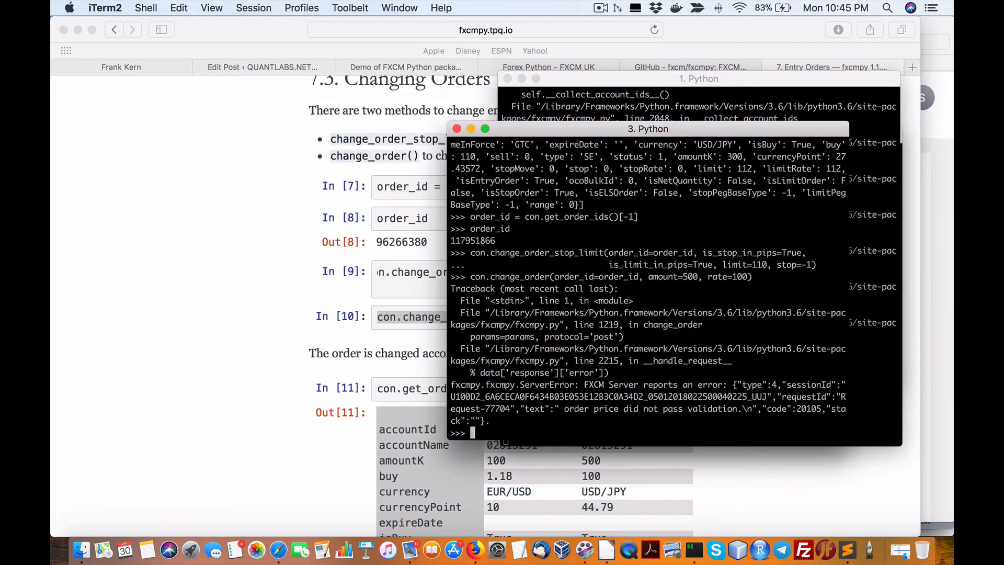
mouse_move(279, 333)
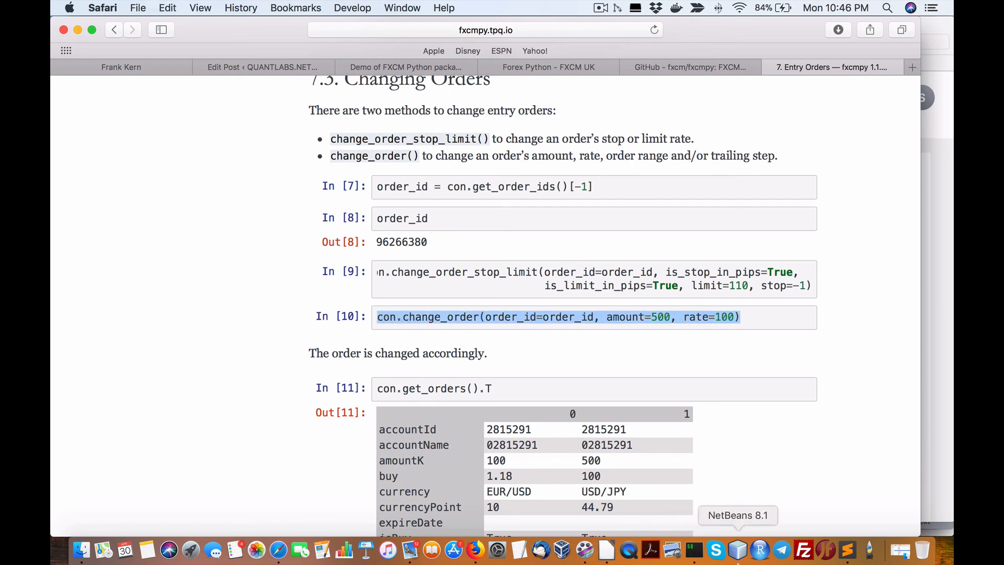
mouse_move(694, 550)
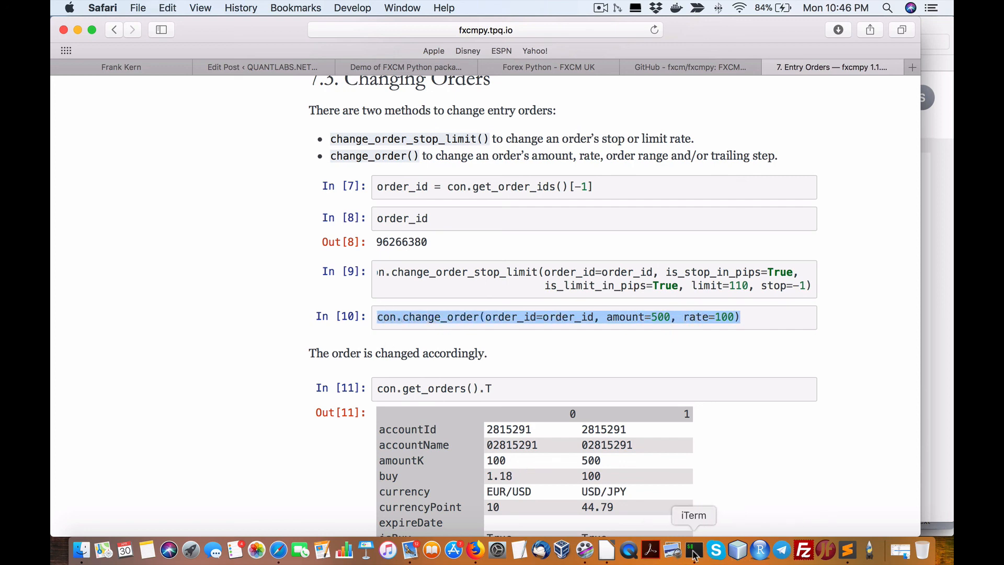
click(693, 550)
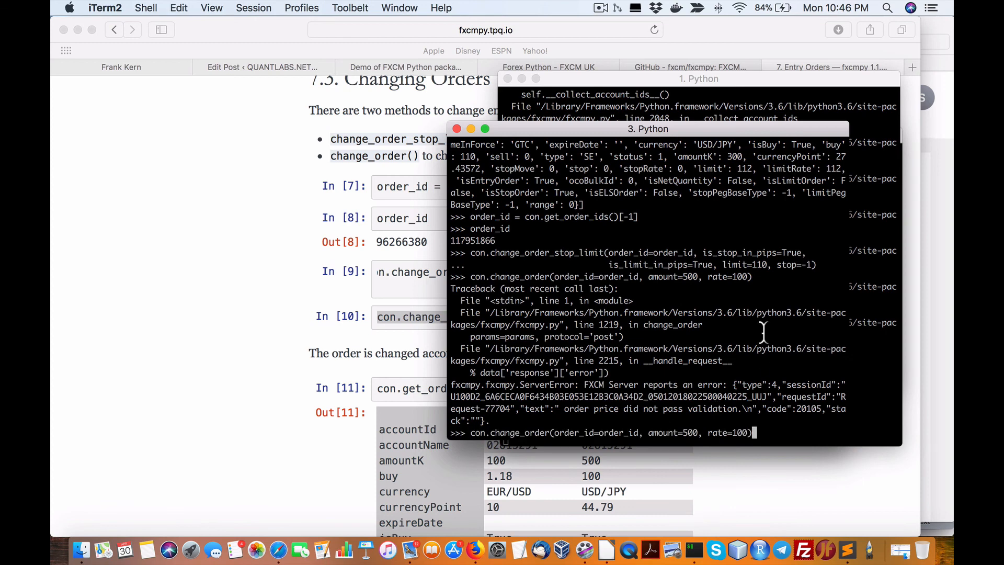
key(Return)
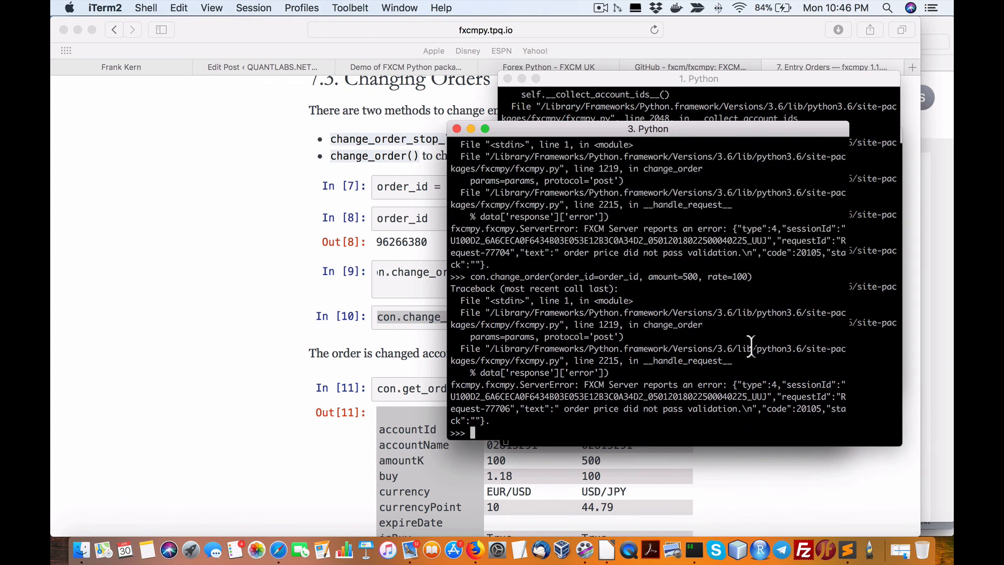
mouse_move(741, 435)
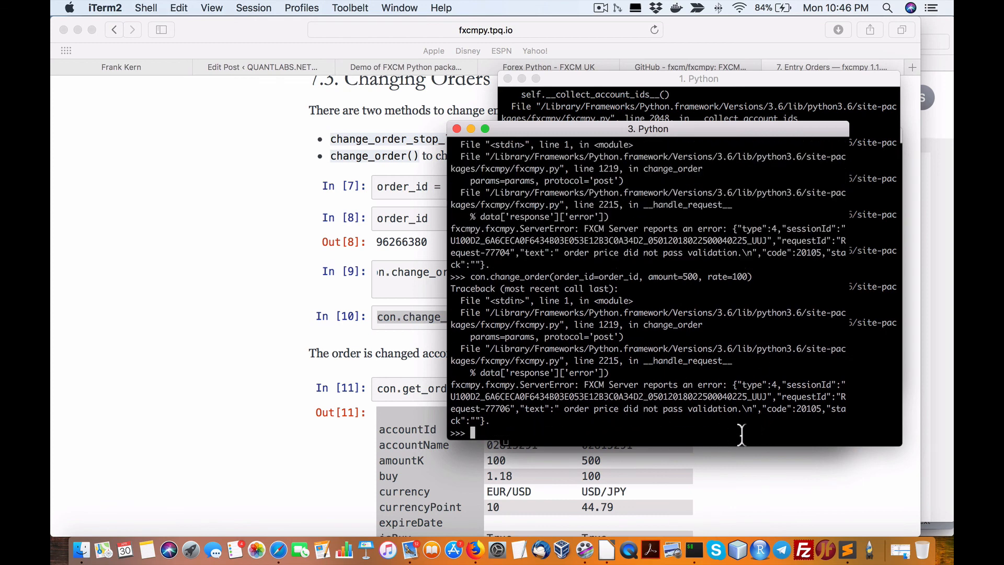
mouse_move(323, 413)
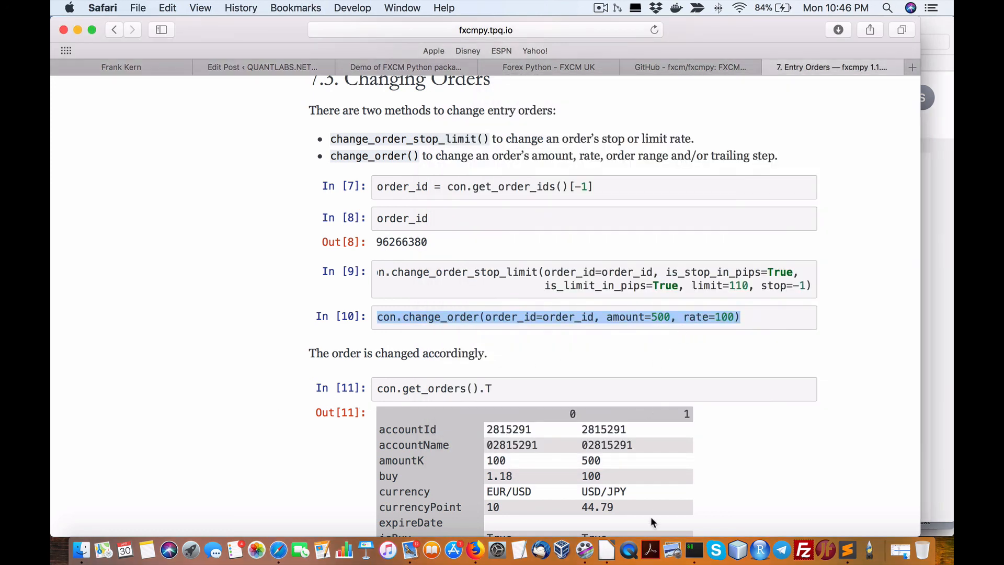
mouse_move(693, 549)
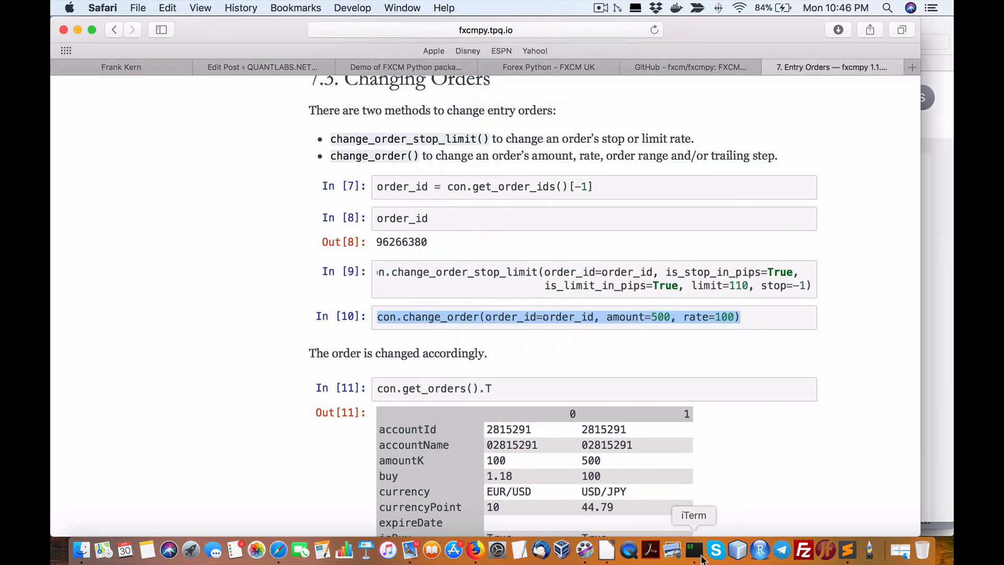
click(694, 549)
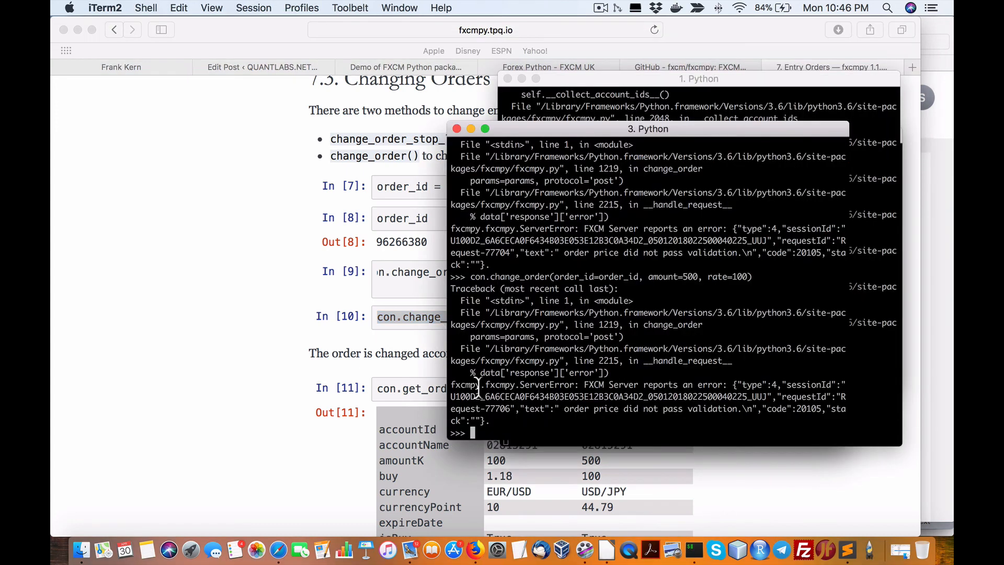
mouse_move(724, 403)
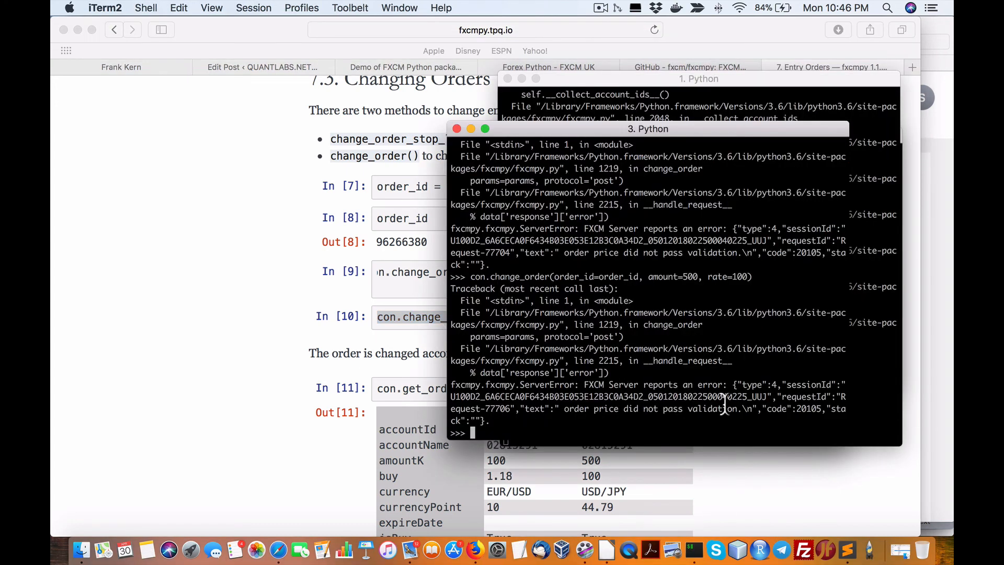
mouse_move(782, 397)
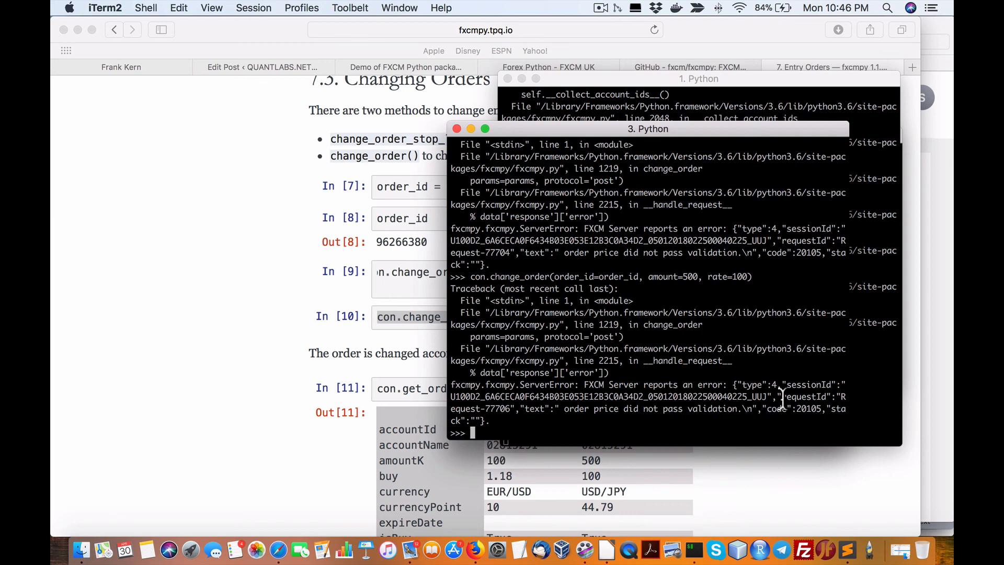
mouse_move(539, 414)
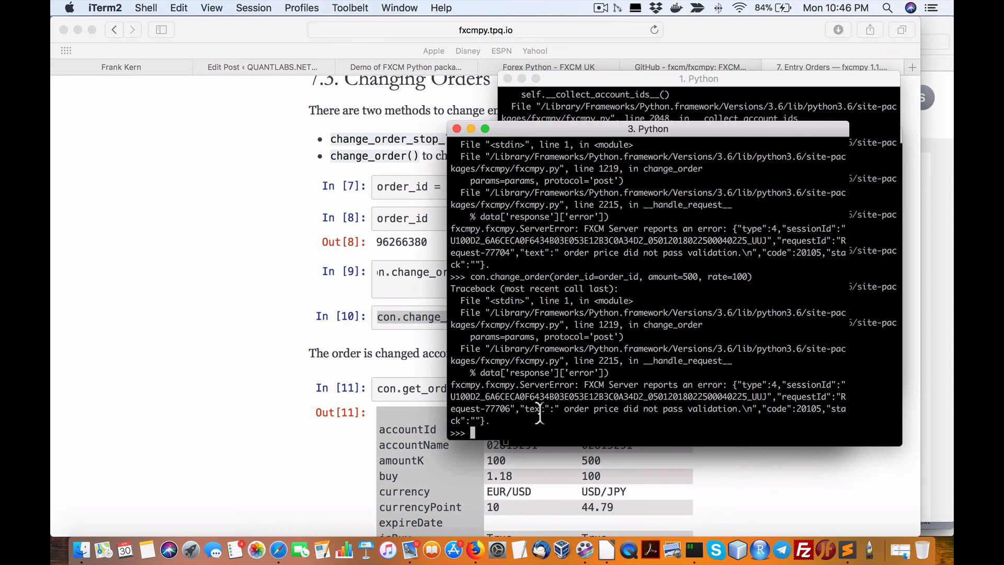
mouse_move(692, 433)
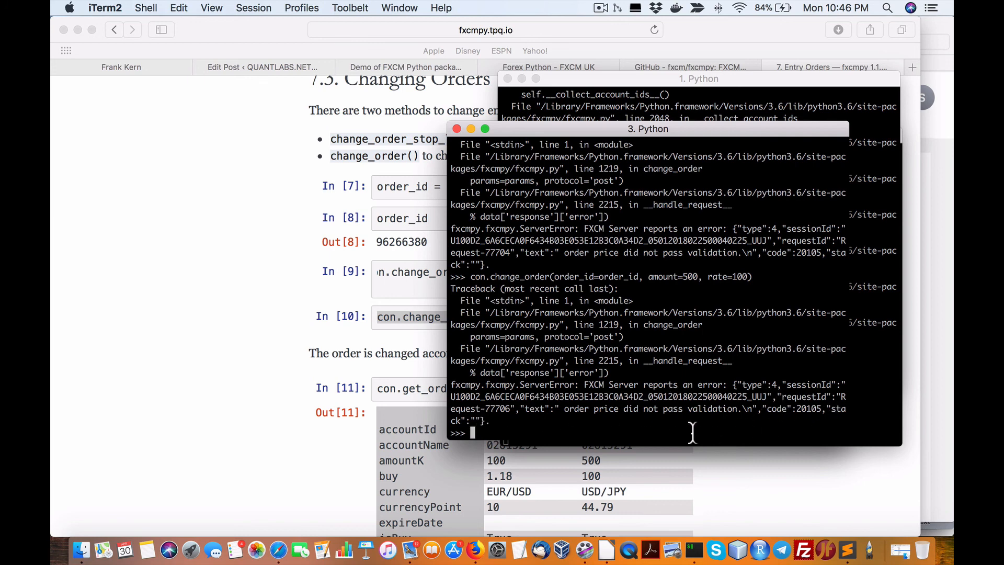
mouse_move(743, 426)
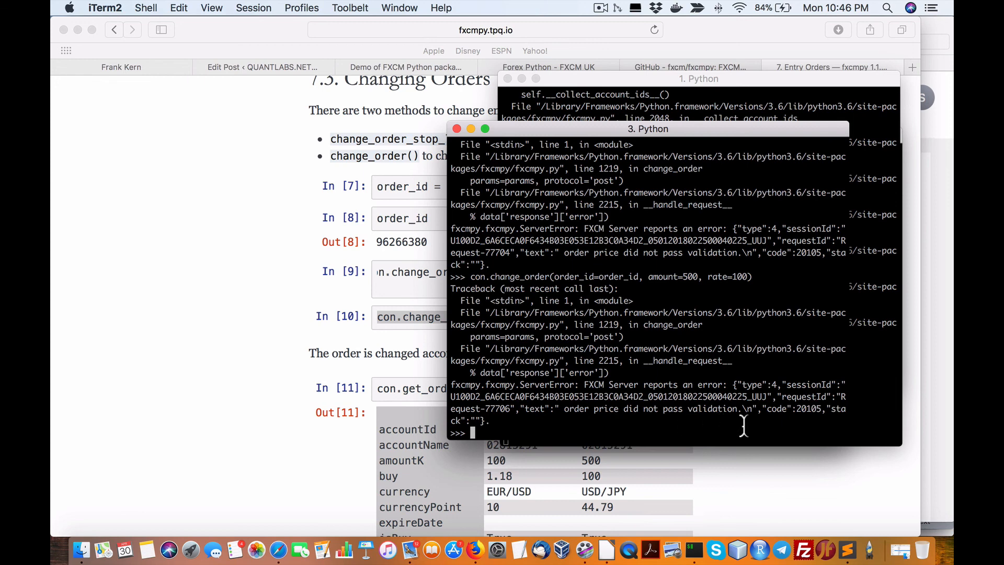
mouse_move(313, 378)
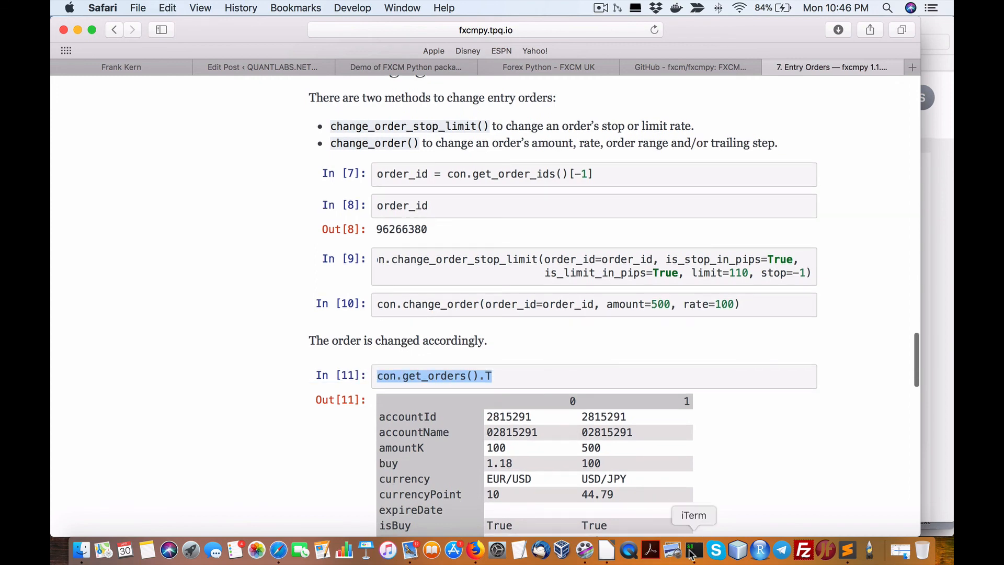
List order id 117951866 with get_order_ids() and remove it with delete_order.
click(691, 549)
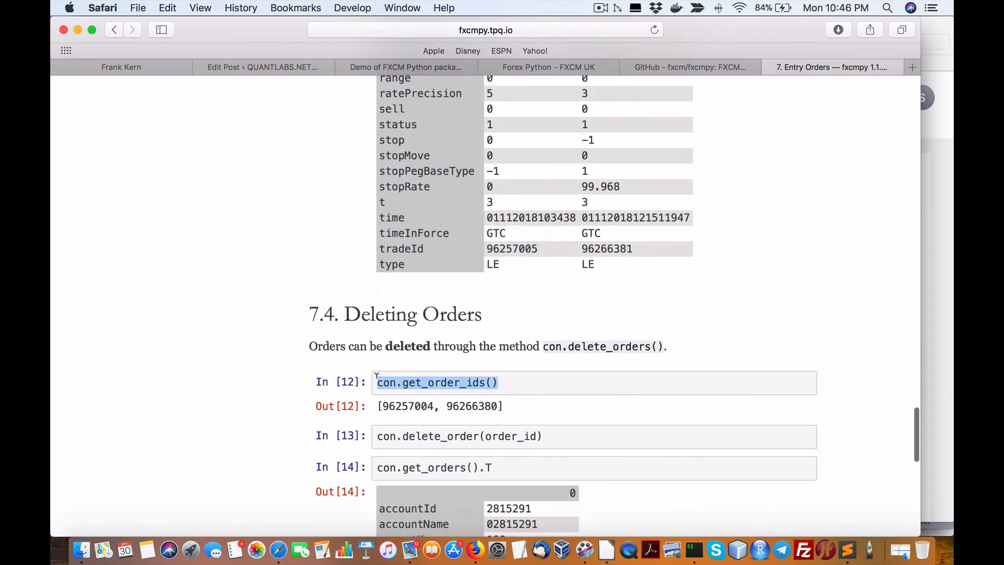
mouse_move(694, 548)
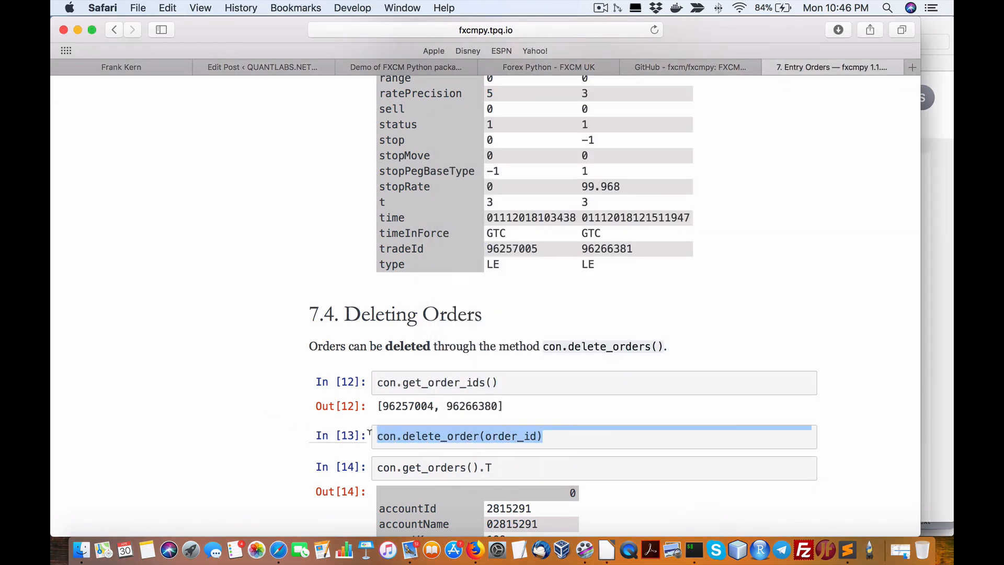
mouse_move(715, 549)
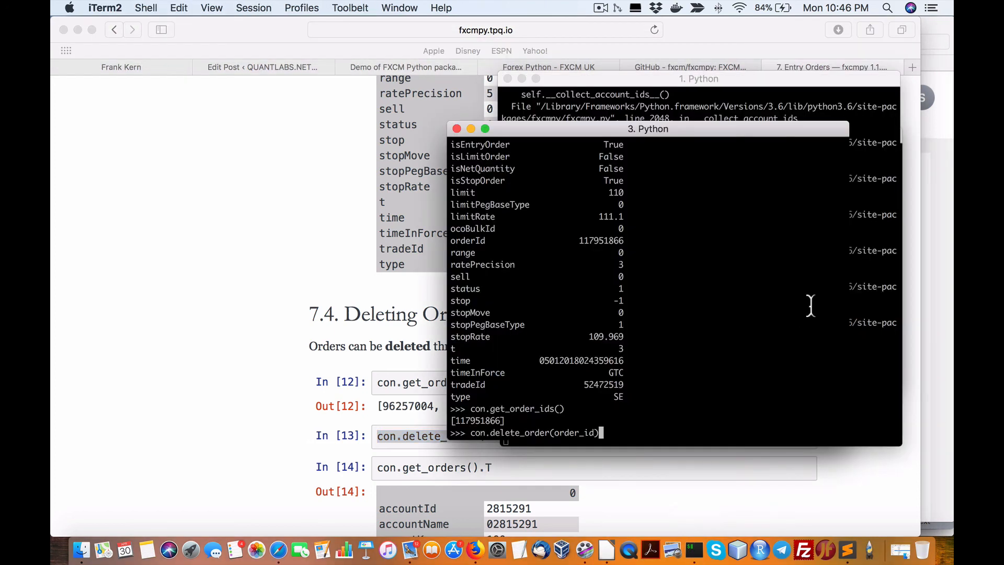
key(Return)
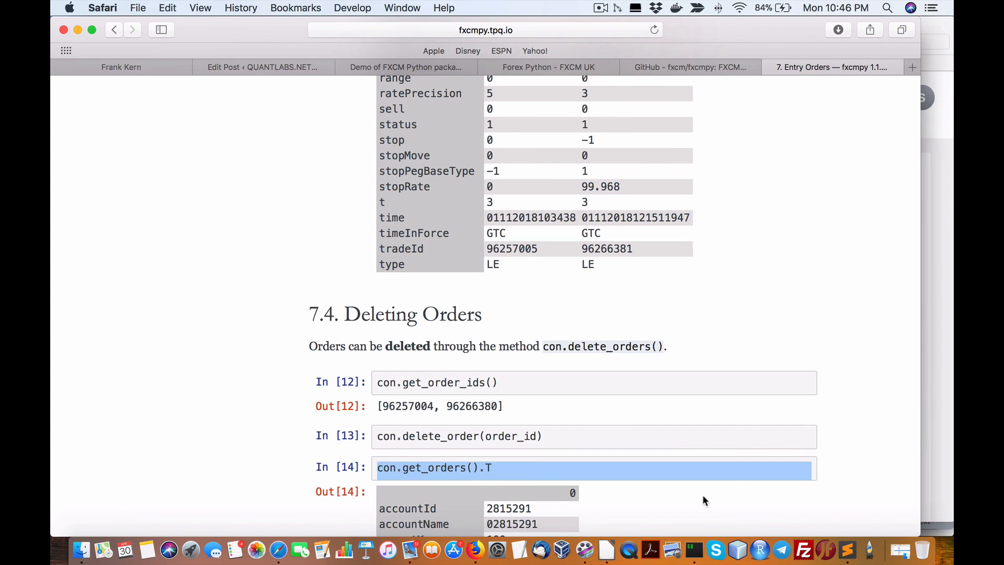
click(693, 549)
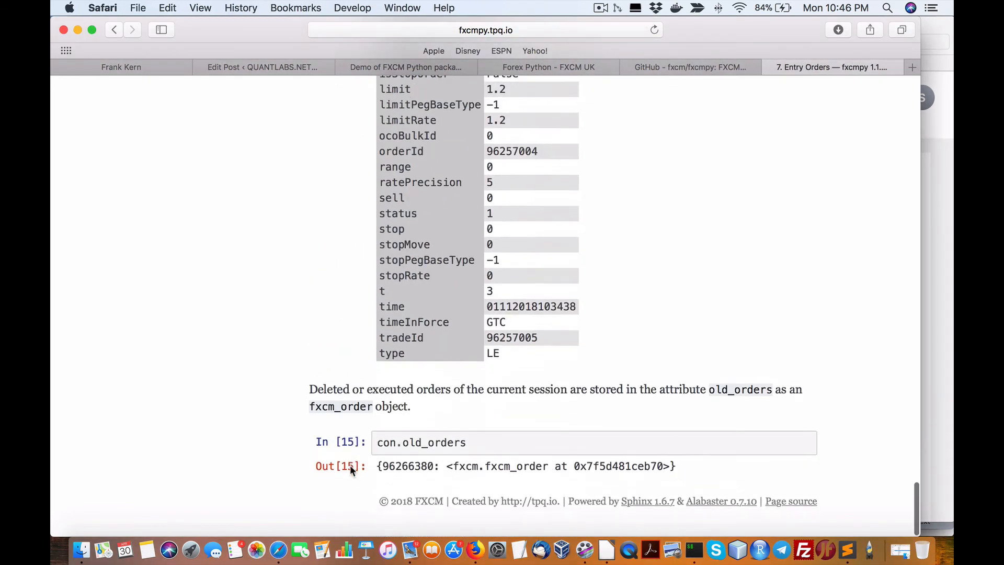
Run con.get_orders().T to get an empty DataFrame, then show con.old_orders.
scroll(up, 3)
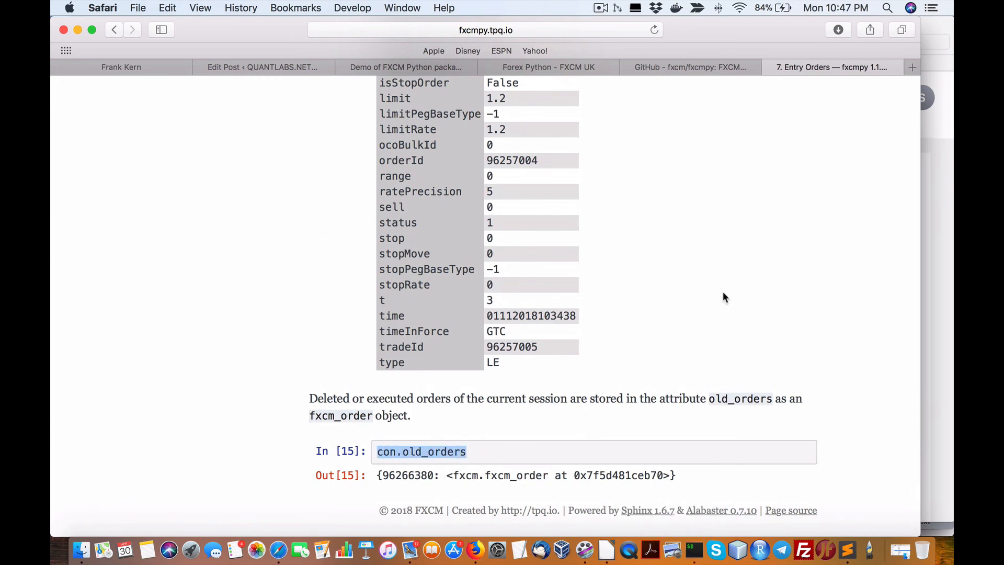
scroll(down, 3)
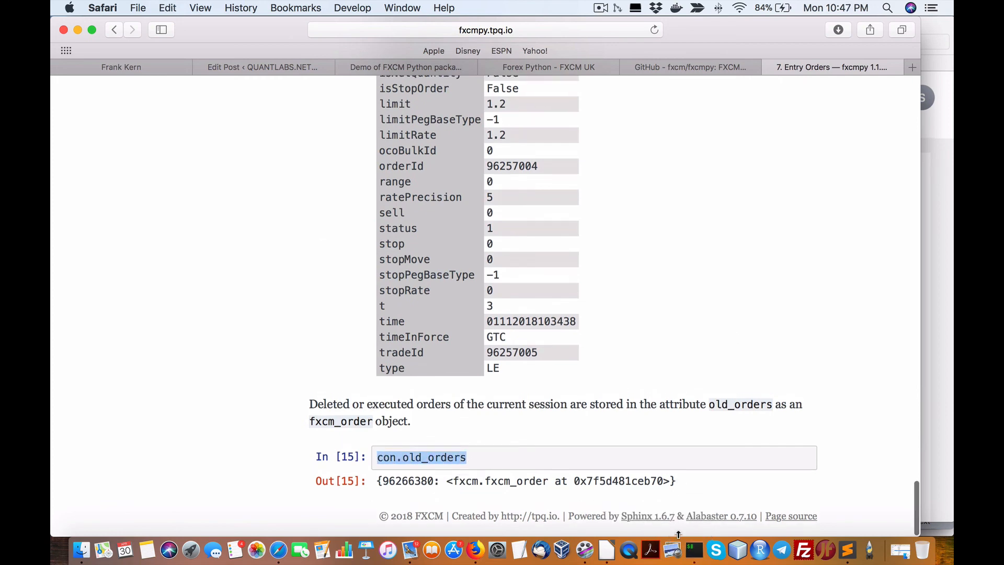
click(693, 550)
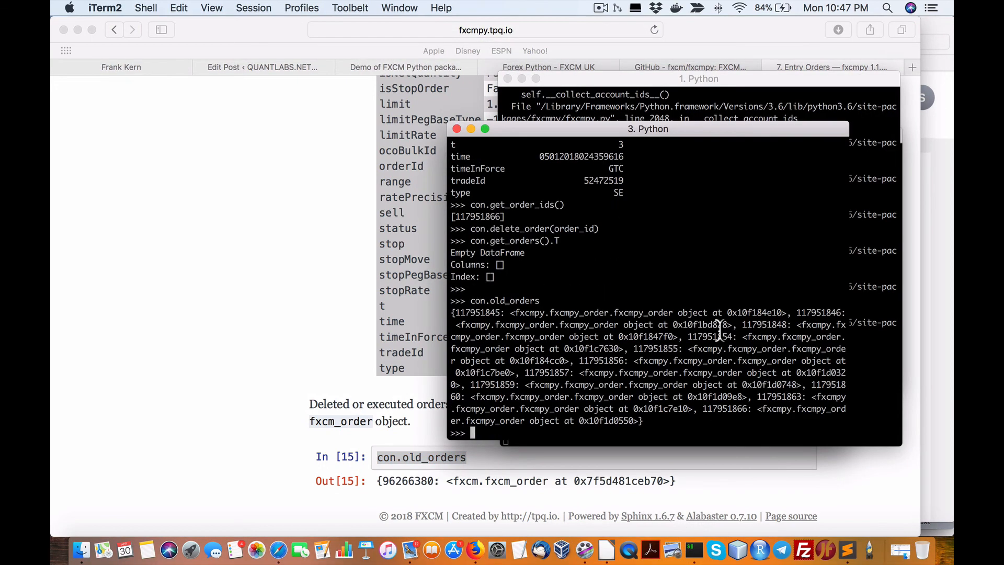
mouse_move(753, 428)
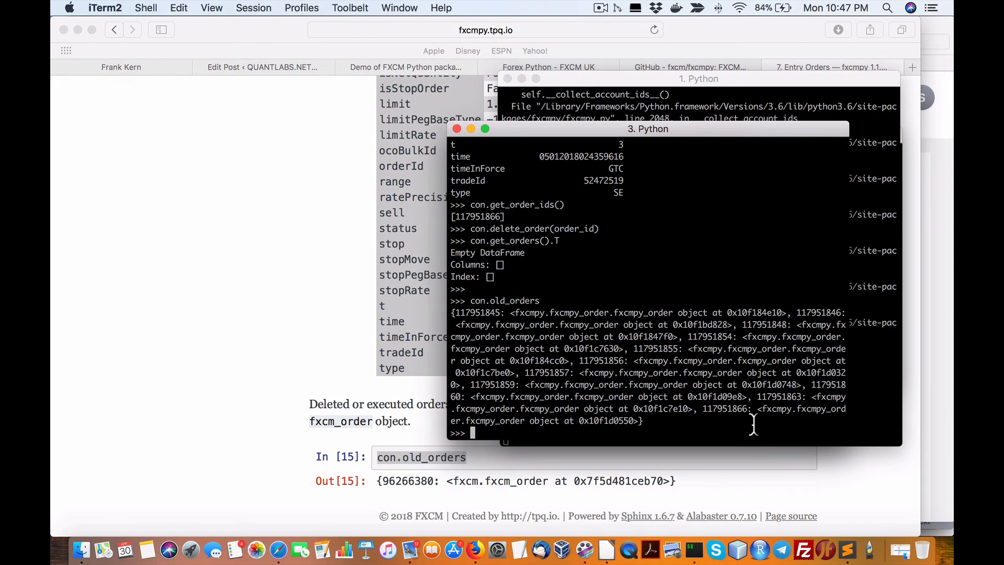
mouse_move(534, 419)
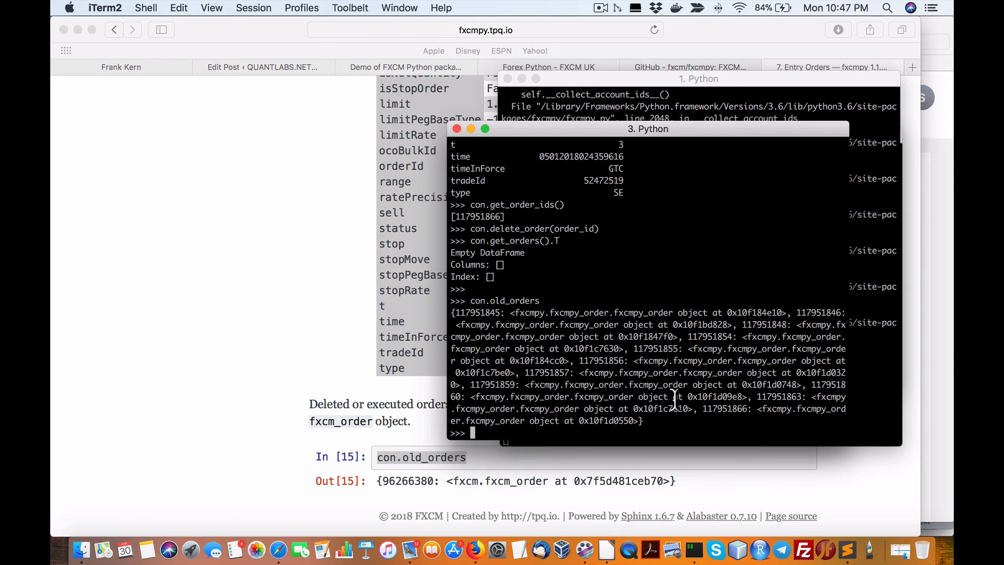
mouse_move(759, 378)
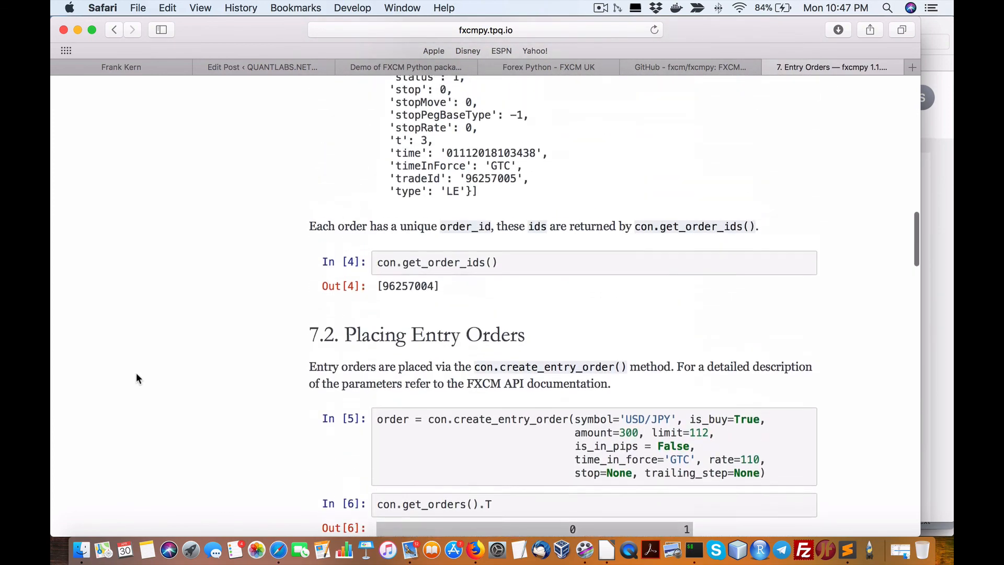
Navigate to the '9. OCO Orders' page and read down to the create_oco_order example.
scroll(up, 3)
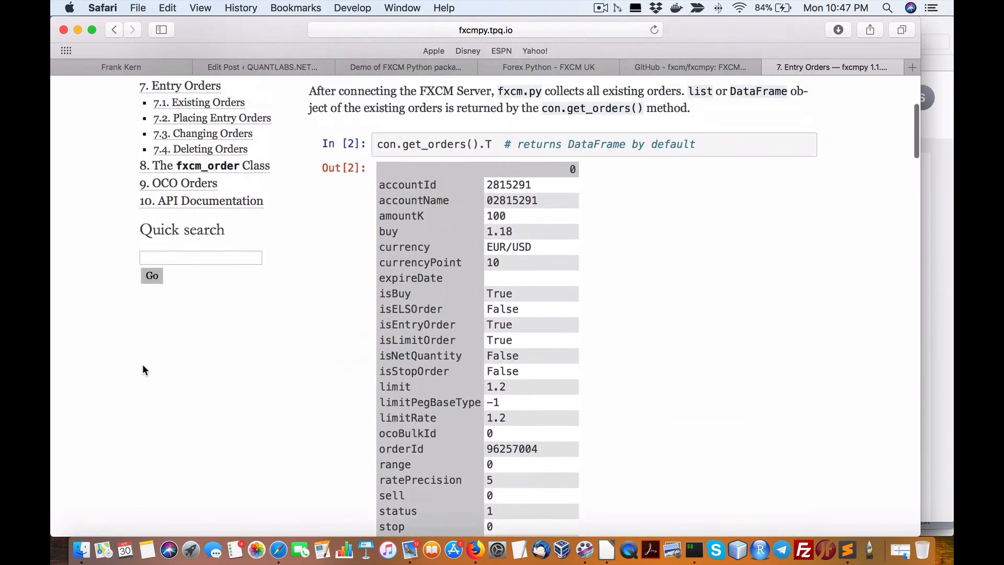
scroll(up, 3)
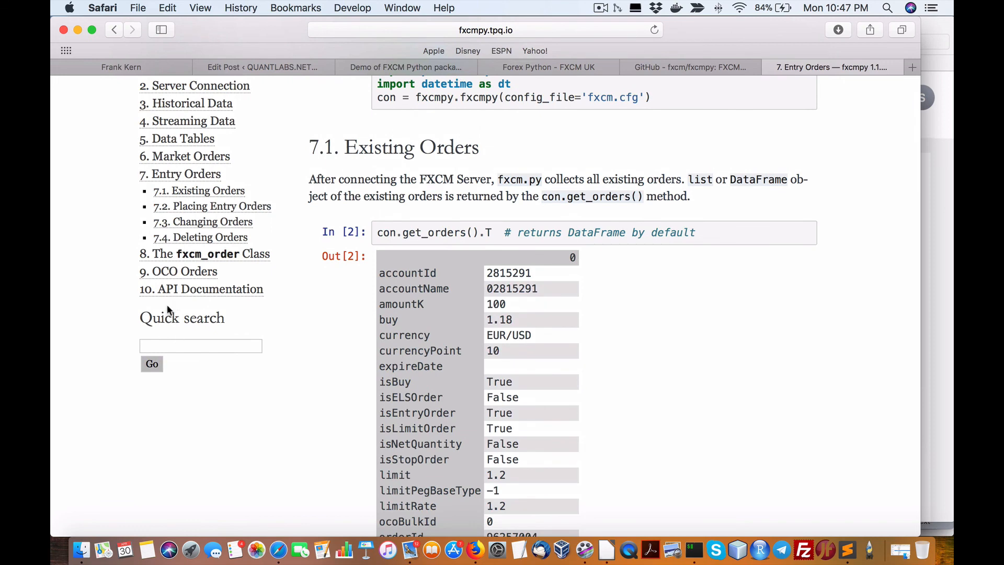
click(178, 271)
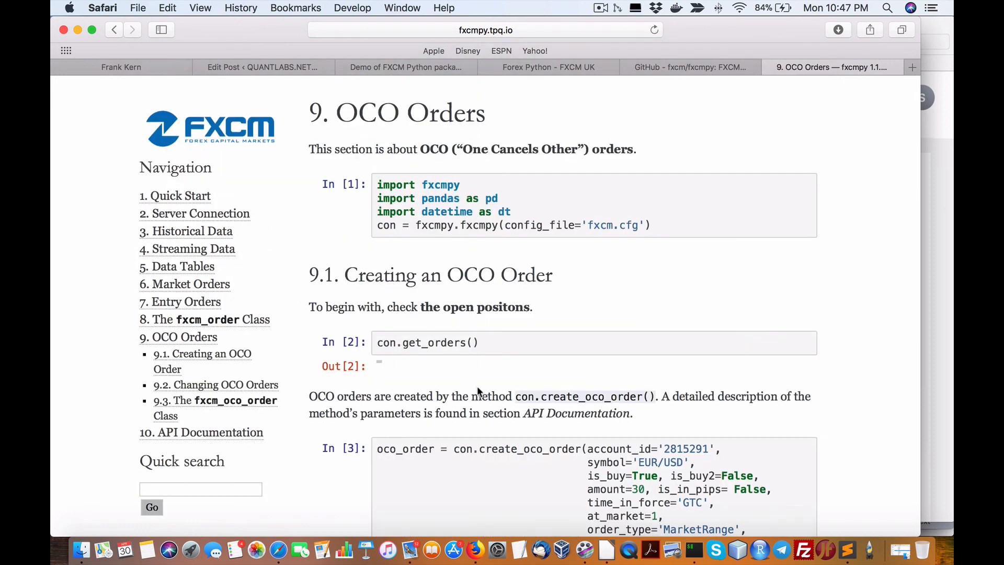
mouse_move(531, 188)
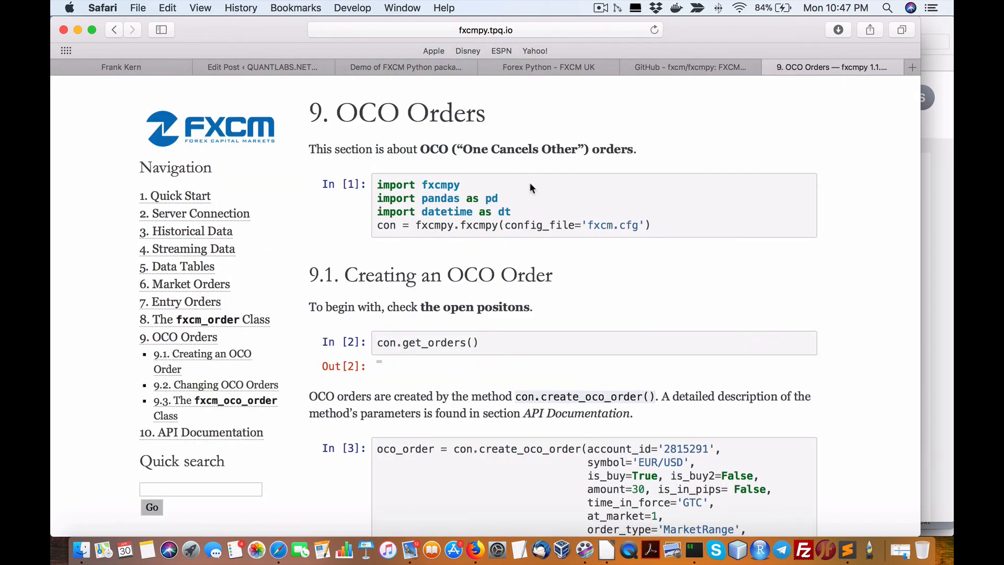
scroll(down, 3)
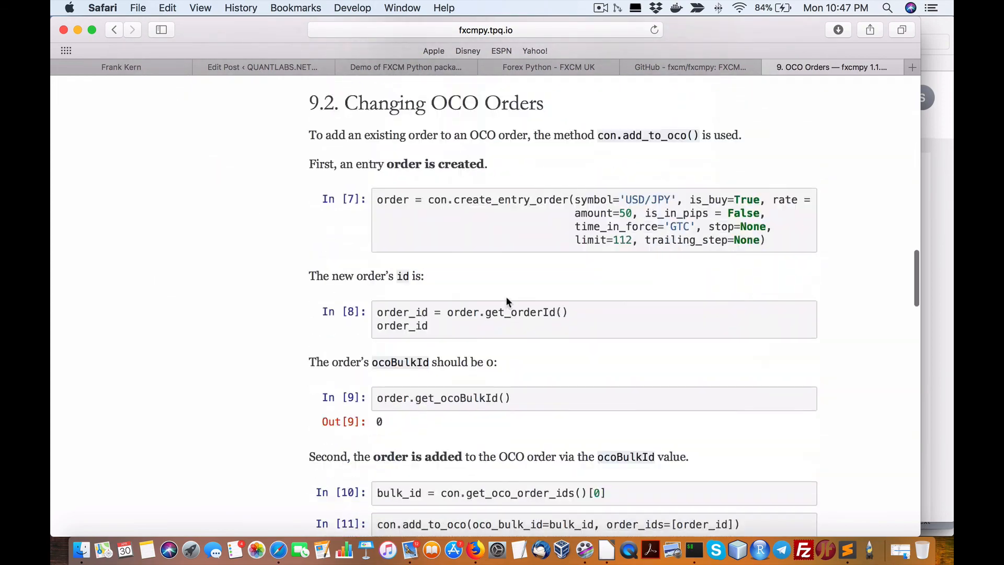
scroll(up, 3)
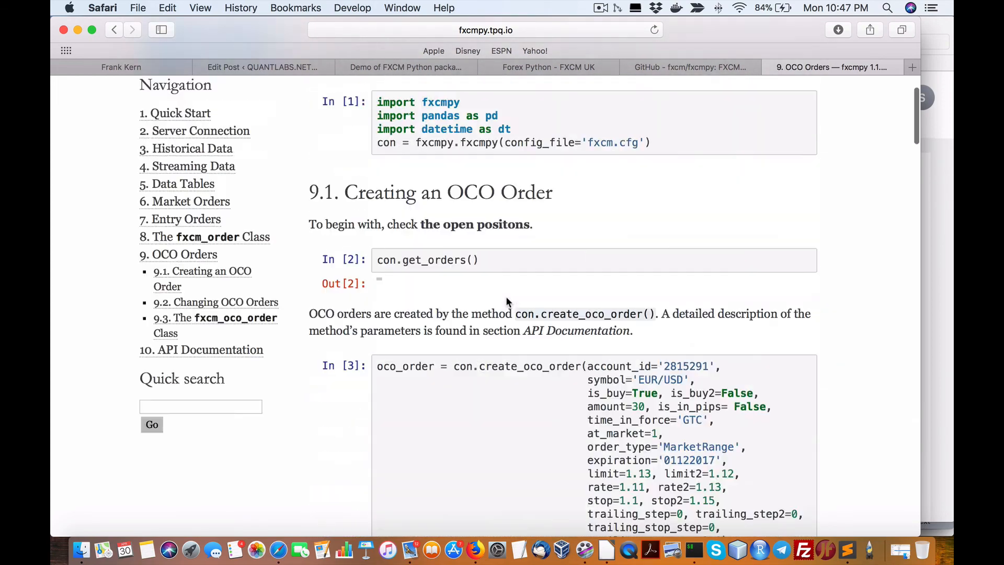
scroll(up, 3)
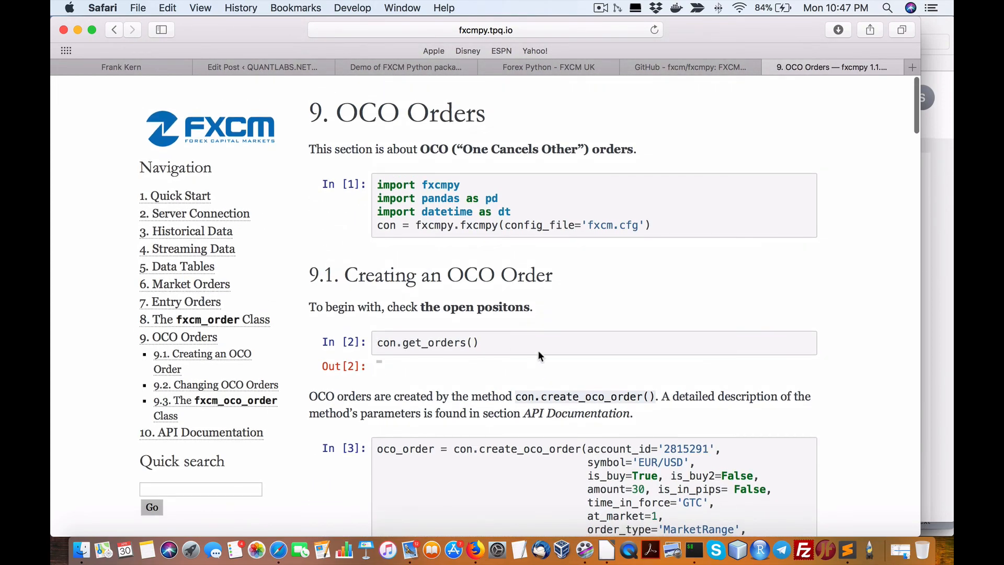
mouse_move(200, 236)
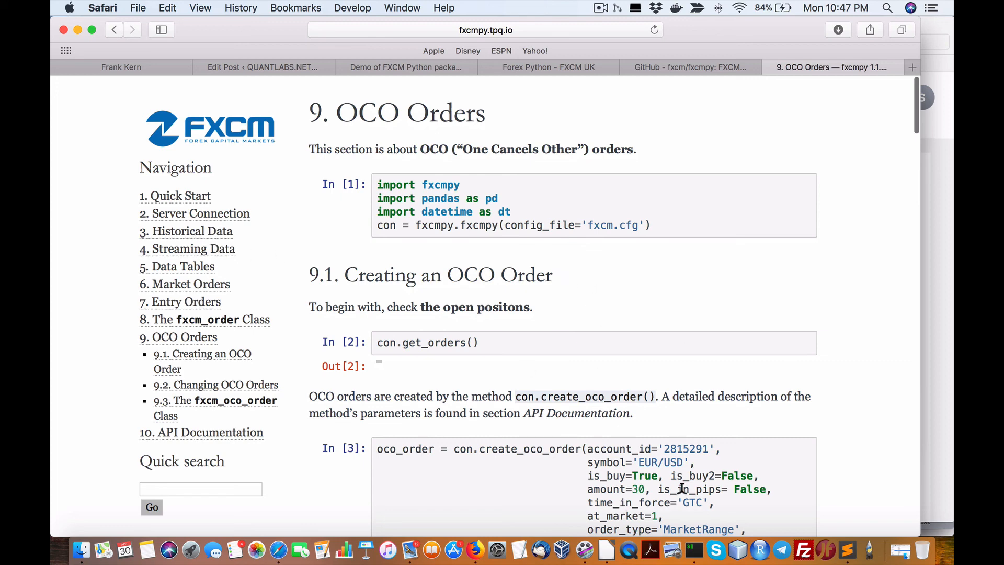
mouse_move(693, 550)
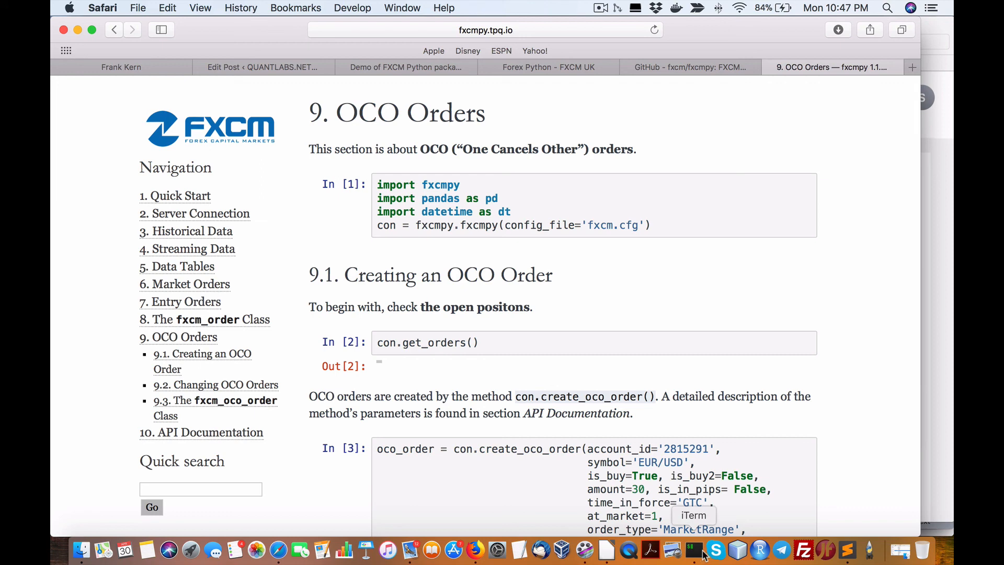
mouse_move(599, 244)
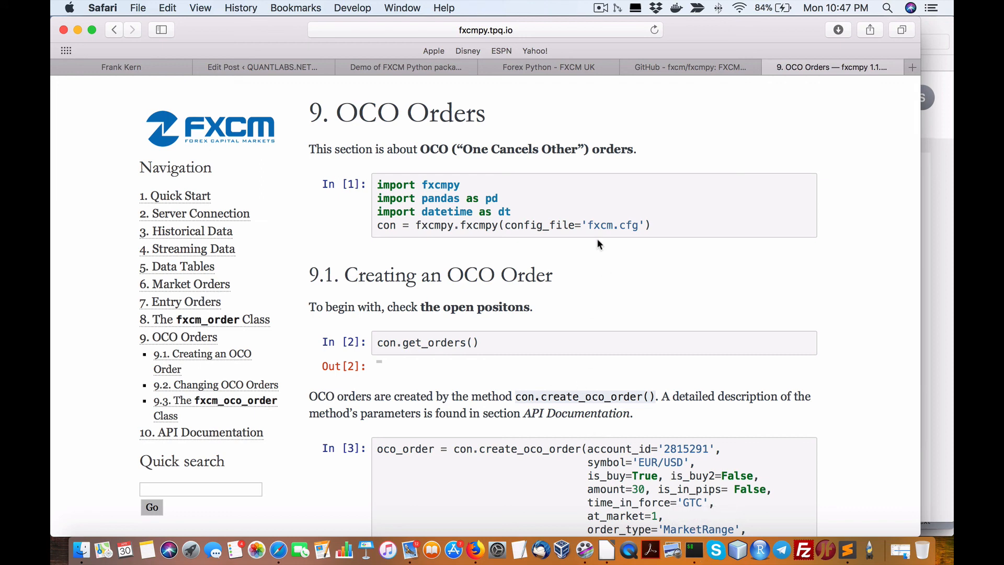
mouse_move(597, 52)
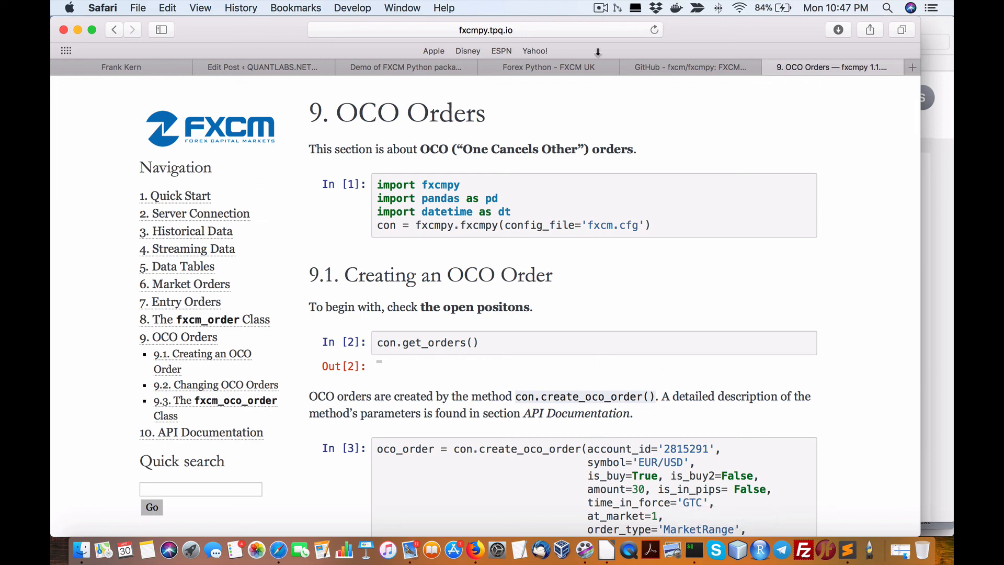
mouse_move(602, 173)
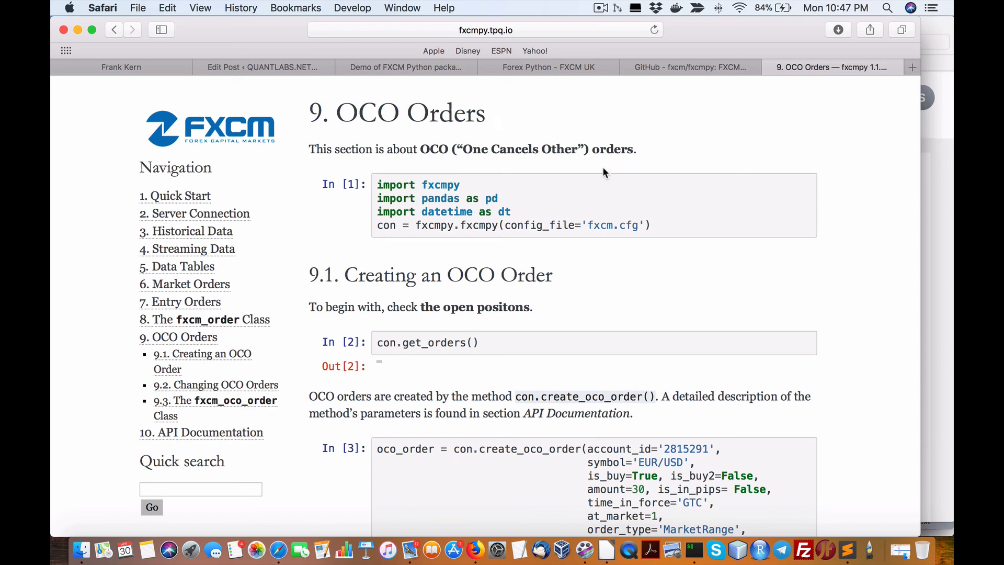
mouse_move(592, 11)
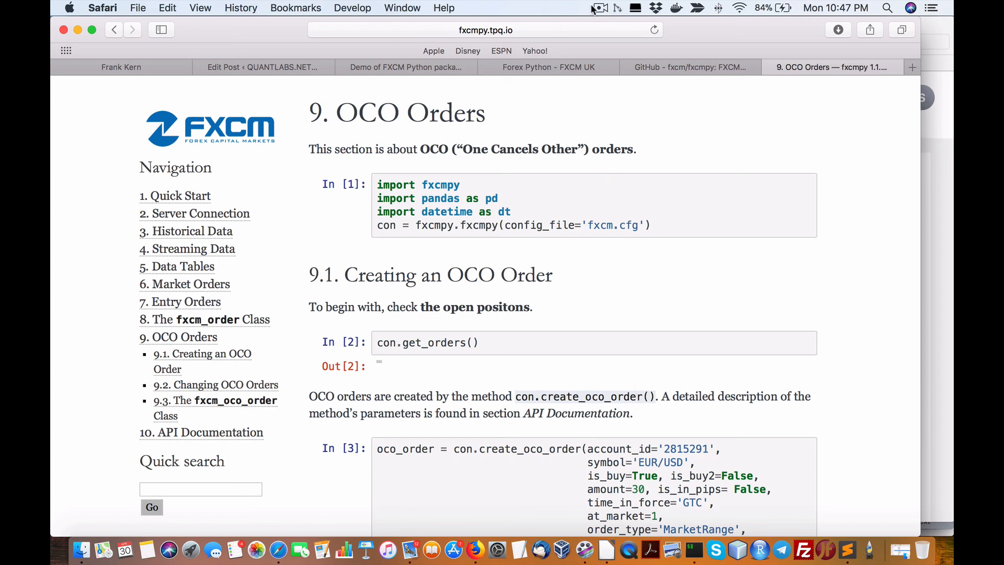
click(599, 8)
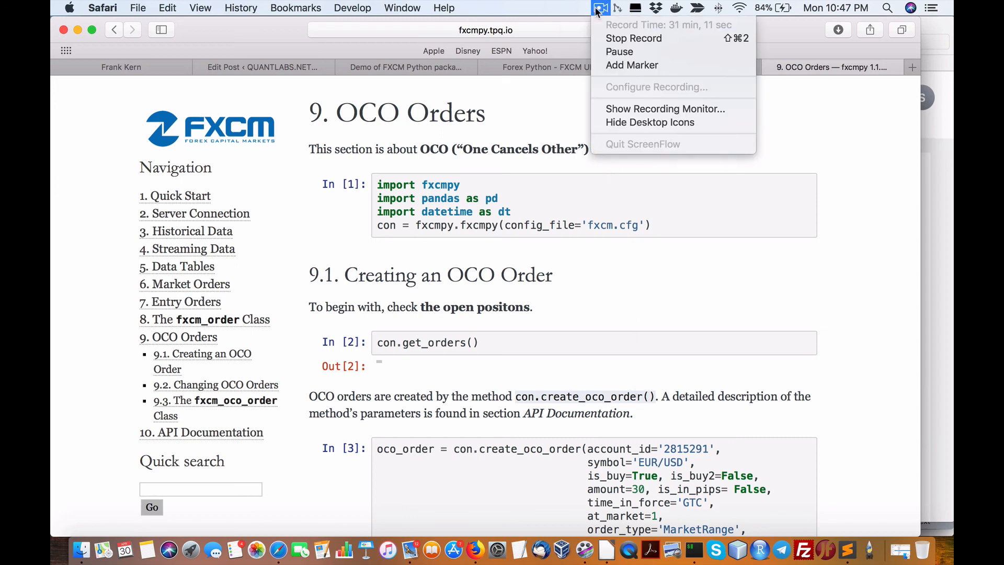